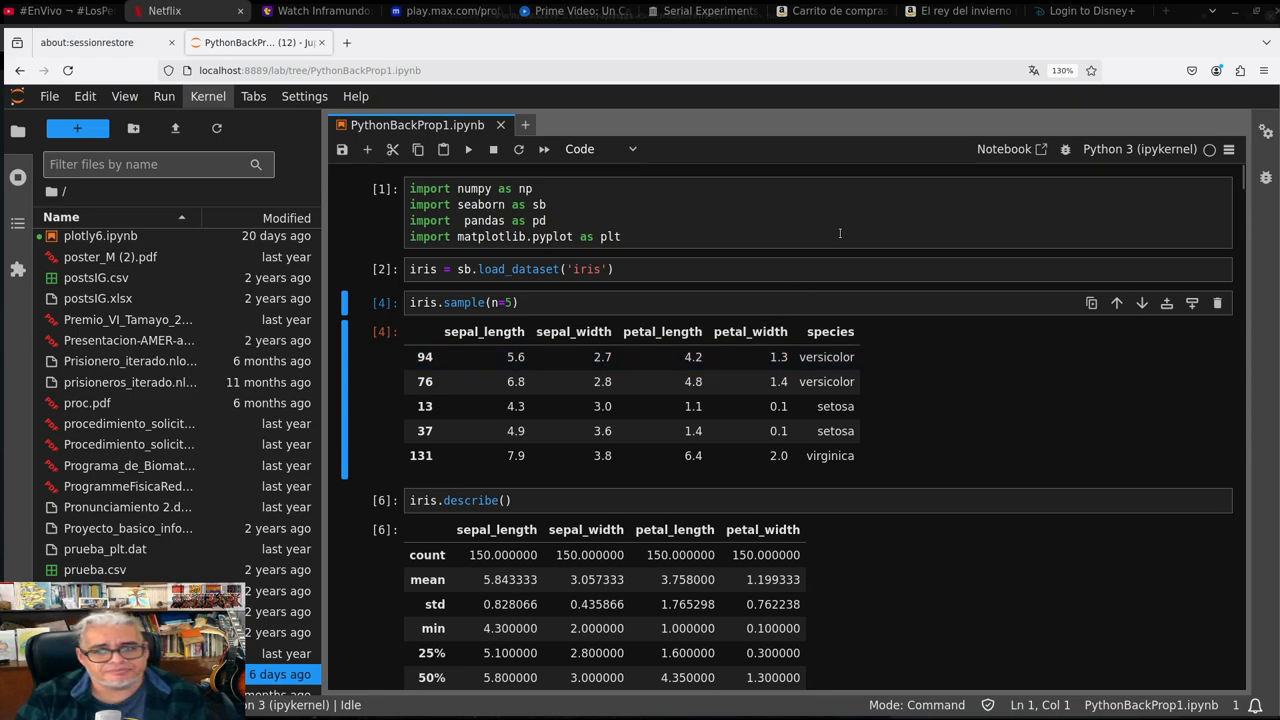
Re-execute the imports cell at the top and move down to the regenerated Iris pair plot
{"action": "left_click", "coordinate": [620, 236]}
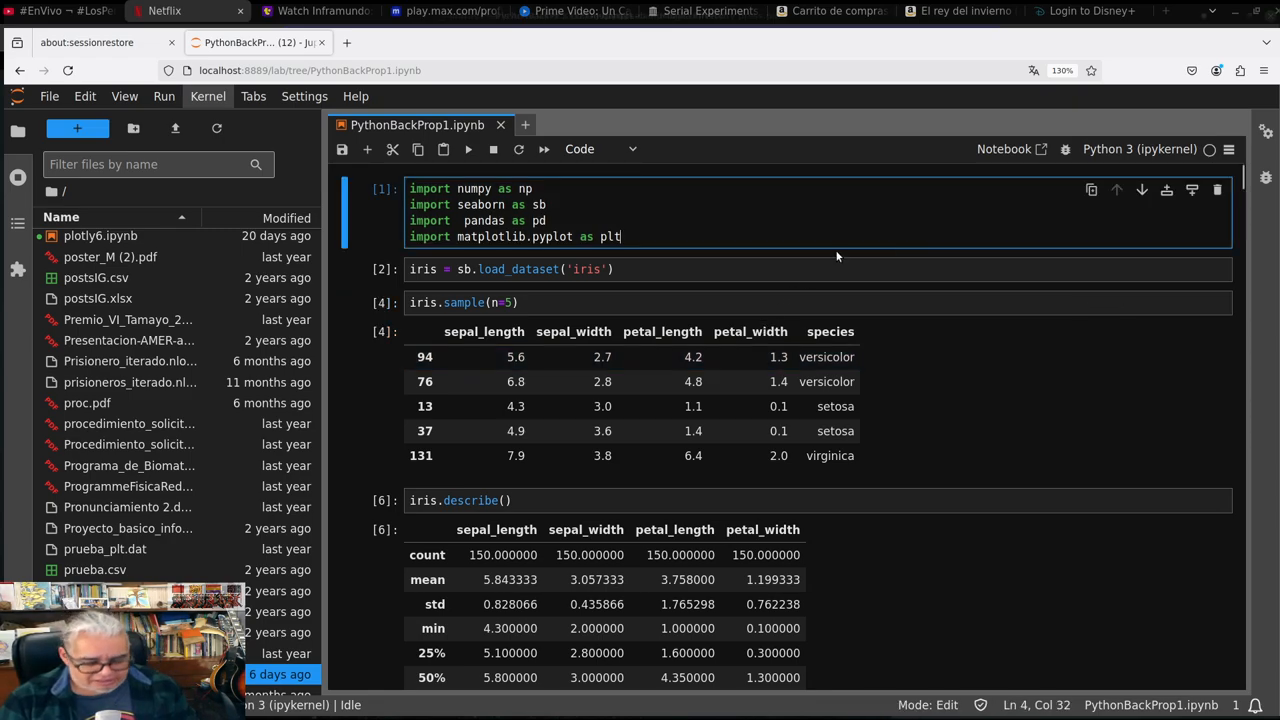
{"action": "key", "text": "Shift+Enter"}
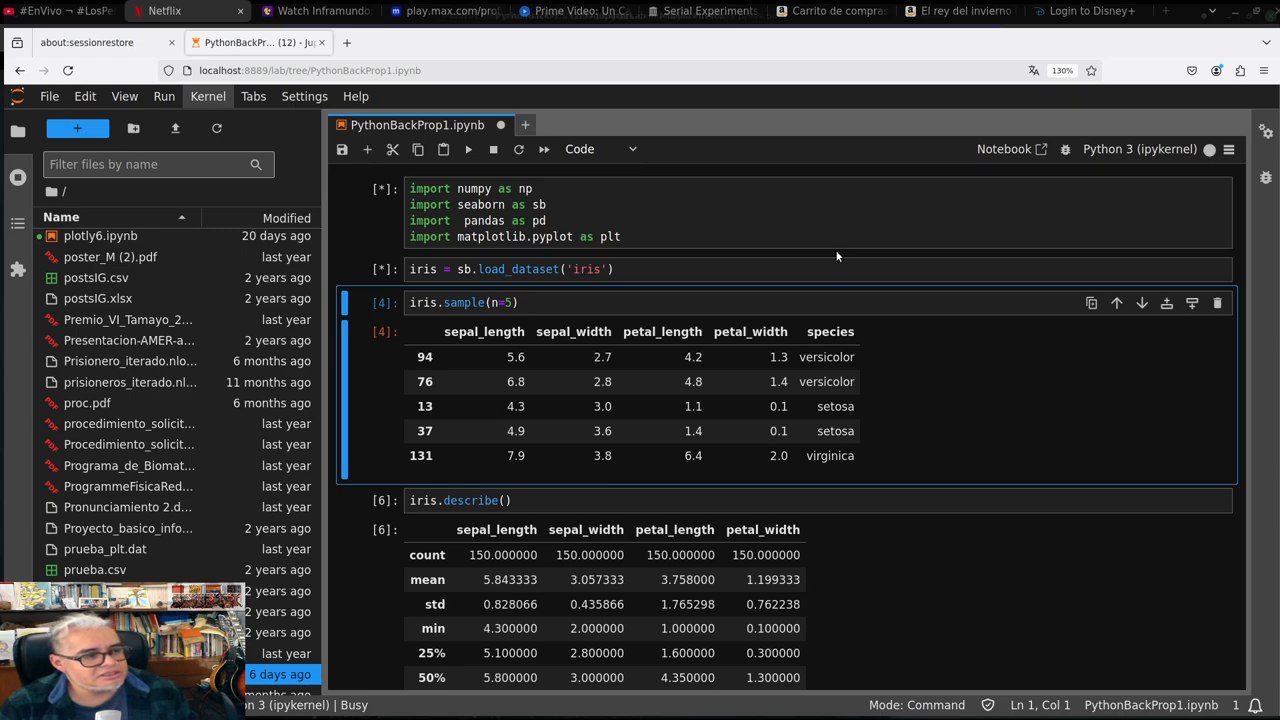
{"action": "scroll", "scroll_direction": "down", "scroll_amount": 3}
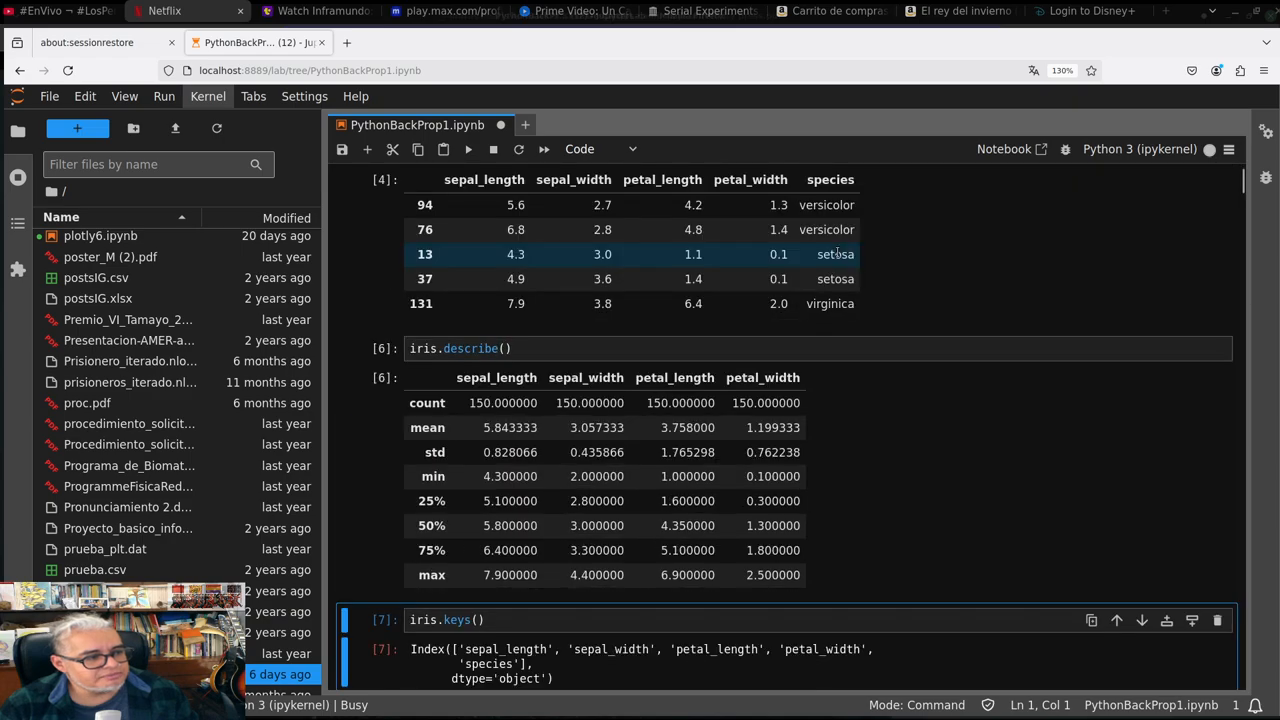
{"action": "scroll", "scroll_direction": "down", "scroll_amount": 3}
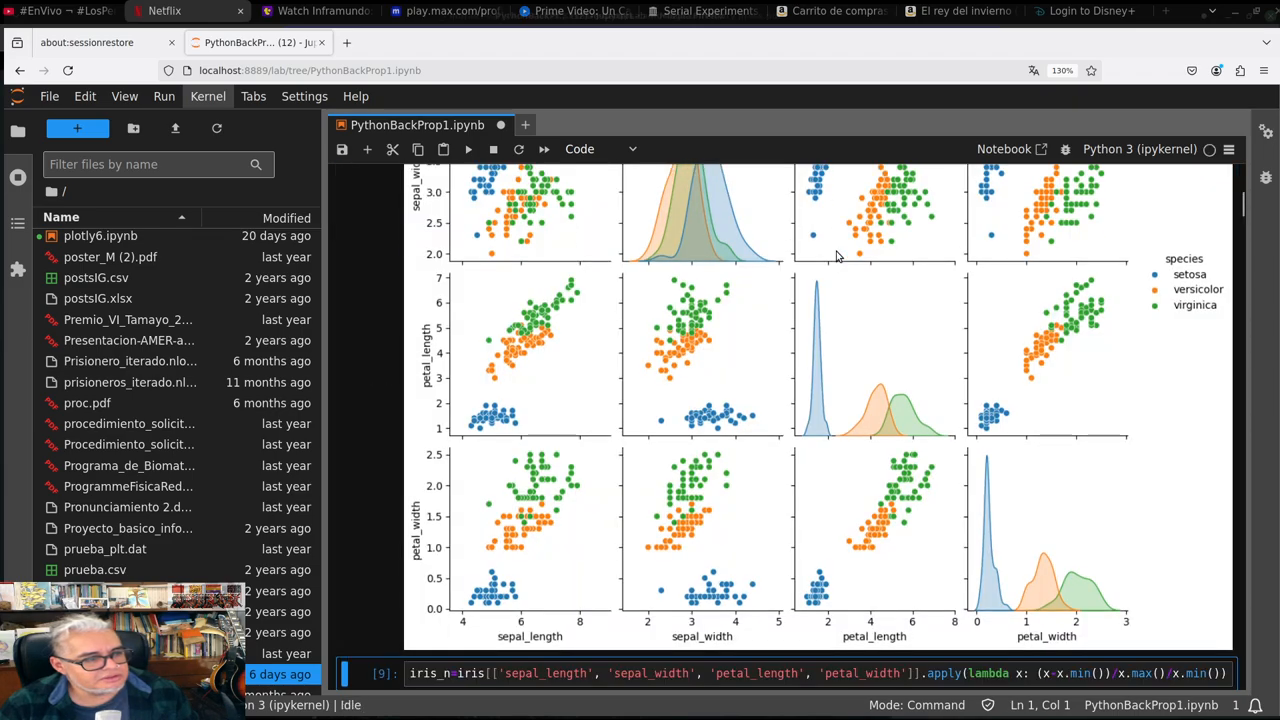
Run the next cell to produce the normalised iris_n table of 150 rows by 4 columns
{"action": "key", "text": "Shift+Enter"}
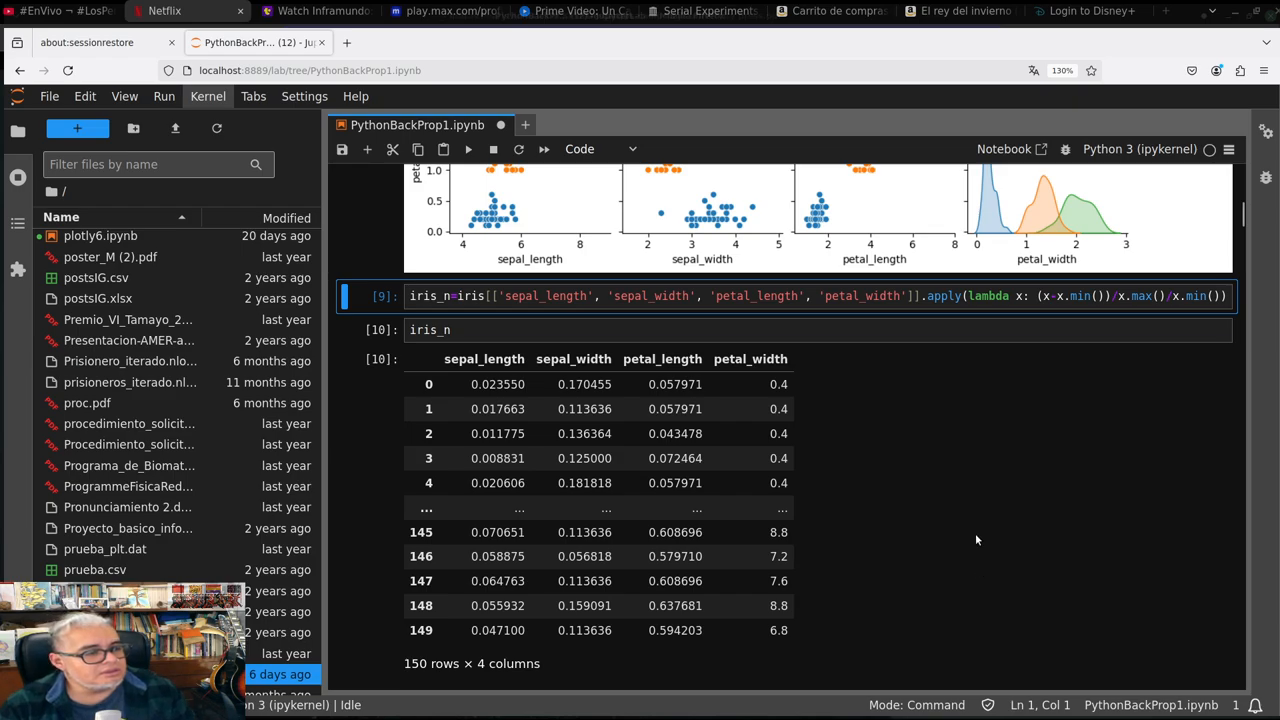
{"action": "mouse_move", "coordinate": [1080, 320]}
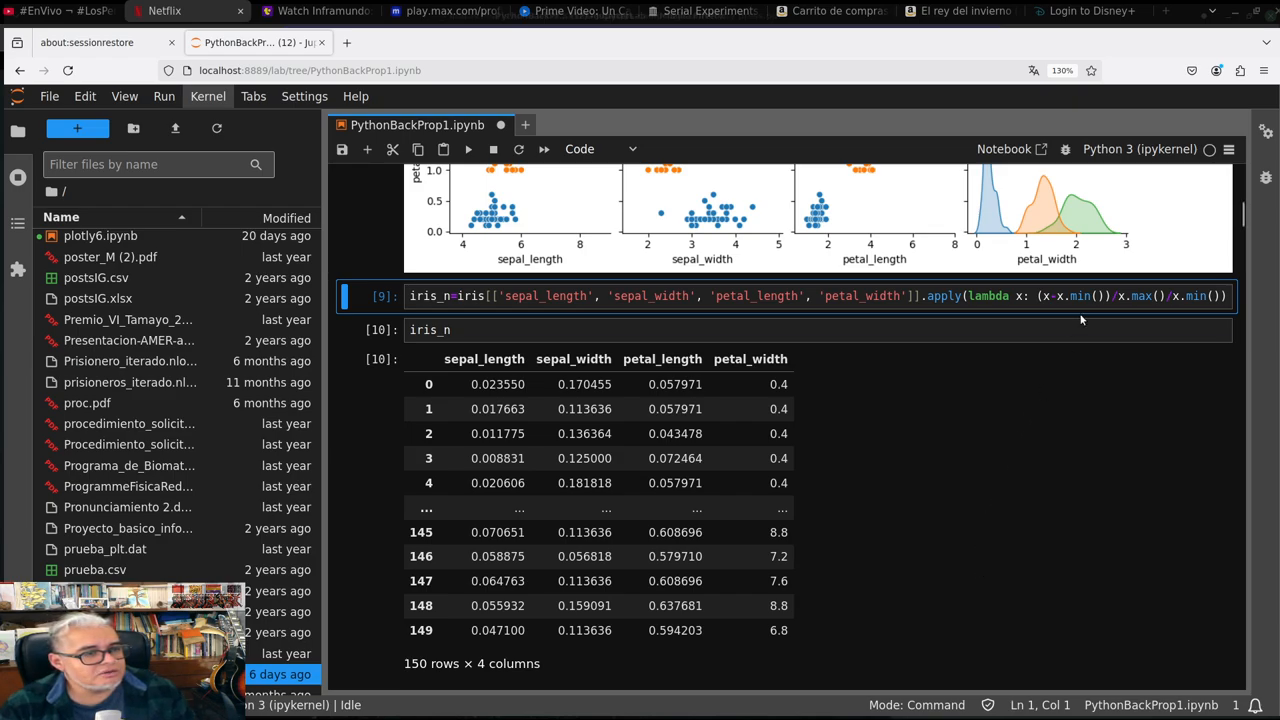
{"action": "mouse_move", "coordinate": [1008, 441]}
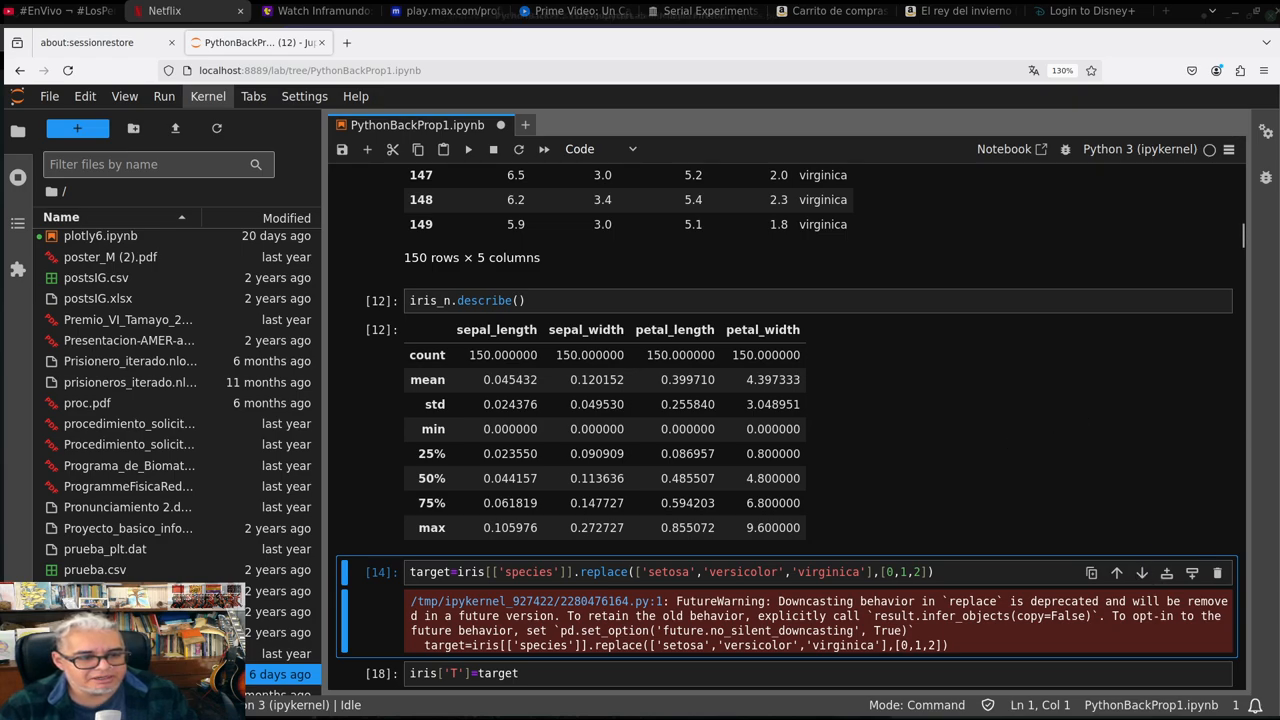
{"action": "mouse_move", "coordinate": [1197, 523]}
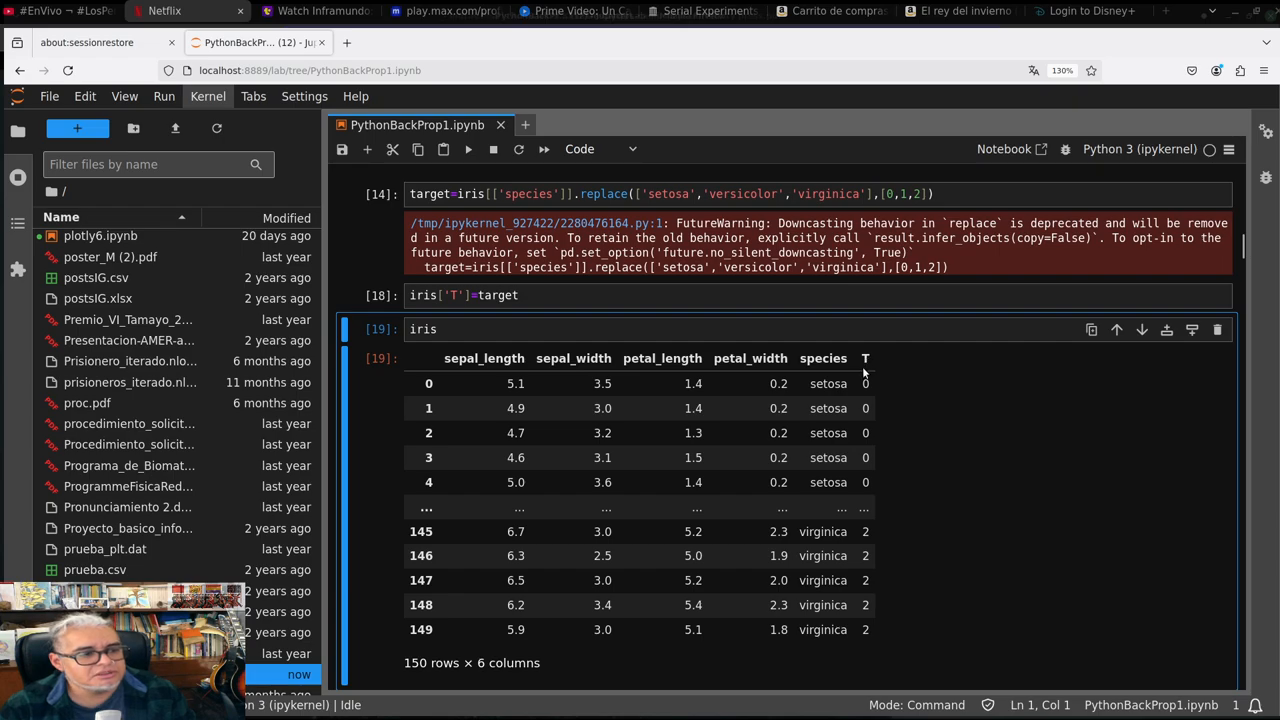
{"action": "mouse_move", "coordinate": [848, 533]}
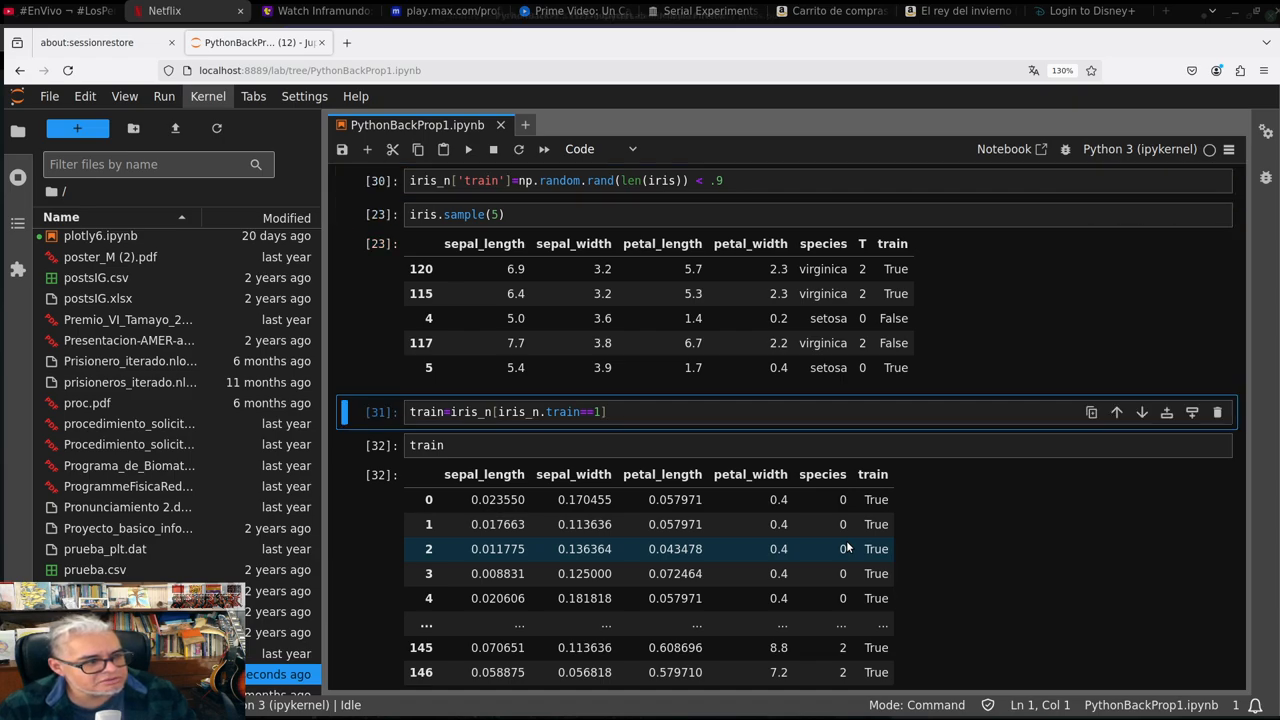
Scroll through the training split, X array and one-hot y outputs to the empty last cell
{"action": "scroll", "scroll_direction": "down", "scroll_amount": 3}
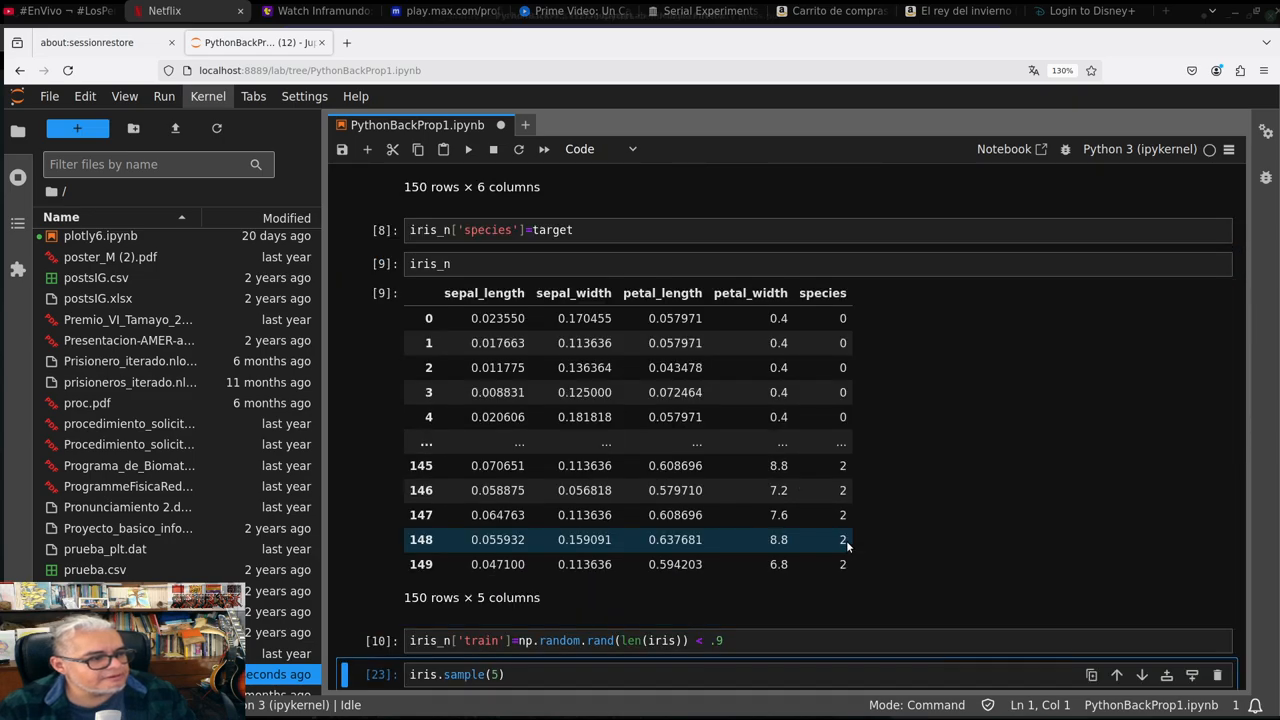
{"action": "scroll", "scroll_direction": "down", "scroll_amount": 3}
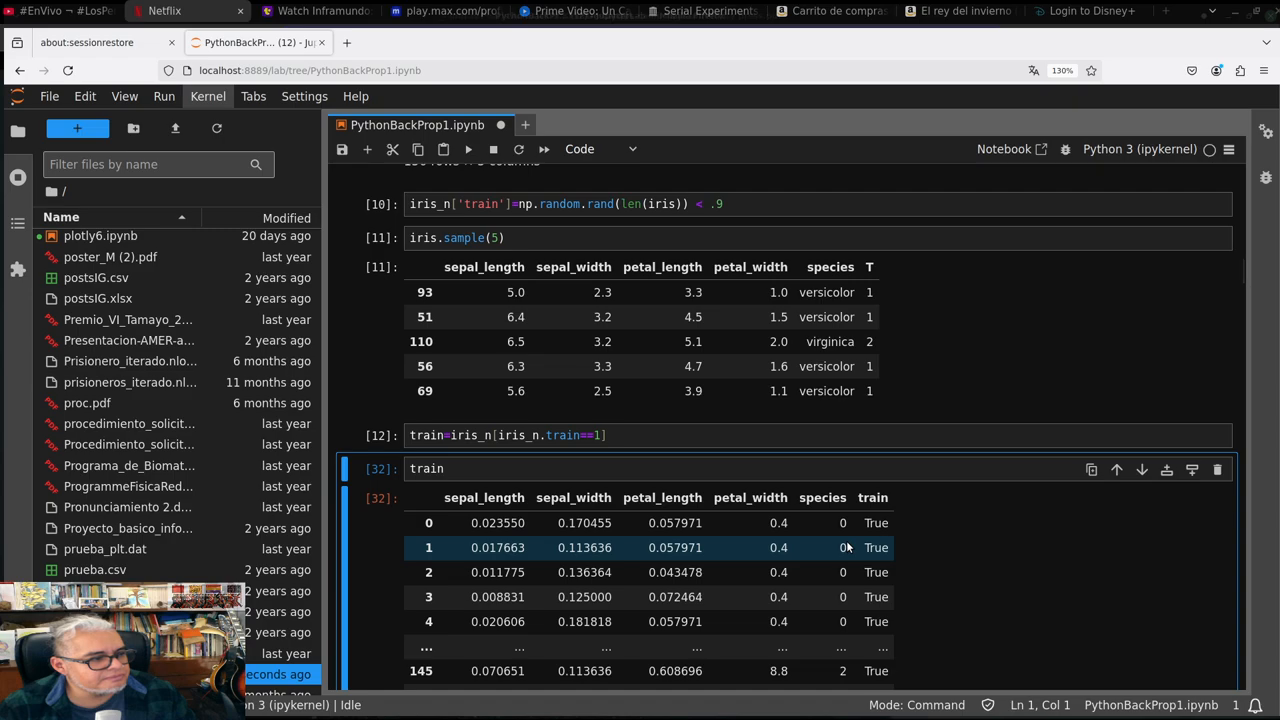
{"action": "scroll", "scroll_direction": "down", "scroll_amount": 3}
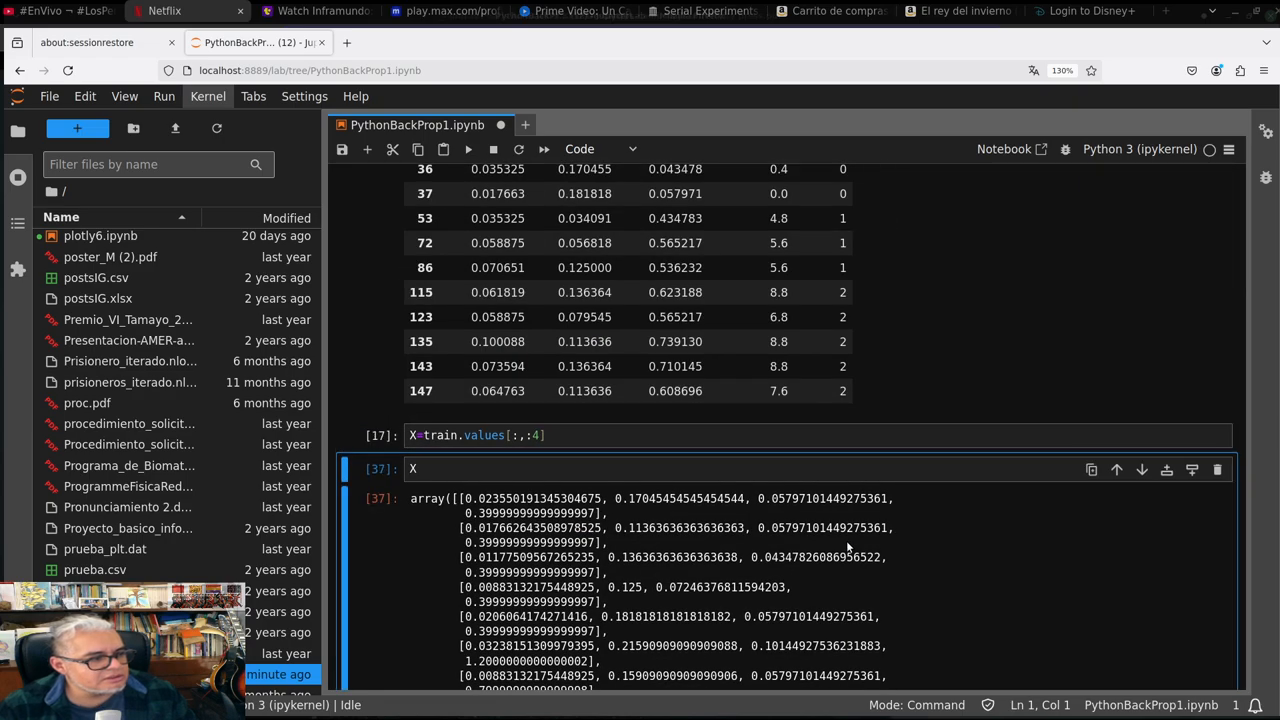
{"action": "scroll", "scroll_direction": "down", "scroll_amount": 3}
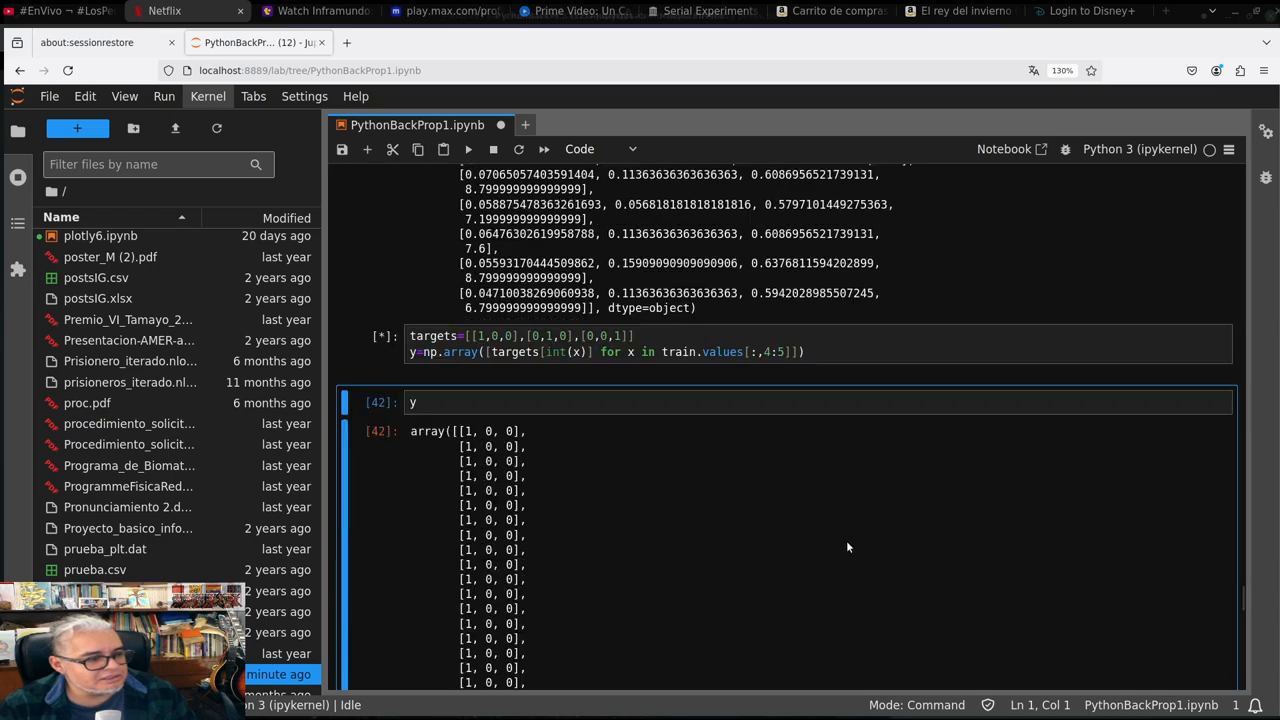
{"action": "scroll", "scroll_direction": "down", "scroll_amount": 3}
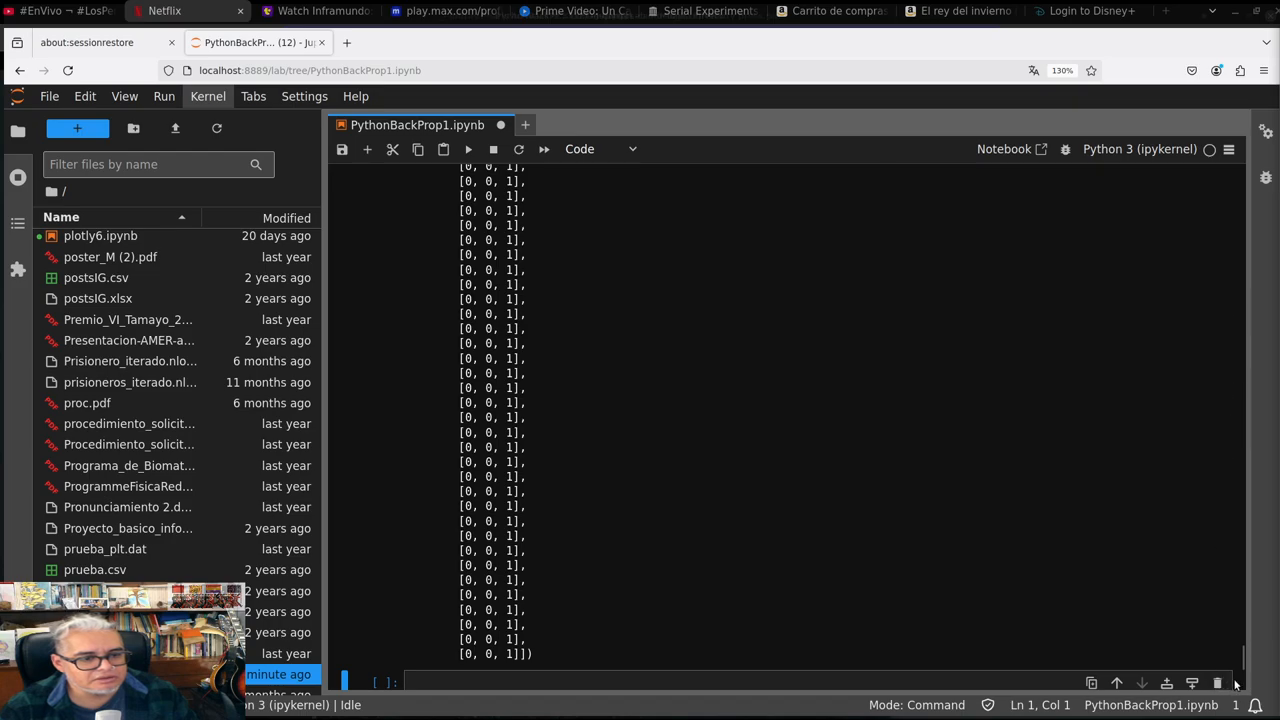
{"action": "scroll", "scroll_direction": "down", "scroll_amount": 3}
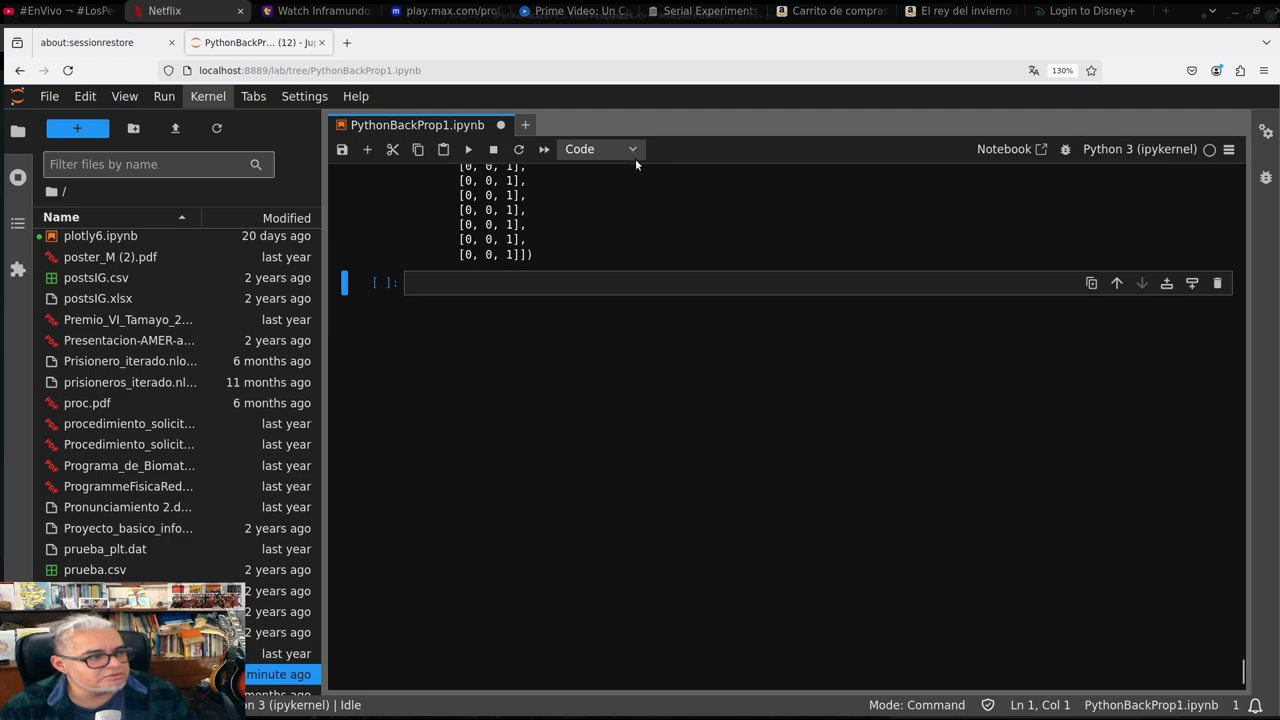
Make the empty cell Markdown and render the text '#Retropropagación#'
{"action": "left_click", "coordinate": [599, 149]}
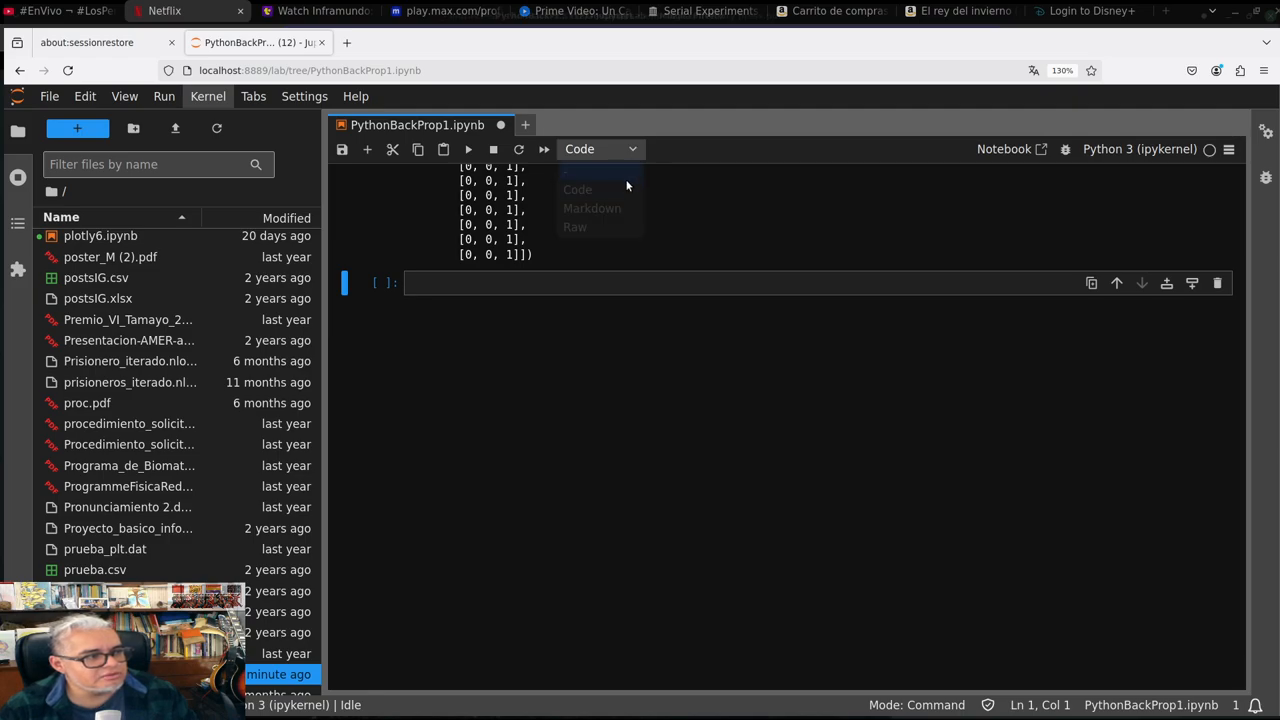
{"action": "left_click", "coordinate": [592, 208]}
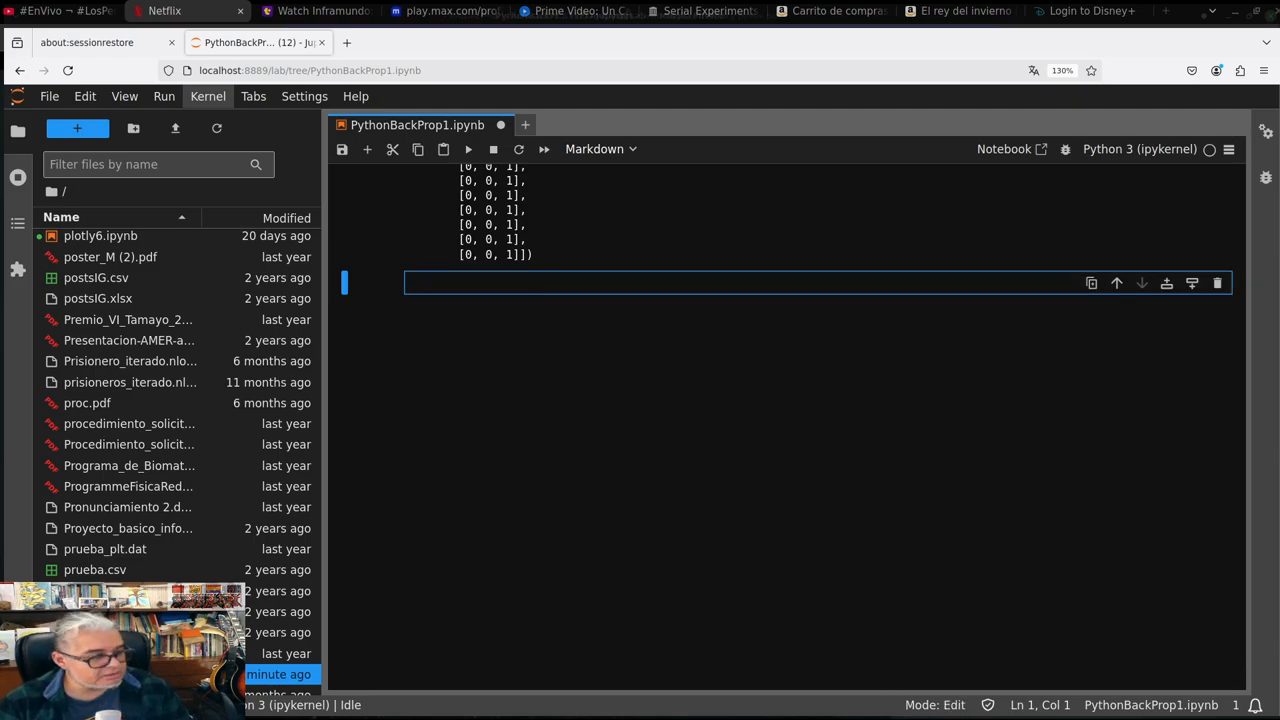
{"action": "type", "text": "#R"}
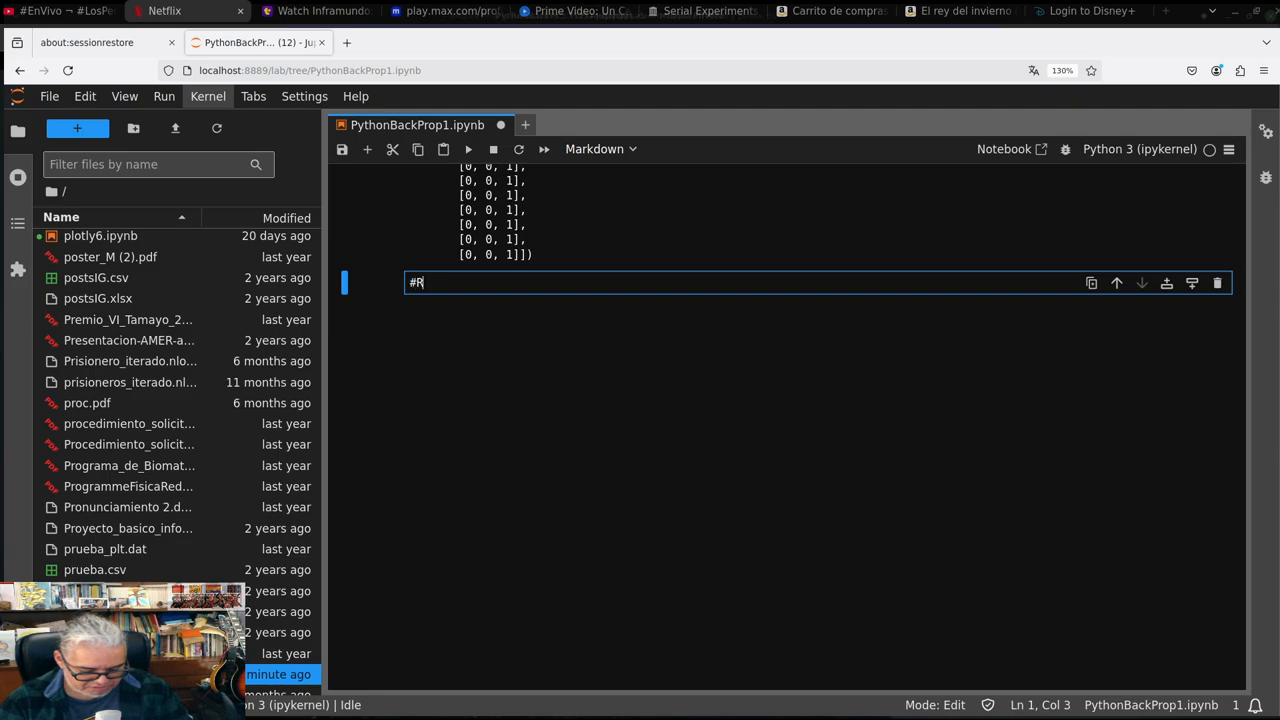
{"action": "type", "text": "etropro"}
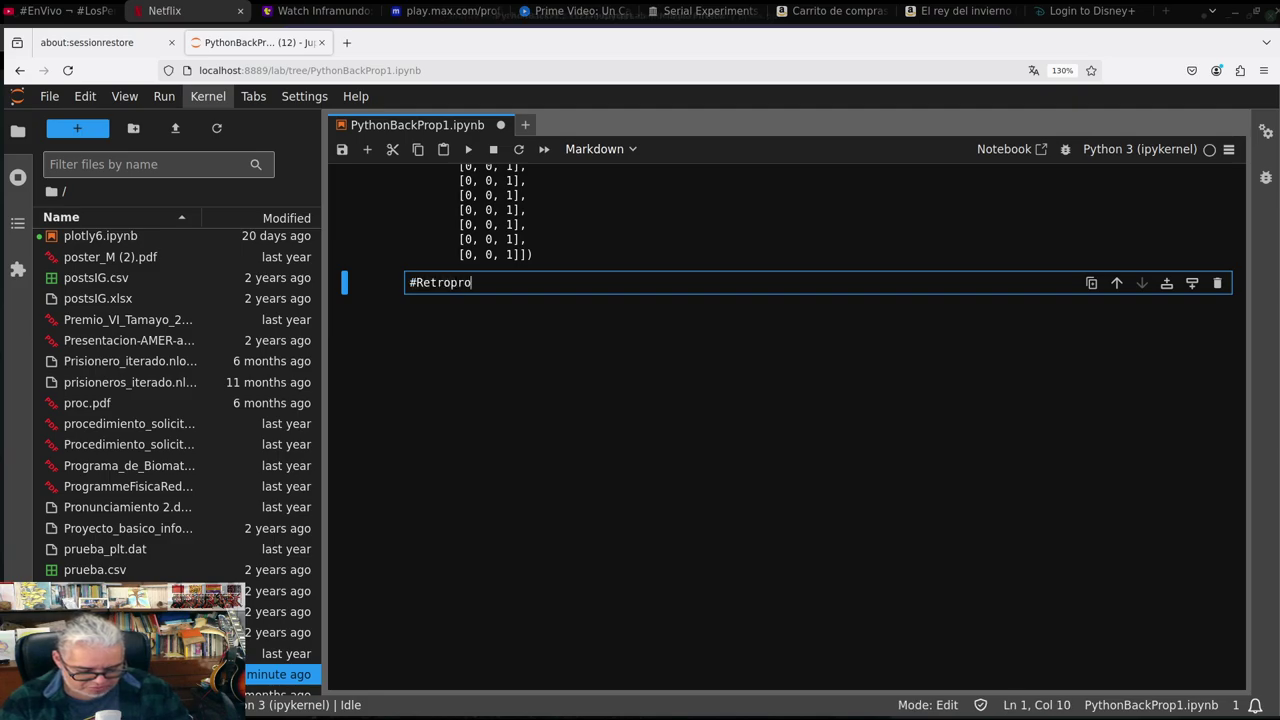
{"action": "type", "text": "pagación"}
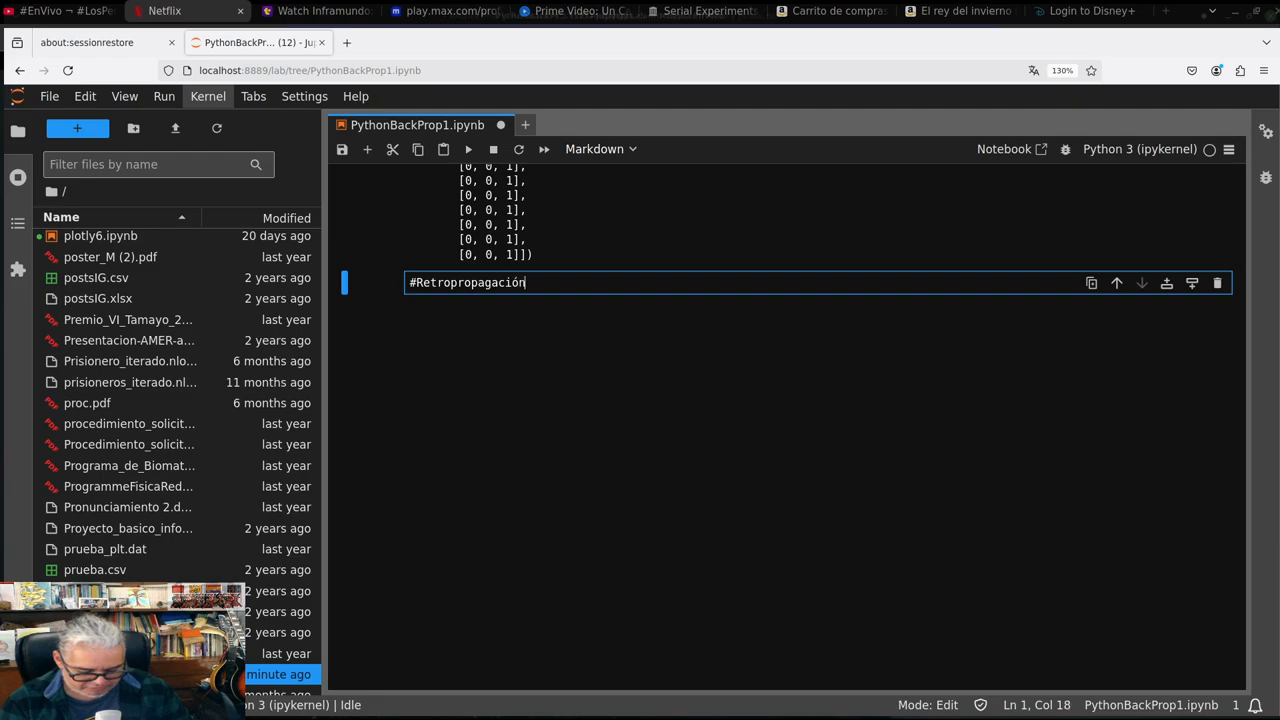
{"action": "type", "text": "#"}
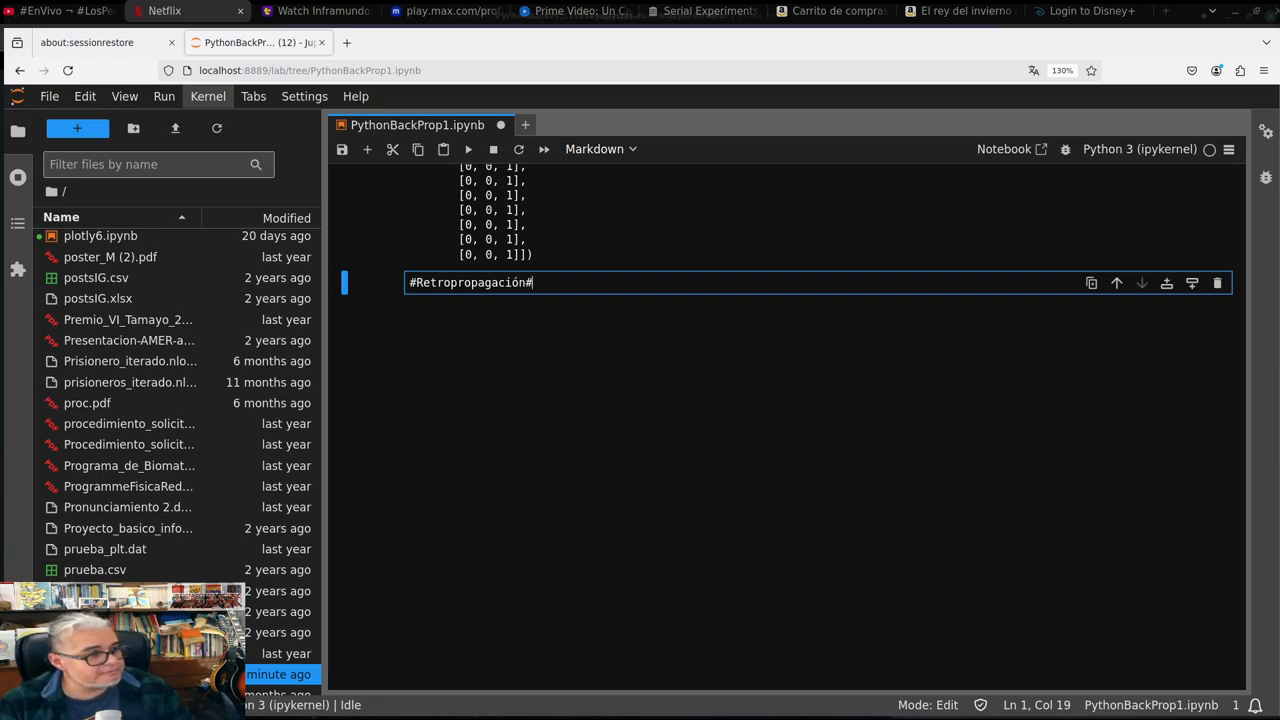
{"action": "key", "text": "Shift+Enter"}
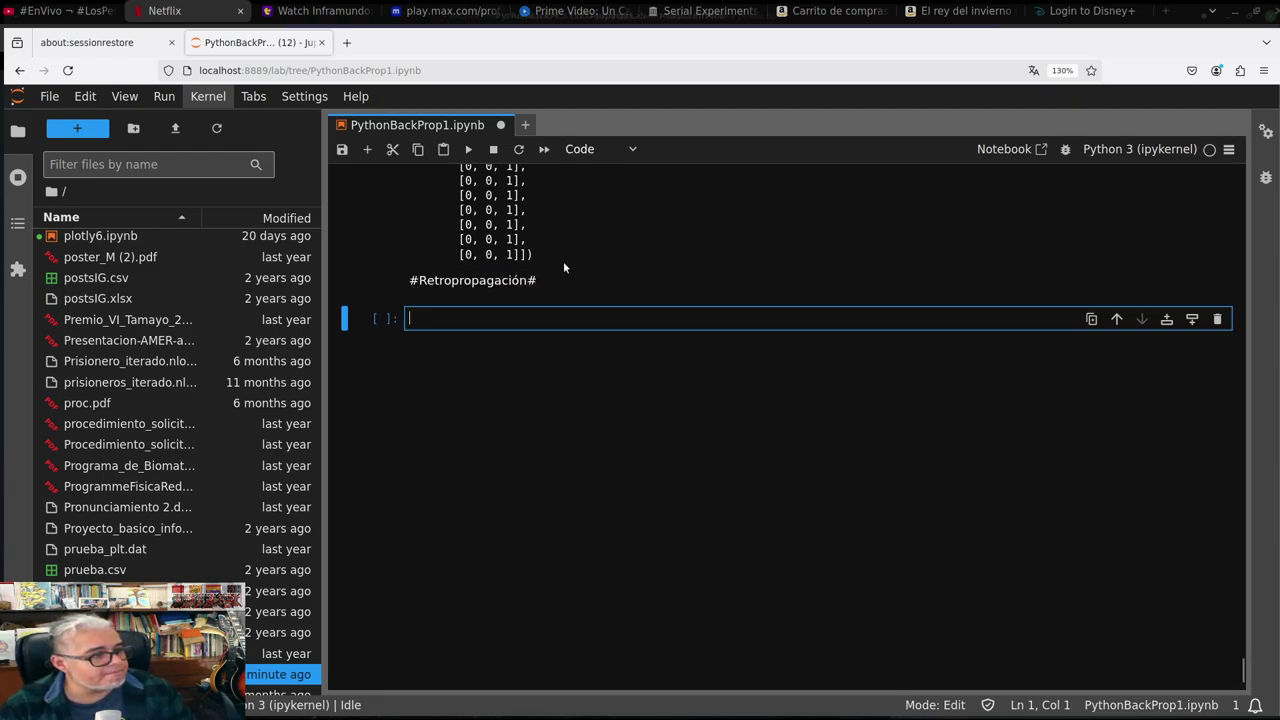
Reopen the Retropropagación cell, save, and re-render it as a proper heading
{"action": "left_click", "coordinate": [472, 280]}
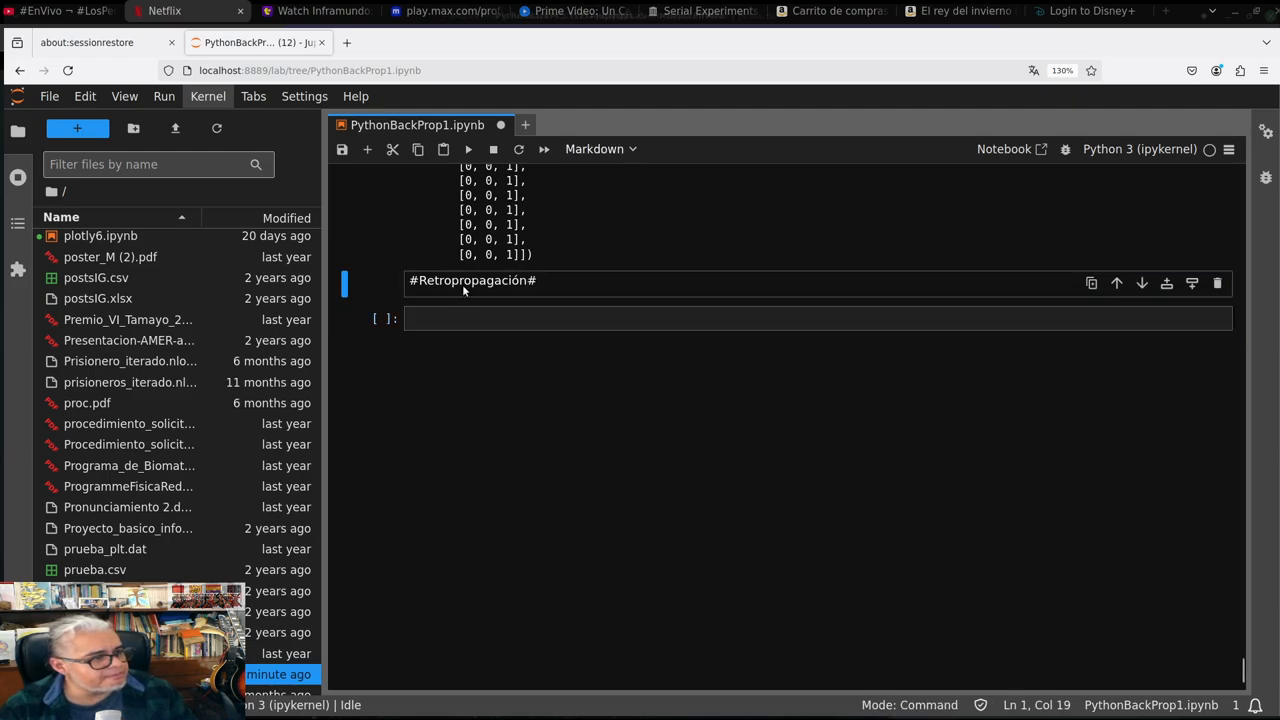
{"action": "key", "text": "ctrl+s"}
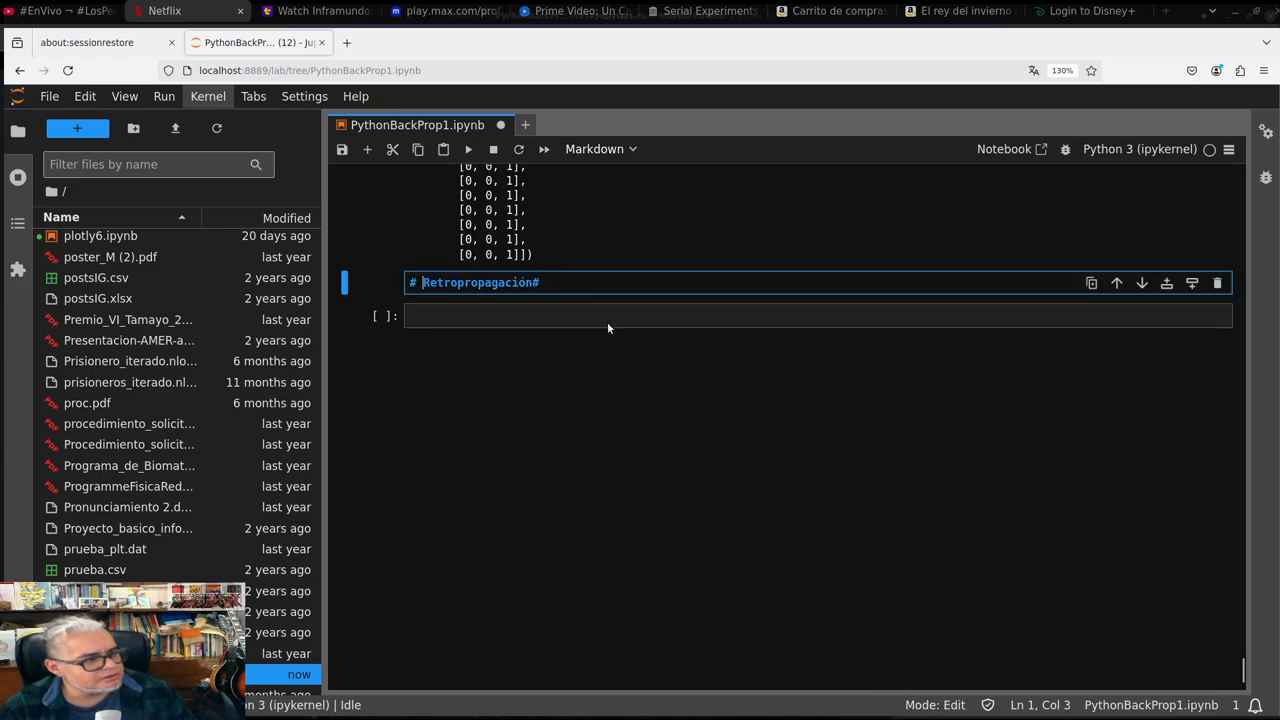
{"action": "key", "text": "Shift+Enter"}
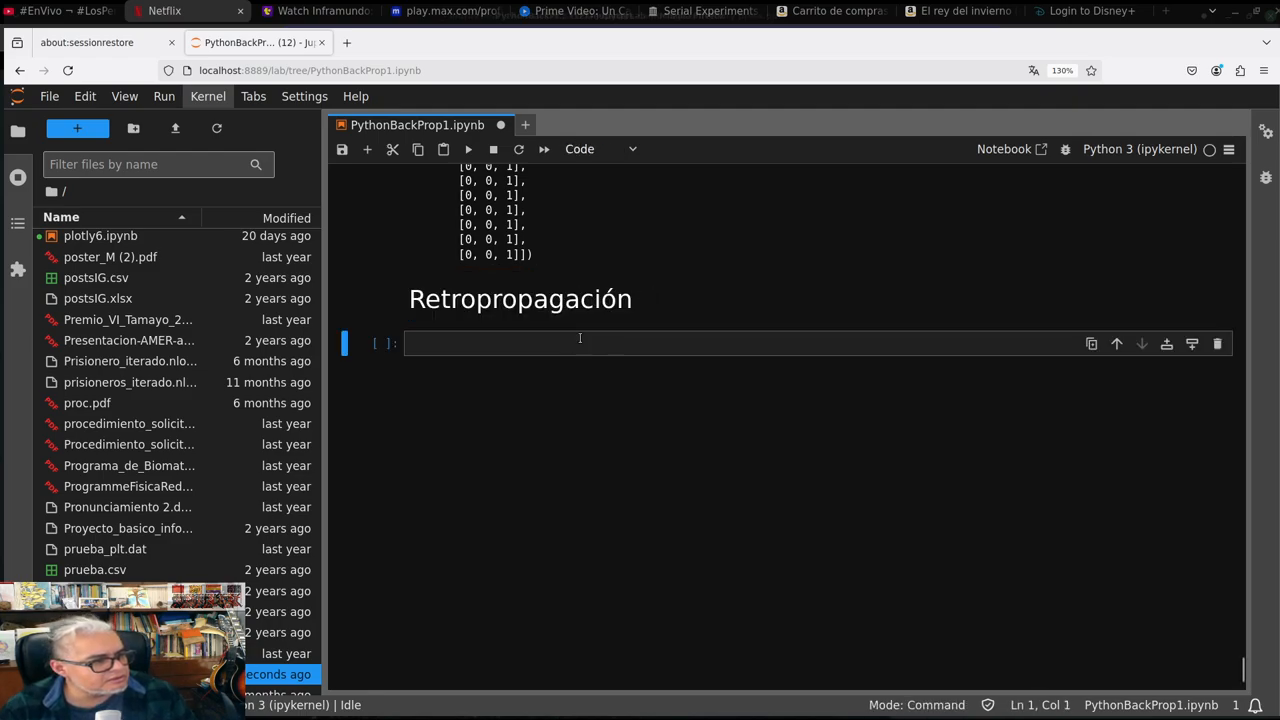
{"action": "left_click", "coordinate": [580, 343]}
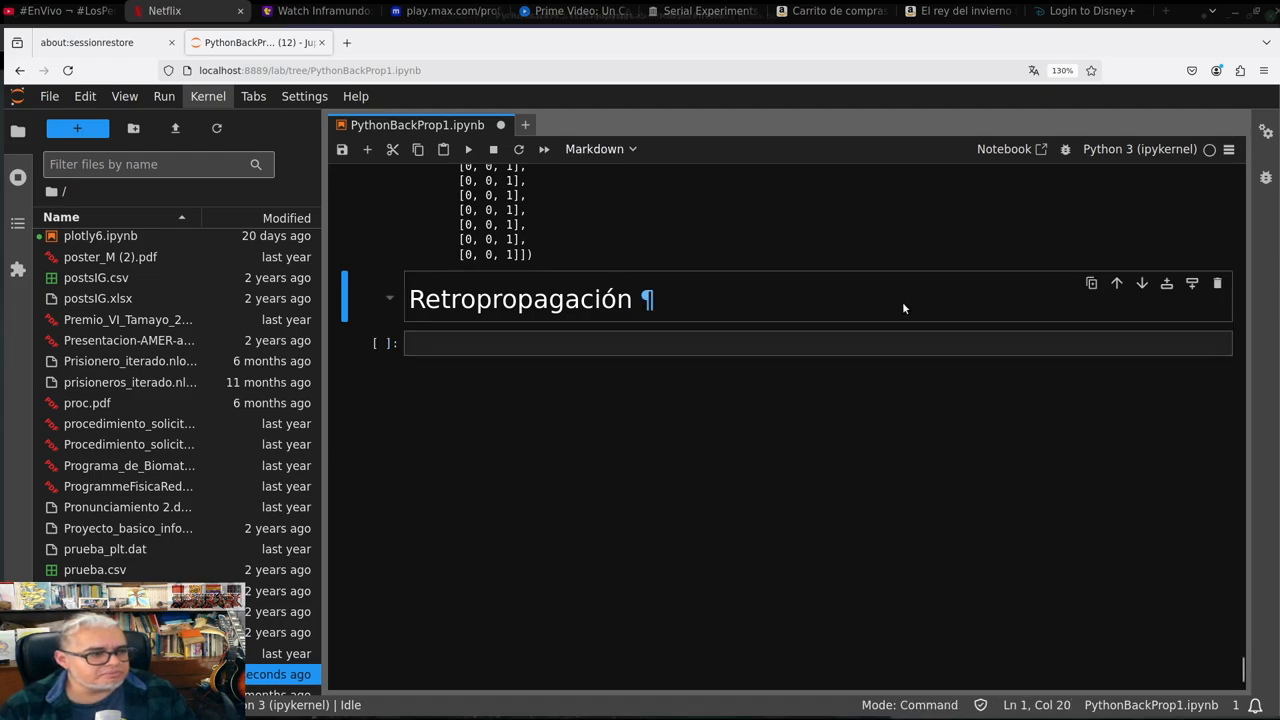
Extend the Retropropagación note with 'Crear 3 capas: entrada, oculta y salida'
{"action": "double_click", "coordinate": [520, 298]}
{"action": "type", "text": "Crear 3"}
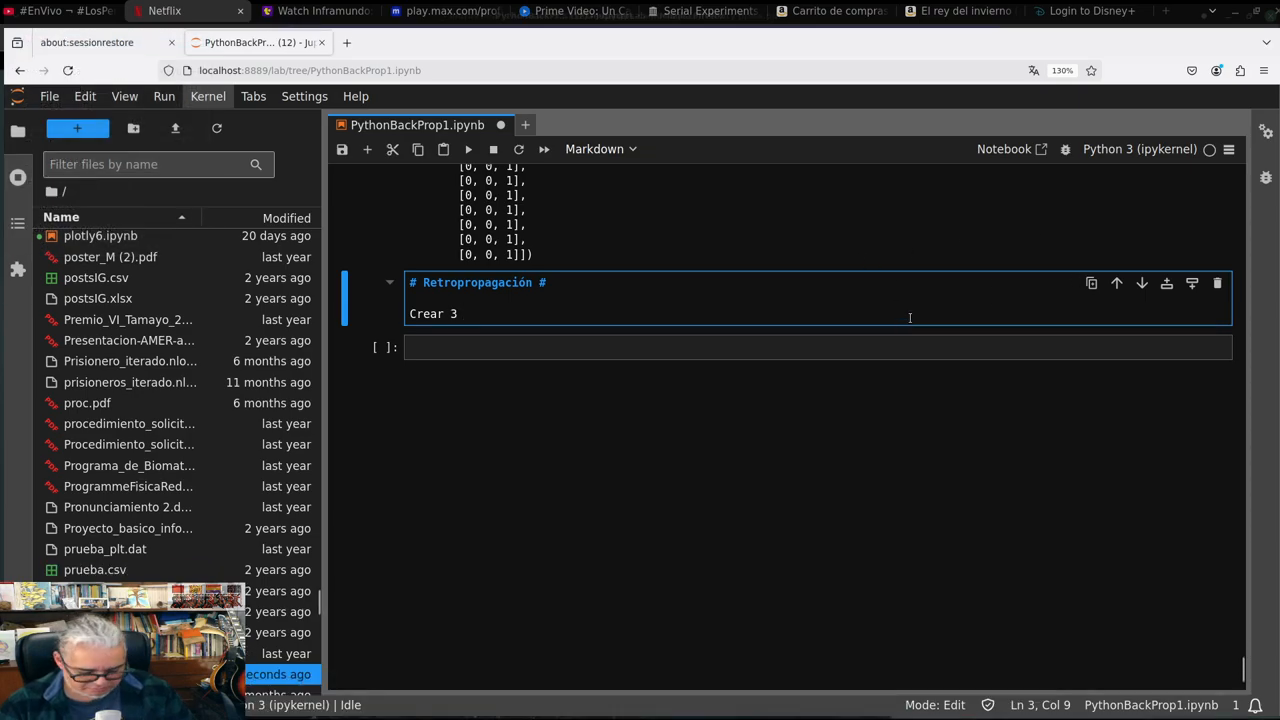
{"action": "type", "text": "capas"}
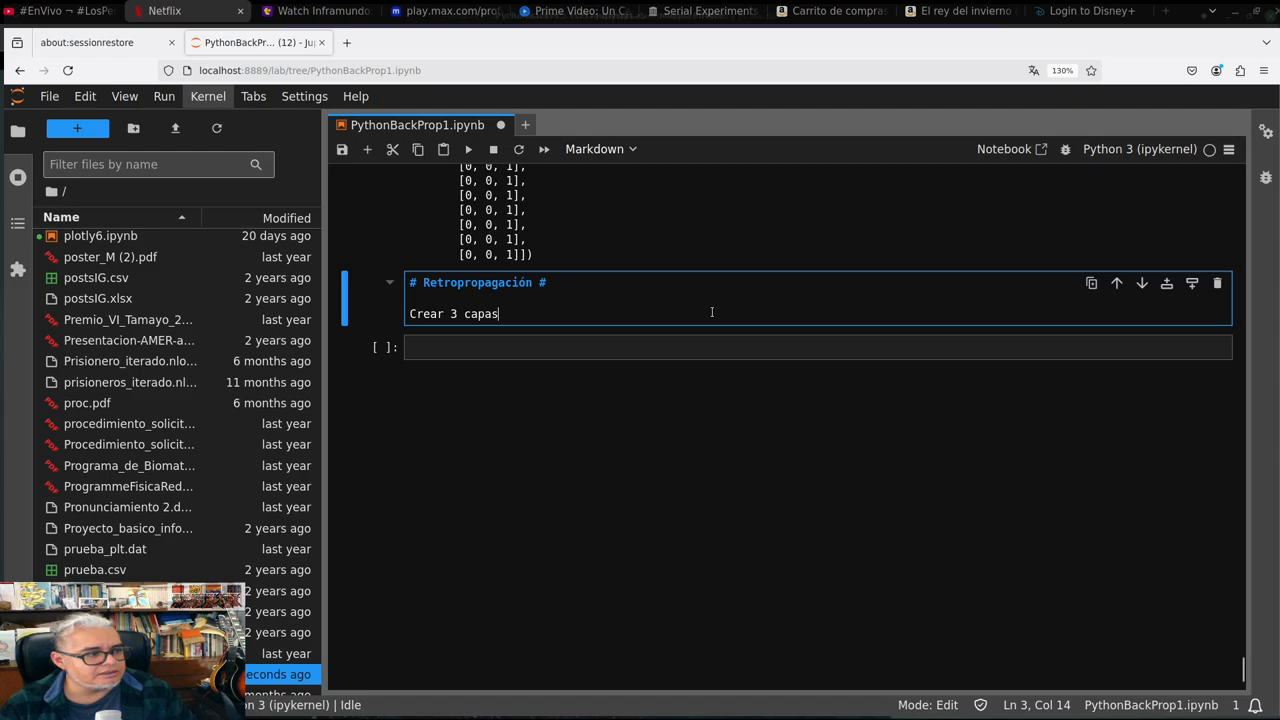
{"action": "type", "text": ":·"}
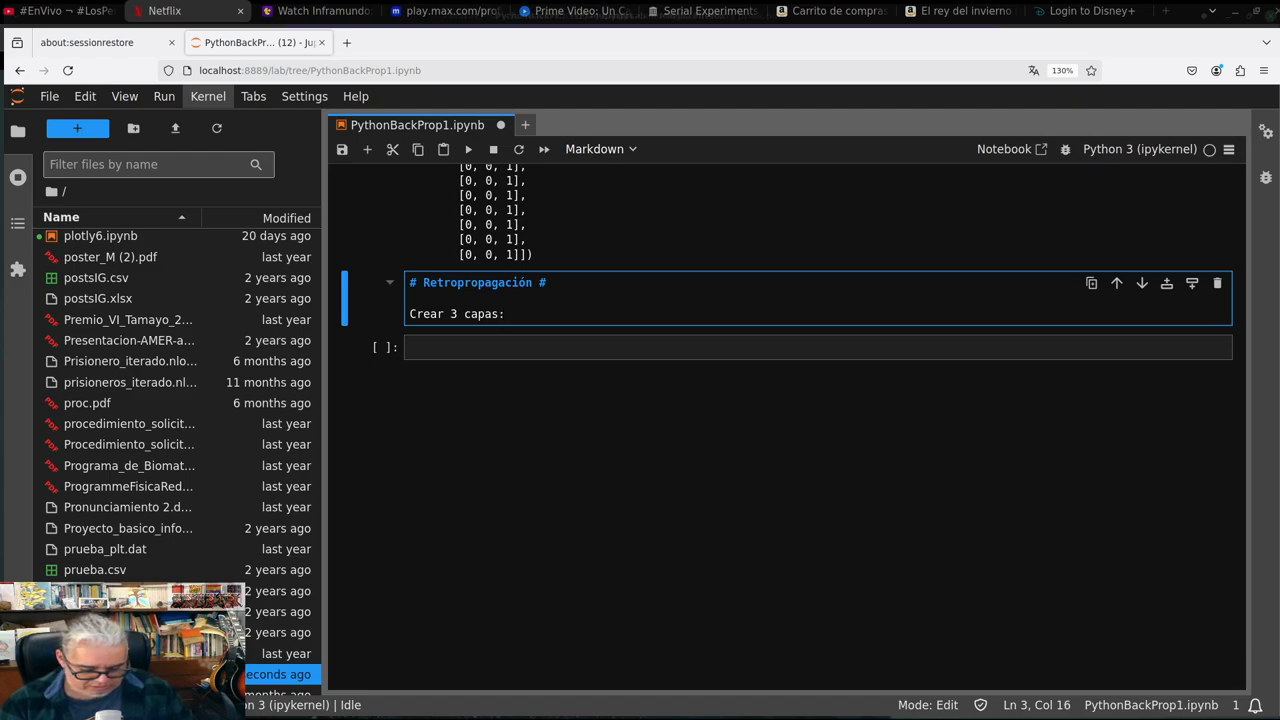
{"action": "type", "text": "entrada"}
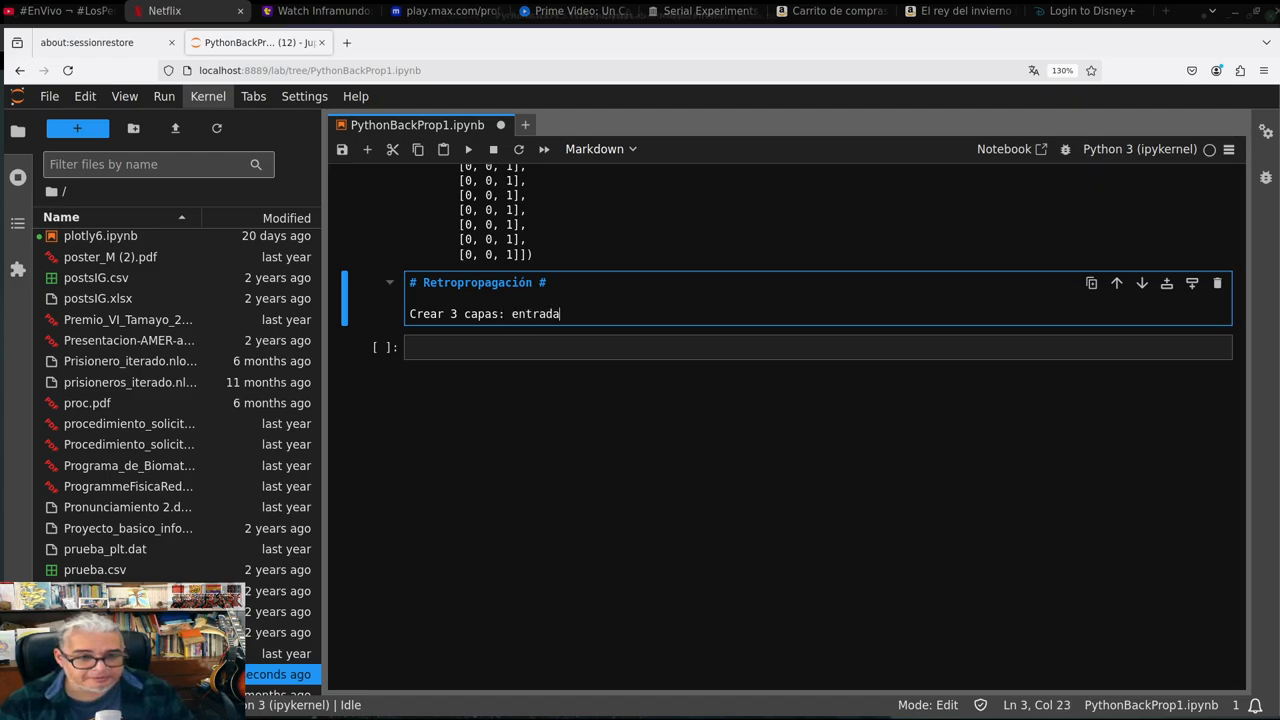
{"action": "type", "text": ", oculta y s"}
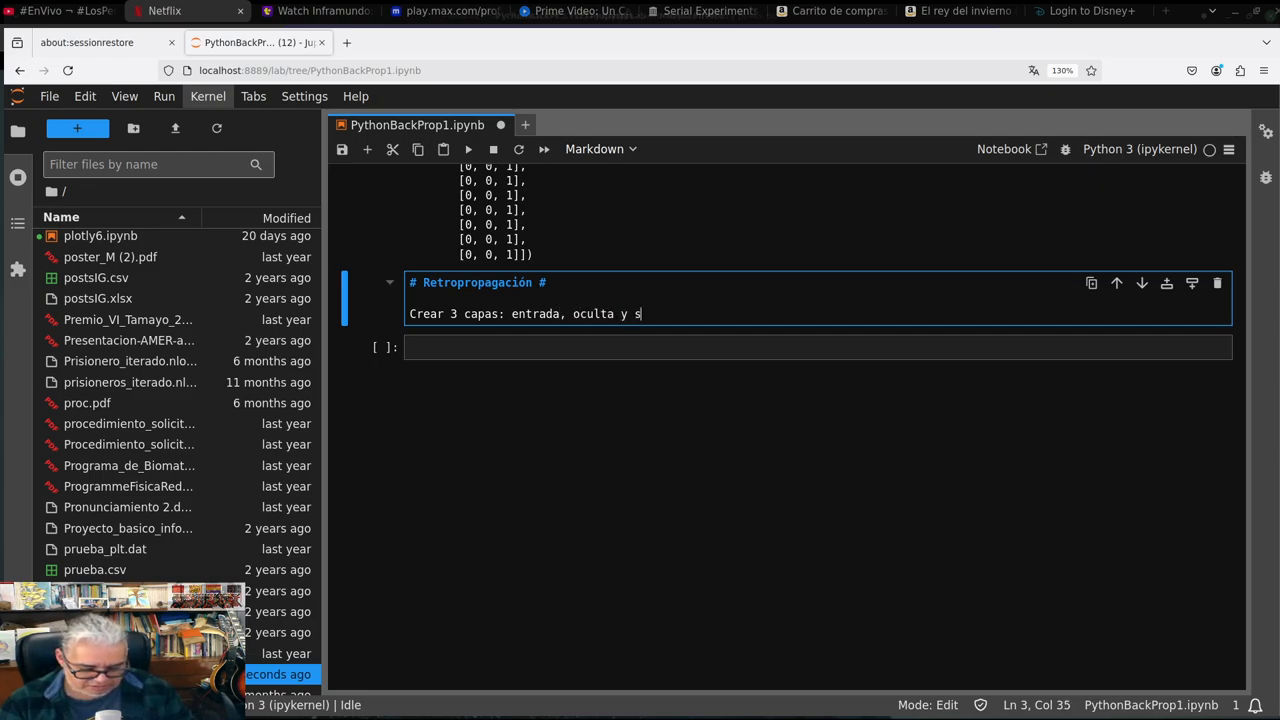
{"action": "type", "text": "alida"}
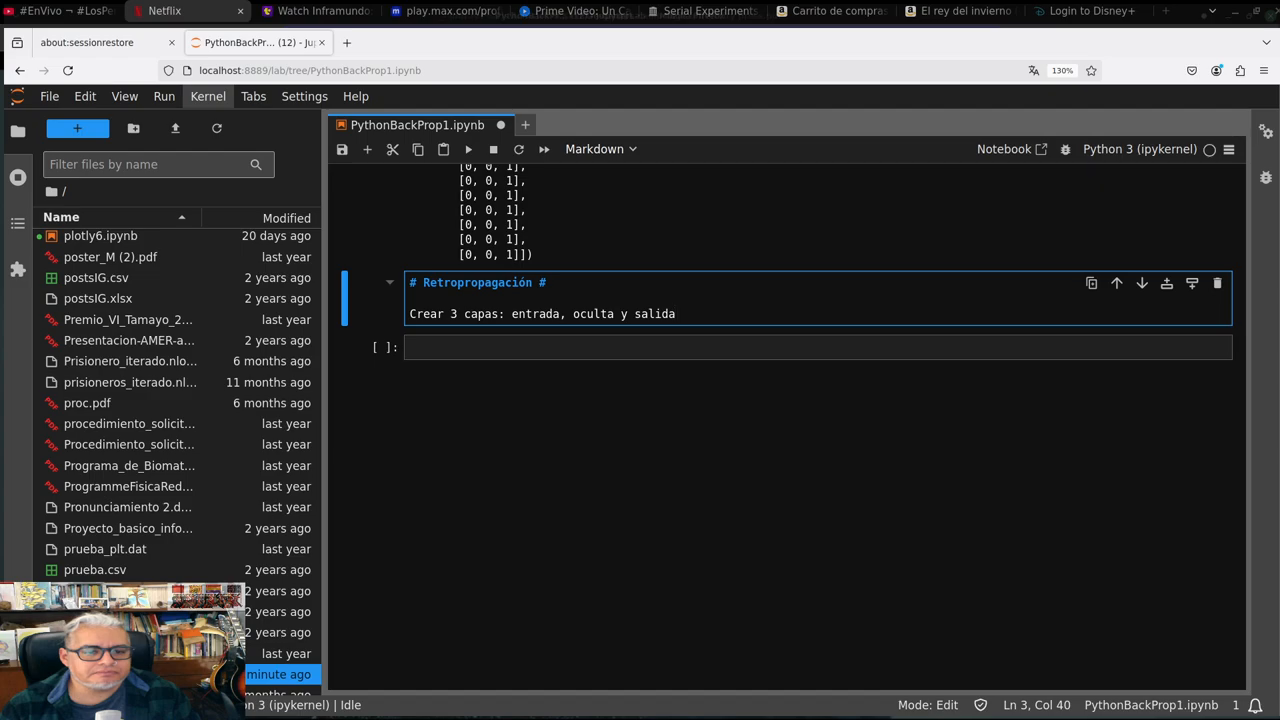
{"action": "mouse_move", "coordinate": [880, 338]}
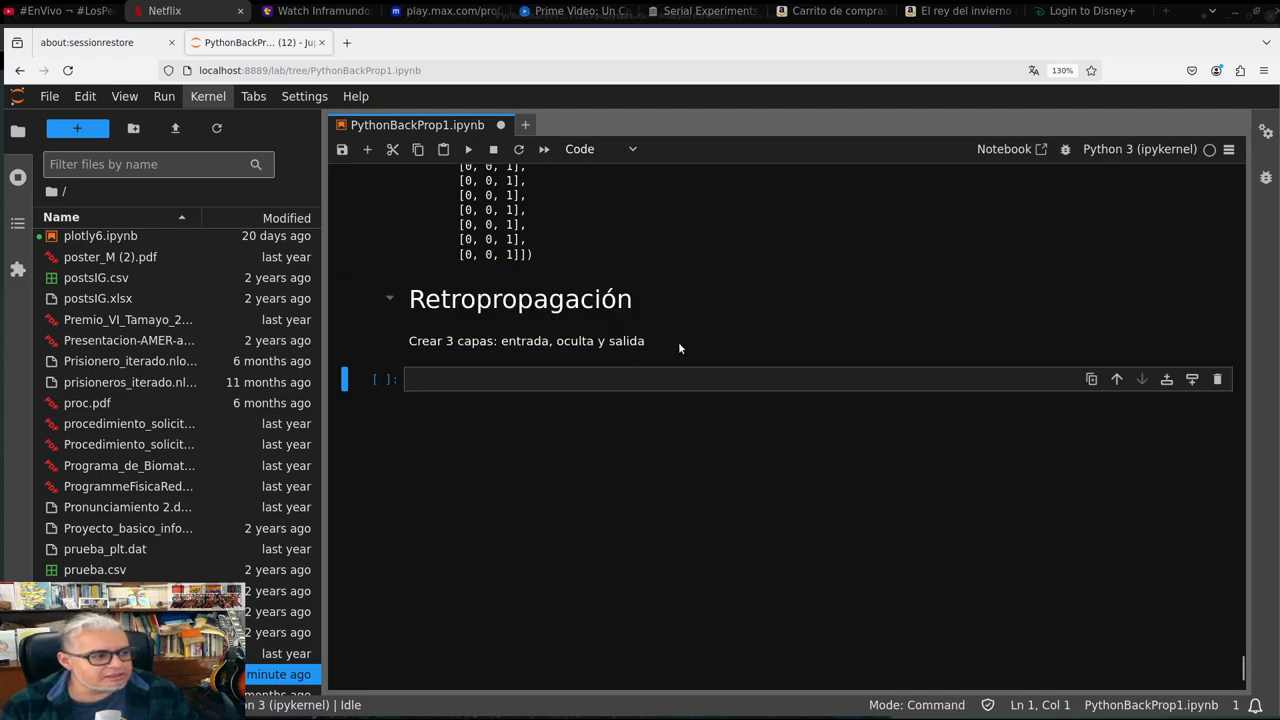
Write num_inputs=len(X[0]) as the first line of the new code cell
{"action": "left_click", "coordinate": [638, 380]}
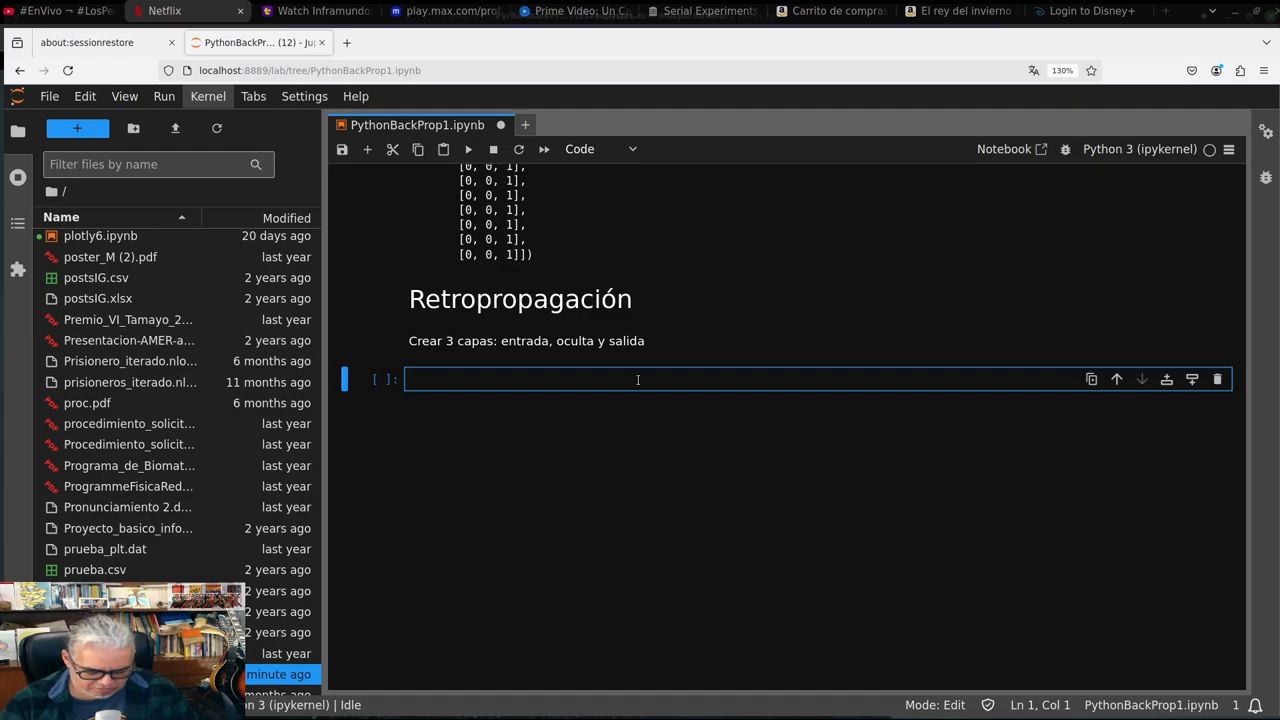
{"action": "type", "text": "num_i"}
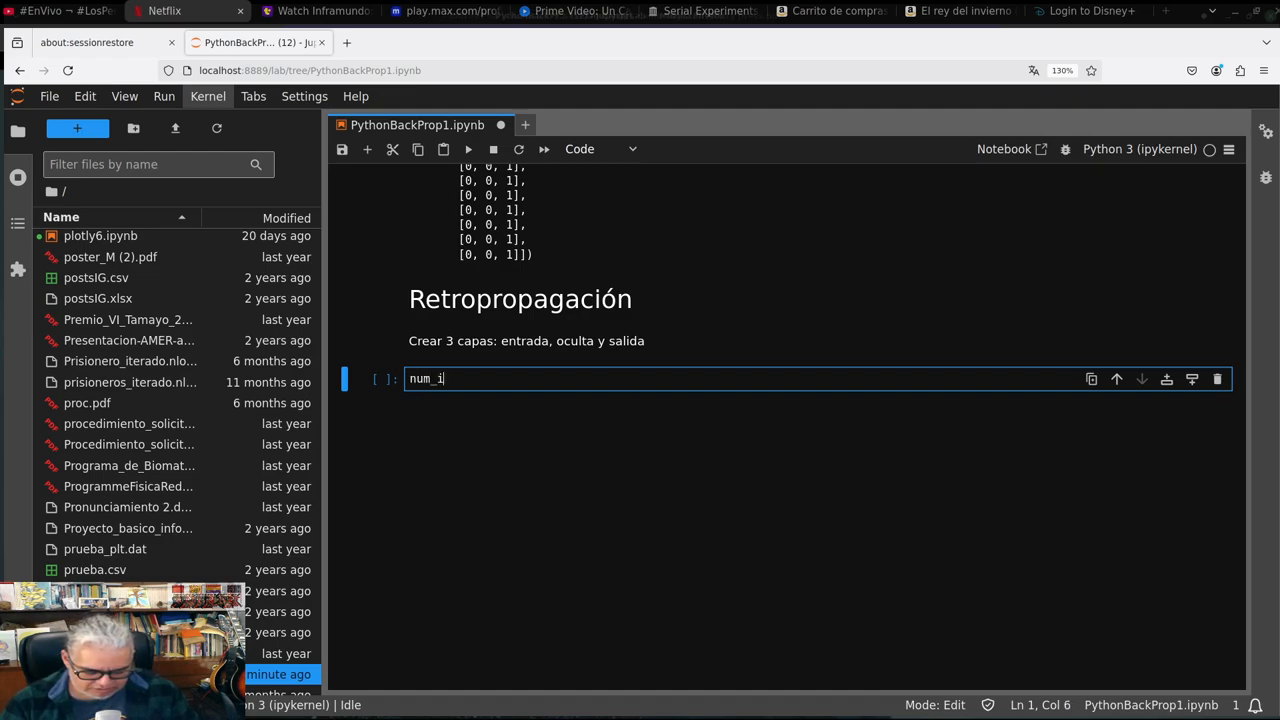
{"action": "type", "text": "nputs"}
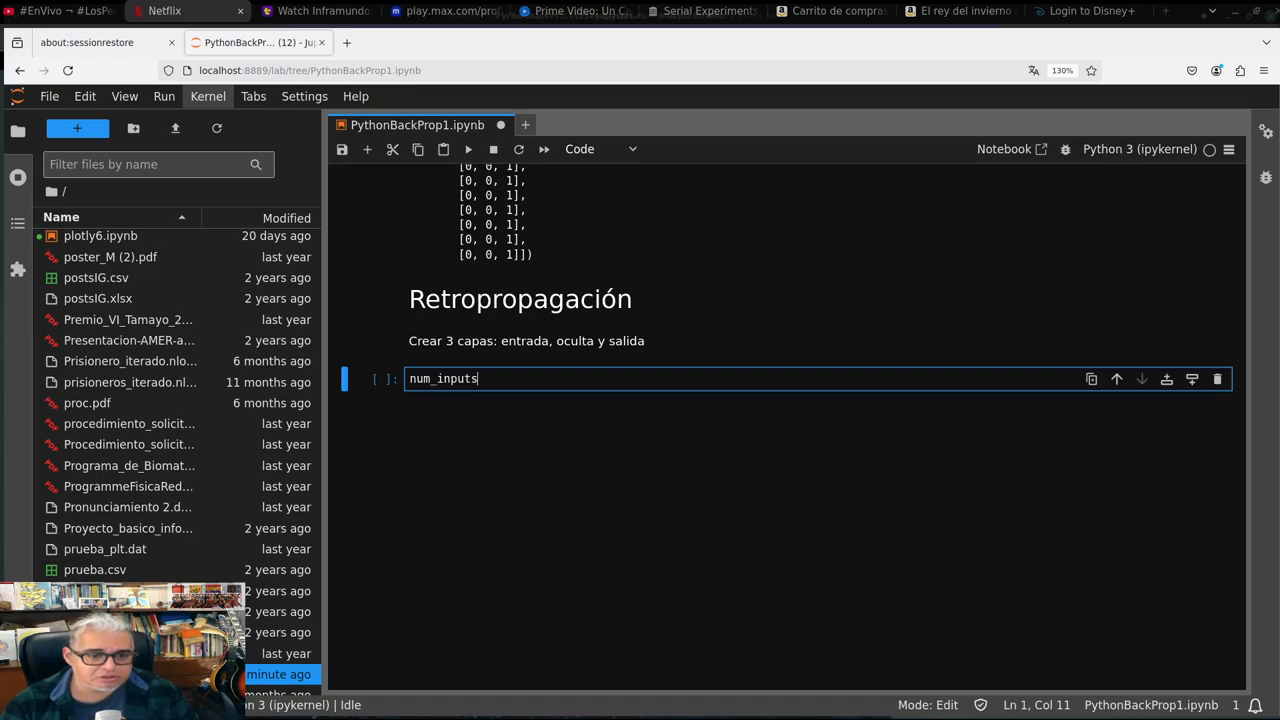
{"action": "type", "text": "="}
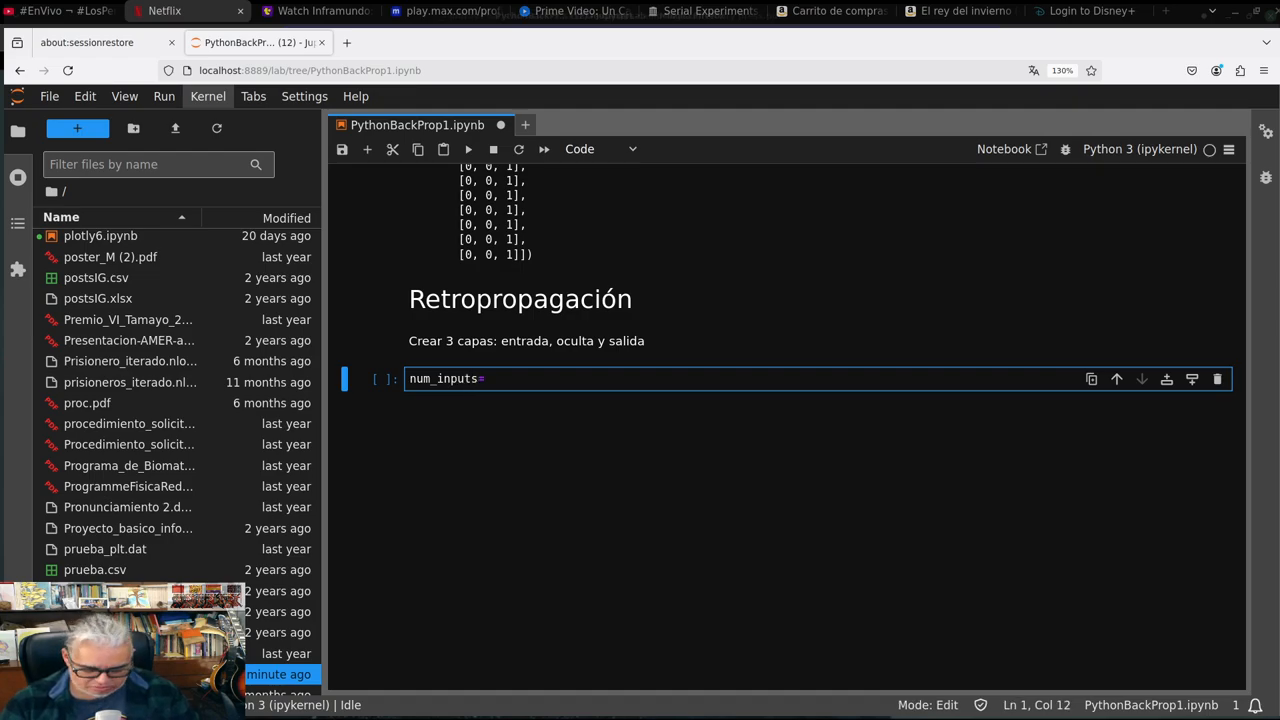
{"action": "type", "text": "len"}
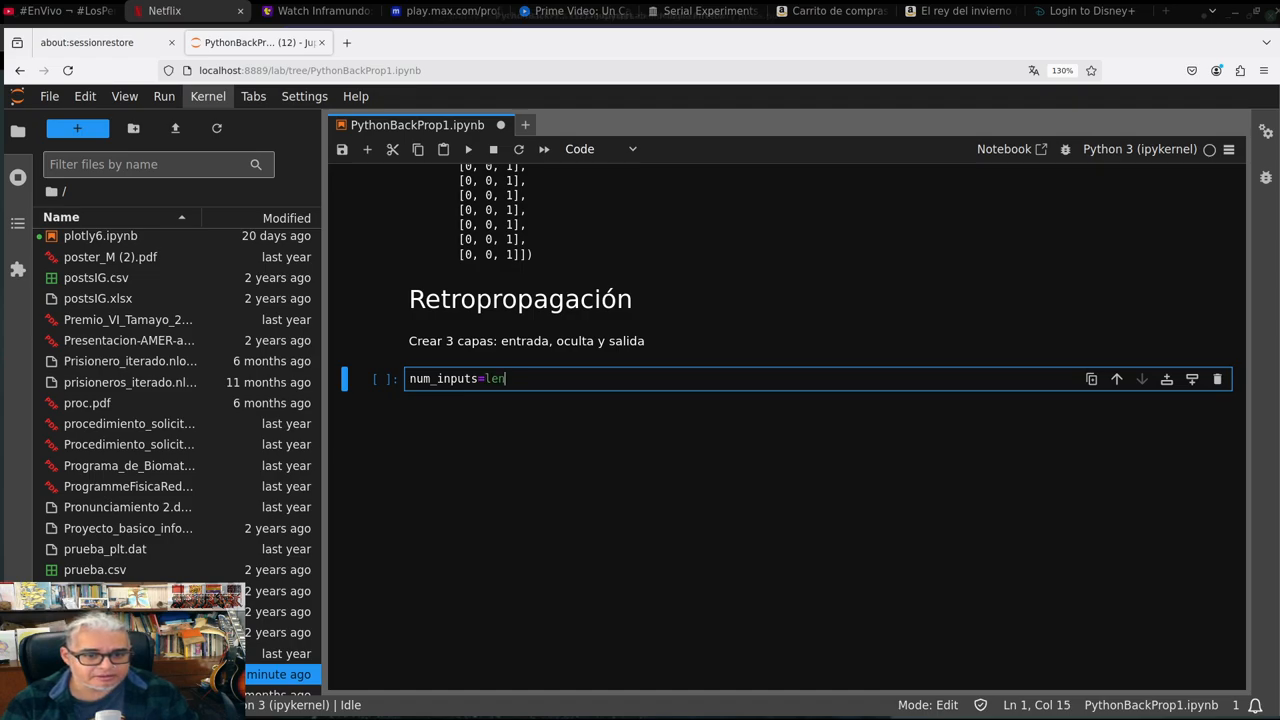
{"action": "type", "text": "(X[0"}
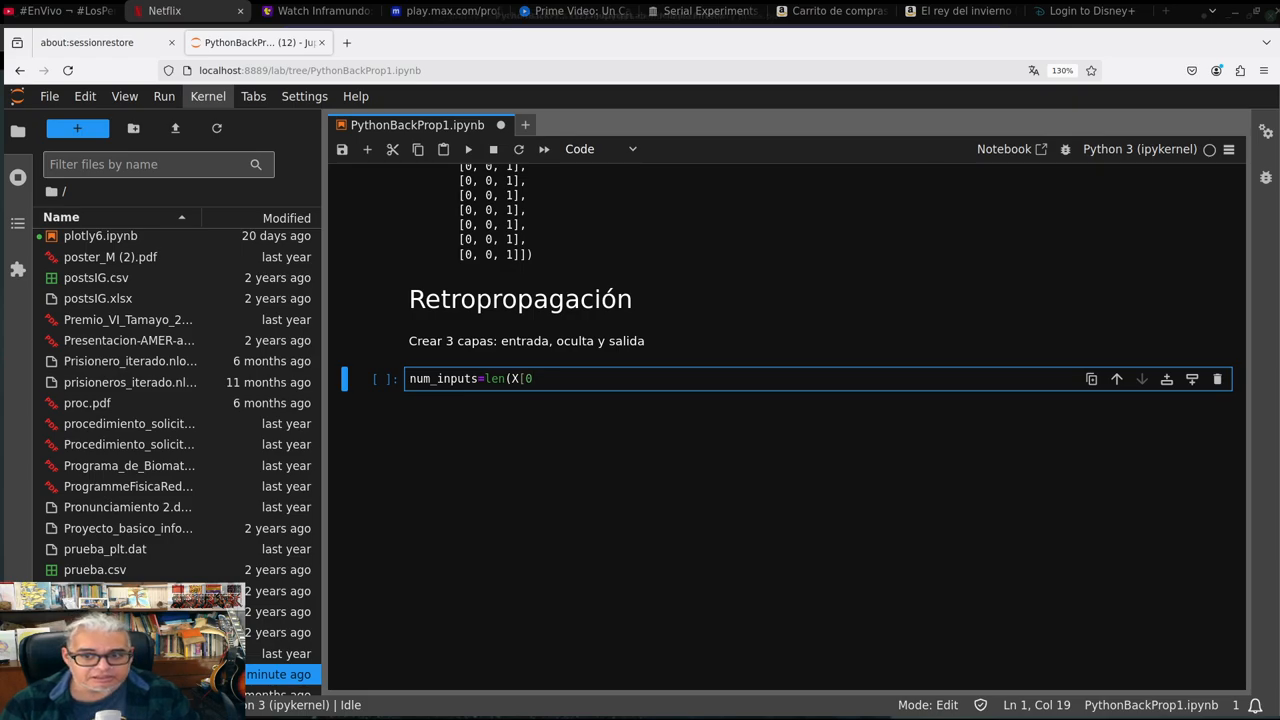
{"action": "type", "text": "])"}
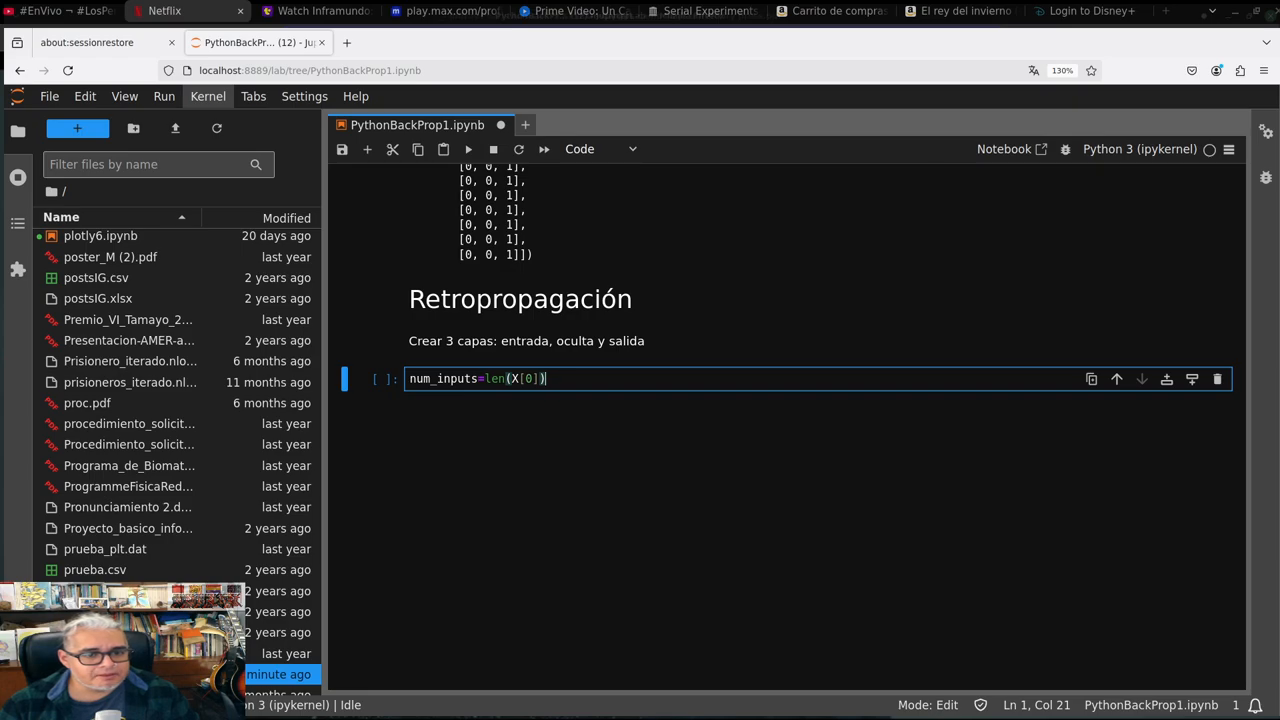
{"action": "key", "text": "Enter"}
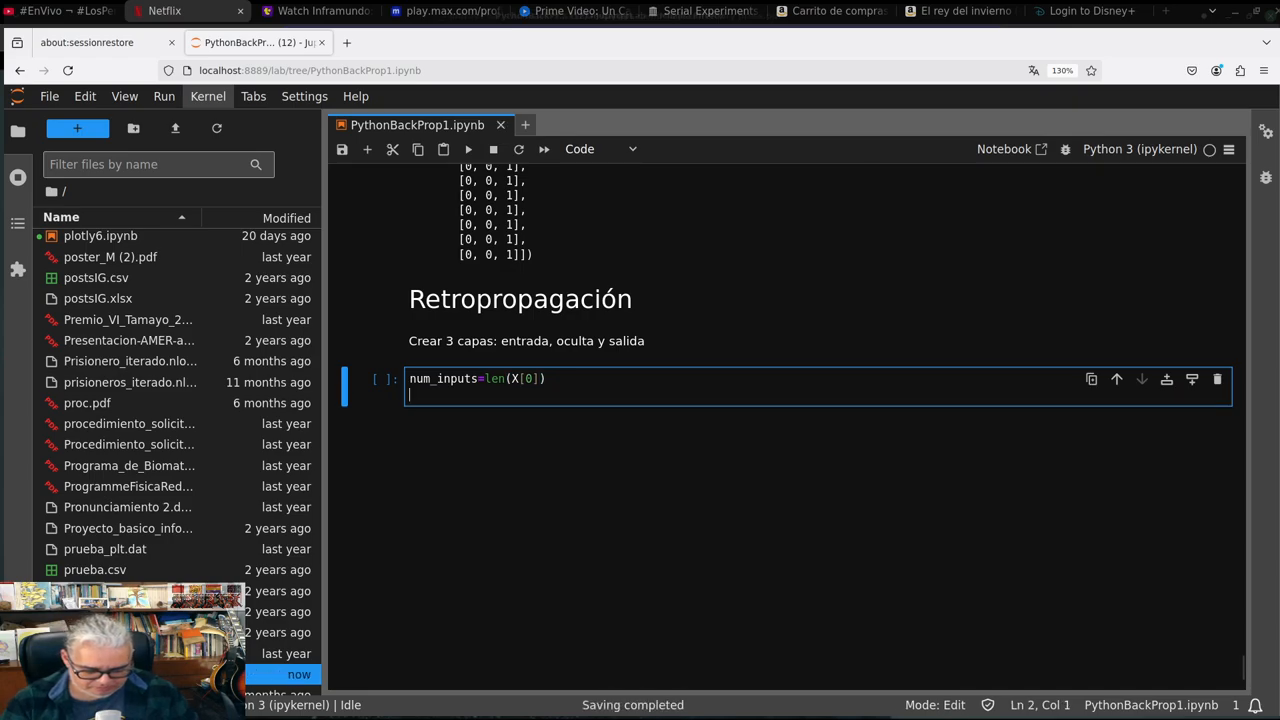
Add hidden_layer_neurons=5 and np.random.seed(4) to the same cell
{"action": "type", "text": "hidde"}
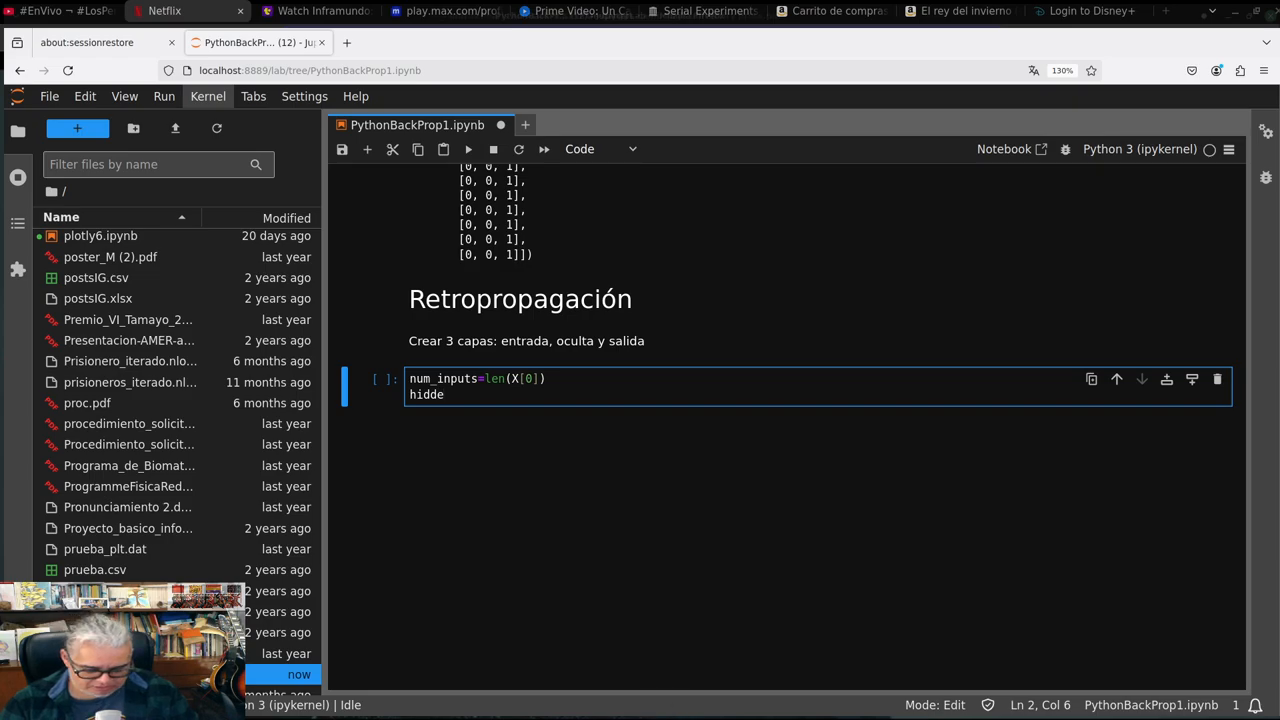
{"action": "type", "text": "n_laye"}
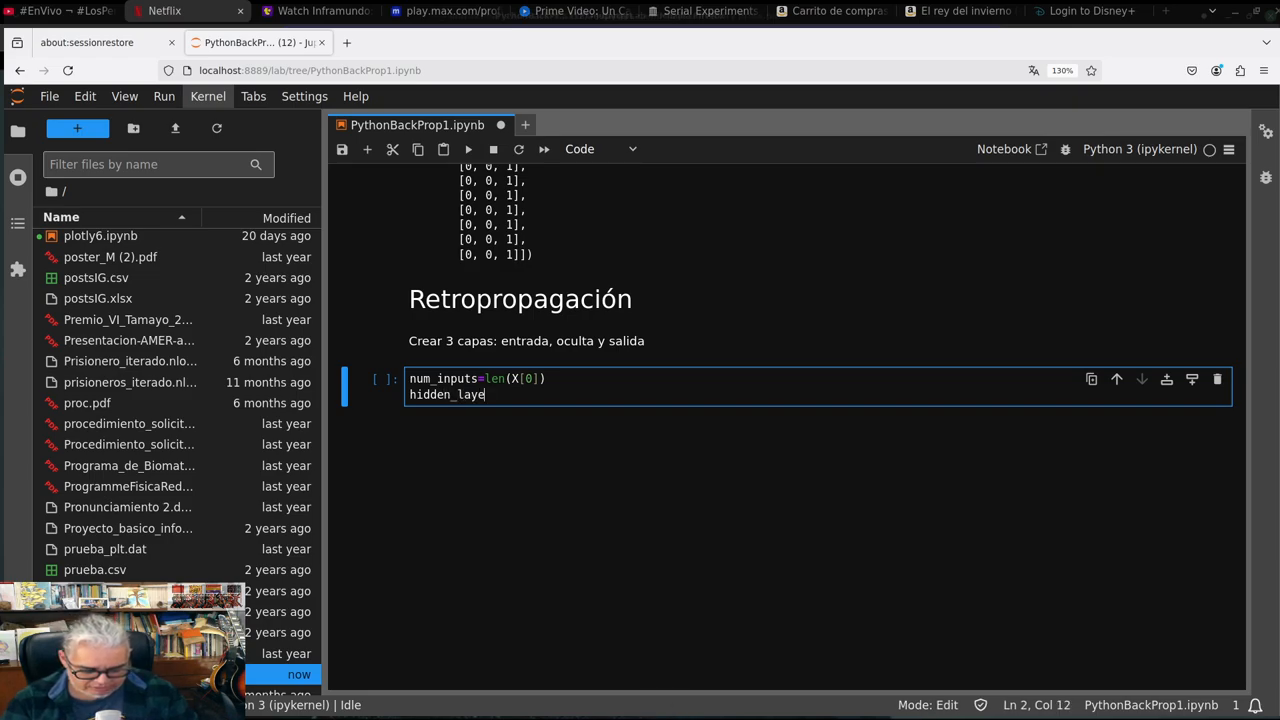
{"action": "type", "text": "rs"}
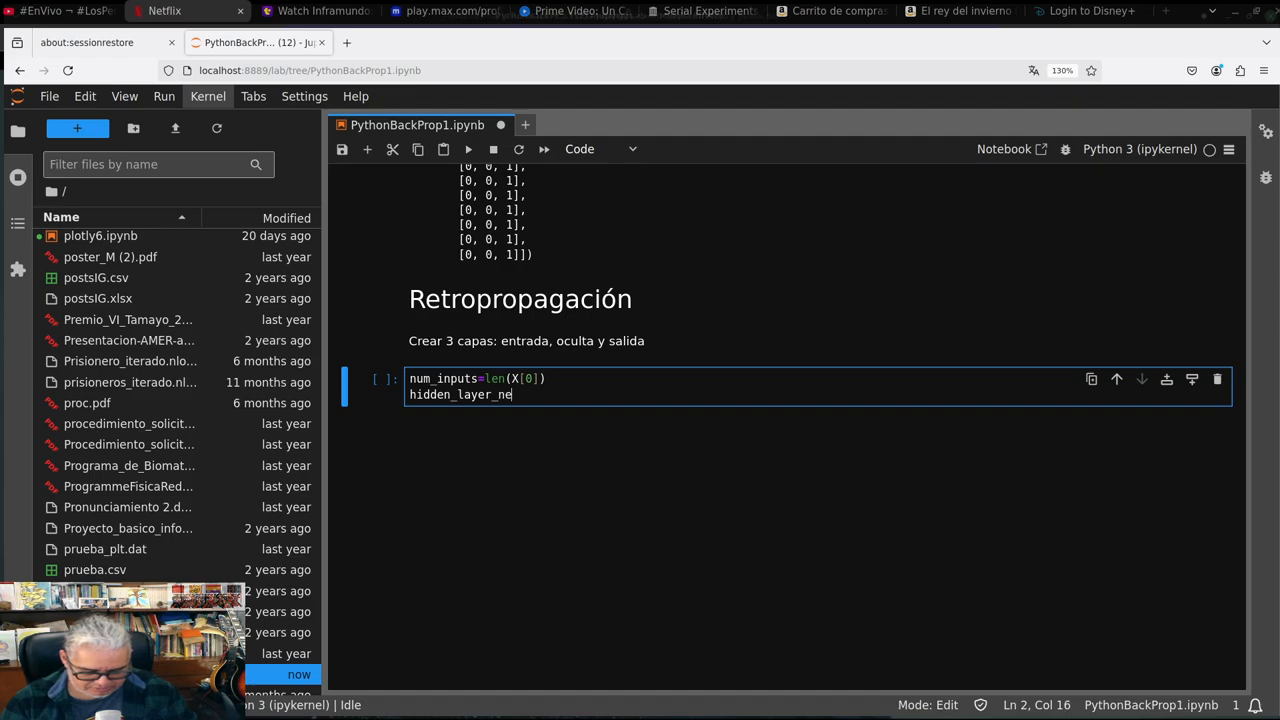
{"action": "type", "text": "ron"}
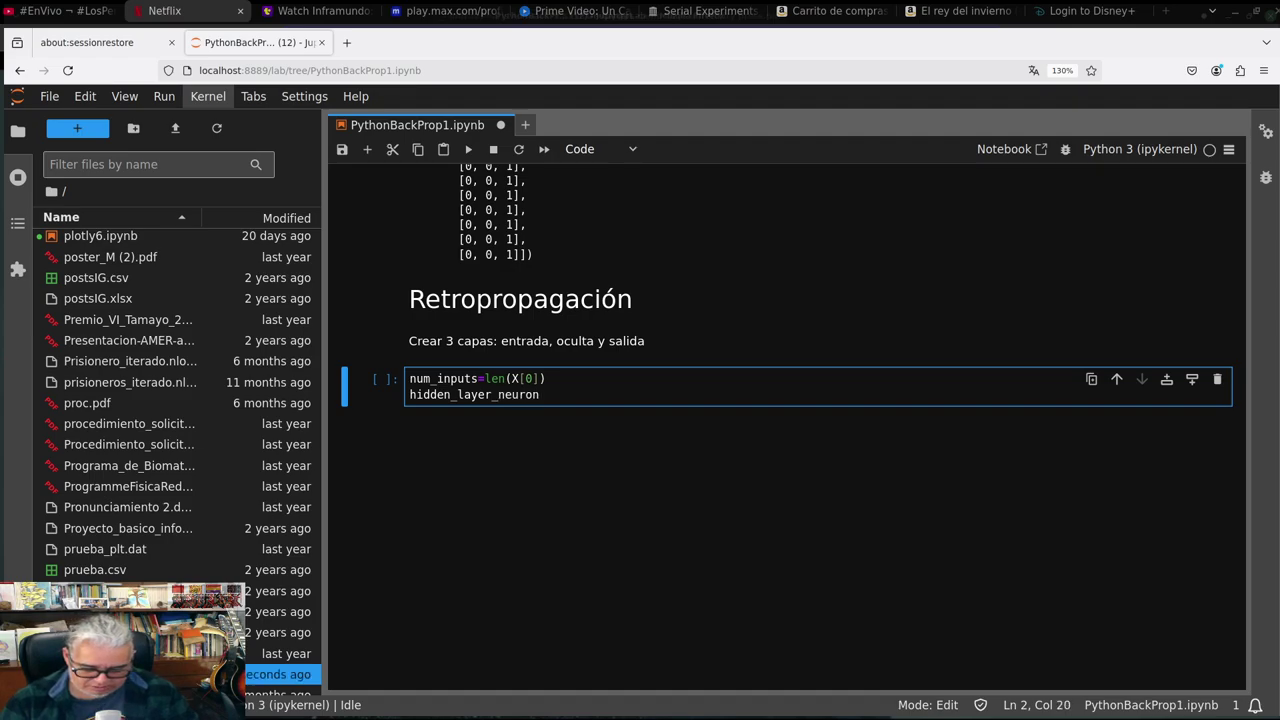
{"action": "type", "text": "s5"}
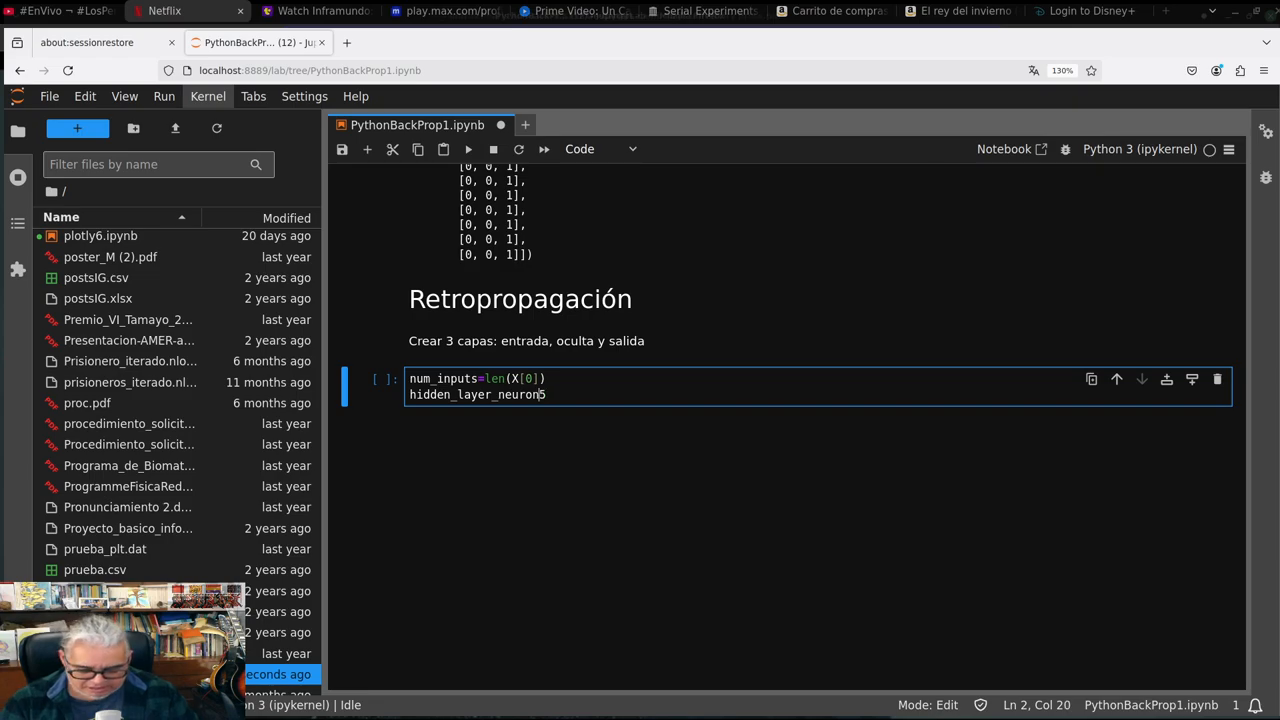
{"action": "type", "text": "="}
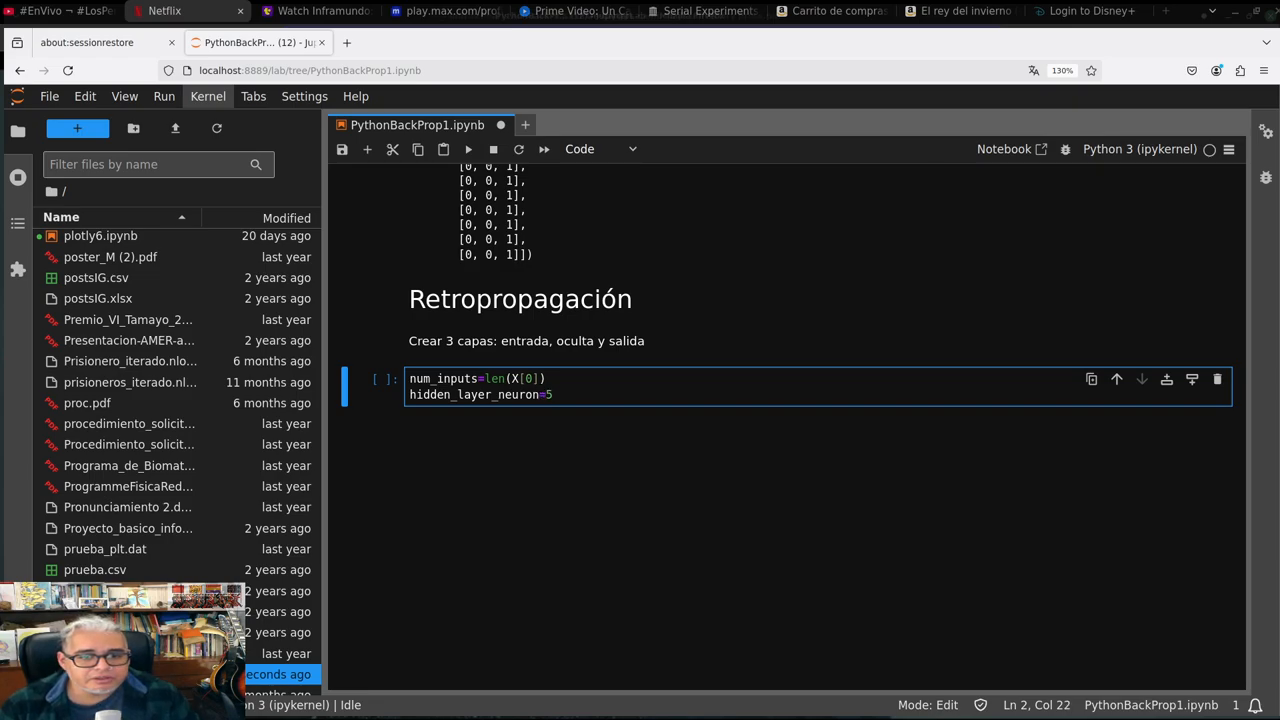
{"action": "type", "text": "s"}
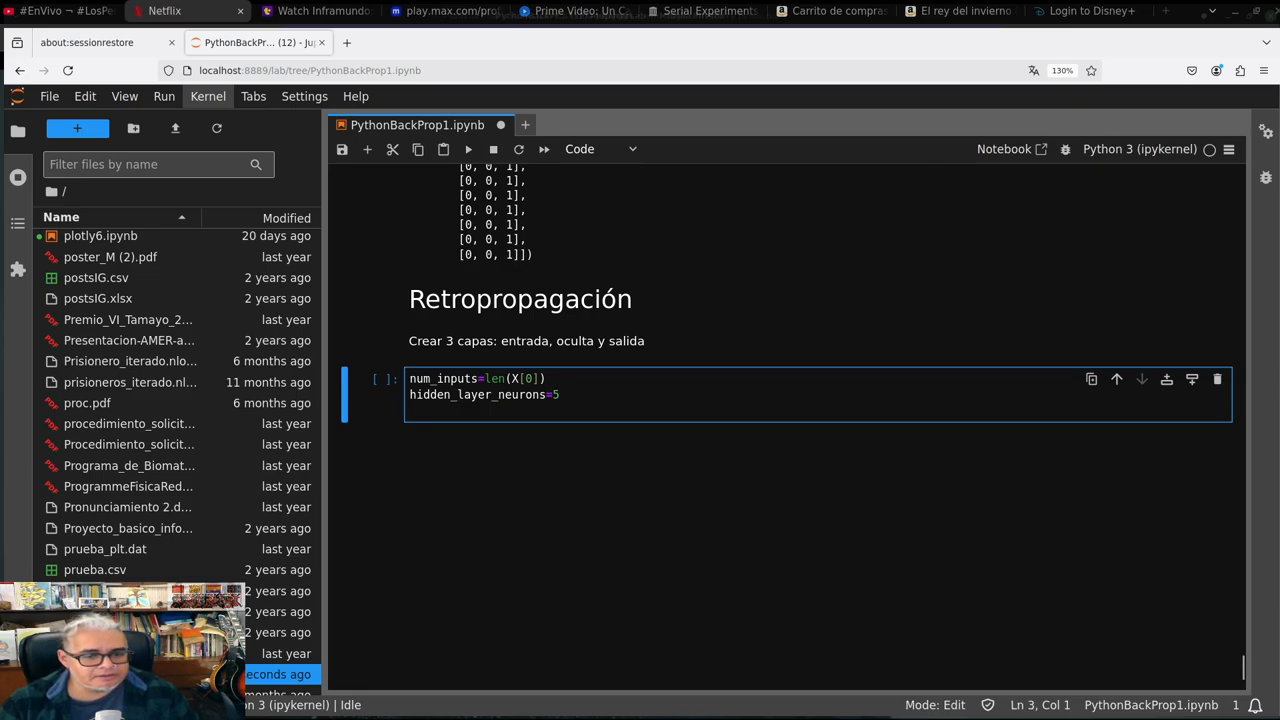
{"action": "type", "text": "n"}
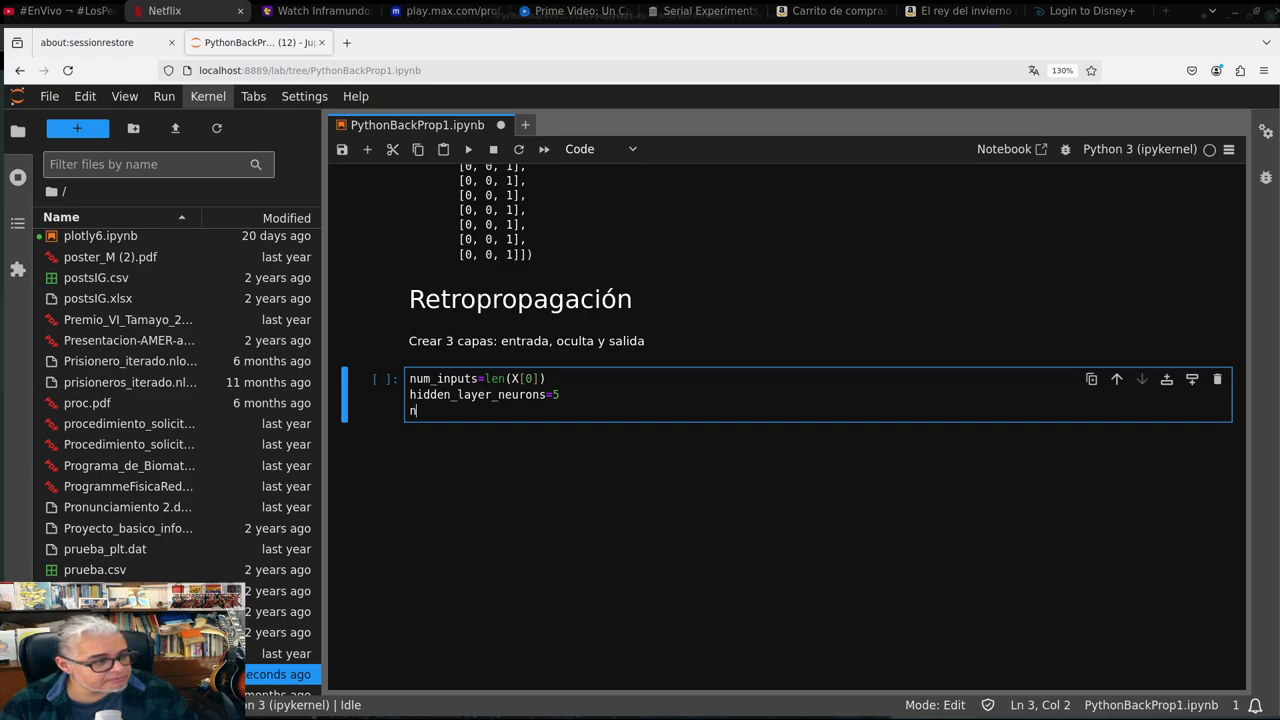
{"action": "type", "text": "p.rando"}
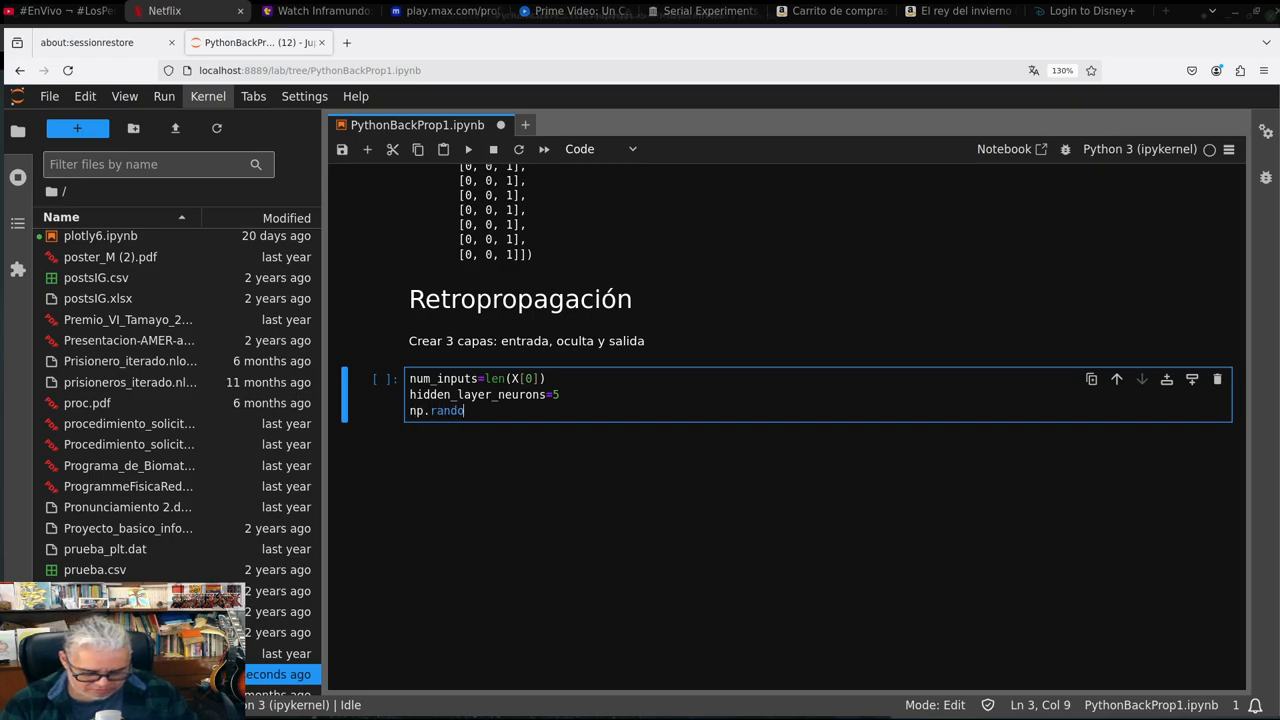
{"action": "type", "text": "m.seed"}
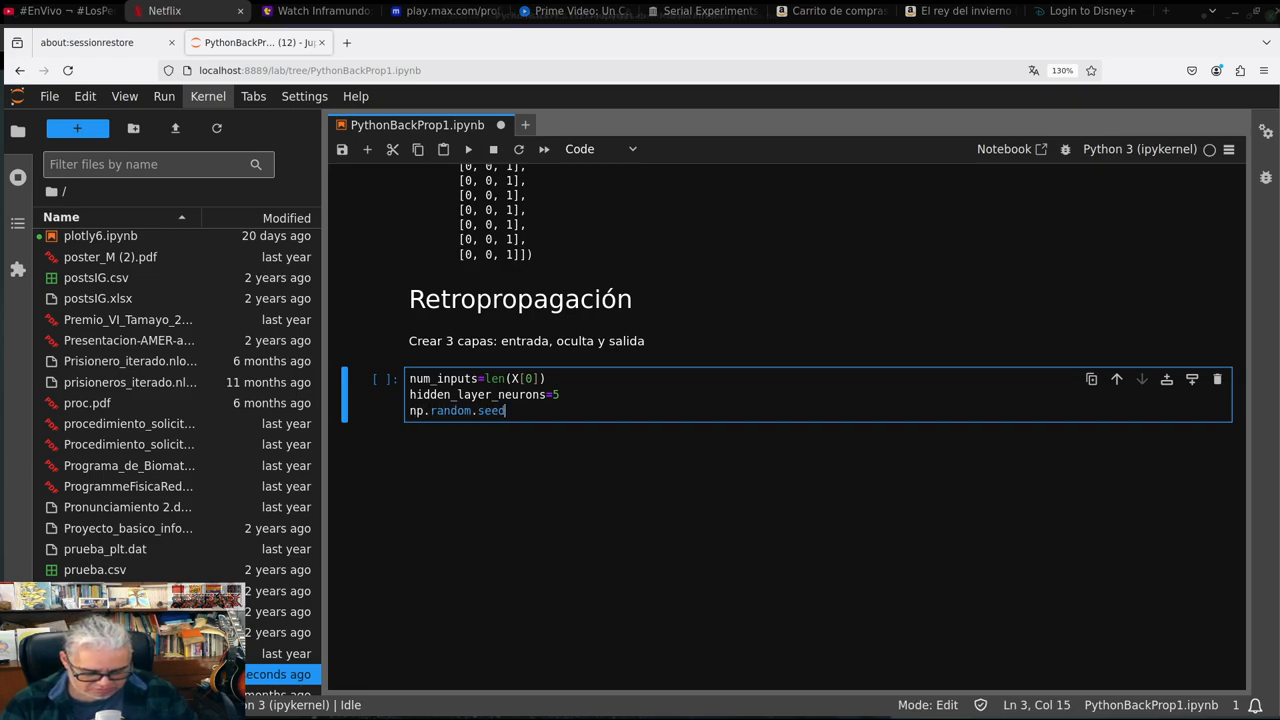
{"action": "type", "text": "()"}
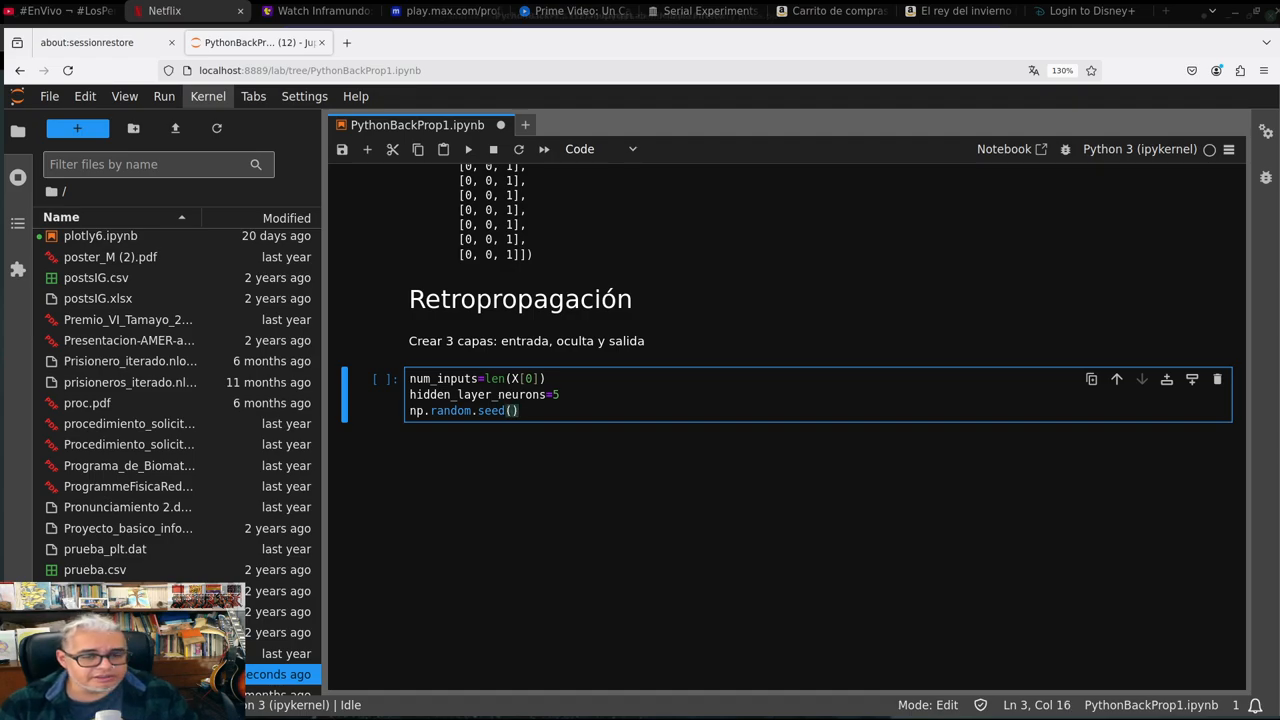
{"action": "type", "text": "4"}
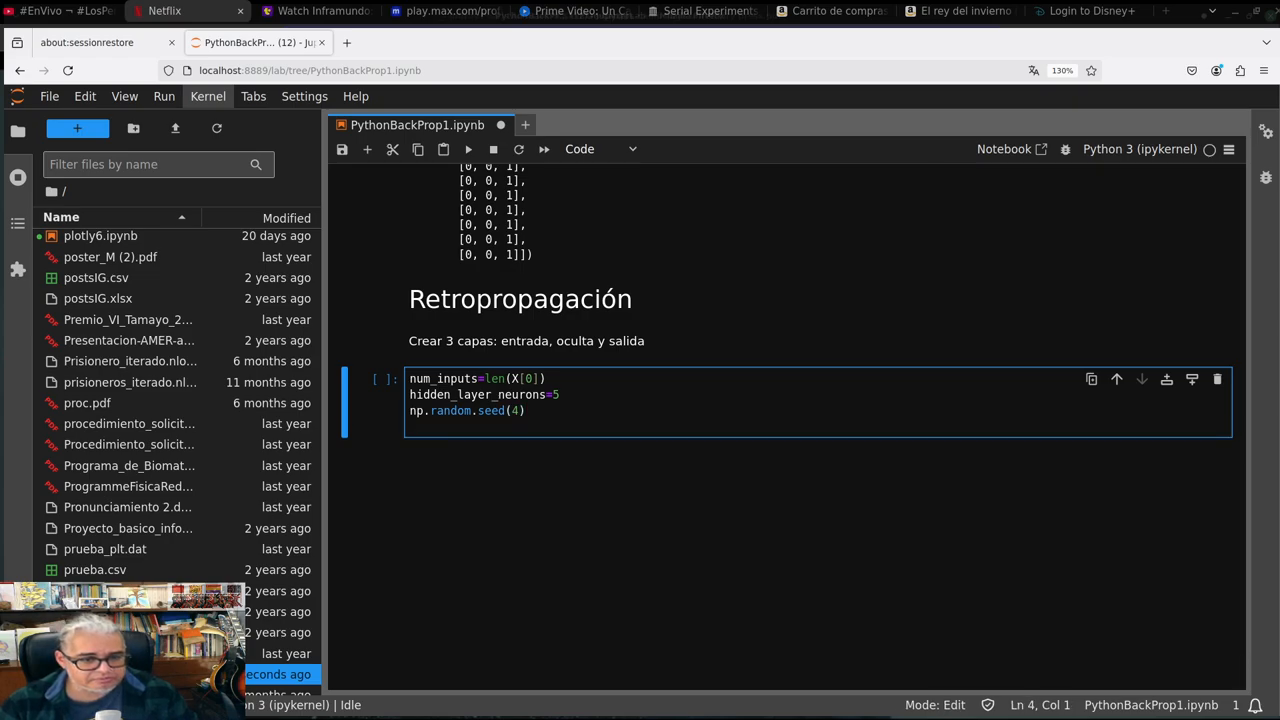
Begin the line w1=2*np.random.random(( and fix a mistyped character inside the parentheses
{"action": "type", "text": "w1"}
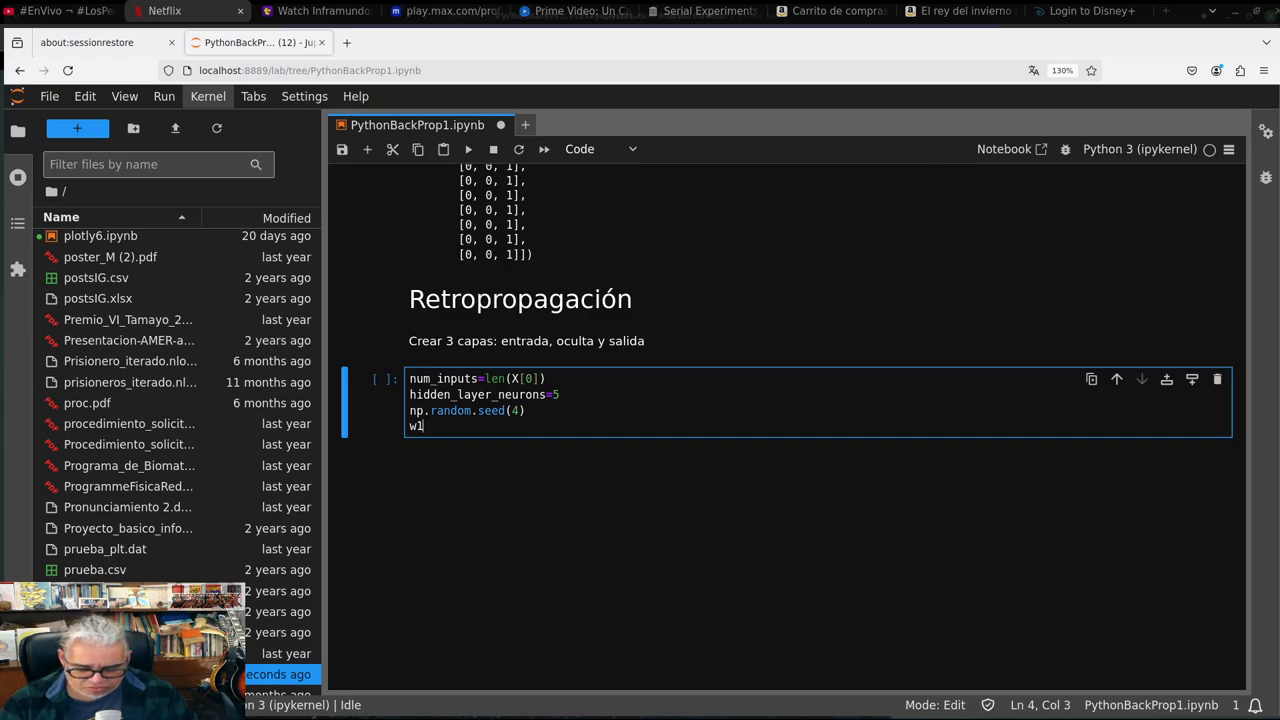
{"action": "type", "text": "="}
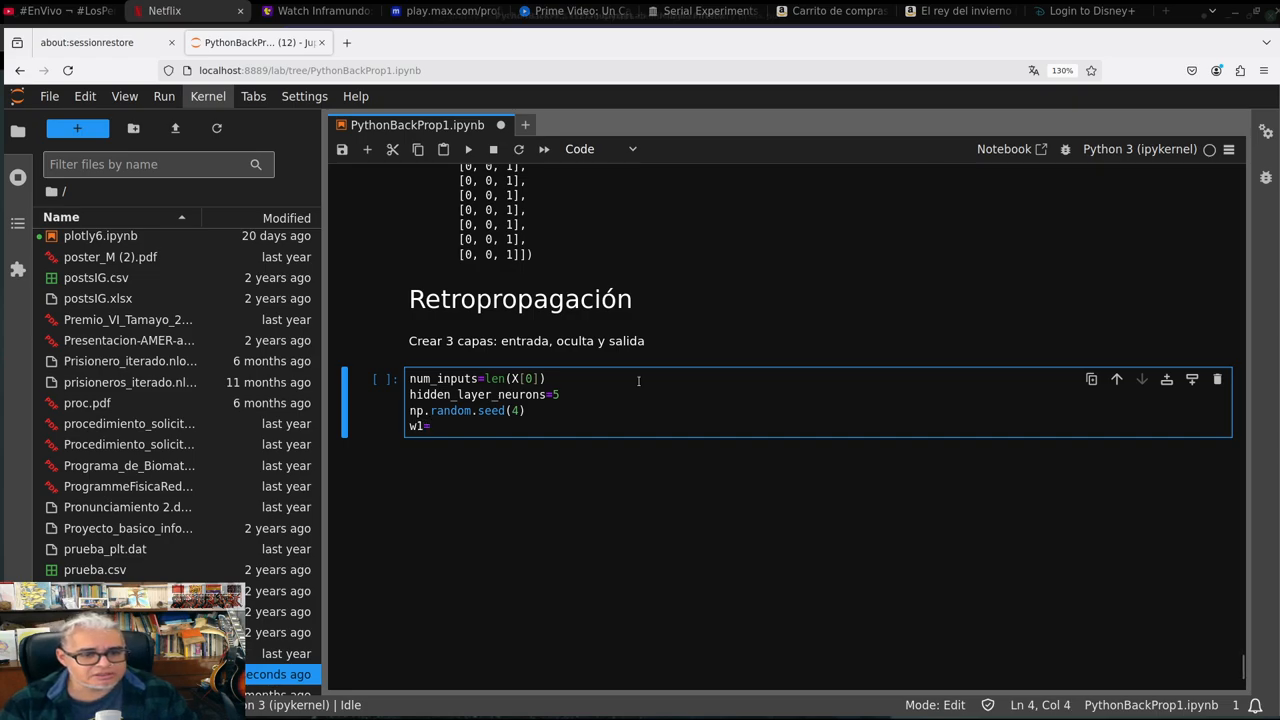
{"action": "type", "text": "2"}
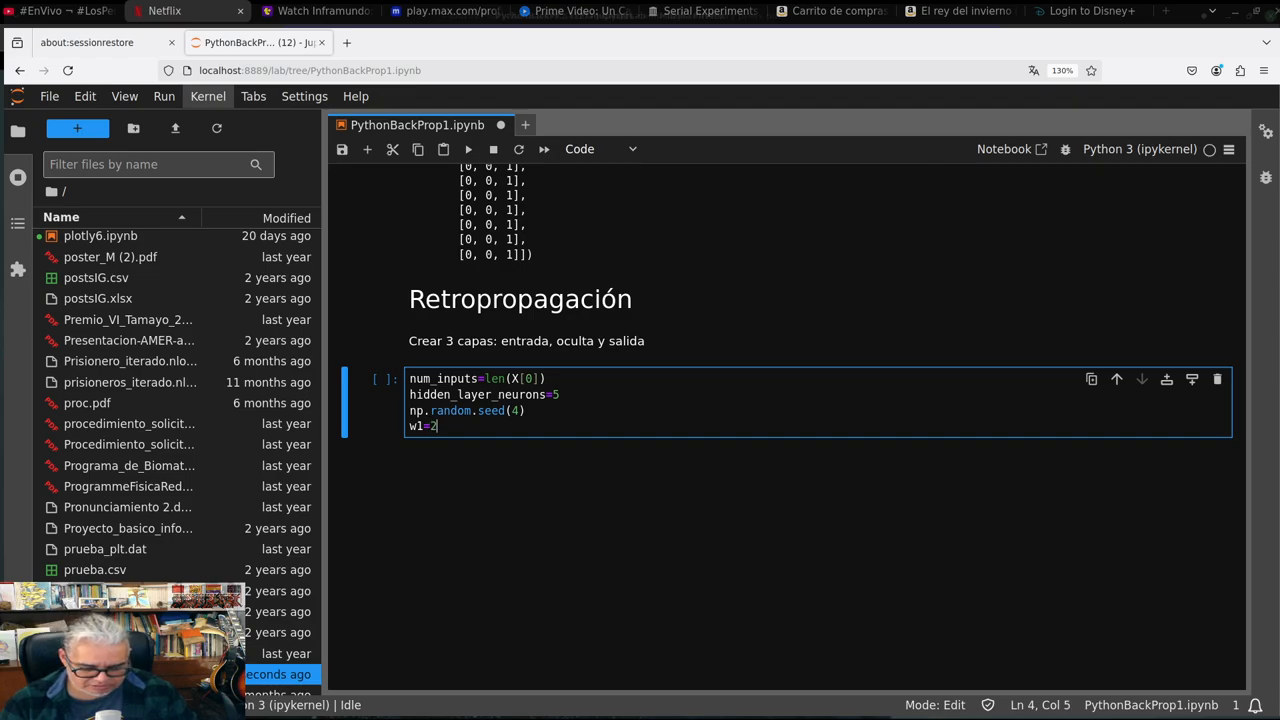
{"action": "type", "text": "*np"}
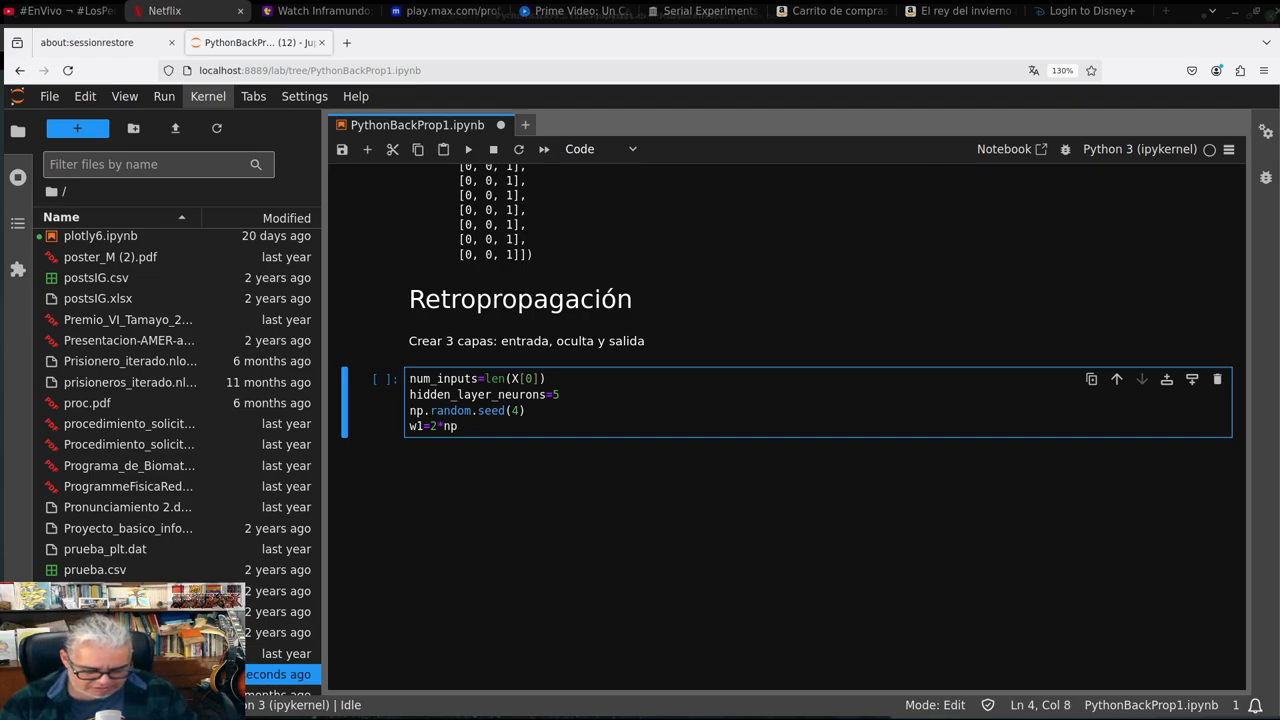
{"action": "type", "text": ".rando"}
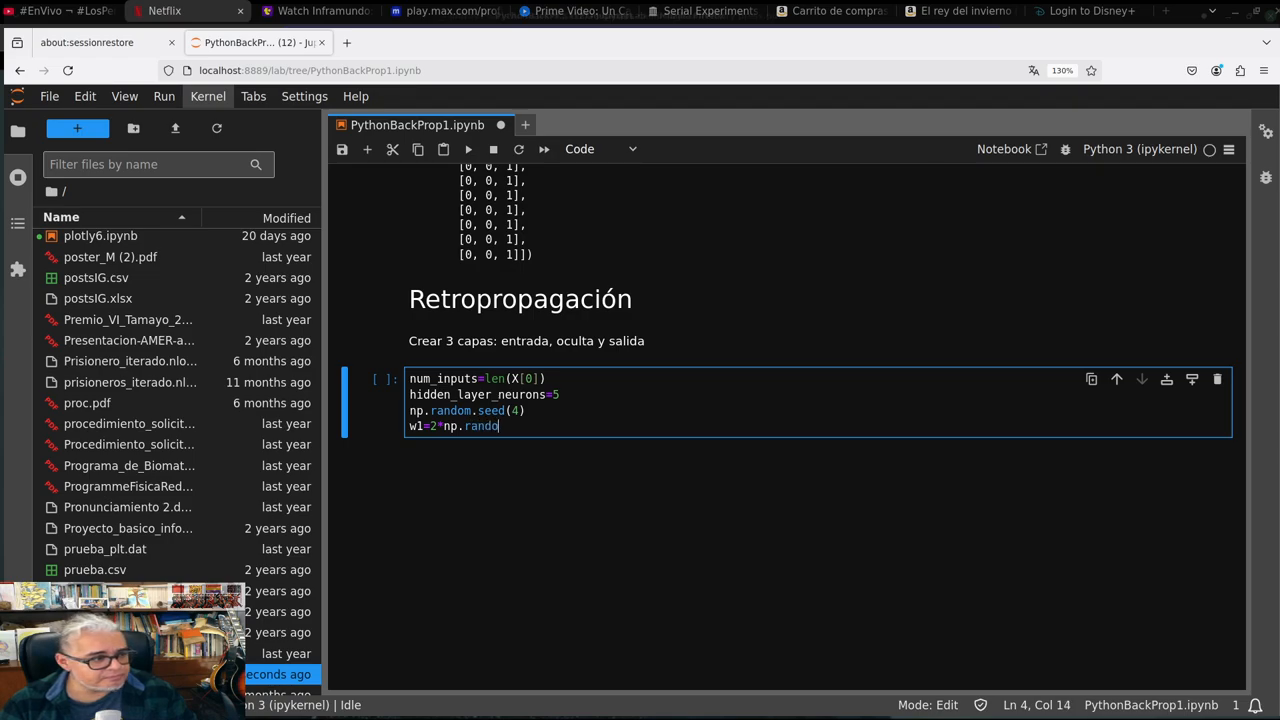
{"action": "type", "text": "m.r"}
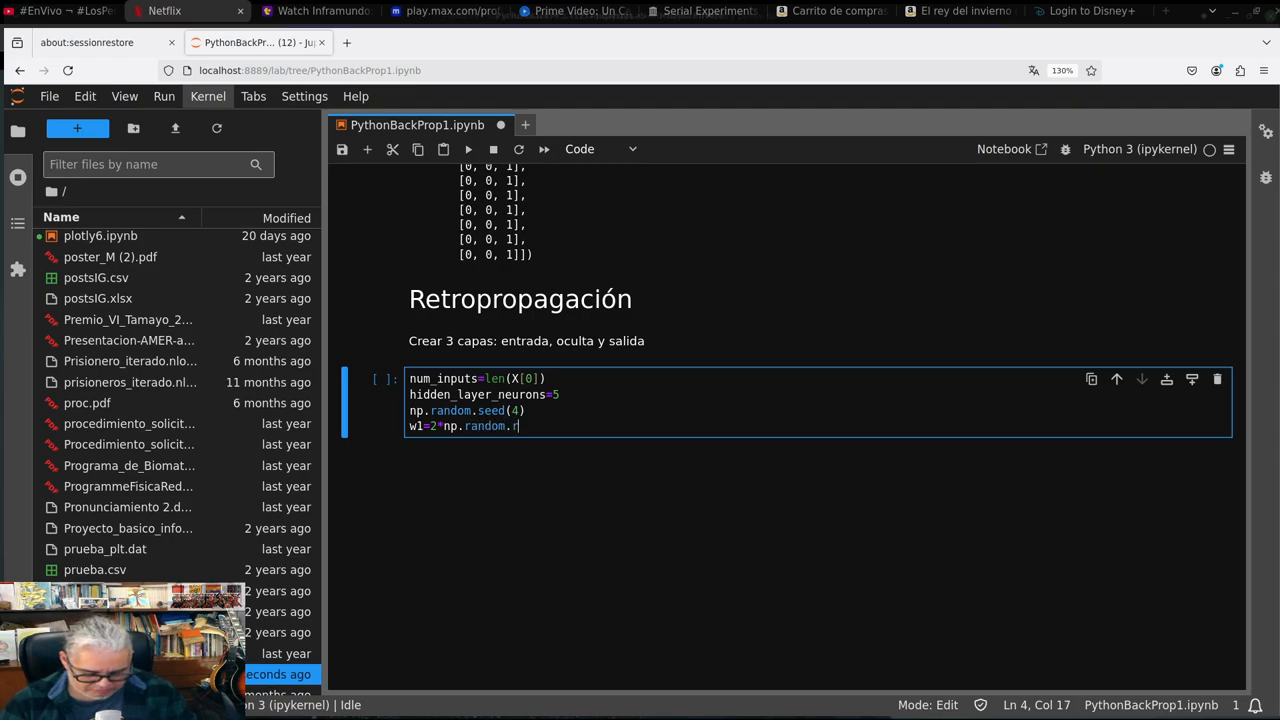
{"action": "type", "text": "andom()"}
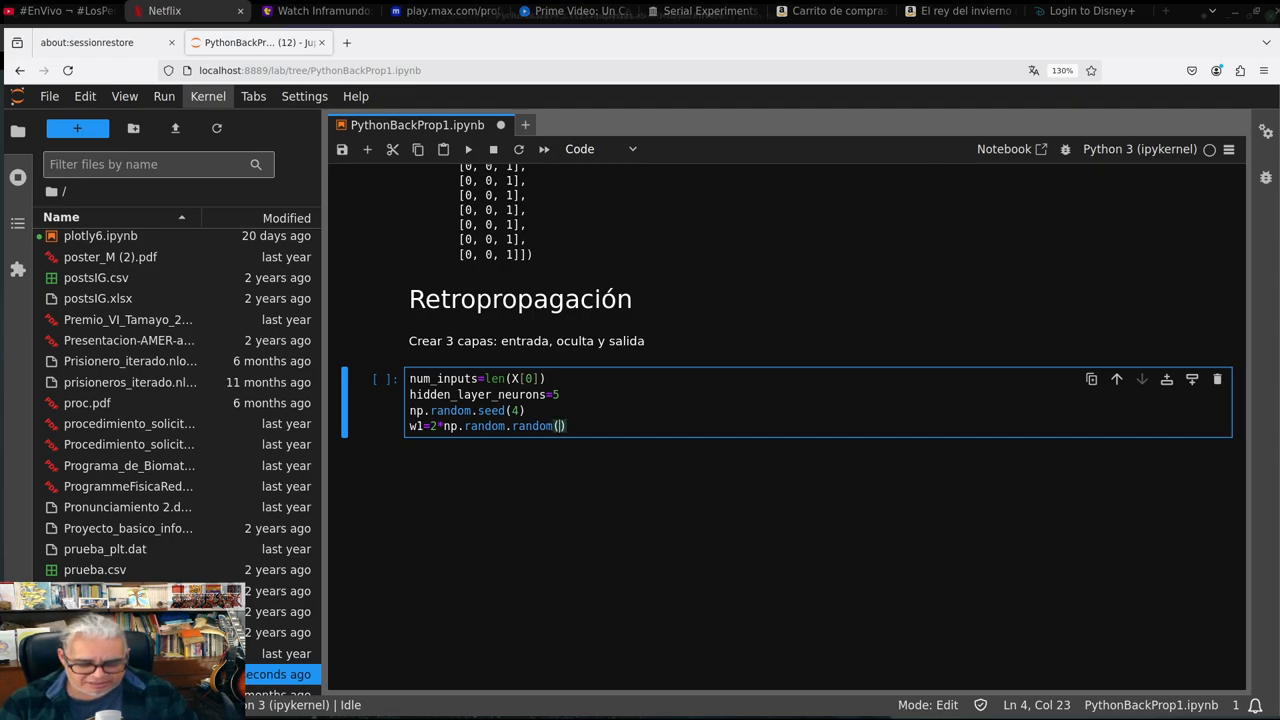
{"action": "type", "text": "9\\"}
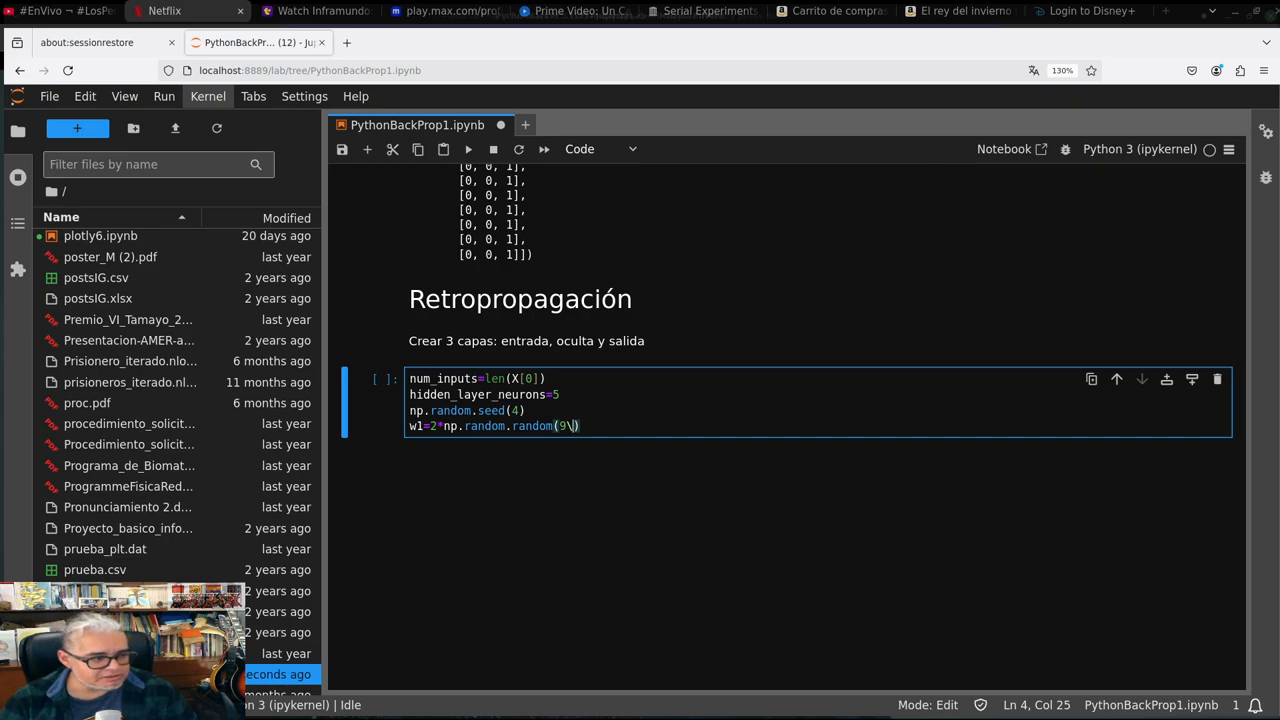
{"action": "key", "text": "BackSpace"}
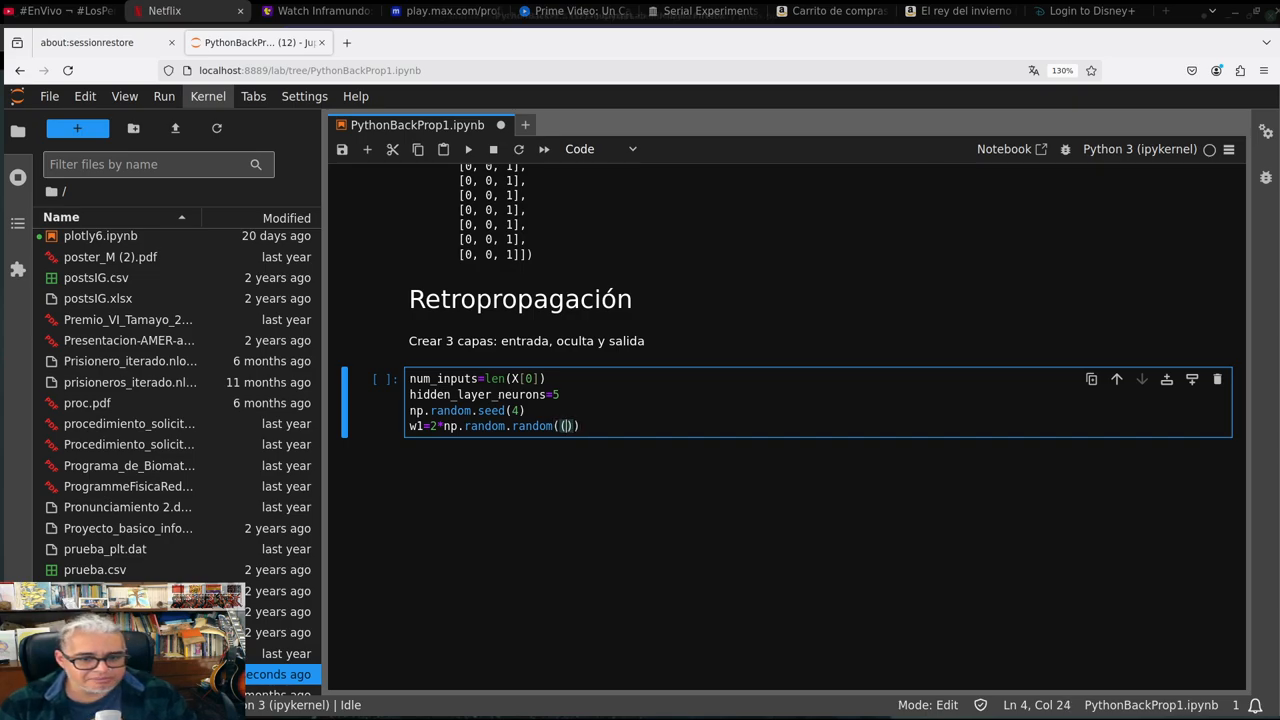
Complete the shape (num_inputs,hidden_layer_neurons))-1 and run the w1 cell
{"action": "type", "text": "num"}
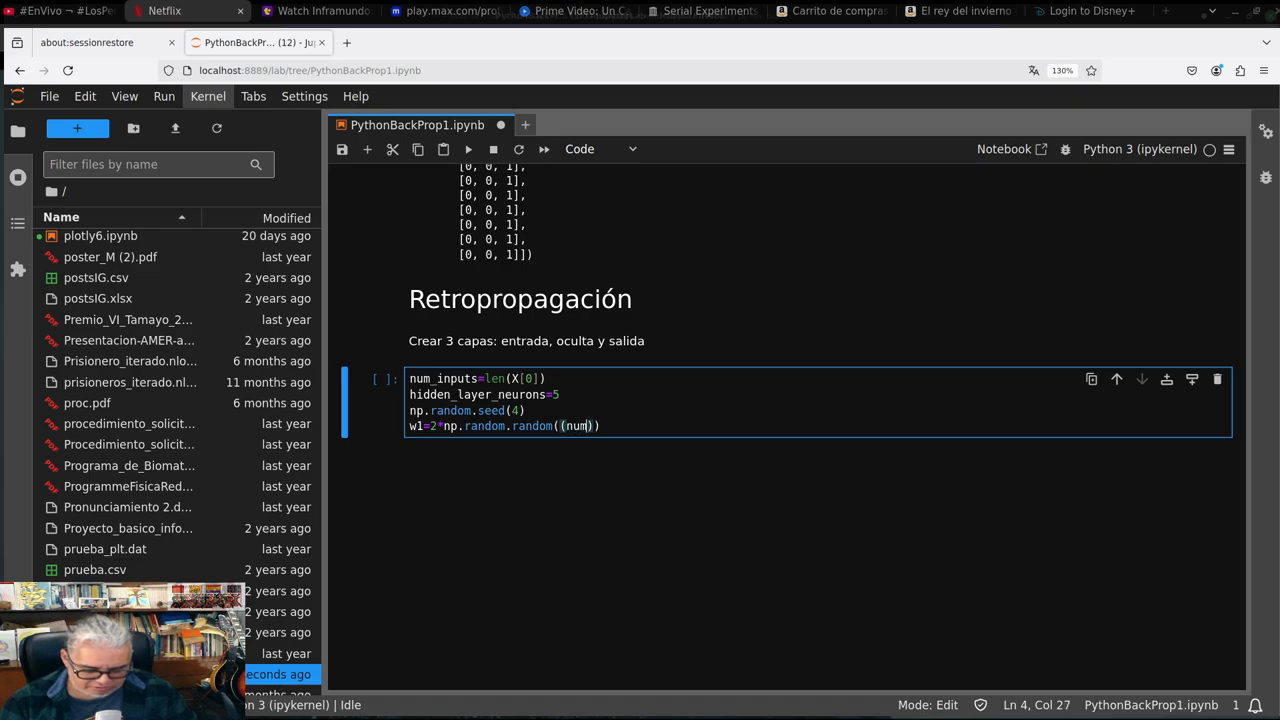
{"action": "type", "text": "_"}
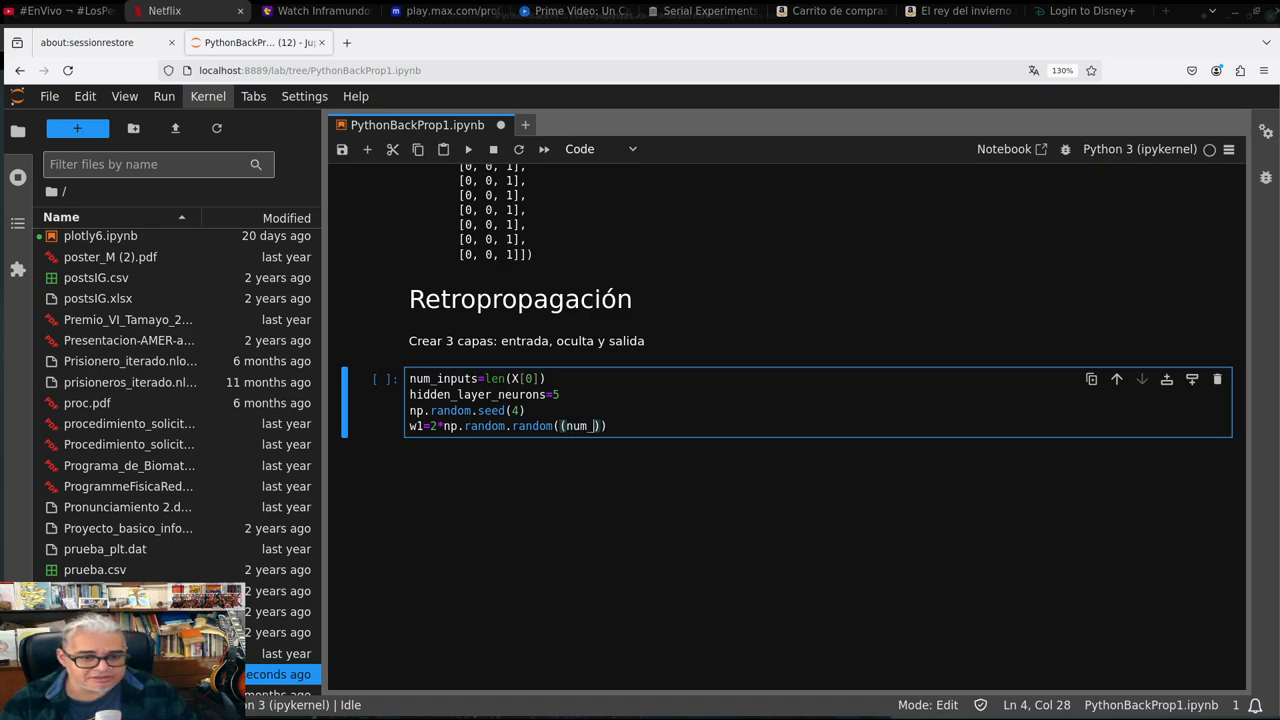
{"action": "type", "text": "inp"}
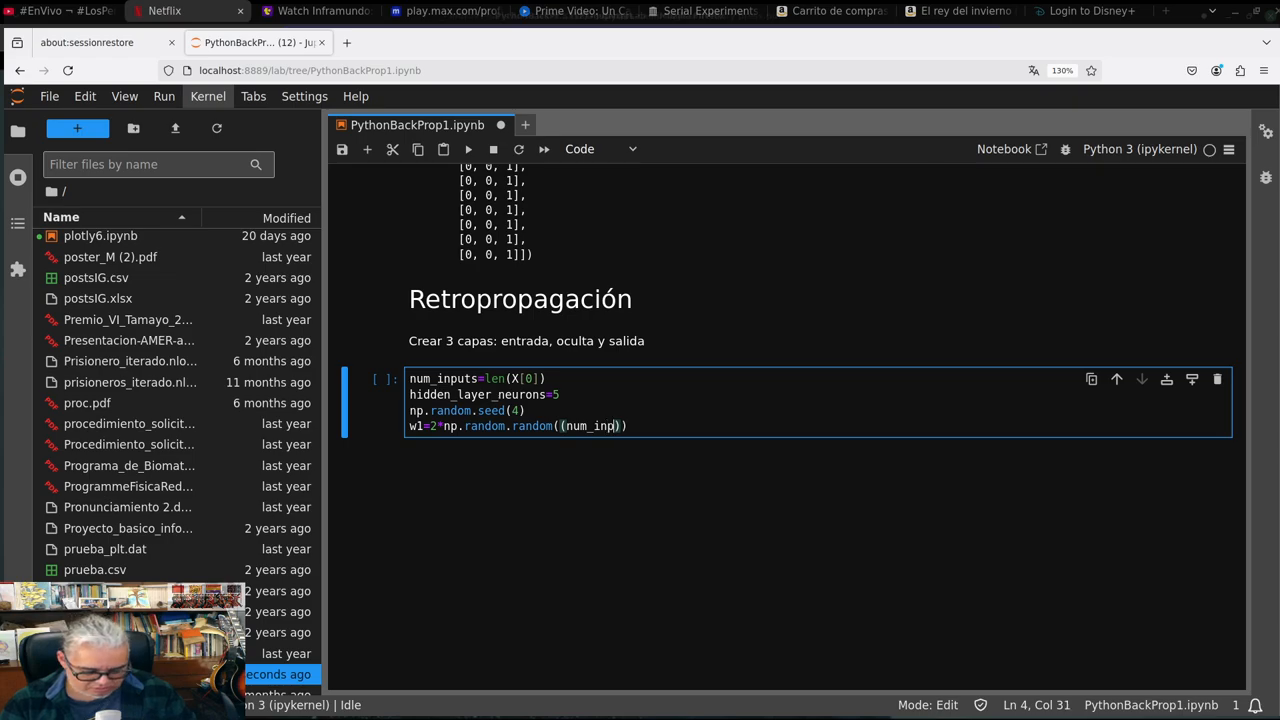
{"action": "type", "text": "uts"}
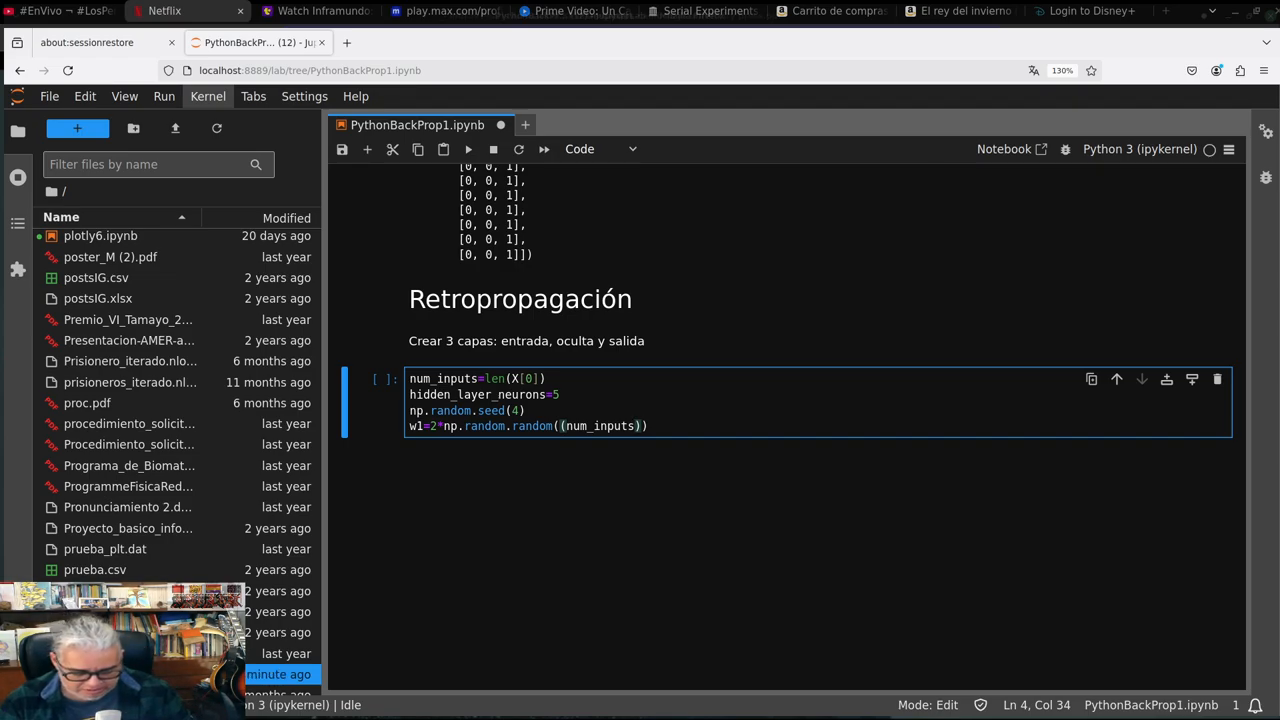
{"action": "type", "text": ","}
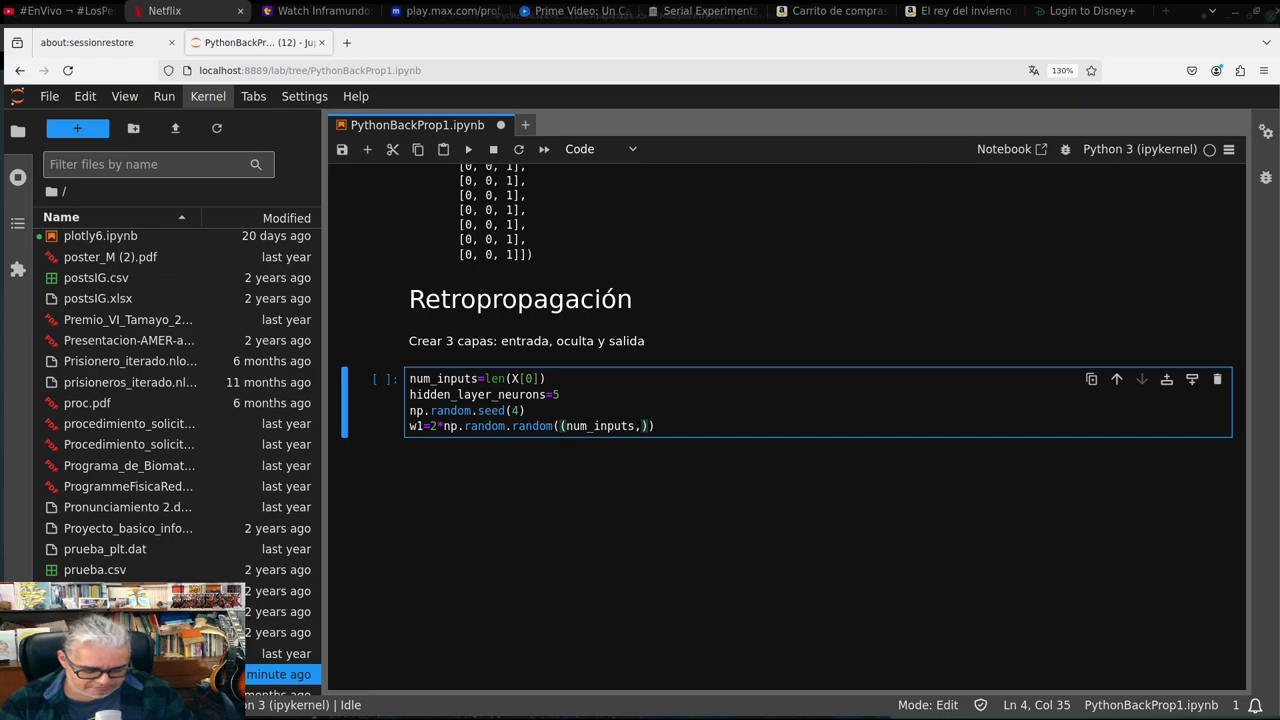
{"action": "type", "text": "hidden_"}
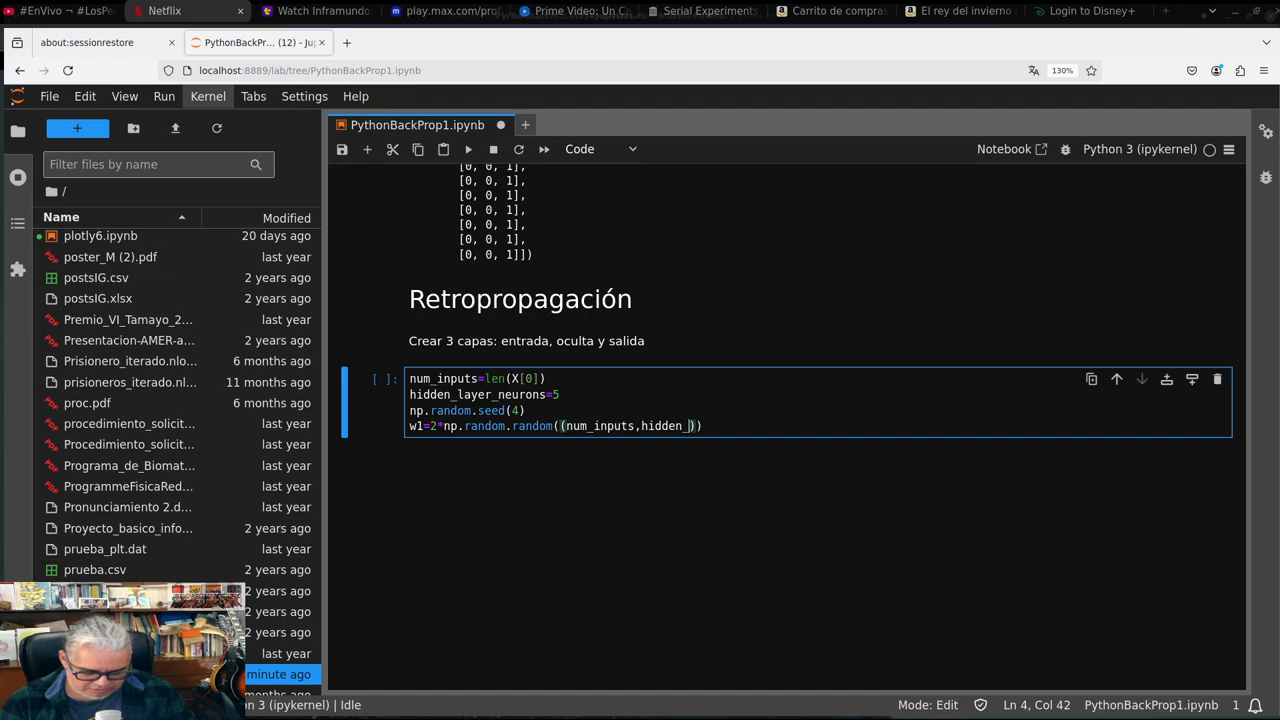
{"action": "type", "text": "layer_"}
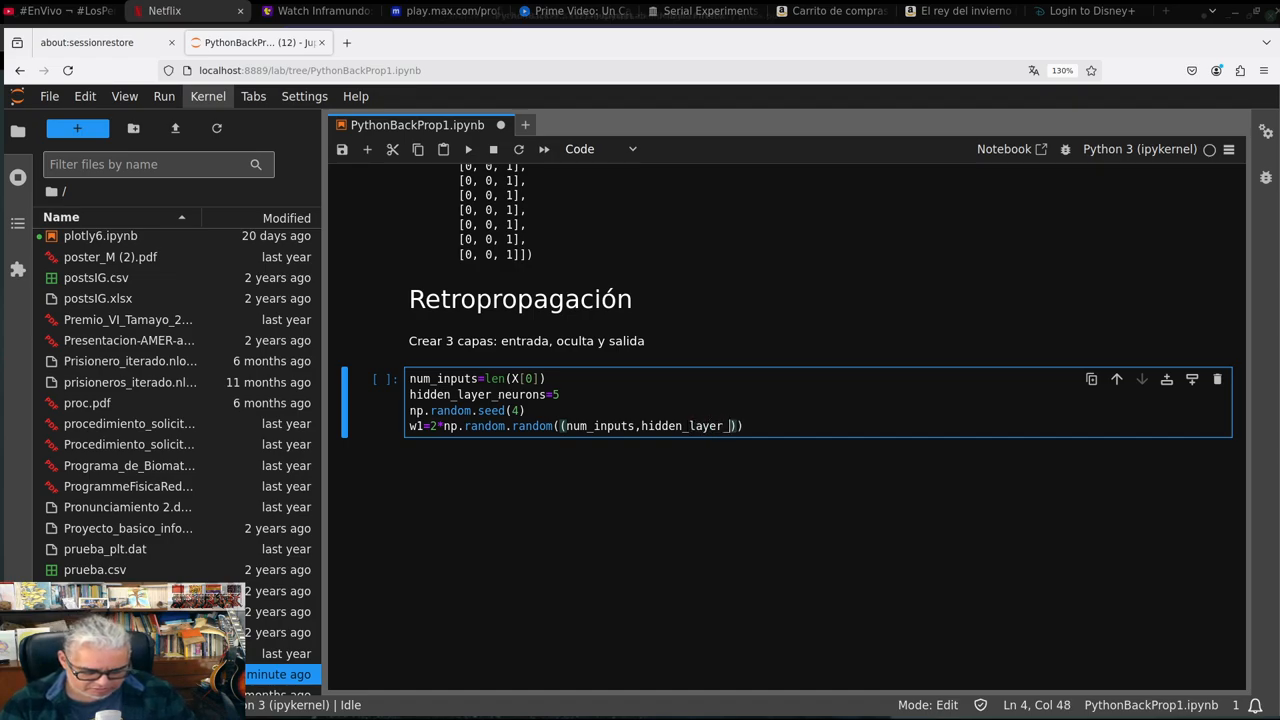
{"action": "type", "text": "neurons"}
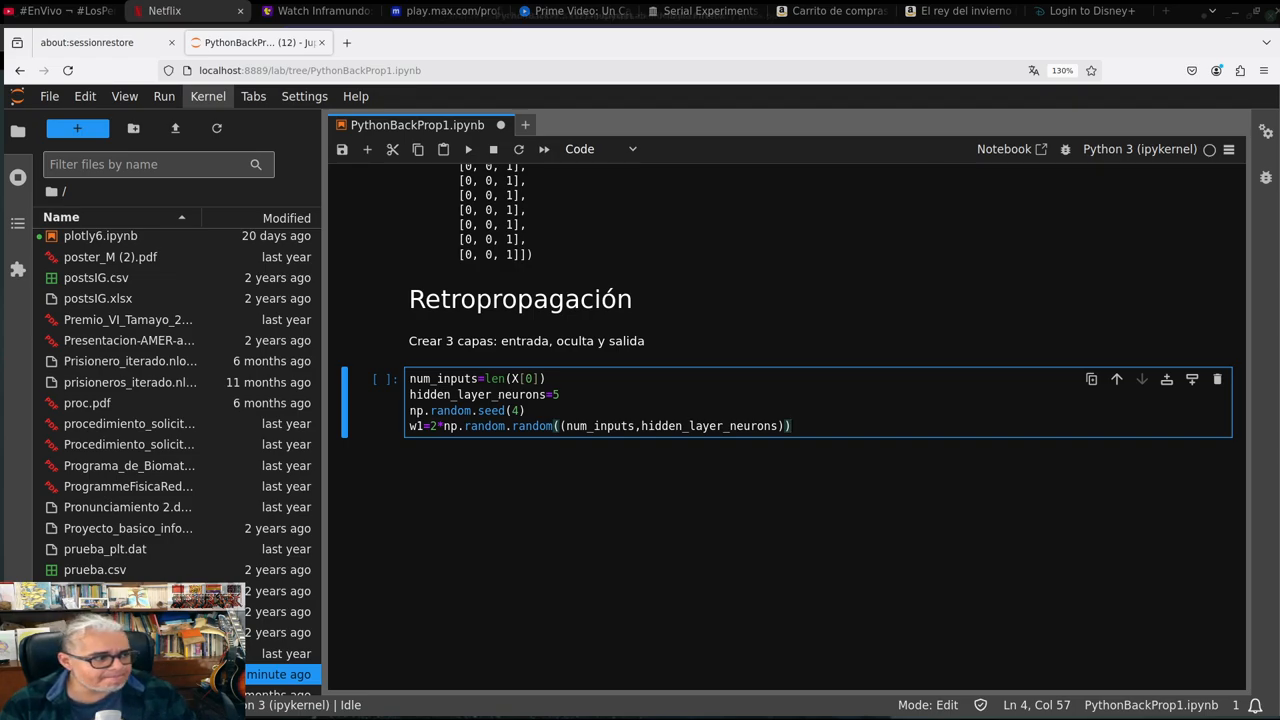
{"action": "type", "text": "-1"}
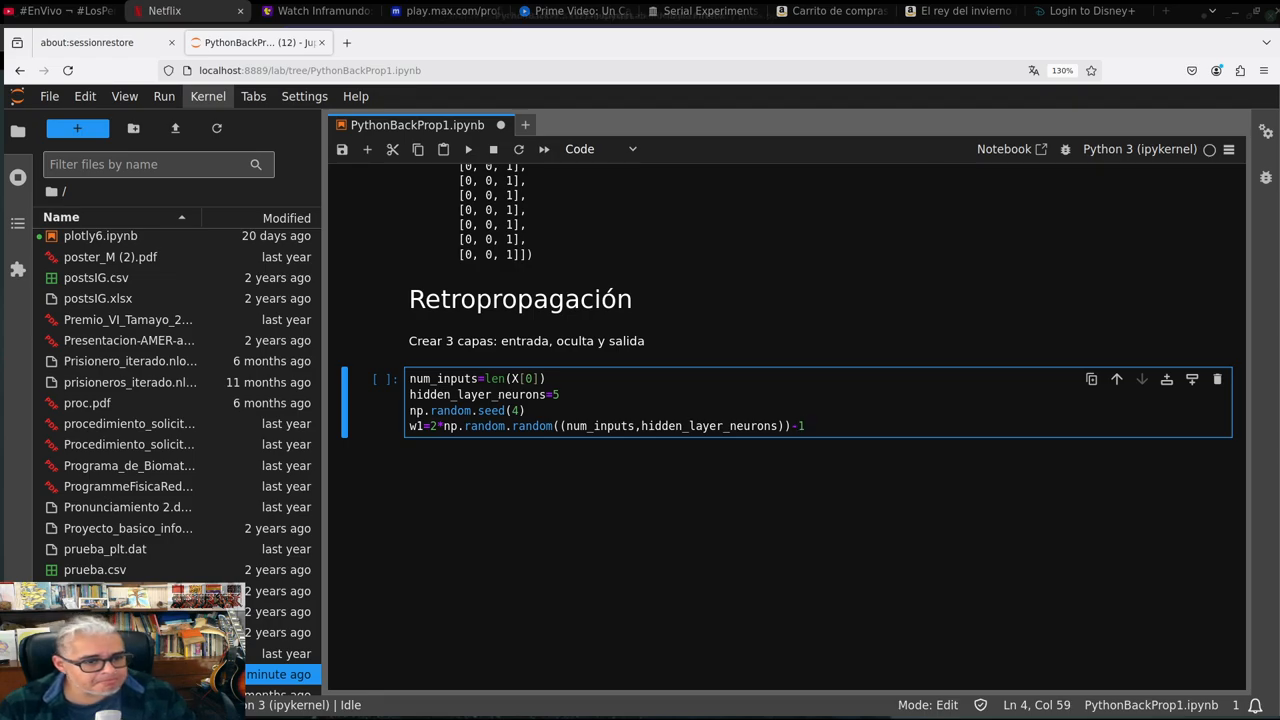
{"action": "key", "text": "Shift+Enter"}
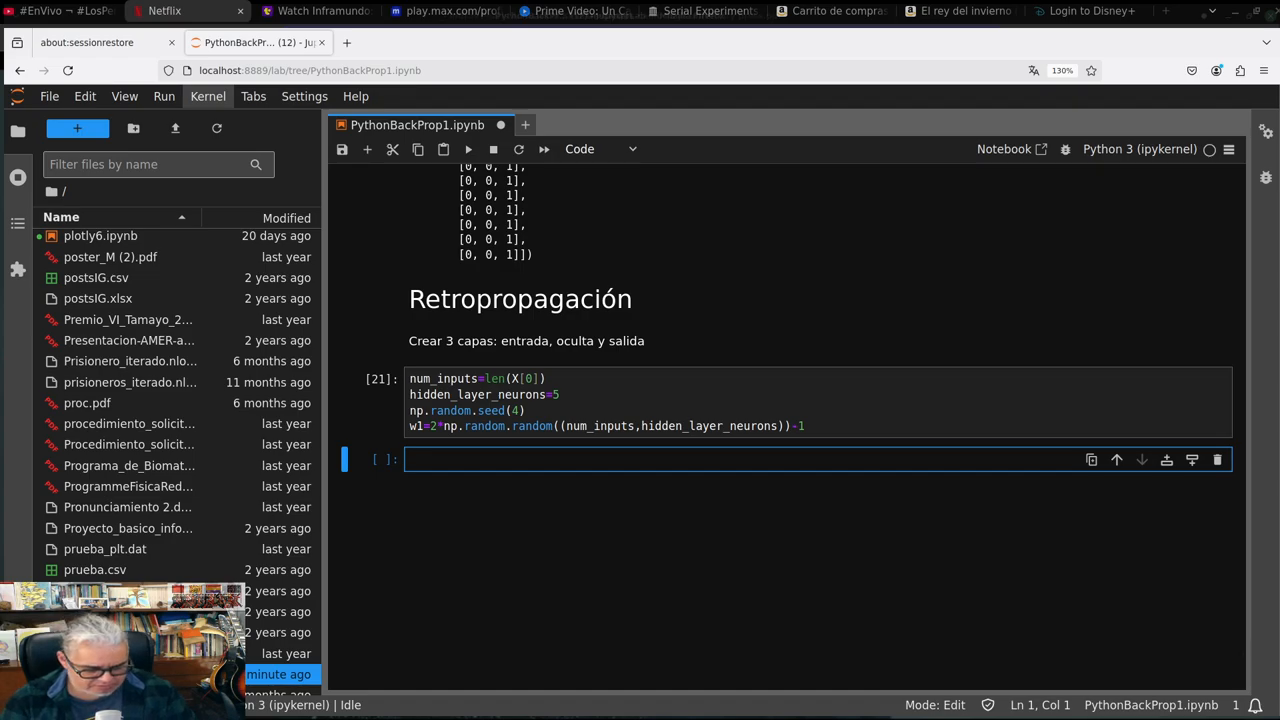
Display the 4-by-5 w1 array and start a num_outputs line in the next cell
{"action": "type", "text": "w1"}
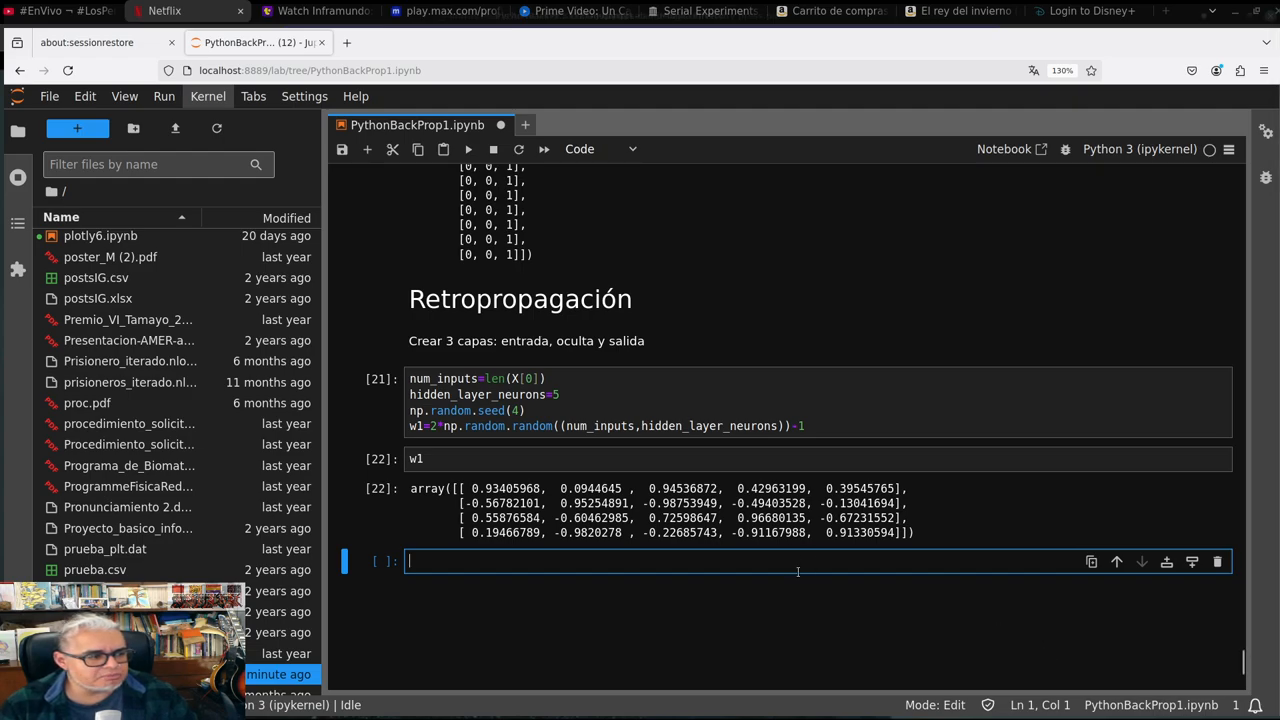
{"action": "type", "text": "num_outputs"}
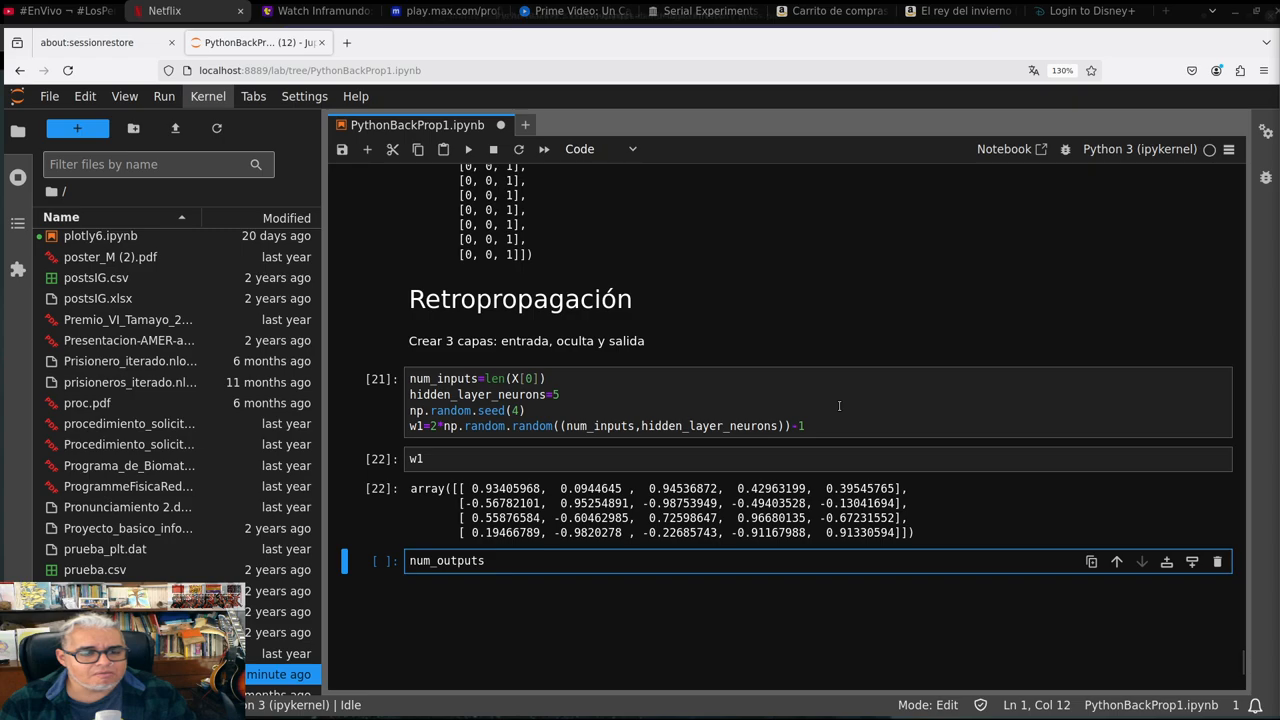
{"action": "mouse_move", "coordinate": [737, 570]}
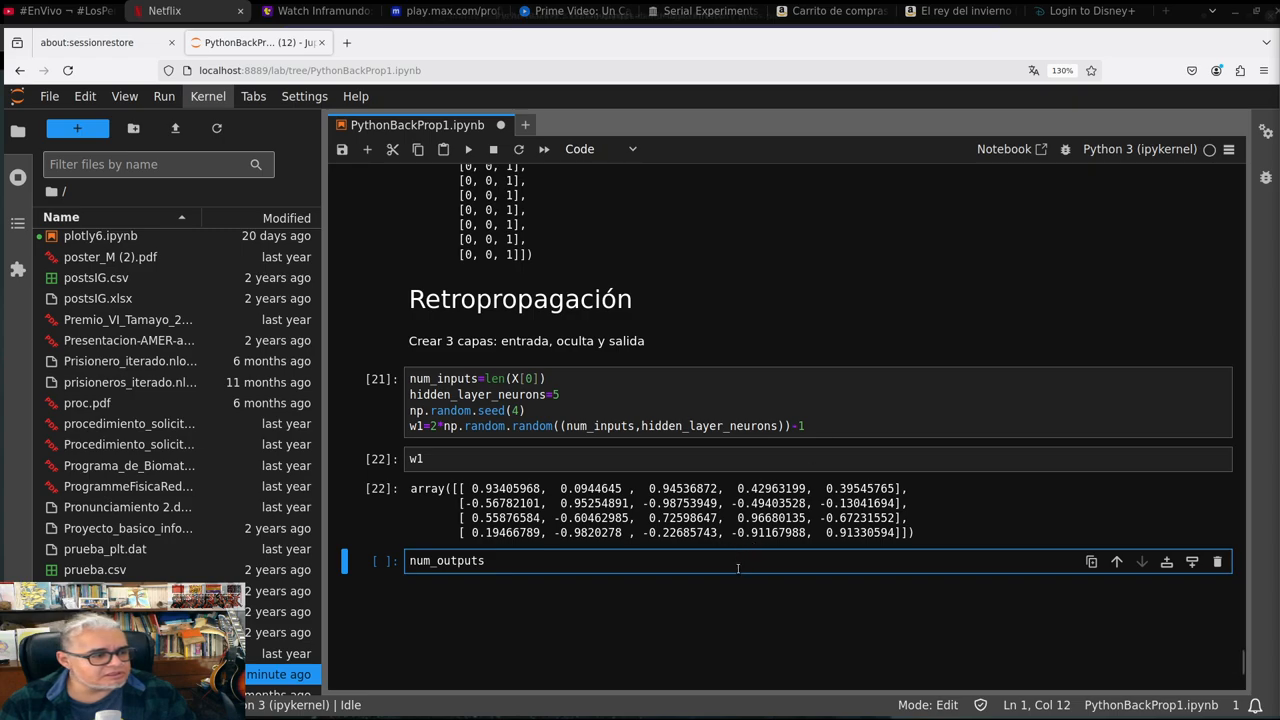
Define num_outputs=len(y[0]) and start the w2= weight line
{"action": "type", "text": "=1"}
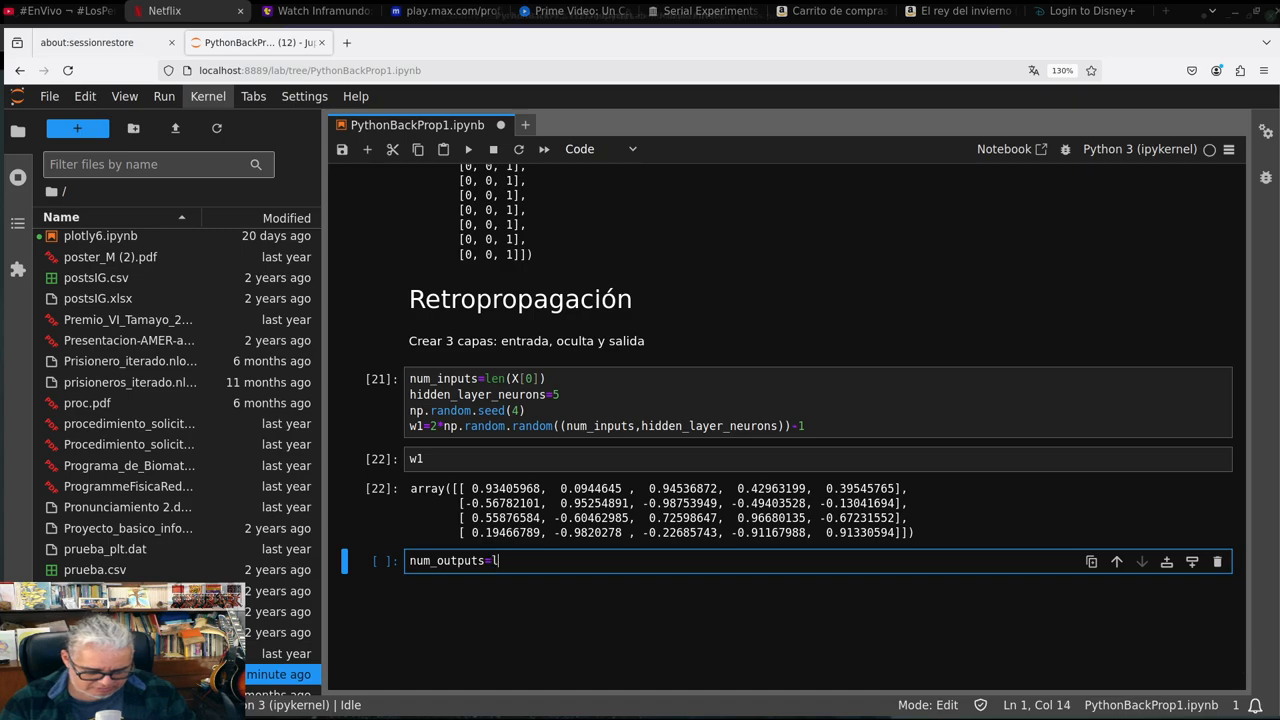
{"action": "type", "text": "en(y"}
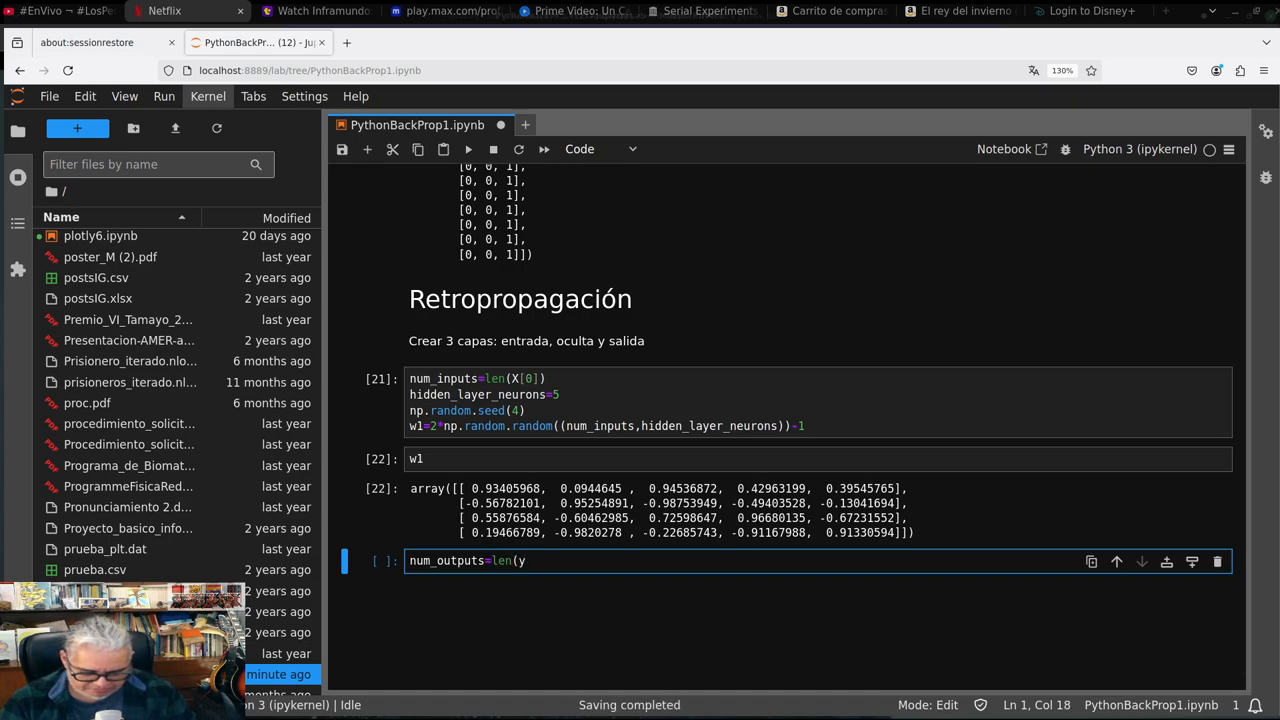
{"action": "type", "text": "[0]"}
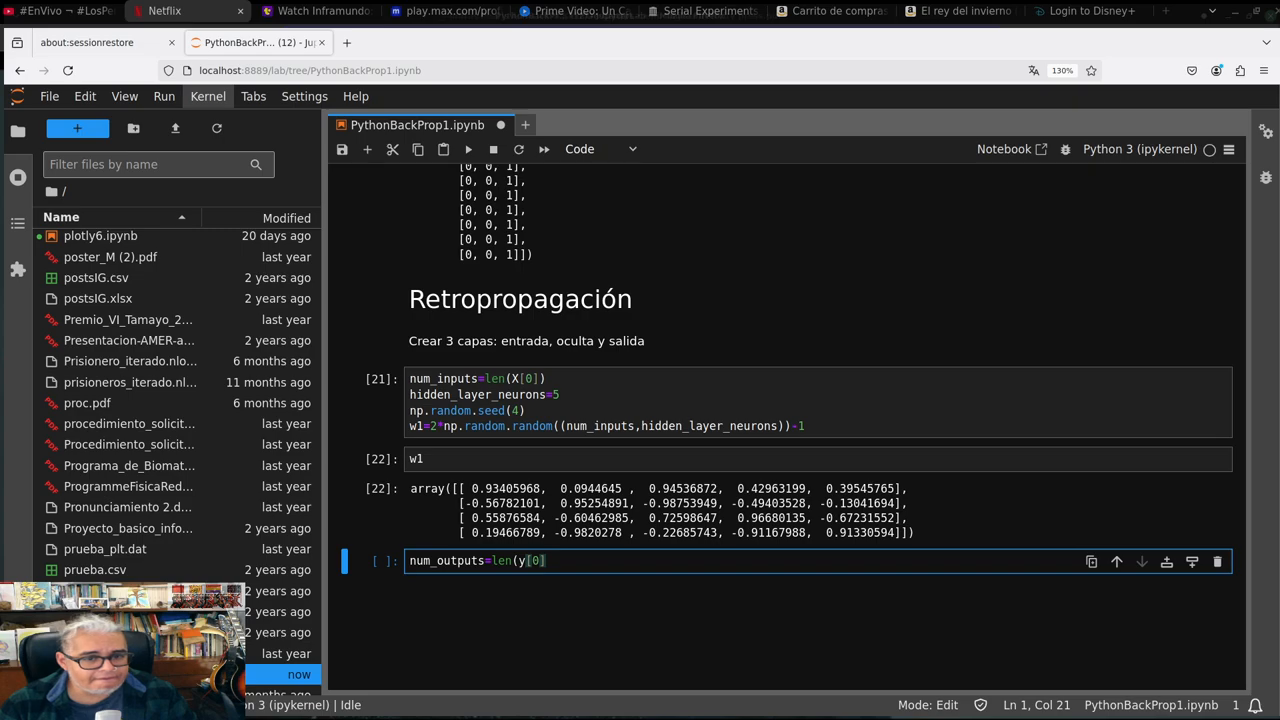
{"action": "type", "text": ")"}
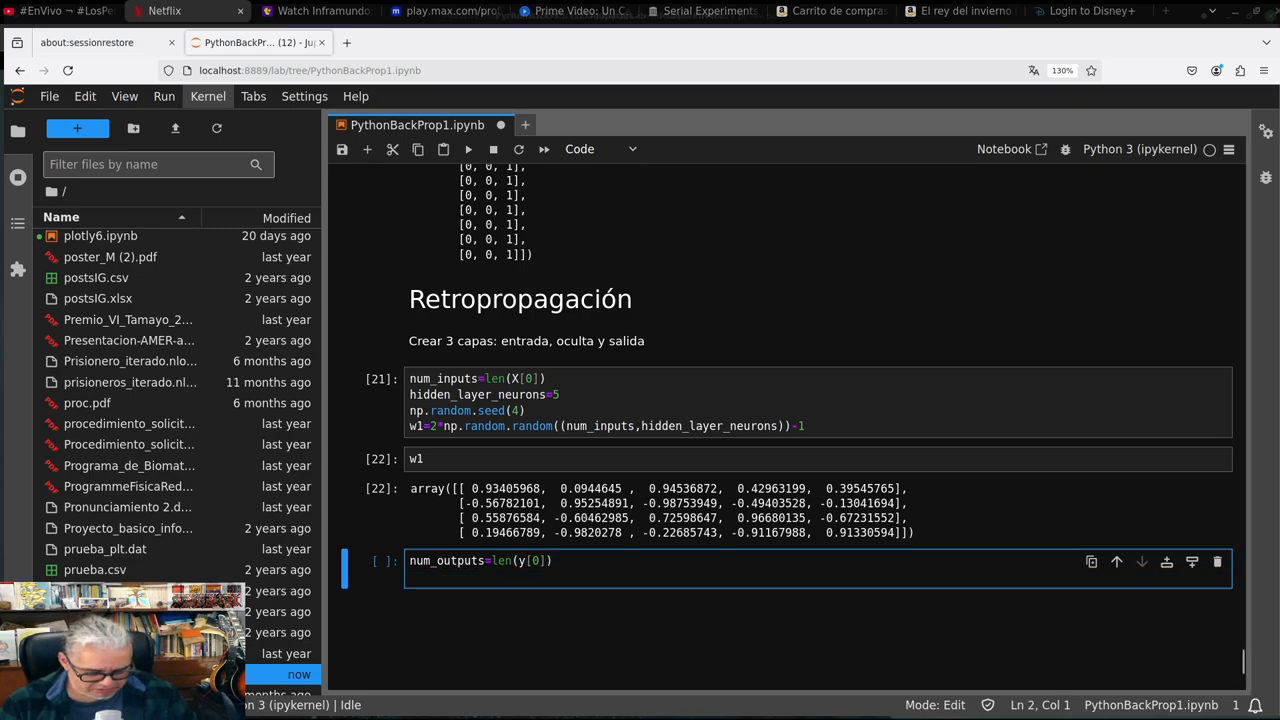
{"action": "type", "text": "W"}
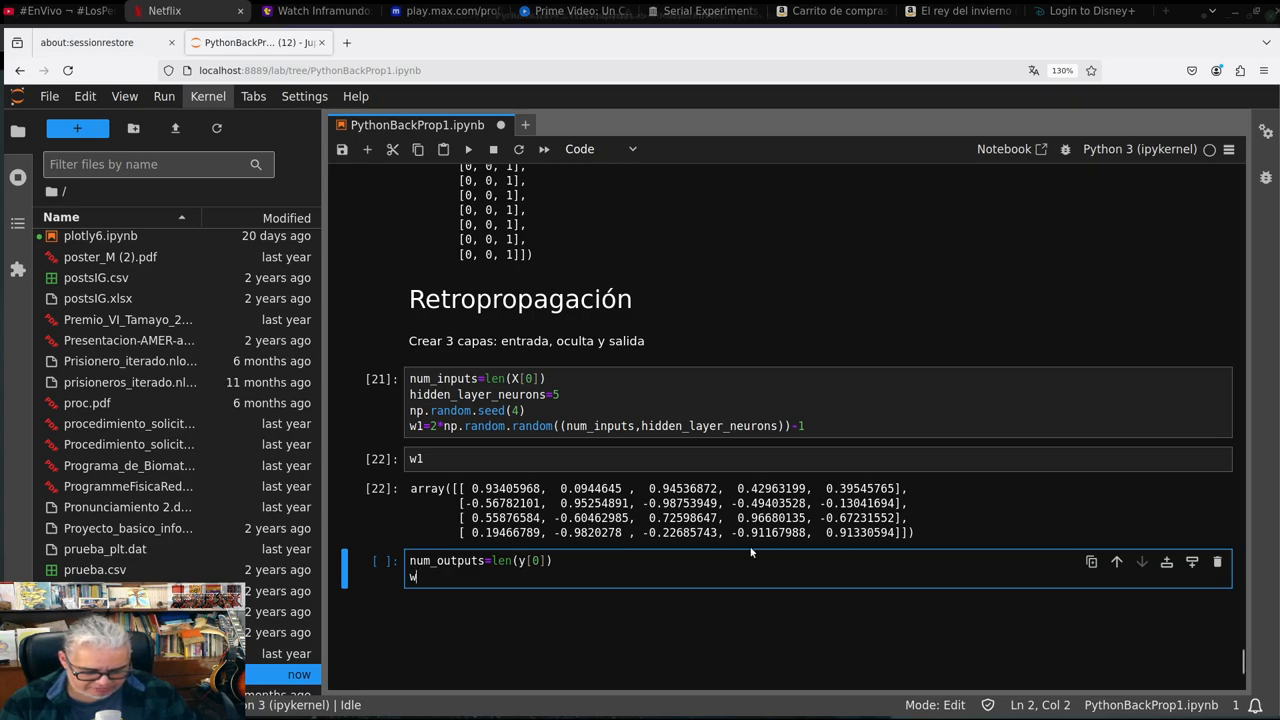
{"action": "type", "text": "1"}
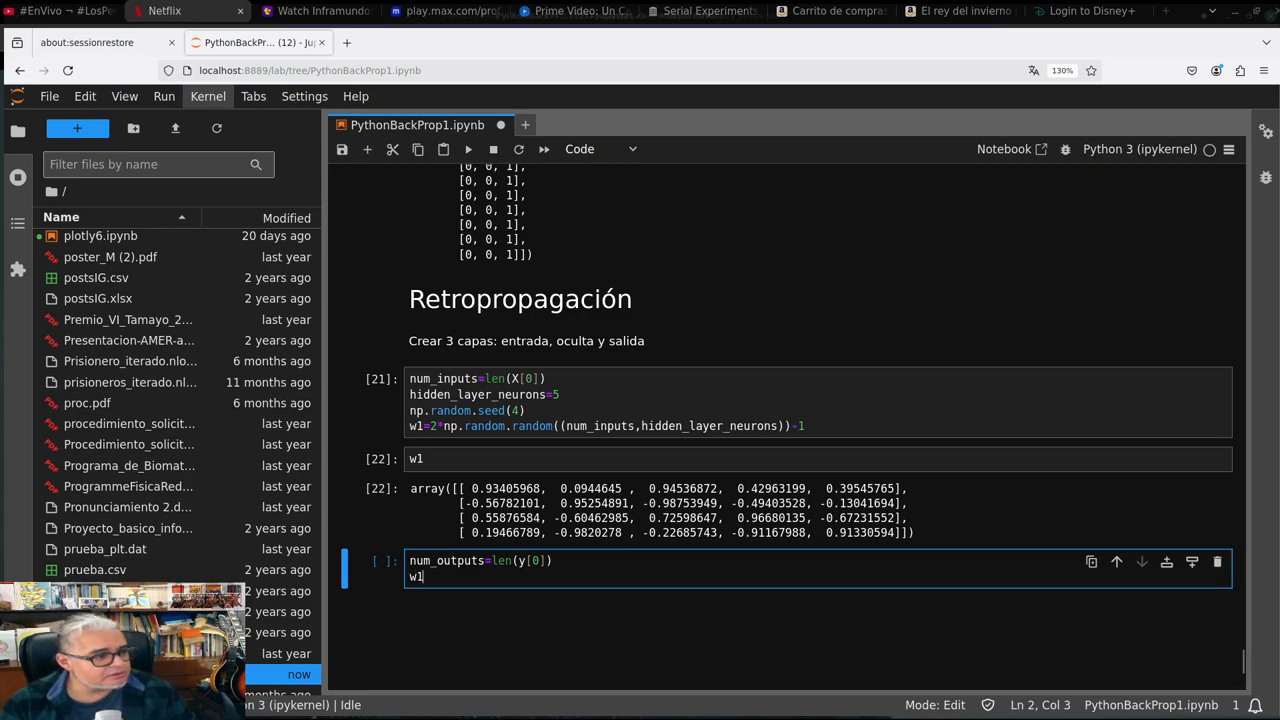
{"action": "type", "text": "2="}
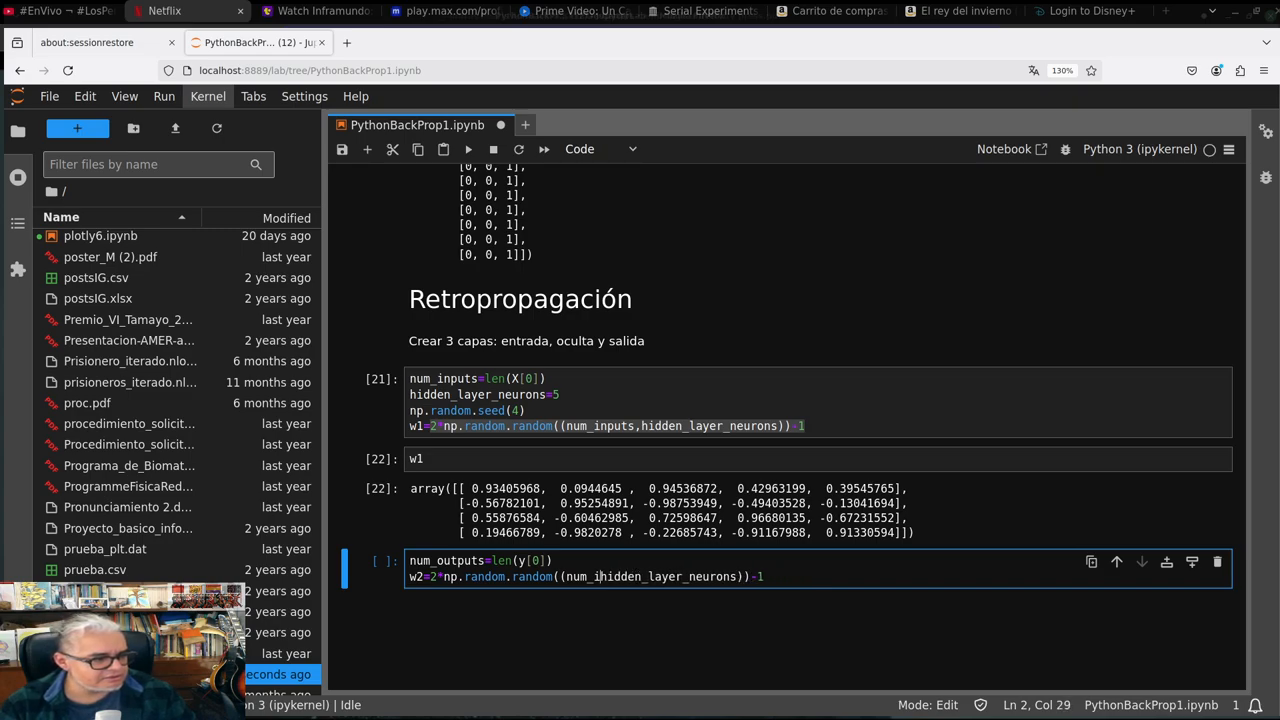
Give w2 the shape (hidden_layer_neurons,num_outputs), run it and show the 5-by-3 array
{"action": "key", "text": "BackSpace"}
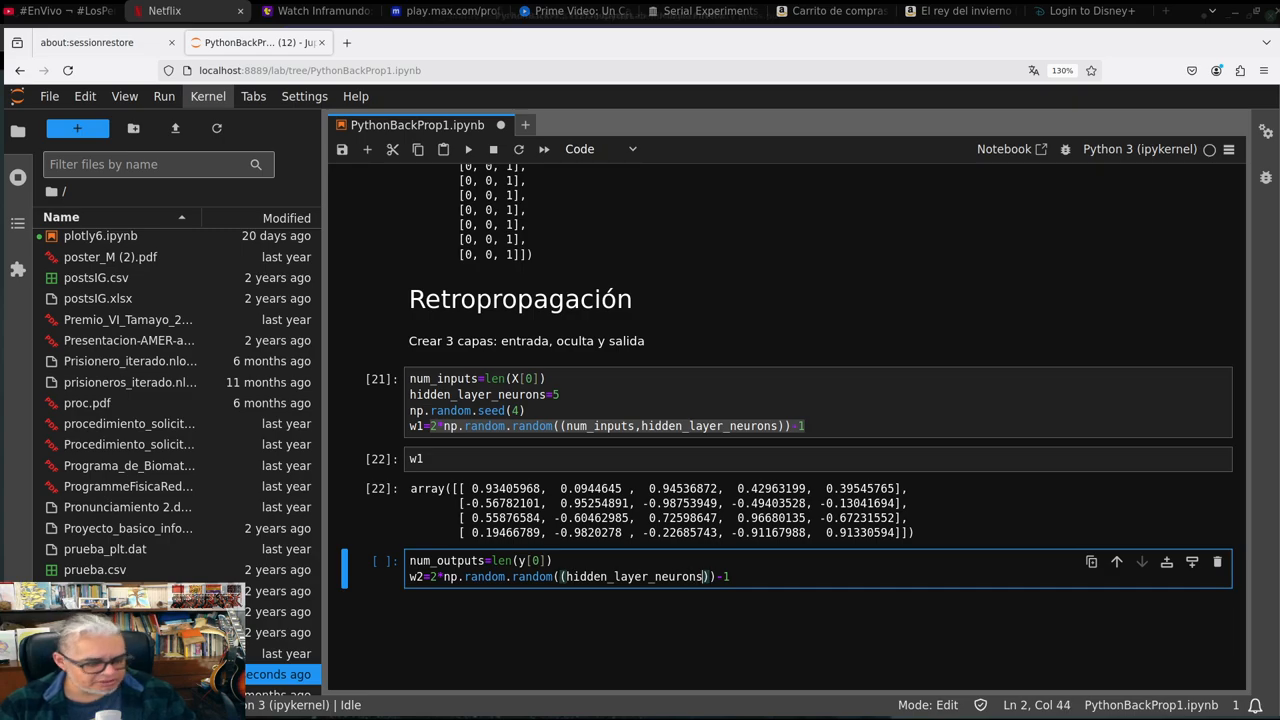
{"action": "type", "text": ","}
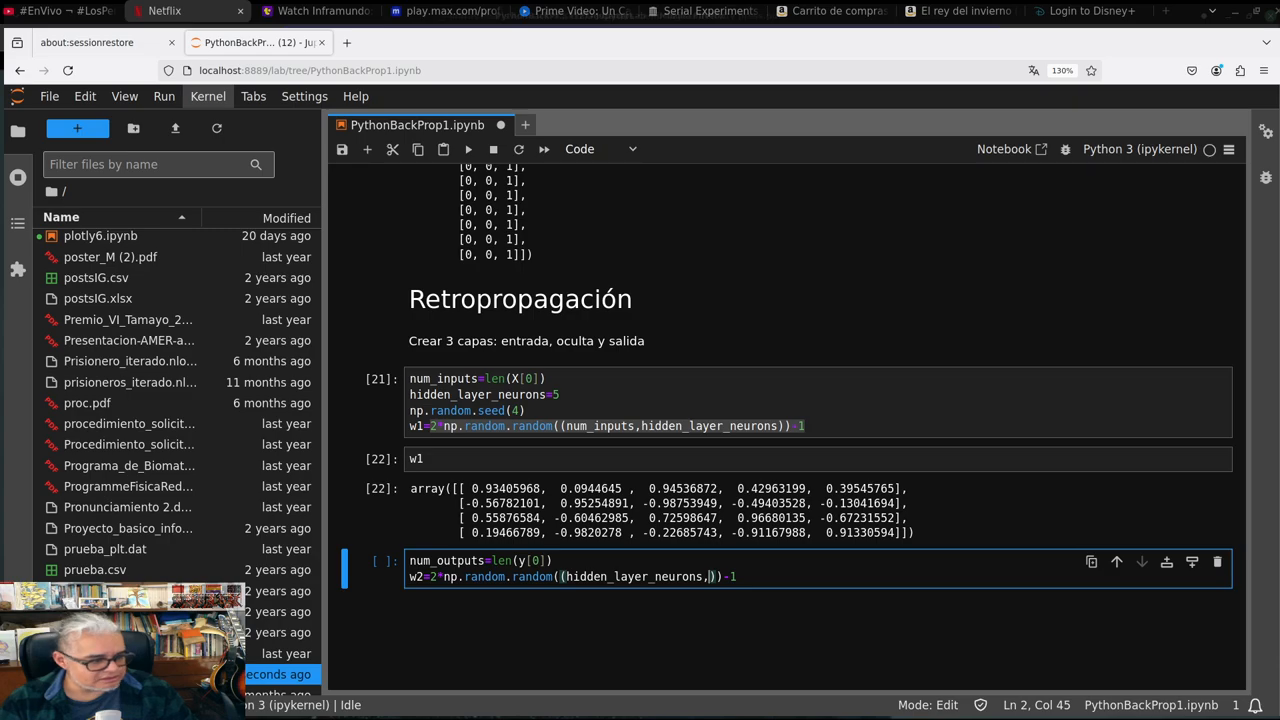
{"action": "type", "text": "num_"}
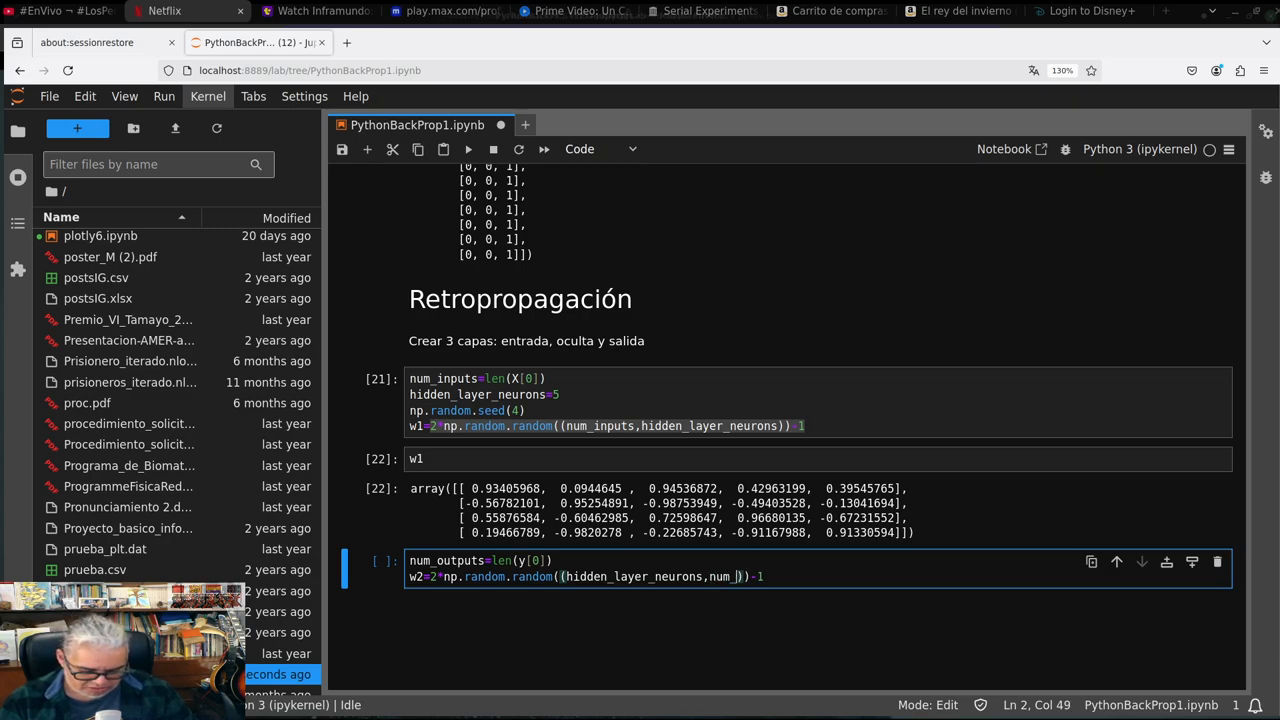
{"action": "type", "text": "utputs"}
{"action": "type", "text": "w2"}
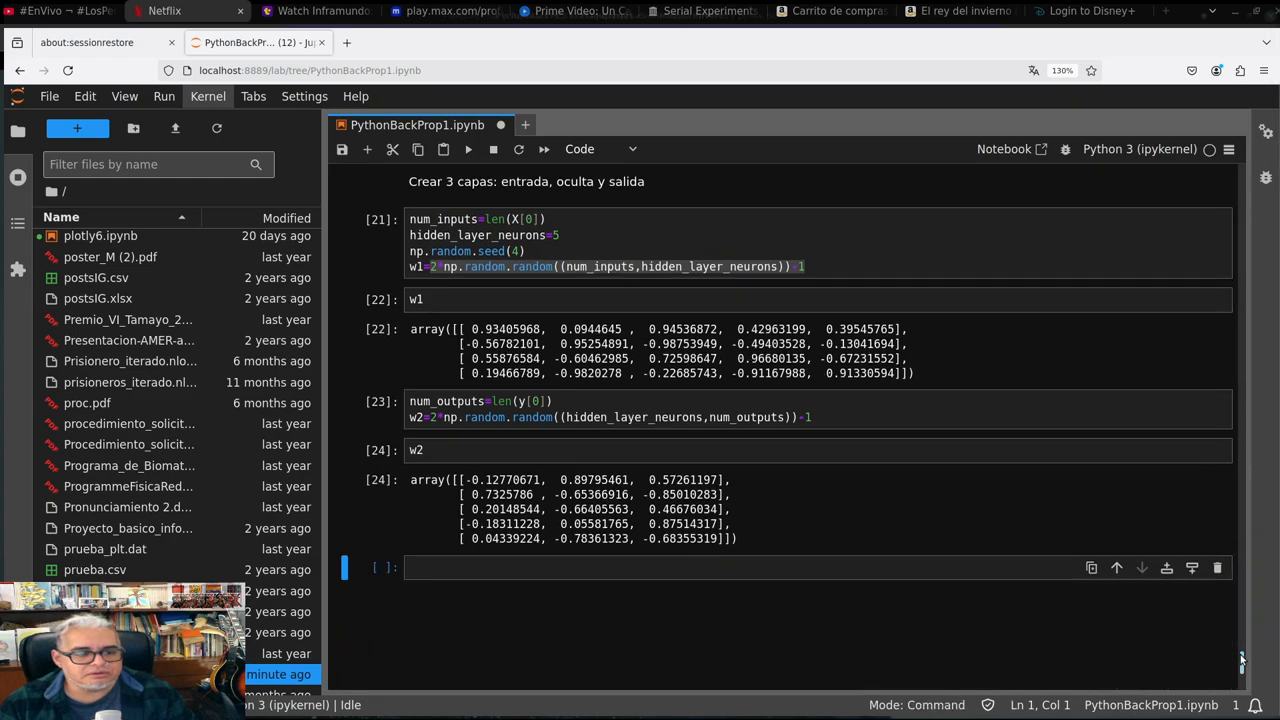
{"action": "scroll", "scroll_direction": "down", "scroll_amount": 3}
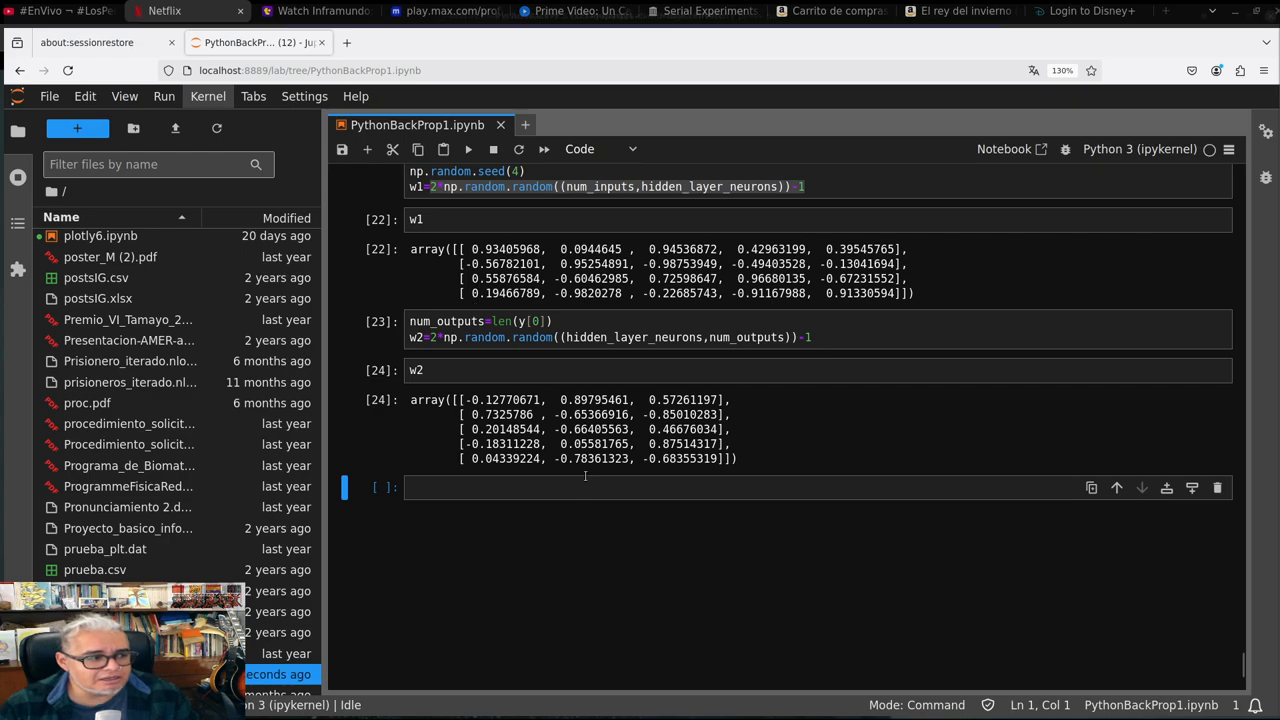
{"action": "left_click", "coordinate": [600, 488]}
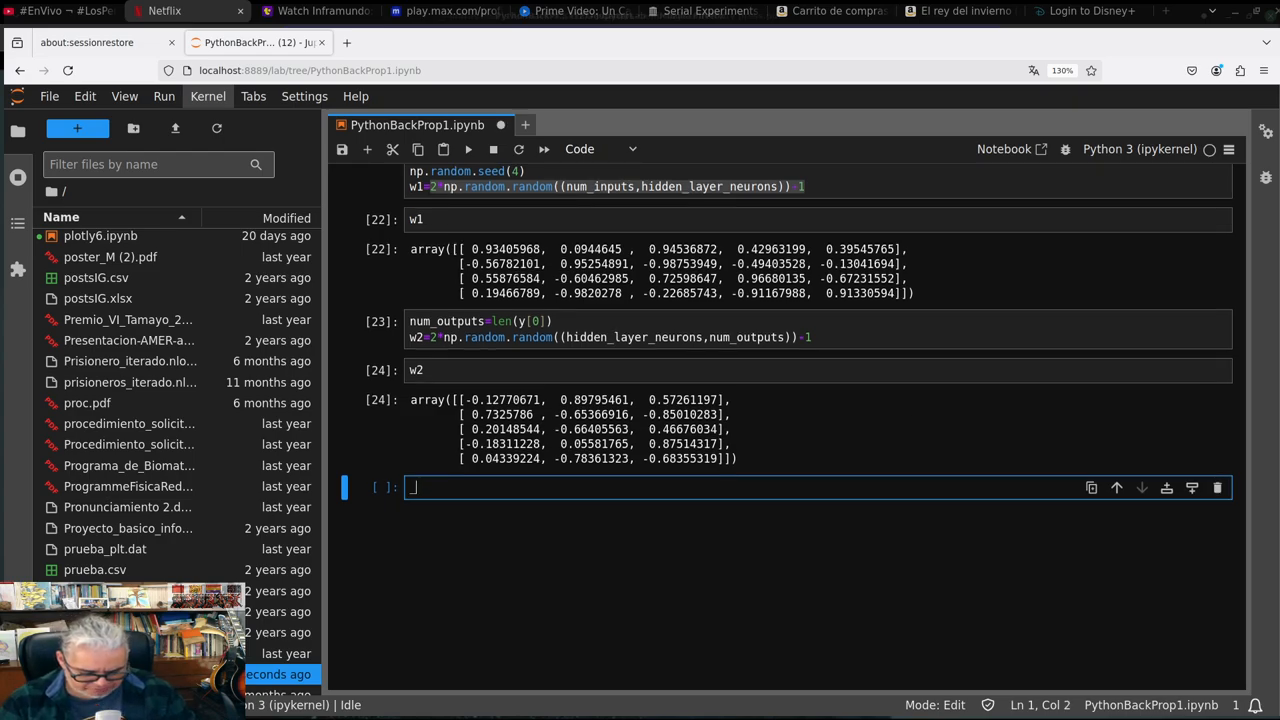
Define _x=np.linspace(-5,5,50) as 50 points from -5 to 5
{"action": "type", "text": "_x="}
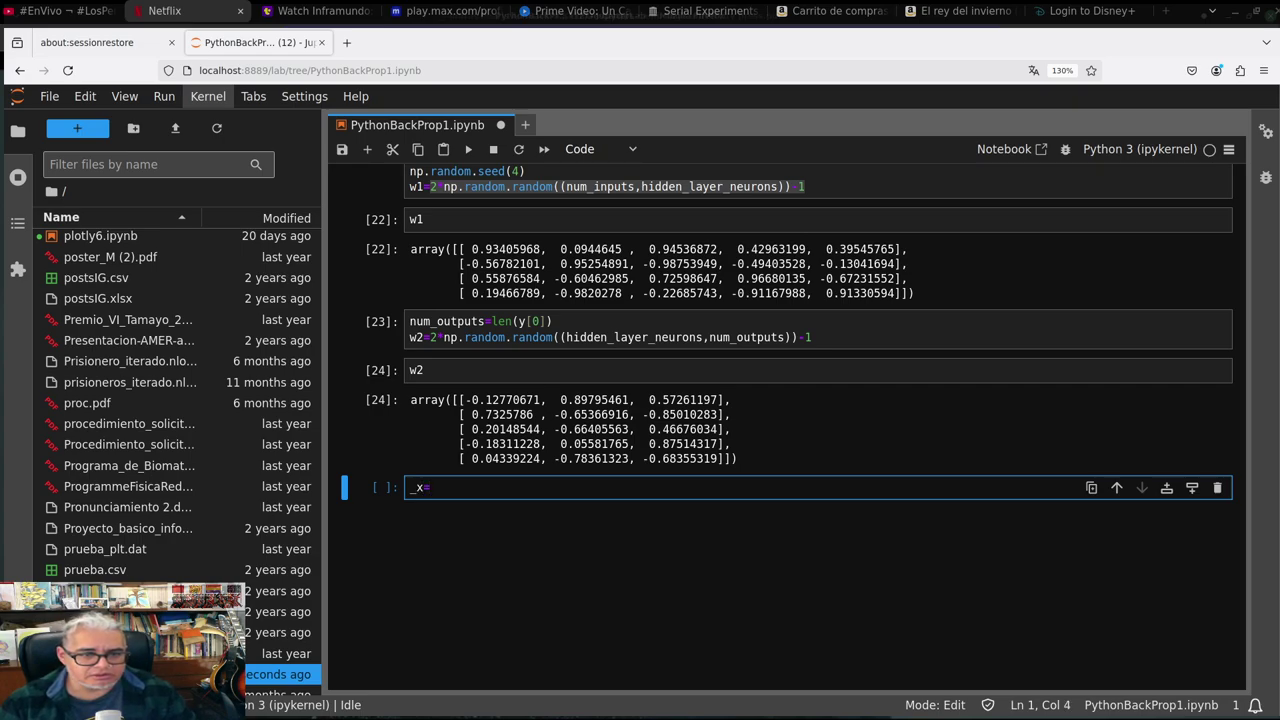
{"action": "type", "text": "np"}
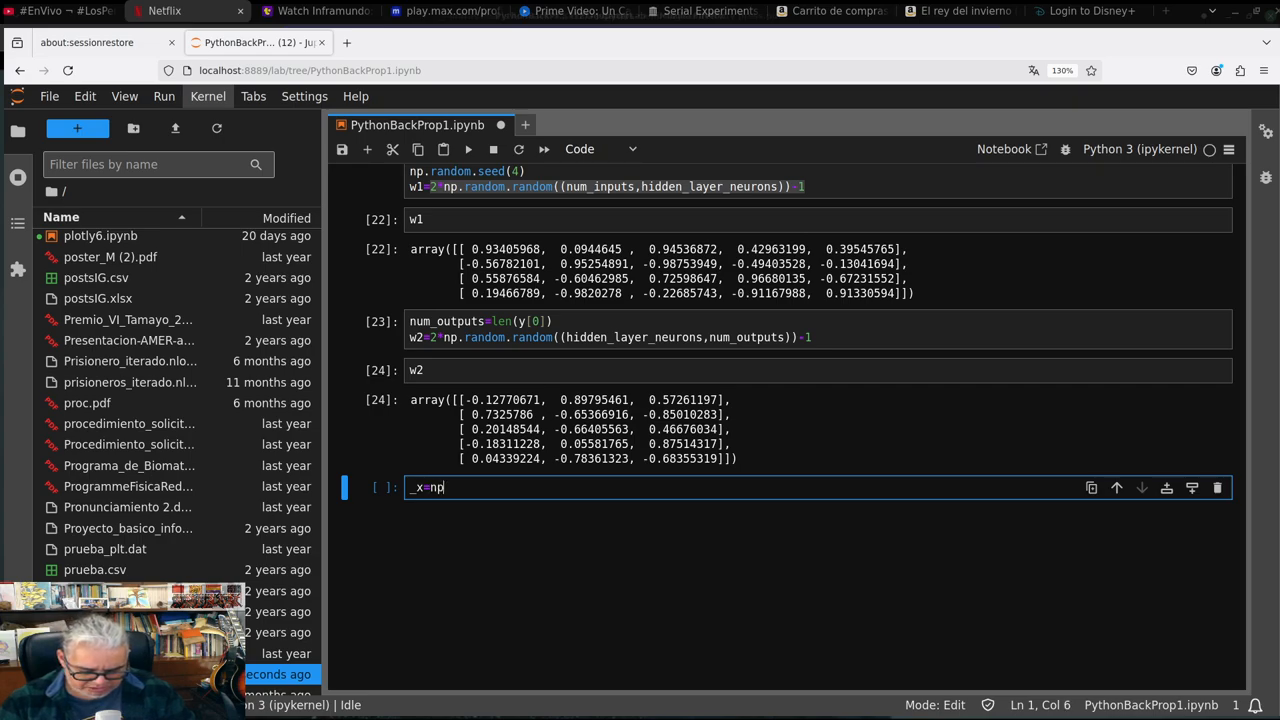
{"action": "type", "text": ".linspace"}
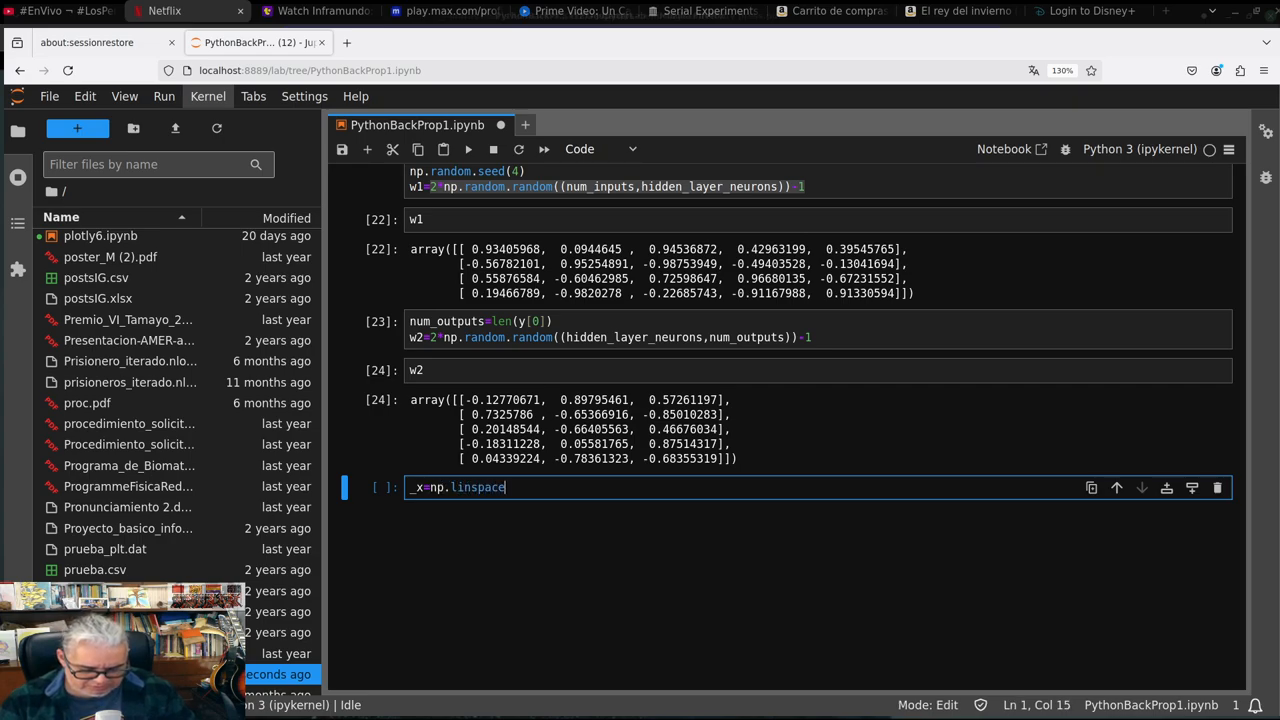
{"action": "type", "text": "()"}
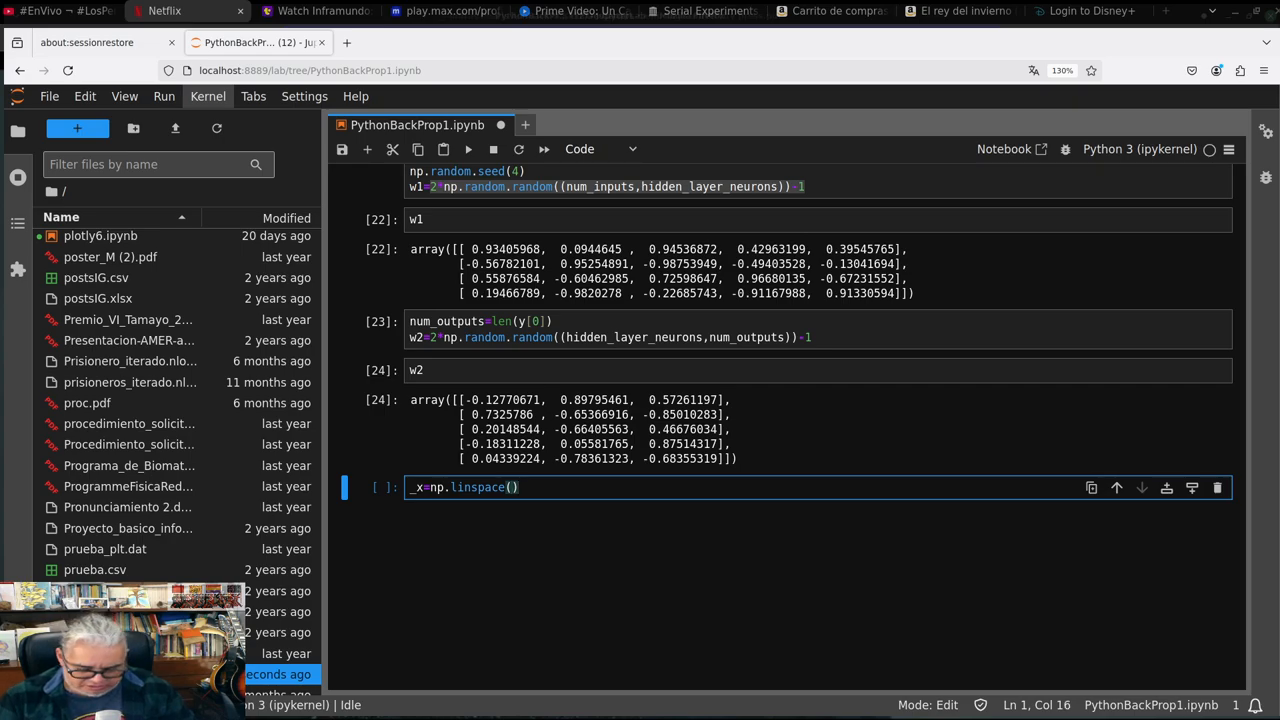
{"action": "type", "text": "-5,"}
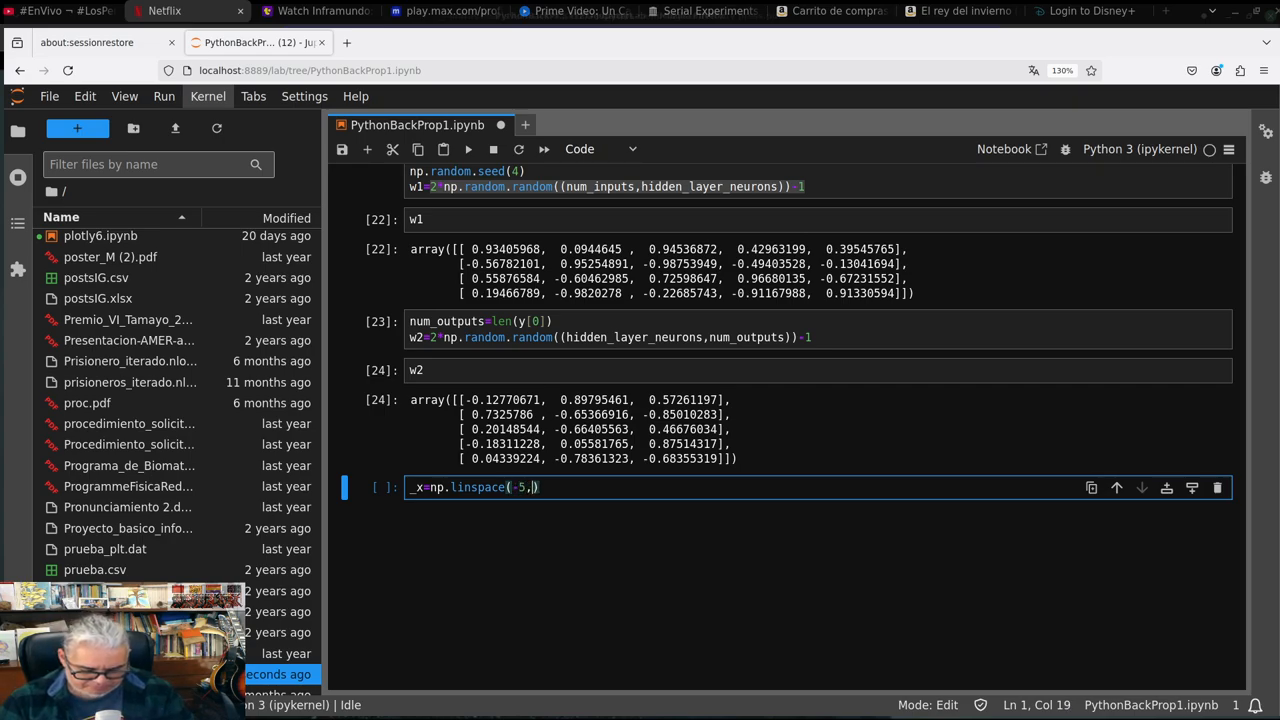
{"action": "type", "text": "5,50"}
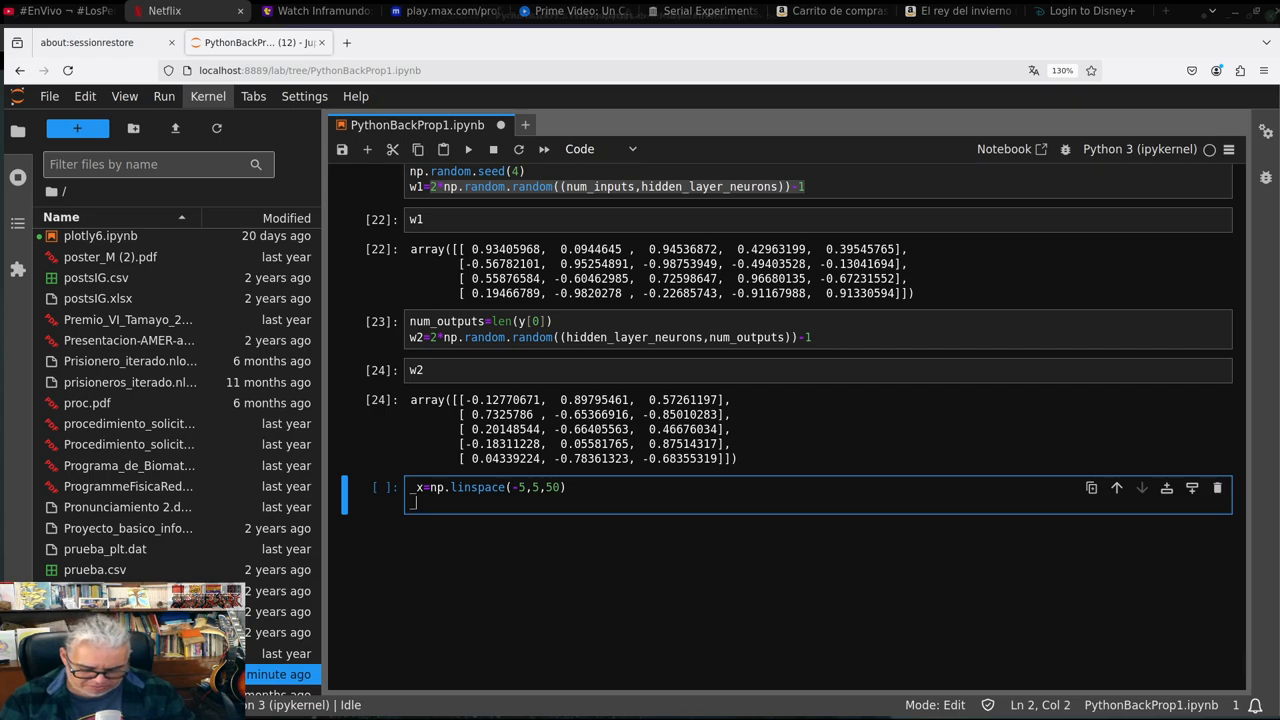
Define _y=1/1+np.exp(-_x) on the next line
{"action": "type", "text": "_y=1"}
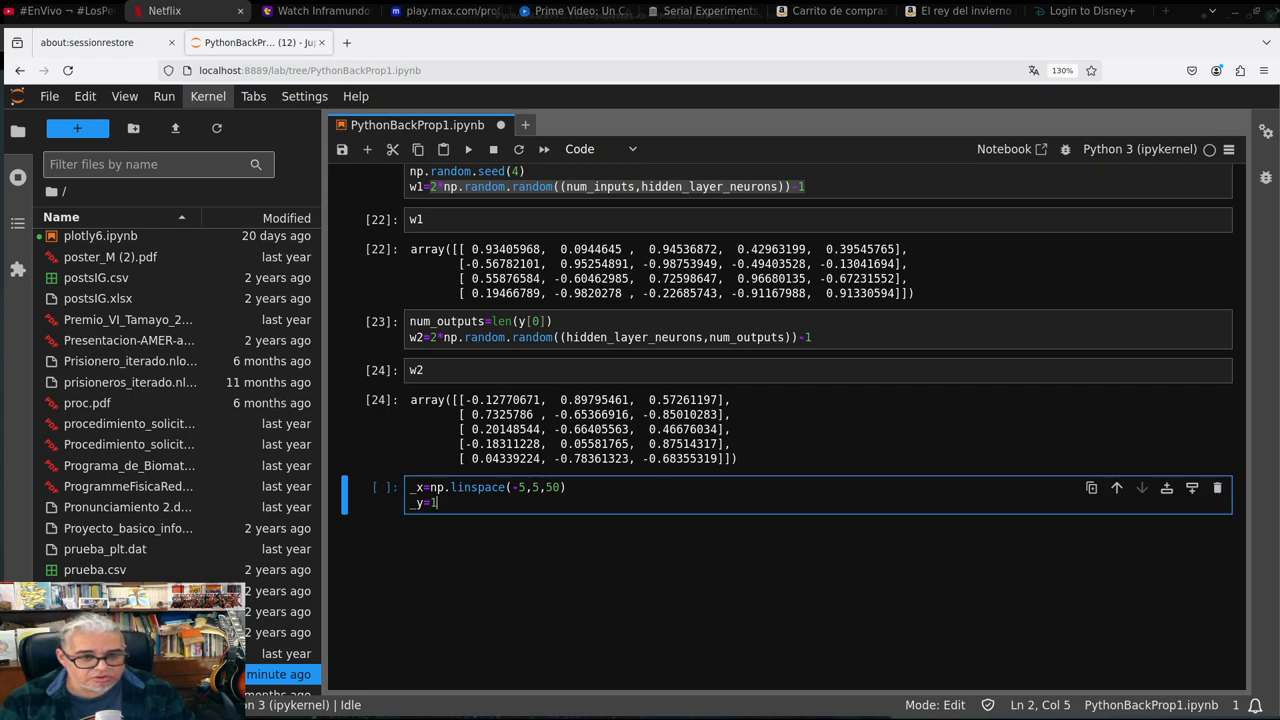
{"action": "type", "text": "/"}
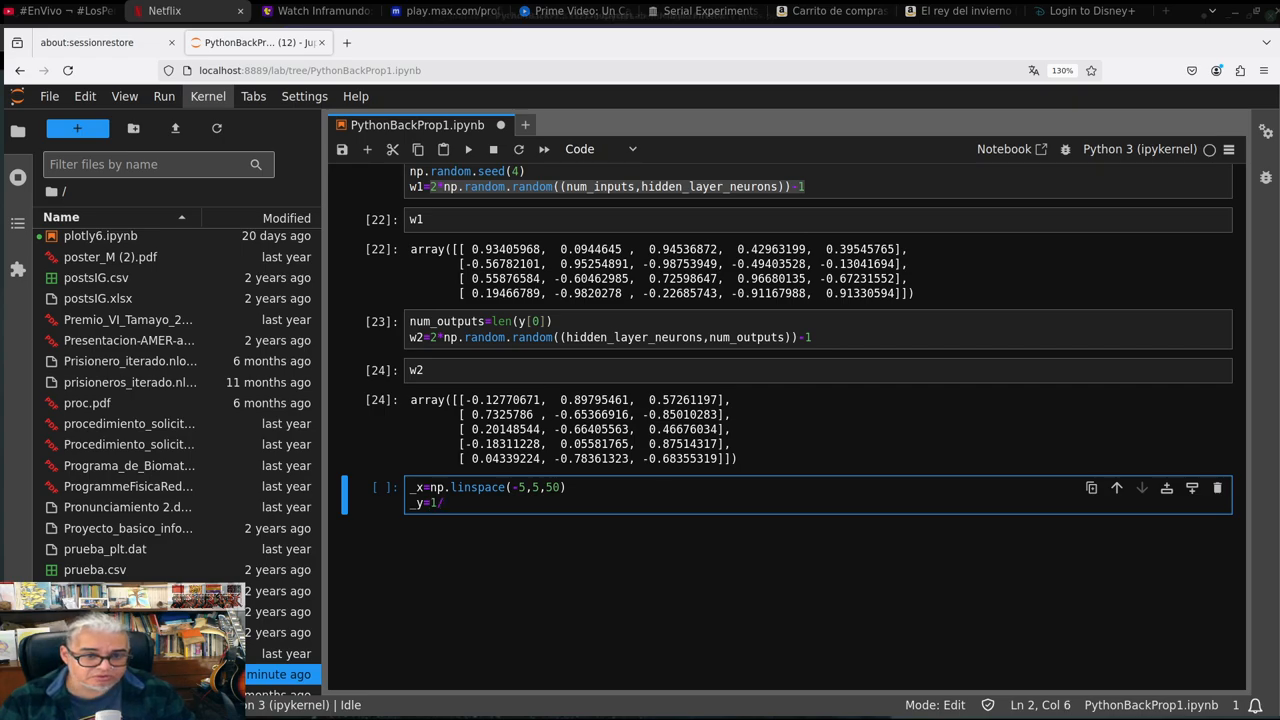
{"action": "type", "text": "1+"}
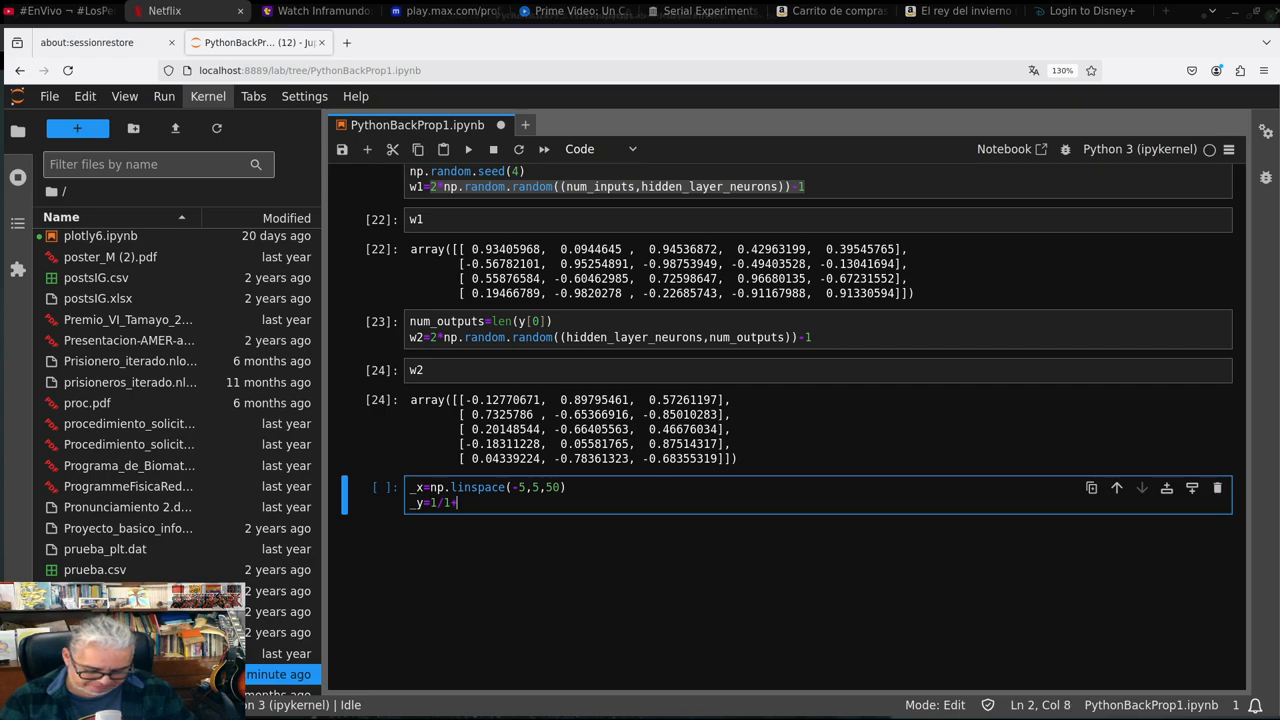
{"action": "type", "text": "np.e"}
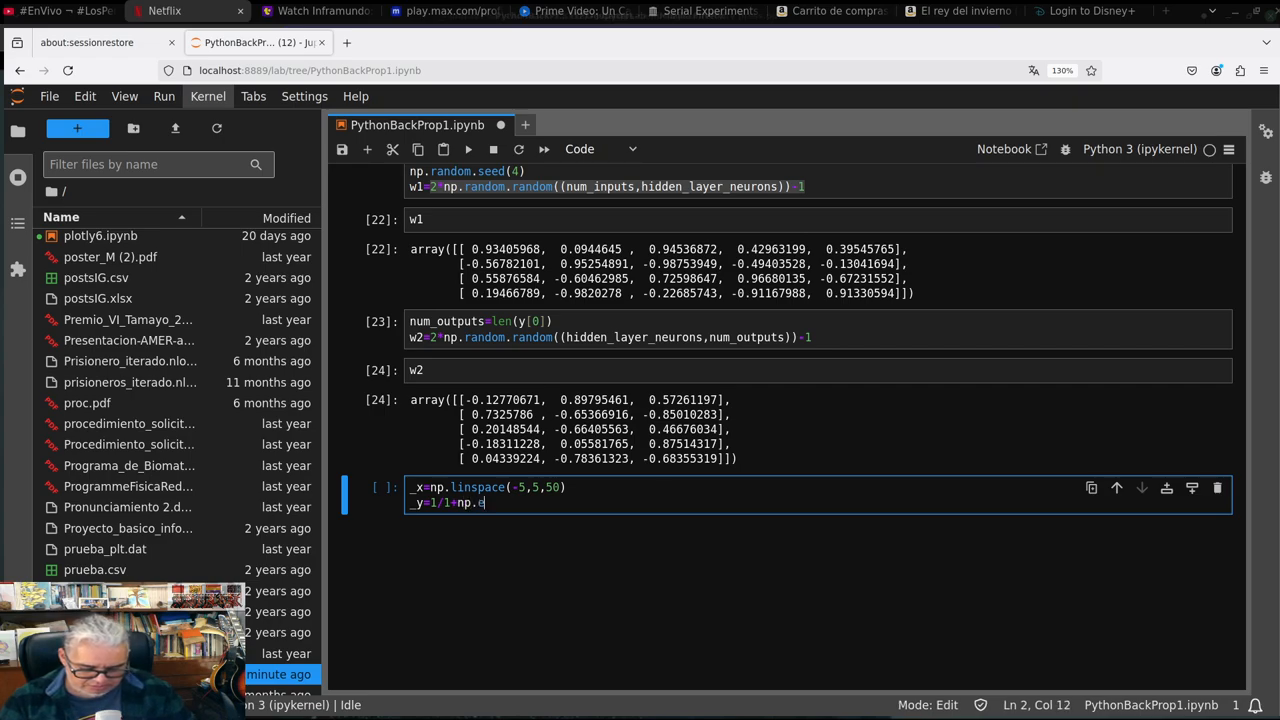
{"action": "type", "text": "xp("}
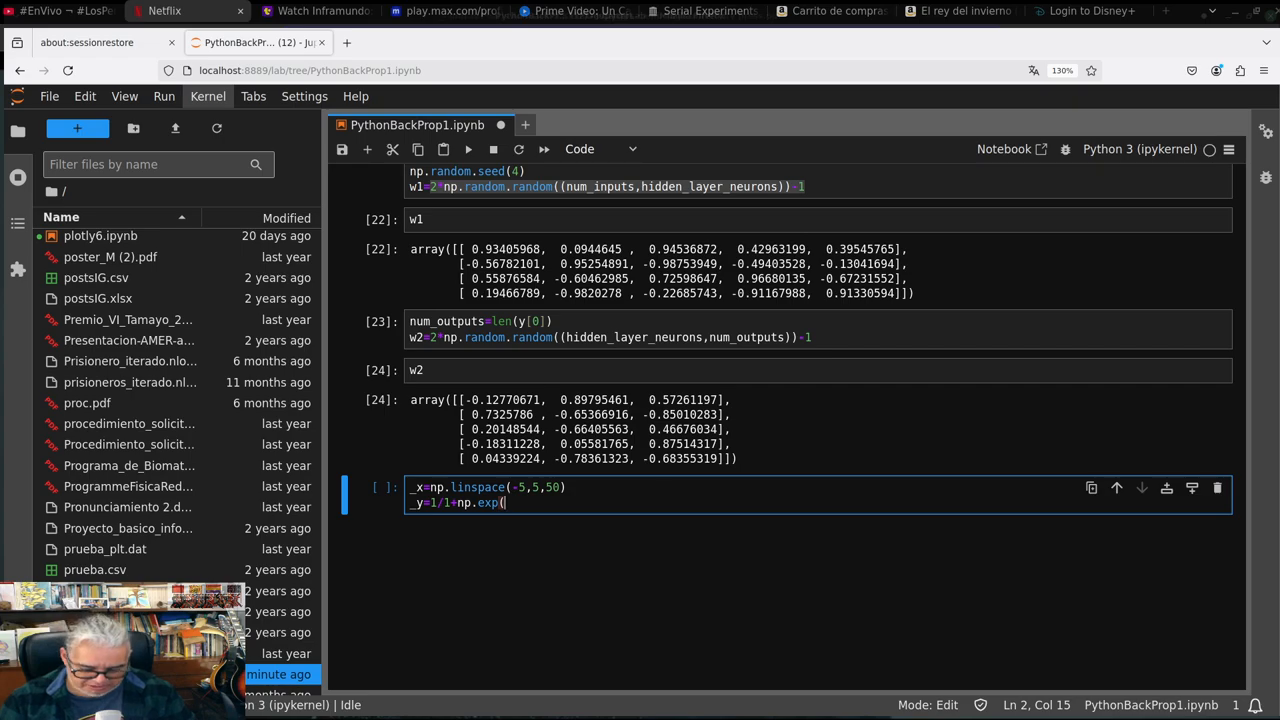
{"action": "type", "text": "-"}
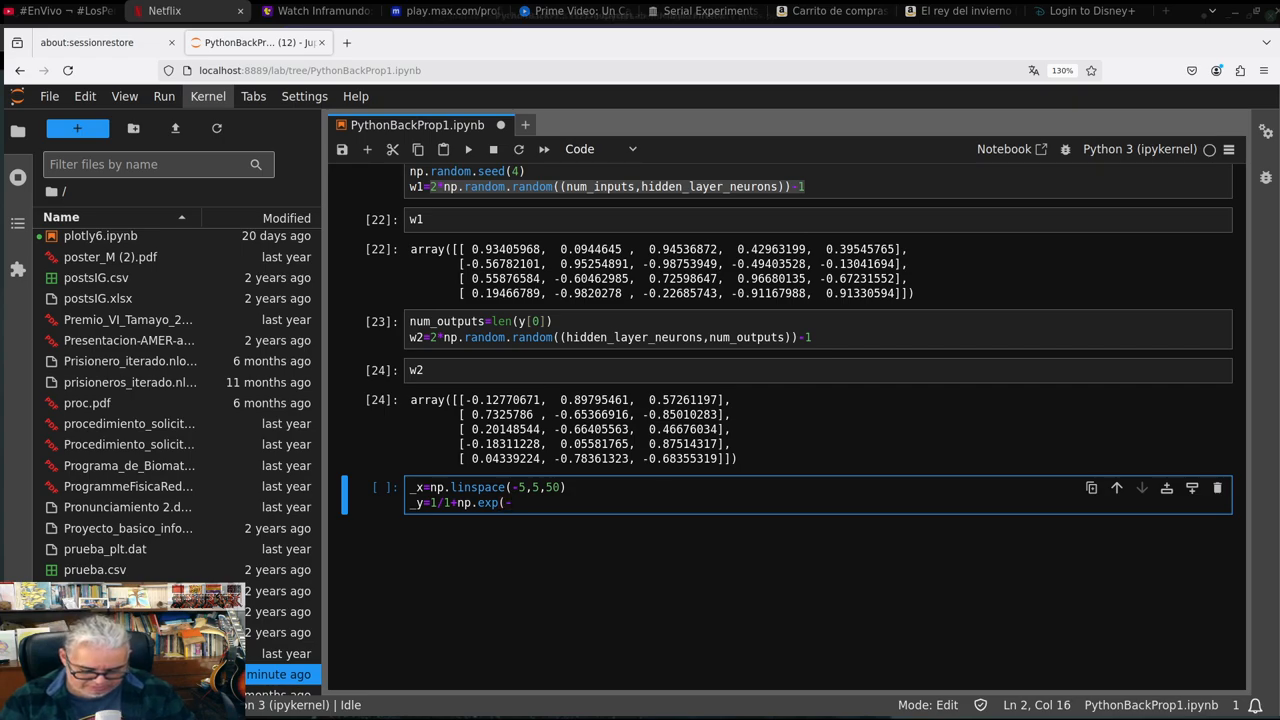
{"action": "type", "text": "_x)"}
{"action": "type", "text": "p"}
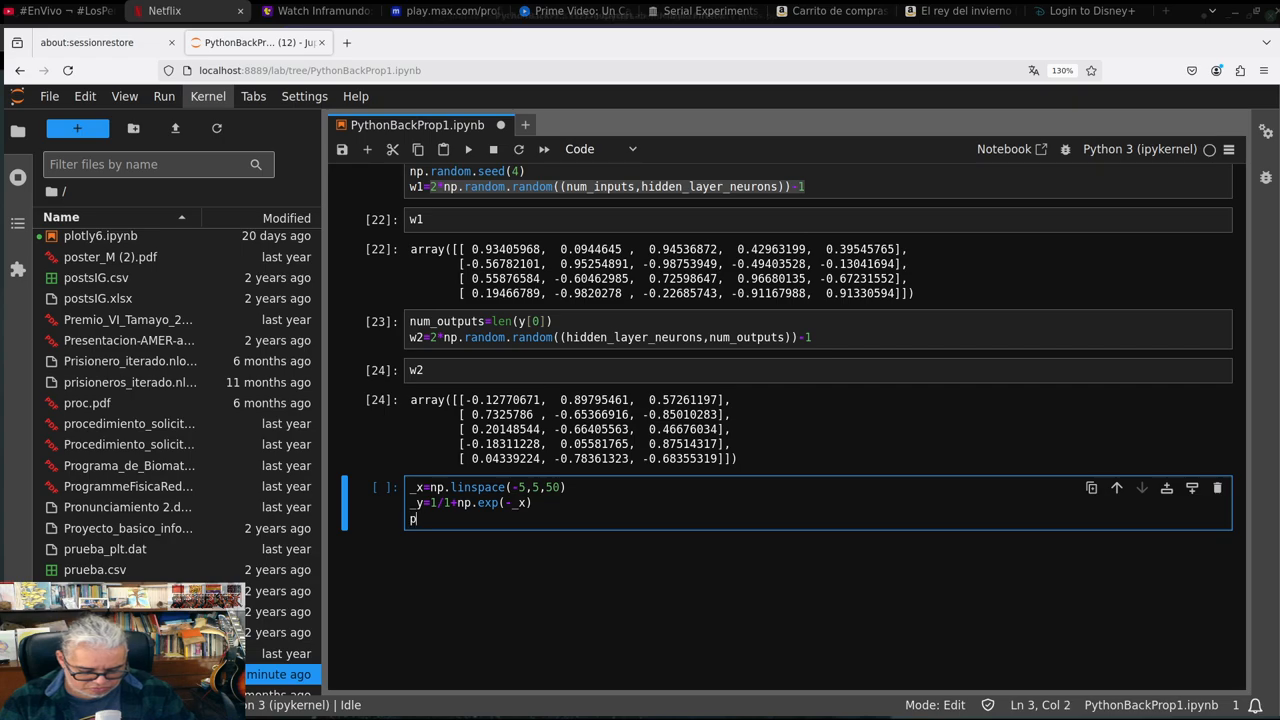
Plot _x against _y with plt.plot, producing the steep falling line
{"action": "type", "text": "lt.plot"}
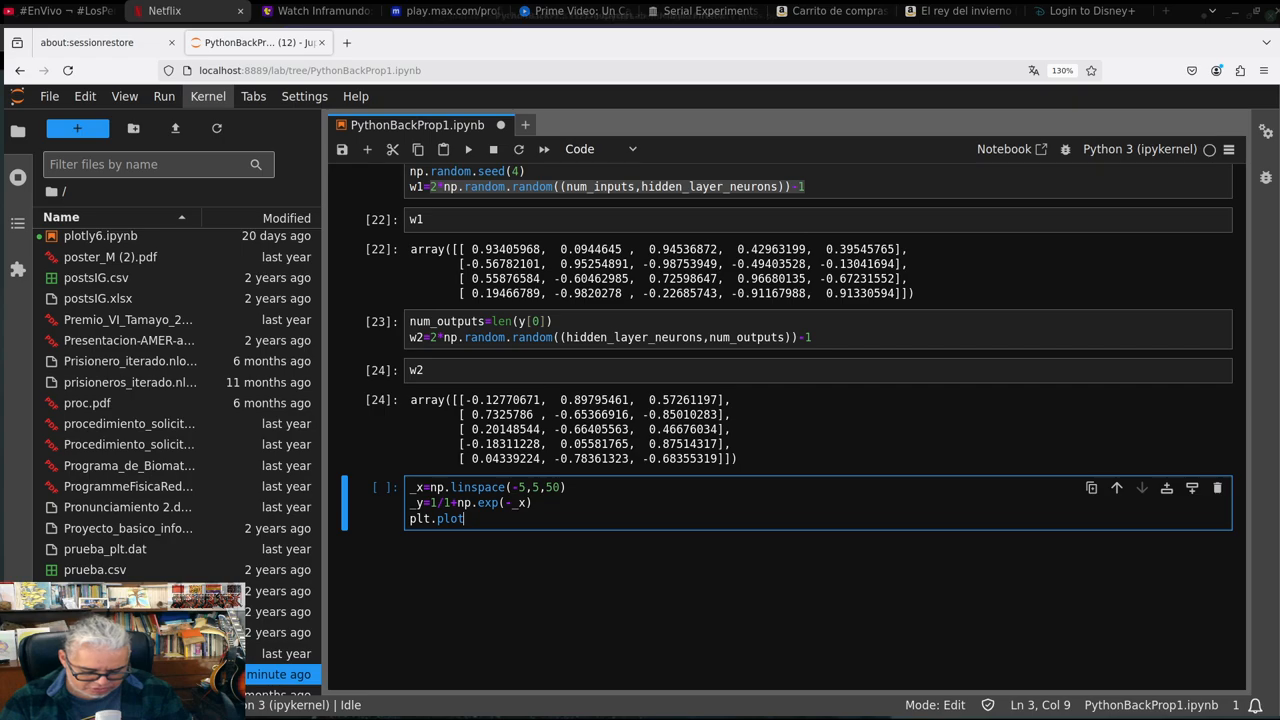
{"action": "type", "text": "("}
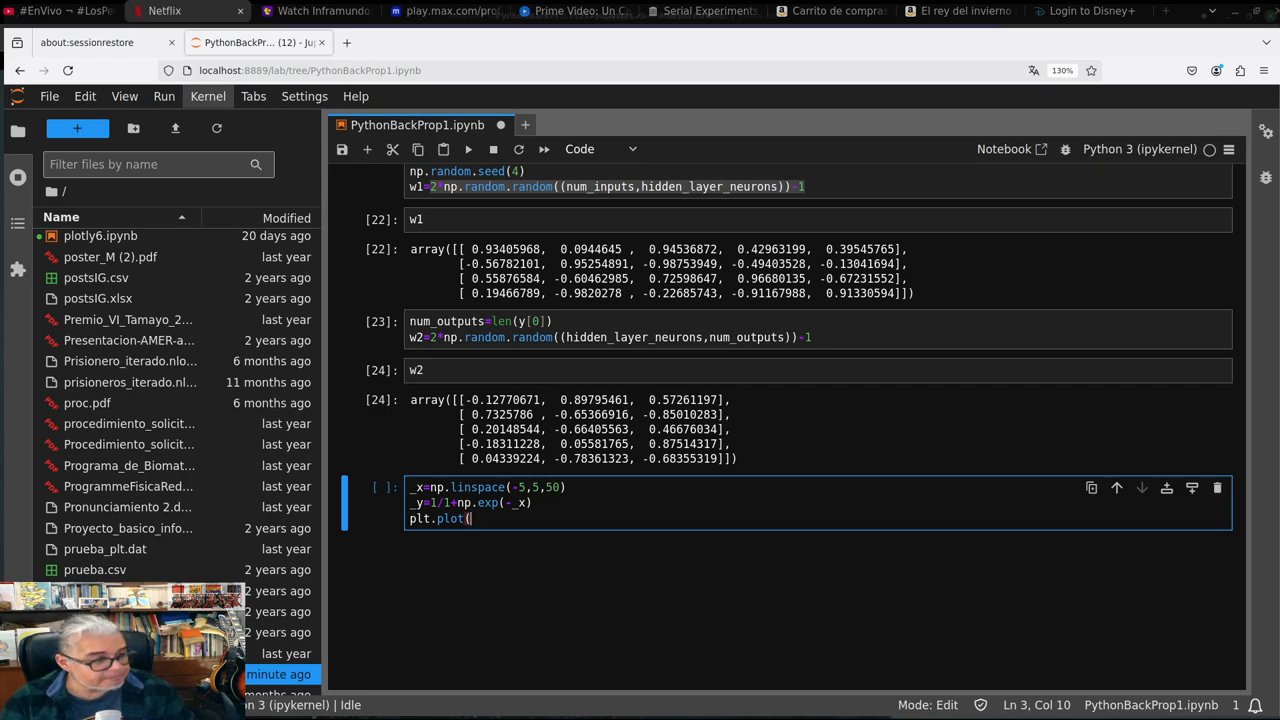
{"action": "type", "text": ")"}
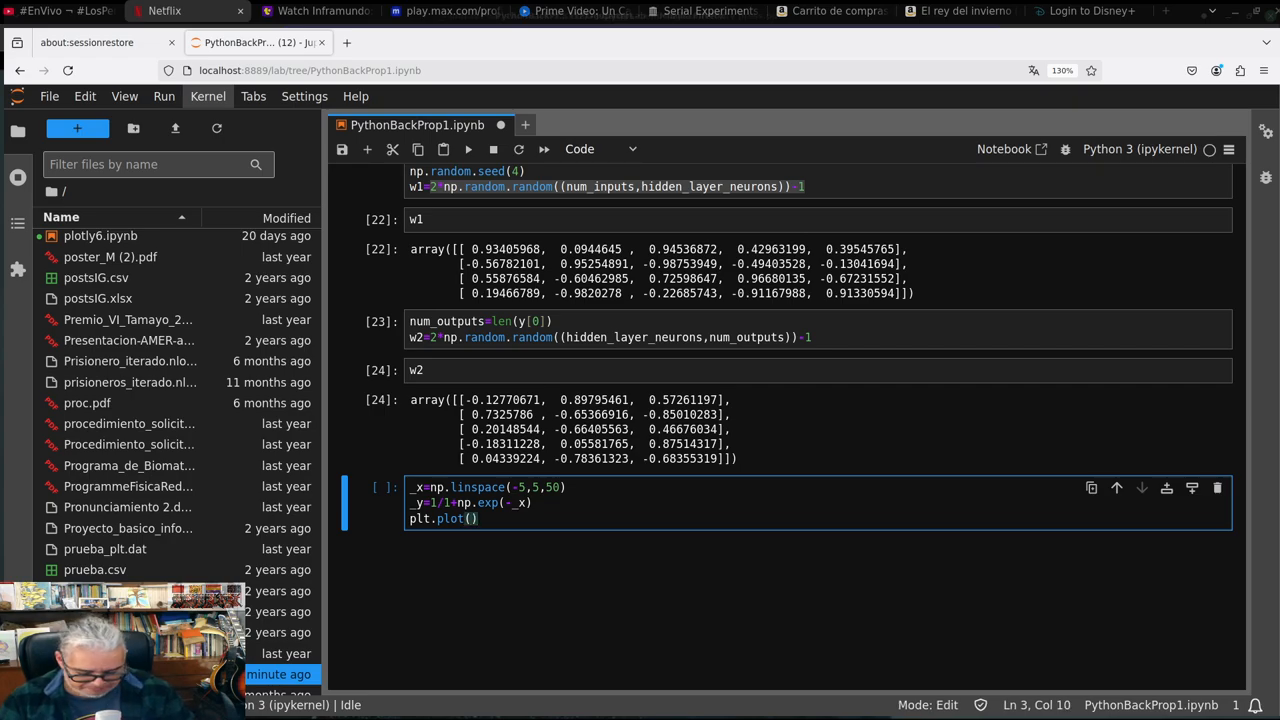
{"action": "type", "text": "_x,"}
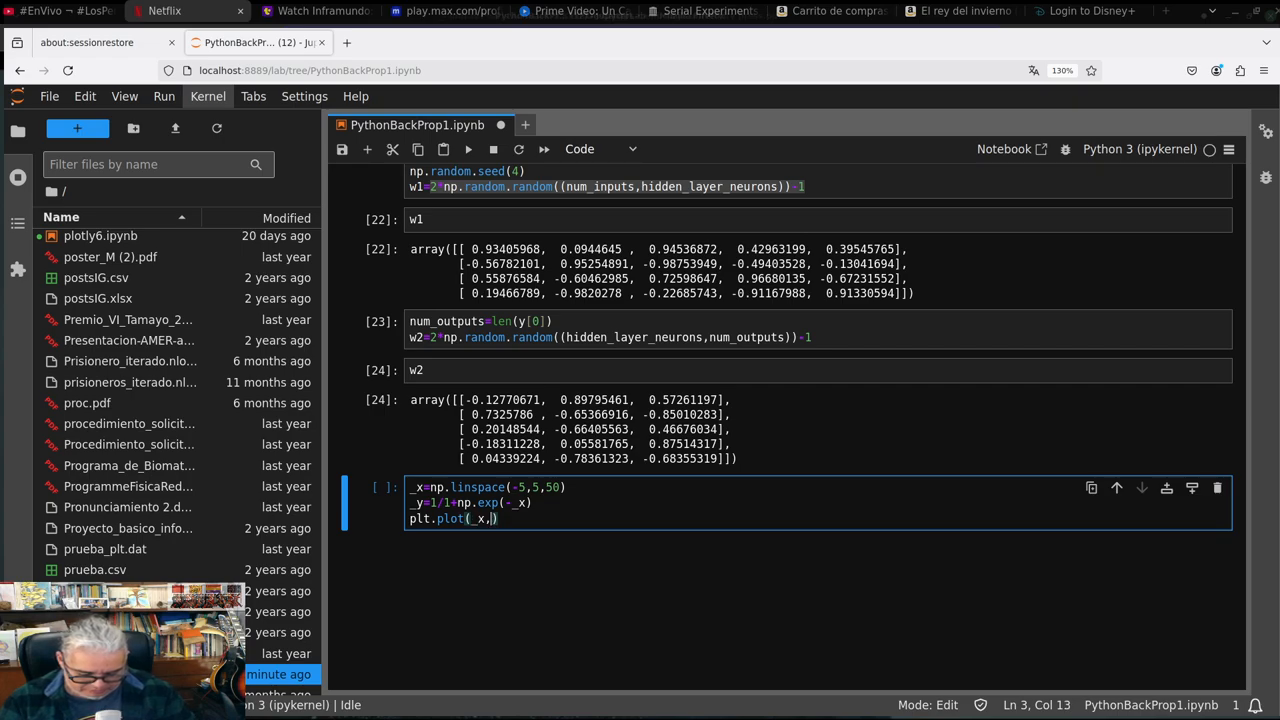
{"action": "type", "text": "_y"}
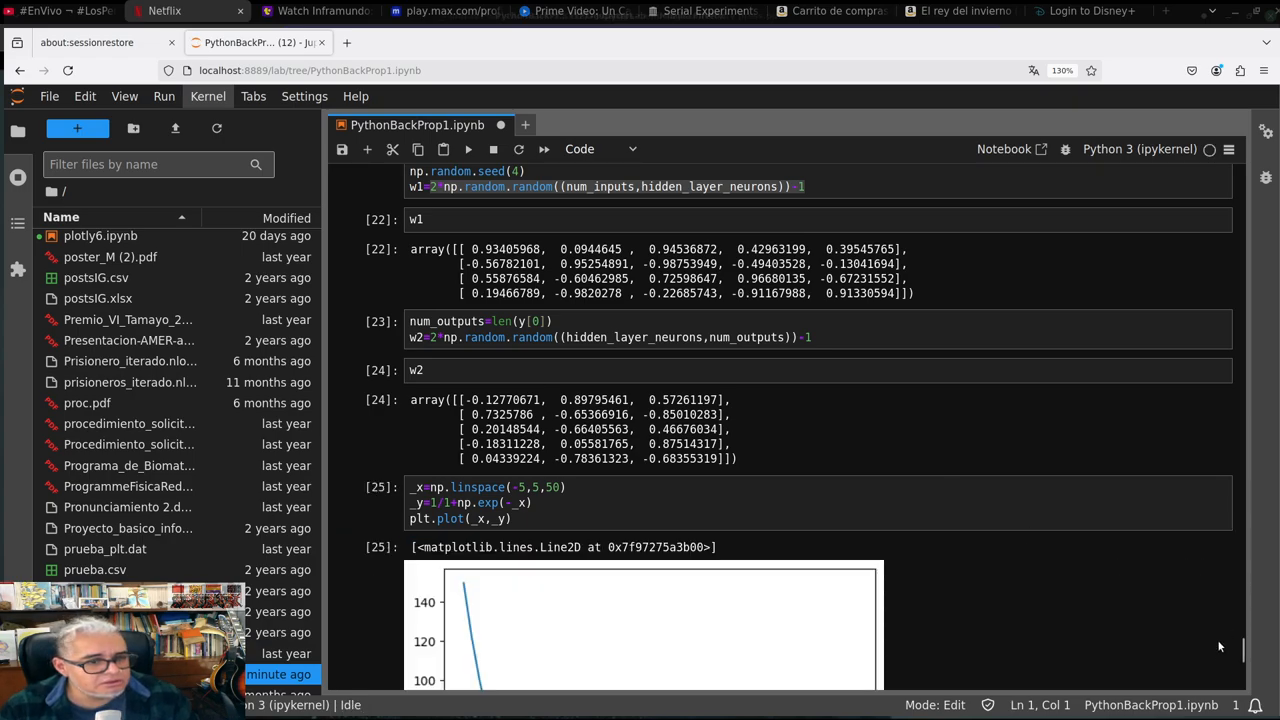
Scroll down to the sigmoid plotting cell and the empty cell below it
{"action": "scroll", "scroll_direction": "down", "scroll_amount": 3}
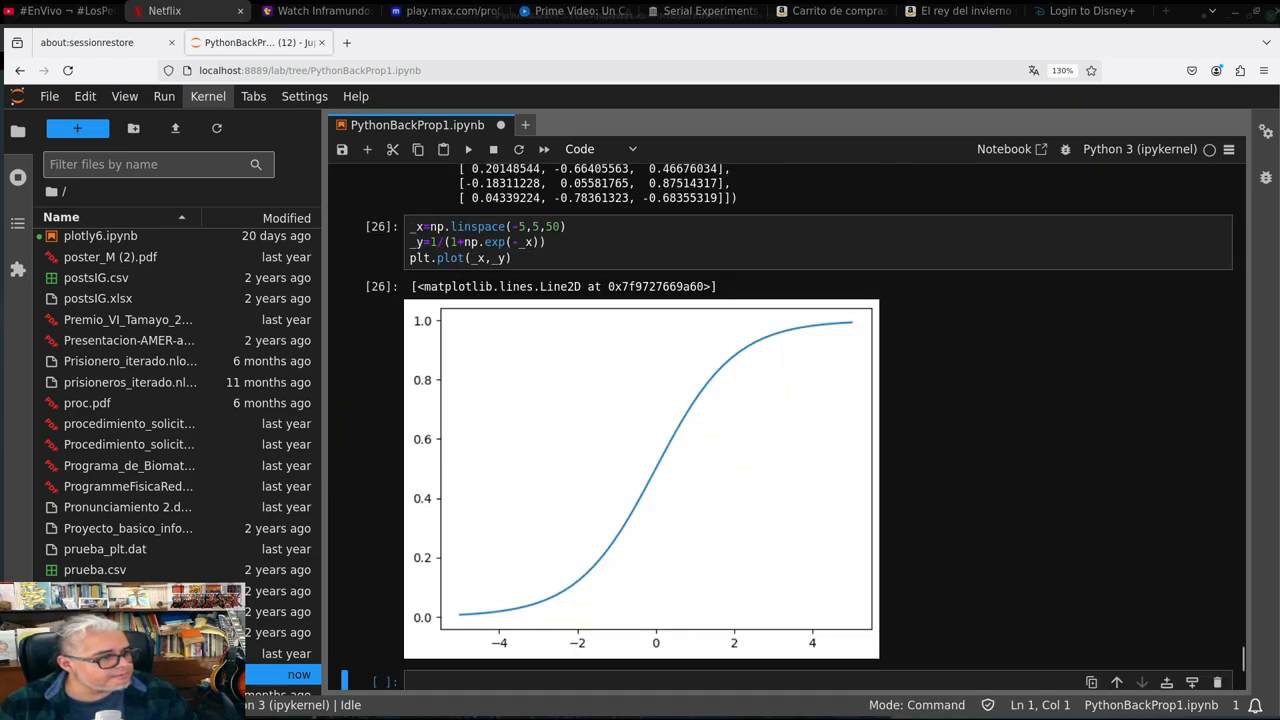
{"action": "mouse_move", "coordinate": [523, 334]}
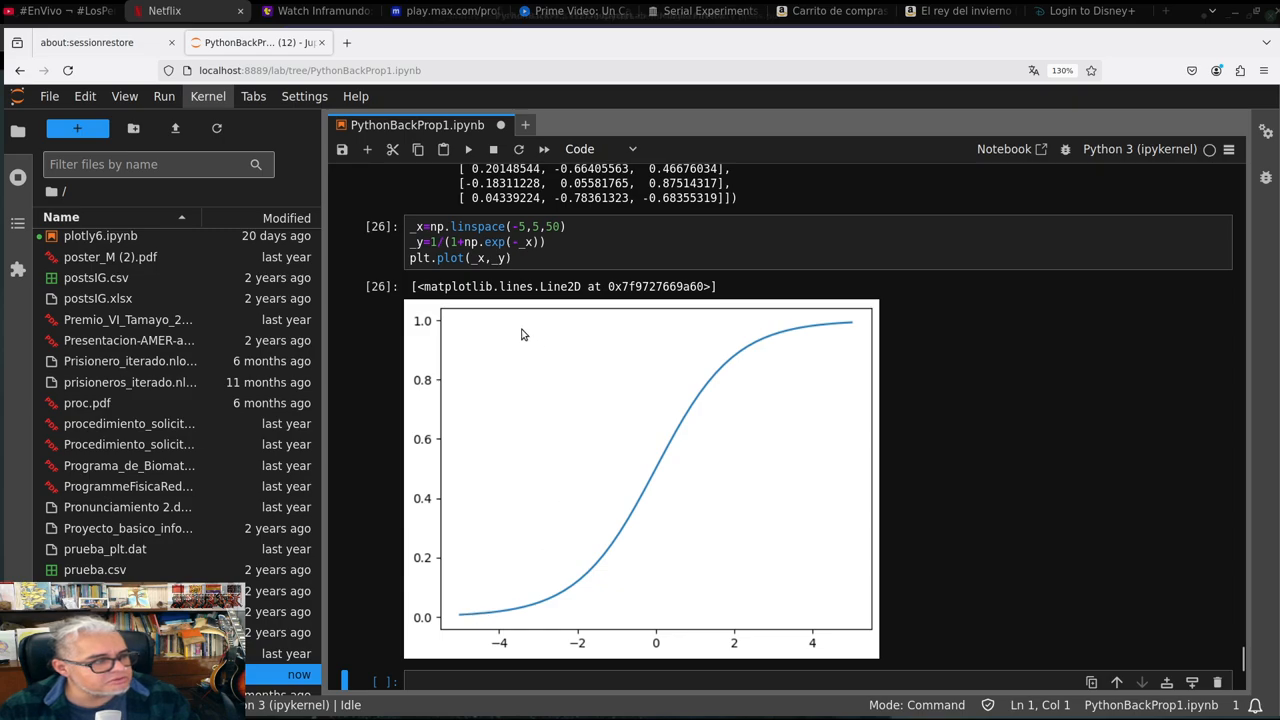
{"action": "mouse_move", "coordinate": [1127, 344]}
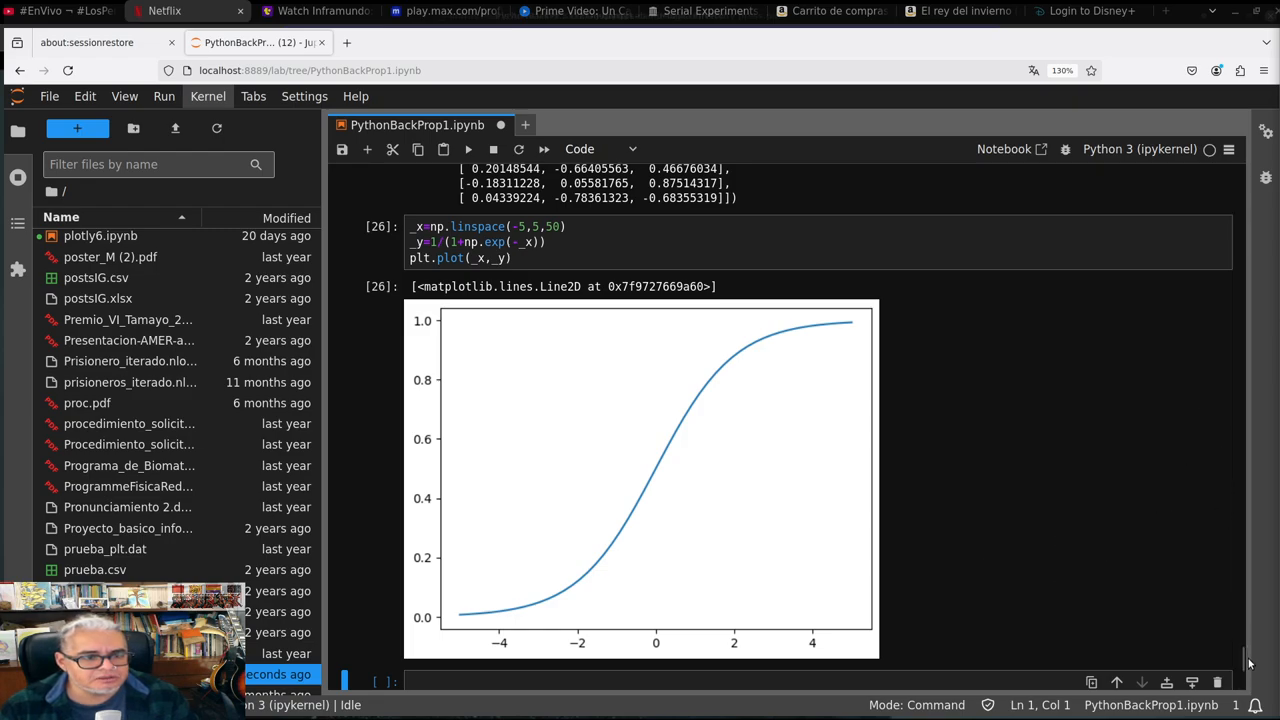
{"action": "scroll", "scroll_direction": "down", "scroll_amount": 3}
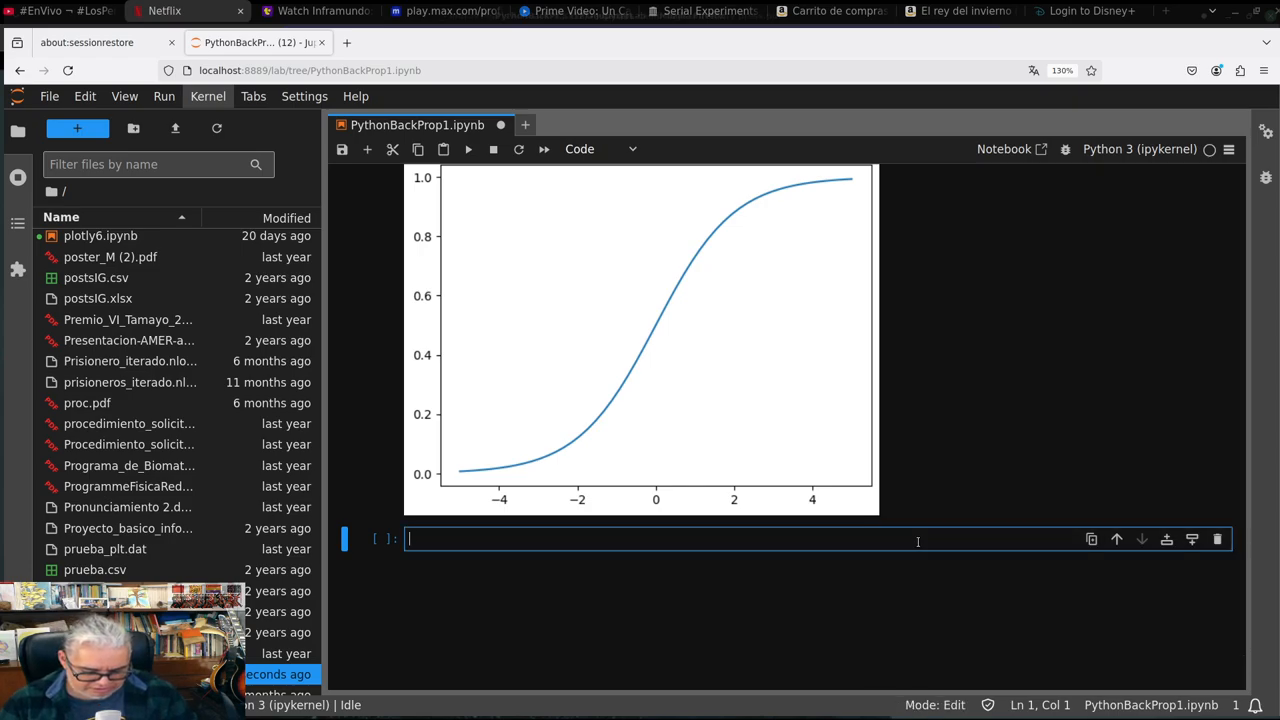
Define learning_rate=0.2 and an empty error list at the top of the training cell
{"action": "type", "text": "learning_rate"}
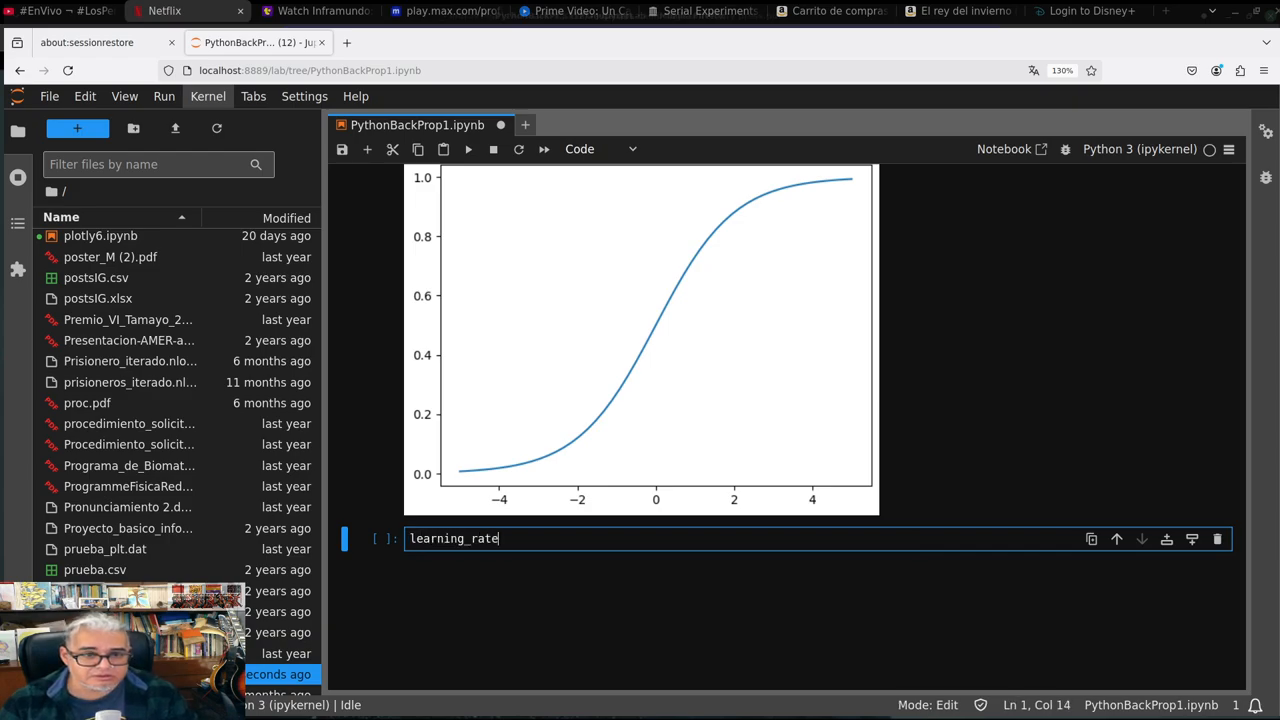
{"action": "type", "text": "=0"}
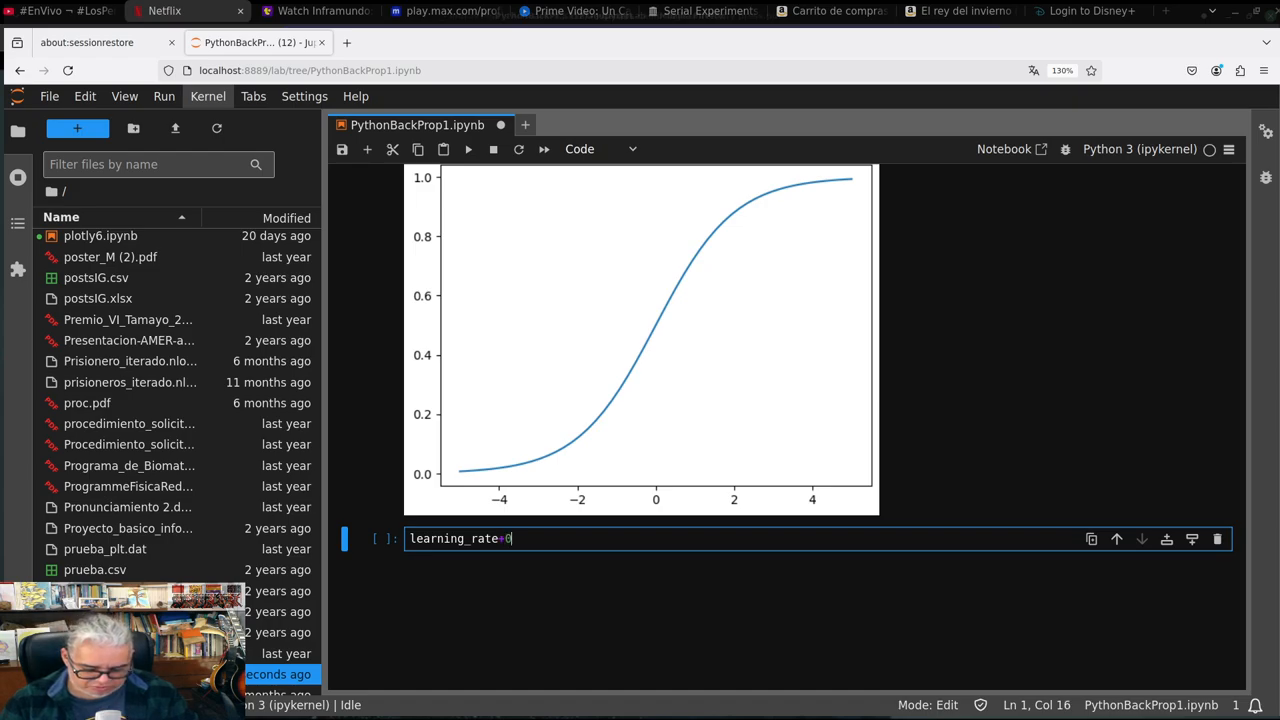
{"action": "type", "text": ".2"}
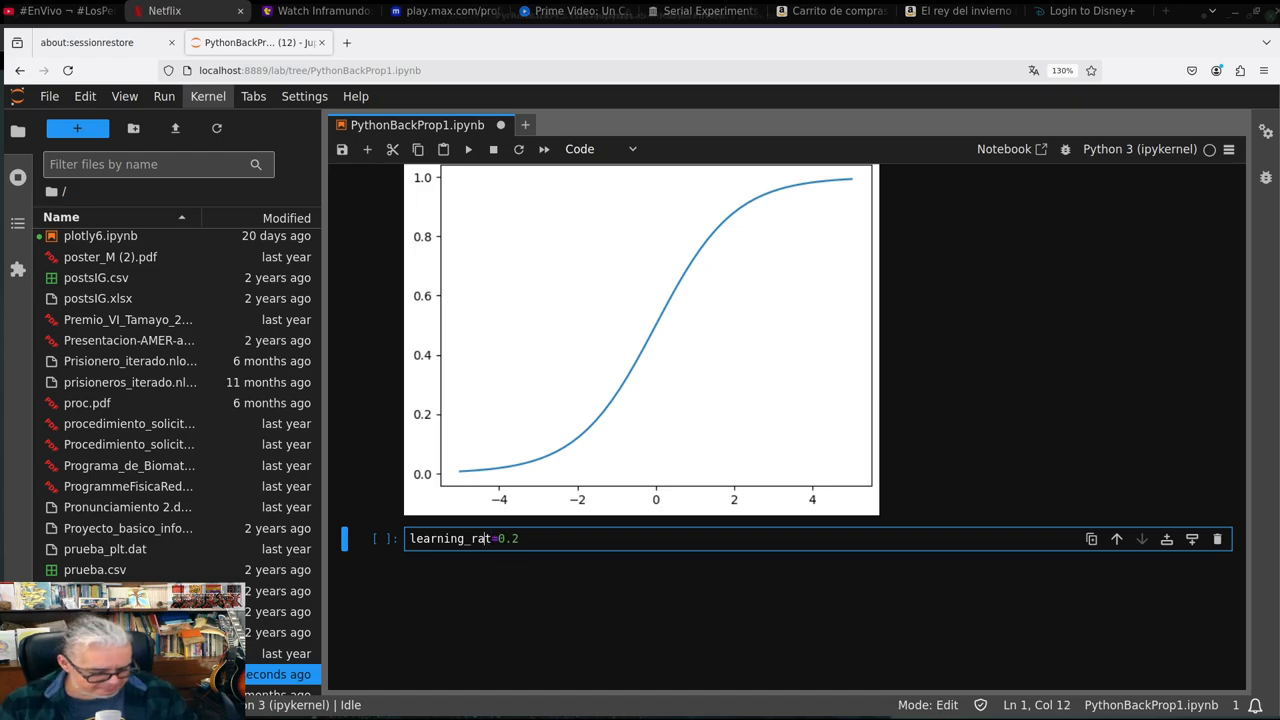
{"action": "type", "text": "e"}
{"action": "key", "text": "Enter"}
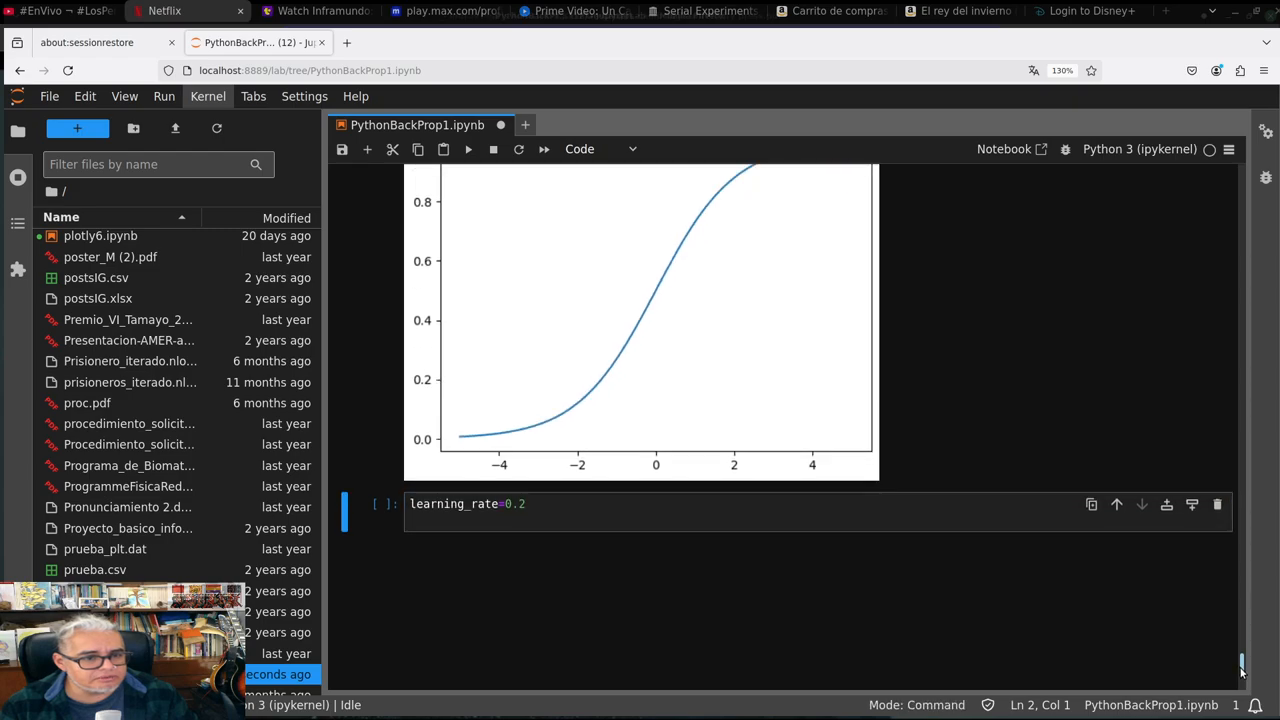
{"action": "scroll", "scroll_direction": "down", "scroll_amount": 3}
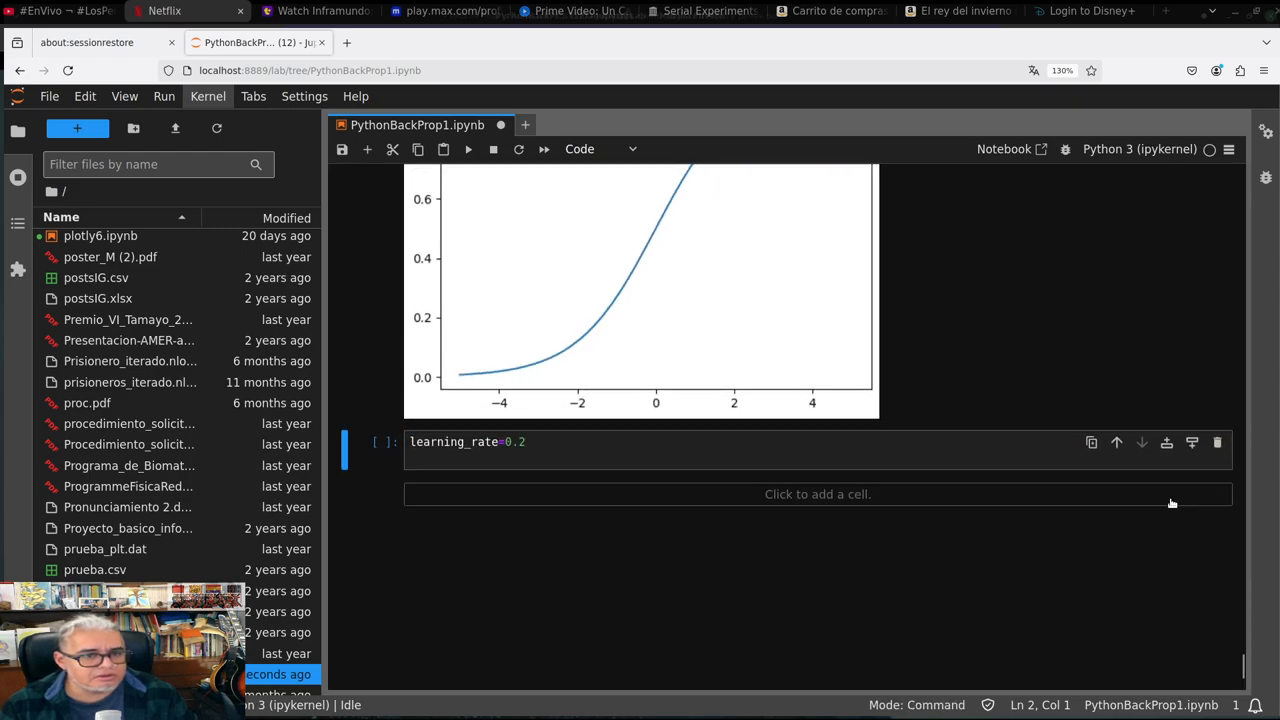
{"action": "left_click", "coordinate": [606, 462]}
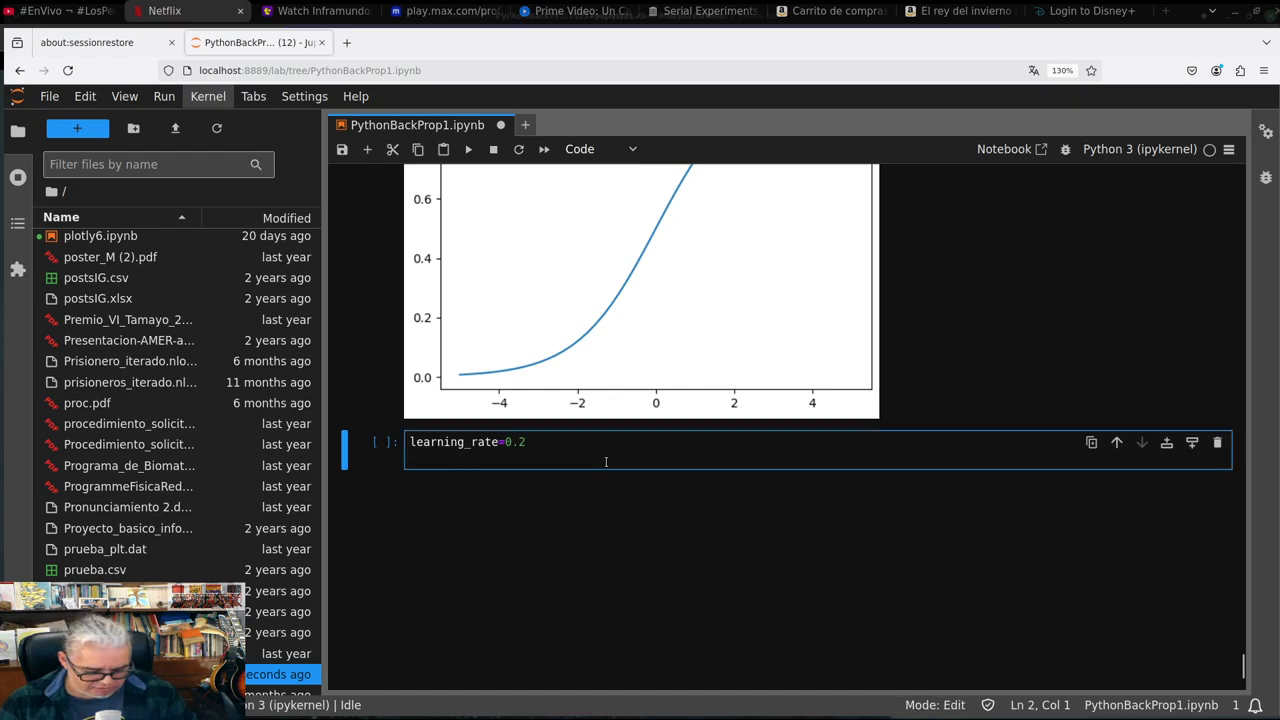
{"action": "type", "text": "error"}
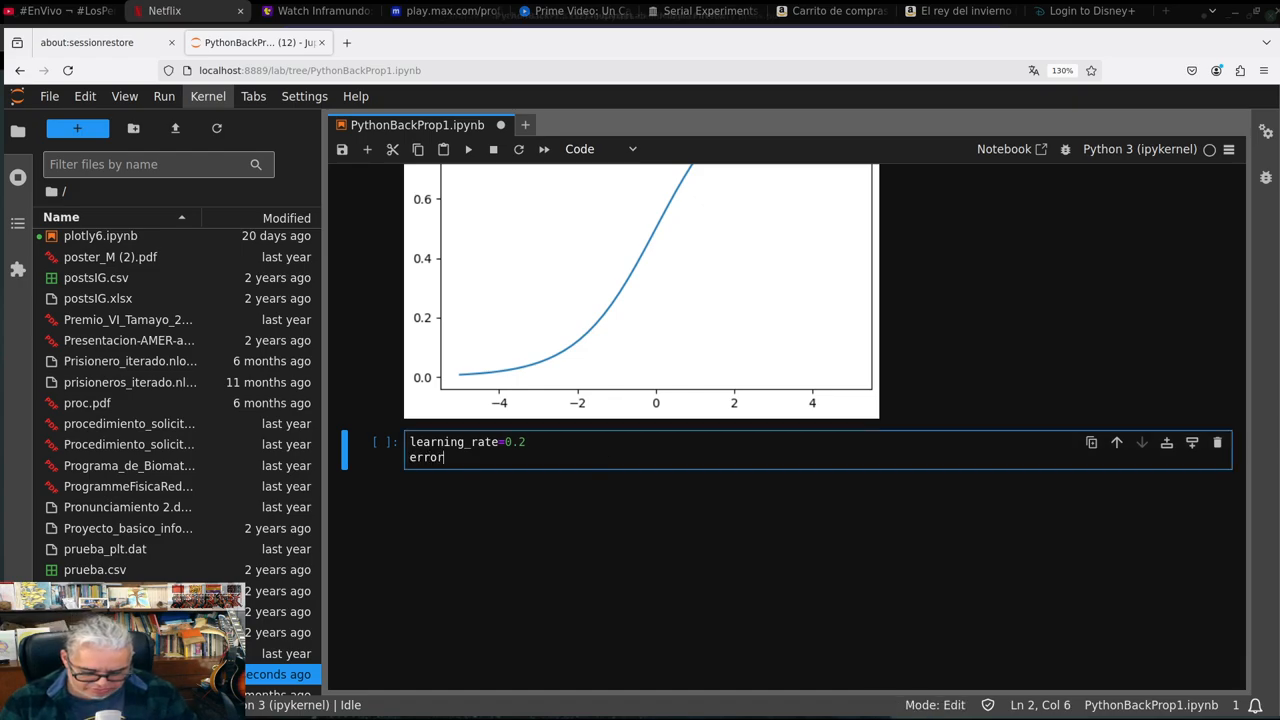
{"action": "type", "text": "=[]"}
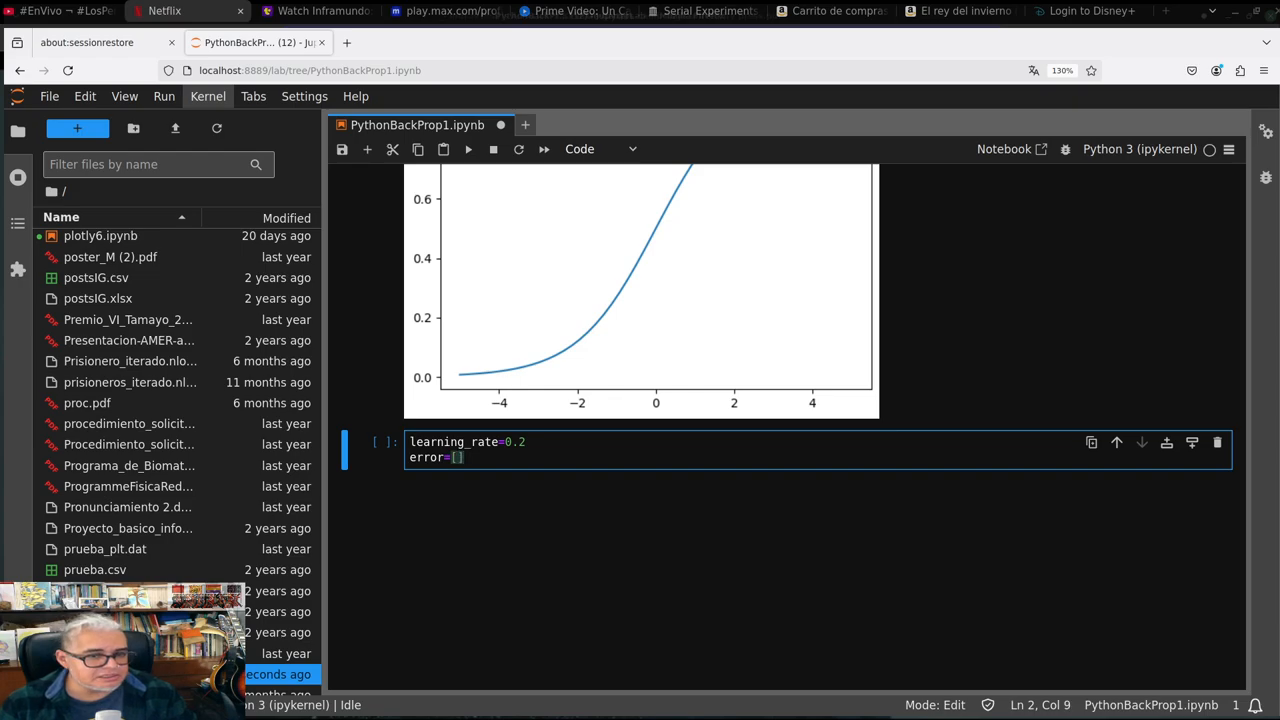
{"action": "key", "text": "Enter"}
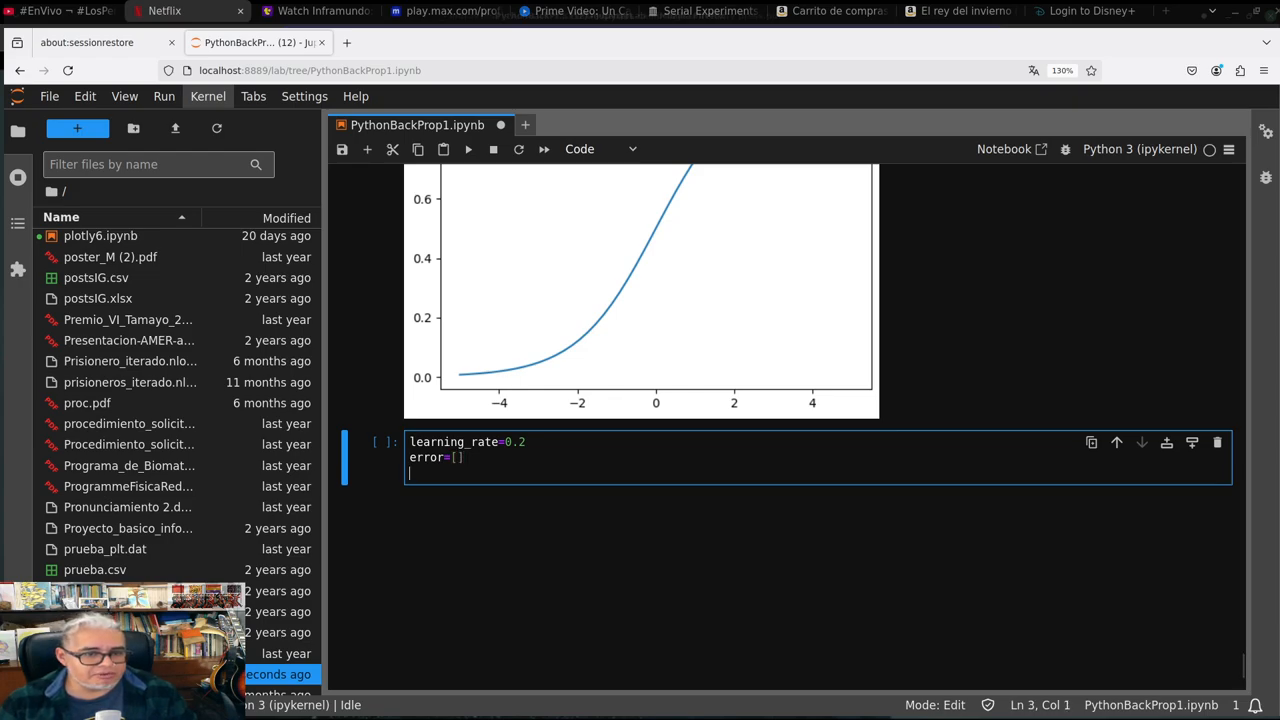
Start a for epoch loop over 1000 iterations
{"action": "type", "text": "for"}
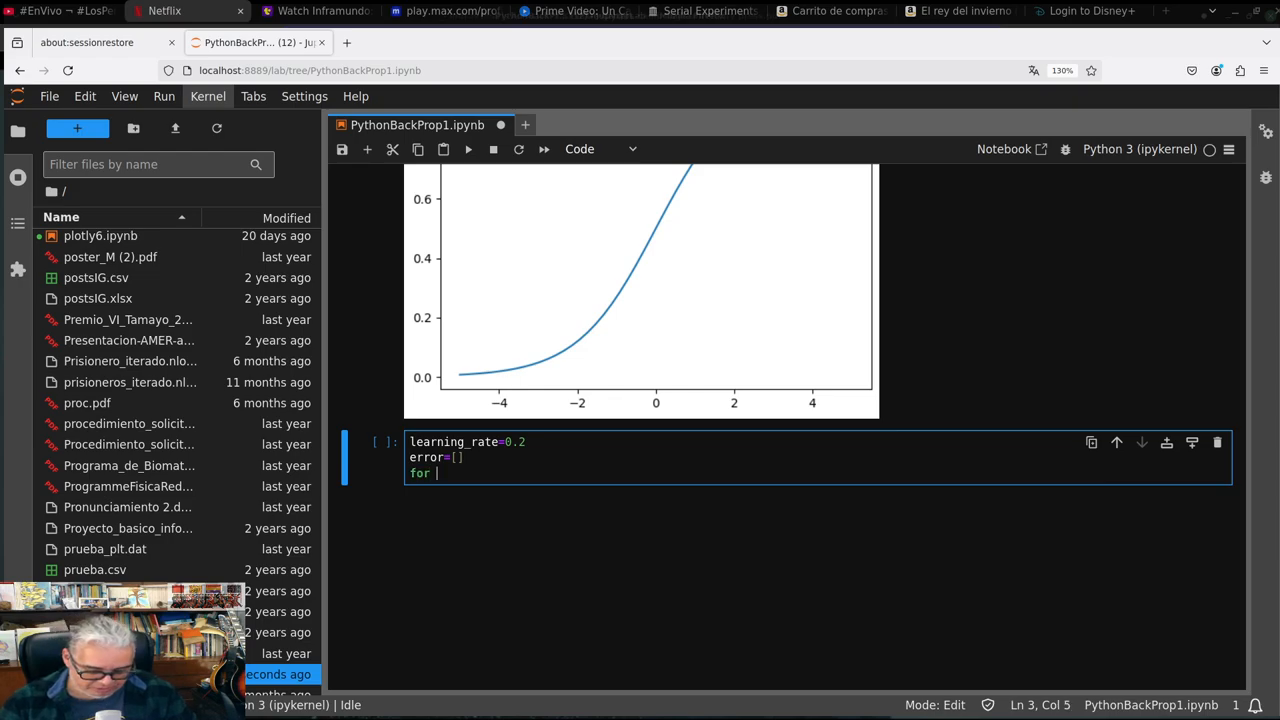
{"action": "type", "text": "epoch"}
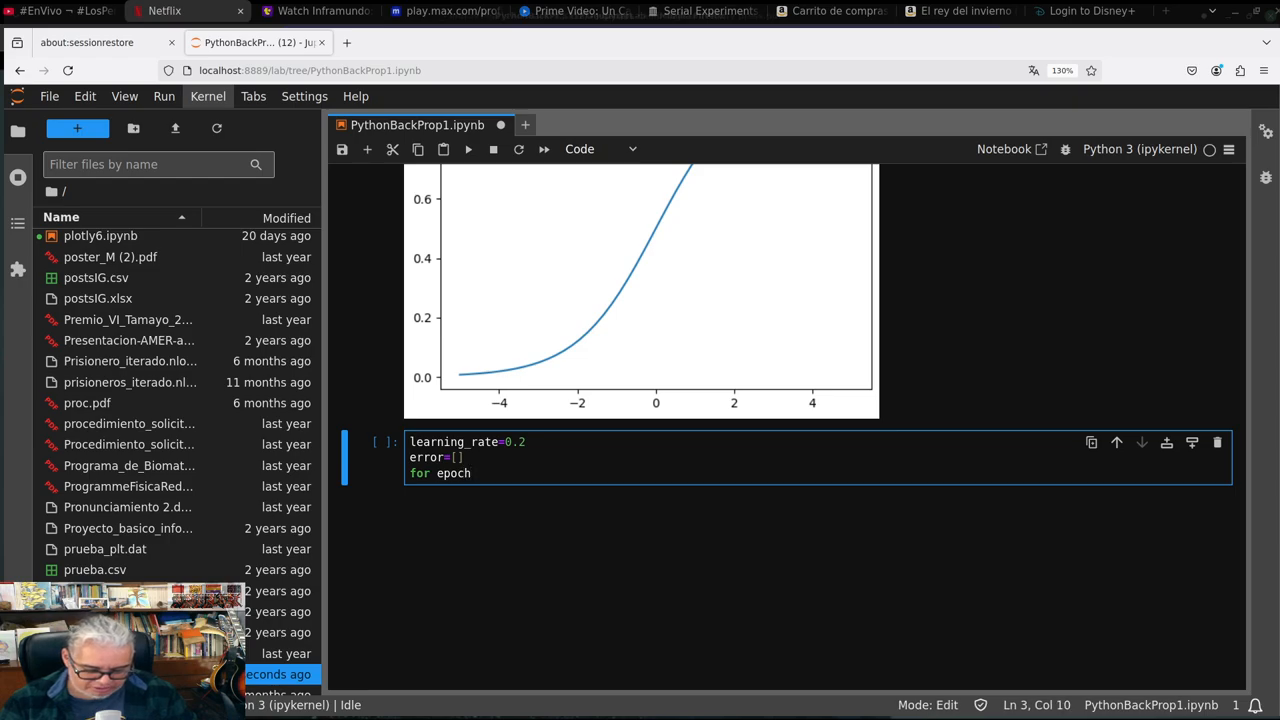
{"action": "type", "text": "in("}
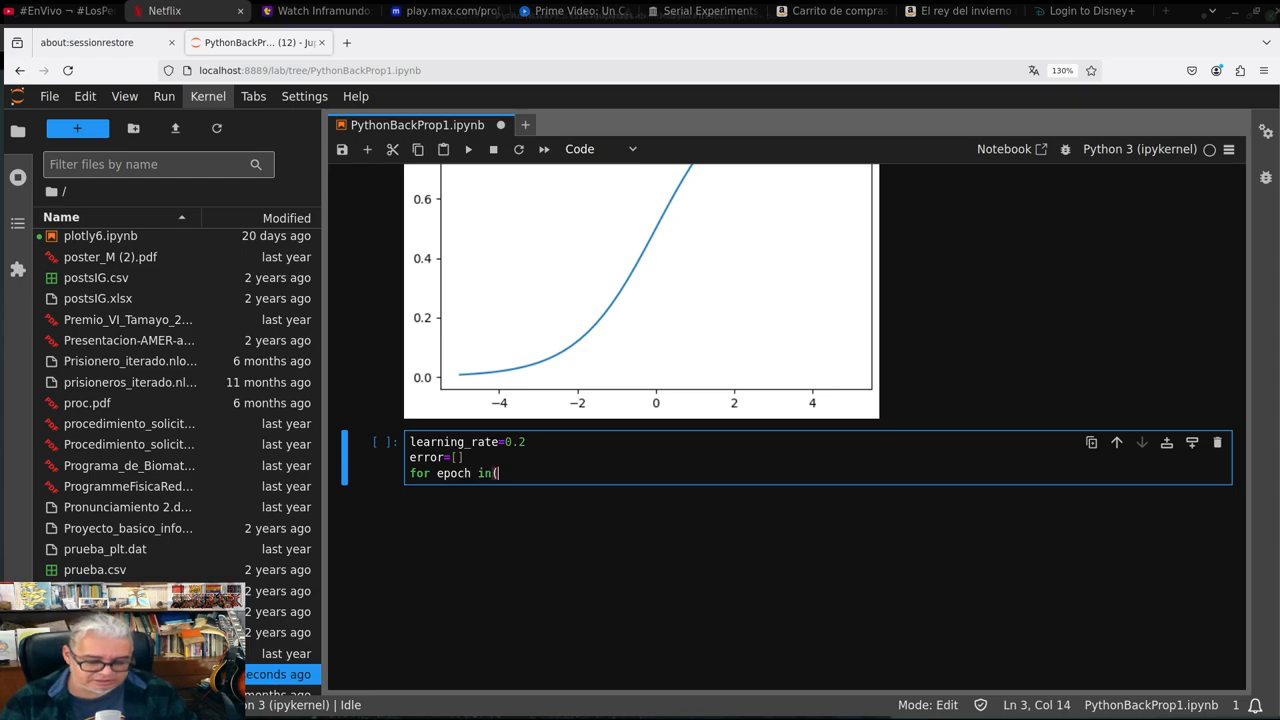
{"action": "type", "text": "("}
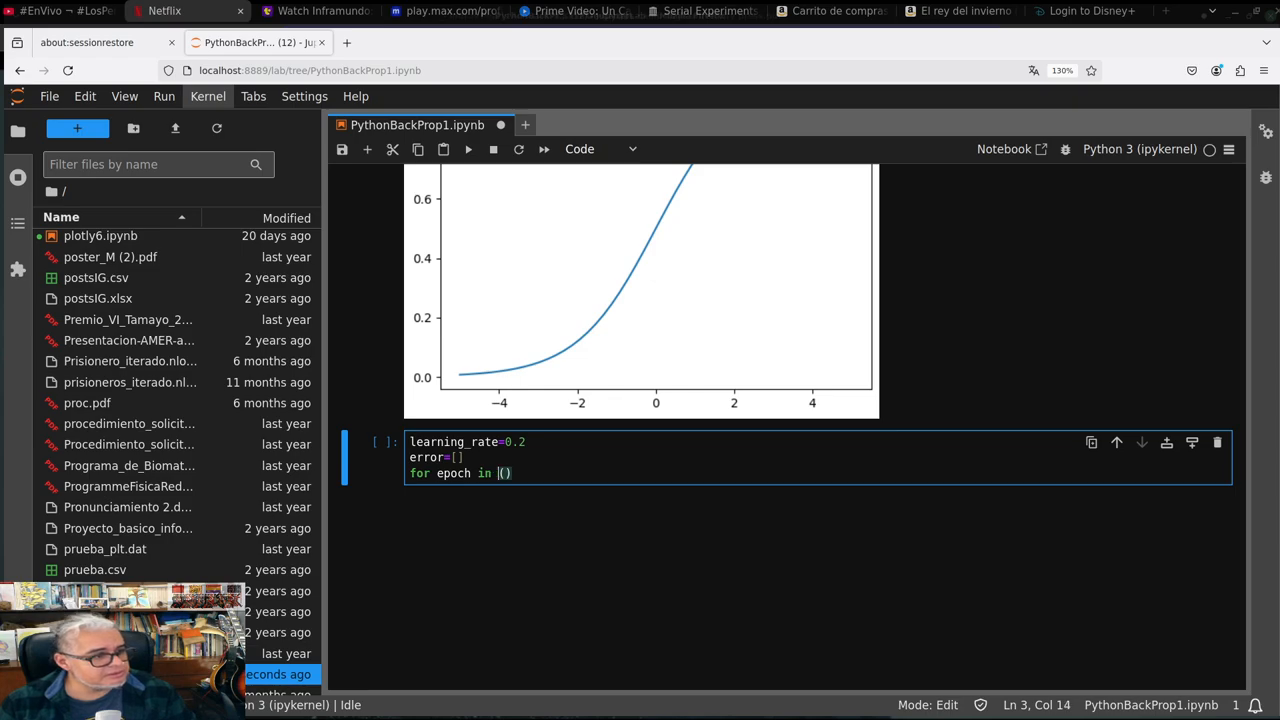
{"action": "type", "text": "1000"}
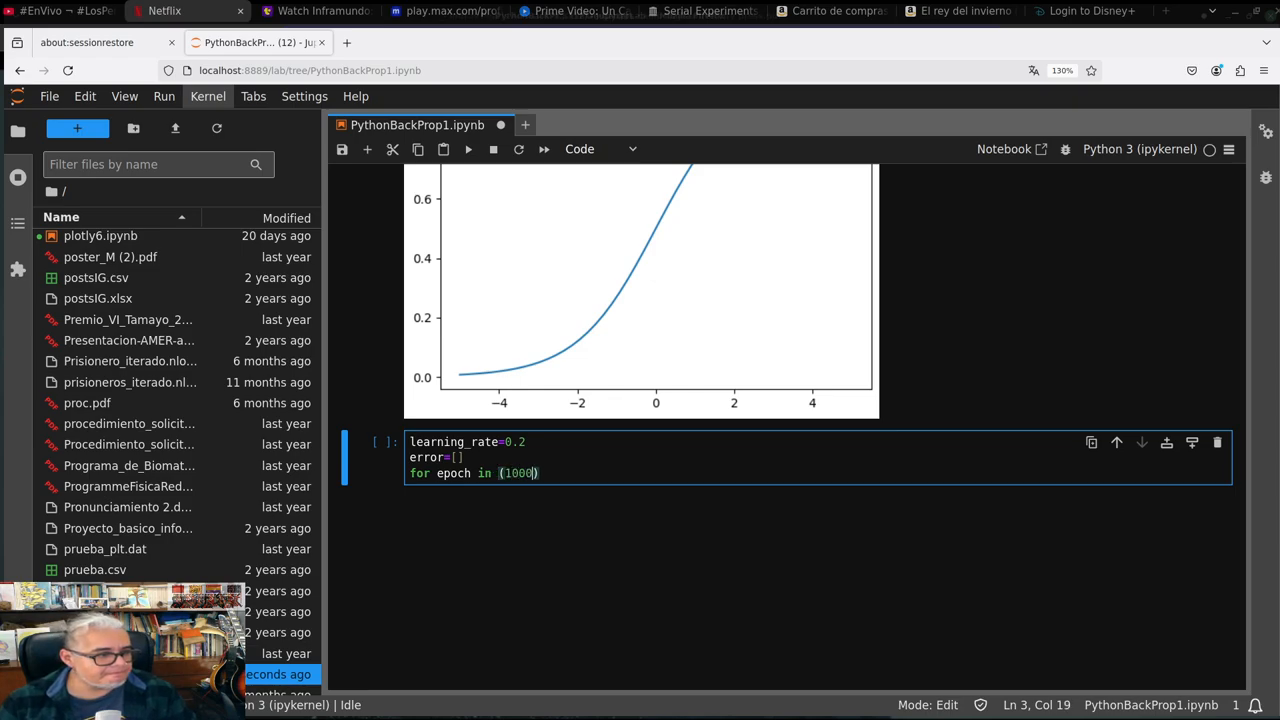
{"action": "type", "text": ":"}
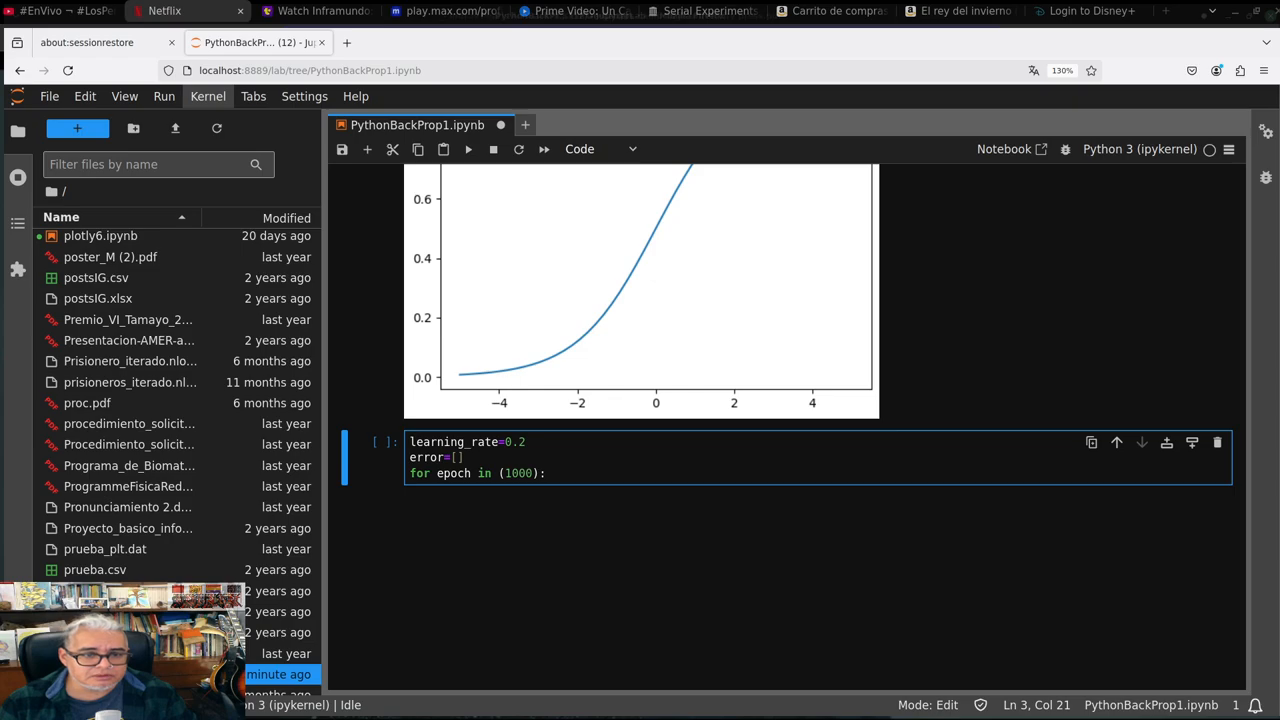
{"action": "key", "text": "Enter"}
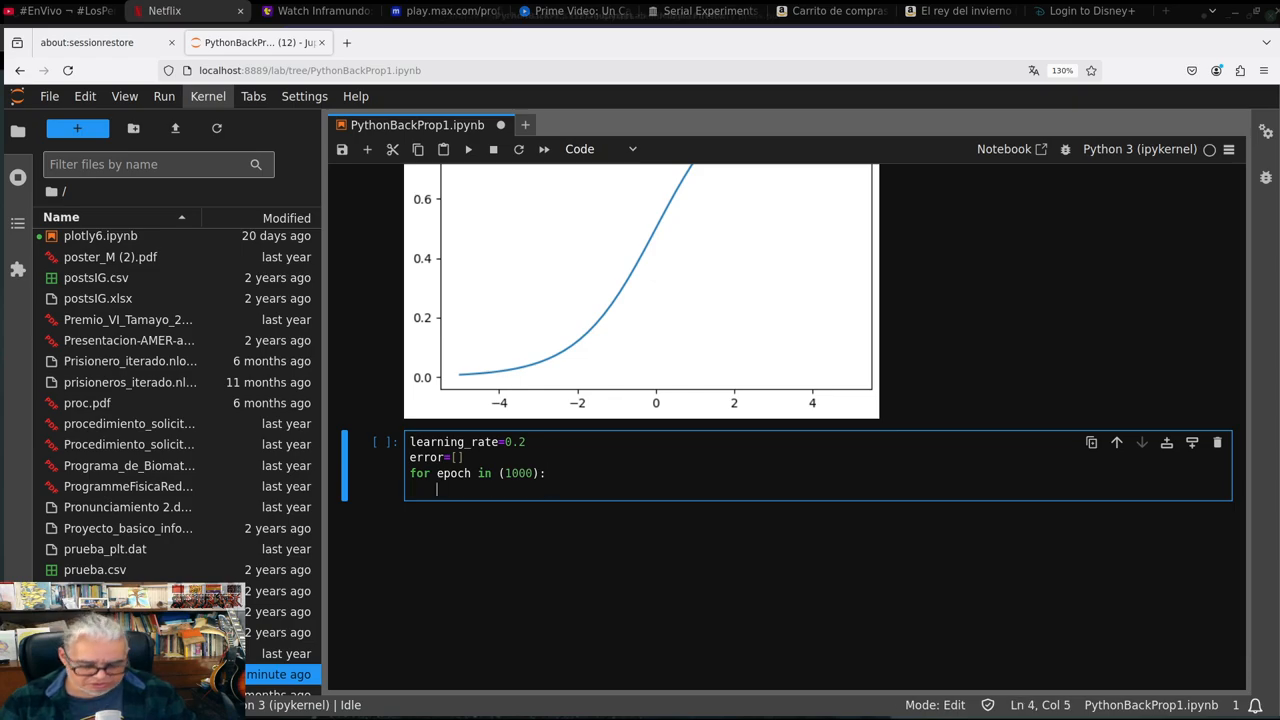
Compute the first layer l1=1/(1+np.exp(-(np.dot(X,w1)))) inside the loop
{"action": "type", "text": "l1"}
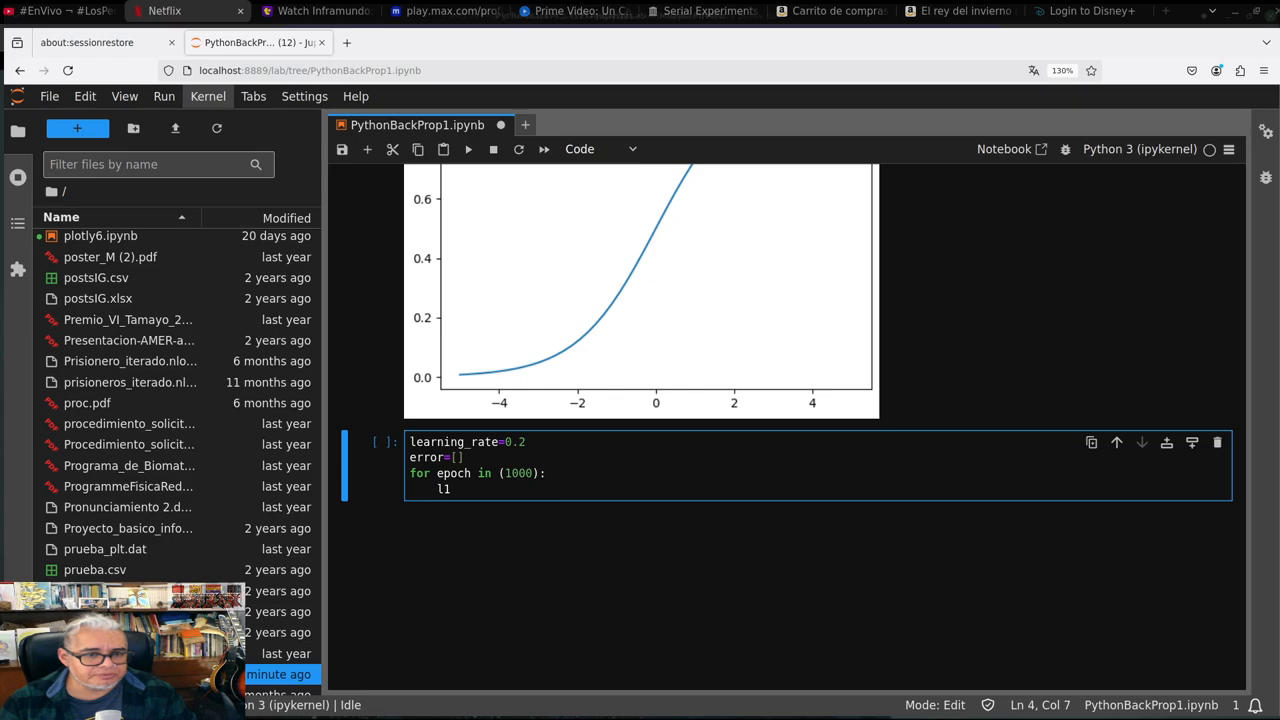
{"action": "type", "text": "="}
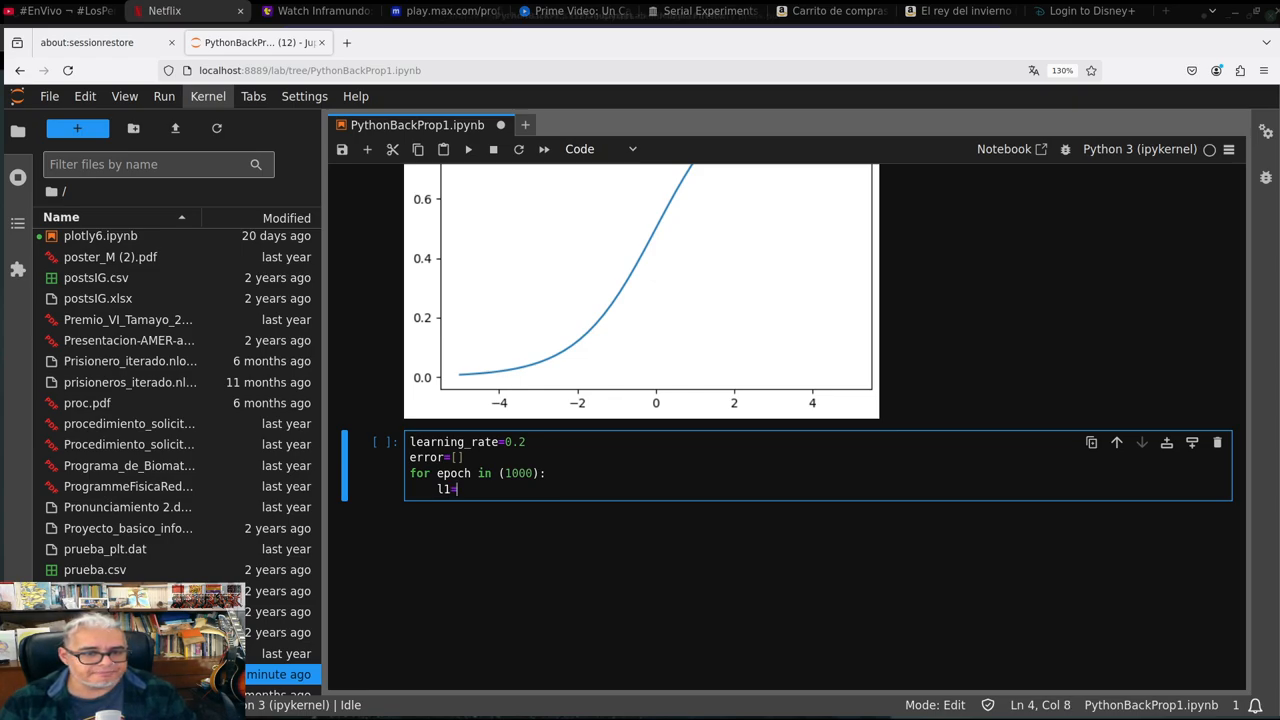
{"action": "type", "text": "1"}
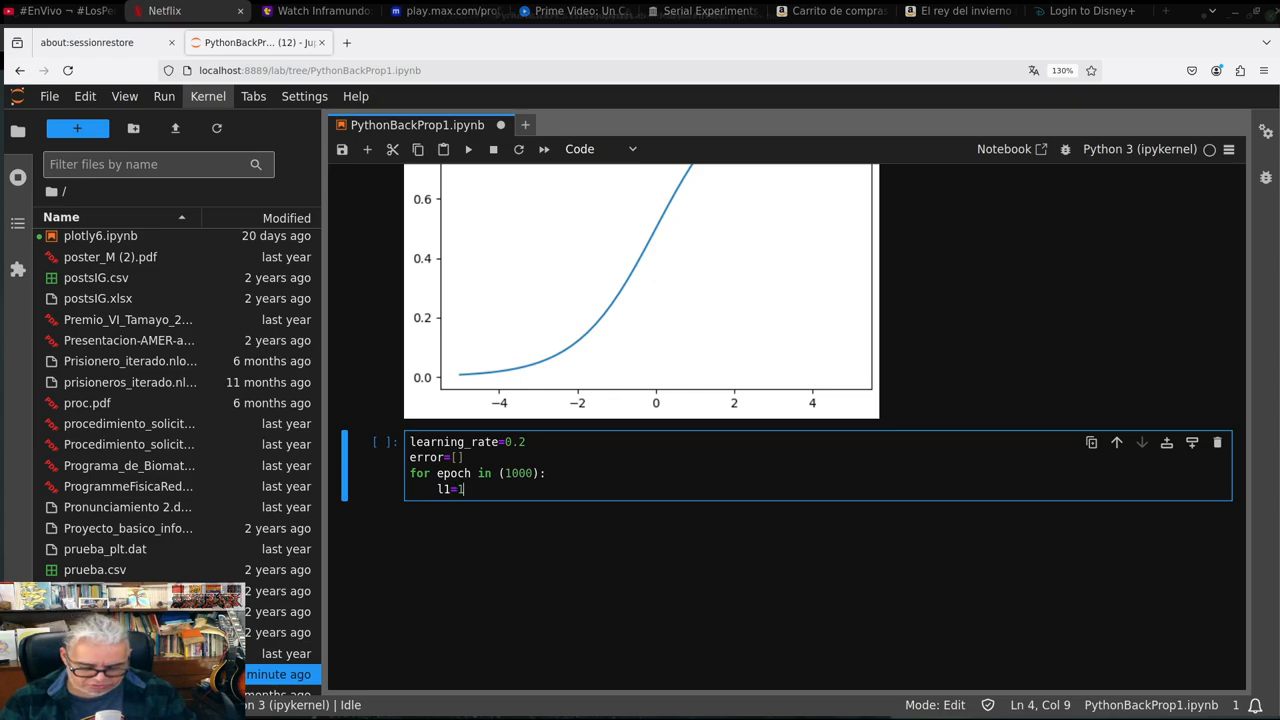
{"action": "type", "text": "/"}
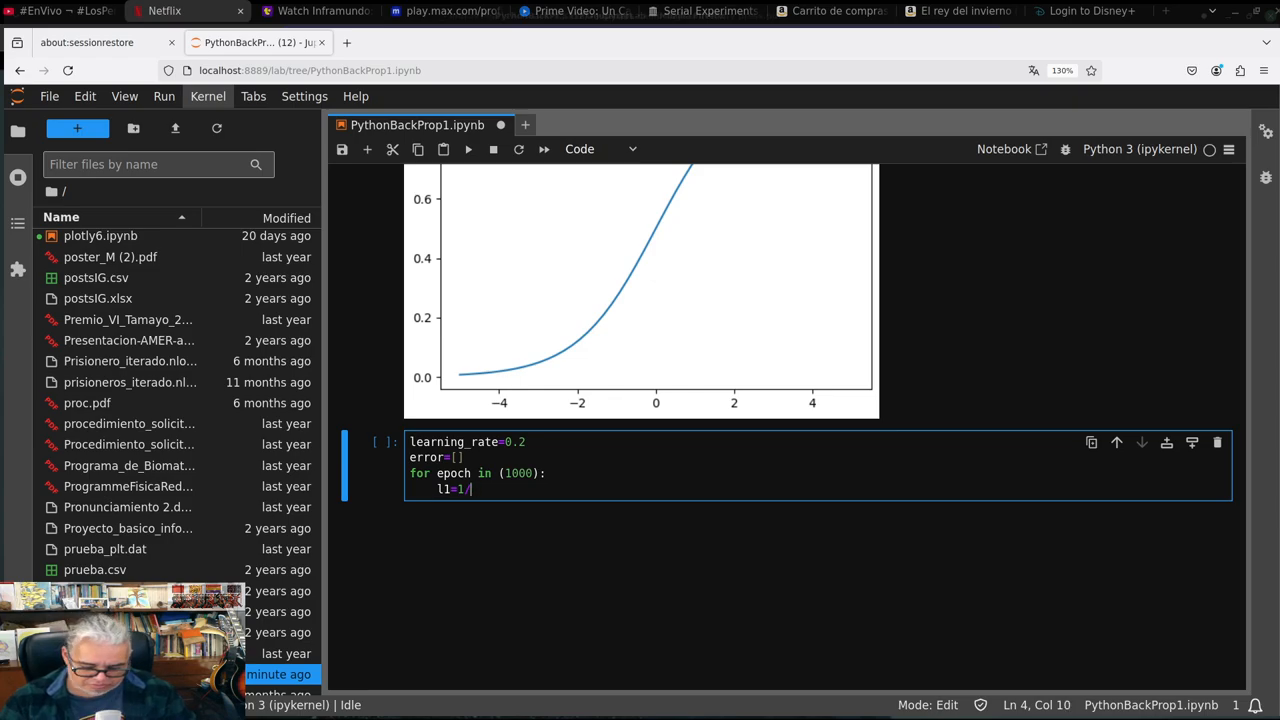
{"action": "type", "text": "(1)"}
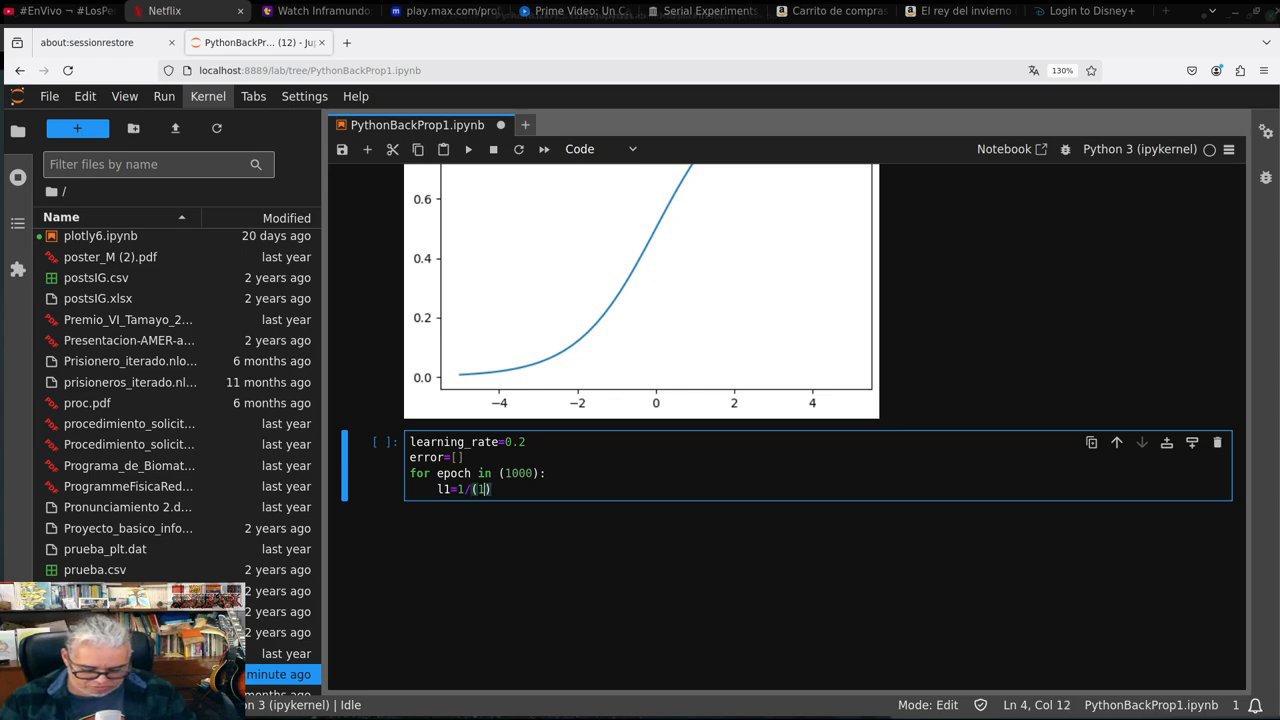
{"action": "type", "text": "+"}
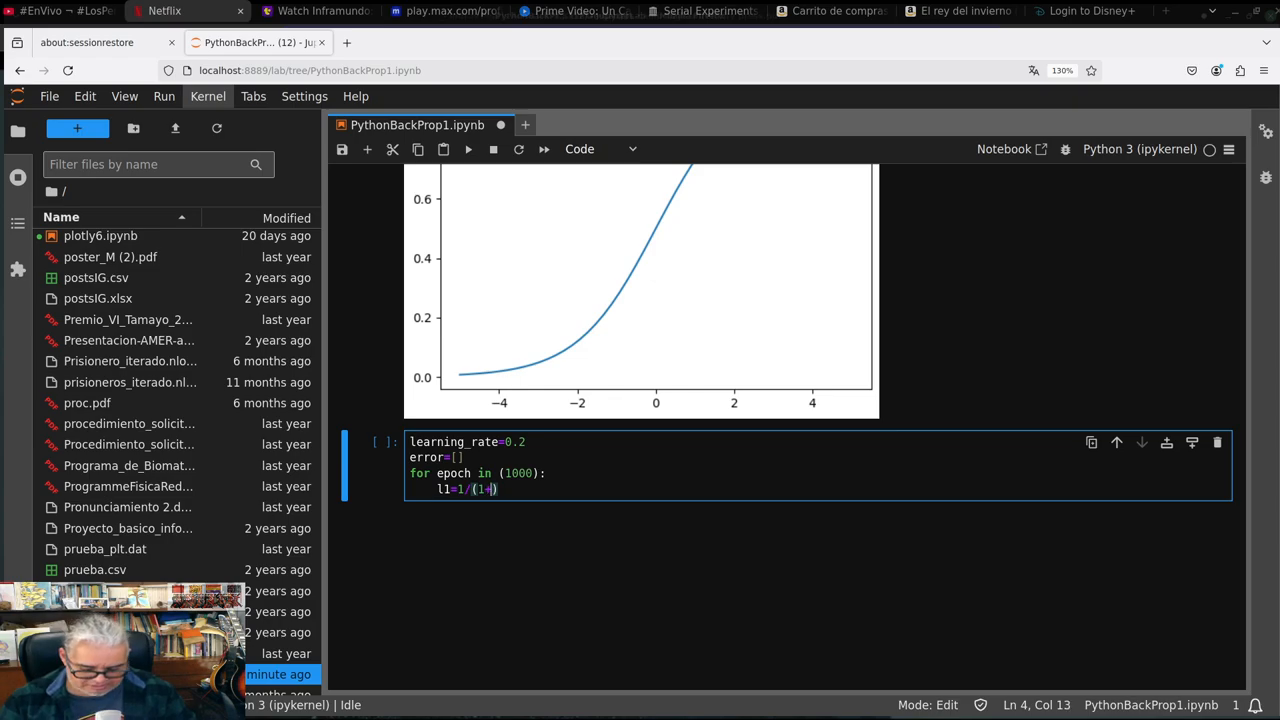
{"action": "type", "text": "np.exp"}
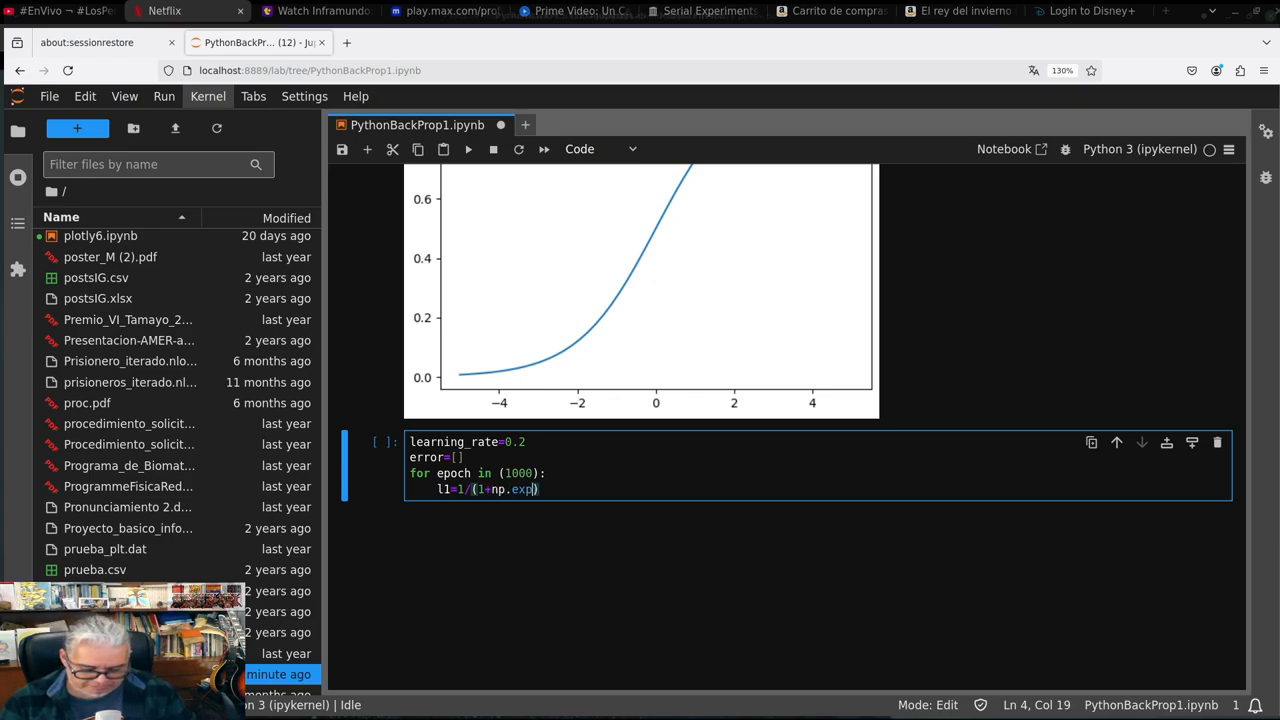
{"action": "type", "text": "(-("}
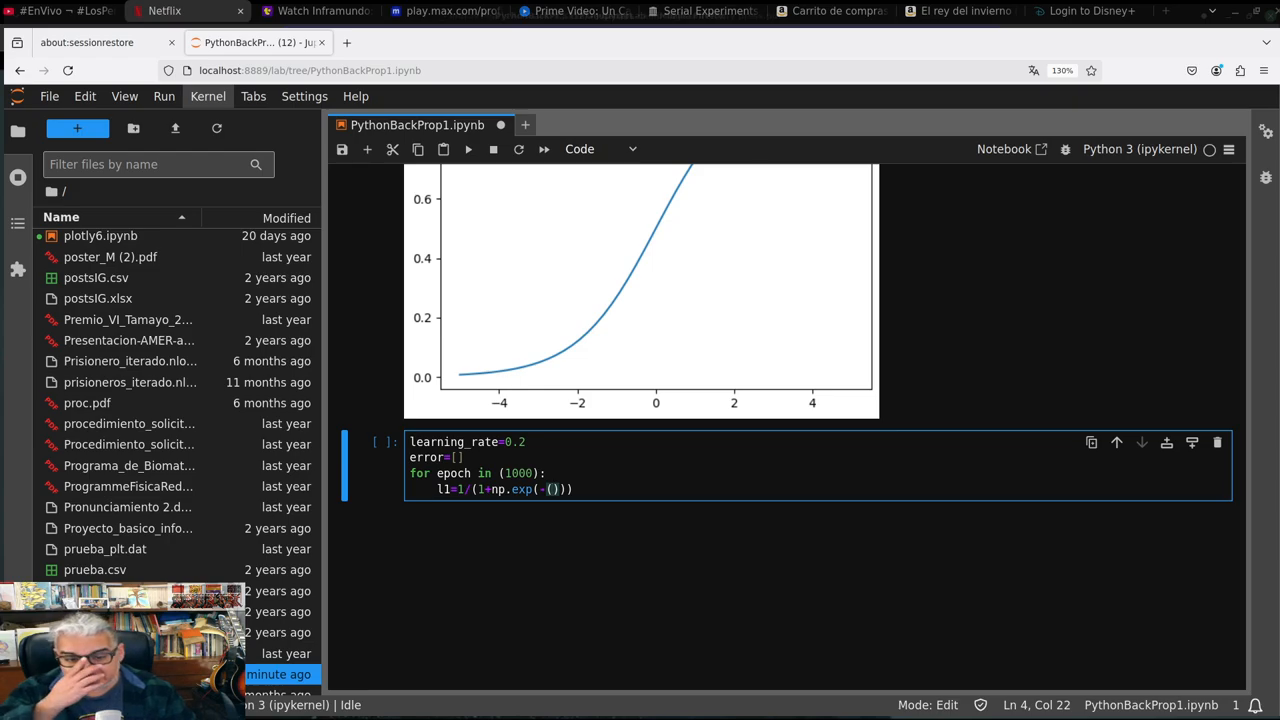
{"action": "type", "text": "np."}
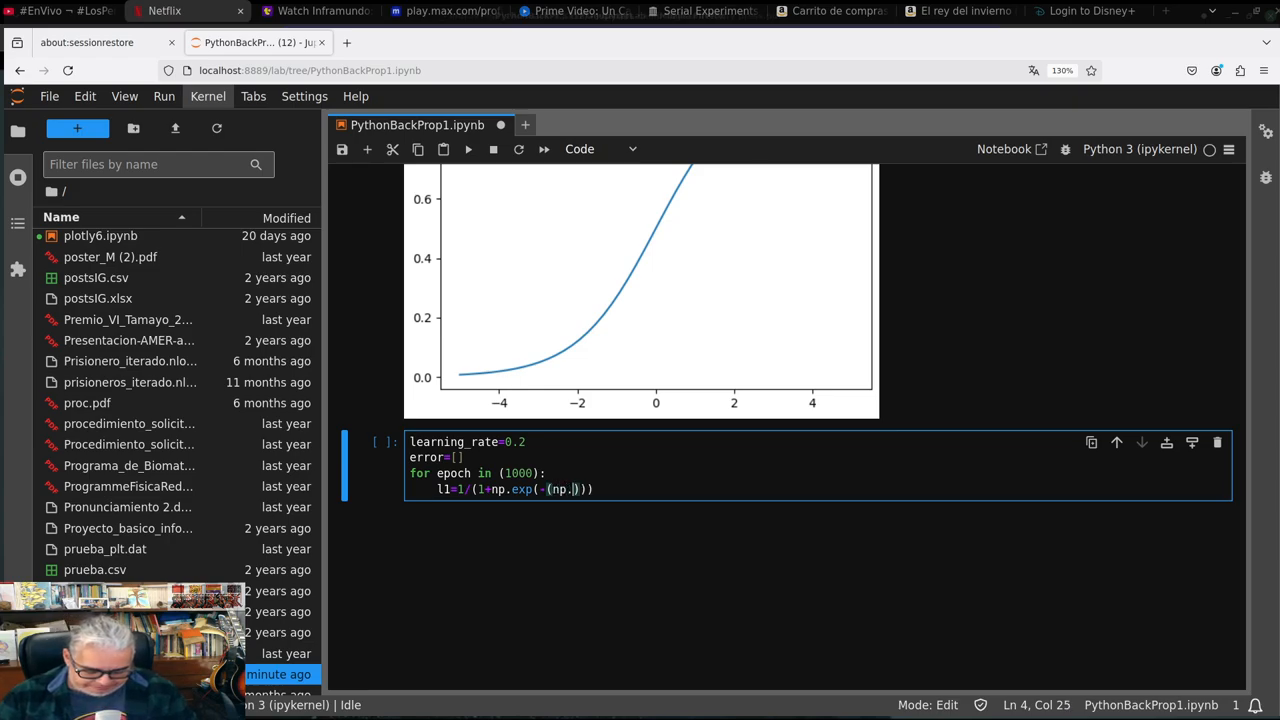
{"action": "type", "text": "dot"}
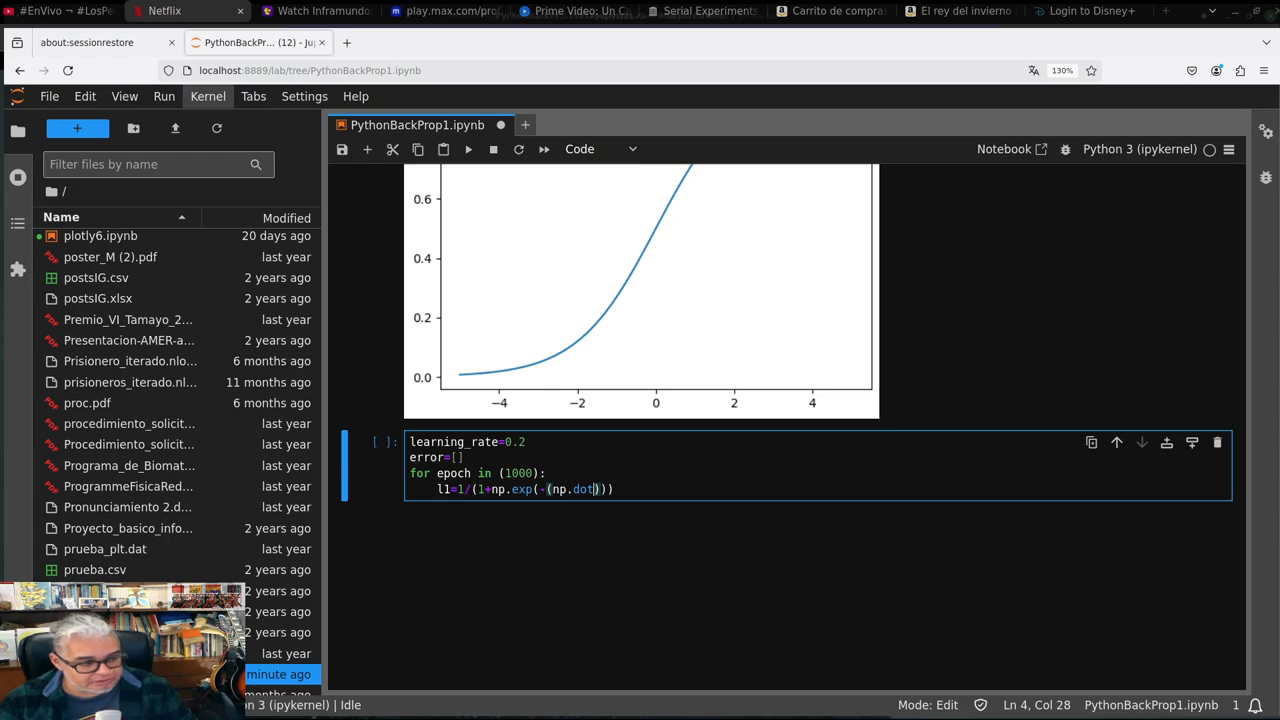
{"action": "type", "text": "("}
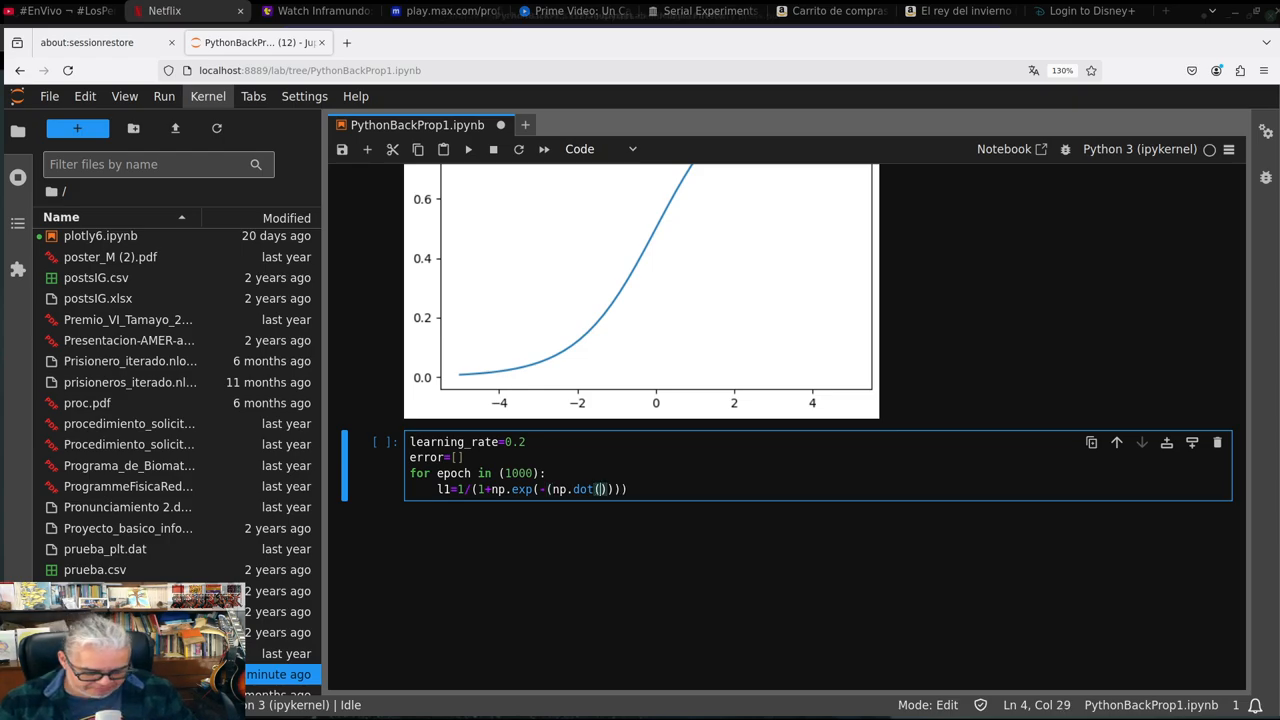
{"action": "type", "text": "X,w1"}
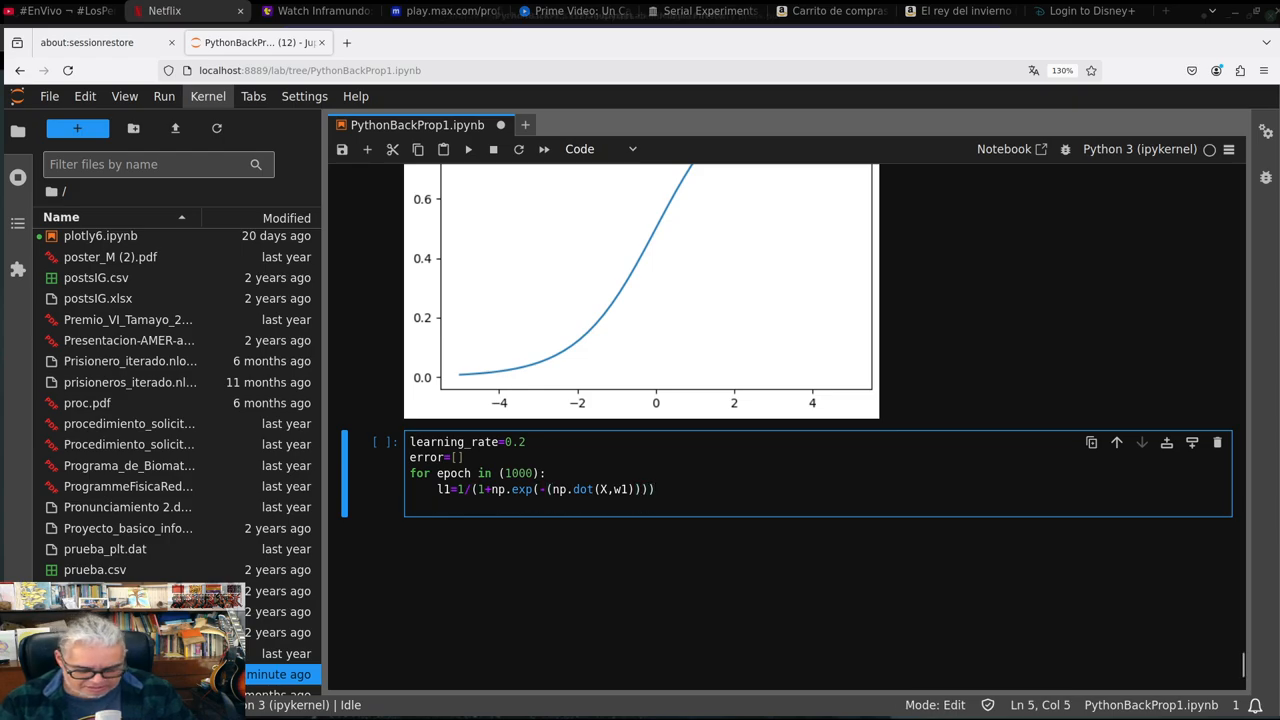
Compute the second layer l2=1/(1+np.exp(-(np.dot(l1,w2)))) inside the loop
{"action": "type", "text": "l2="}
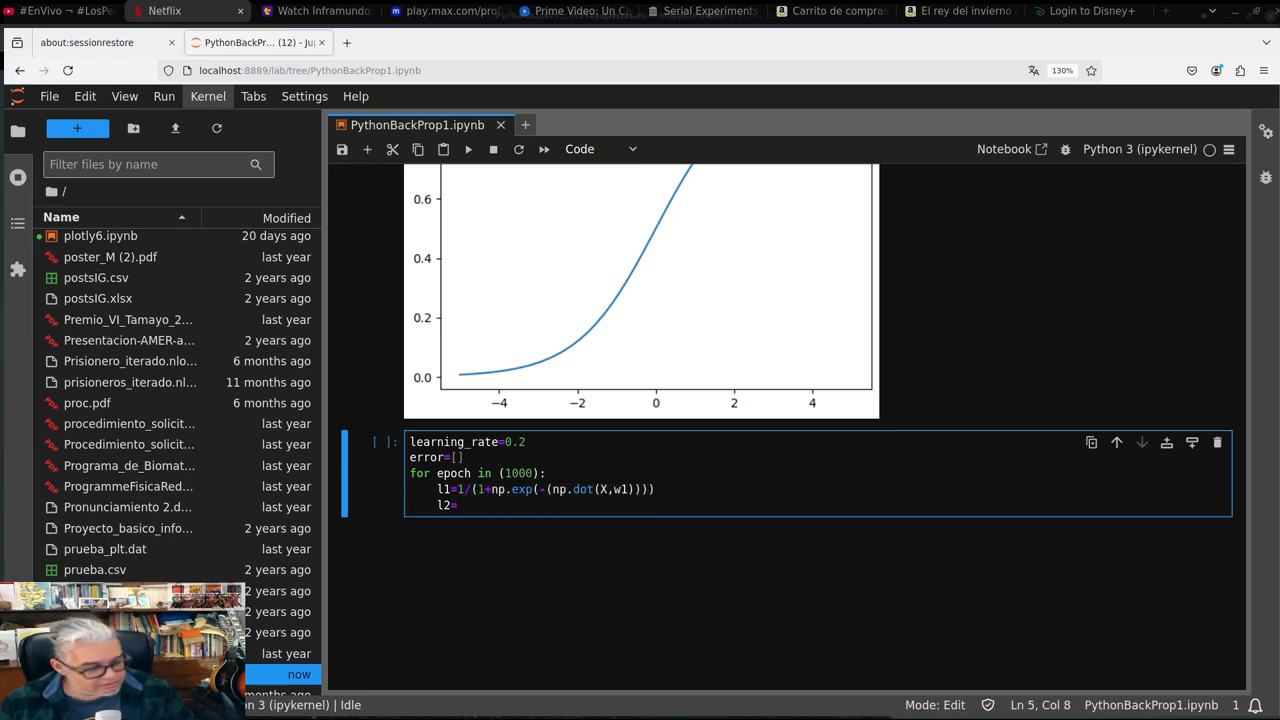
{"action": "type", "text": "1/(1+np.exp(-(np.dot(X,w1))))"}
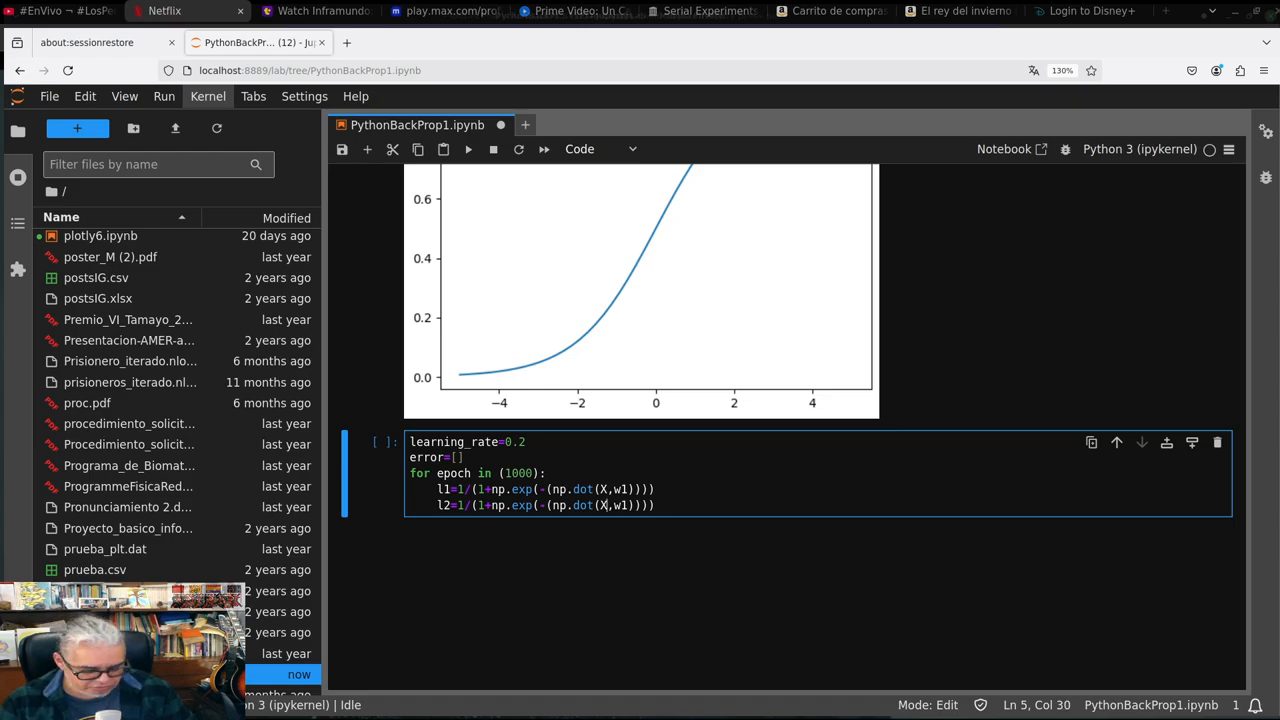
{"action": "type", "text": "l1,w1"}
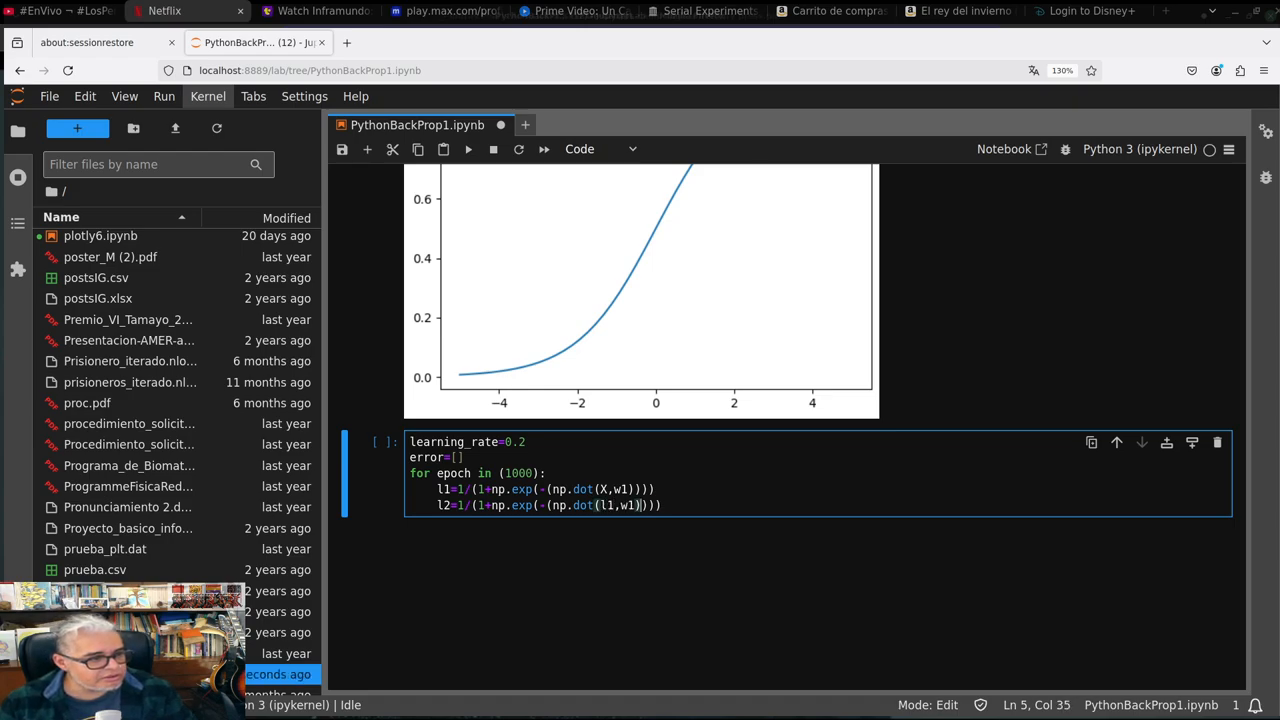
{"action": "type", "text": "2"}
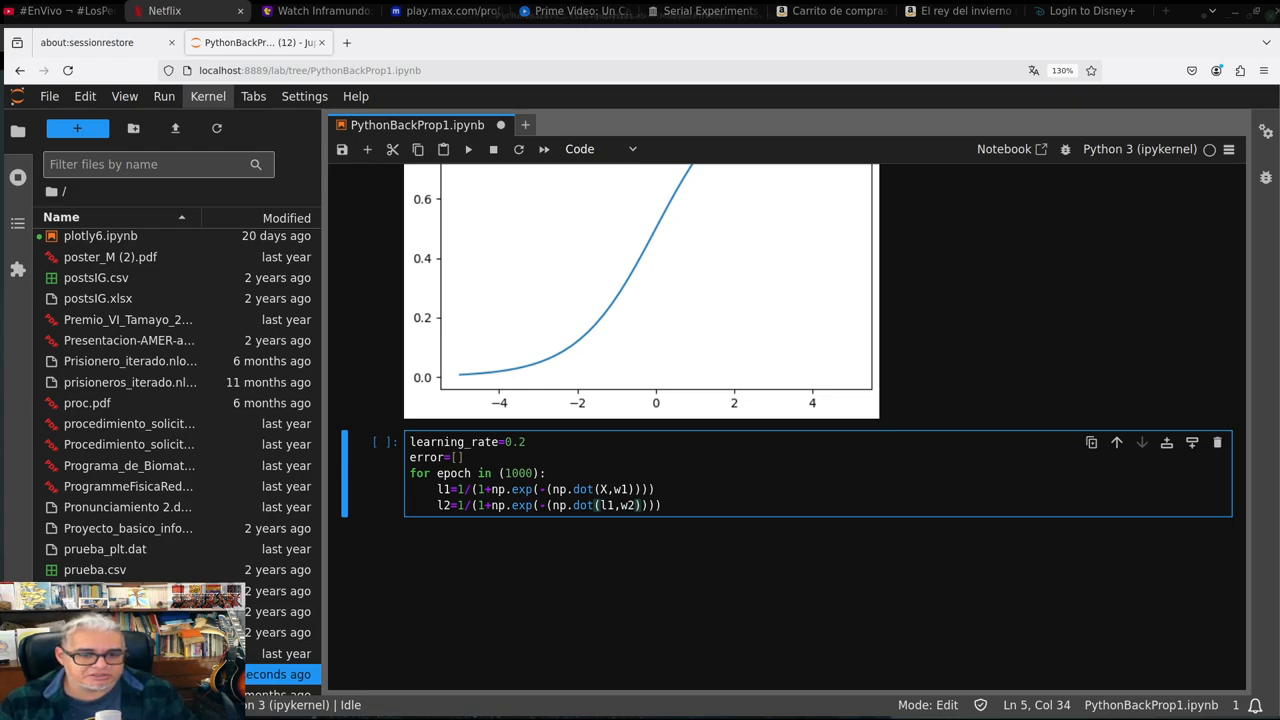
{"action": "key", "text": "Enter"}
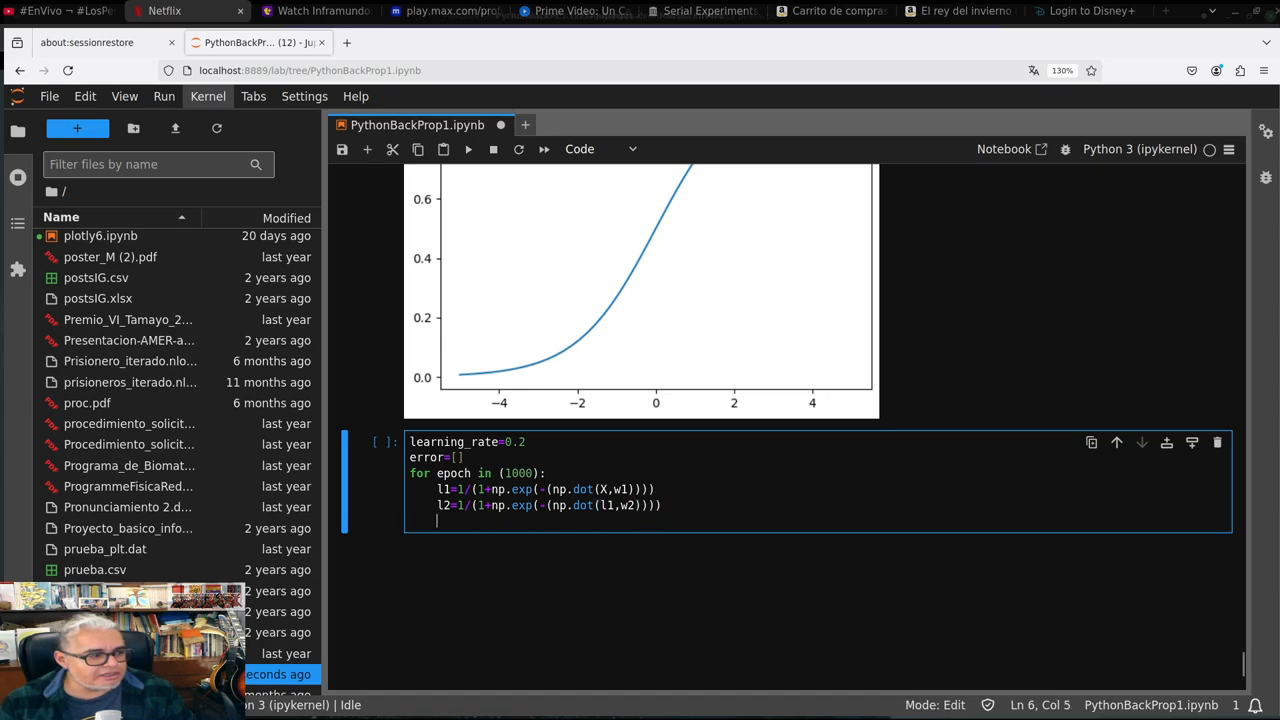
Compute er=(abs(y-l2)).mean() as the mean absolute error inside the loop
{"action": "type", "text": "er"}
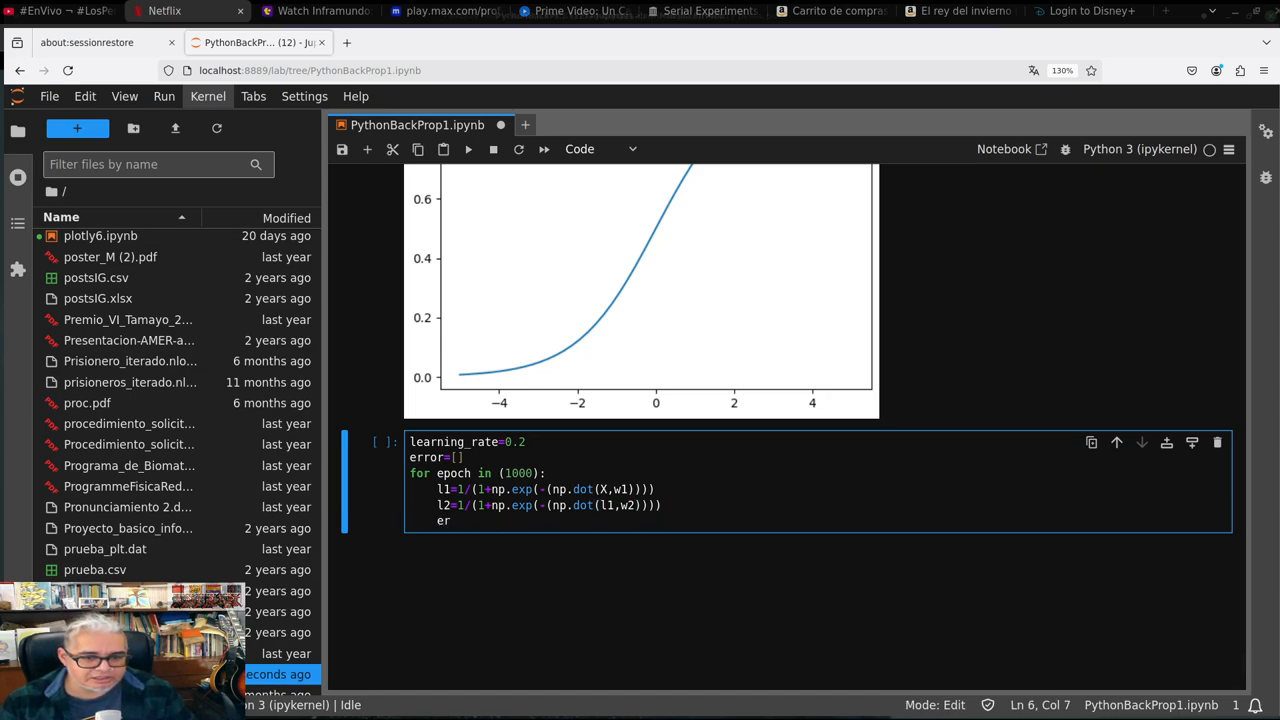
{"action": "type", "text": "=()"}
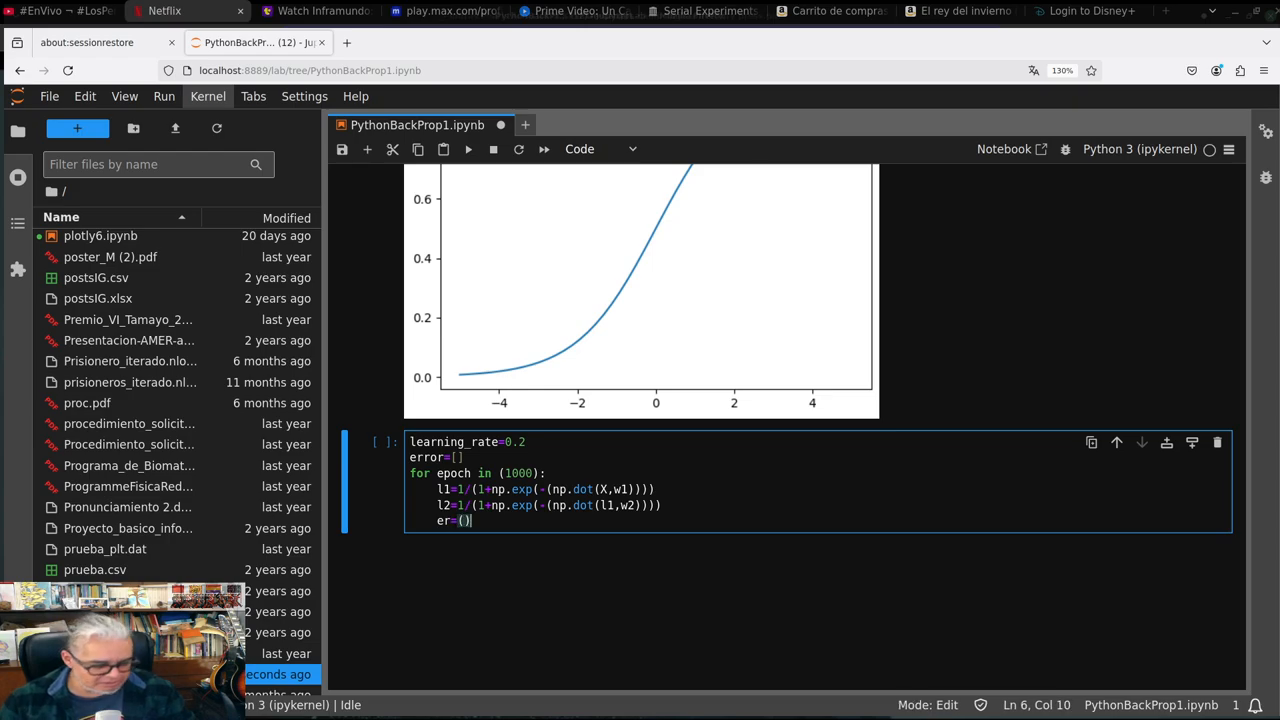
{"action": "type", "text": "abs"}
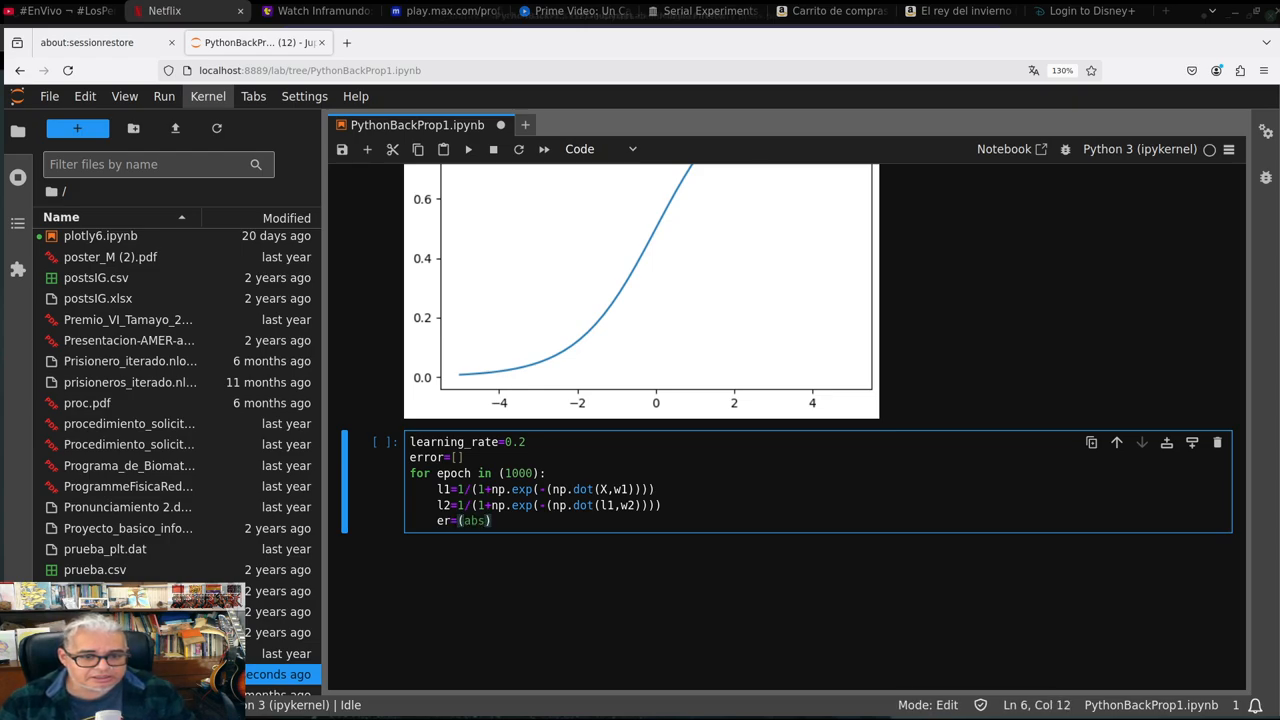
{"action": "type", "text": "("}
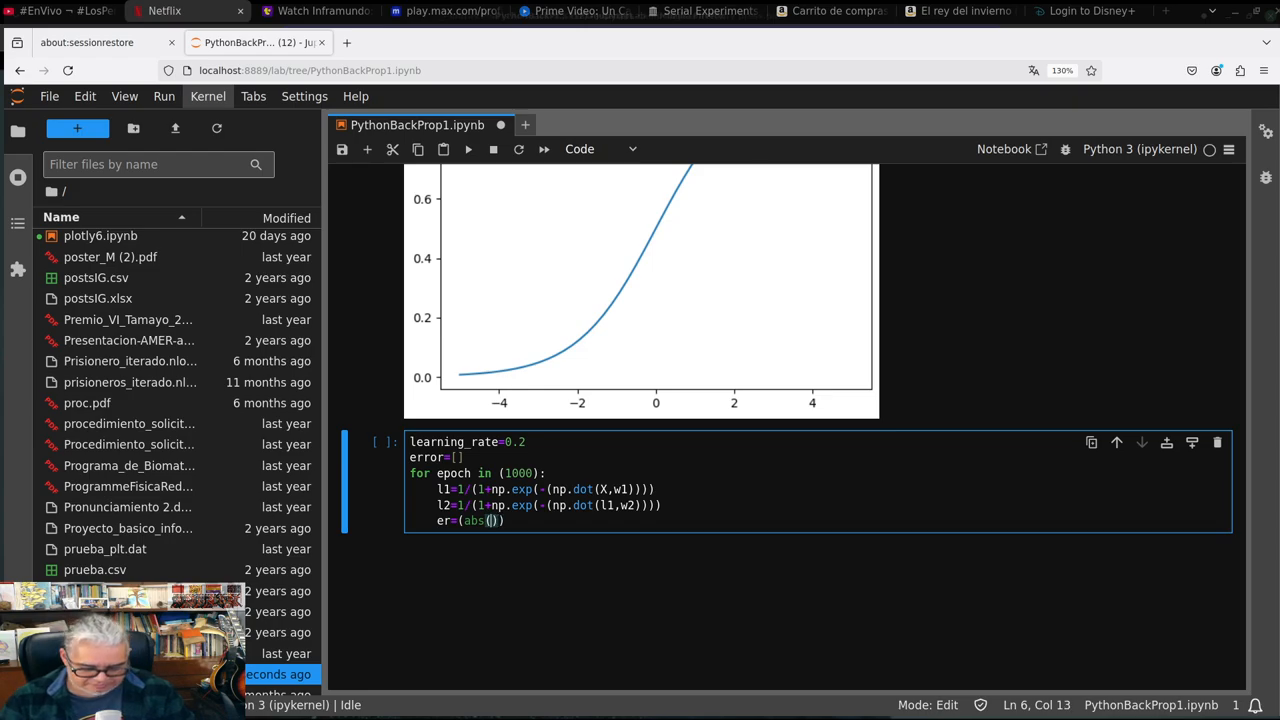
{"action": "type", "text": "y-"}
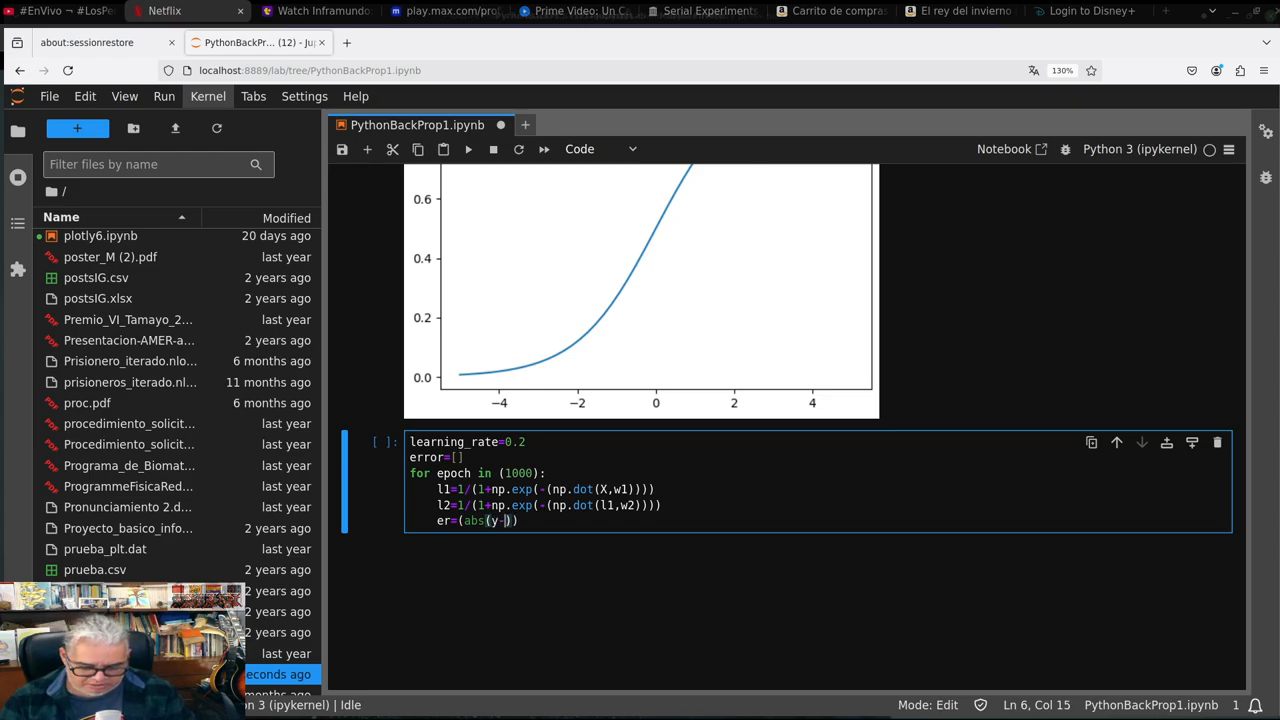
{"action": "type", "text": "l2"}
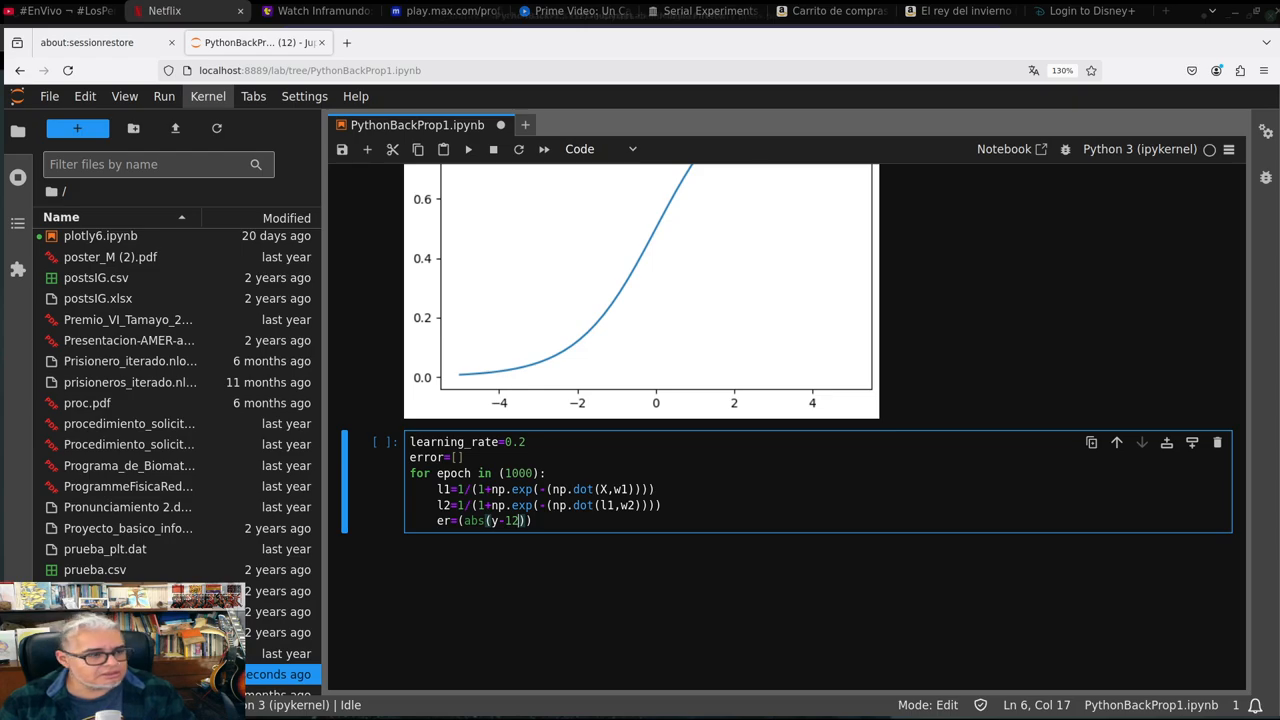
{"action": "key", "text": "Backspace"}
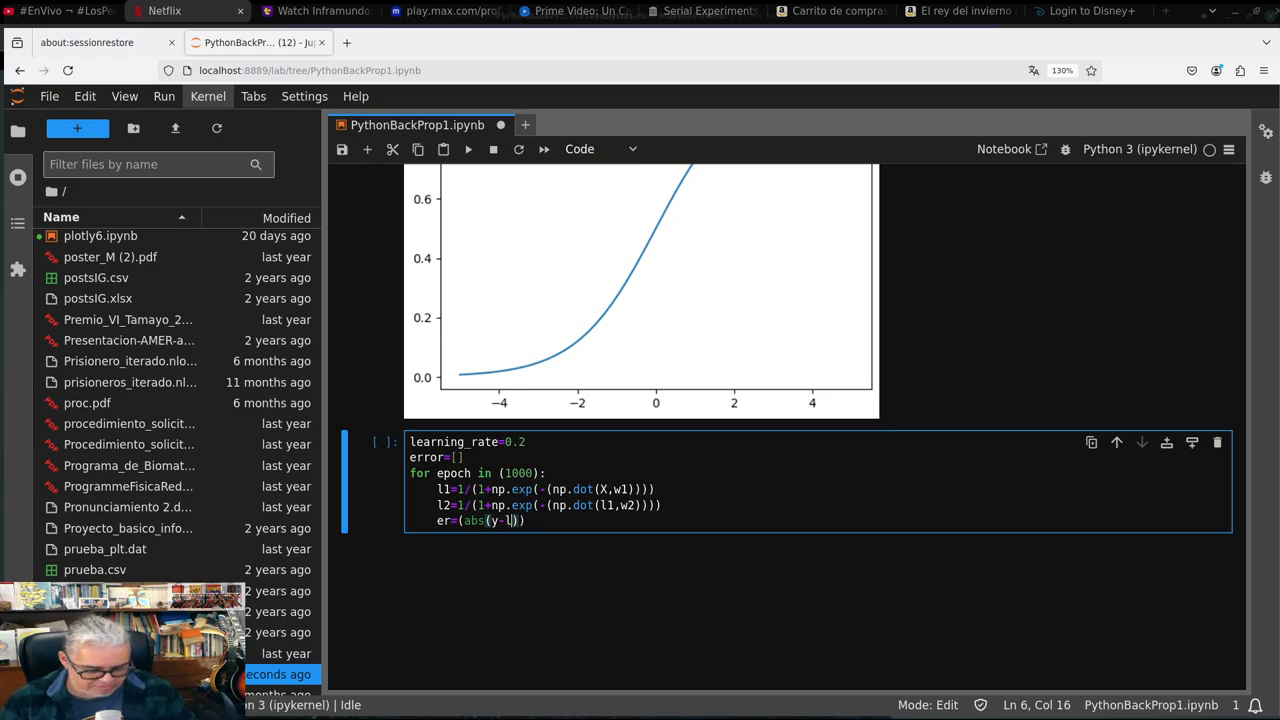
{"action": "type", "text": "2"}
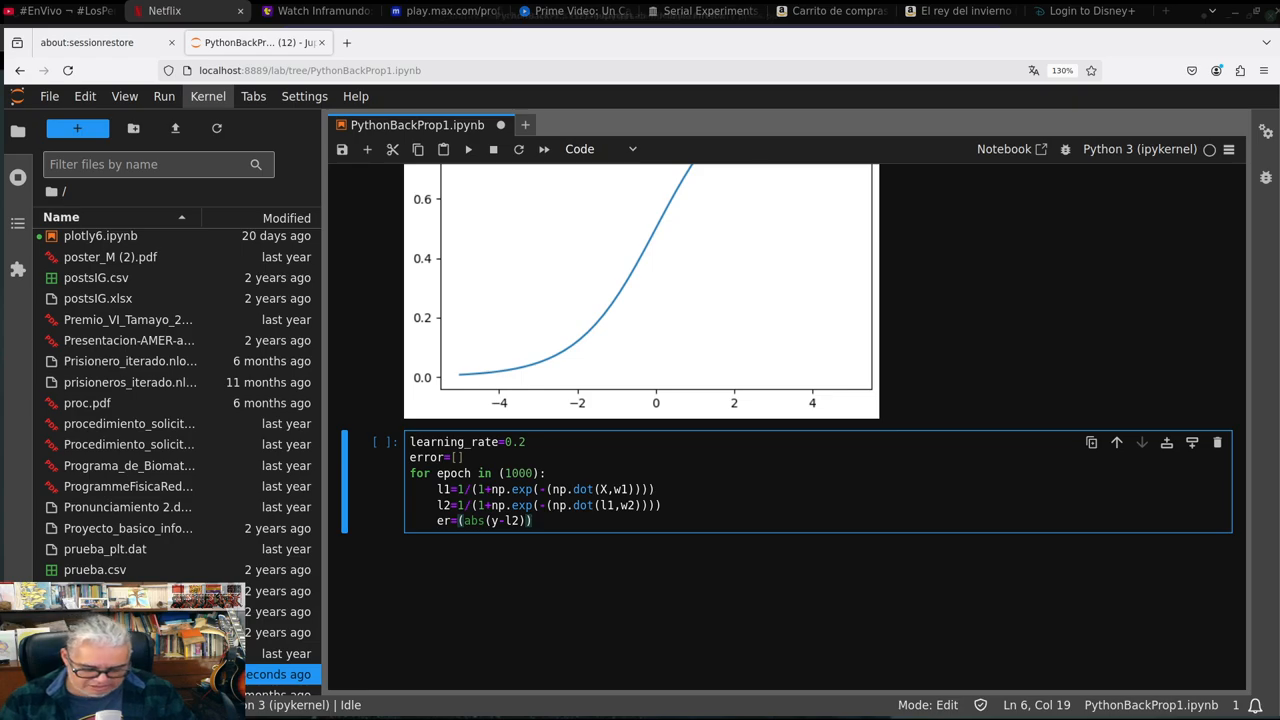
{"action": "type", "text": "),meqn"}
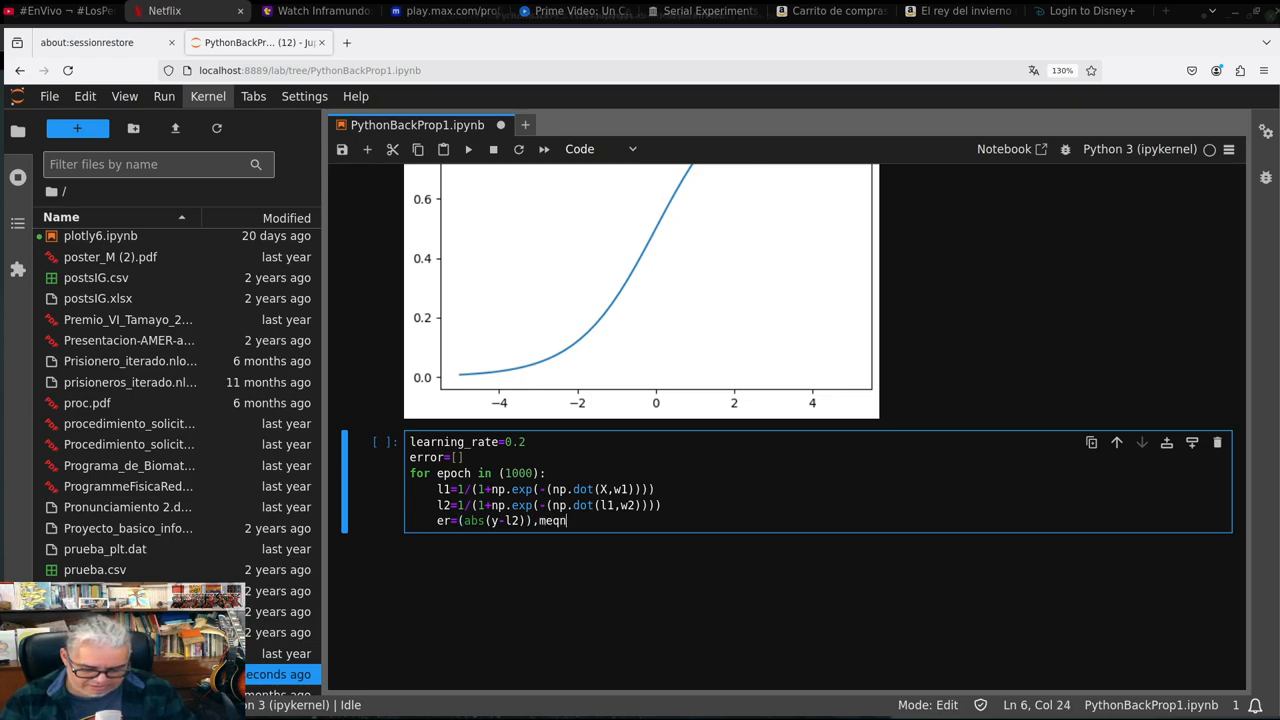
{"action": "type", "text": "()"}
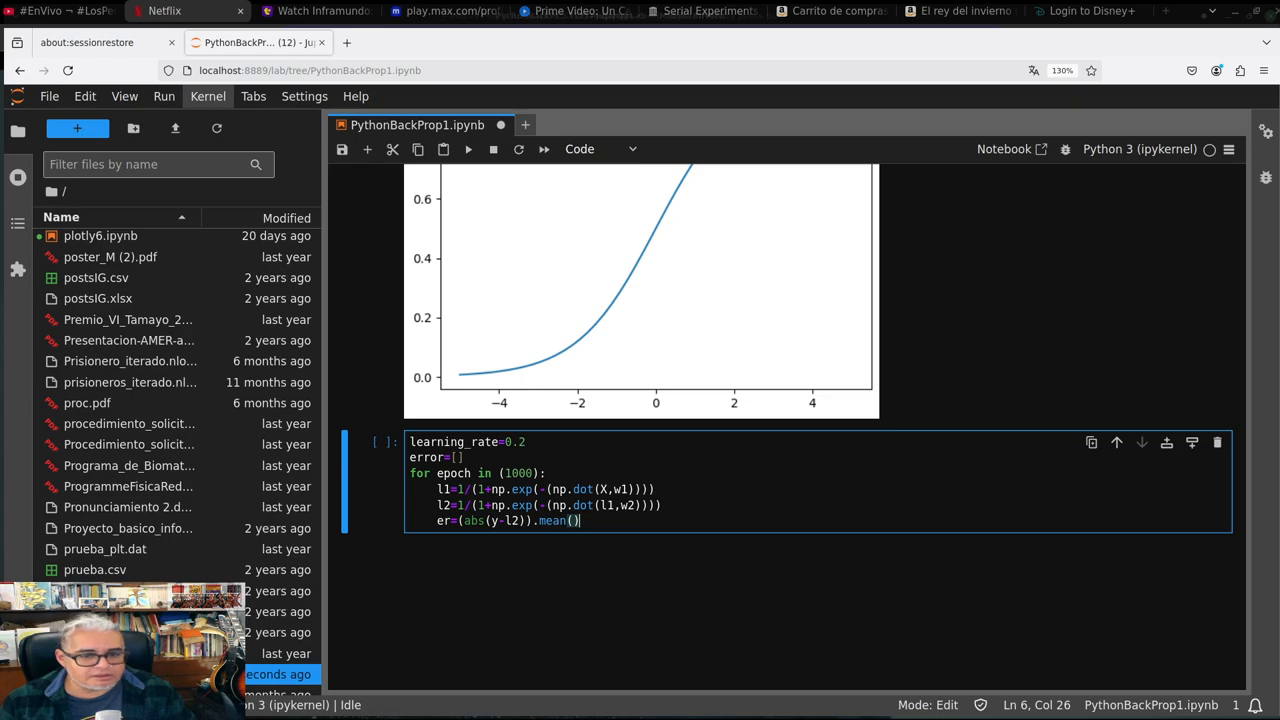
{"action": "key", "text": "Enter"}
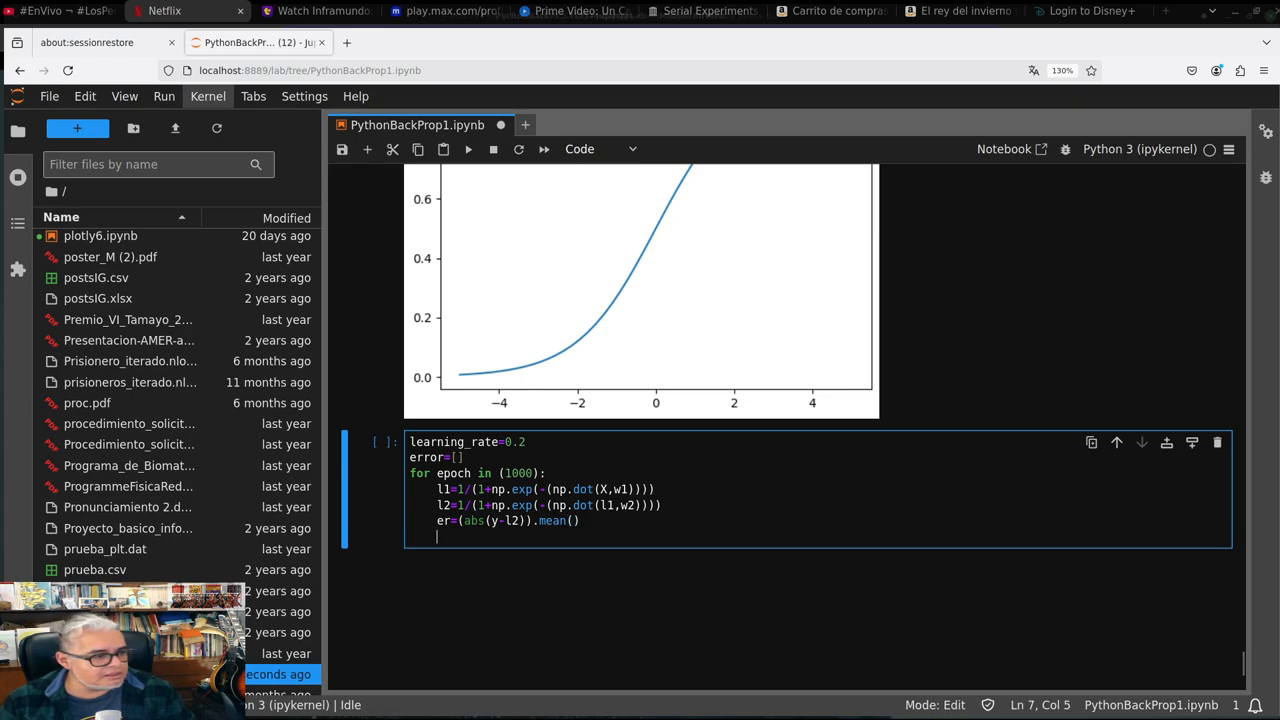
Append er to the error list with error.append(er)
{"action": "type", "text": "e"}
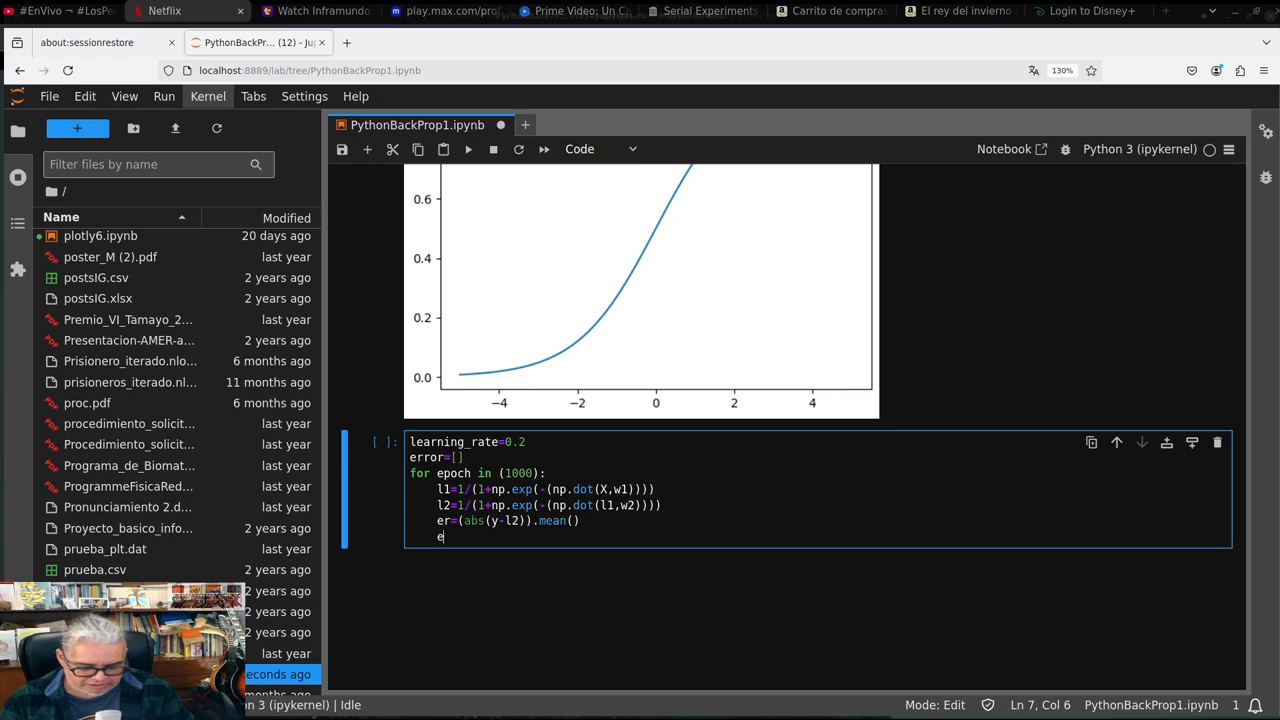
{"action": "type", "text": "rror"}
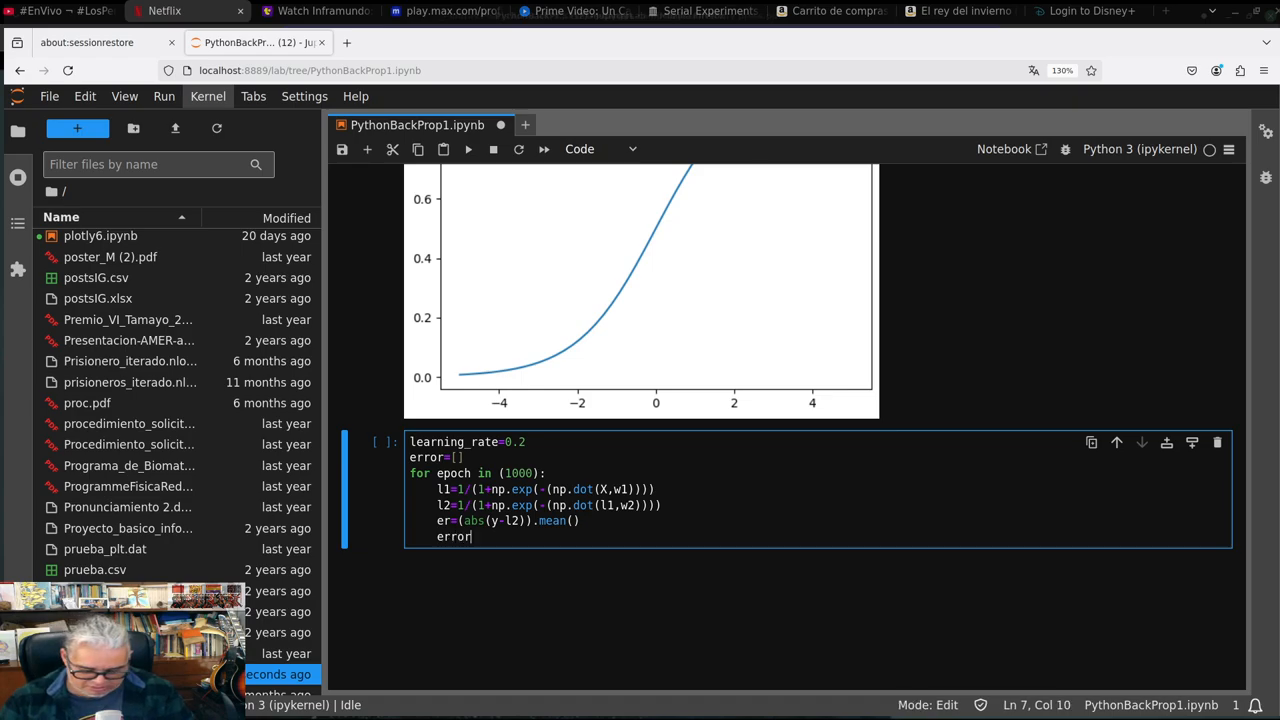
{"action": "type", "text": ".append(er"}
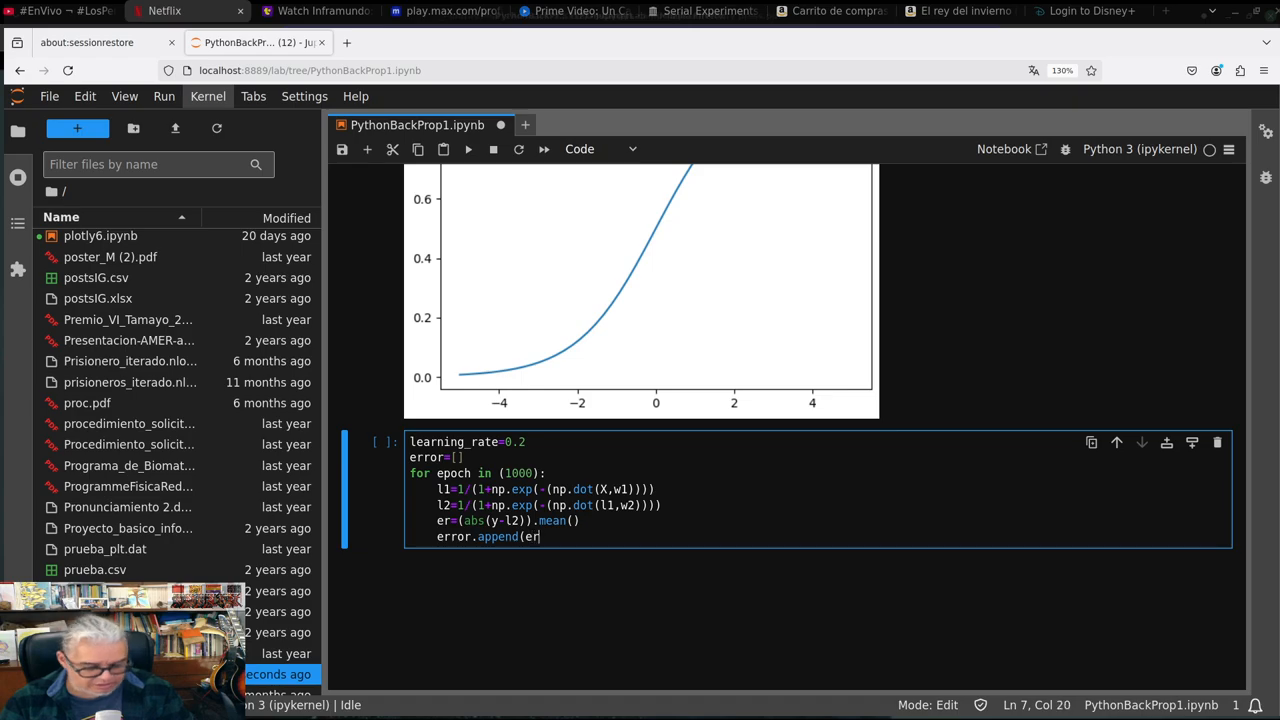
{"action": "type", "text": ")"}
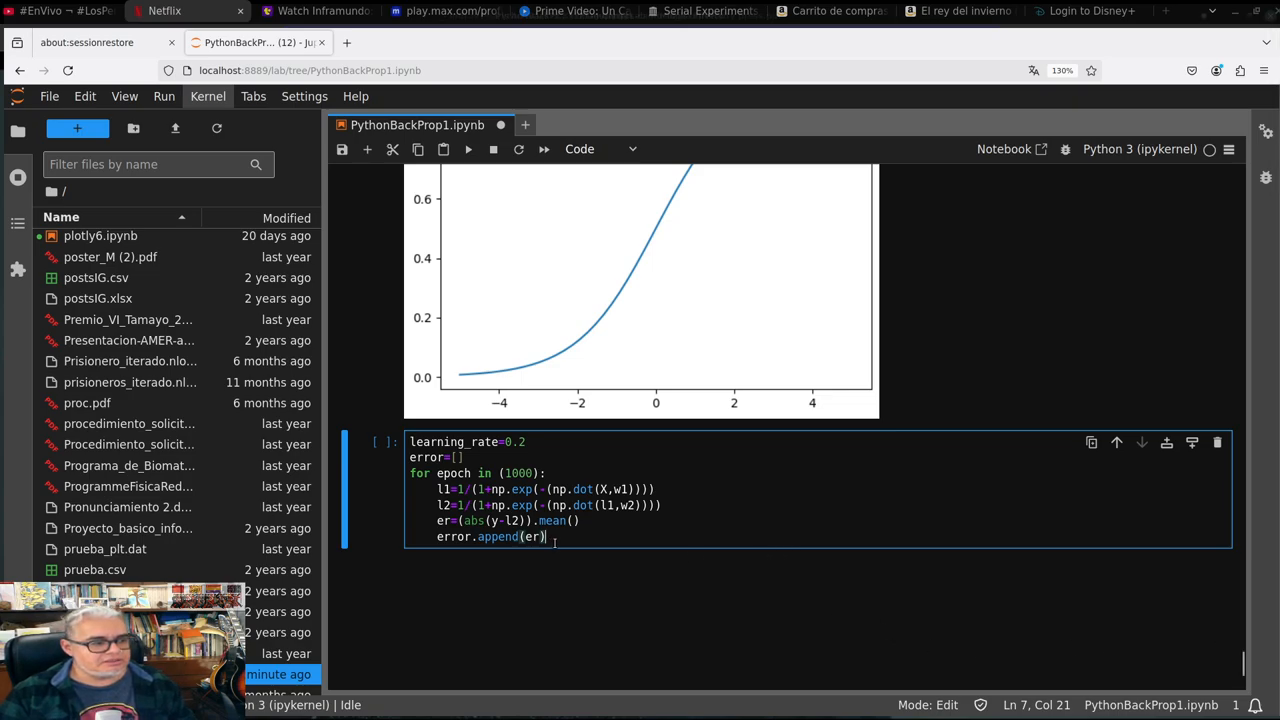
Compute the output delta l2_delta=(y-l2)*(l2*(1-l2)) inside the loop
{"action": "key", "text": "Enter"}
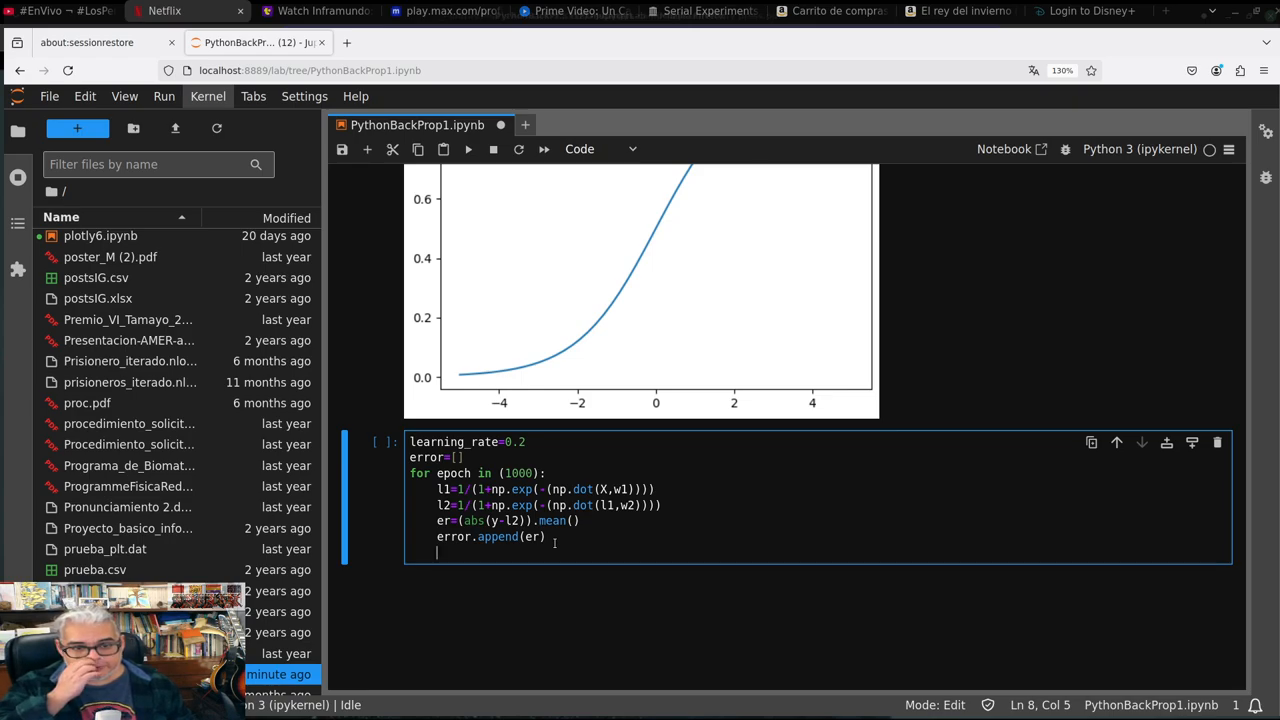
{"action": "type", "text": "l2"}
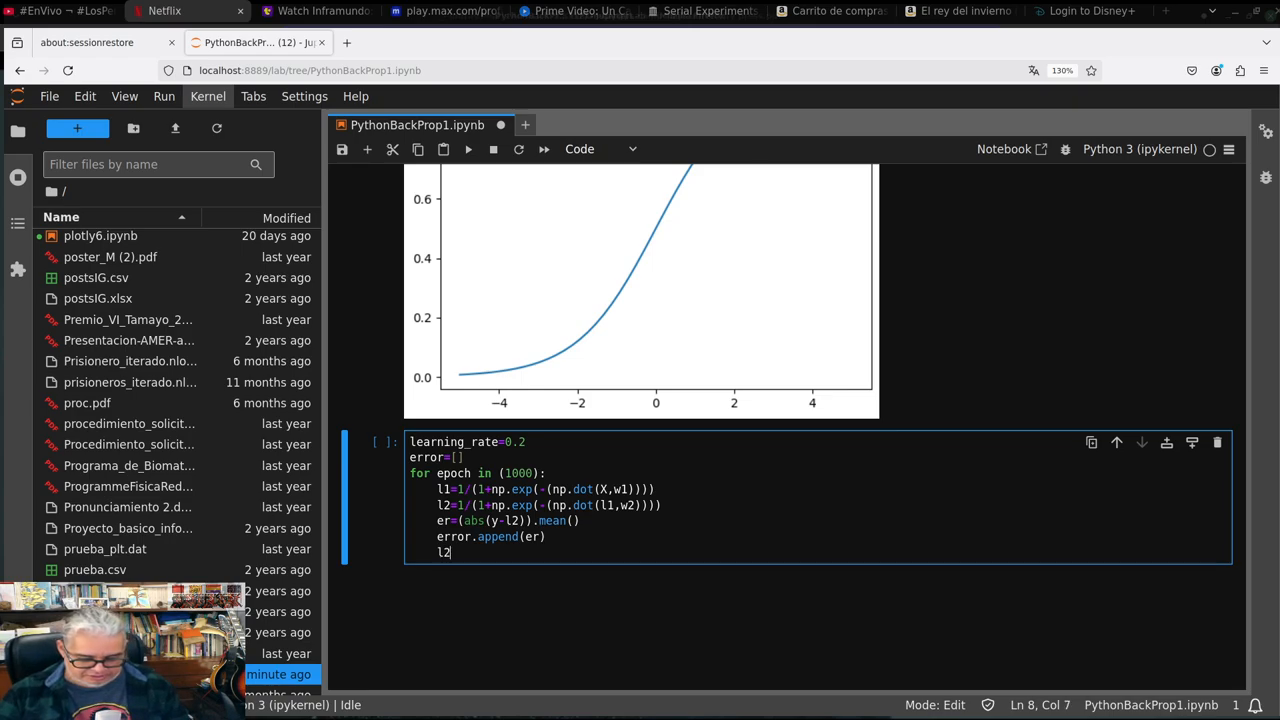
{"action": "type", "text": "_del"}
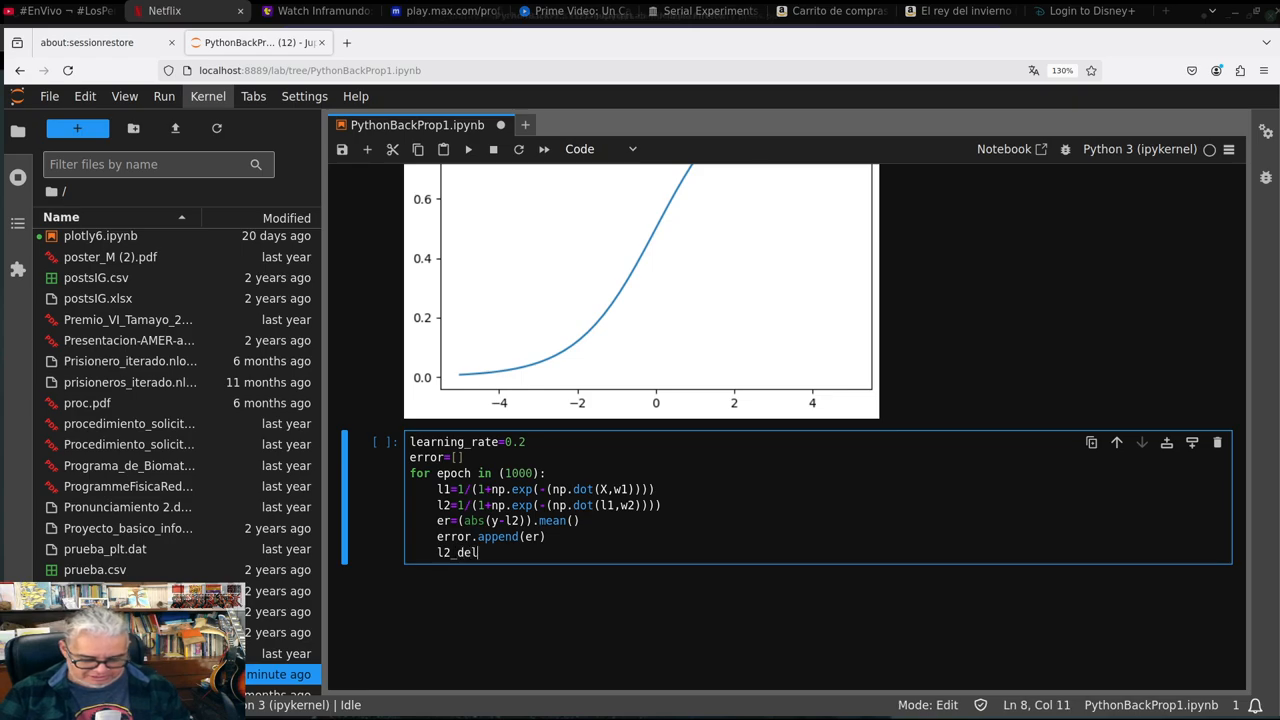
{"action": "type", "text": "ta="}
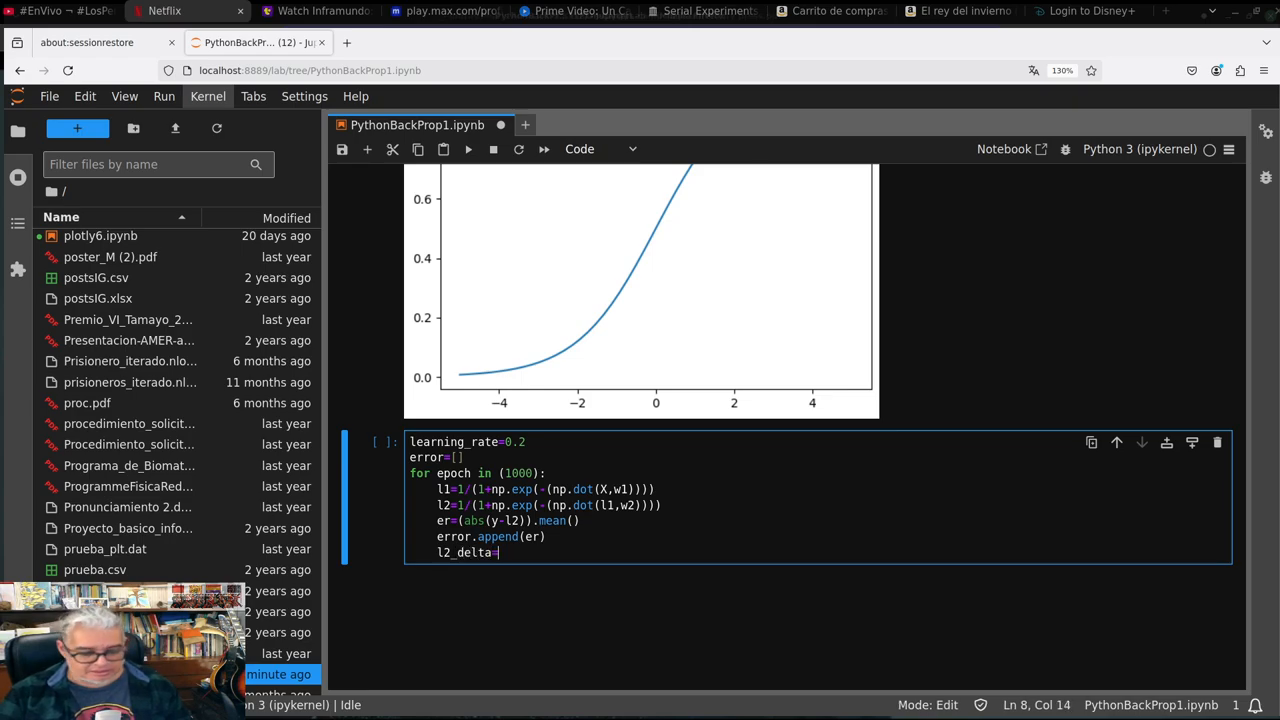
{"action": "type", "text": "()"}
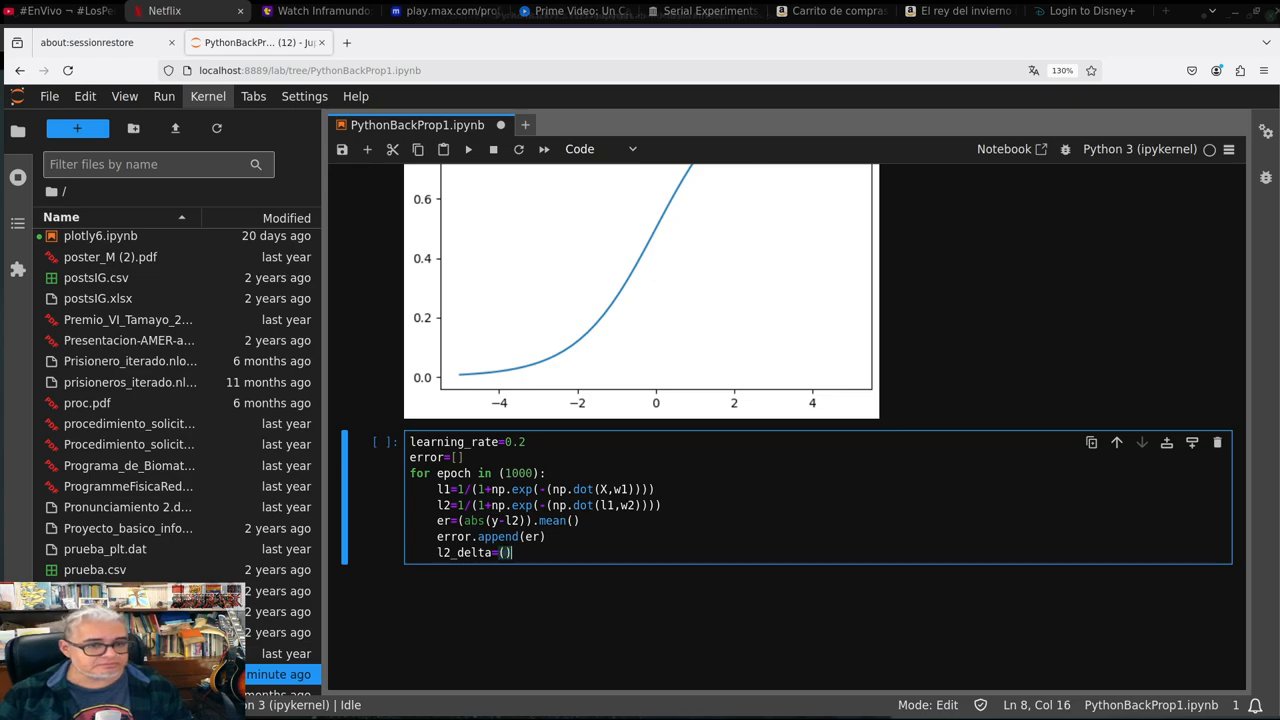
{"action": "type", "text": "y"}
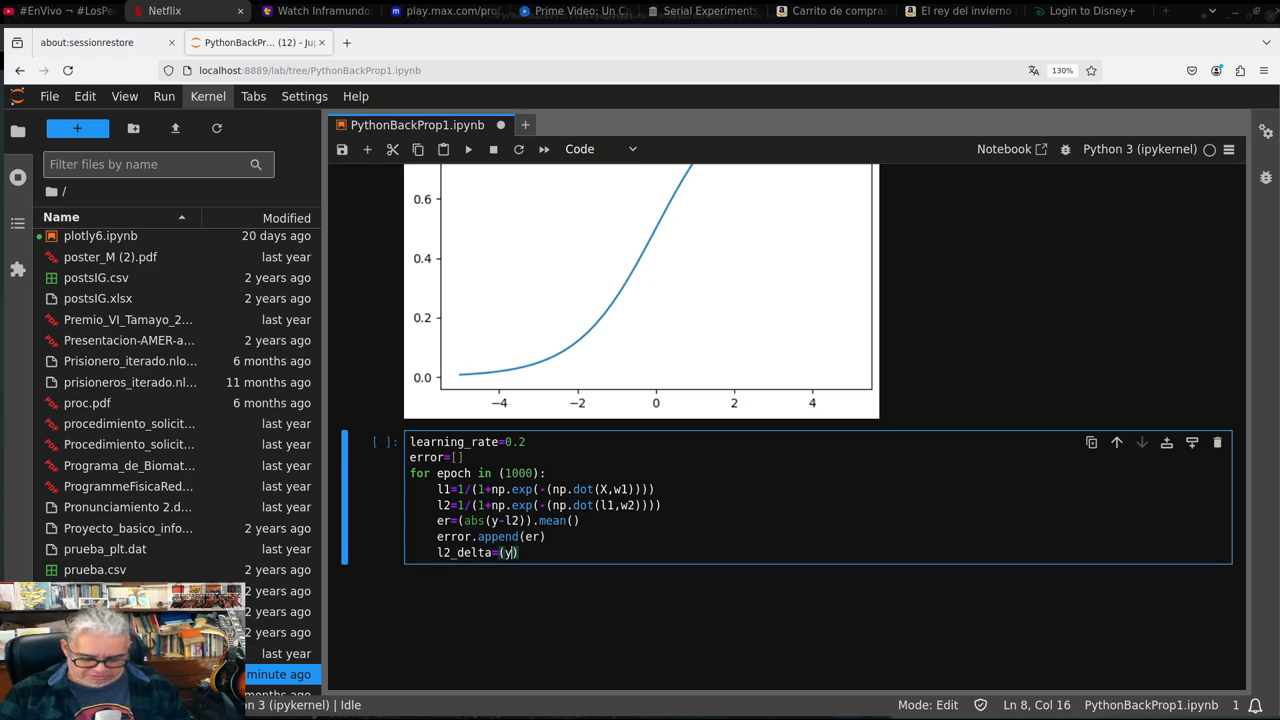
{"action": "type", "text": "-l2)"}
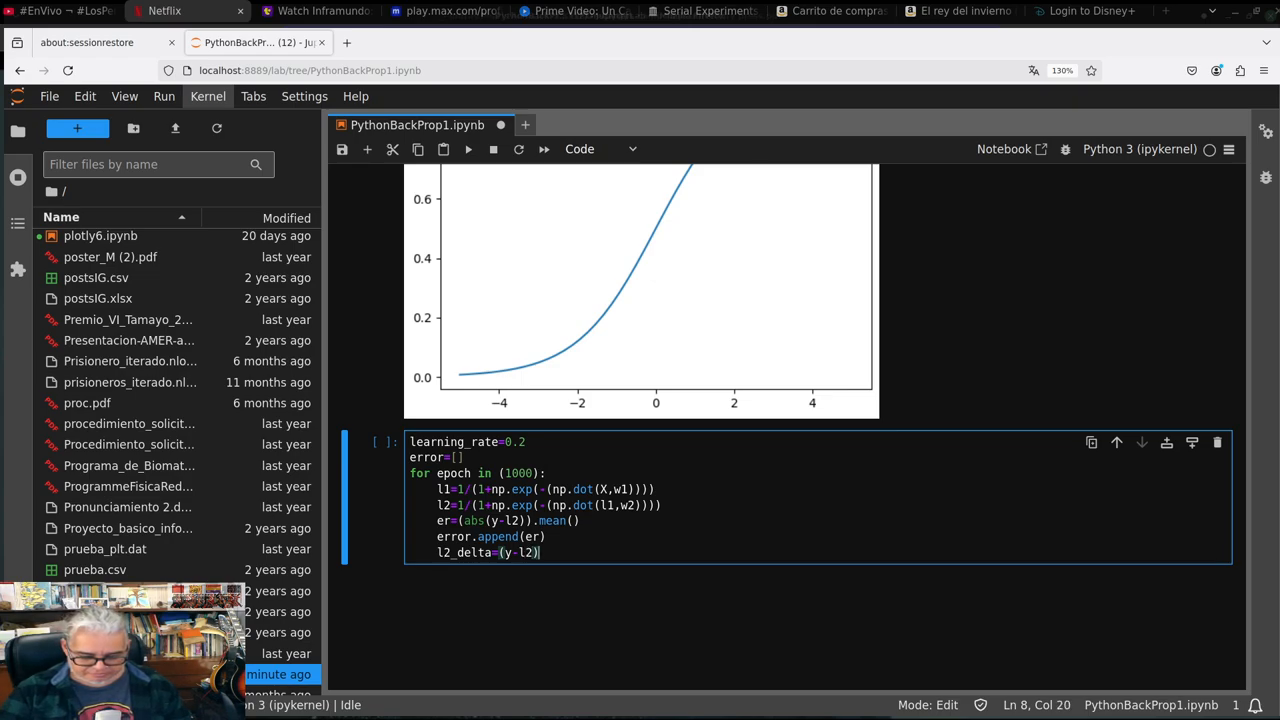
{"action": "type", "text": "*"}
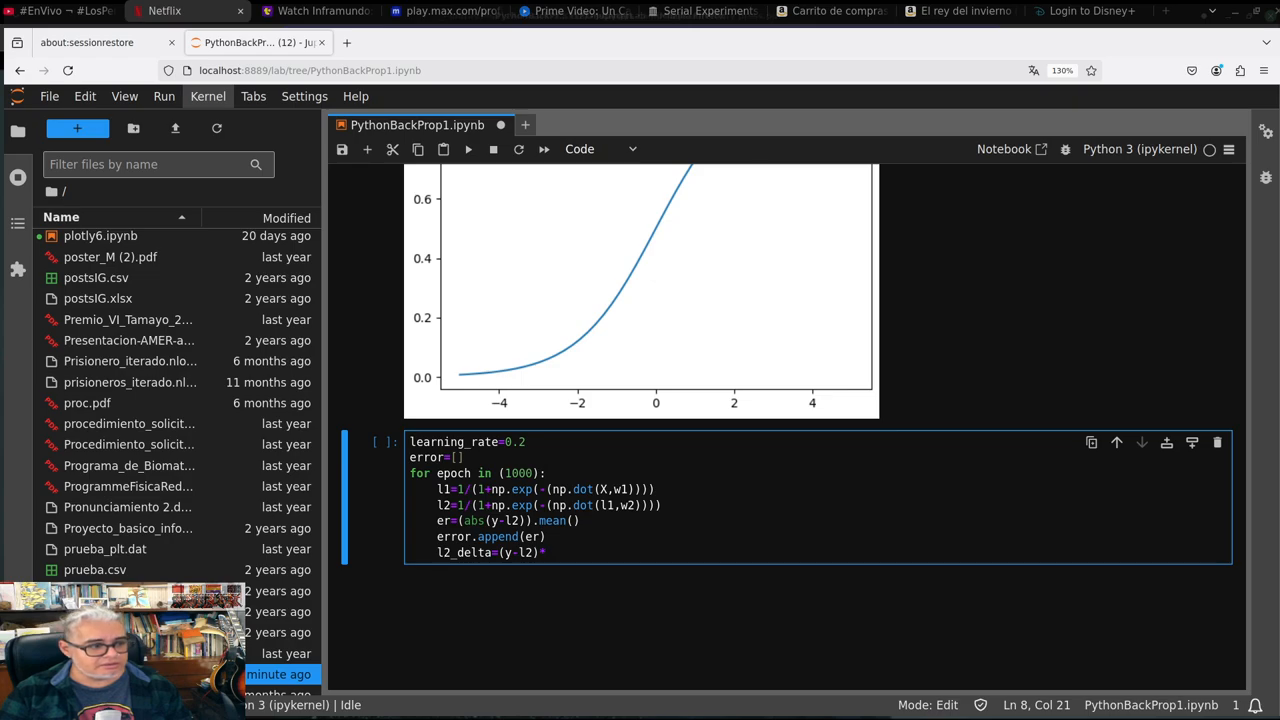
{"action": "type", "text": "()"}
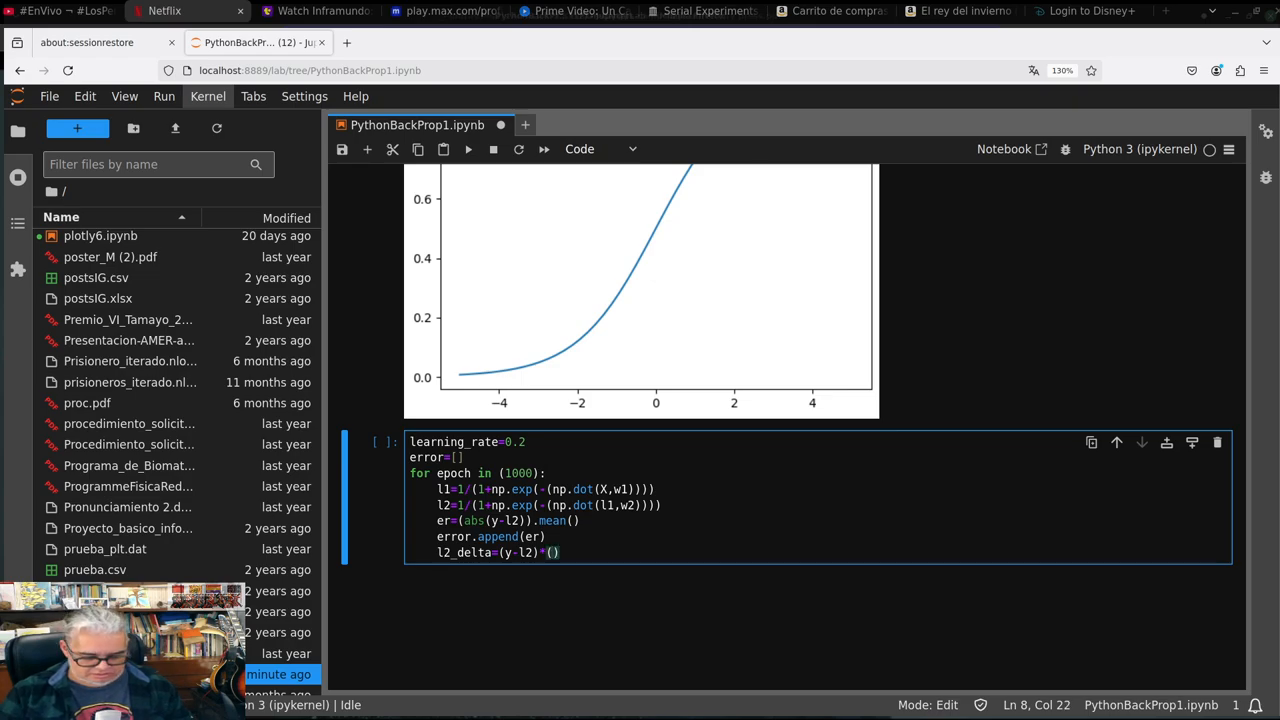
{"action": "type", "text": "l2*"}
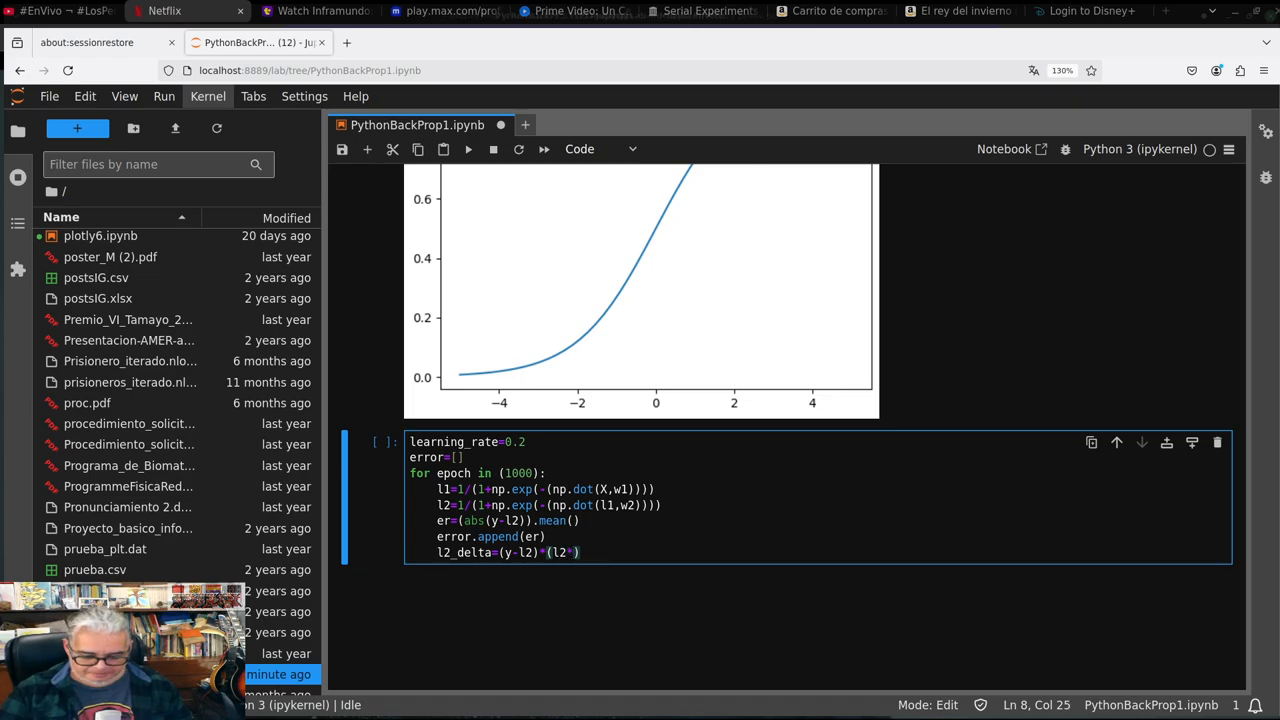
{"action": "type", "text": "("}
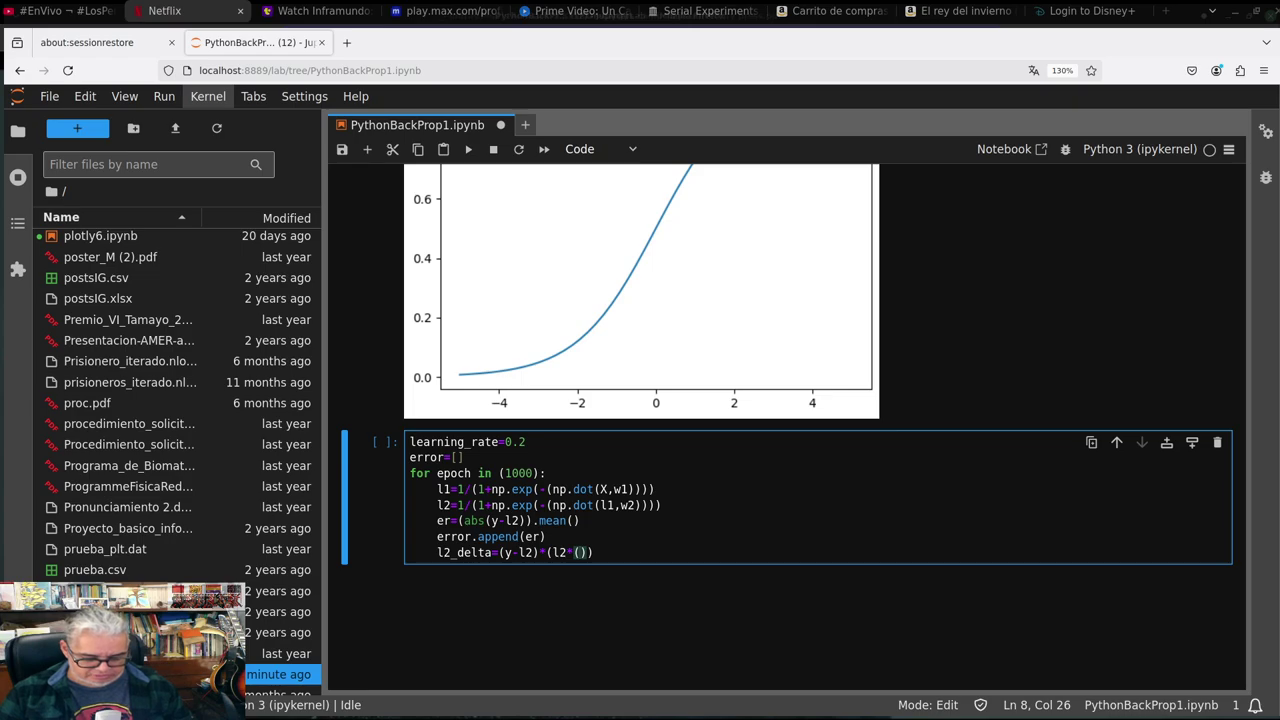
{"action": "type", "text": "1-l2"}
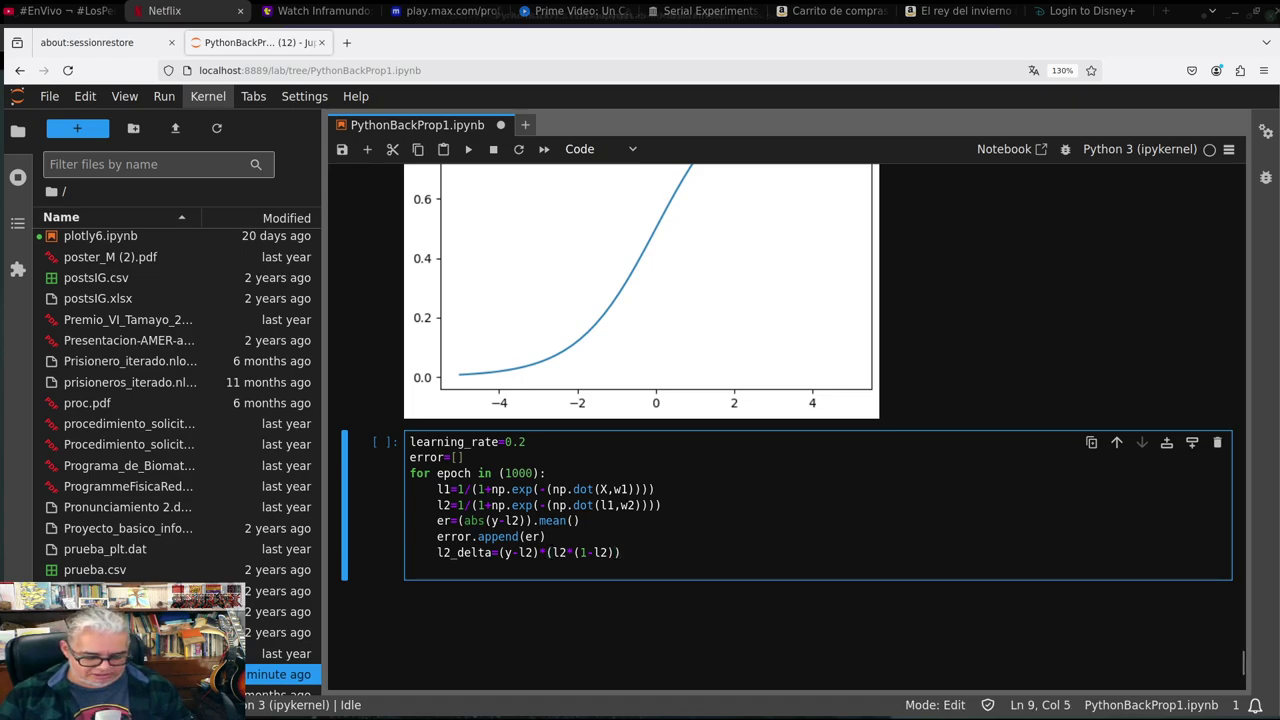
Update w2 by l1.T.dot(l2_delta)*learning_rate
{"action": "type", "text": "w2"}
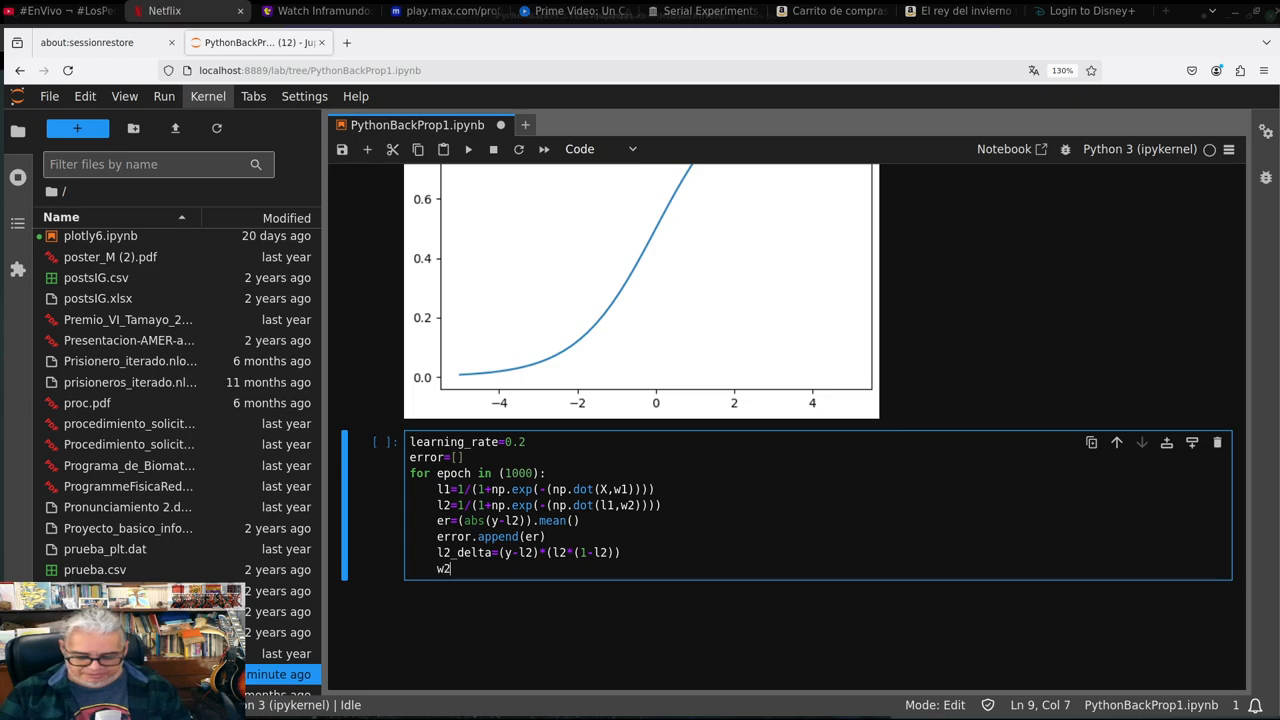
{"action": "type", "text": "+="}
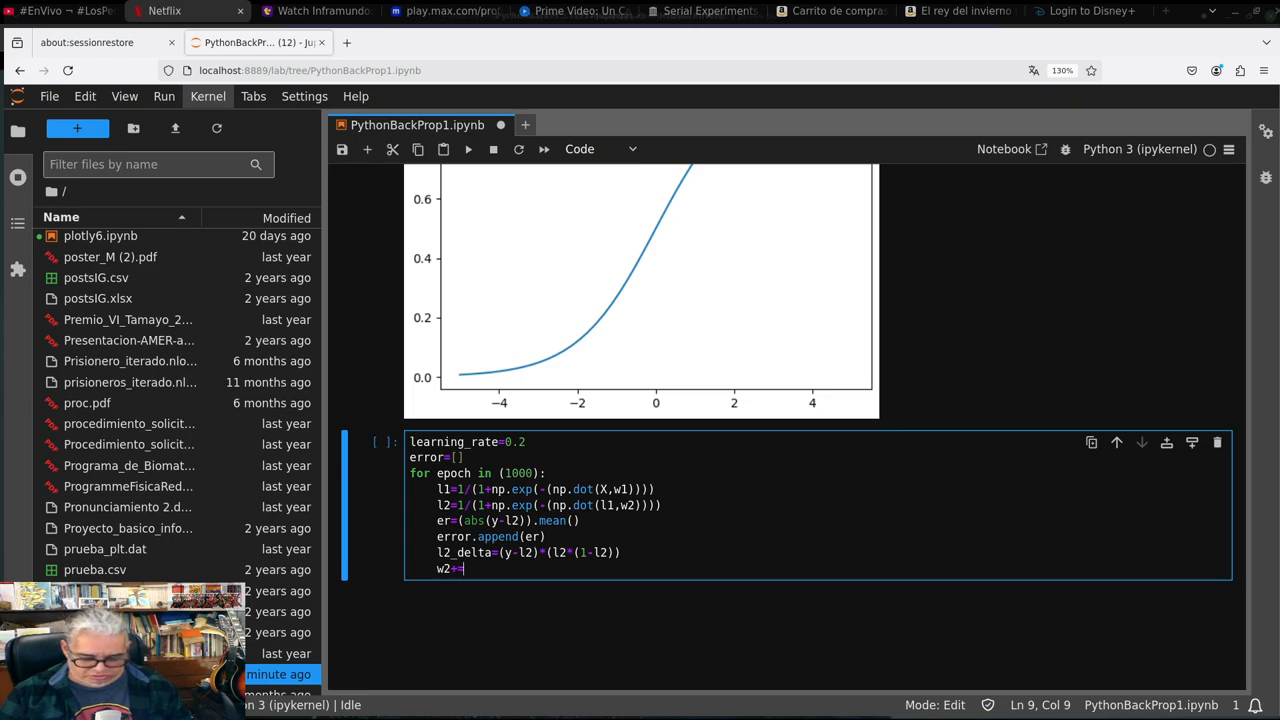
{"action": "type", "text": "l1"}
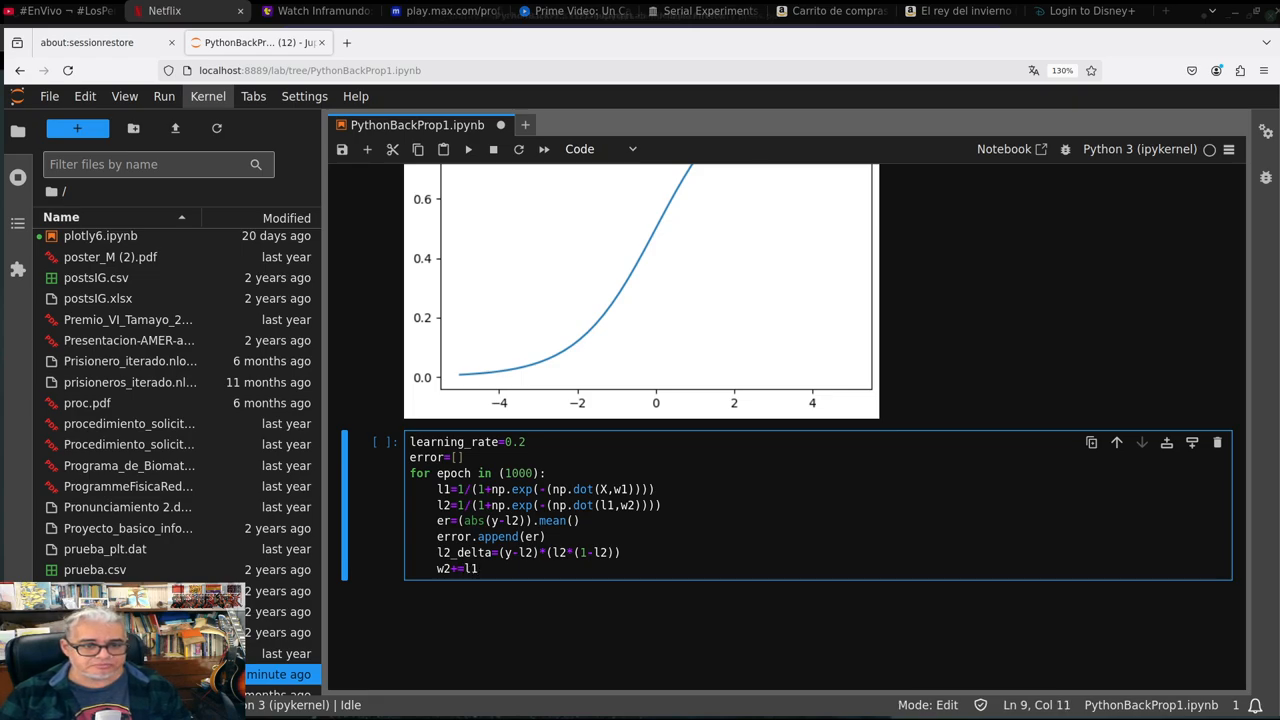
{"action": "type", "text": ".T"}
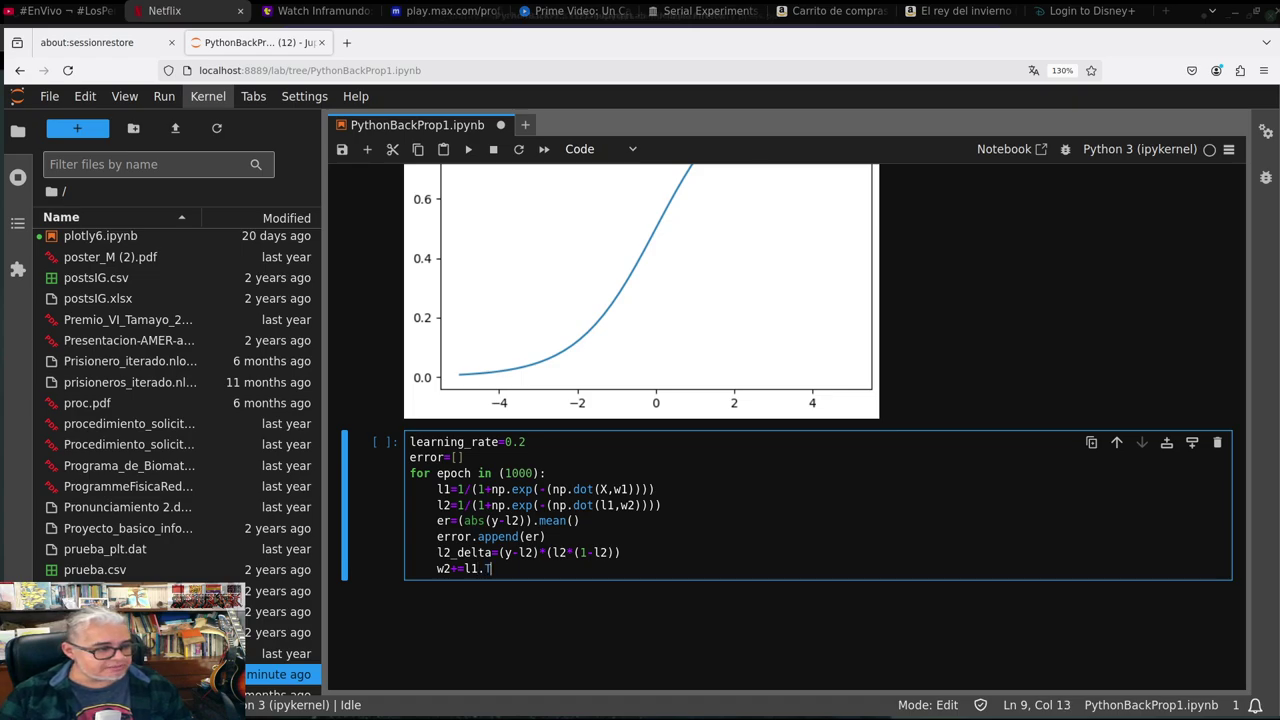
{"action": "type", "text": "."}
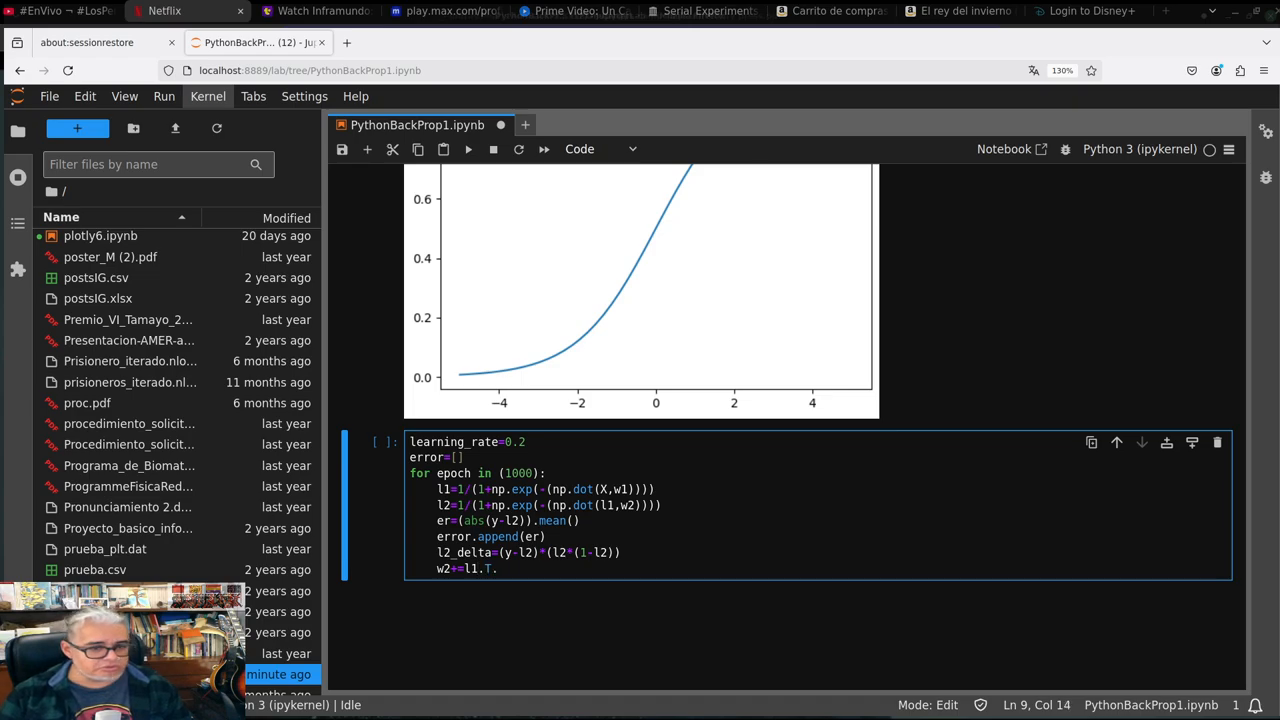
{"action": "type", "text": "so"}
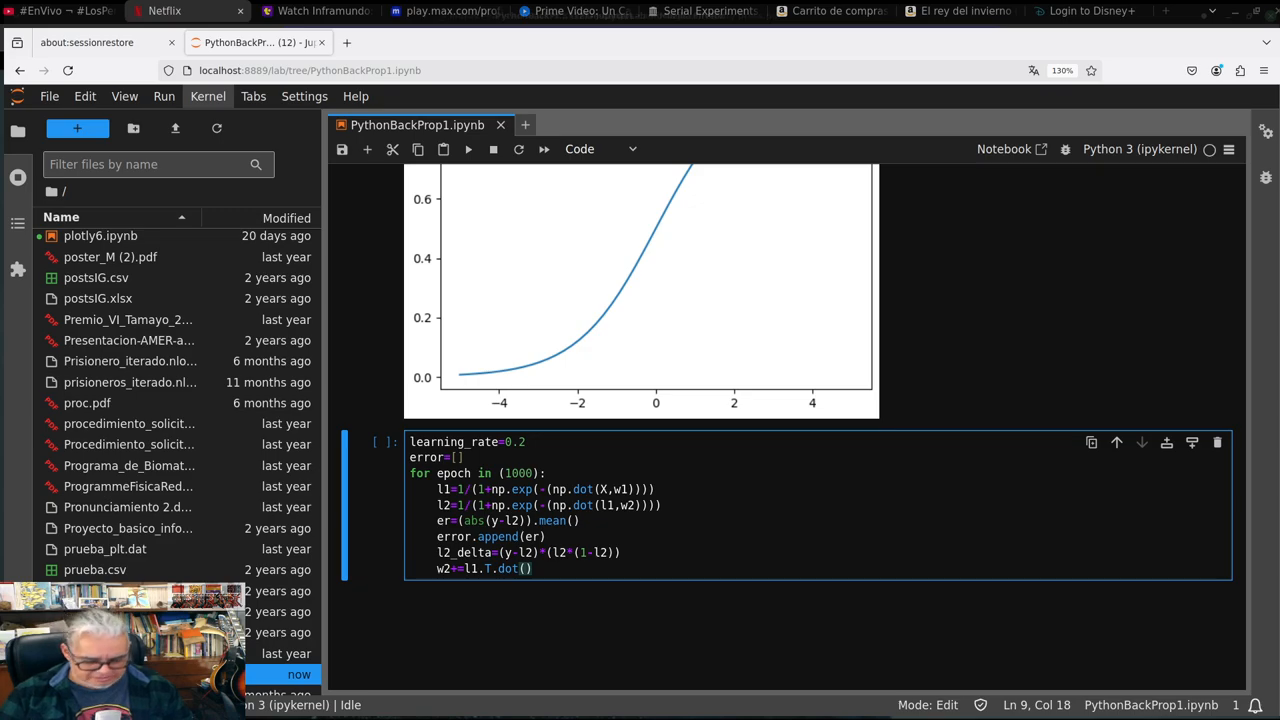
{"action": "type", "text": "l2_"}
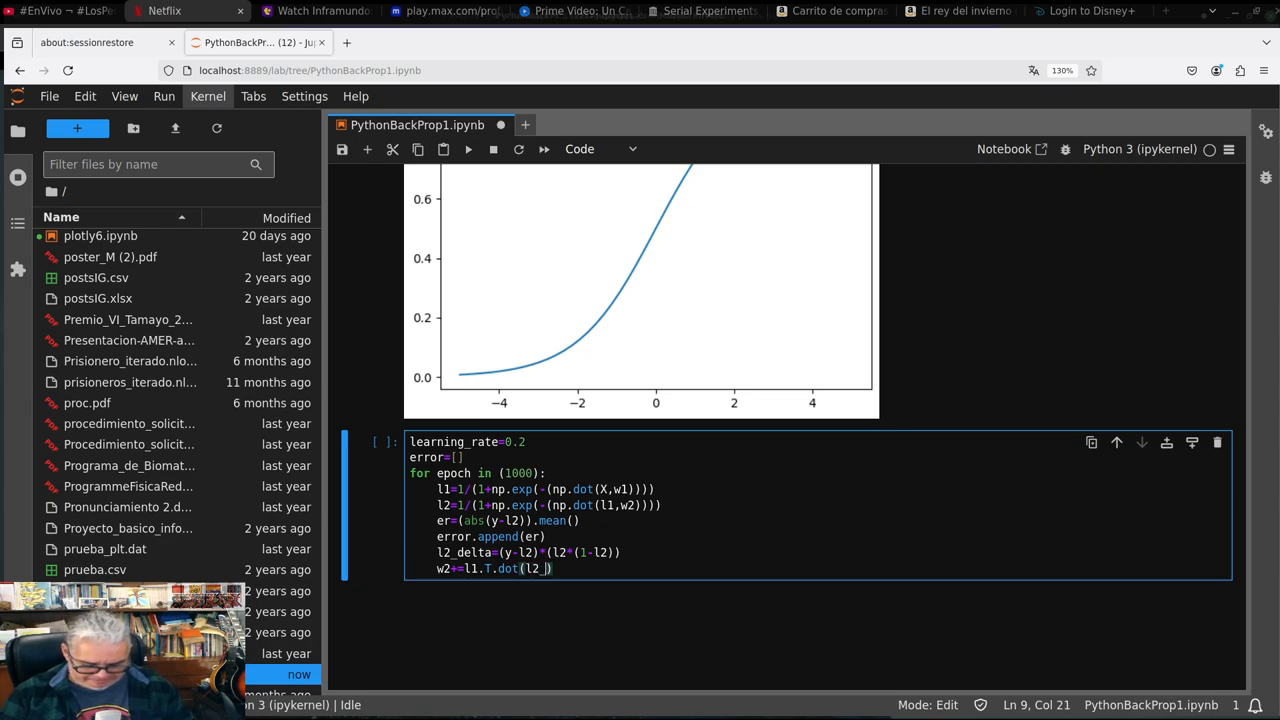
{"action": "type", "text": "delta"}
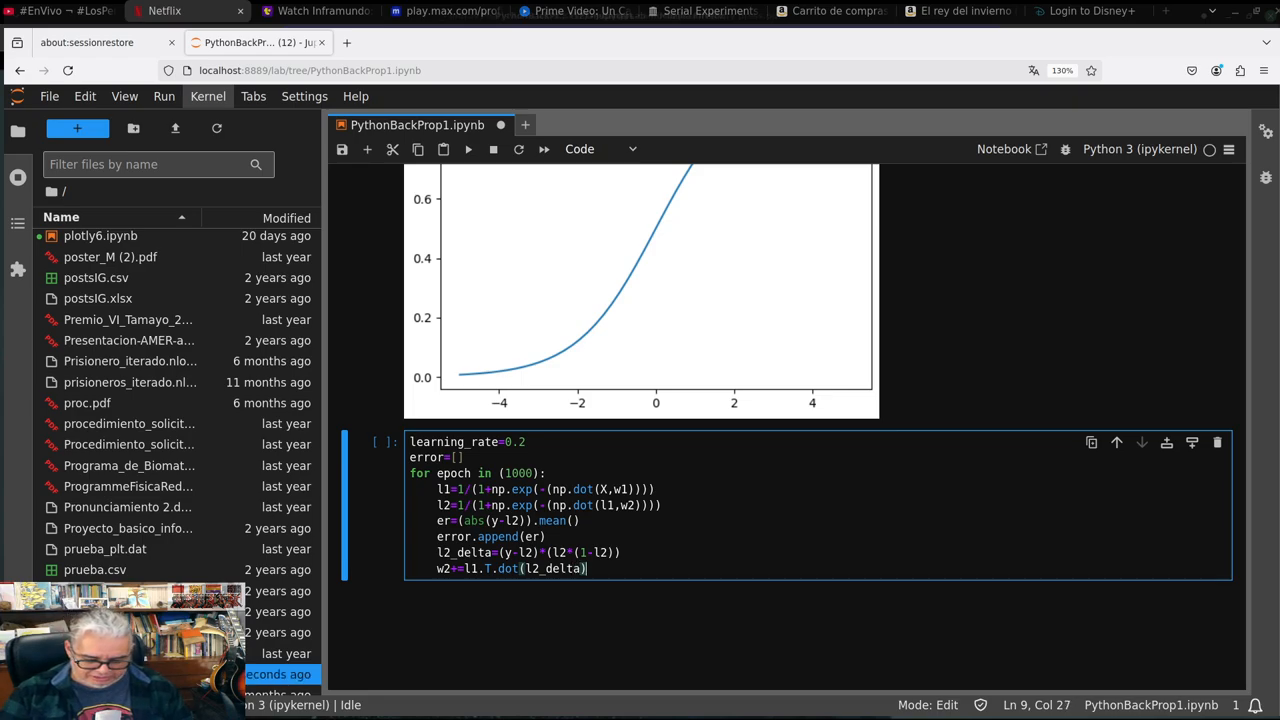
{"action": "type", "text": "*lear"}
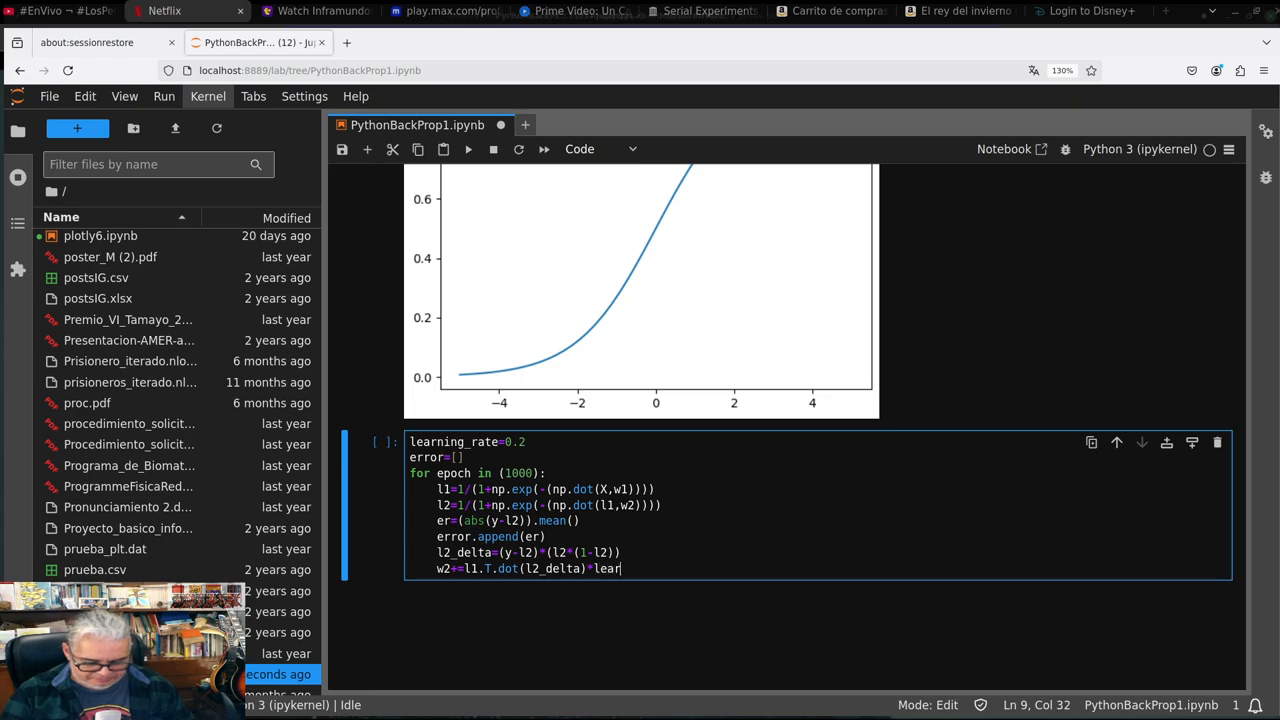
{"action": "type", "text": "ning"}
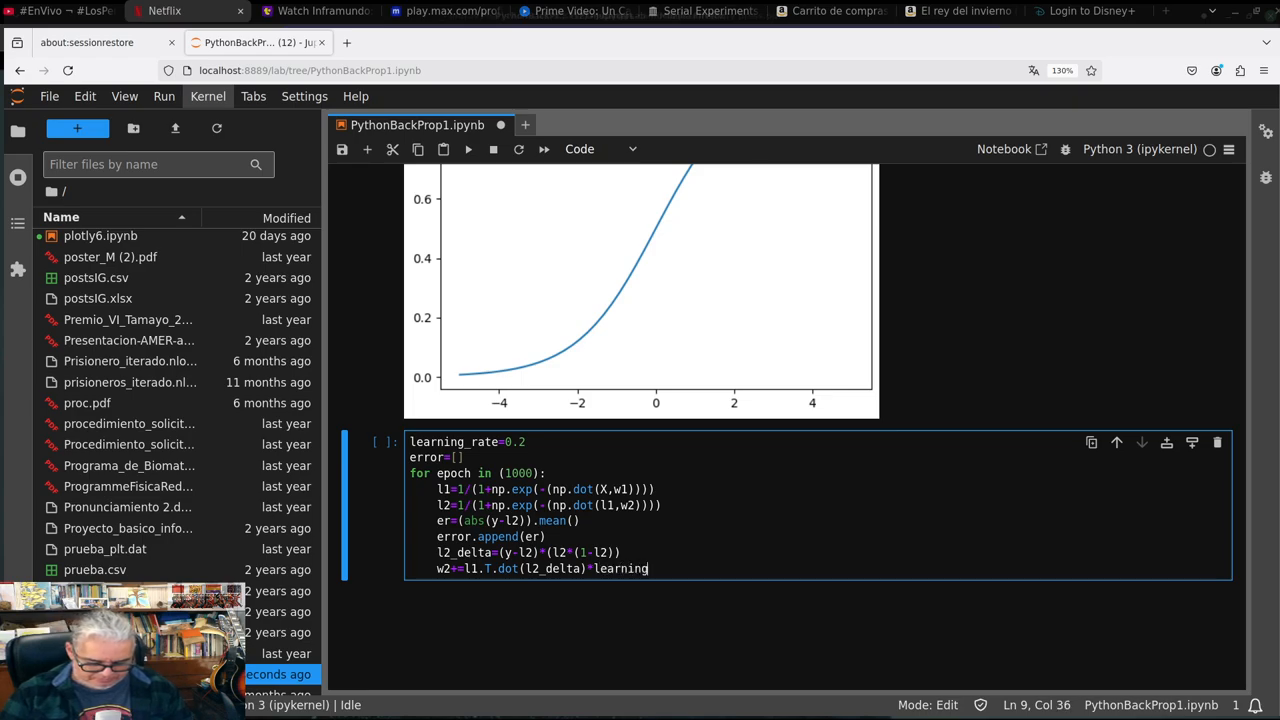
{"action": "type", "text": "_rate"}
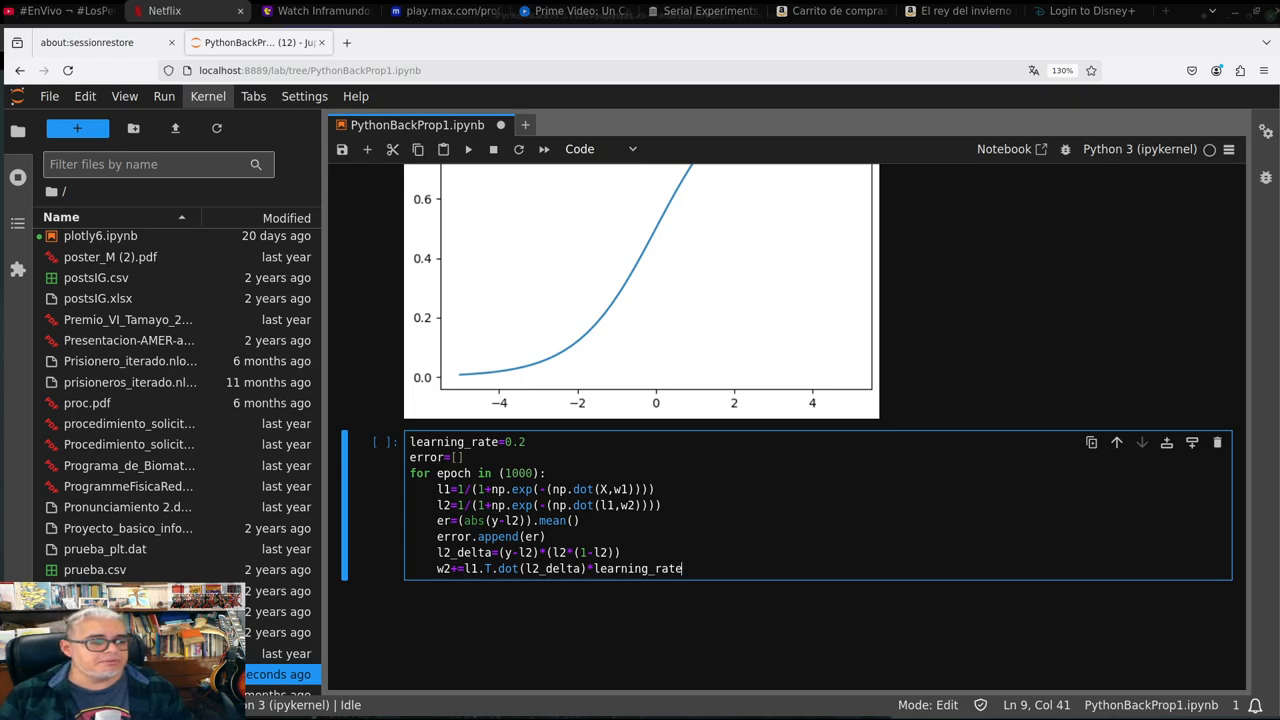
{"action": "key", "text": "Enter"}
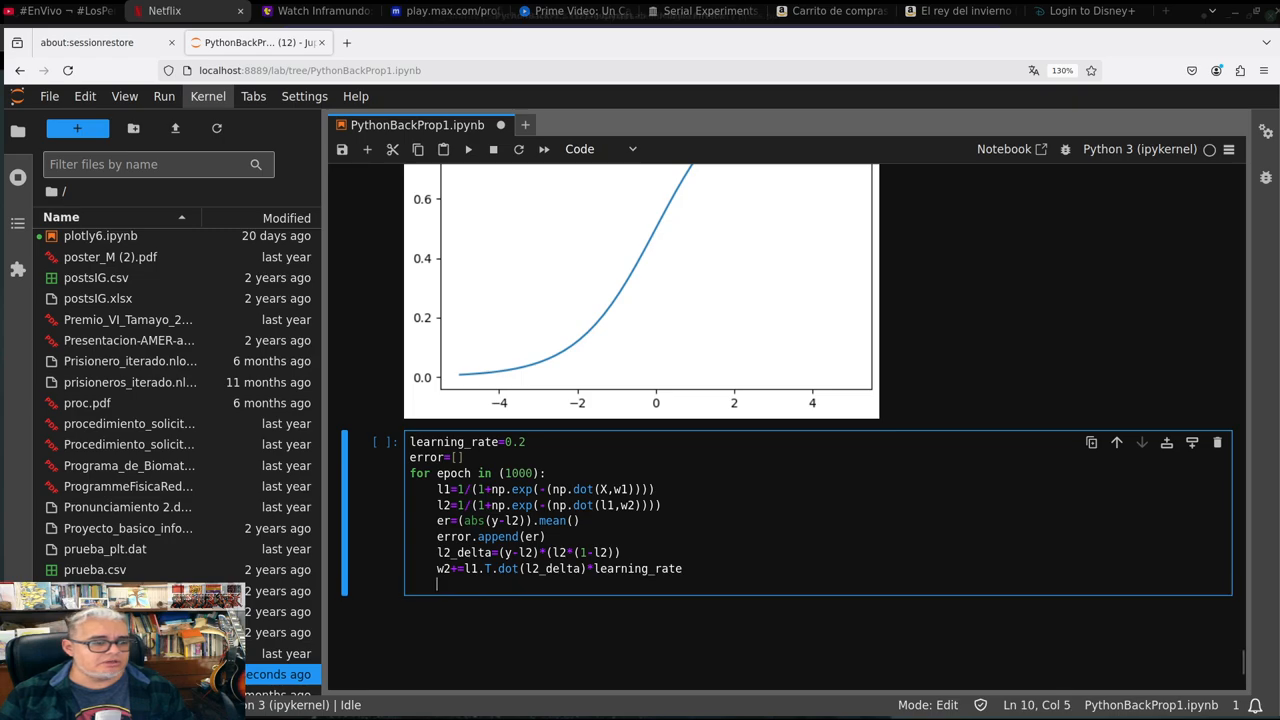
Compute the hidden delta l1_delta=l2_delta.dot(w2.T)*(l1*(1-l1)) inside the loop
{"action": "type", "text": "l1_delta"}
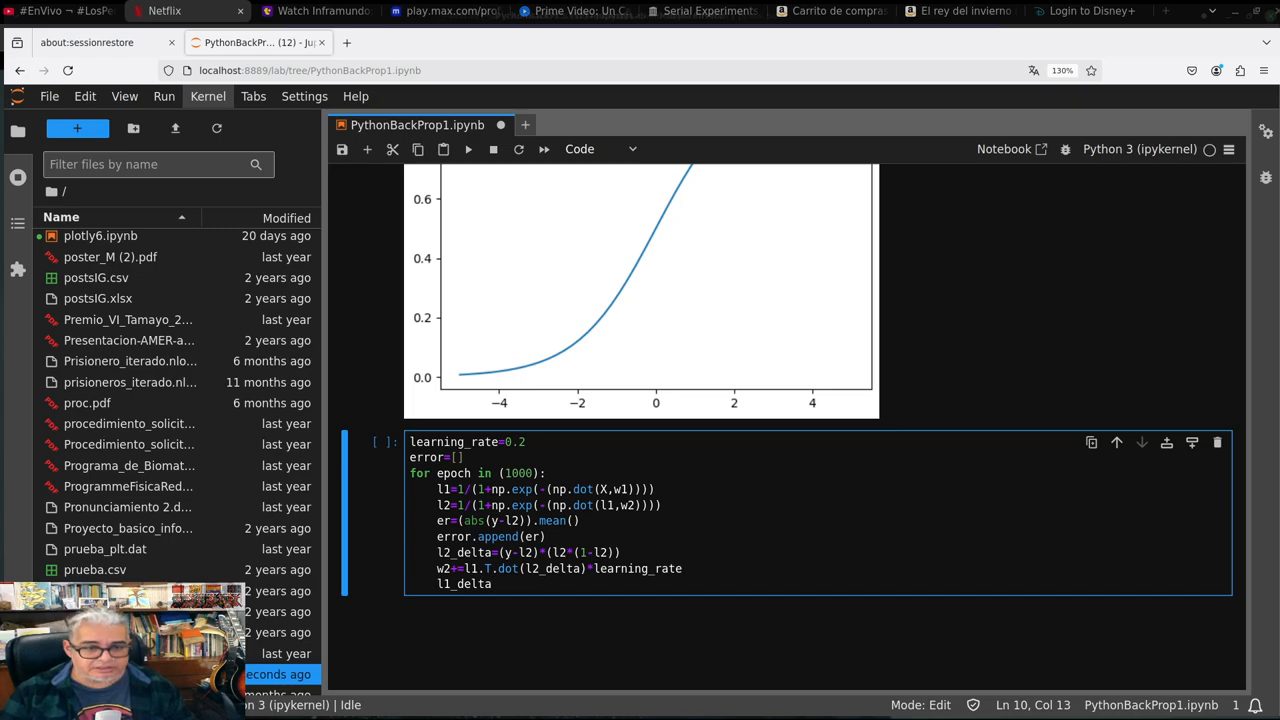
{"action": "type", "text": "="}
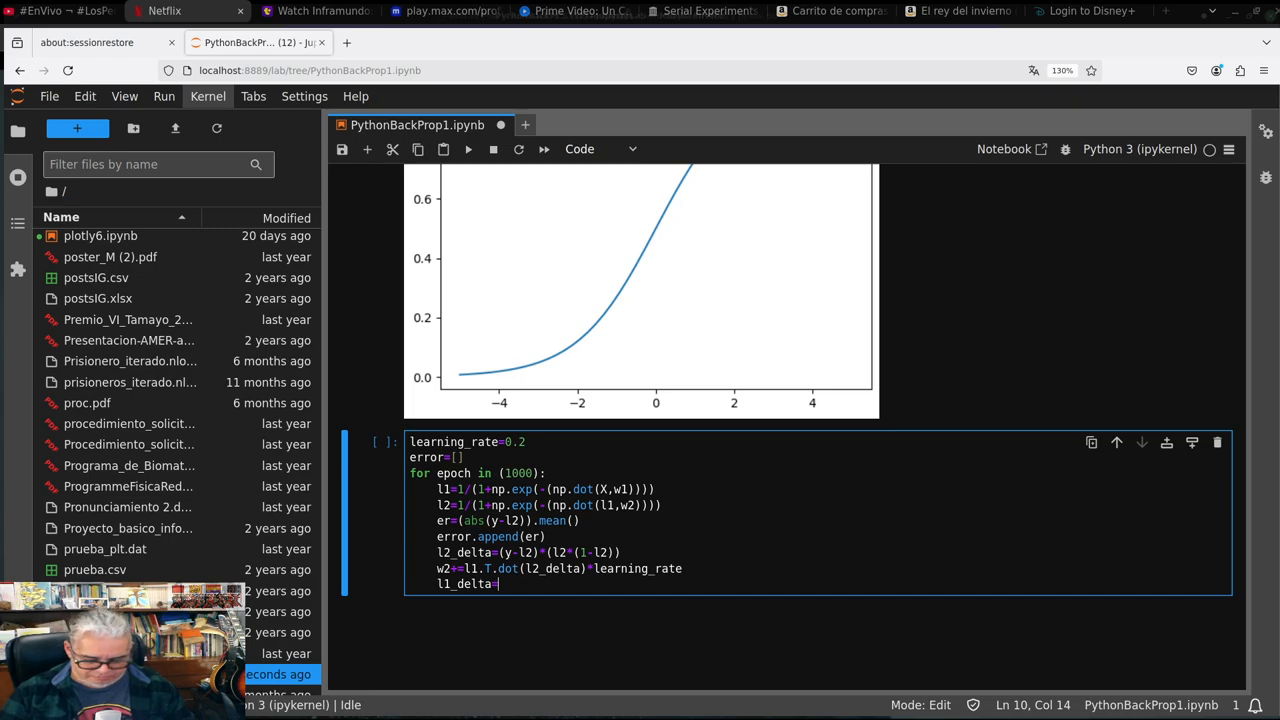
{"action": "type", "text": "l2_de"}
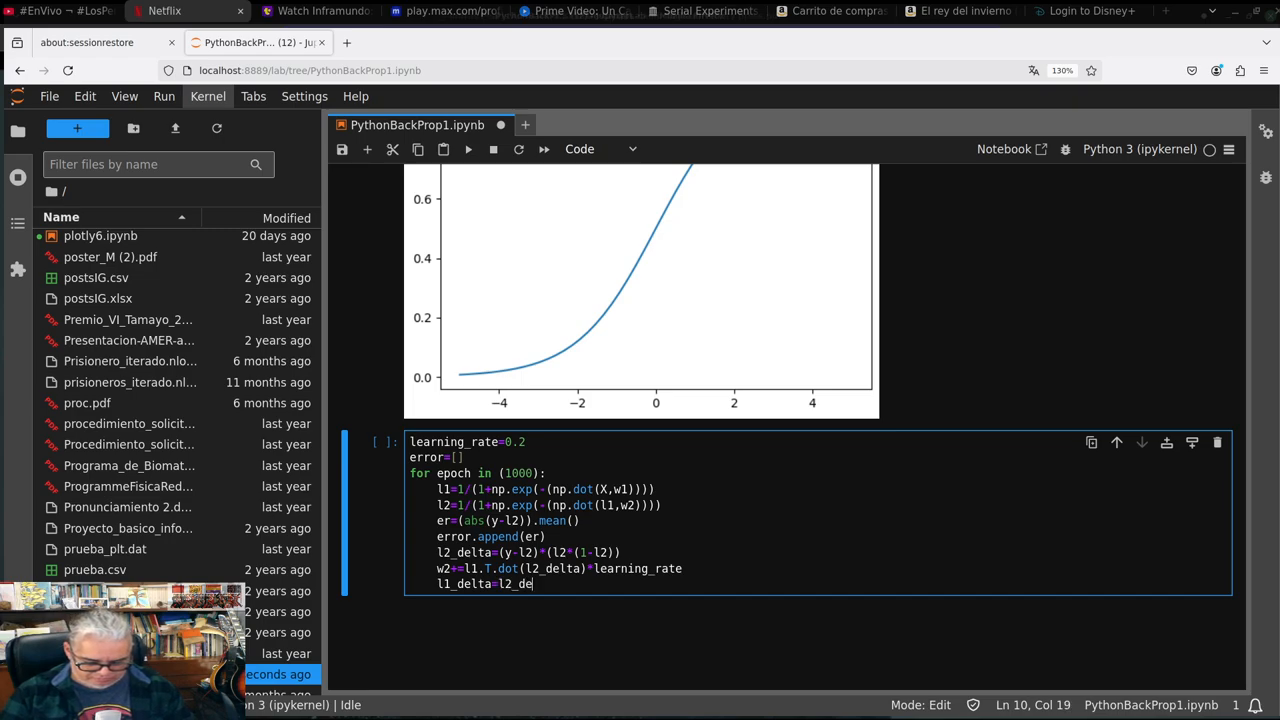
{"action": "type", "text": "lta.do"}
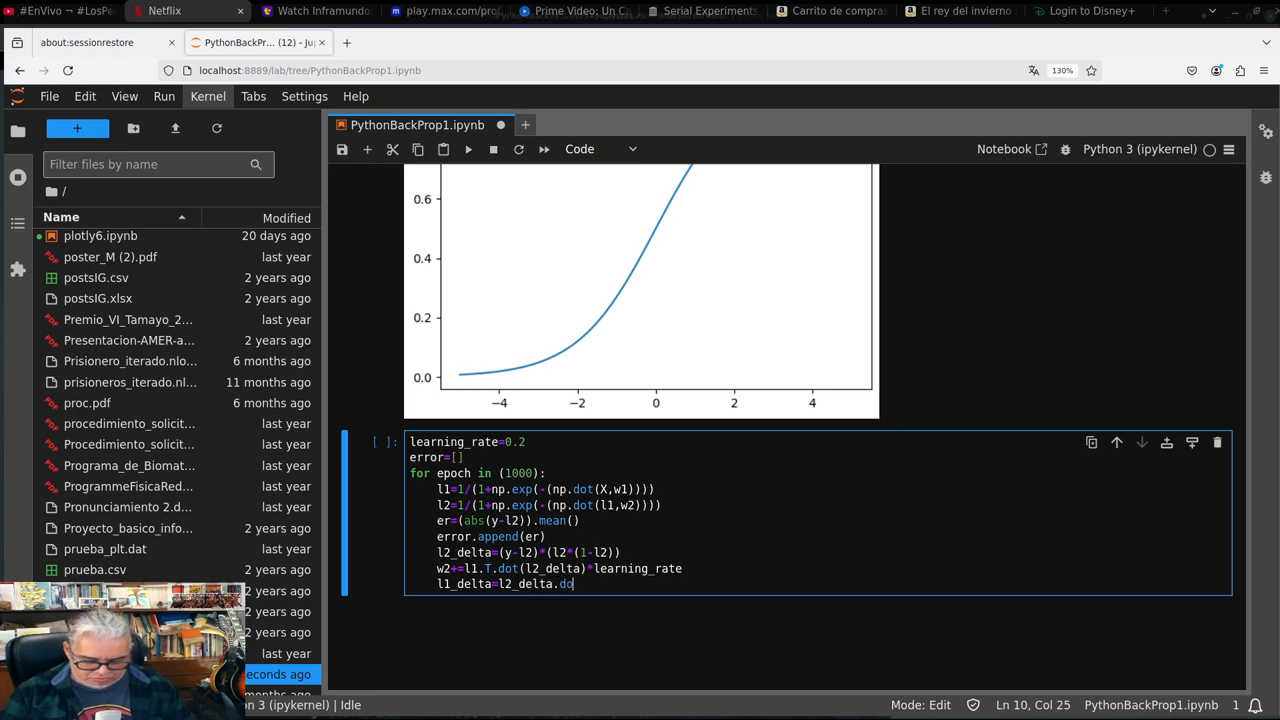
{"action": "type", "text": "t"}
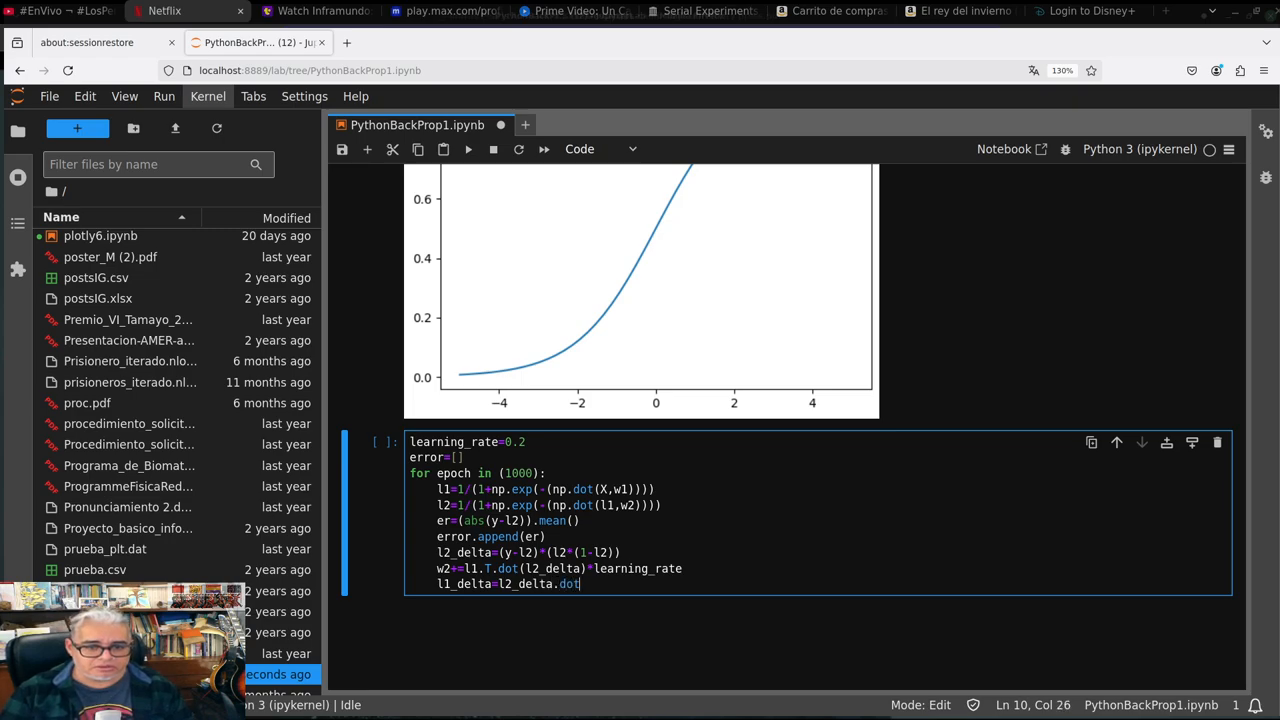
{"action": "type", "text": "("}
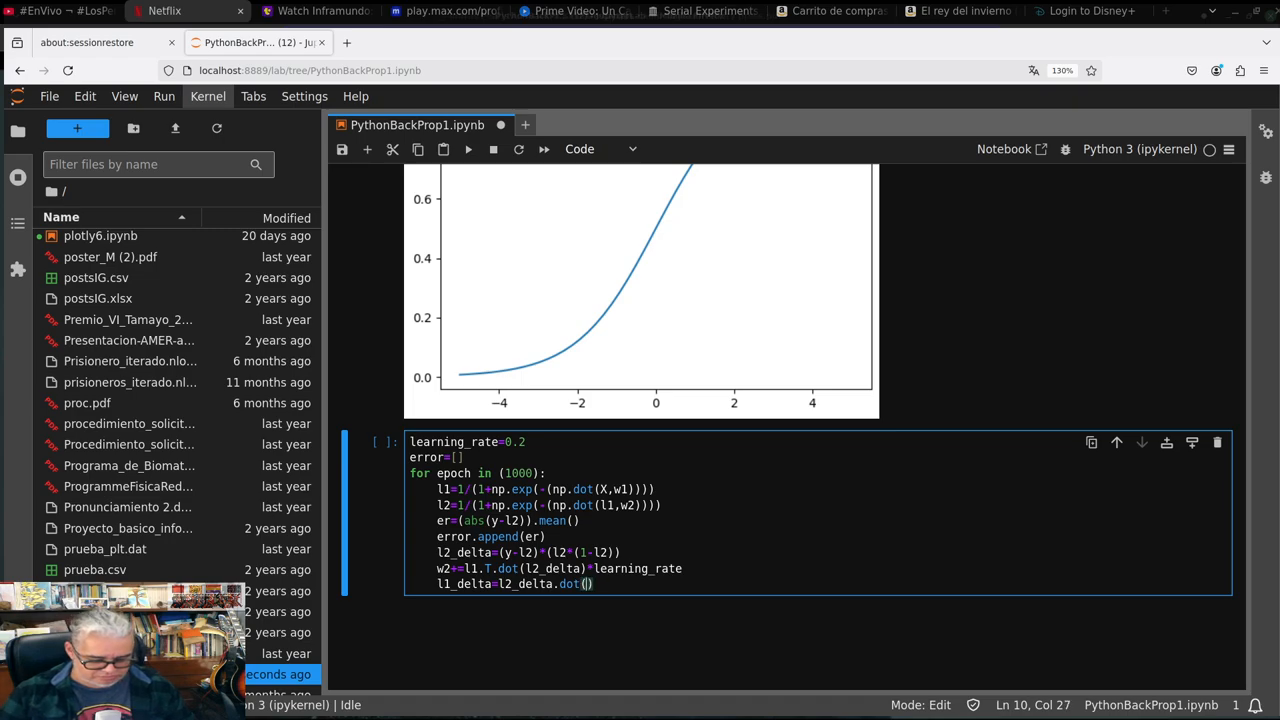
{"action": "type", "text": "w2.T"}
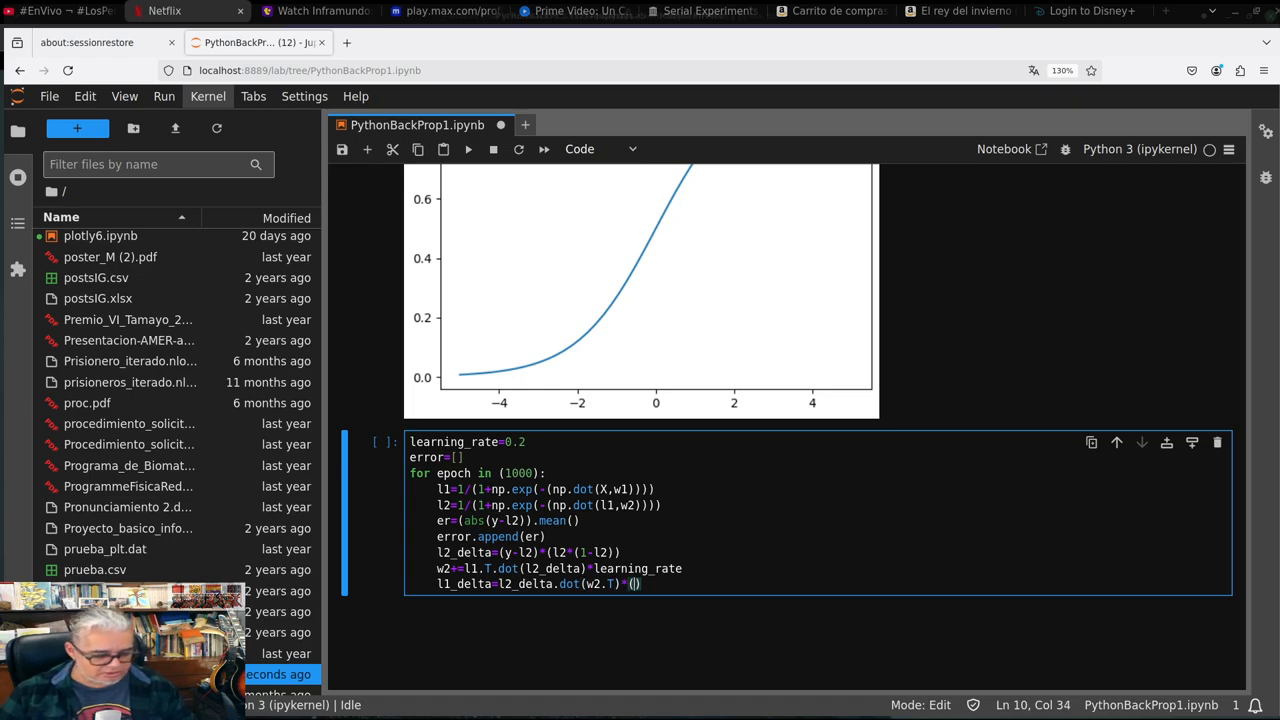
{"action": "type", "text": "l1"}
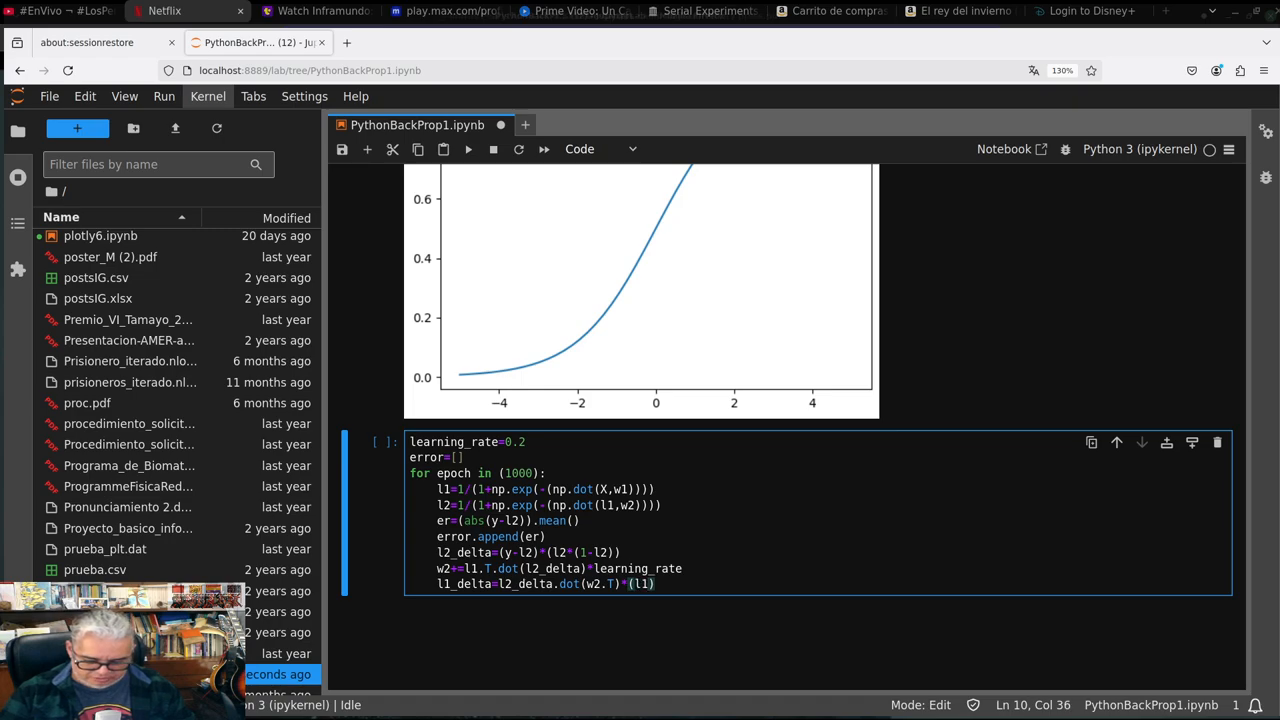
{"action": "type", "text": "*()"}
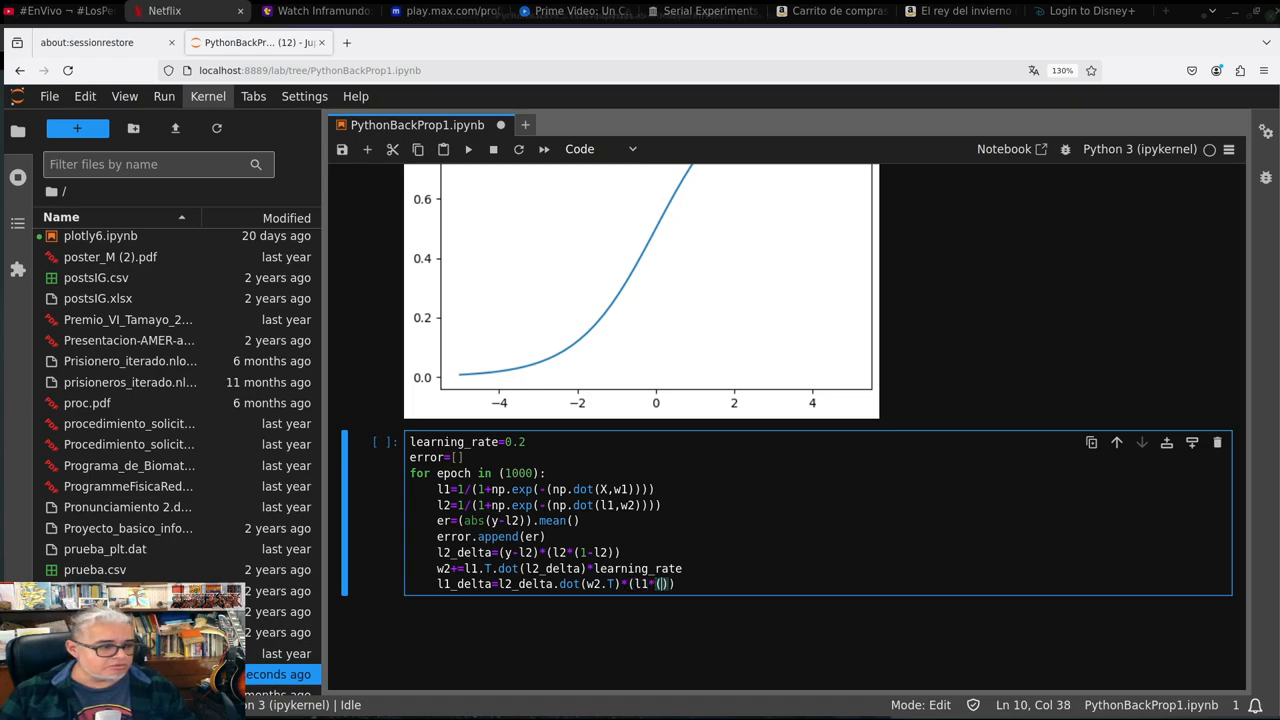
{"action": "type", "text": "1-l1"}
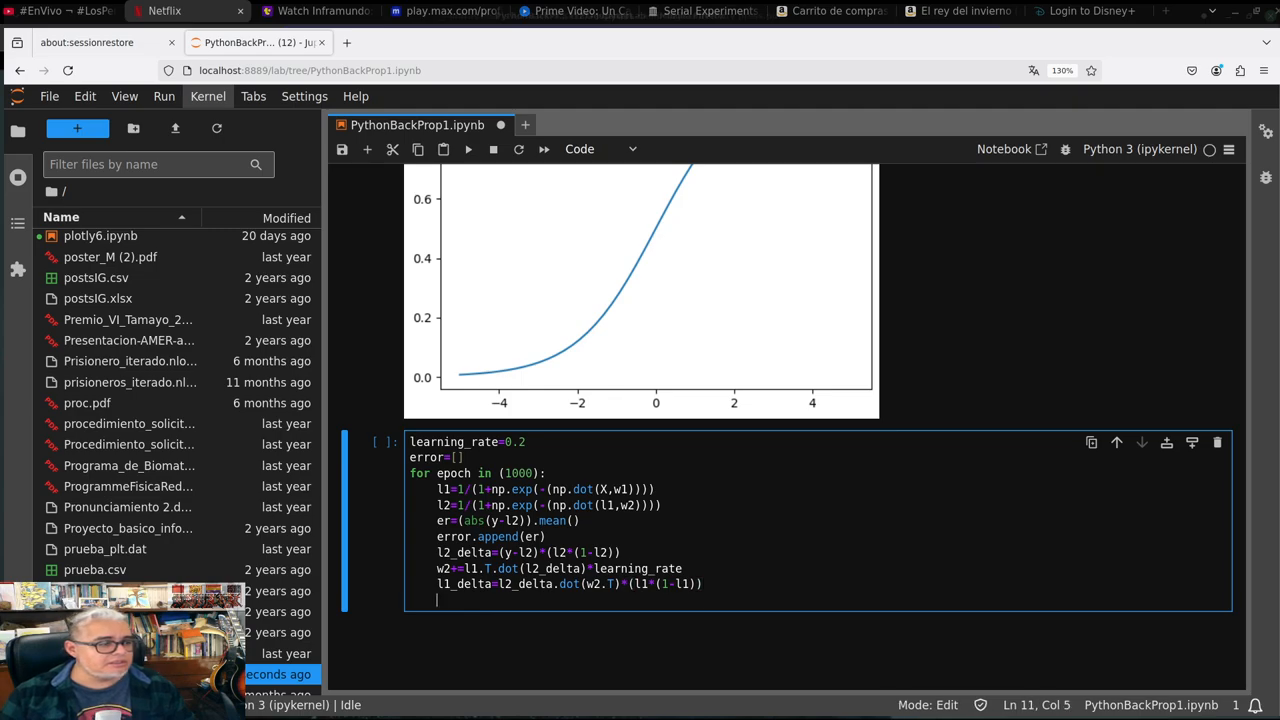
Update w1 by X.T.dot(l1_delta)*learning_rate inside the loop
{"action": "type", "text": "w1"}
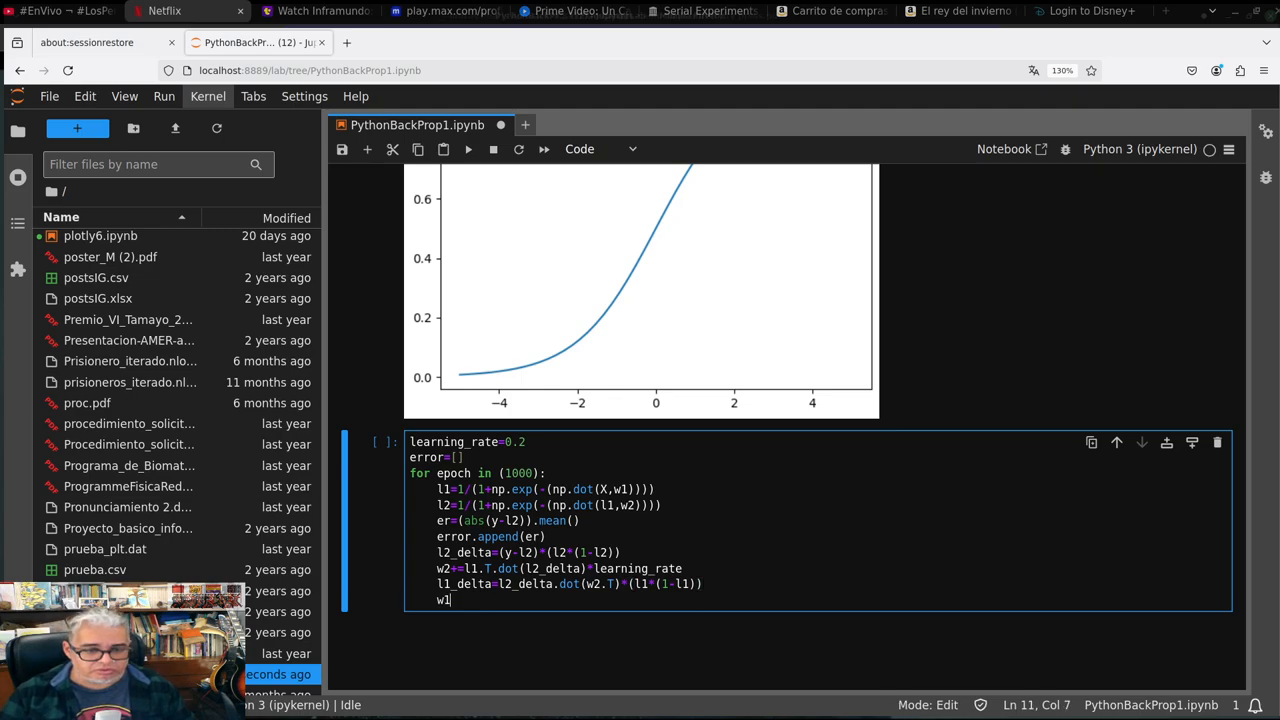
{"action": "type", "text": "+="}
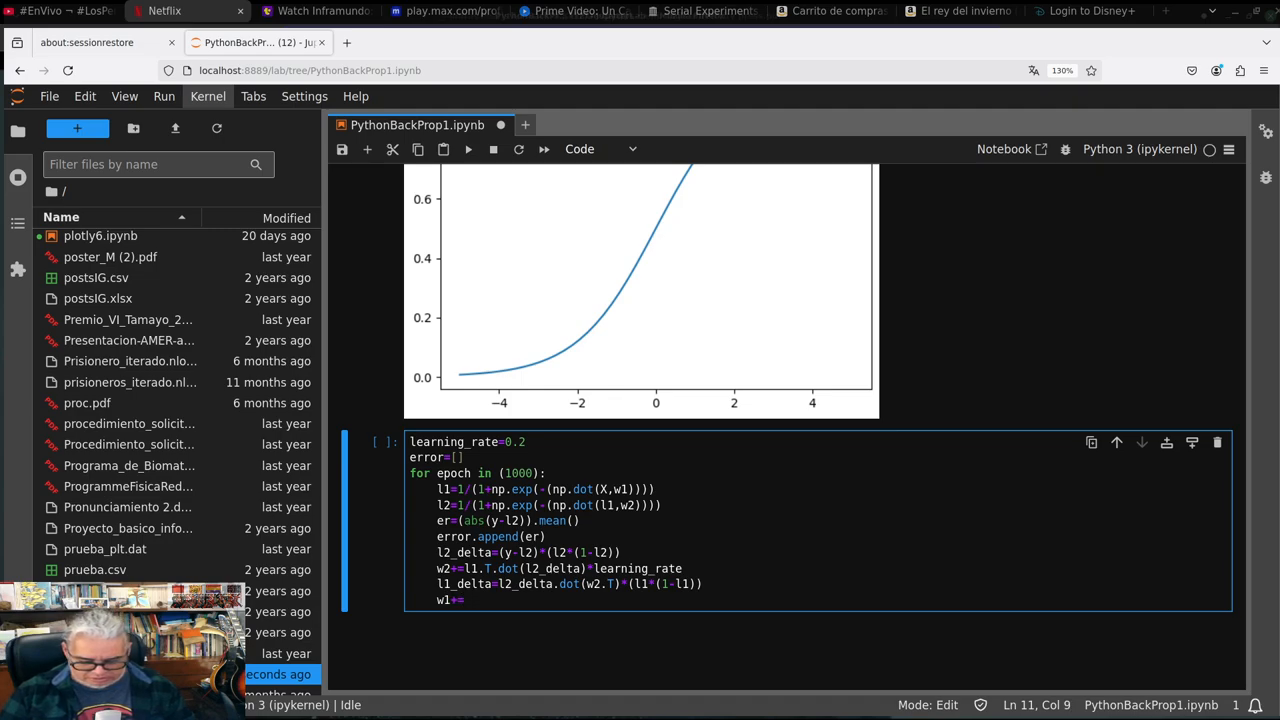
{"action": "type", "text": "X.T."}
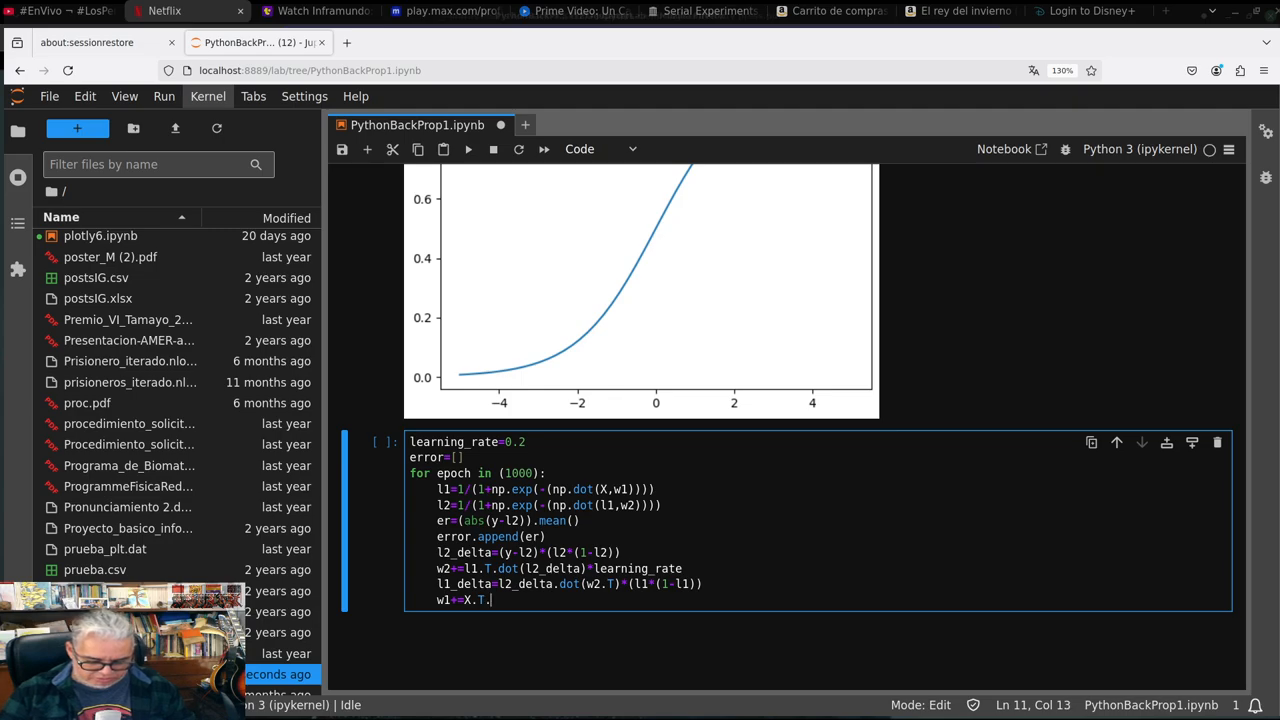
{"action": "type", "text": "dot("}
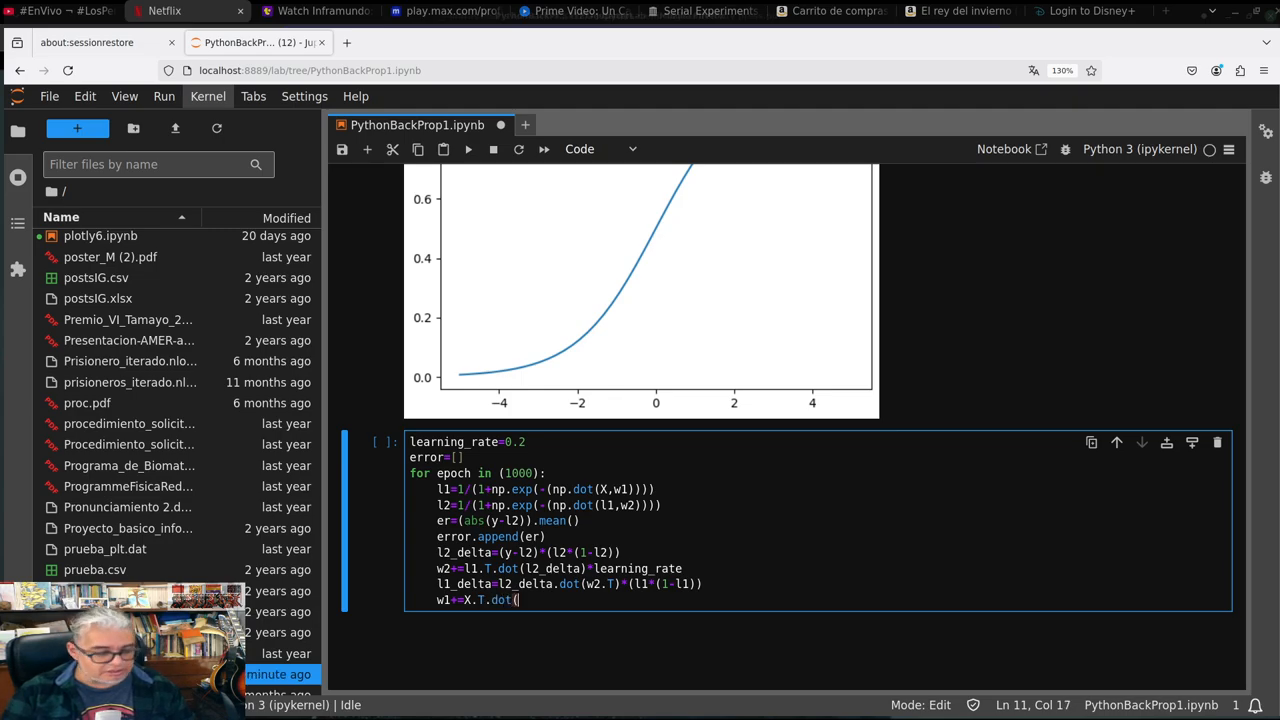
{"action": "type", "text": "l"}
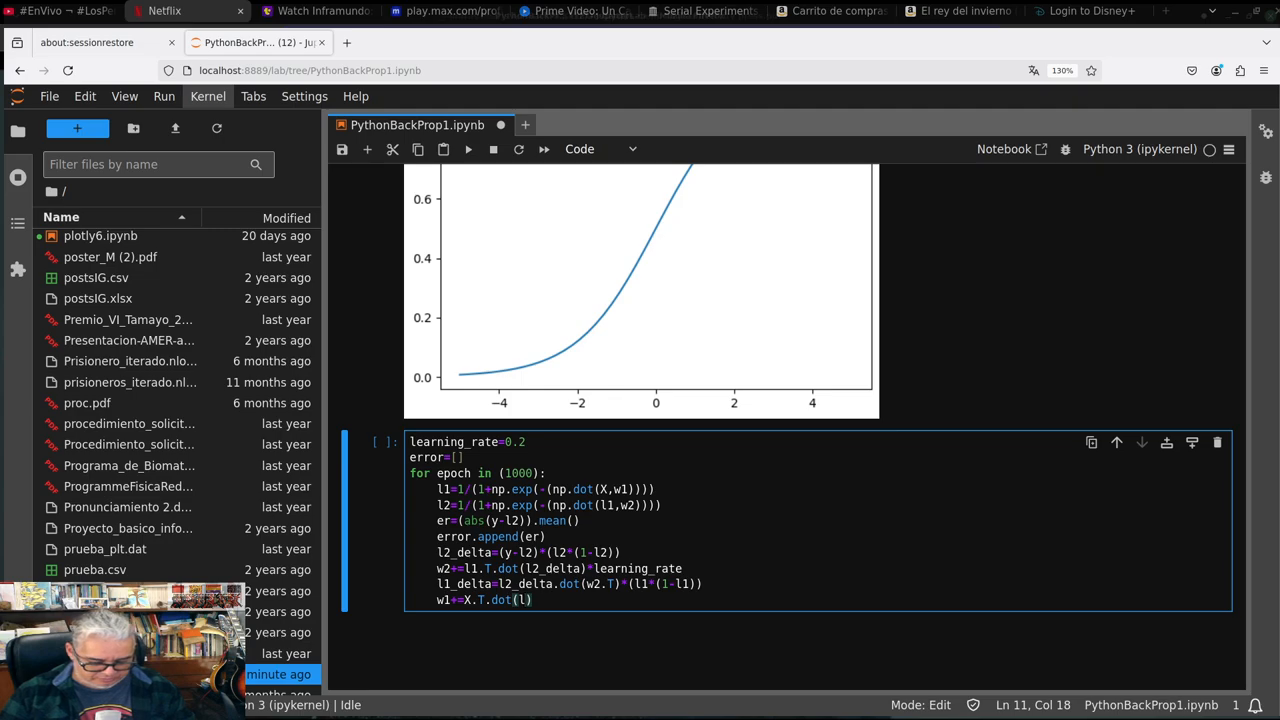
{"action": "type", "text": "1_delta"}
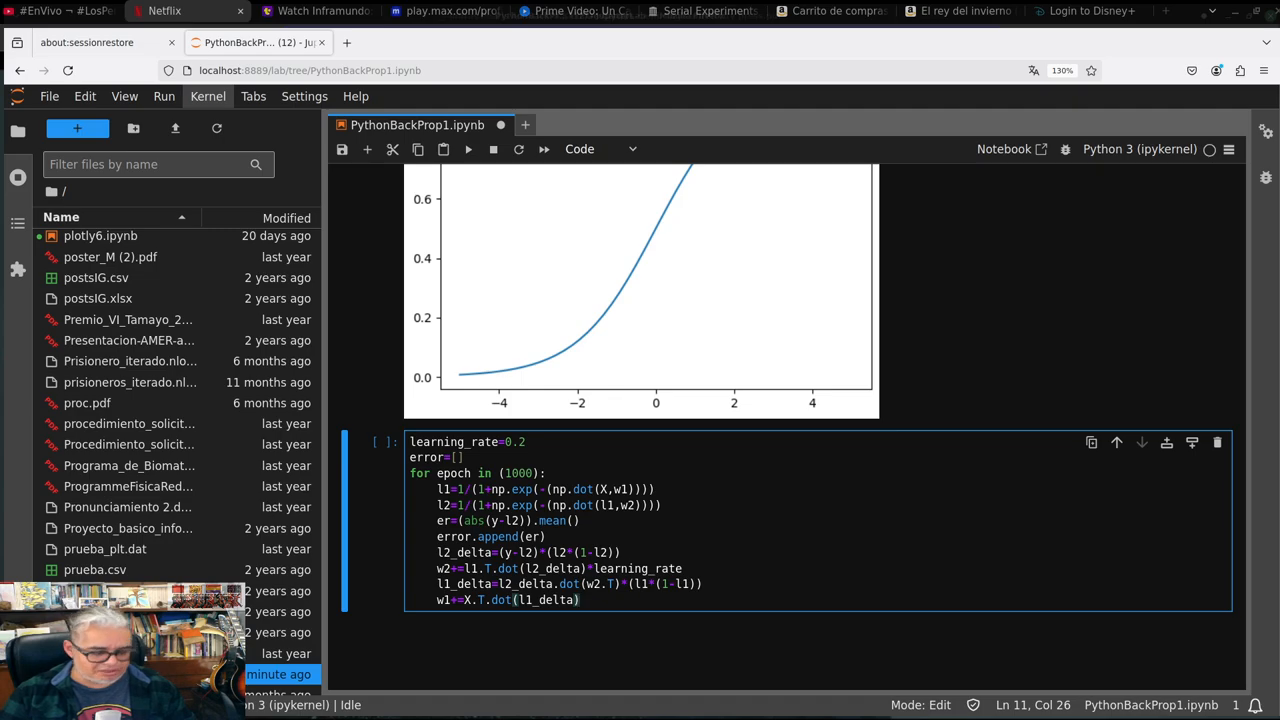
{"action": "type", "text": "*"}
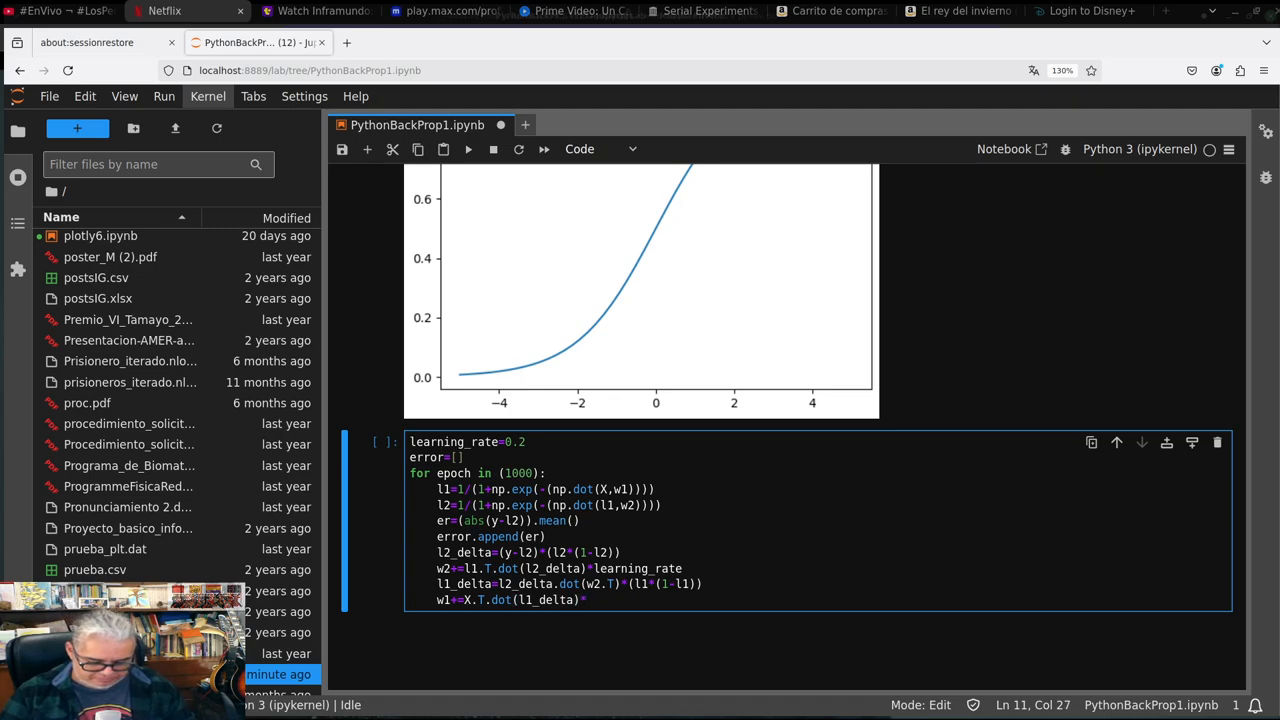
{"action": "type", "text": "*learn"}
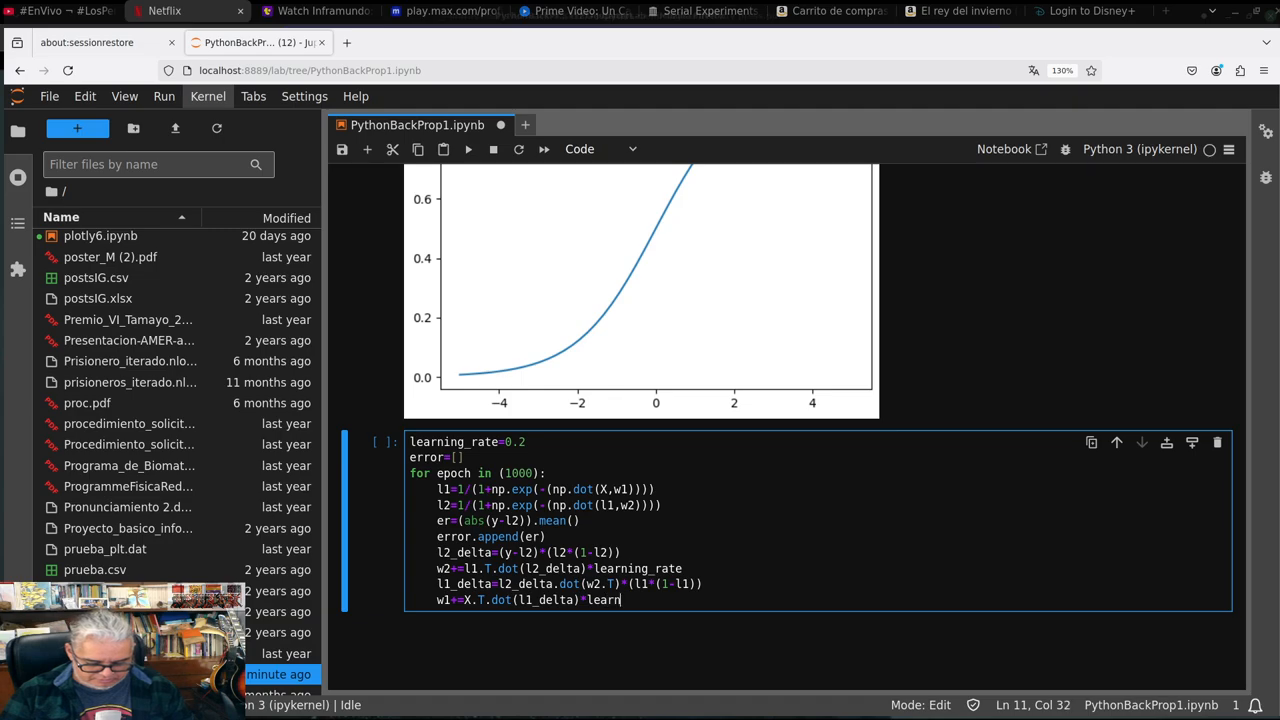
{"action": "type", "text": "ing_rate"}
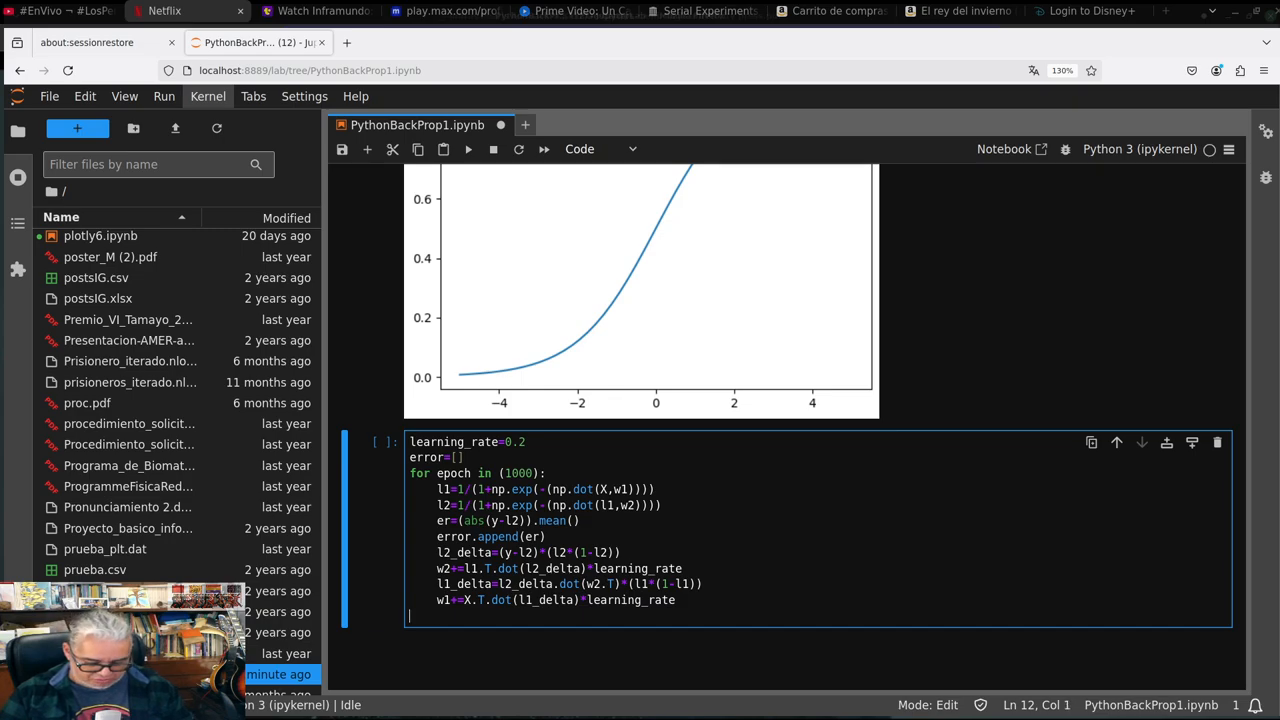
Add print('Error: ',er) after the training loop to report the final error
{"action": "type", "text": "print"}
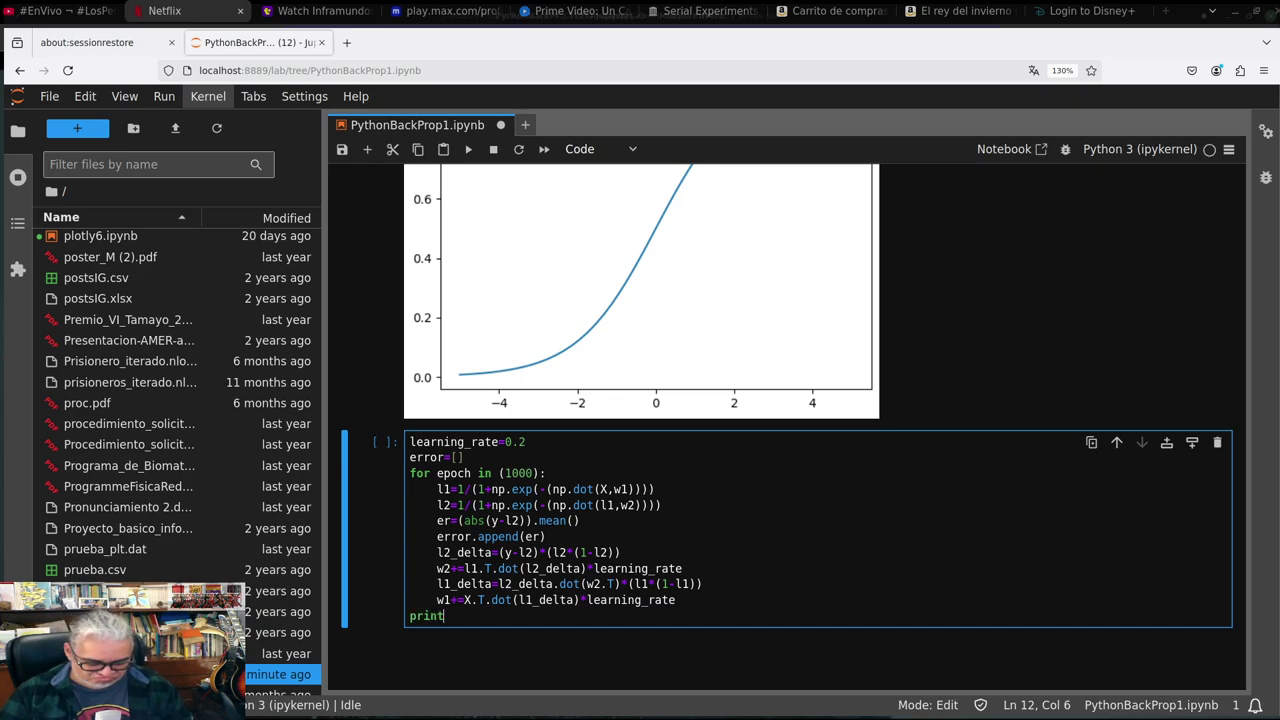
{"action": "type", "text": "("}
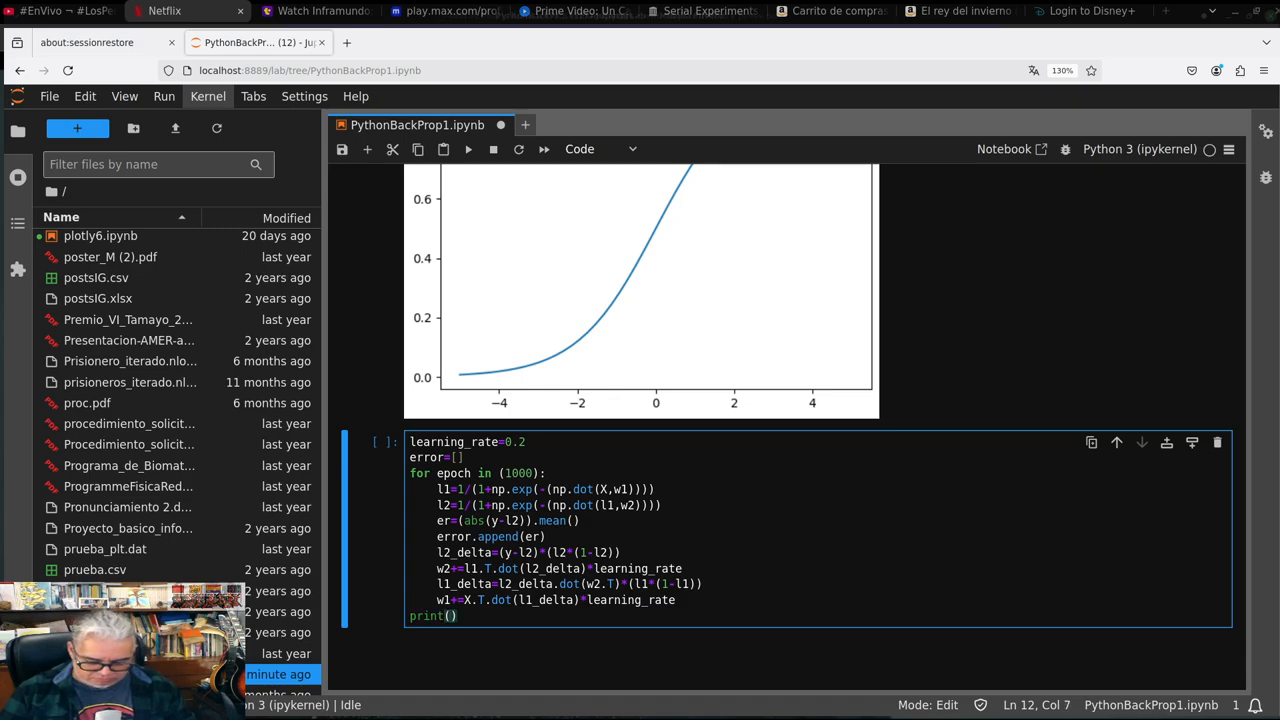
{"action": "type", "text": "'E'"}
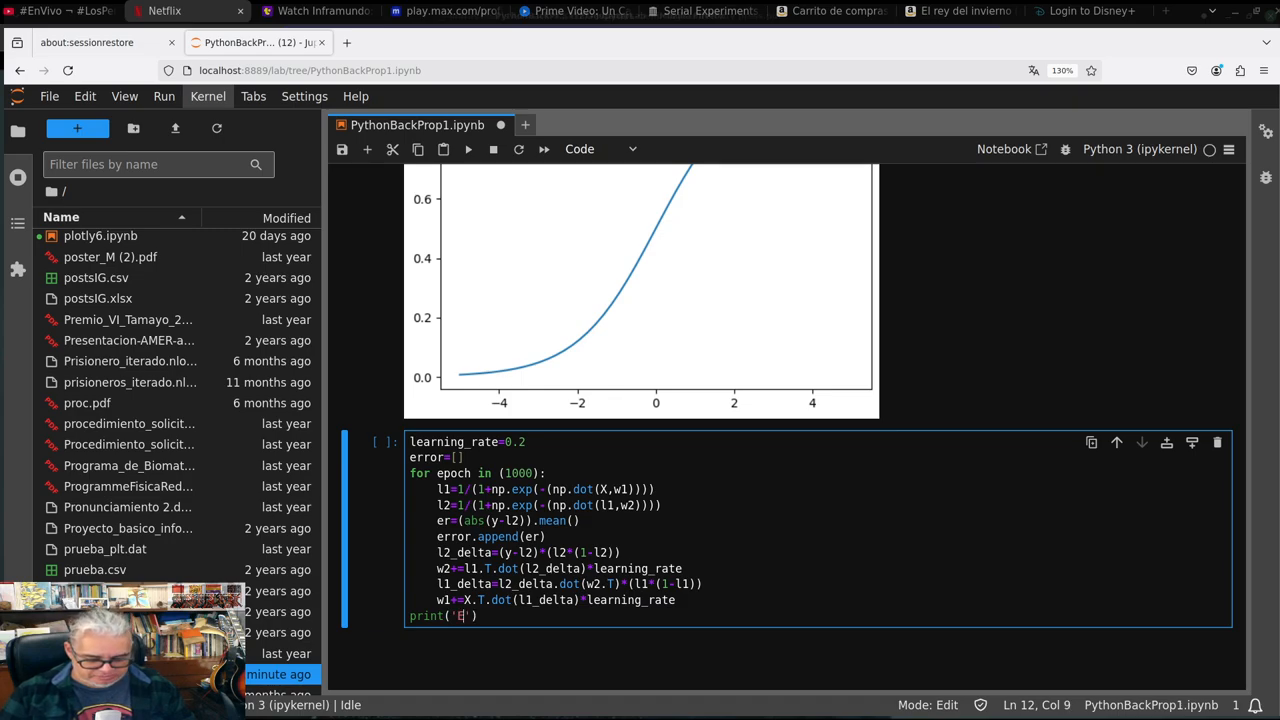
{"action": "type", "text": "rror"}
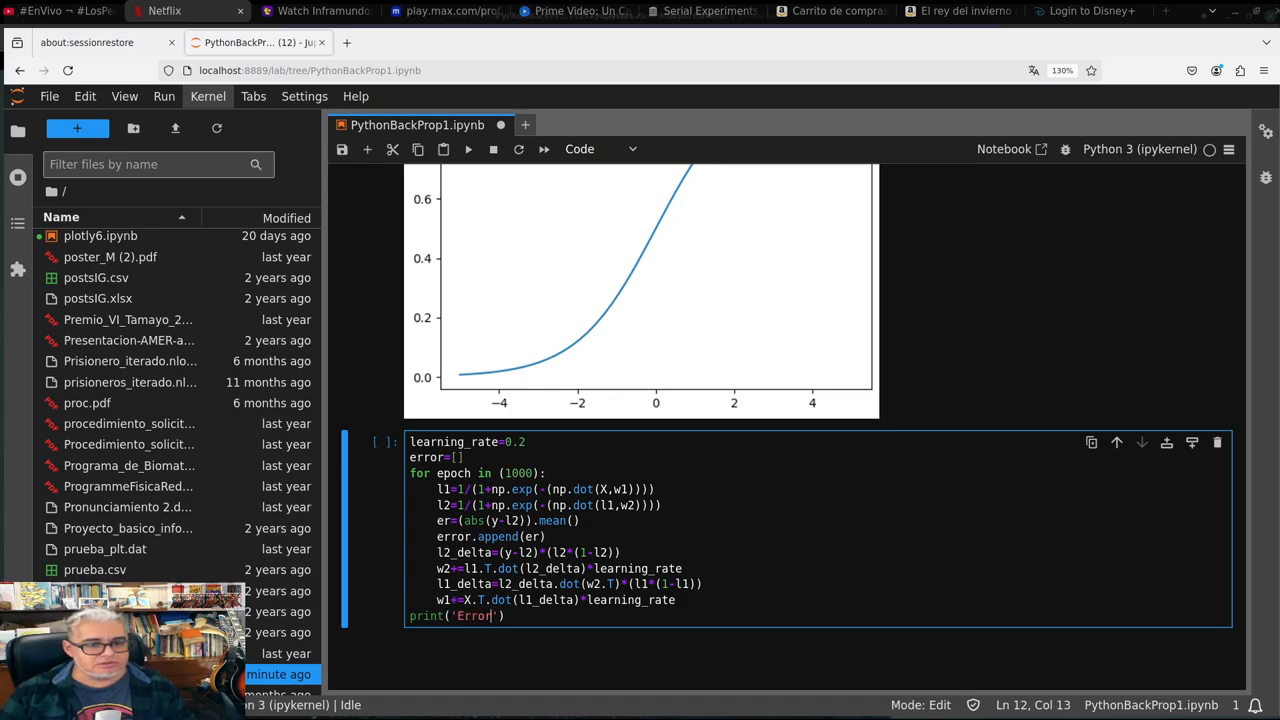
{"action": "type", "text": ":"}
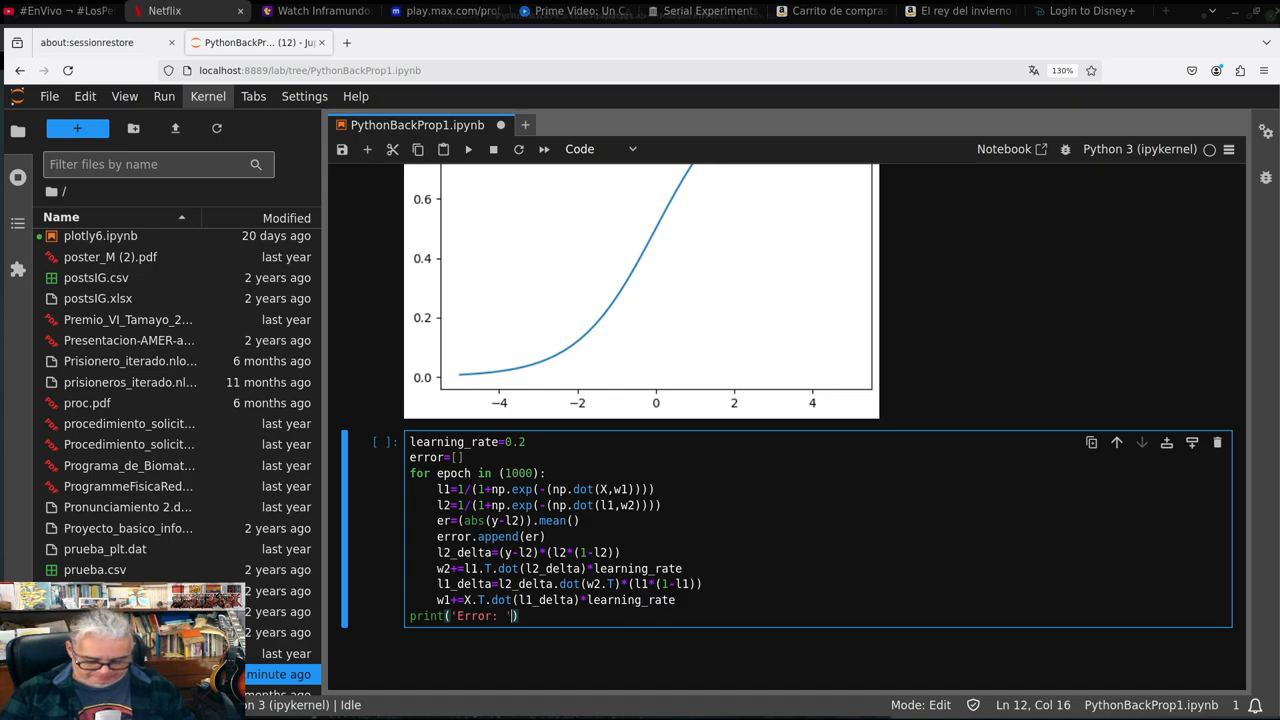
{"action": "type", "text": ",er"}
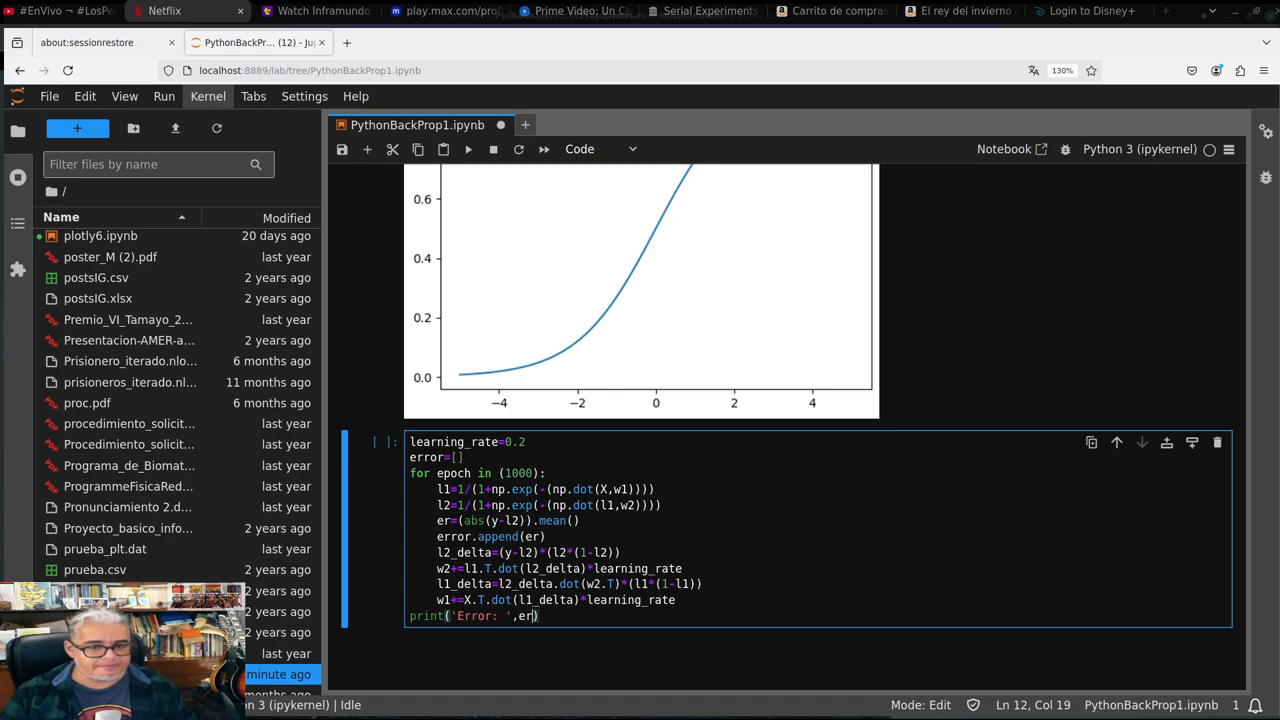
{"action": "mouse_move", "coordinate": [966, 513]}
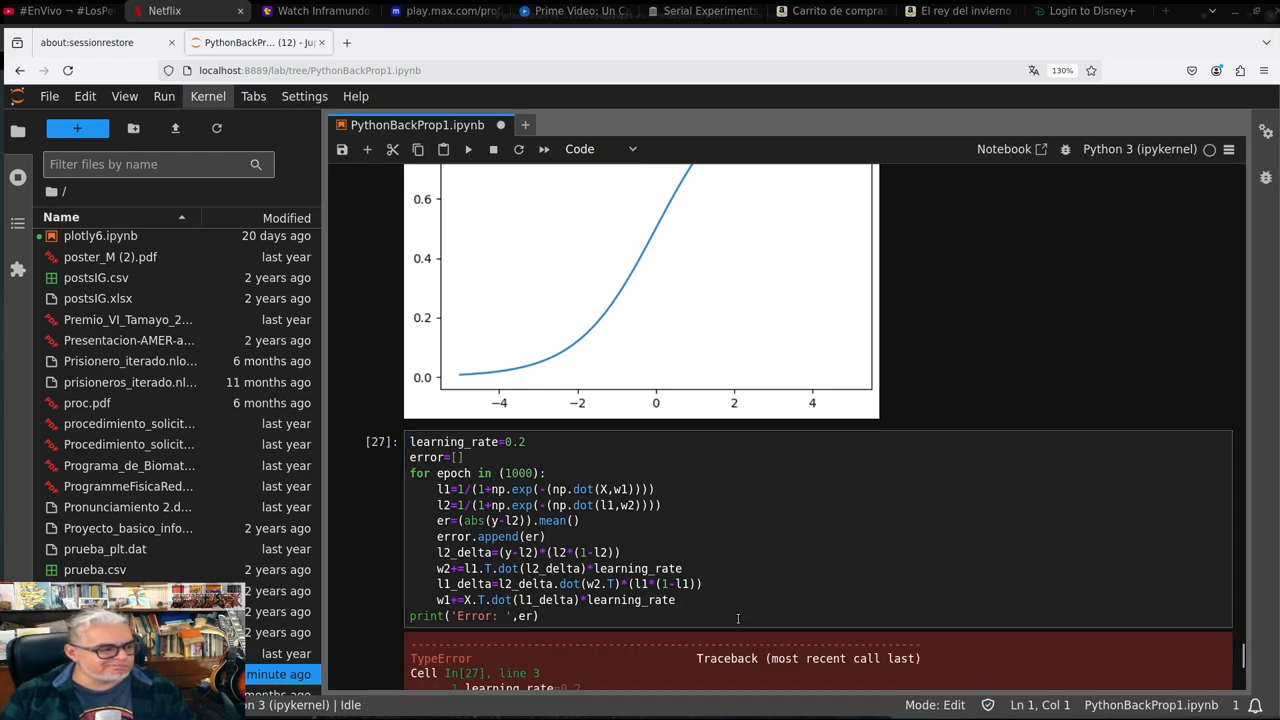
Correct ran(1000) to range(1000) in the training loop and rerun it
{"action": "scroll", "scroll_direction": "down", "scroll_amount": 3}
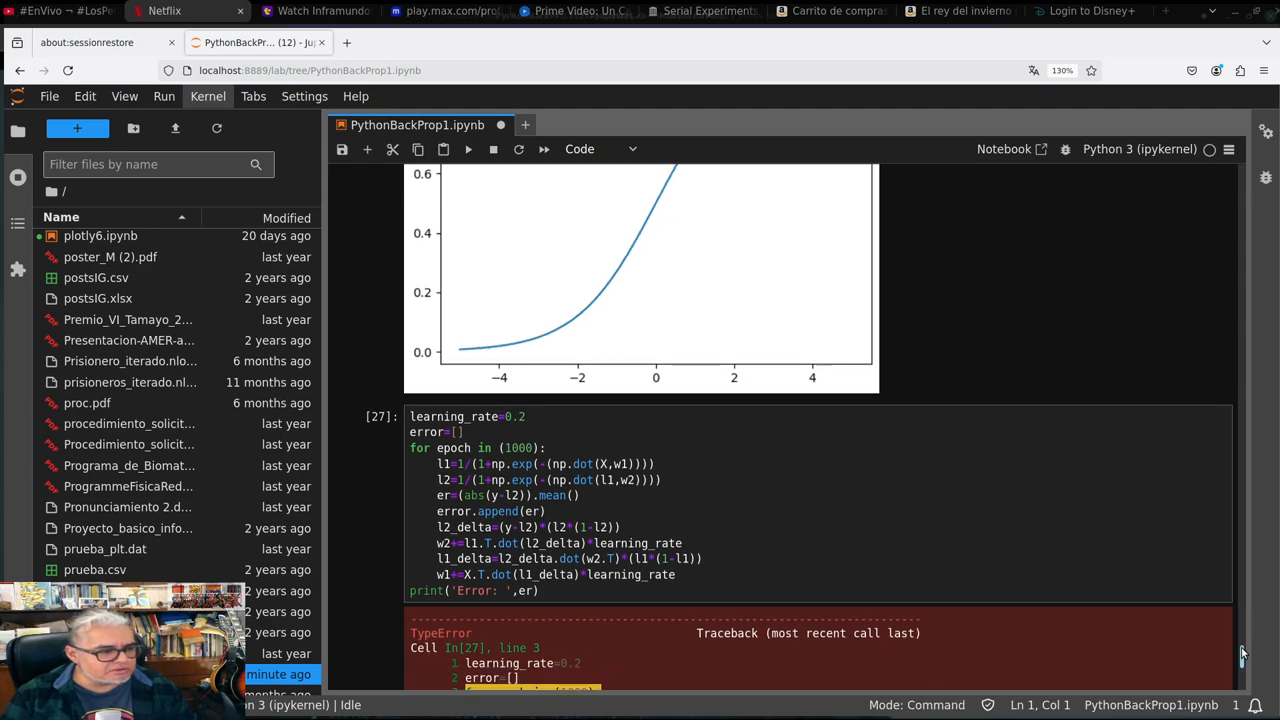
{"action": "scroll", "scroll_direction": "down", "scroll_amount": 3}
{"action": "type", "text": "ran"}
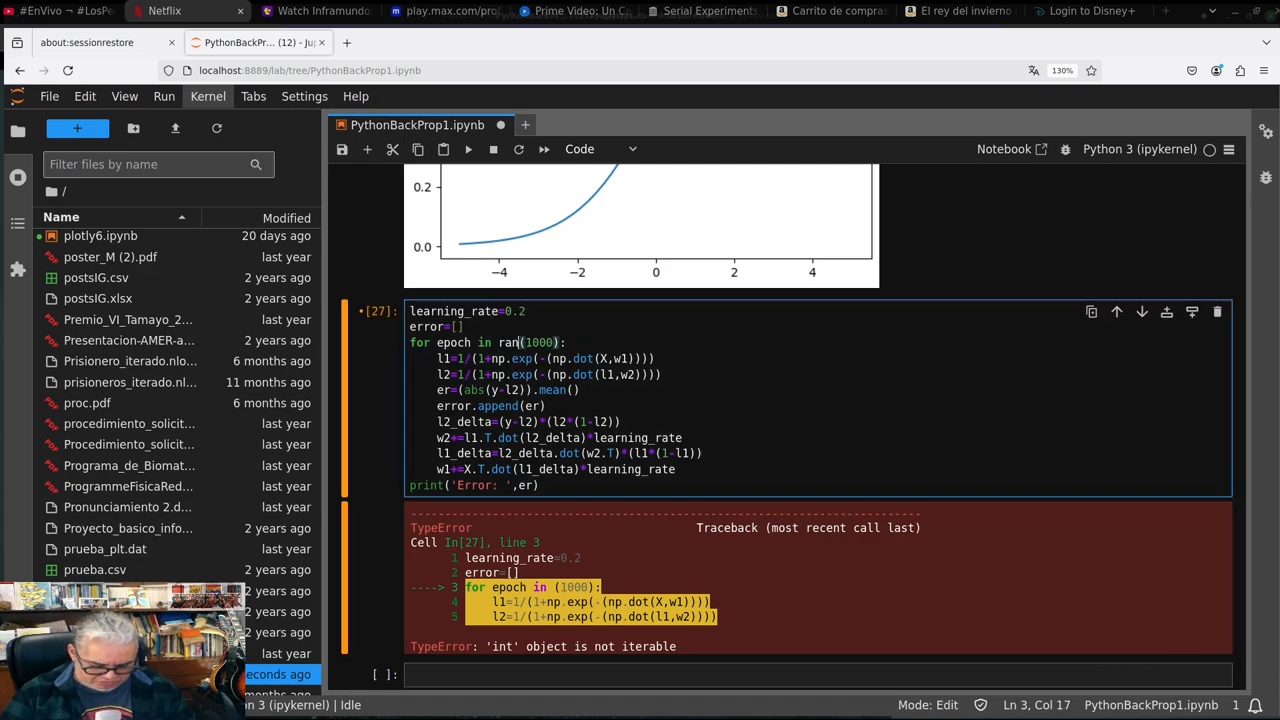
{"action": "type", "text": "ge"}
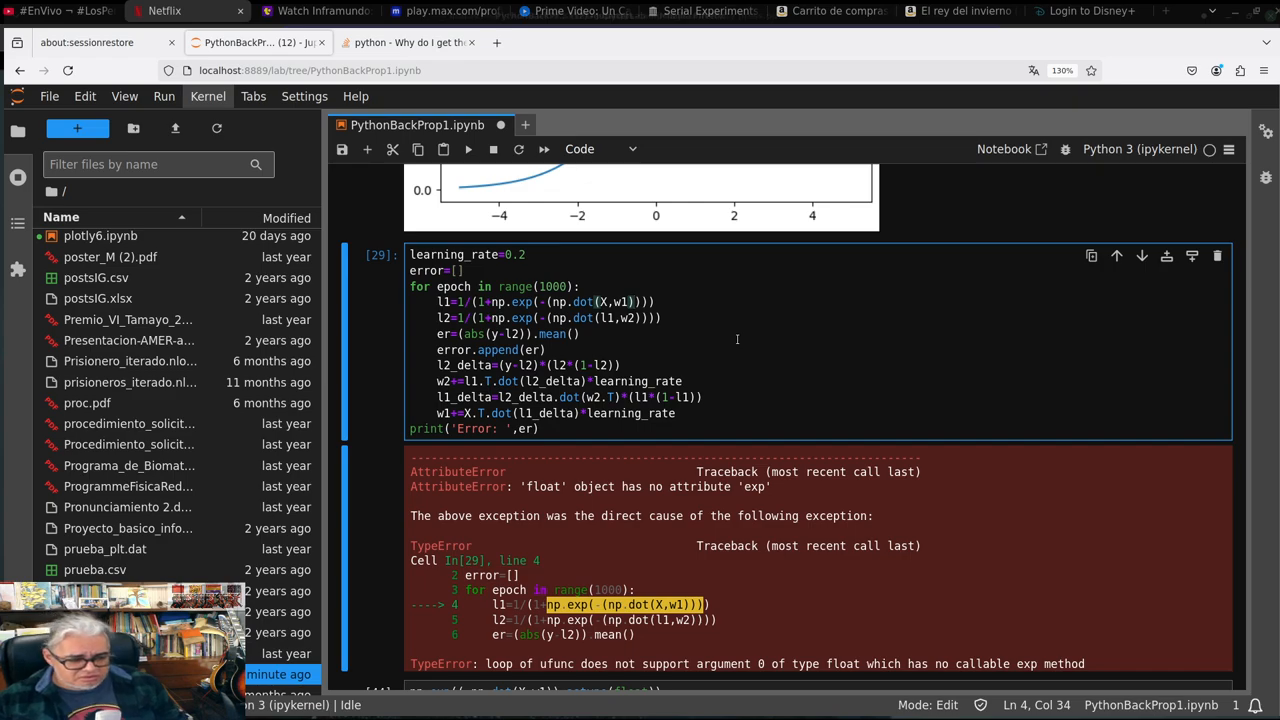
Cast np.dot(X,w1) to float with .astype(float) in the l1 line and rerun
{"action": "key", "text": "ctrl+s"}
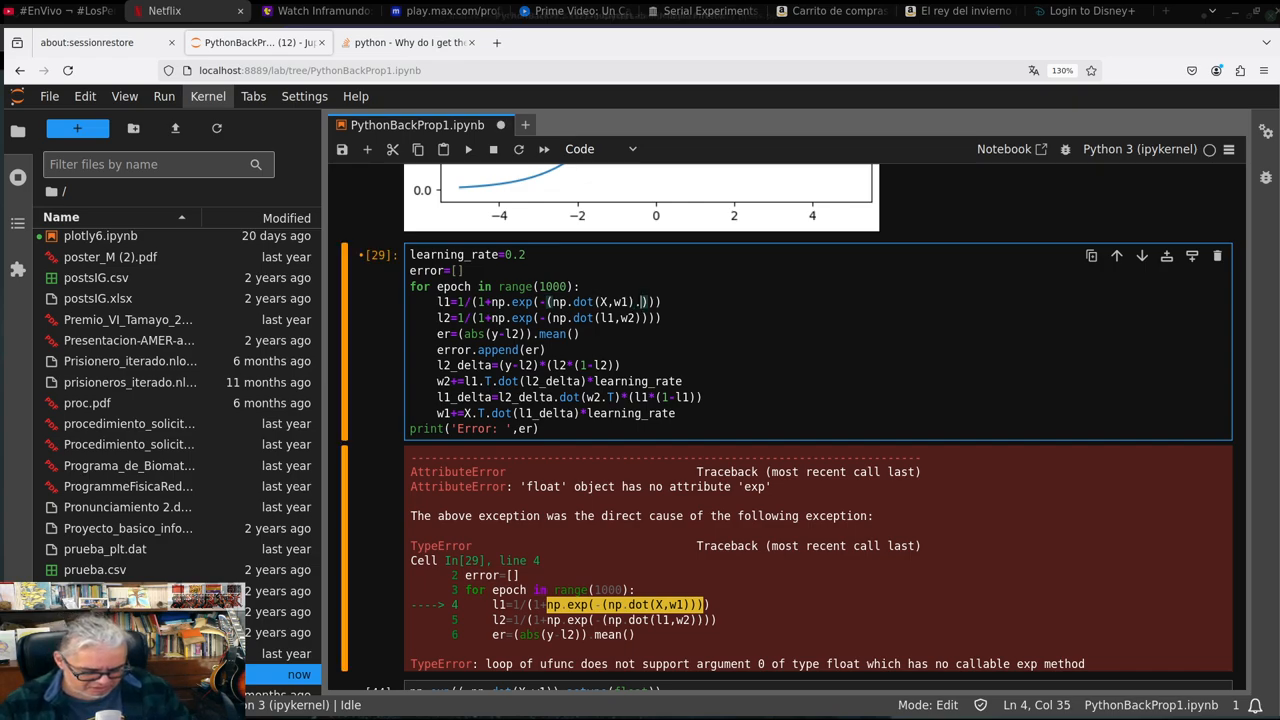
{"action": "type", "text": ".astype("}
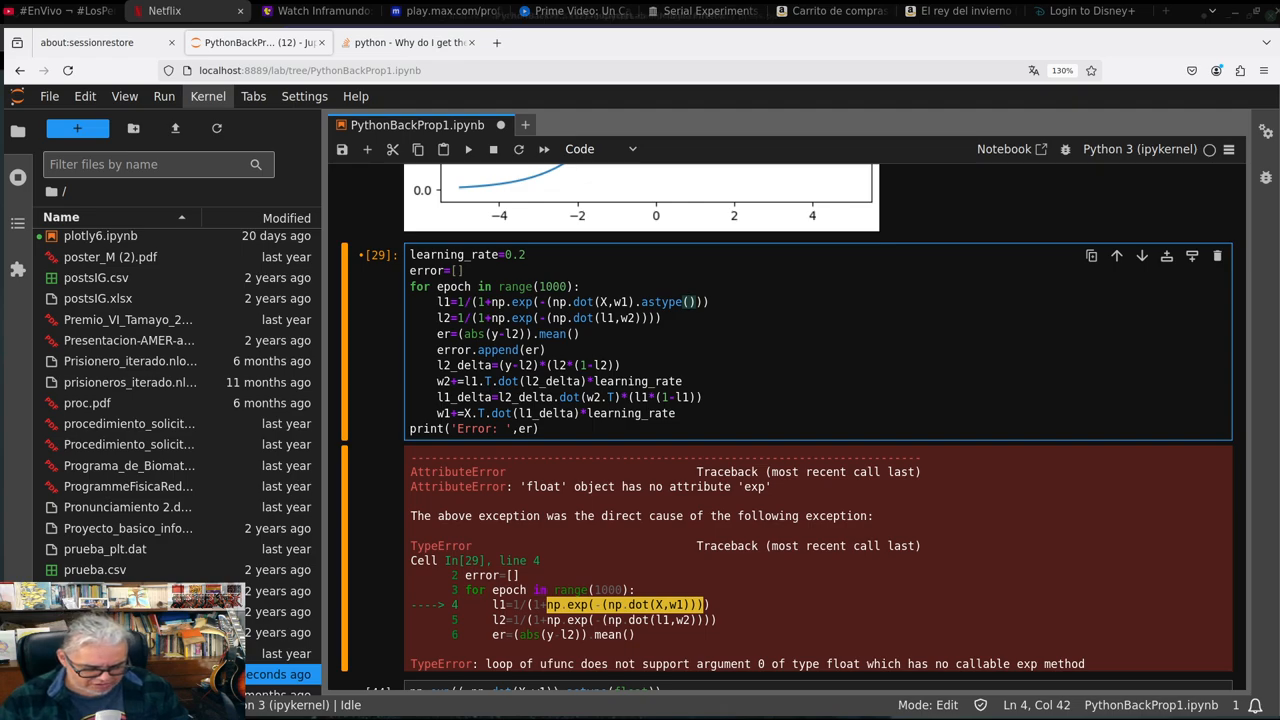
{"action": "type", "text": "float"}
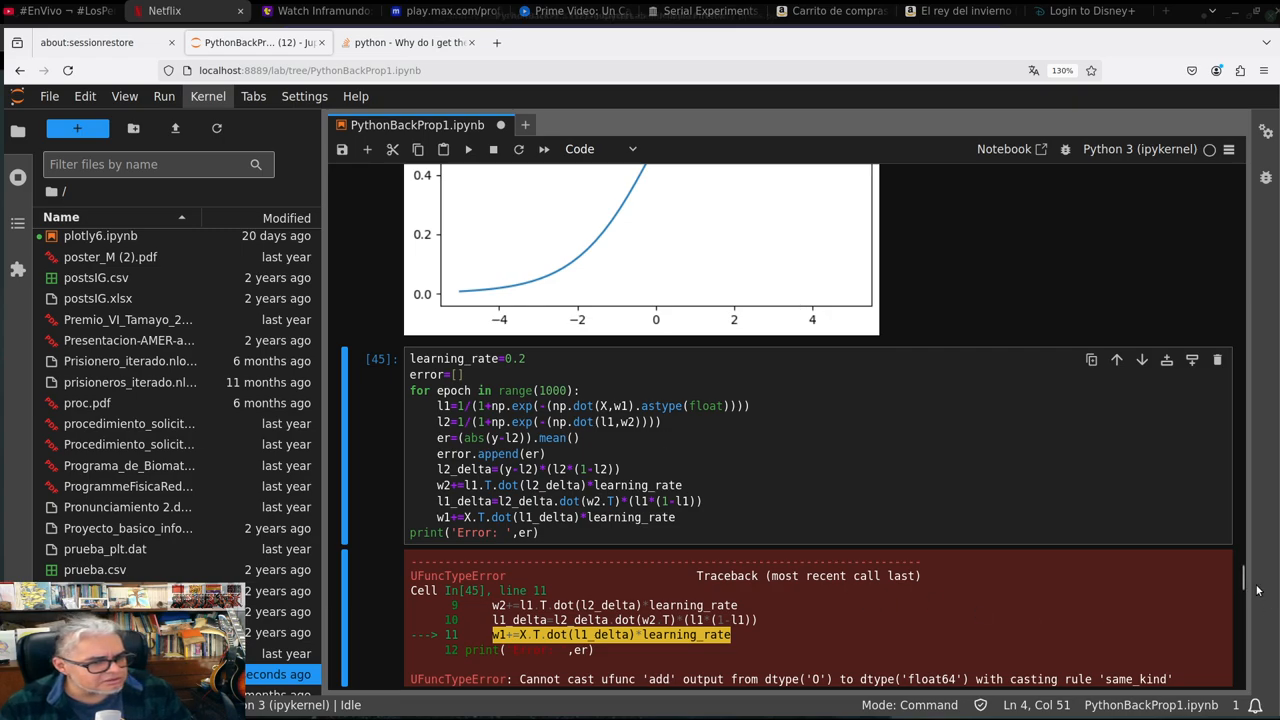
{"action": "scroll", "scroll_direction": "down", "scroll_amount": 3}
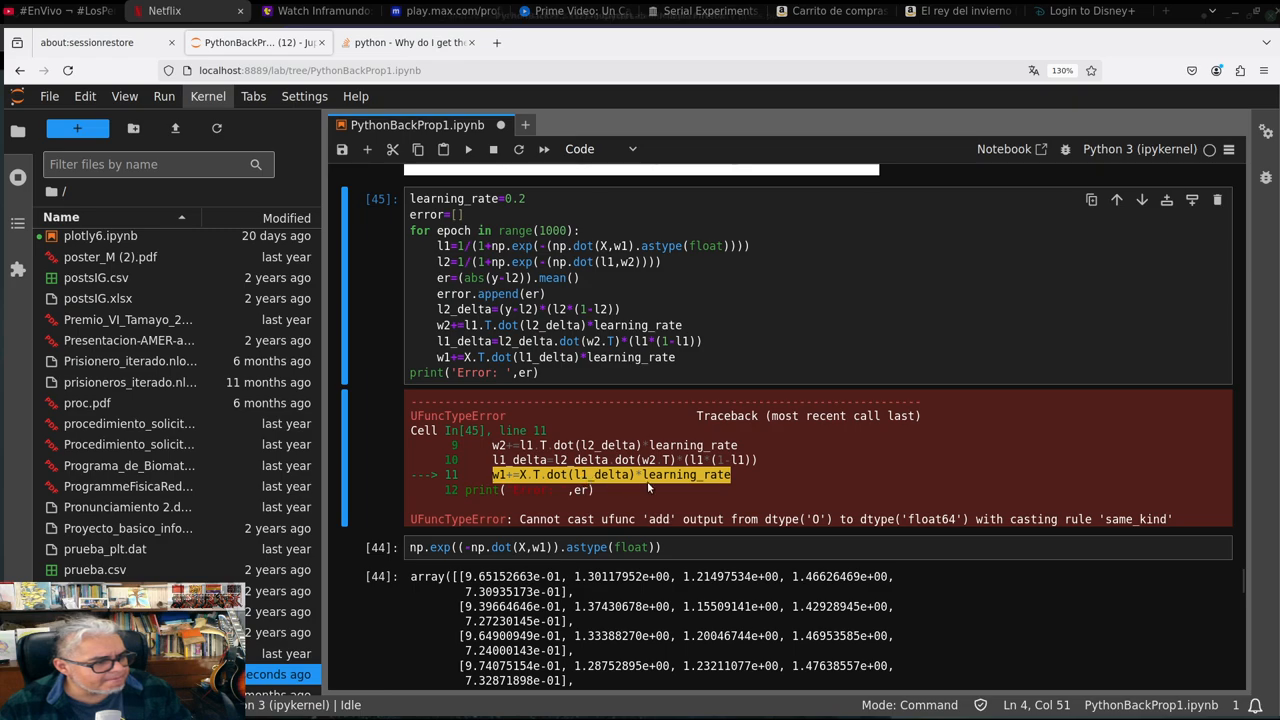
{"action": "mouse_move", "coordinate": [955, 542]}
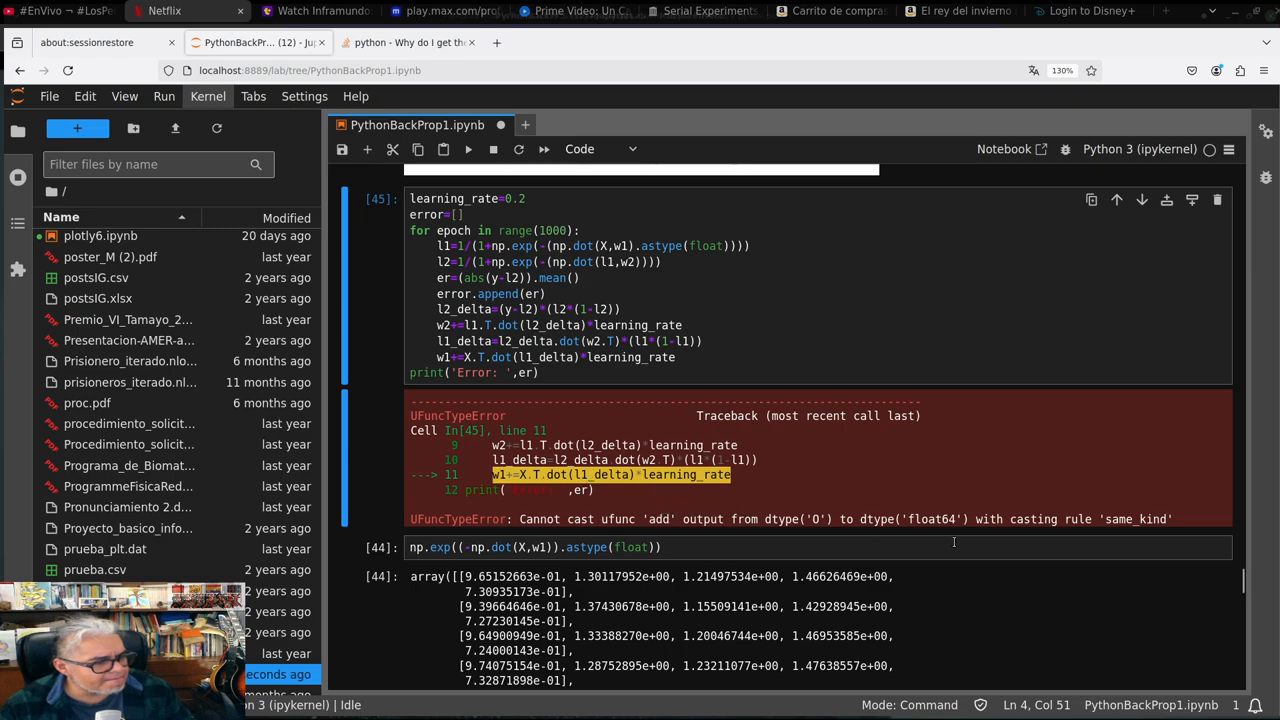
{"action": "mouse_move", "coordinate": [966, 548]}
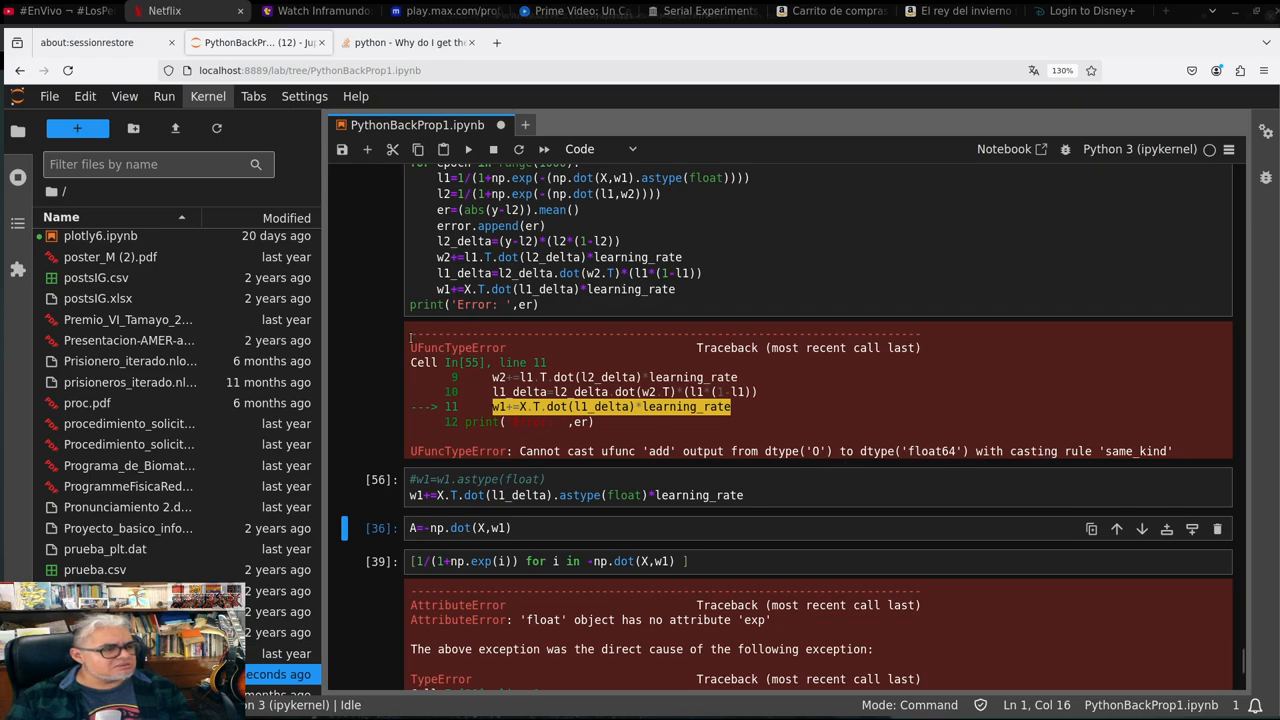
{"action": "mouse_move", "coordinate": [553, 304]}
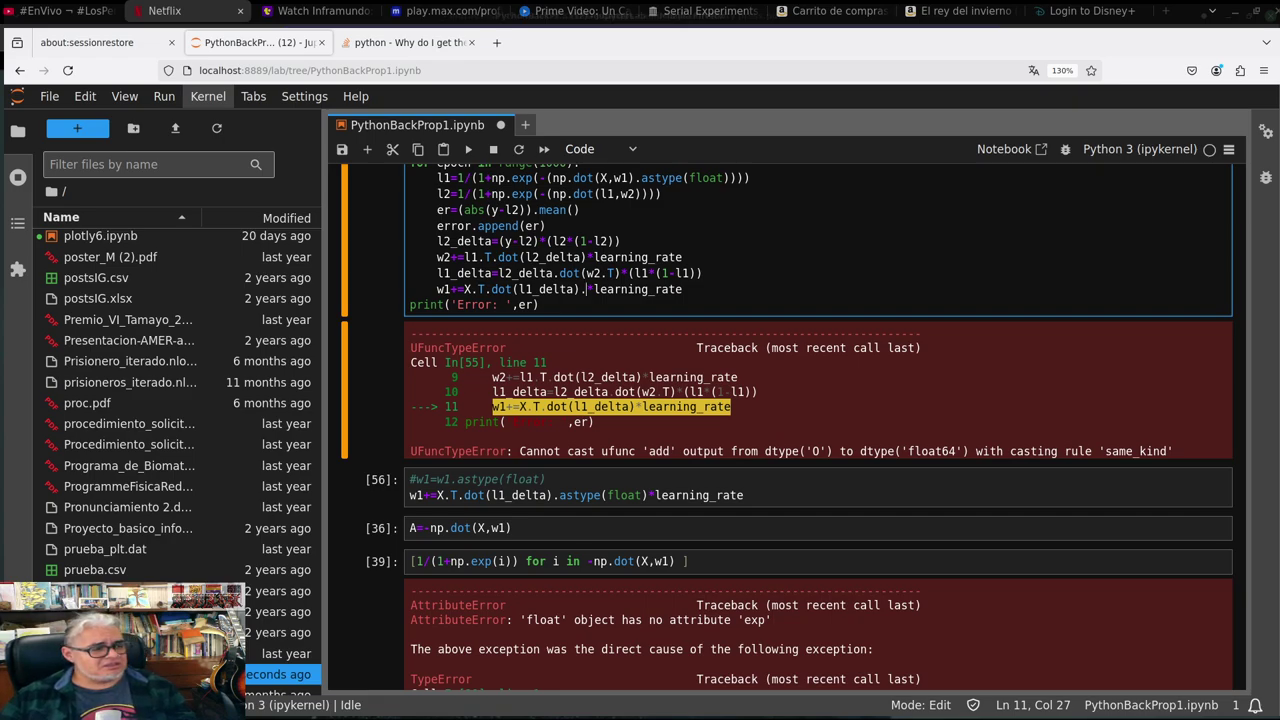
Cast X.T.dot(l1_delta) to float in the w1 update and rerun, printing Error: 0.23809494801155898
{"action": "type", "text": ".as"}
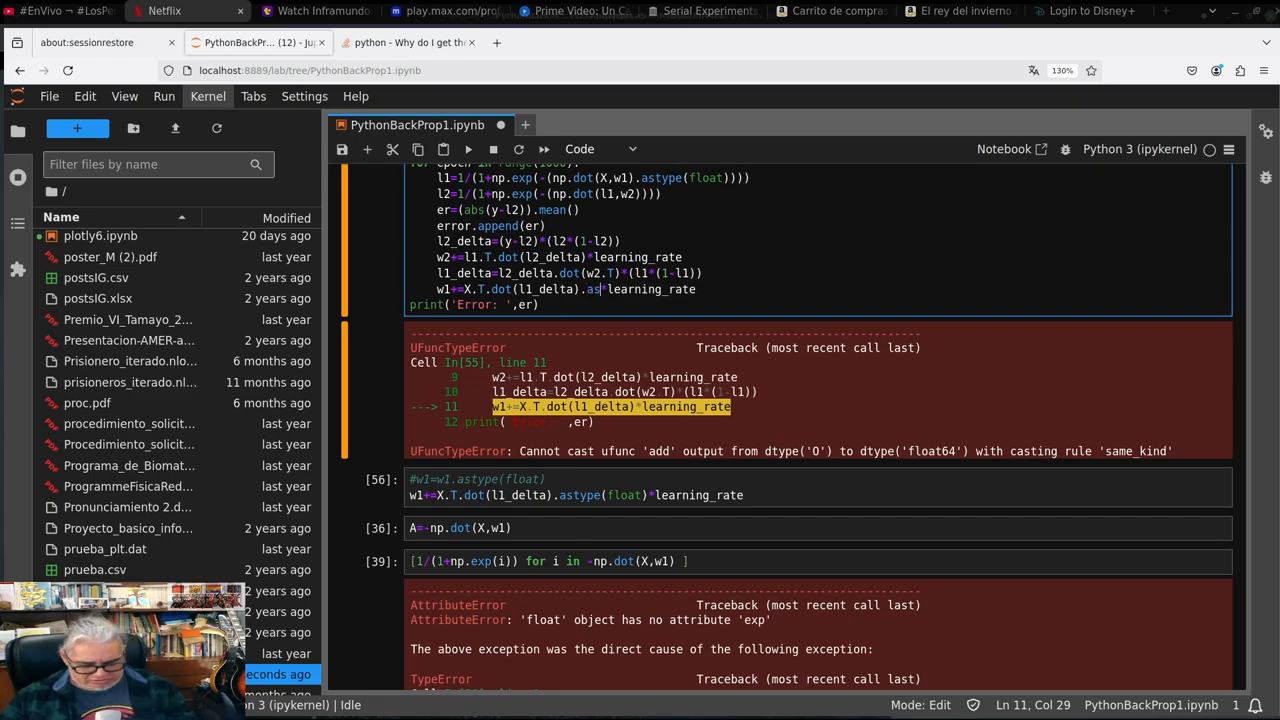
{"action": "type", "text": "type(float"}
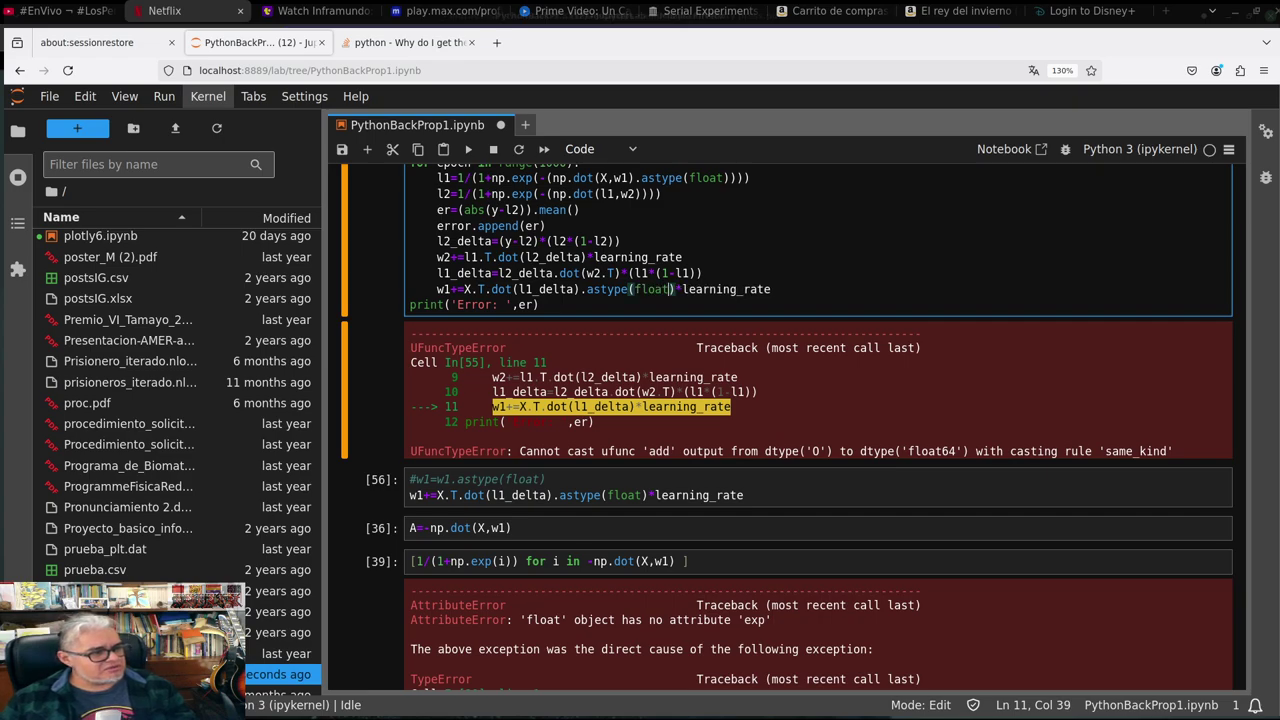
{"action": "key", "text": "Shift+Enter"}
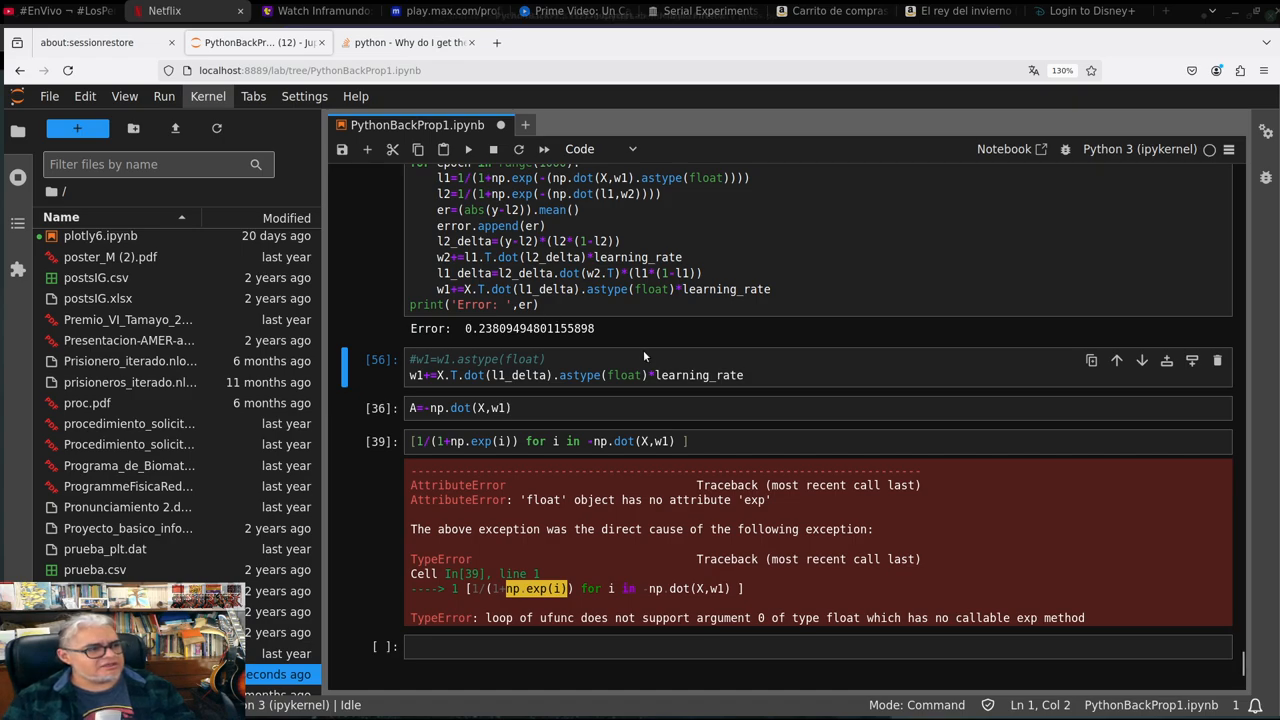
{"action": "mouse_move", "coordinate": [1233, 539]}
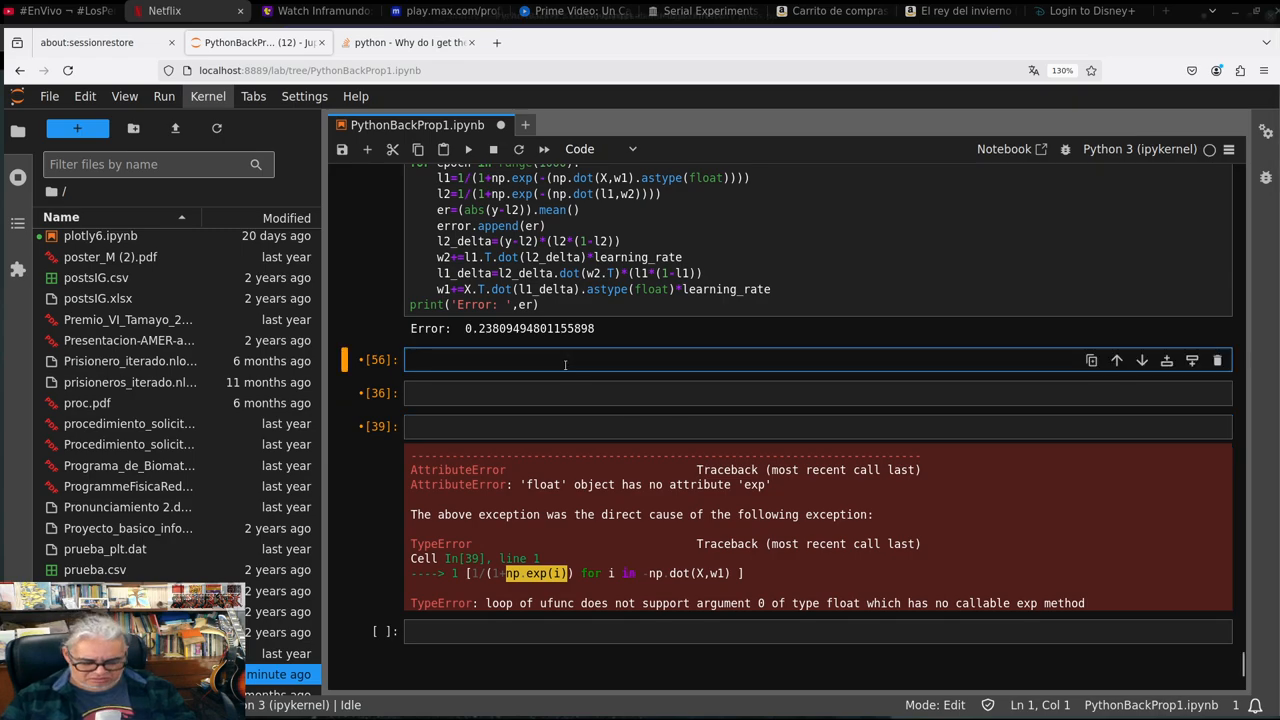
Run plt.plot(error) to show the error curve falling from about 0.45 to 0.24
{"action": "type", "text": "plt.plot"}
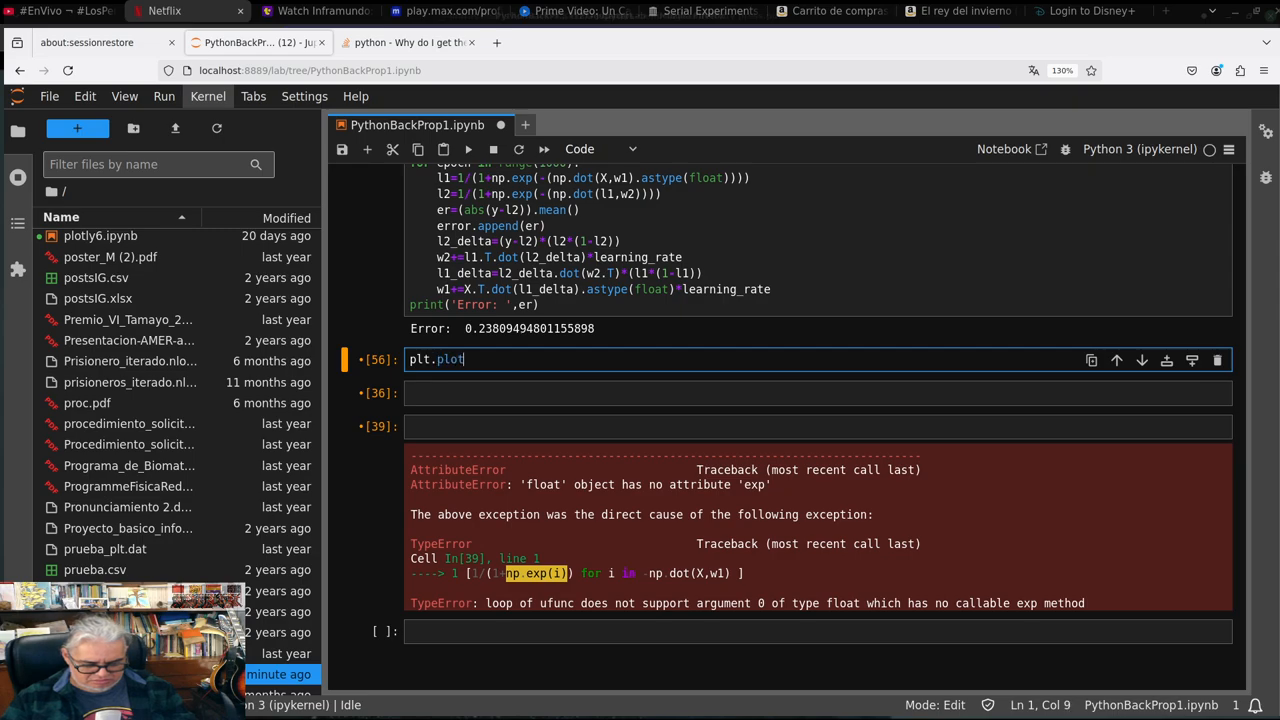
{"action": "type", "text": "(e"}
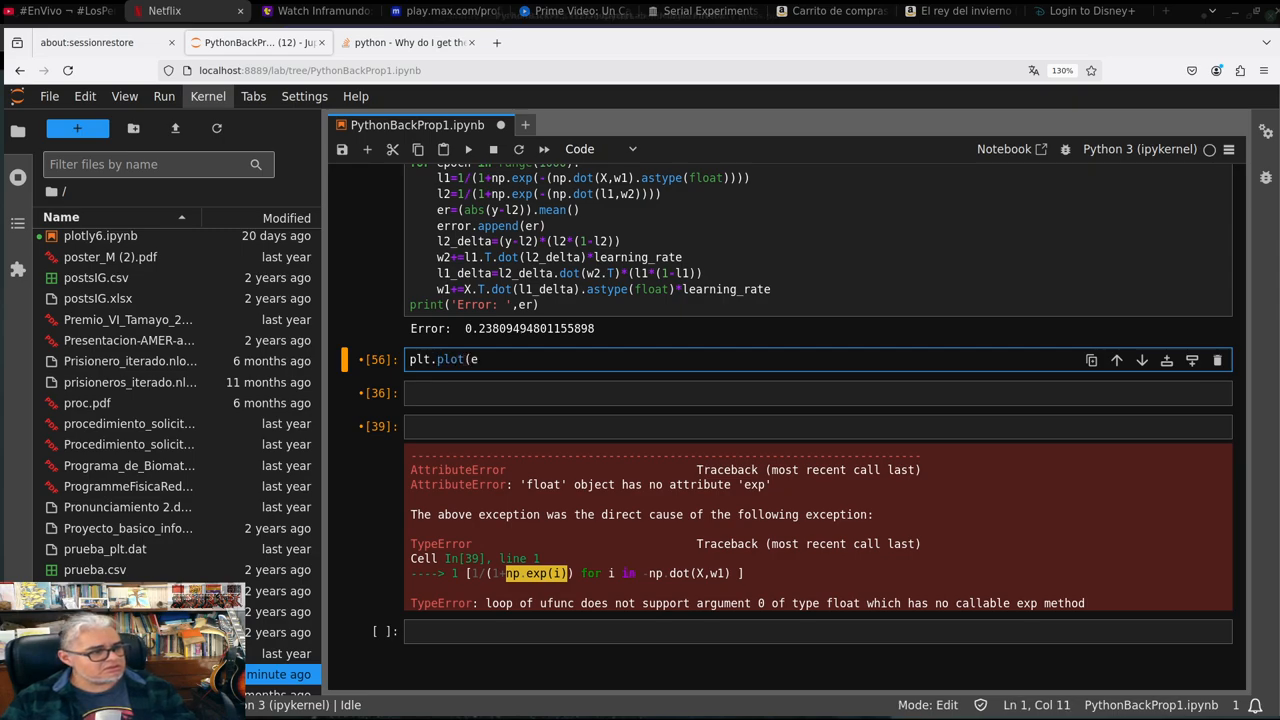
{"action": "type", "text": "ee"}
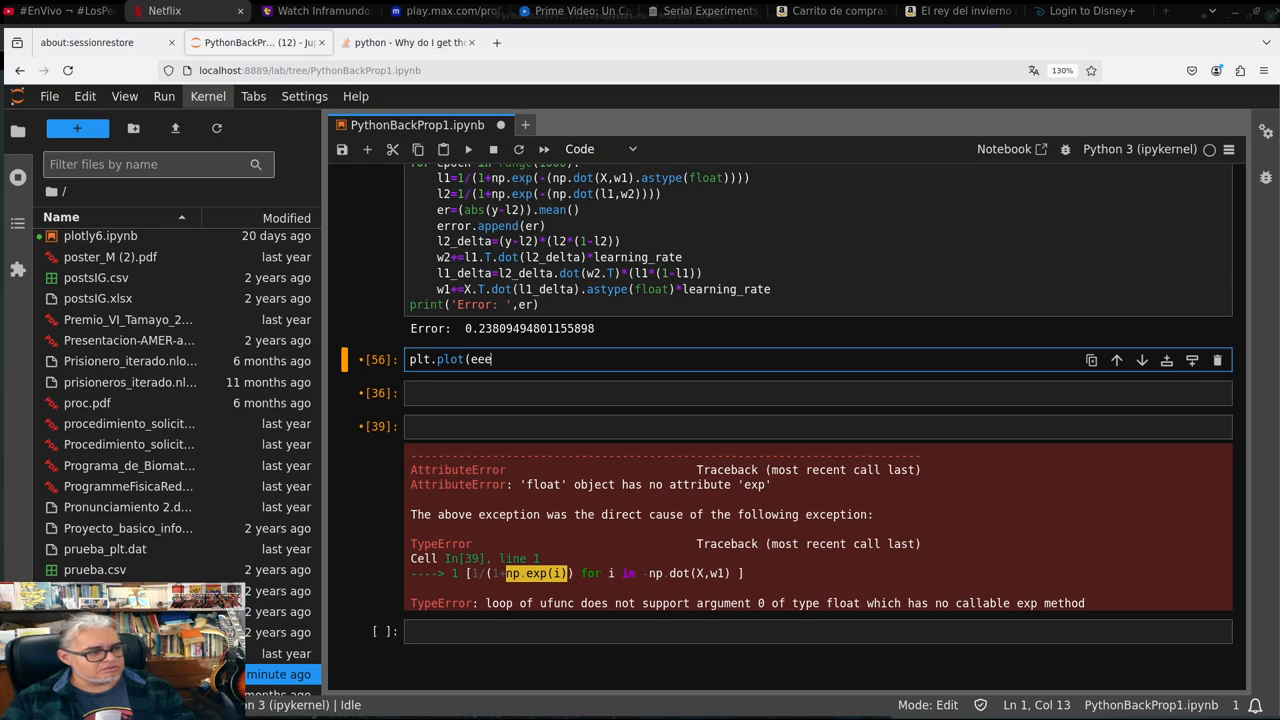
{"action": "type", "text": "rror"}
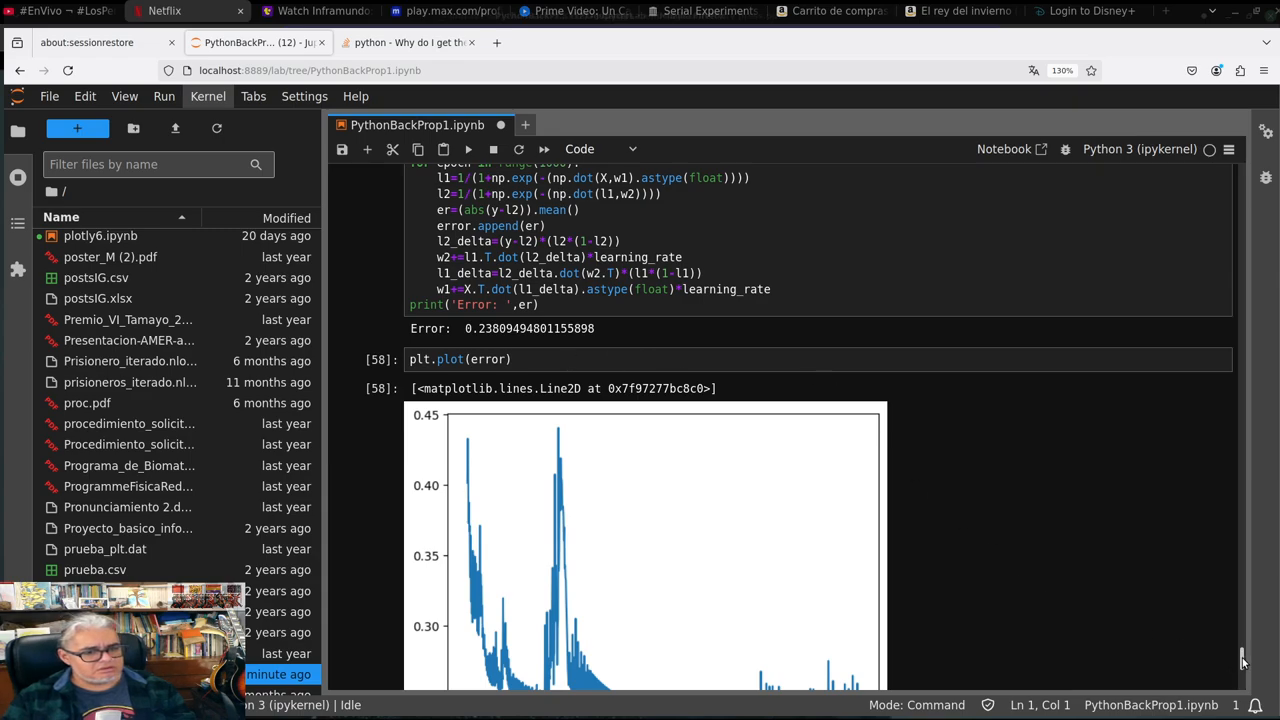
{"action": "scroll", "scroll_direction": "down", "scroll_amount": 3}
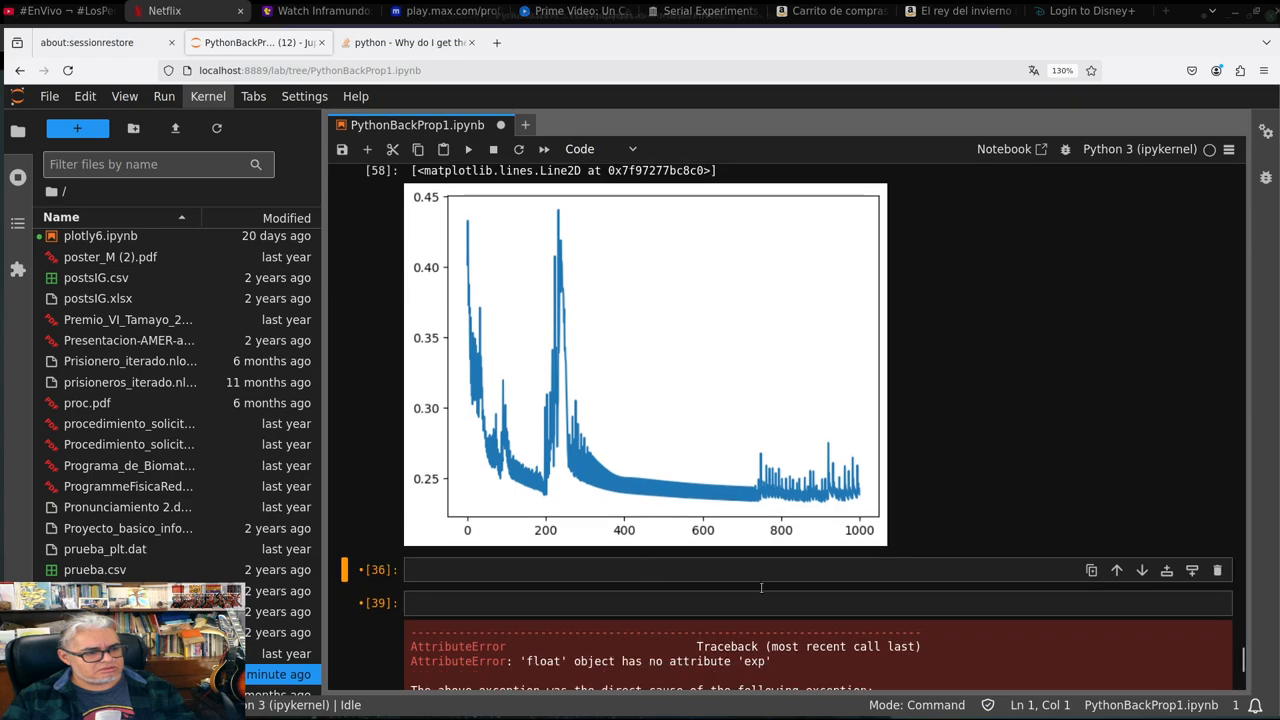
{"action": "mouse_move", "coordinate": [1168, 540]}
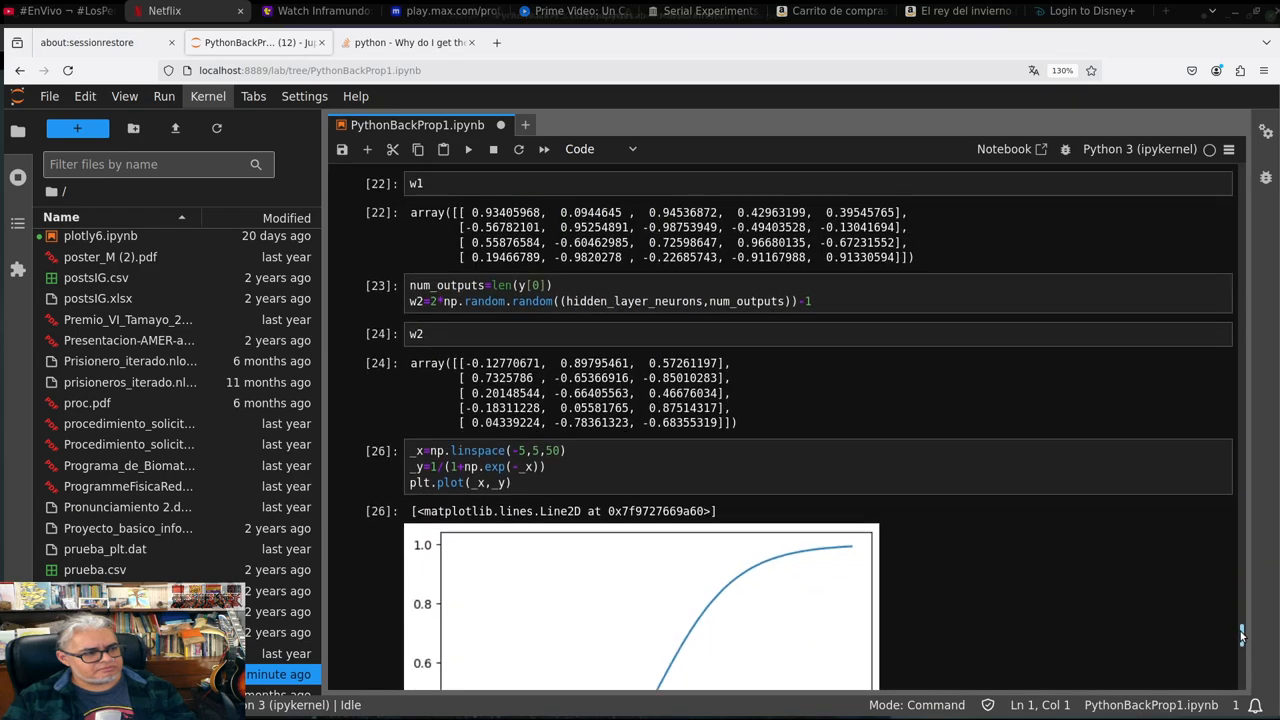
{"action": "scroll", "scroll_direction": "down", "scroll_amount": 3}
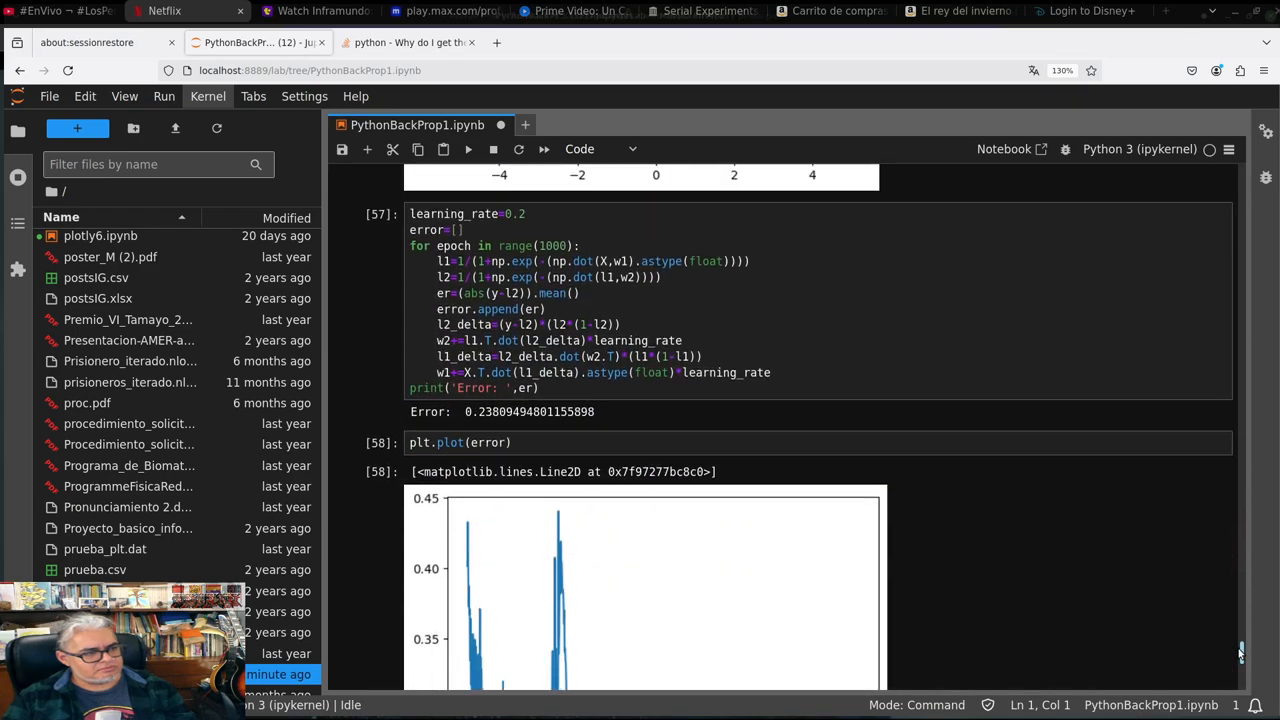
Retrain with range(10000), then revert to range(1000) giving error about 0.2305 and replot
{"action": "left_click", "coordinate": [626, 324]}
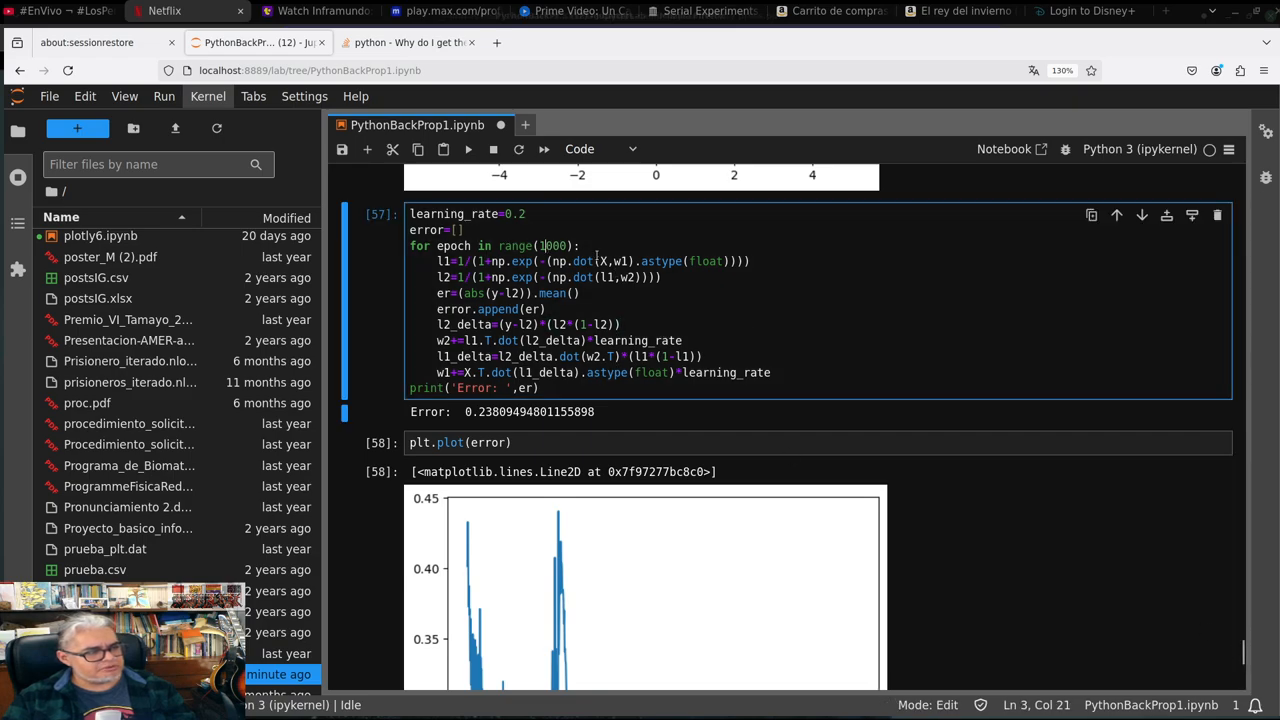
{"action": "type", "text": "0"}
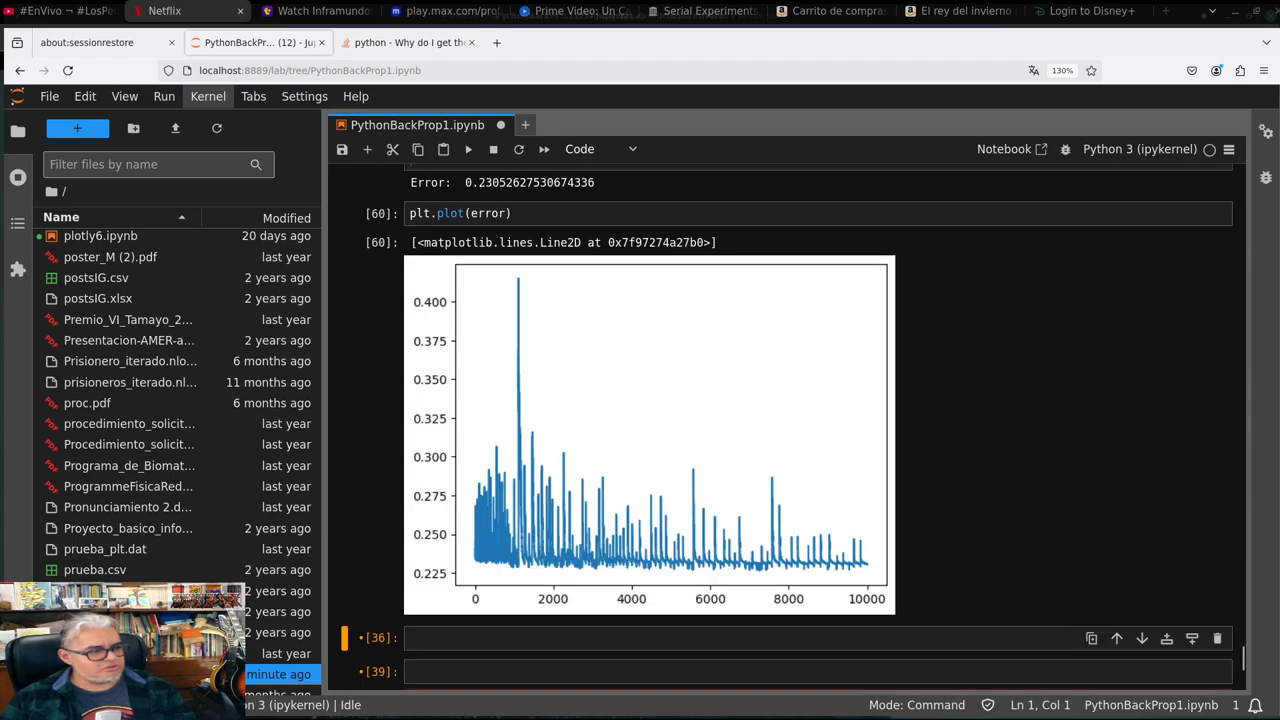
{"action": "mouse_move", "coordinate": [984, 580]}
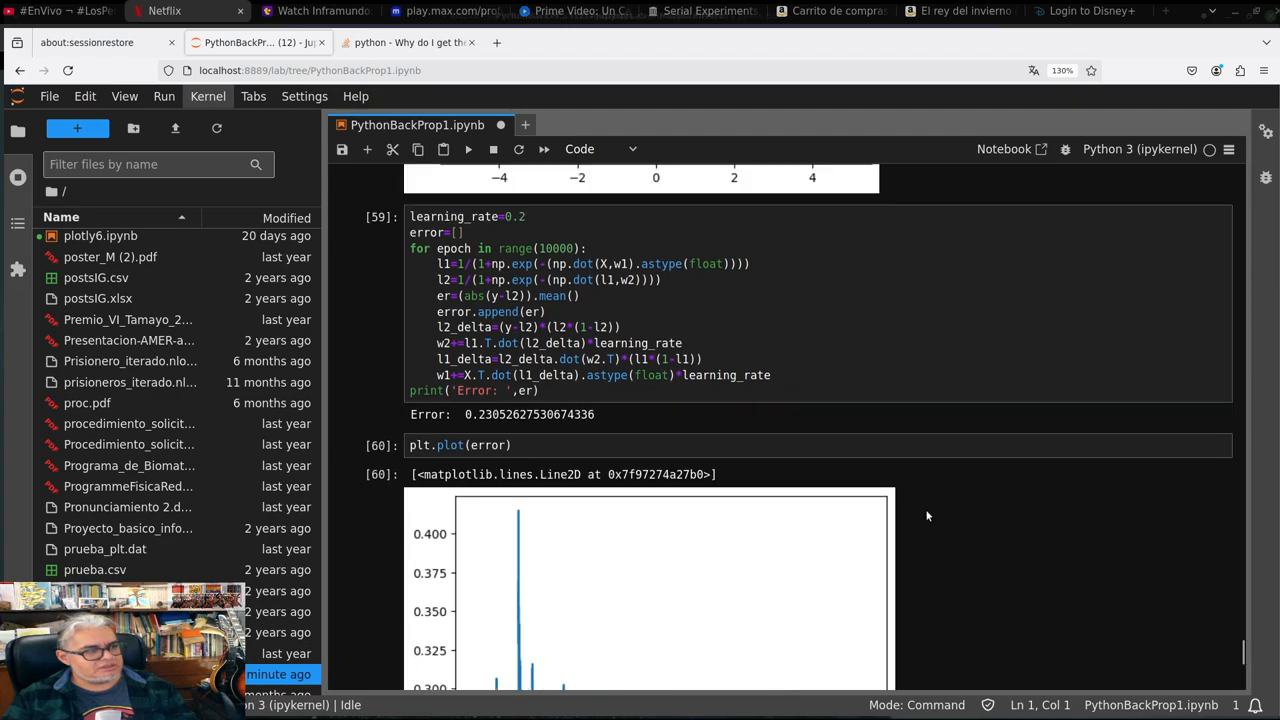
{"action": "left_click", "coordinate": [665, 248]}
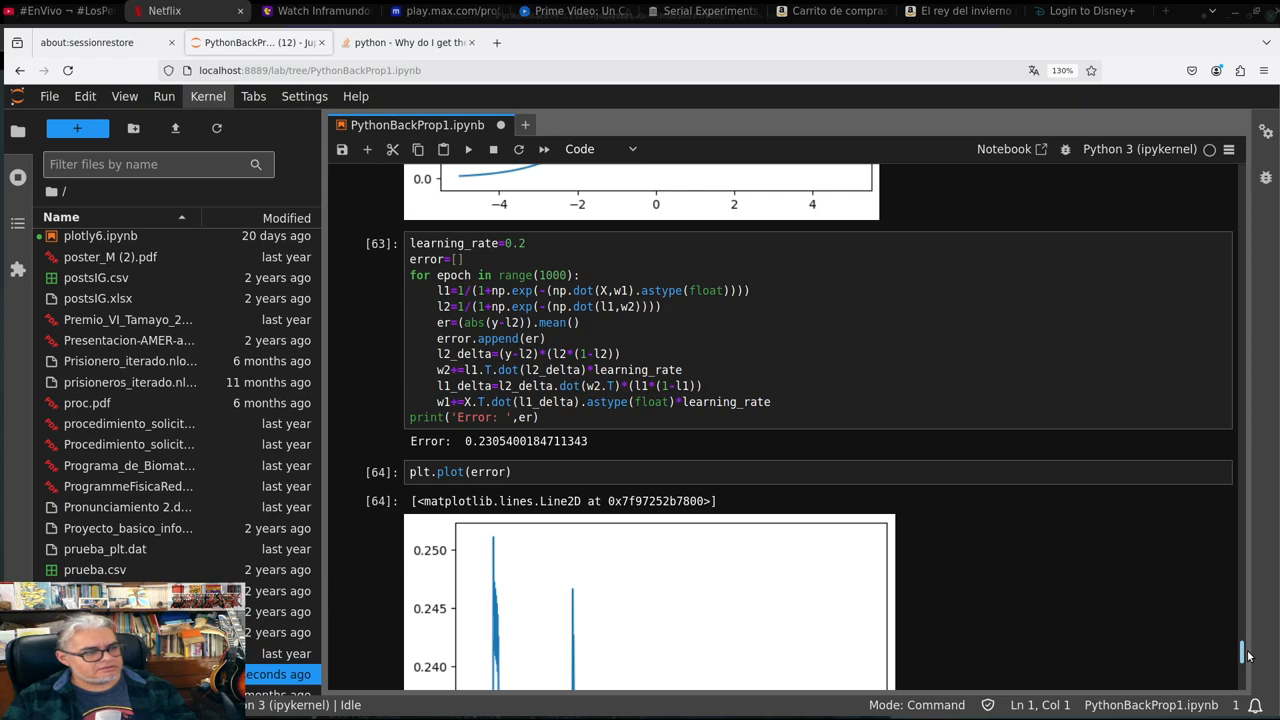
{"action": "mouse_move", "coordinate": [642, 521]}
{"action": "type", "text": "."}
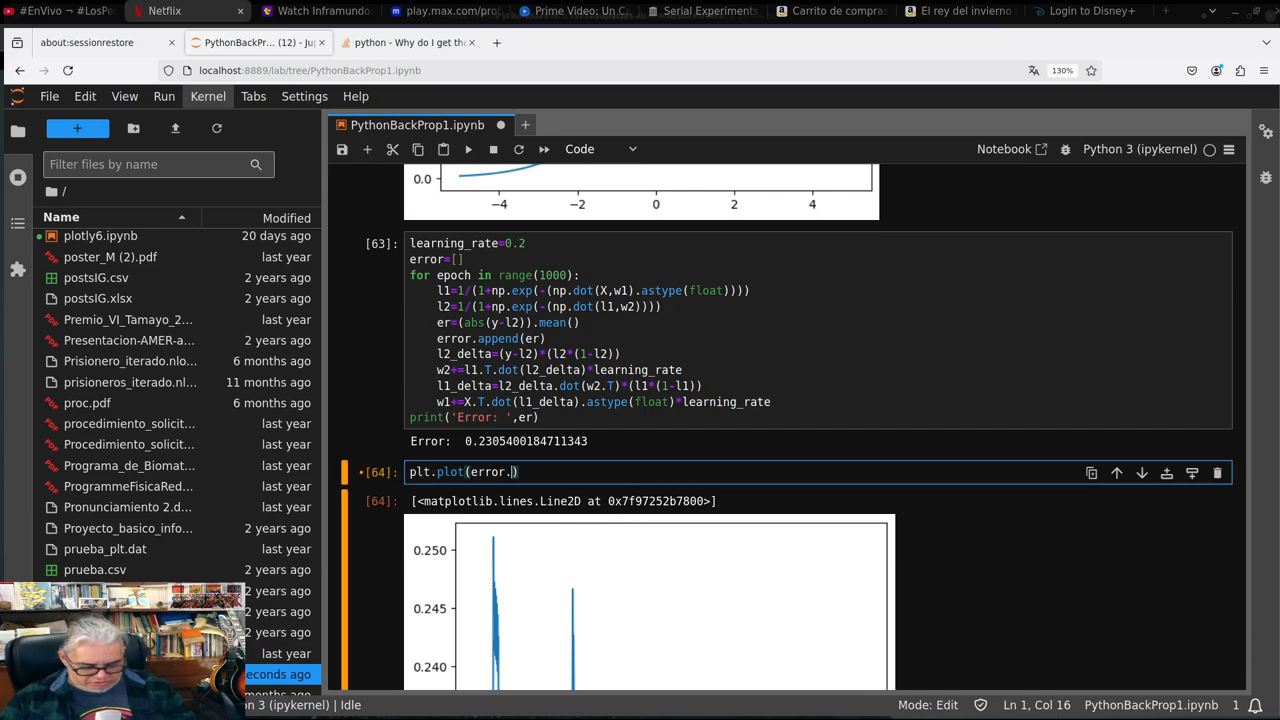
Try casting the error list with astype(float) in the plot call, which fails
{"action": "type", "text": "asptype"}
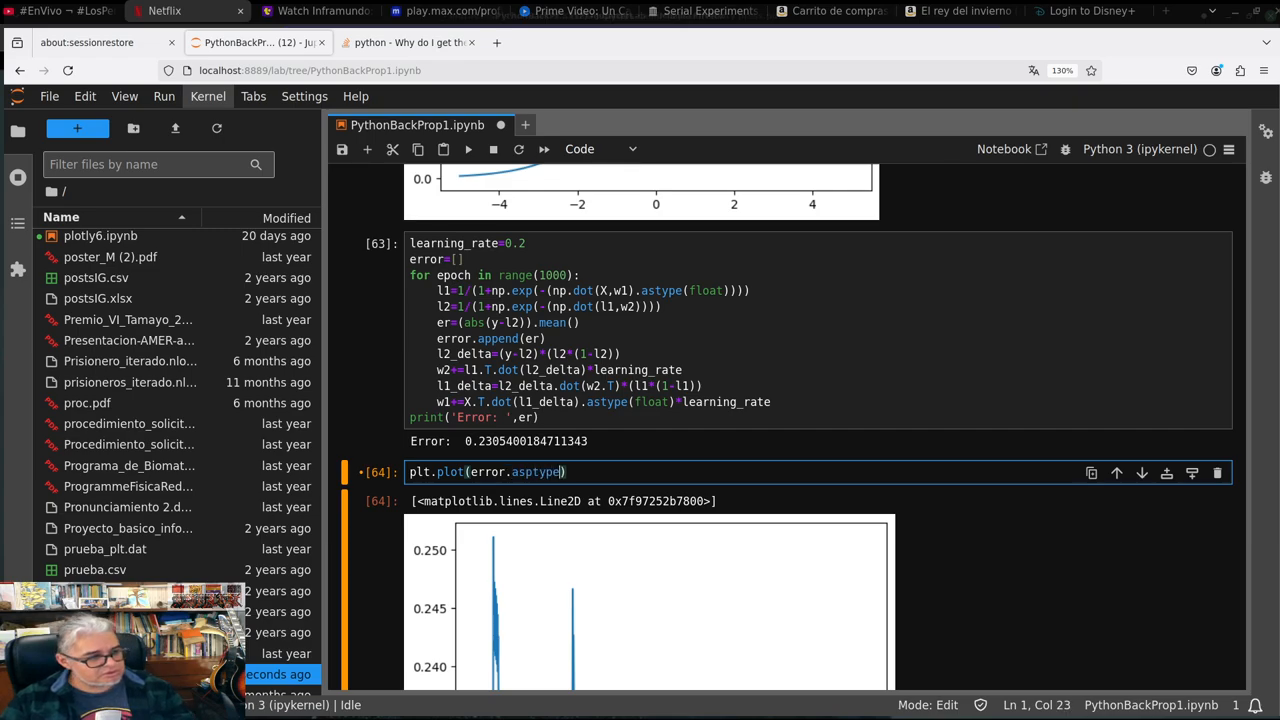
{"action": "type", "text": "("}
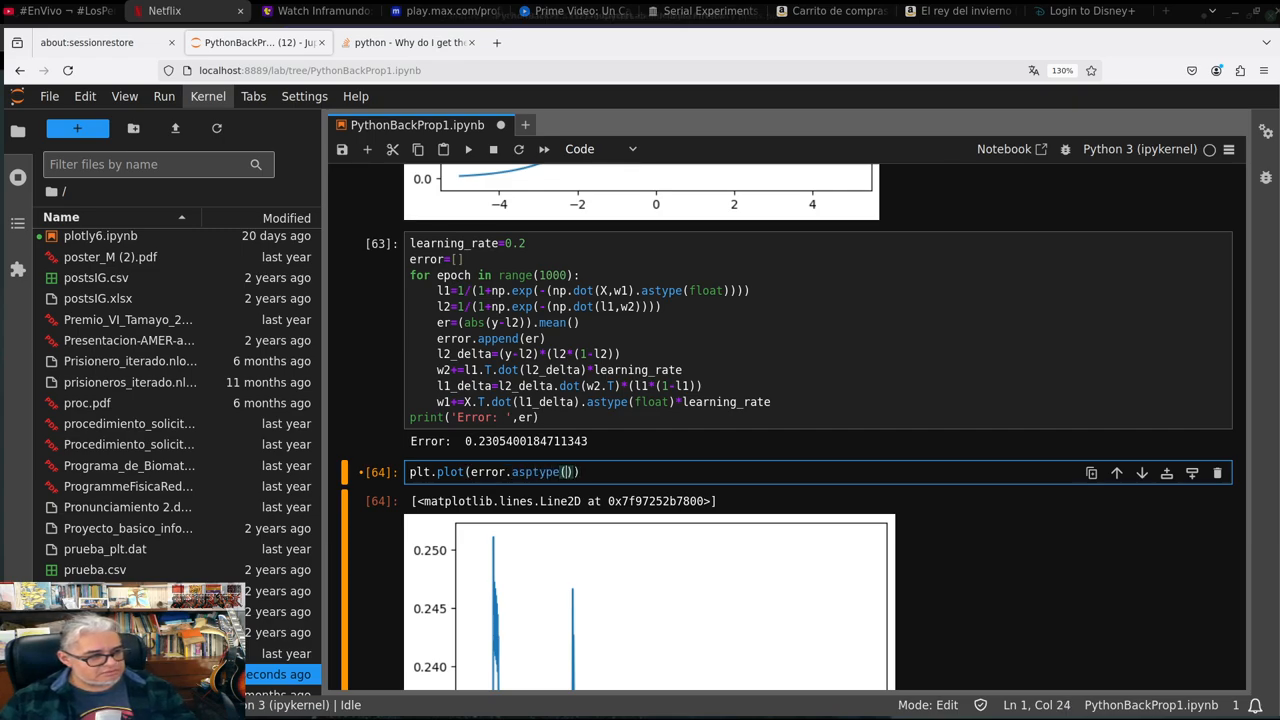
{"action": "type", "text": "floa"}
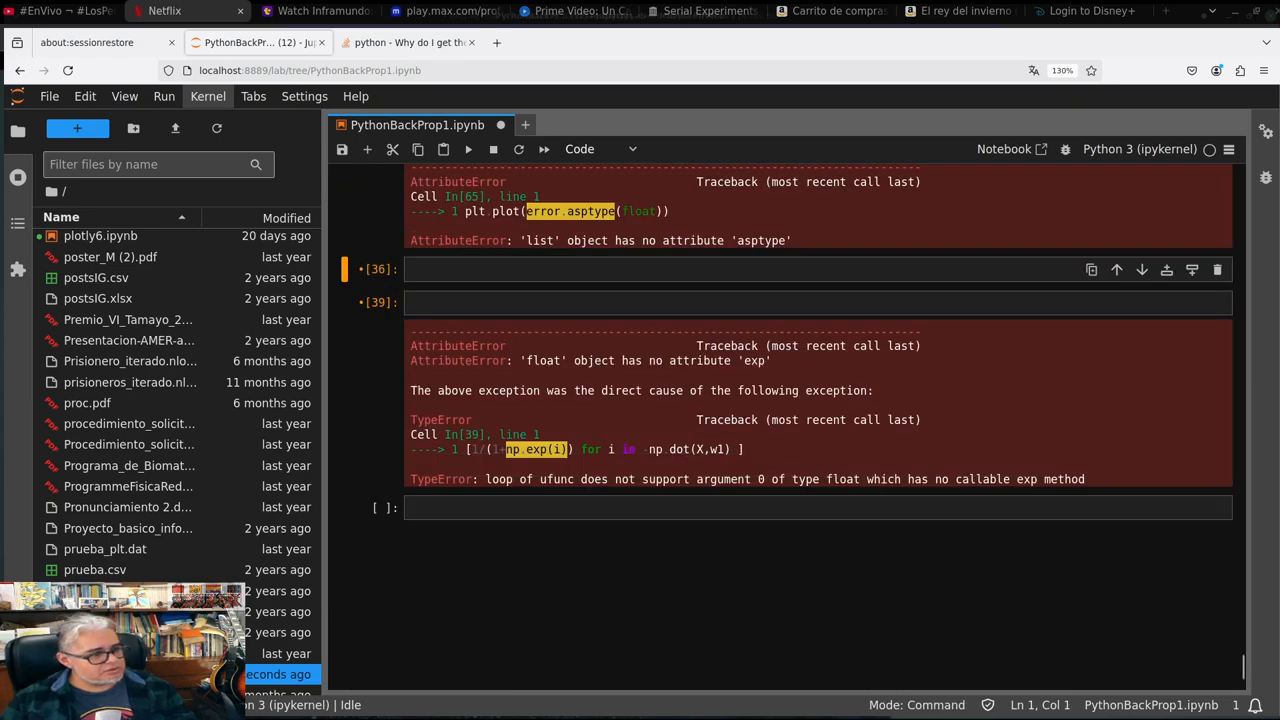
Fix the plot expression back to plt.plot(error) after retraining at learning_rate=0.2
{"action": "left_click", "coordinate": [648, 269]}
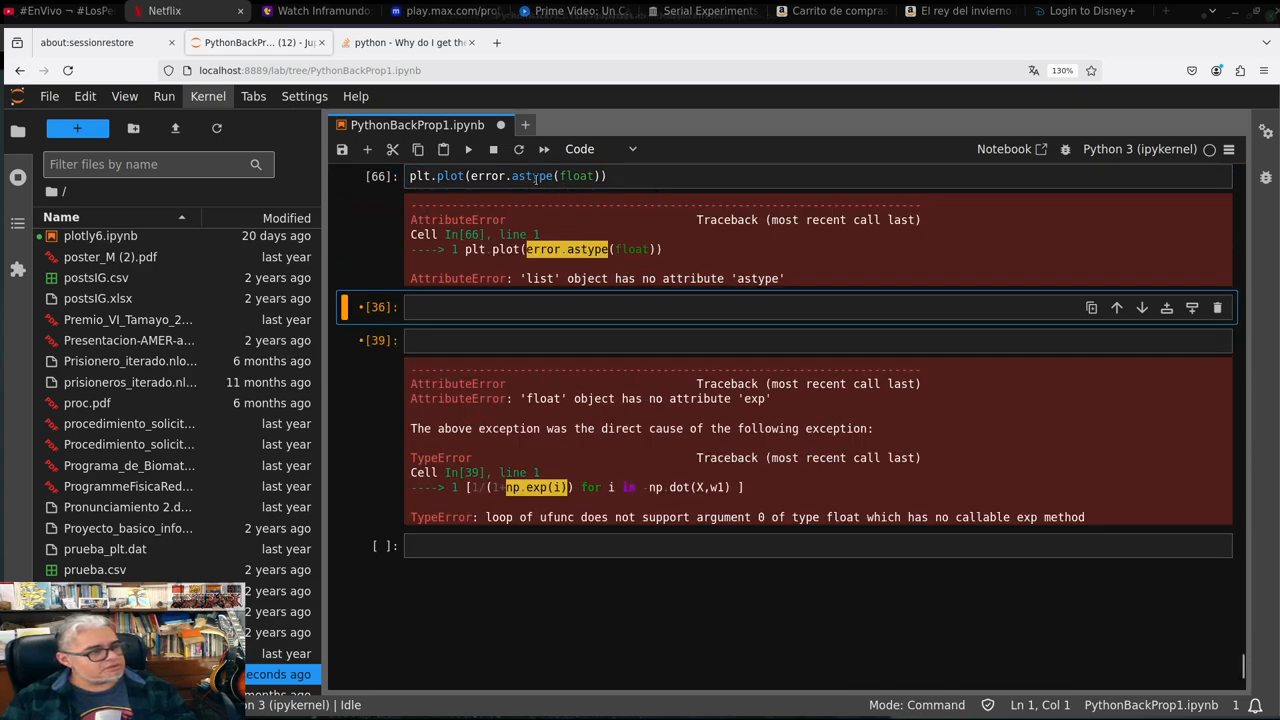
{"action": "left_click", "coordinate": [505, 176]}
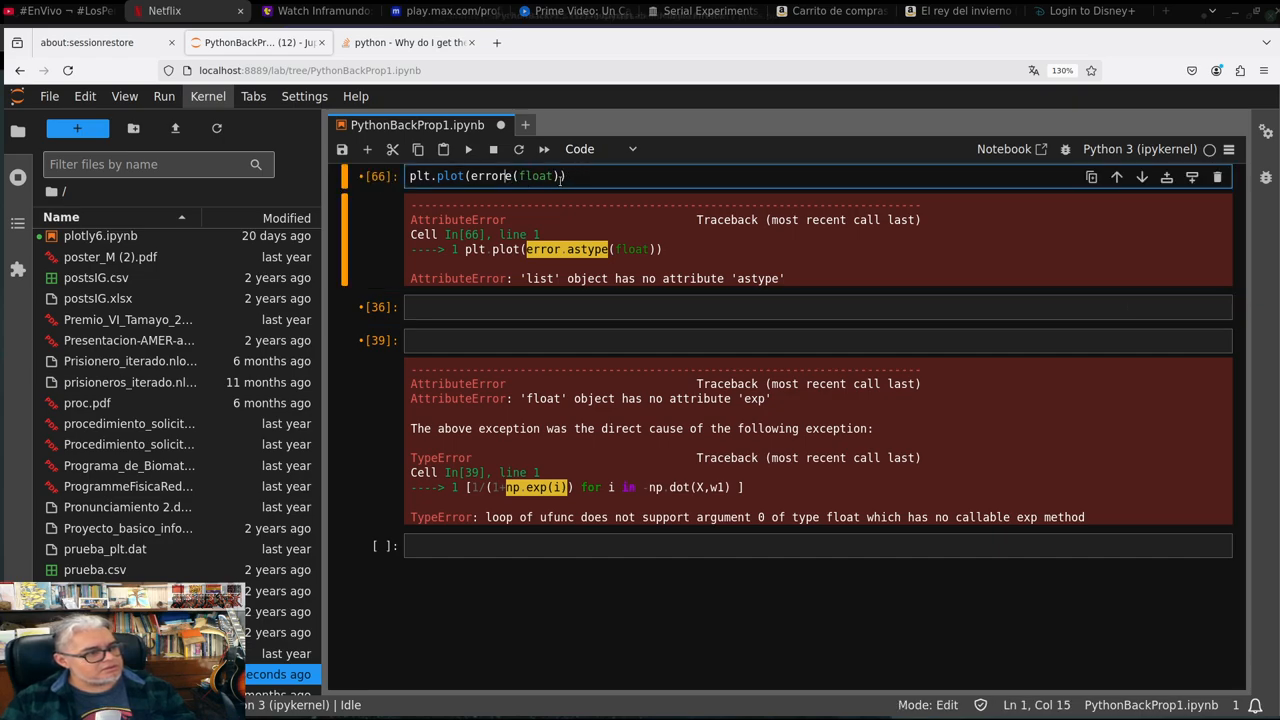
{"action": "type", "text": "."}
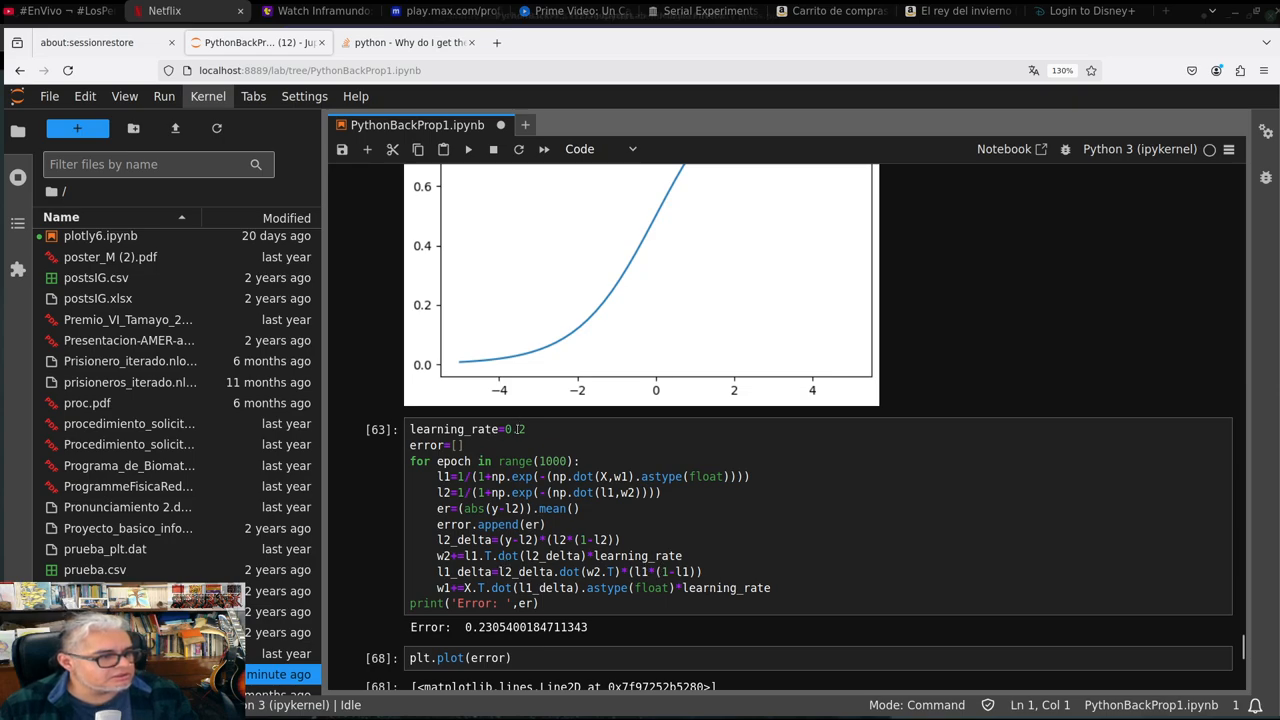
Retrain at learning rates 0.3, 0.4 and 0.39, plotting the spiky error curve, error 0.2346
{"action": "left_click", "coordinate": [520, 429]}
{"action": "type", "text": "3"}
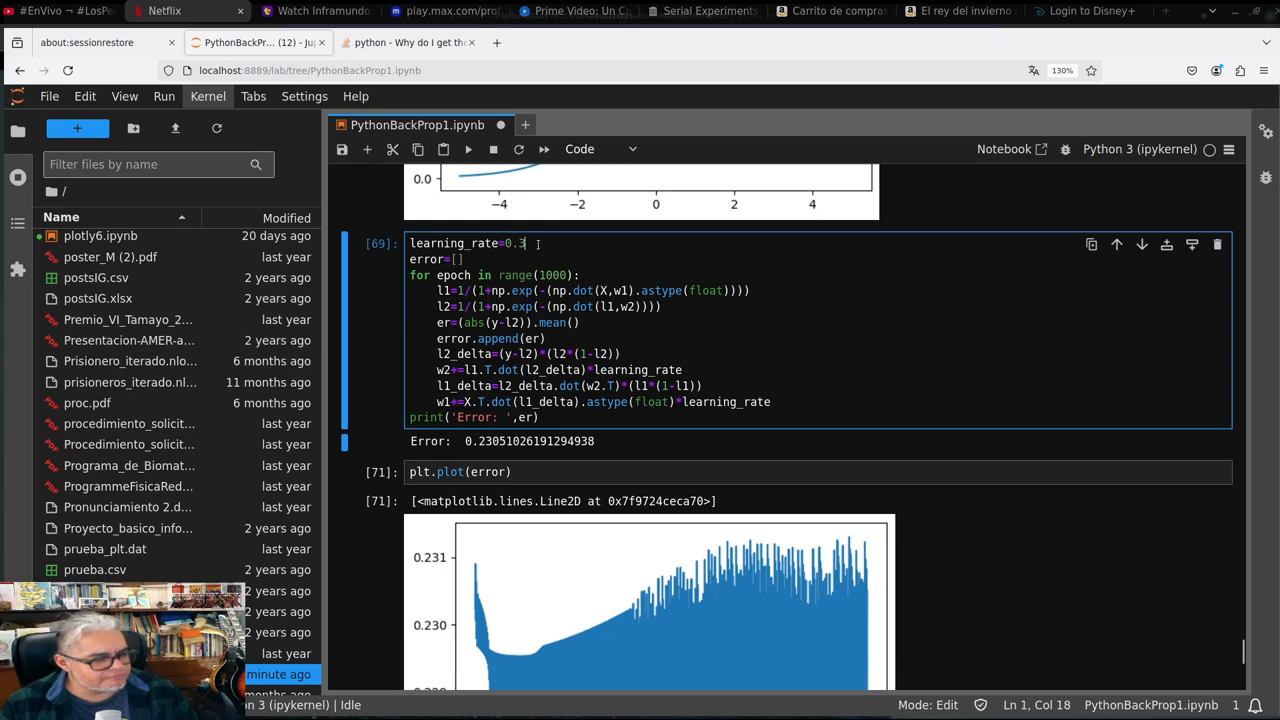
{"action": "type", "text": "0.4"}
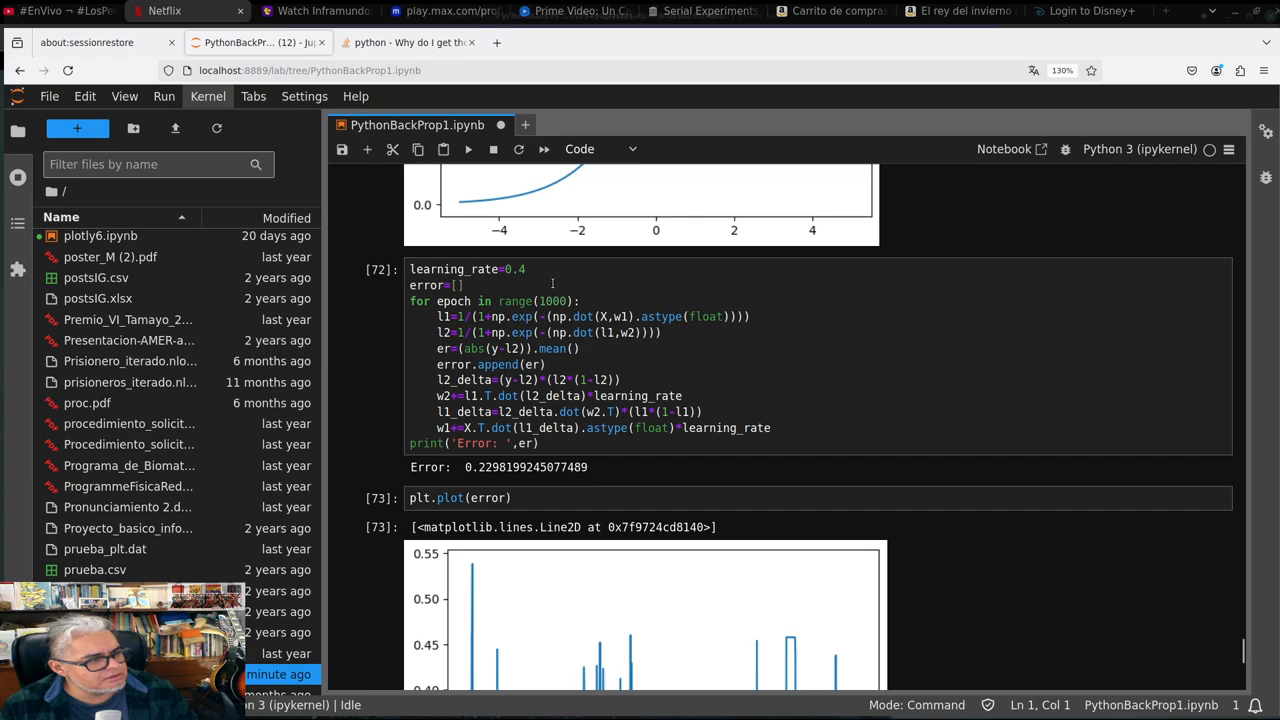
{"action": "left_click", "coordinate": [534, 269]}
{"action": "type", "text": "39"}
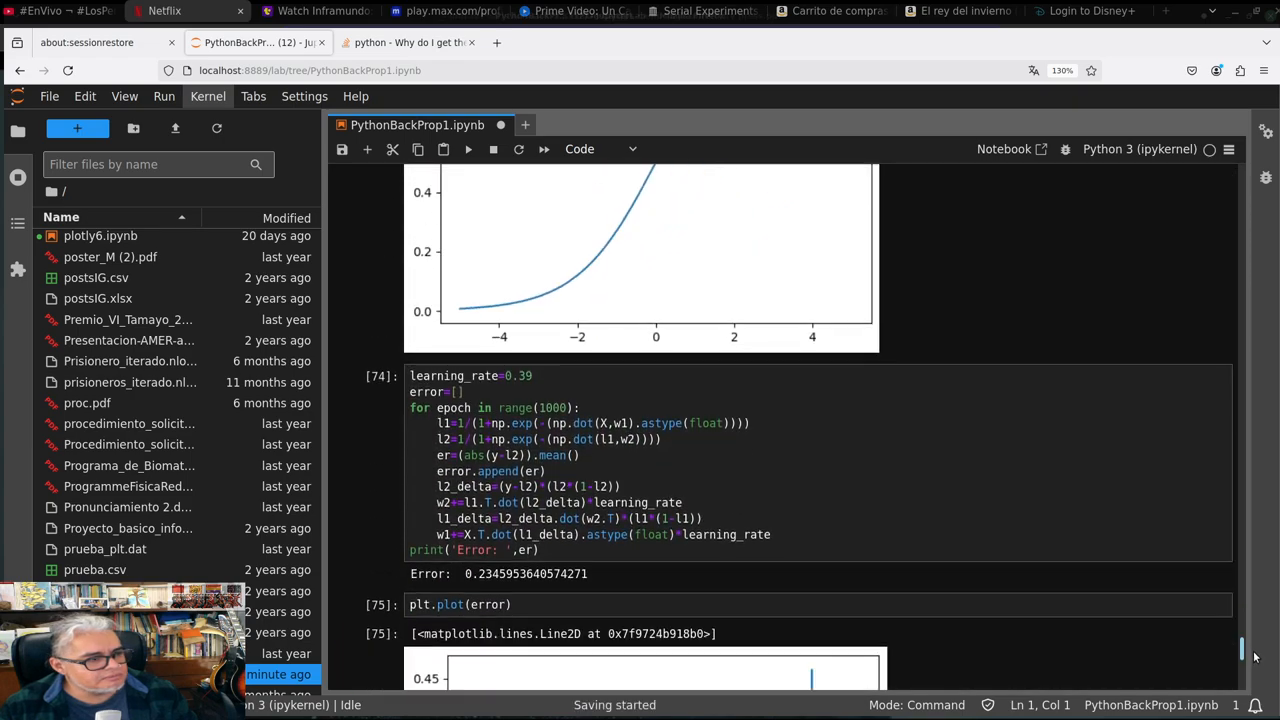
{"action": "scroll", "scroll_direction": "down", "scroll_amount": 3}
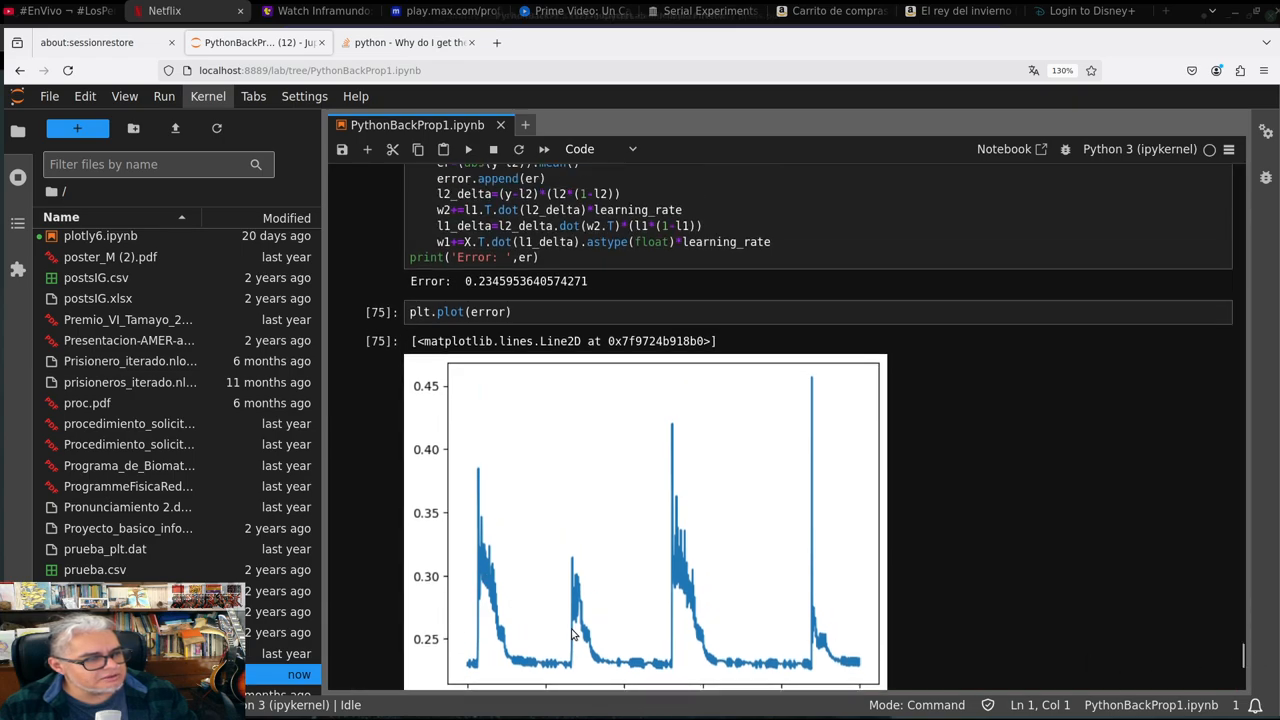
{"action": "scroll", "scroll_direction": "down", "scroll_amount": 3}
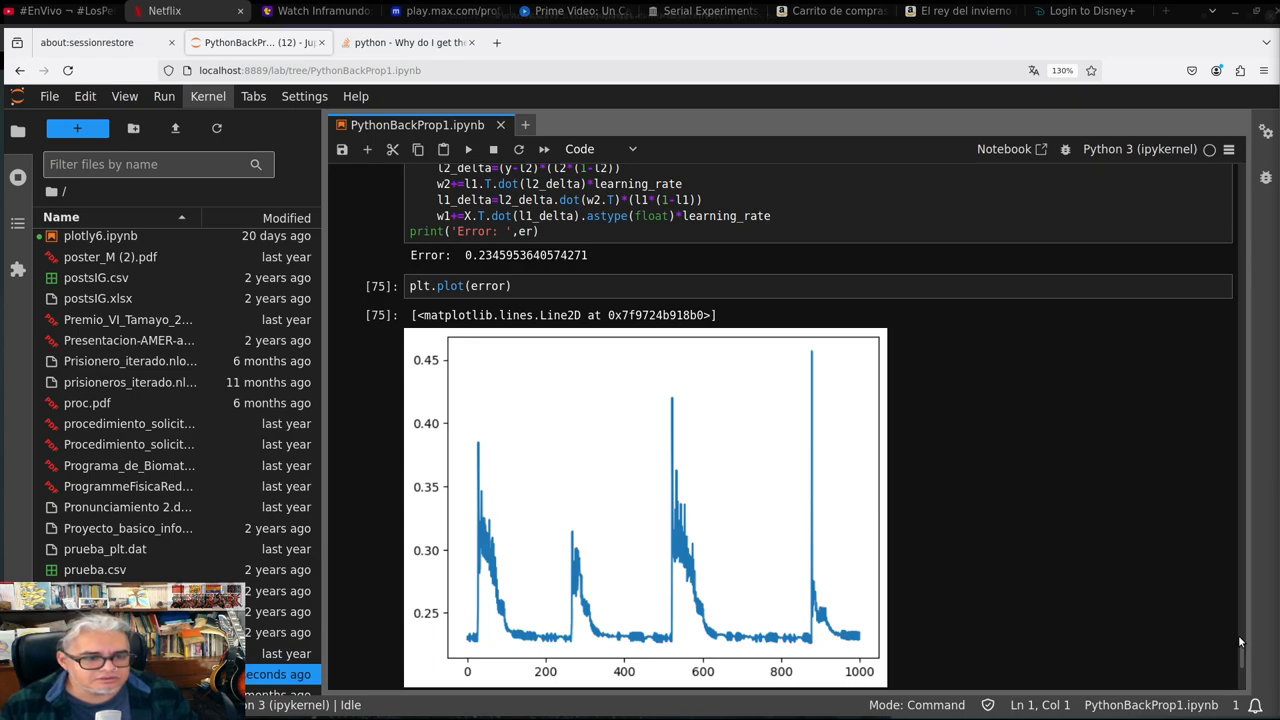
Define test features X=test.values[:,:4] in a new cell
{"action": "scroll", "scroll_direction": "down", "scroll_amount": 3}
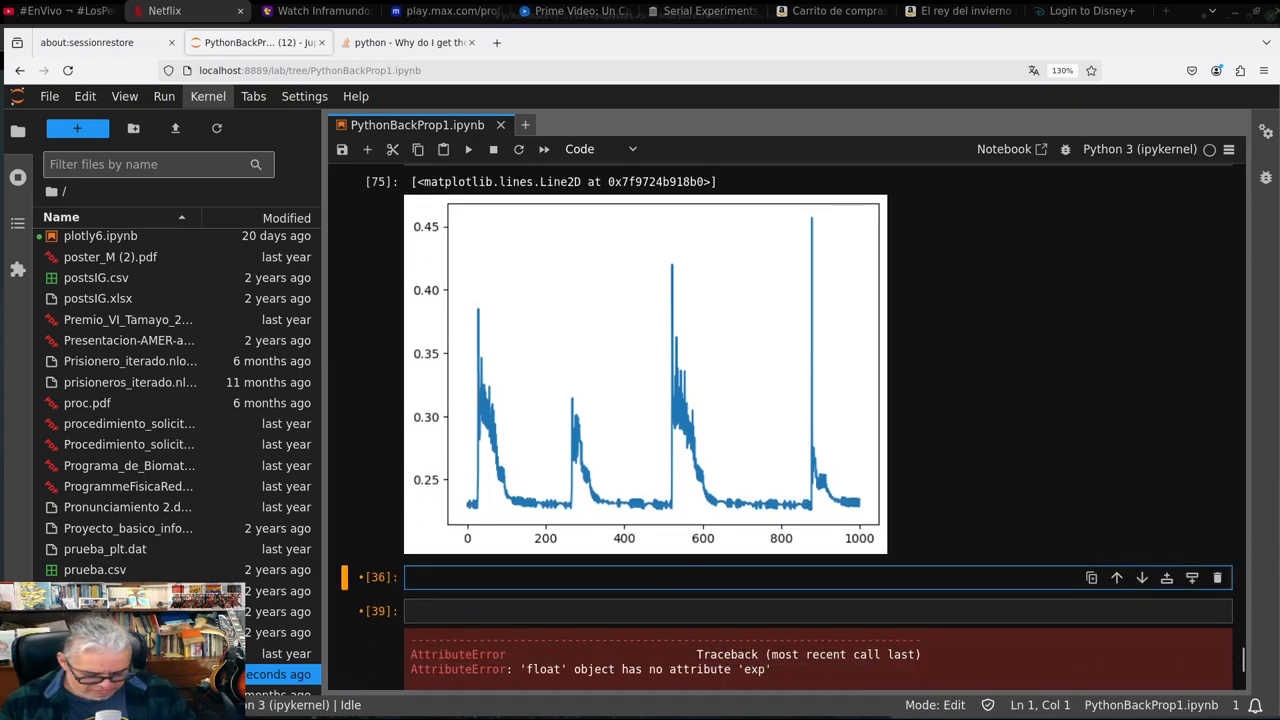
{"action": "type", "text": "X="}
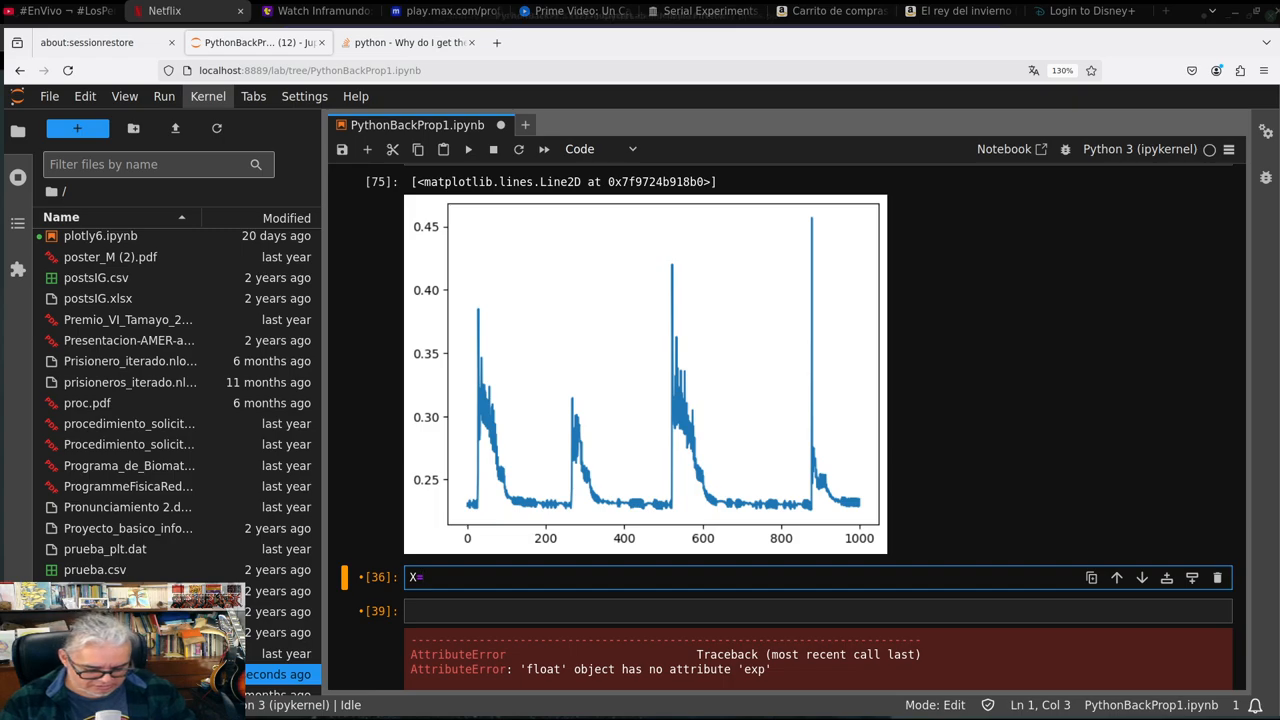
{"action": "type", "text": "test"}
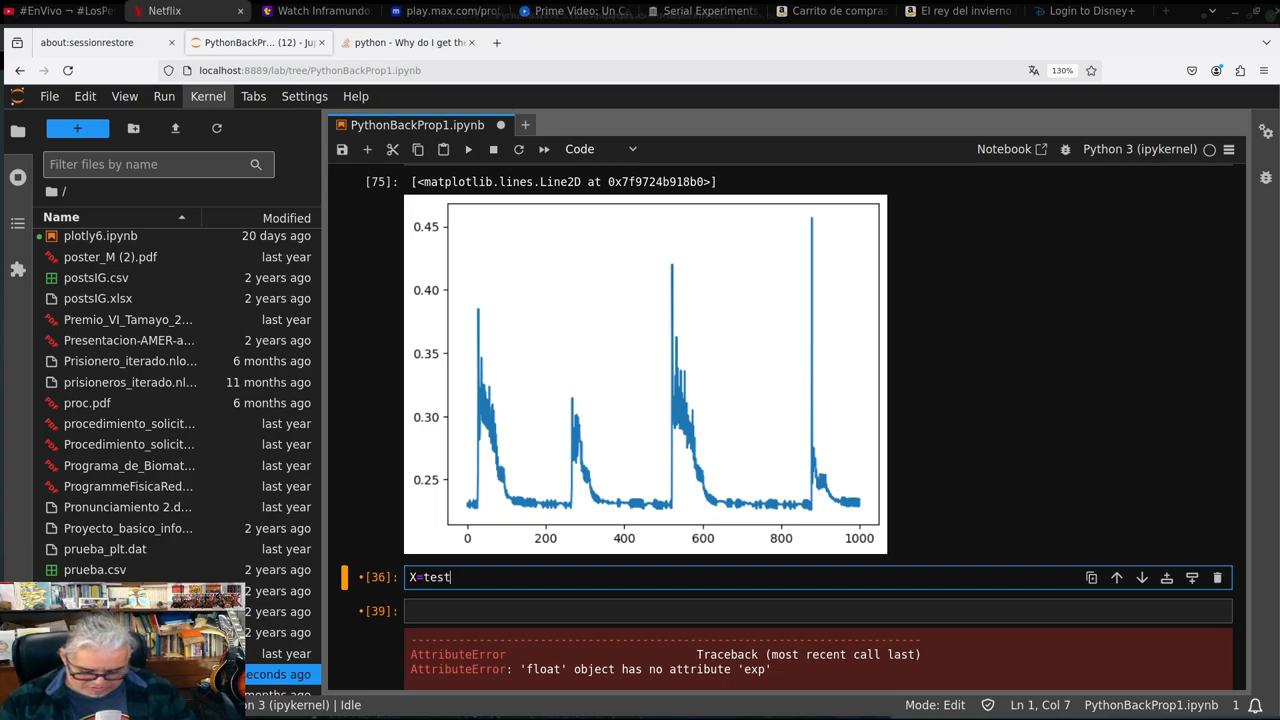
{"action": "type", "text": ".values"}
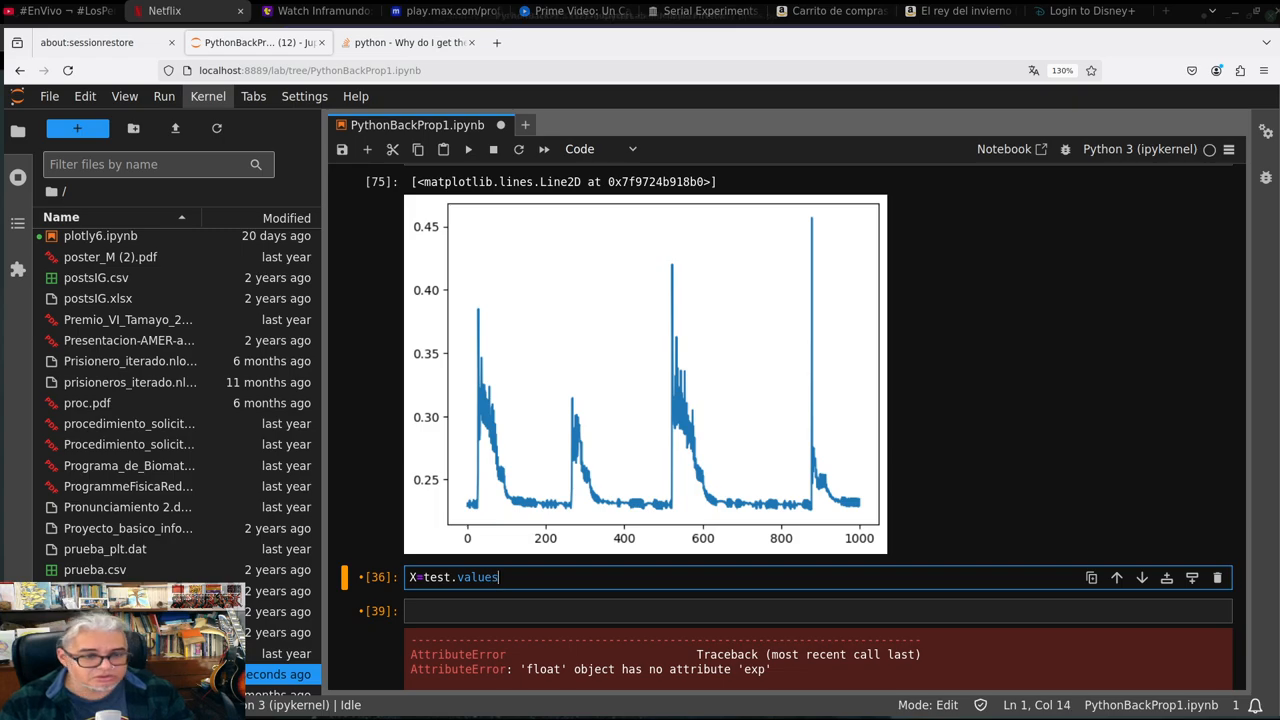
{"action": "type", "text": "[]"}
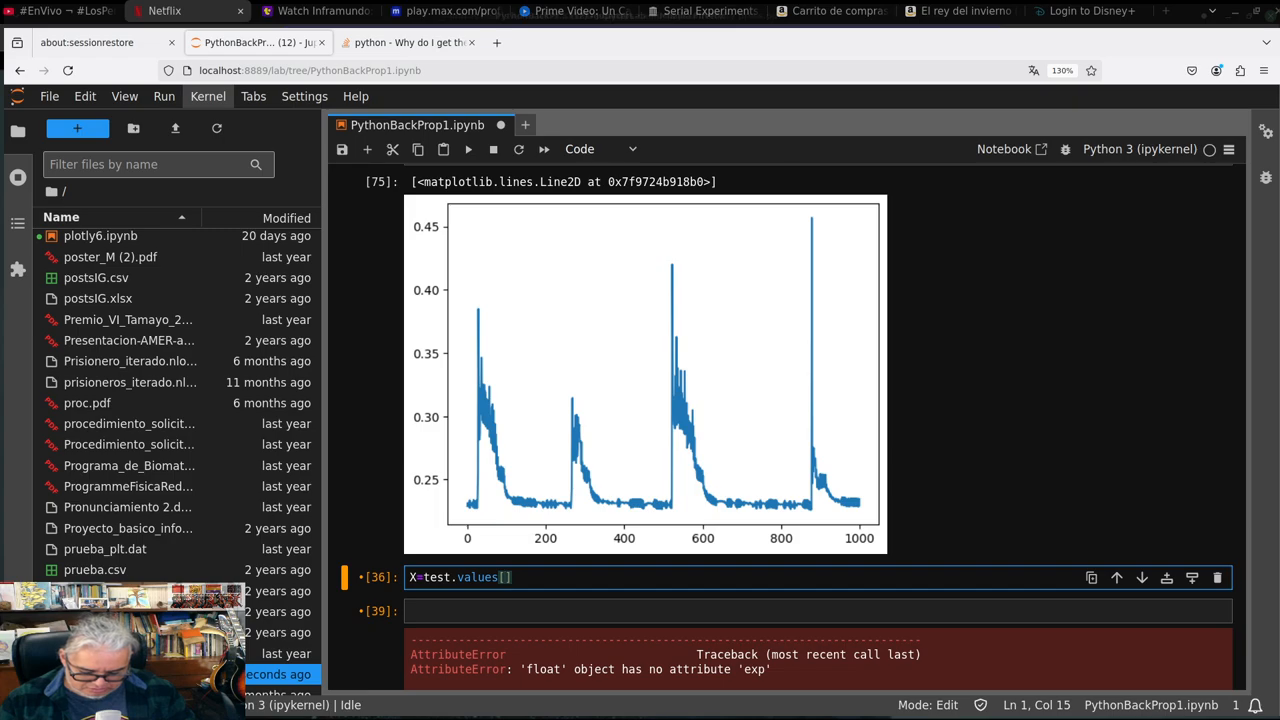
{"action": "type", "text": ":"}
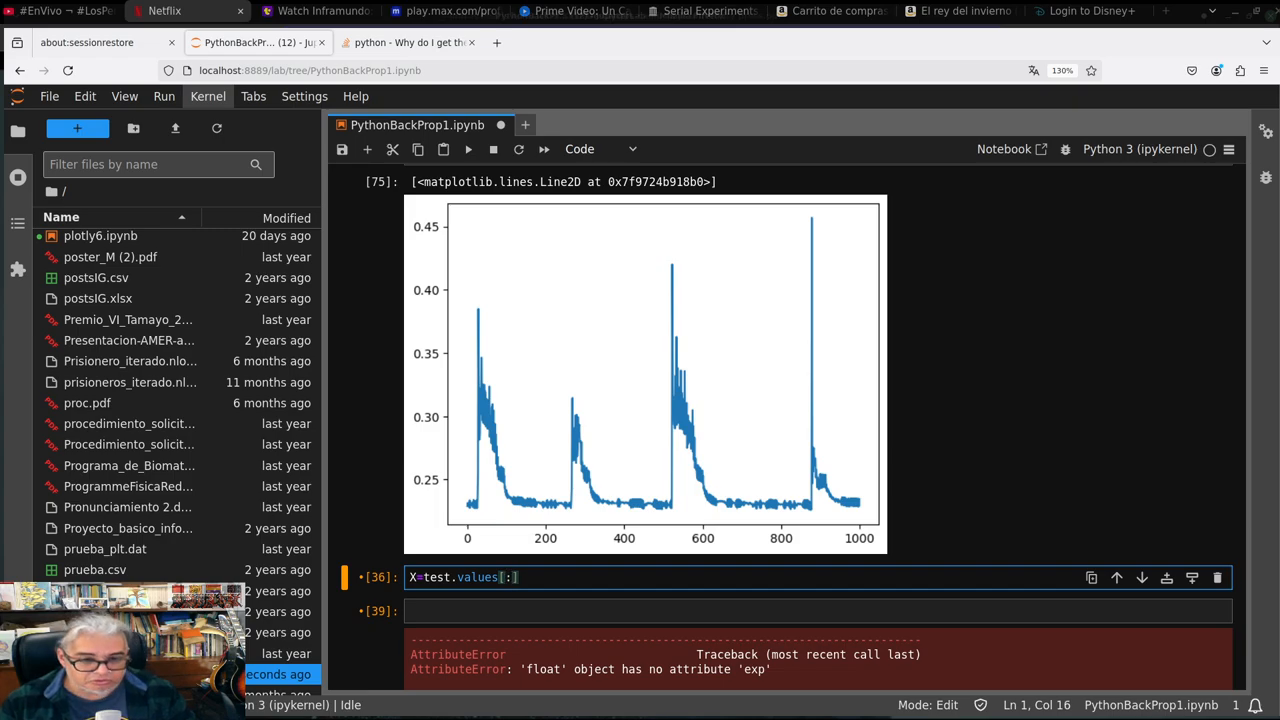
{"action": "type", "text": ",:4"}
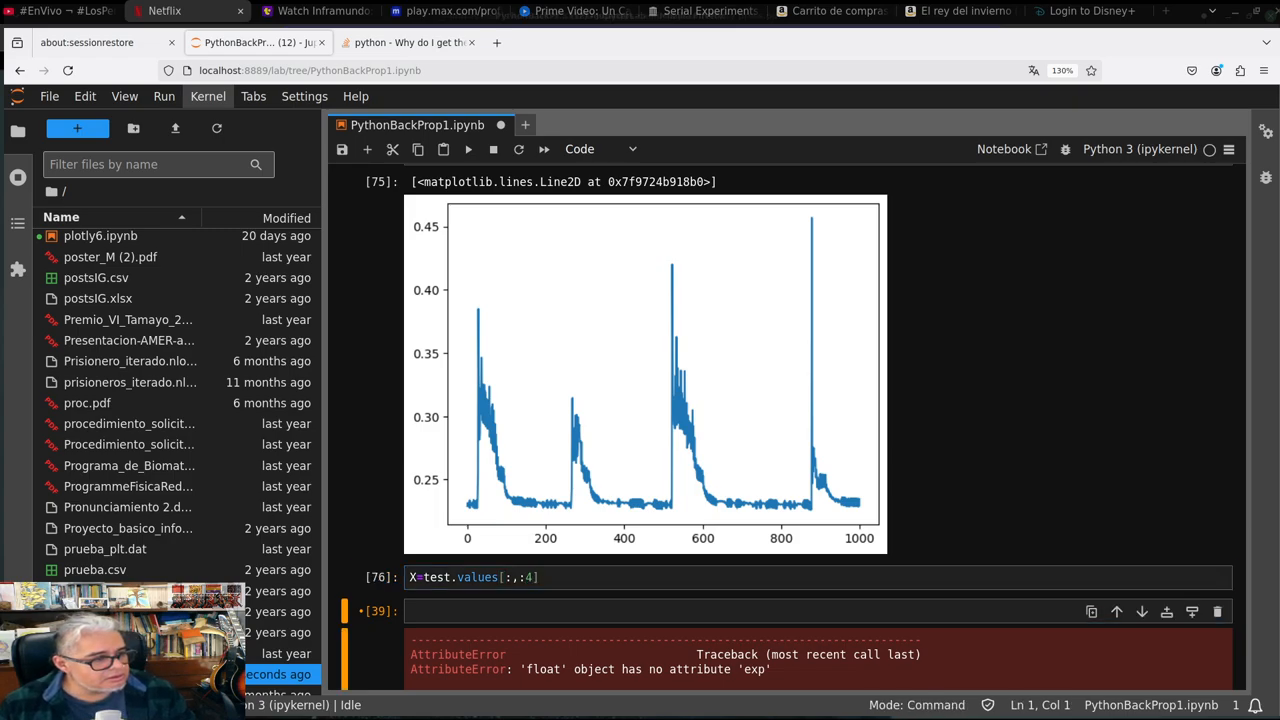
{"action": "mouse_move", "coordinate": [680, 563]}
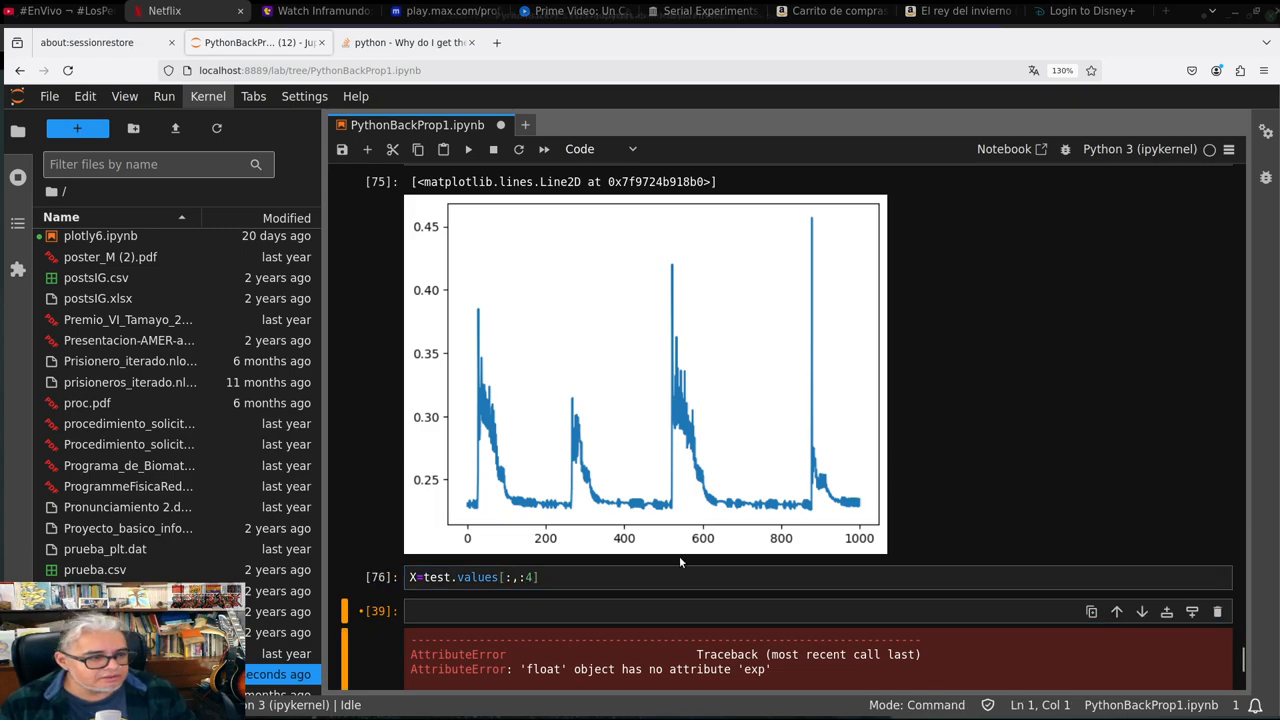
Define targets y=np.array([targets[int(x)] for x in test.values[:,4:5]])
{"action": "left_click", "coordinate": [690, 585]}
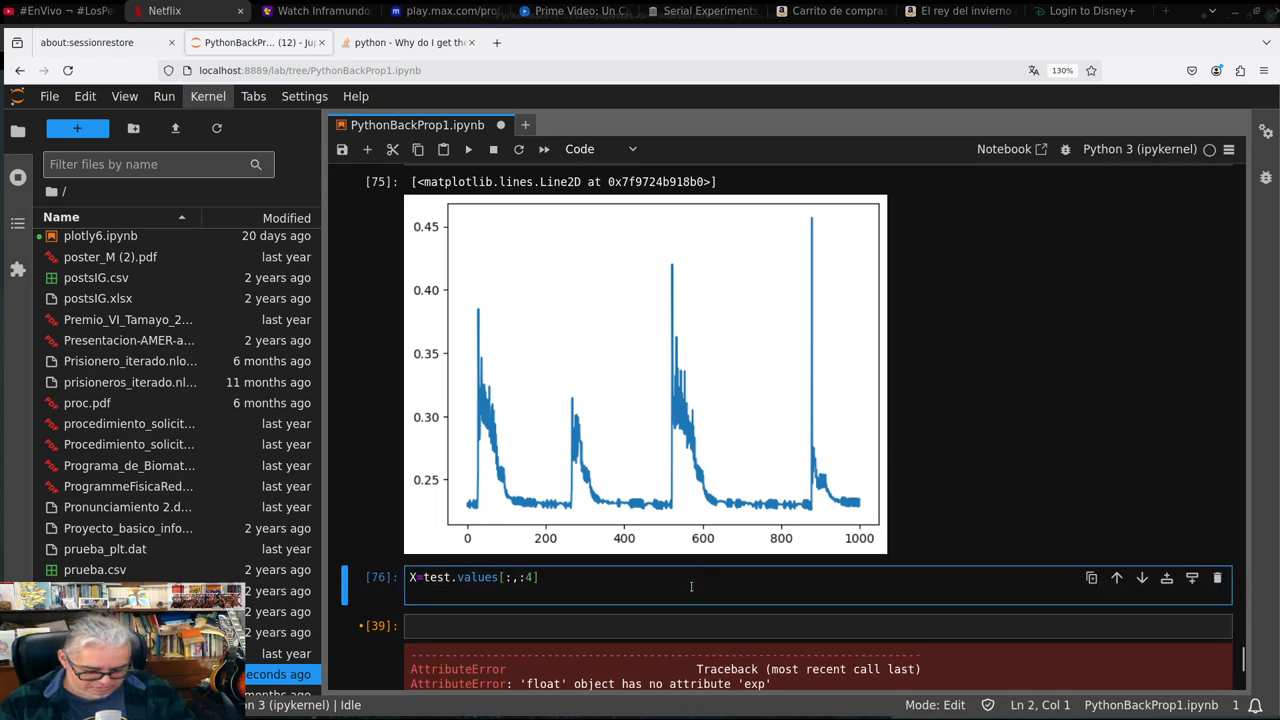
{"action": "type", "text": "y"}
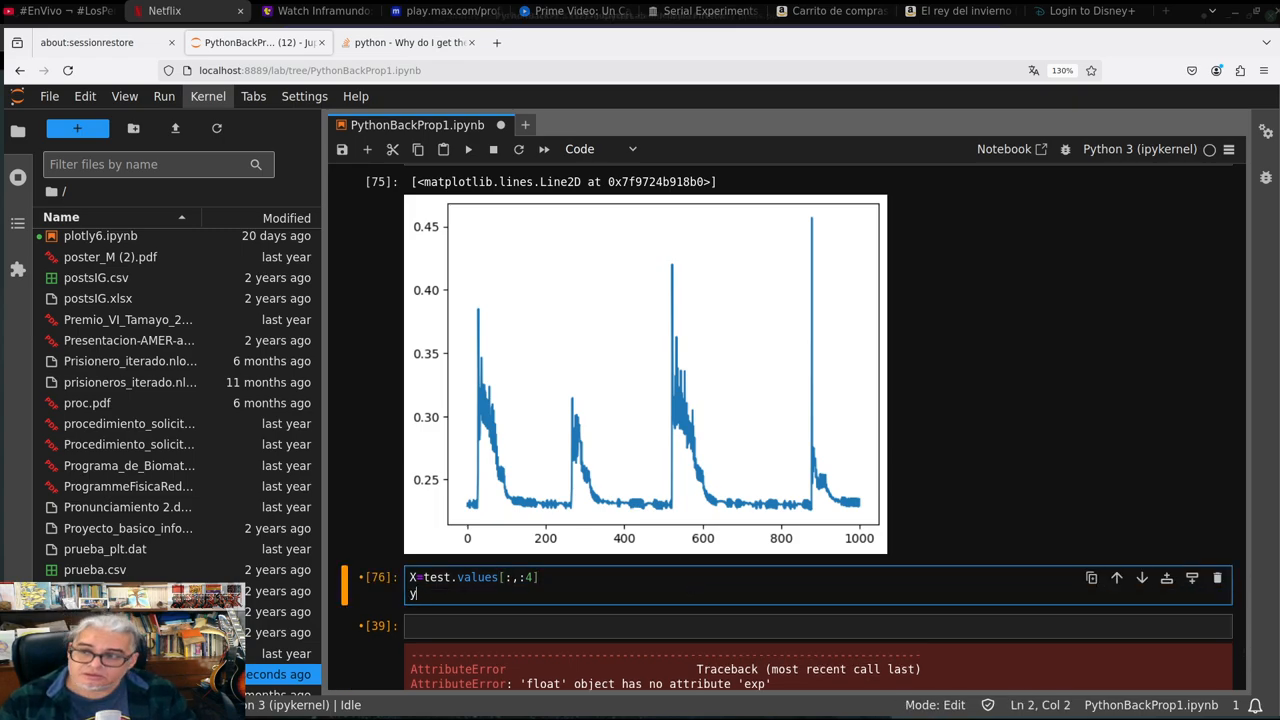
{"action": "type", "text": "=r"}
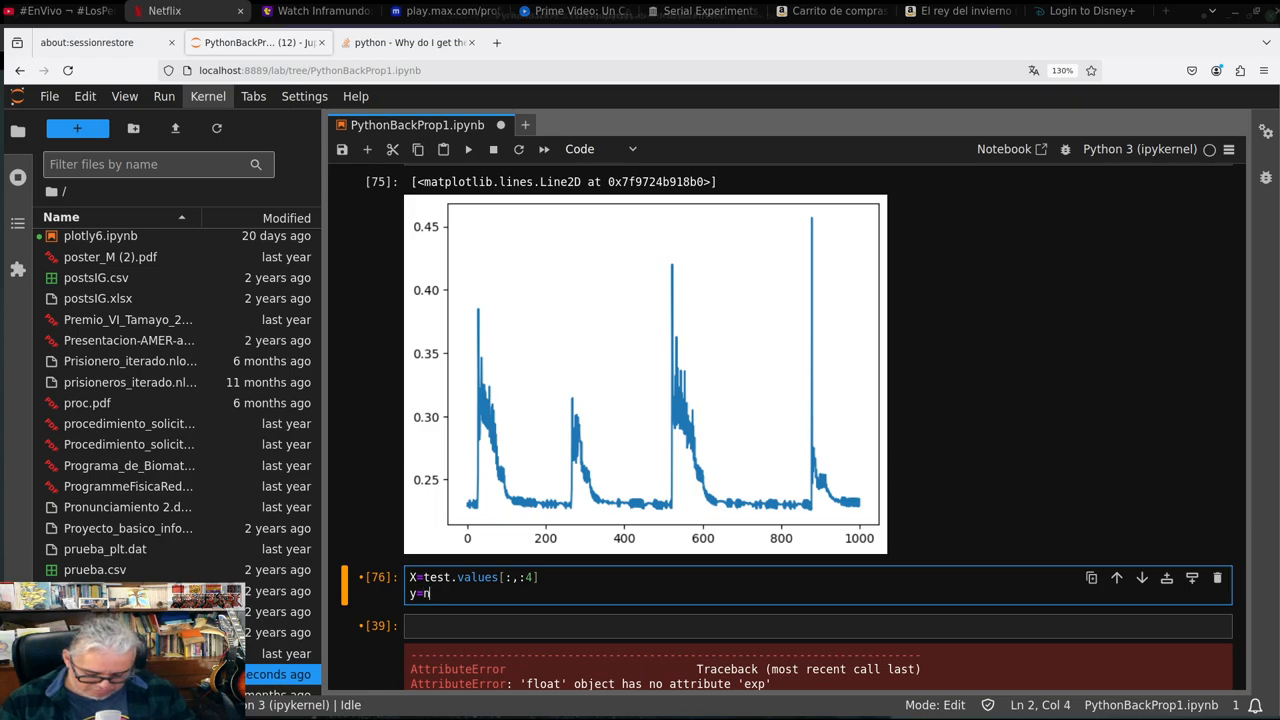
{"action": "type", "text": "np.array"}
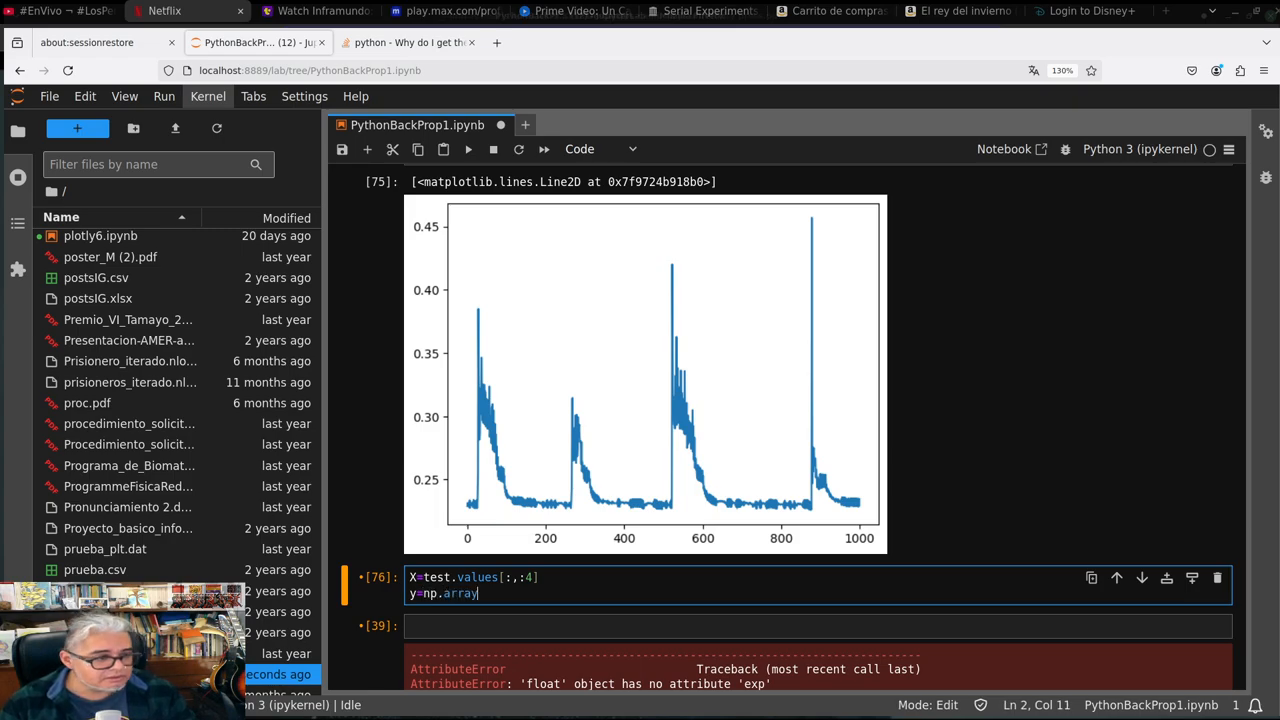
{"action": "type", "text": "("}
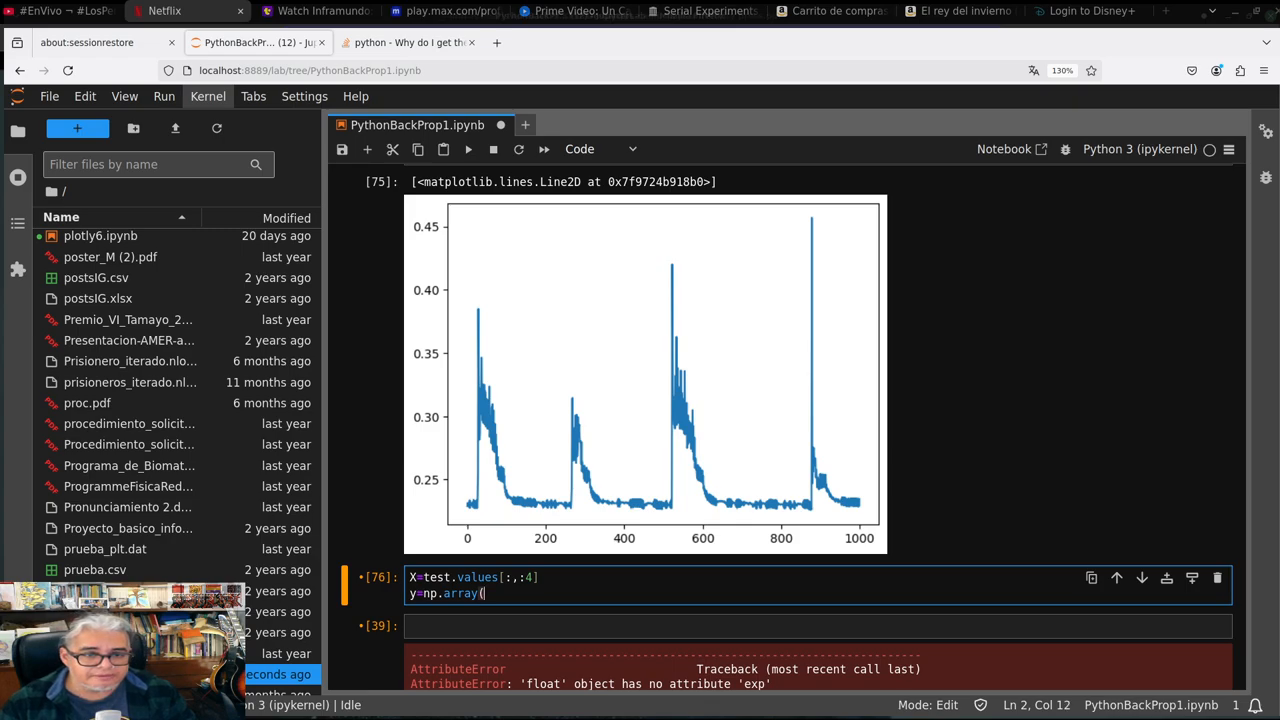
{"action": "type", "text": "tar"}
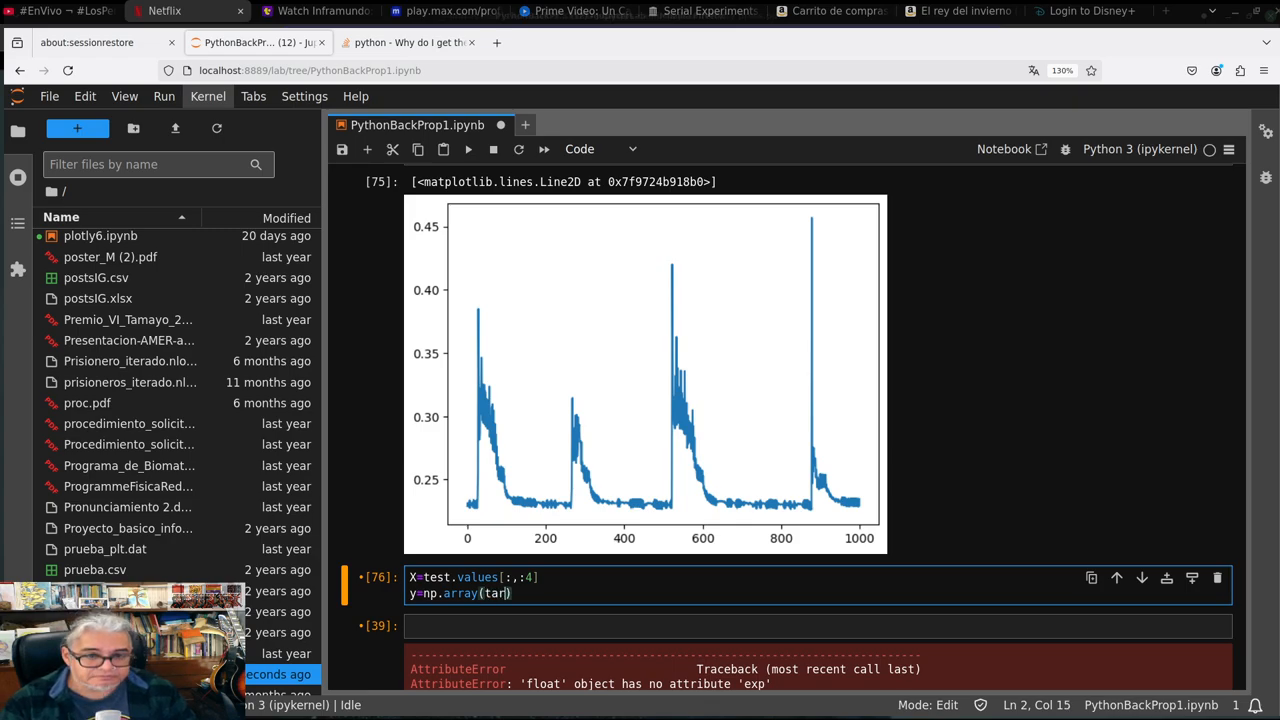
{"action": "key", "text": "BackSpace"}
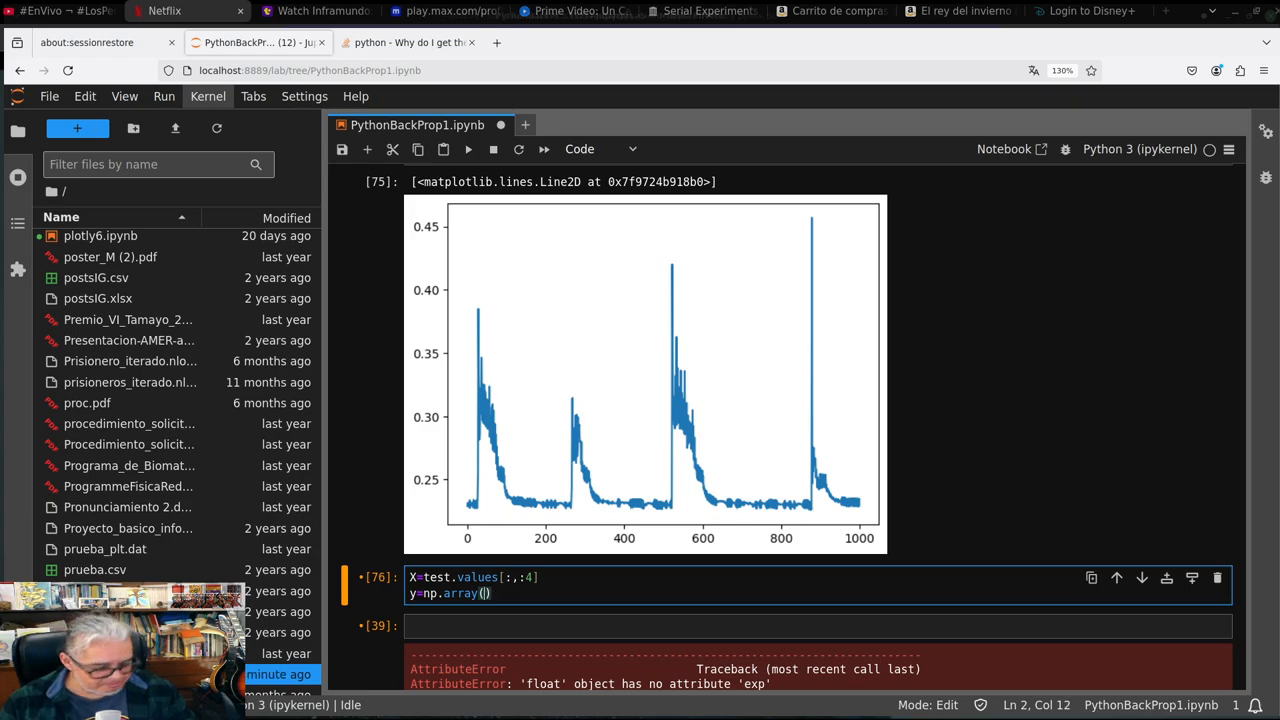
{"action": "type", "text": "[t"}
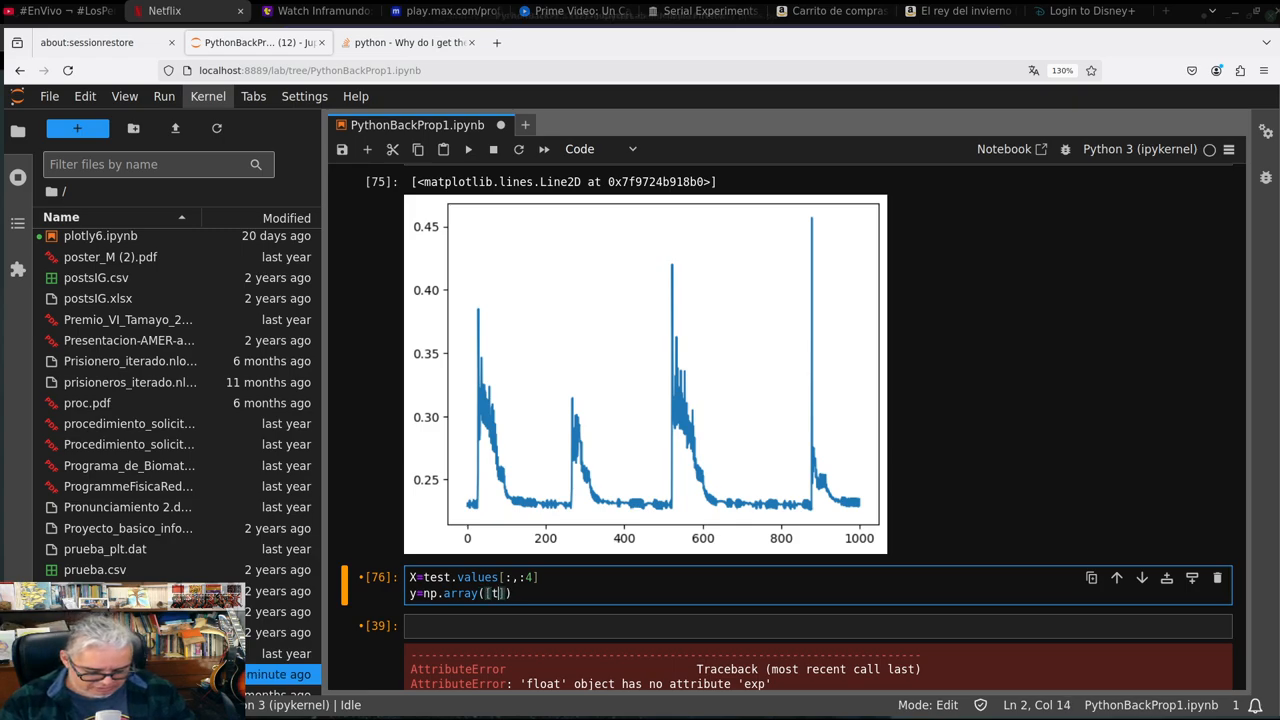
{"action": "type", "text": "argets"}
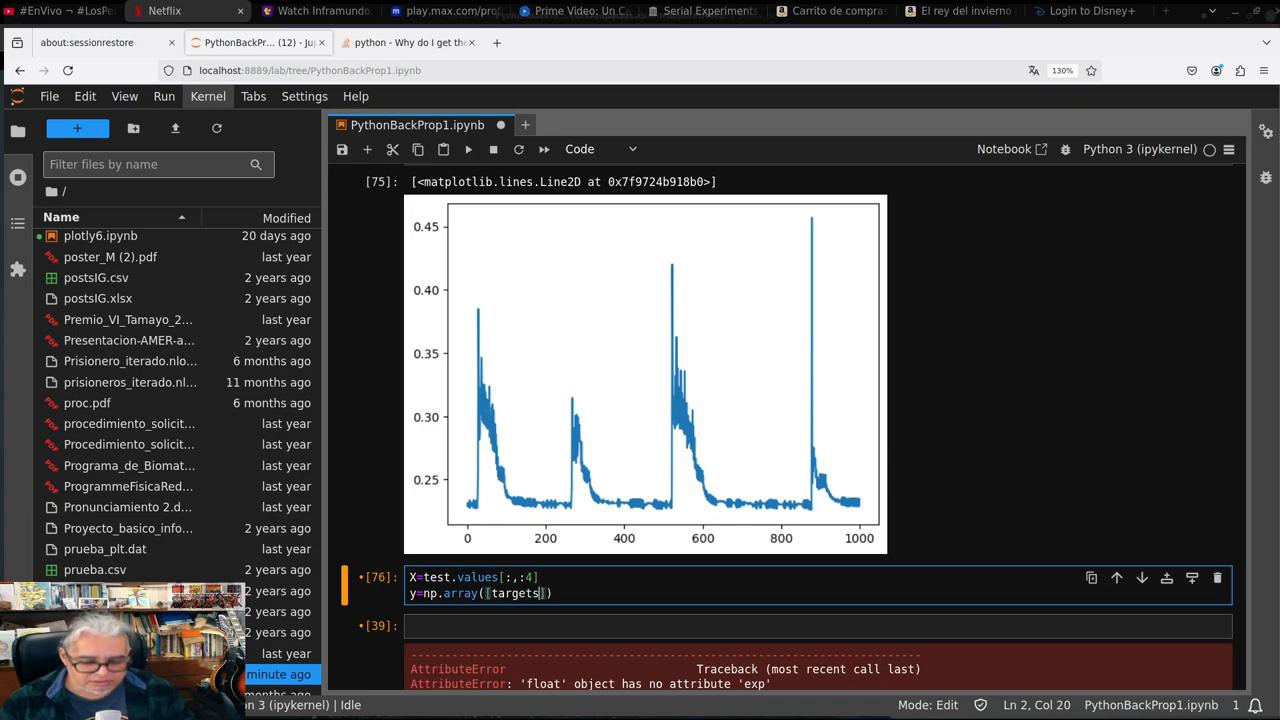
{"action": "type", "text": "[]"}
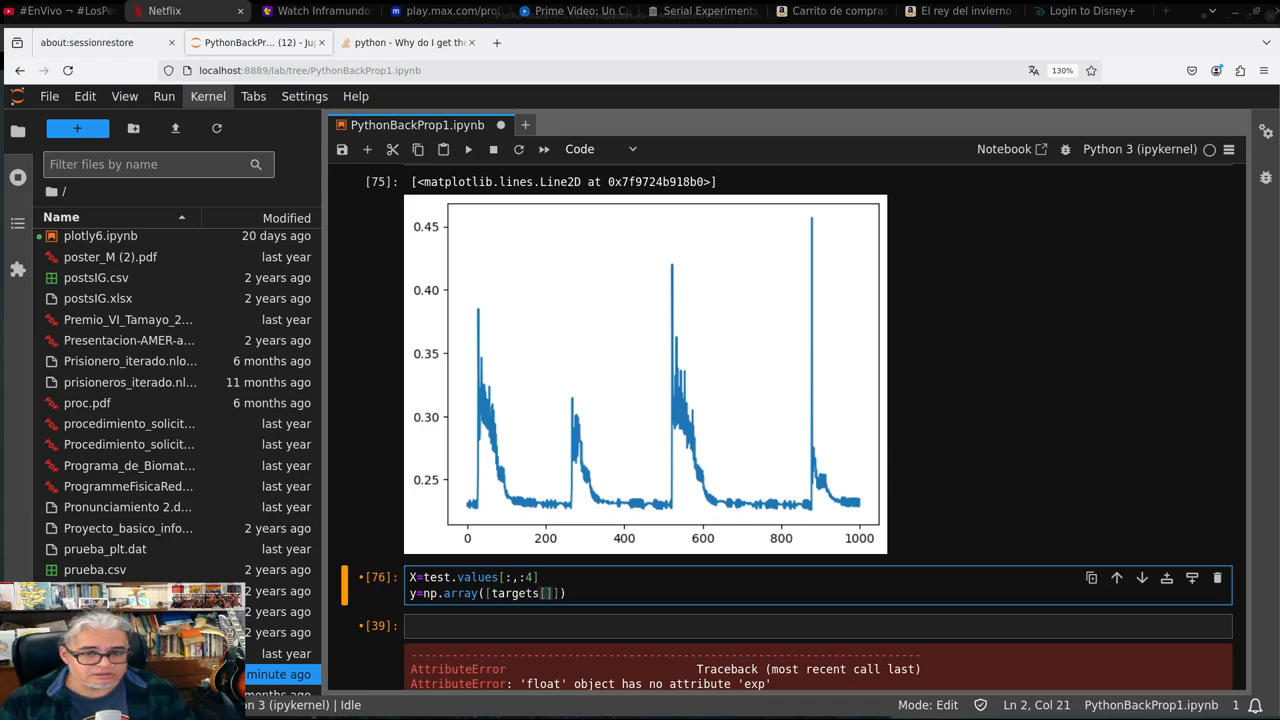
{"action": "type", "text": "int"}
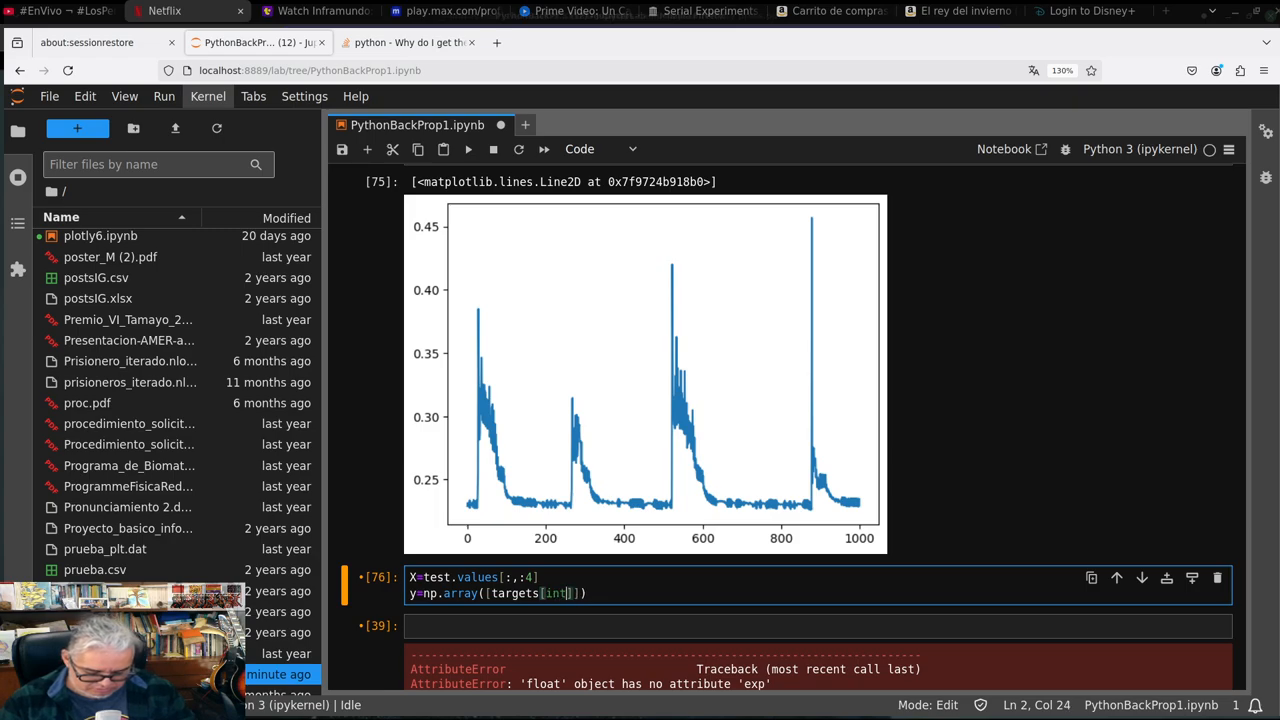
{"action": "type", "text": "(x)"}
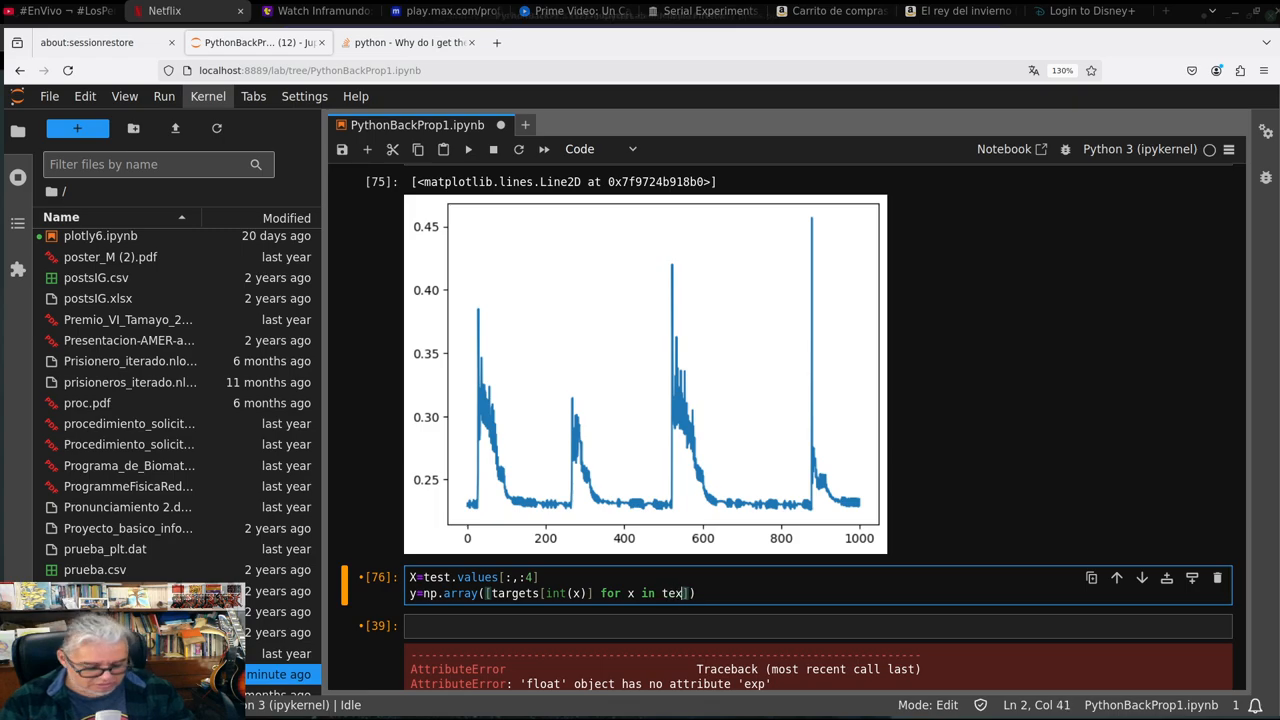
{"action": "key", "text": "BackSpace"}
{"action": "type", "text": "st.values["}
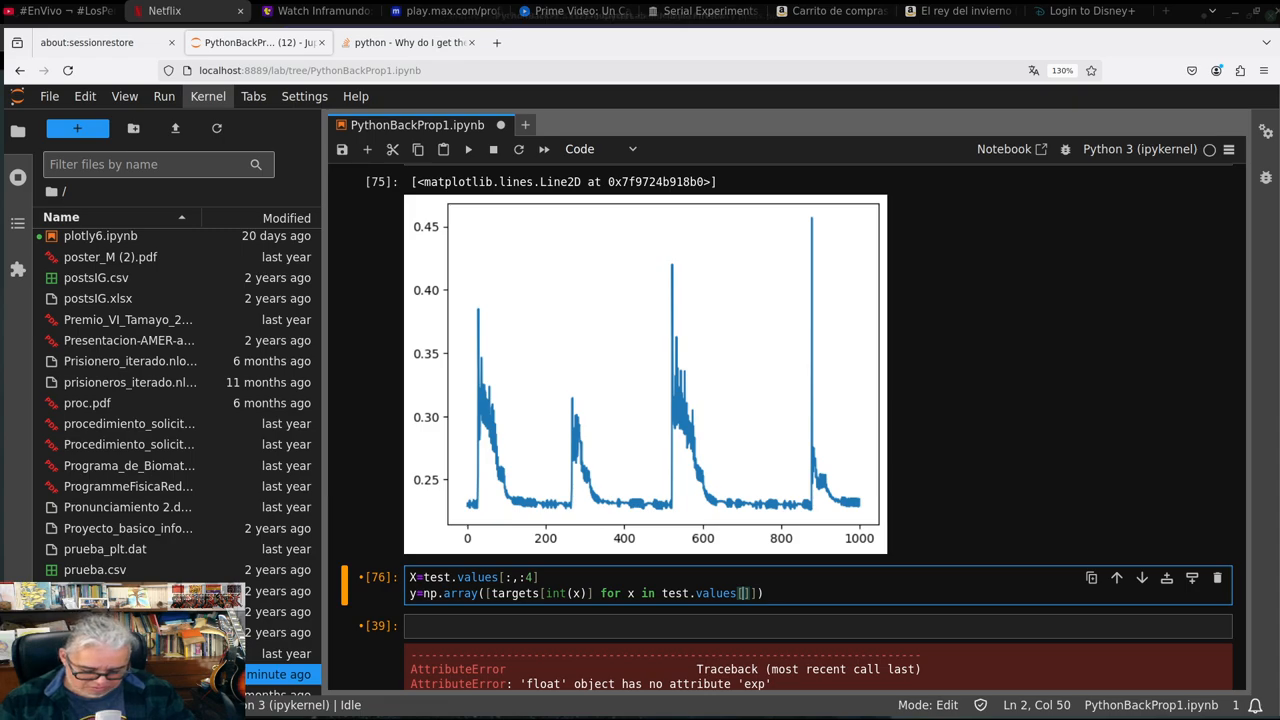
{"action": "type", "text": ":"}
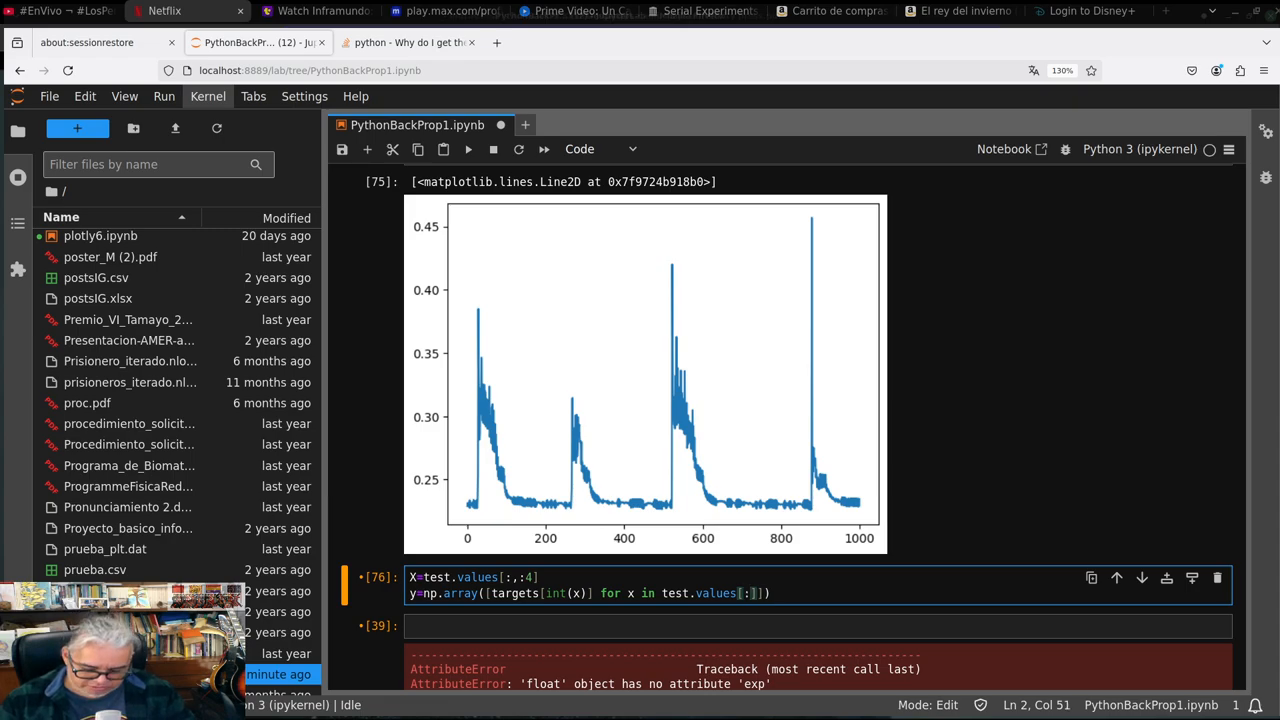
{"action": "type", "text": "4"}
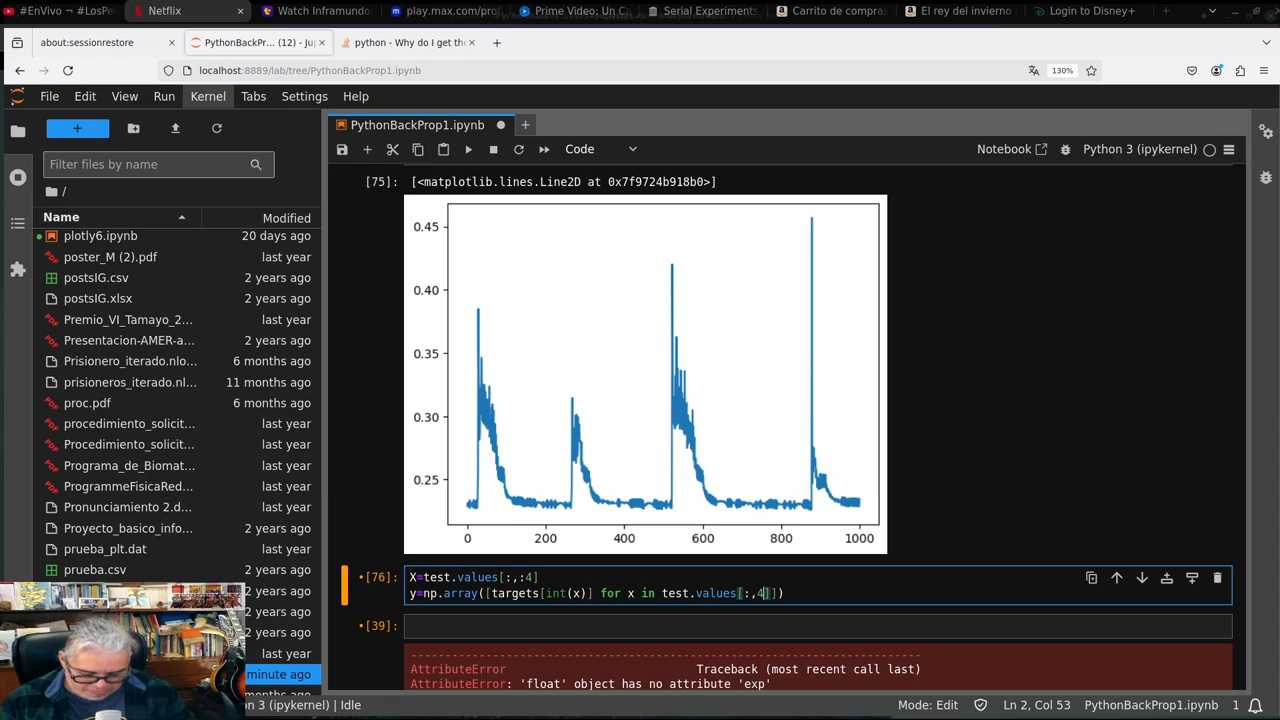
{"action": "type", "text": ":5"}
{"action": "type", "text": "l"}
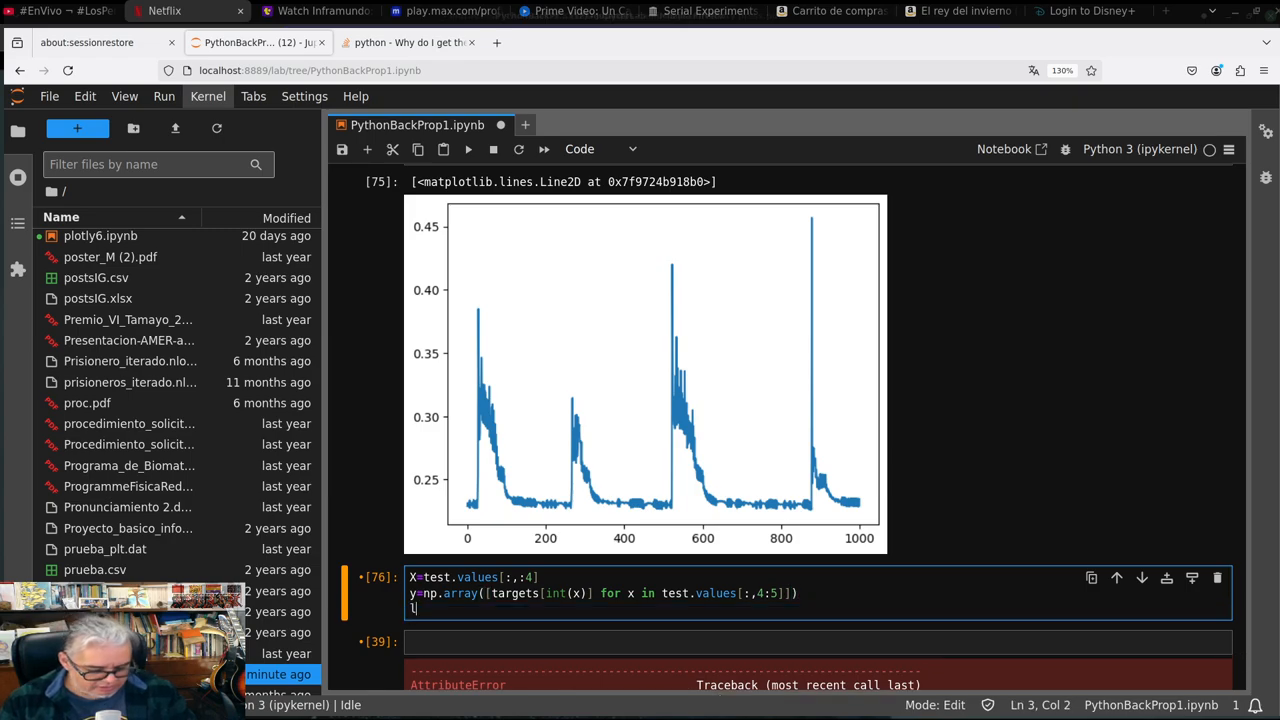
Compute the first sigmoid layer l1=1/(1+np.exp(-np.dot(X,w1)))
{"action": "type", "text": "1"}
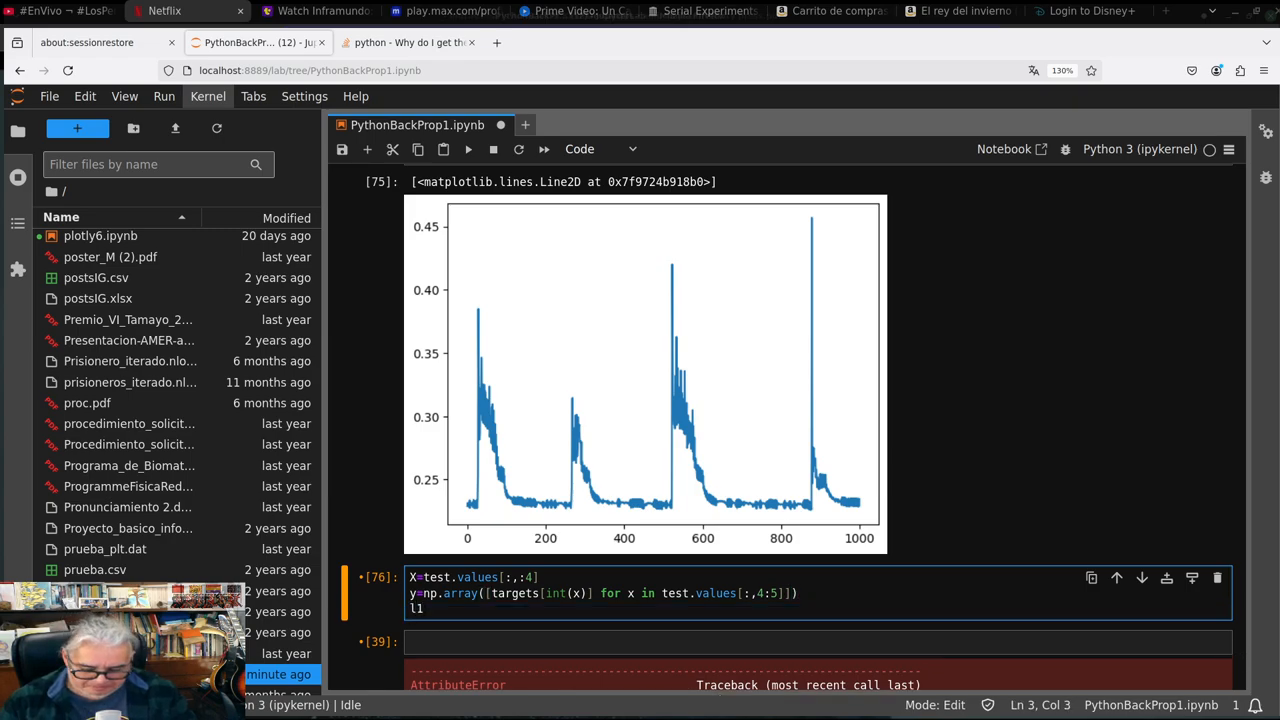
{"action": "type", "text": "="}
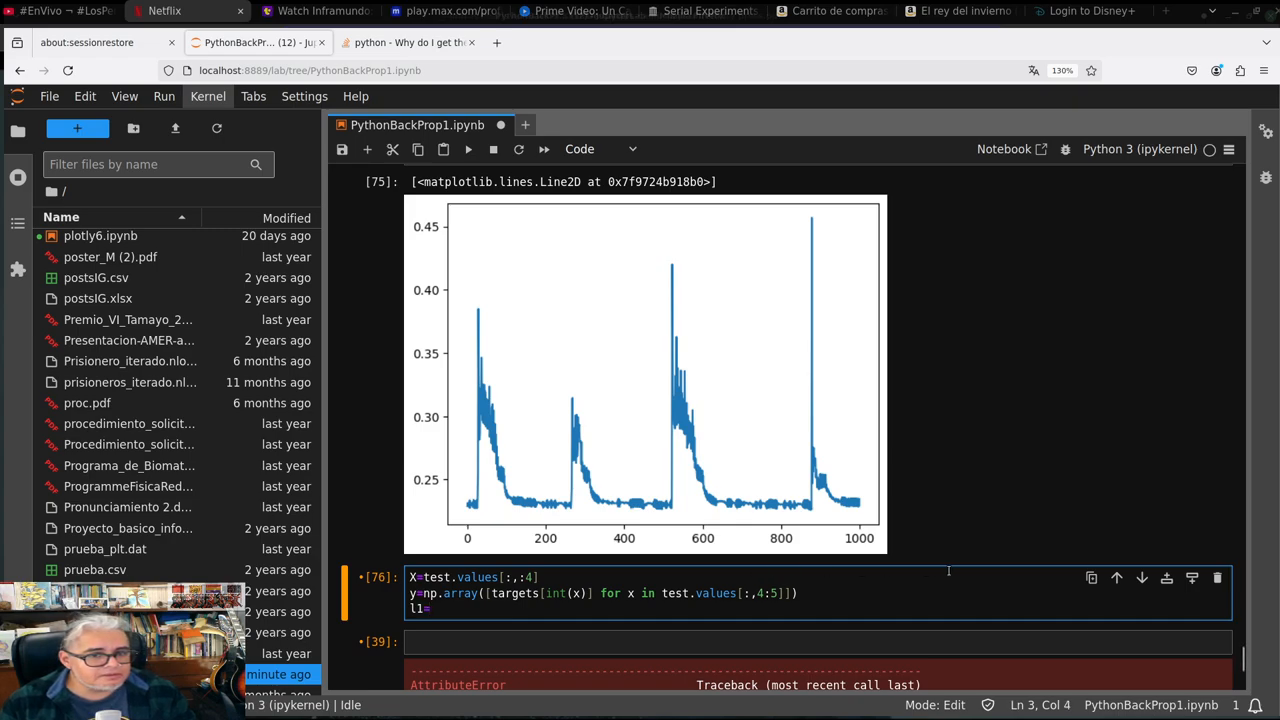
{"action": "mouse_move", "coordinate": [936, 577]}
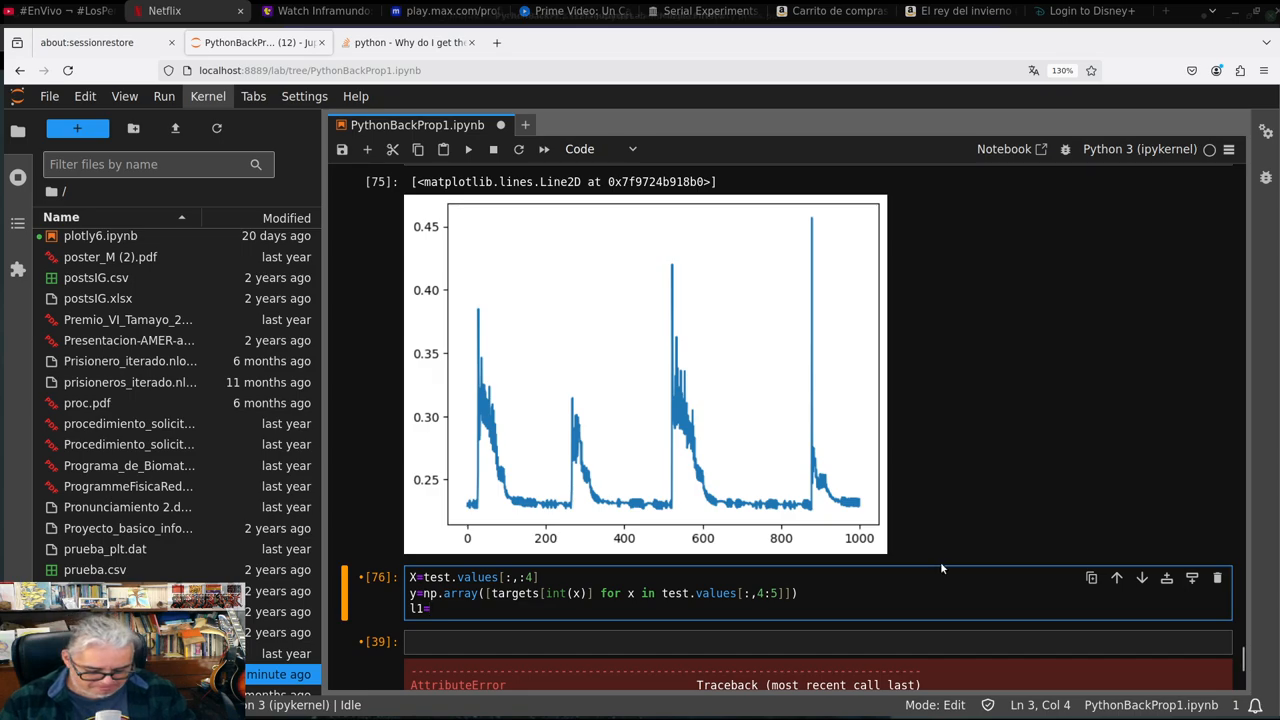
{"action": "type", "text": "1/"}
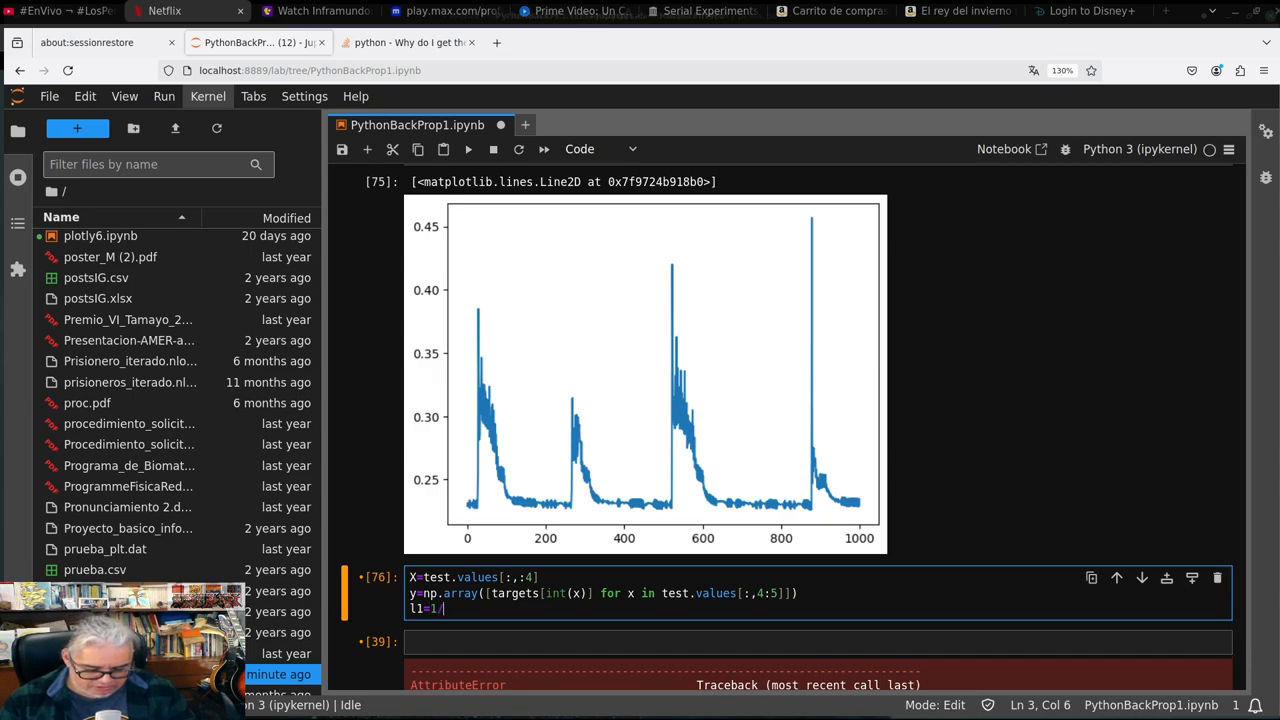
{"action": "type", "text": "("}
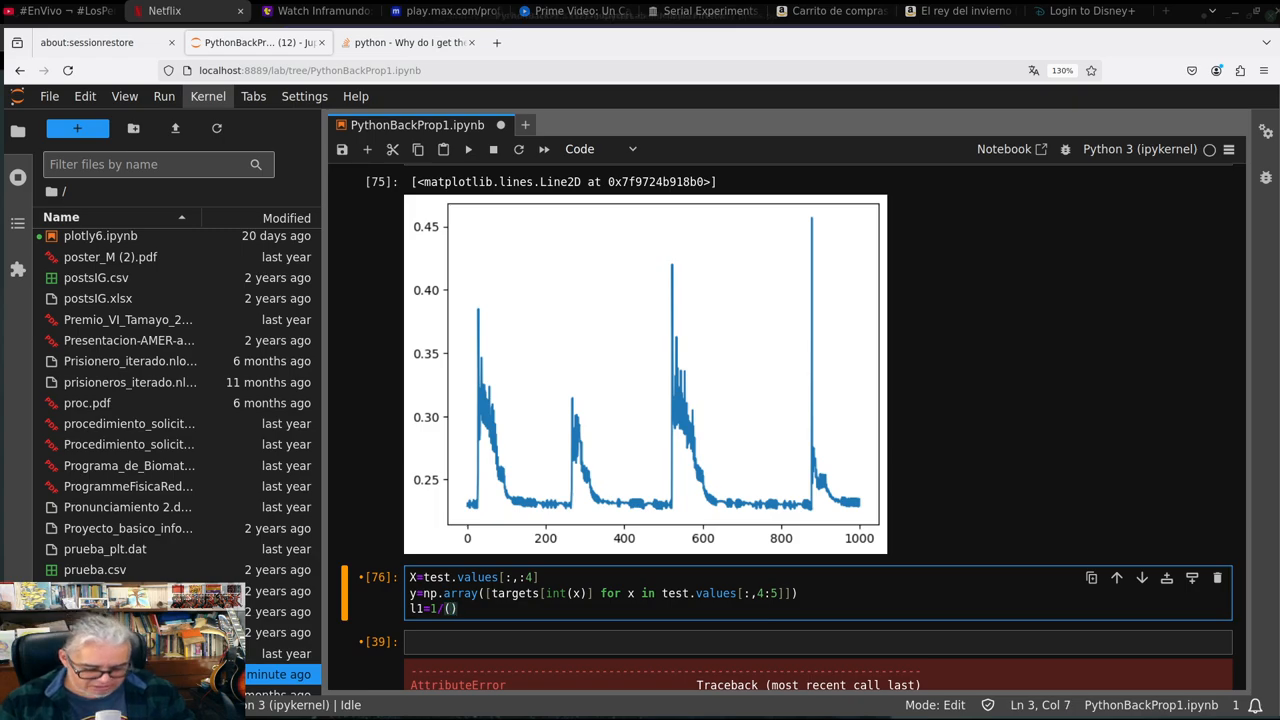
{"action": "type", "text": "1+np."}
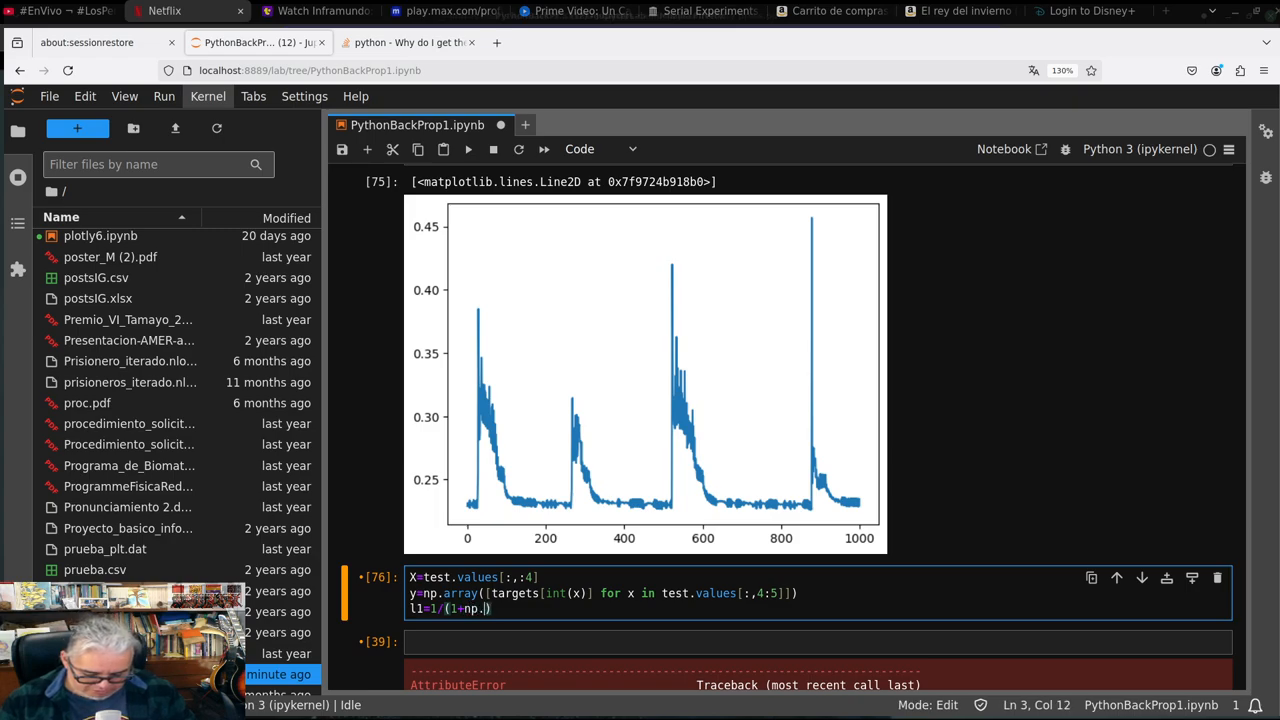
{"action": "type", "text": "exp()"}
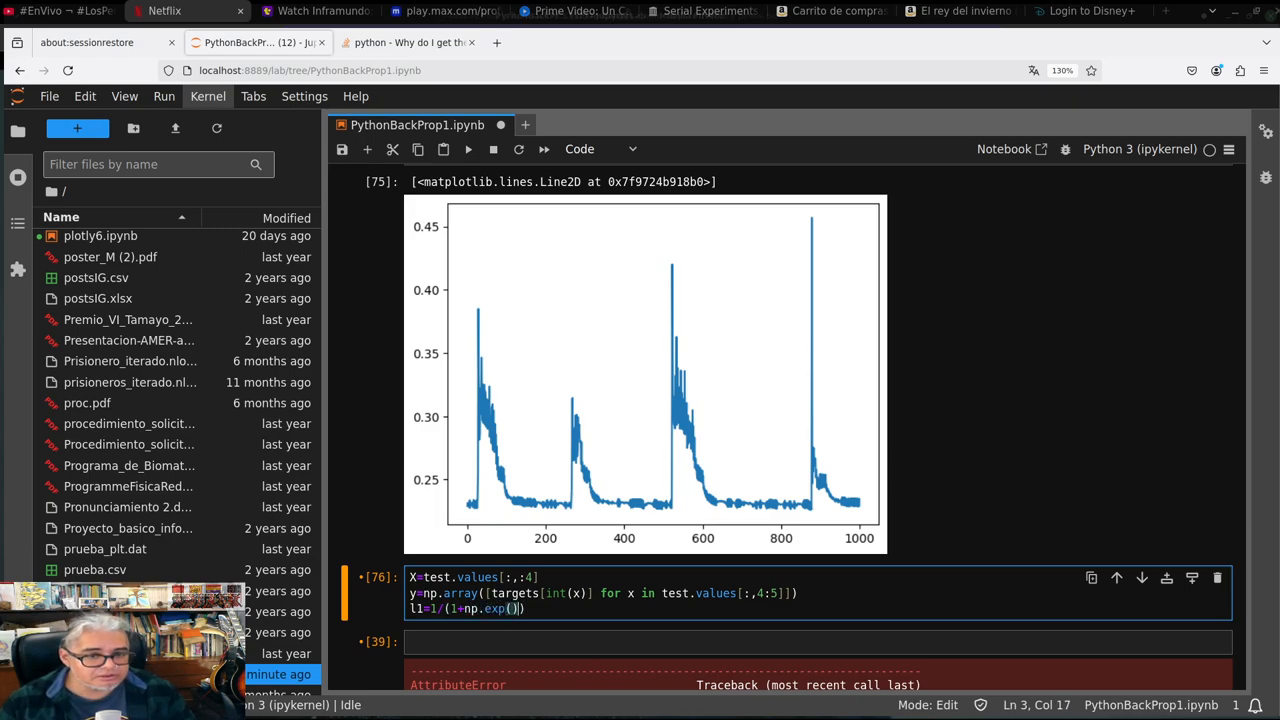
{"action": "type", "text": "-"}
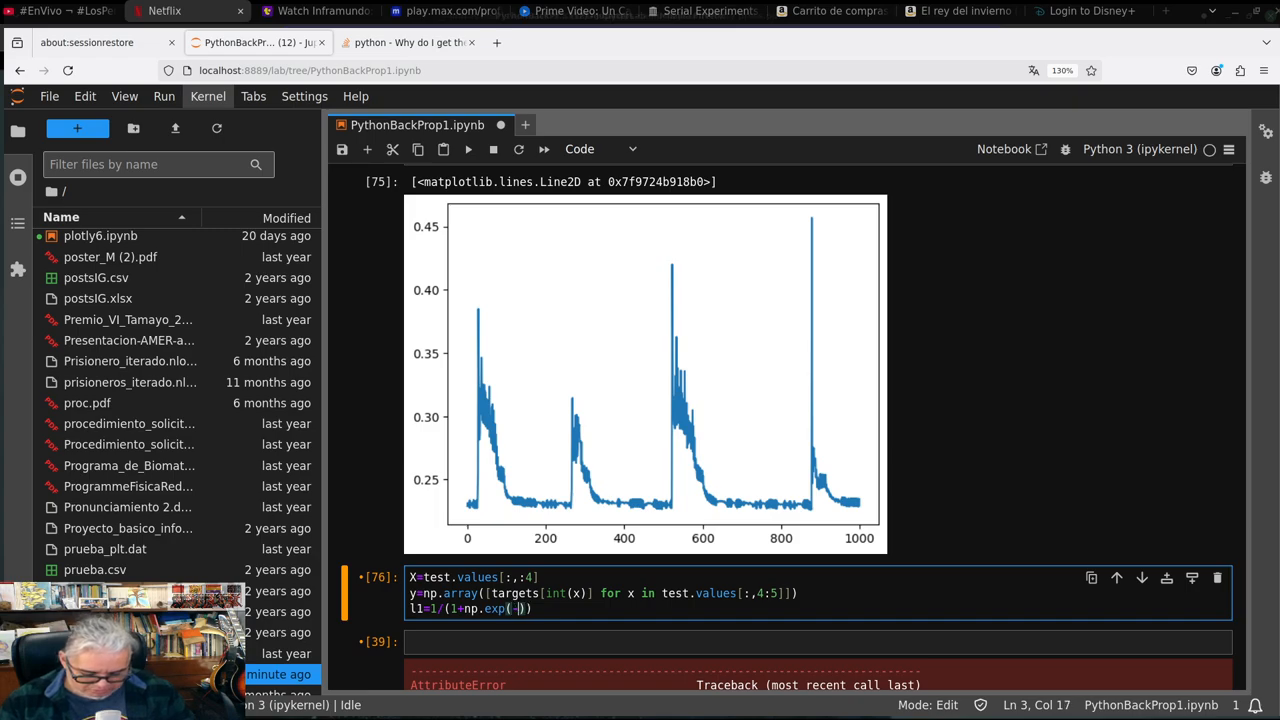
{"action": "type", "text": "np."}
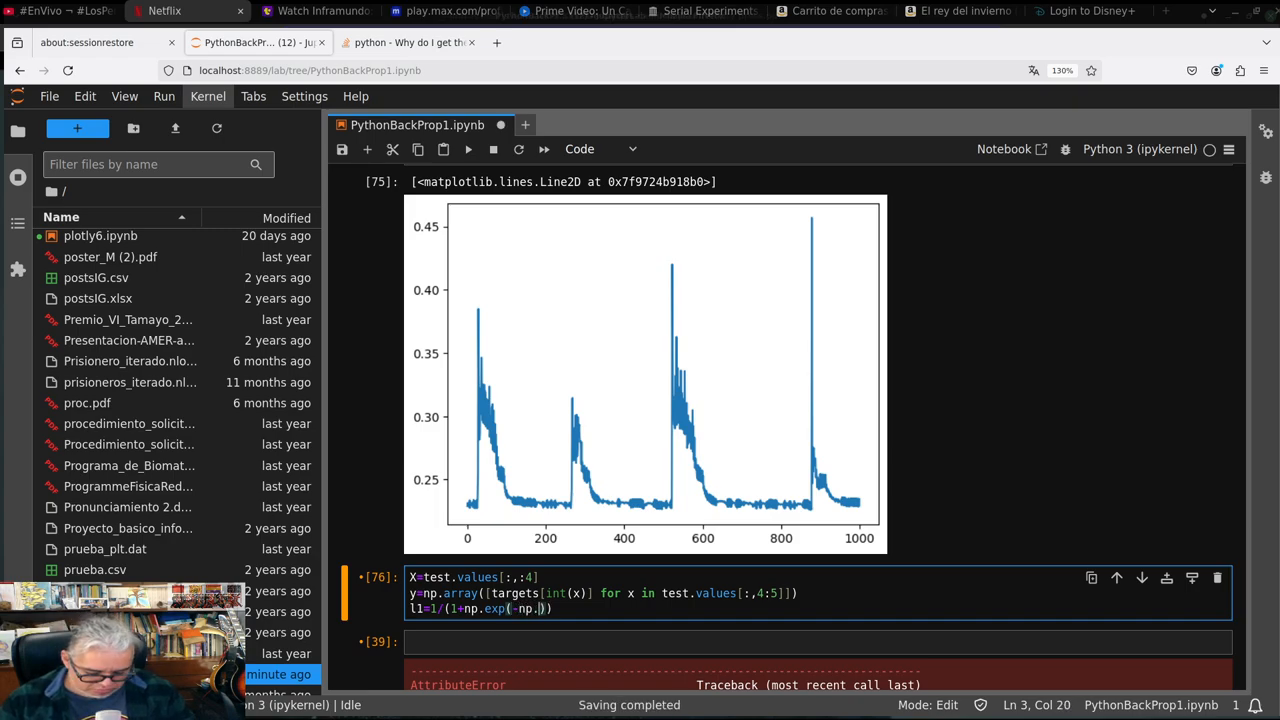
{"action": "type", "text": "dops()"}
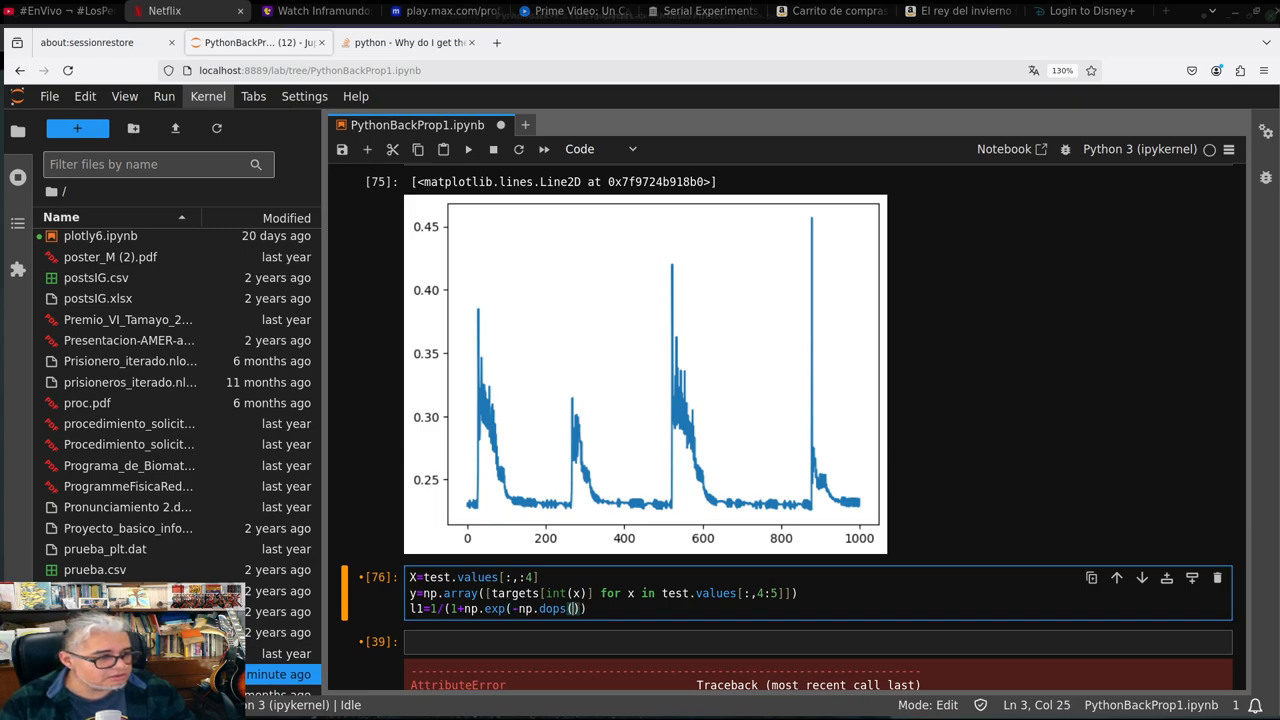
{"action": "key", "text": "BackSpace"}
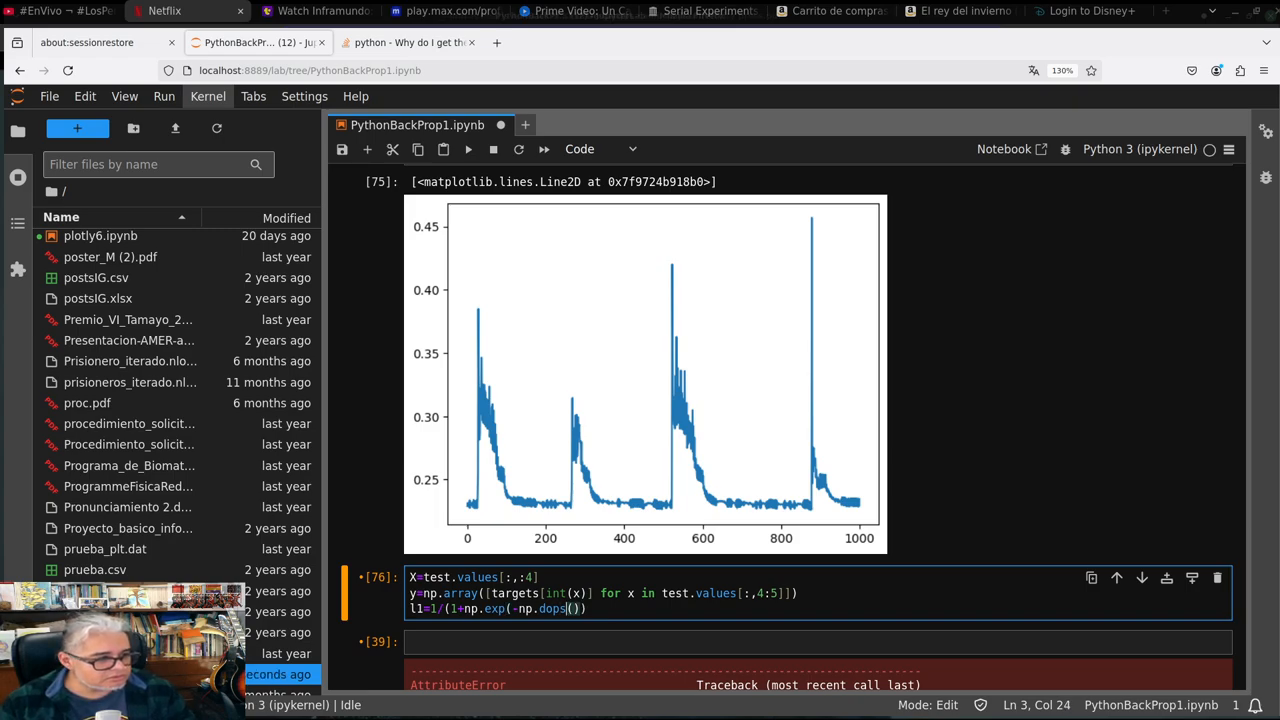
{"action": "type", "text": "t()"}
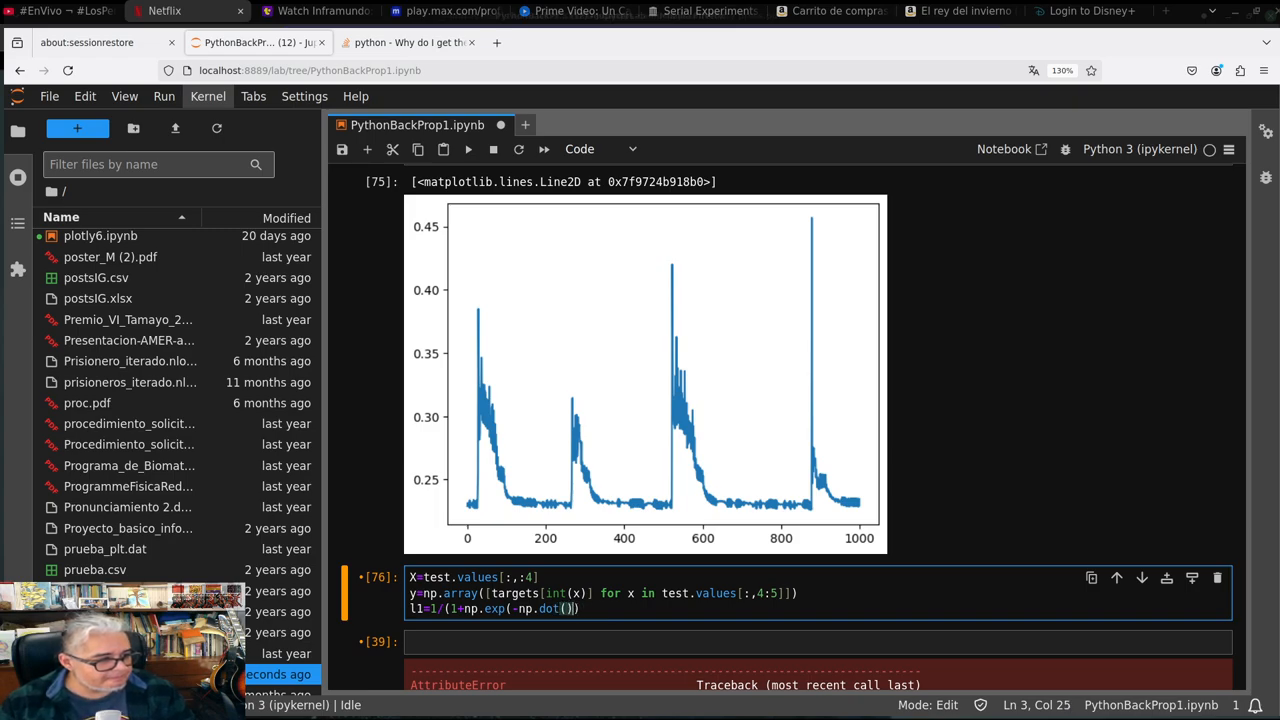
{"action": "type", "text": "X"}
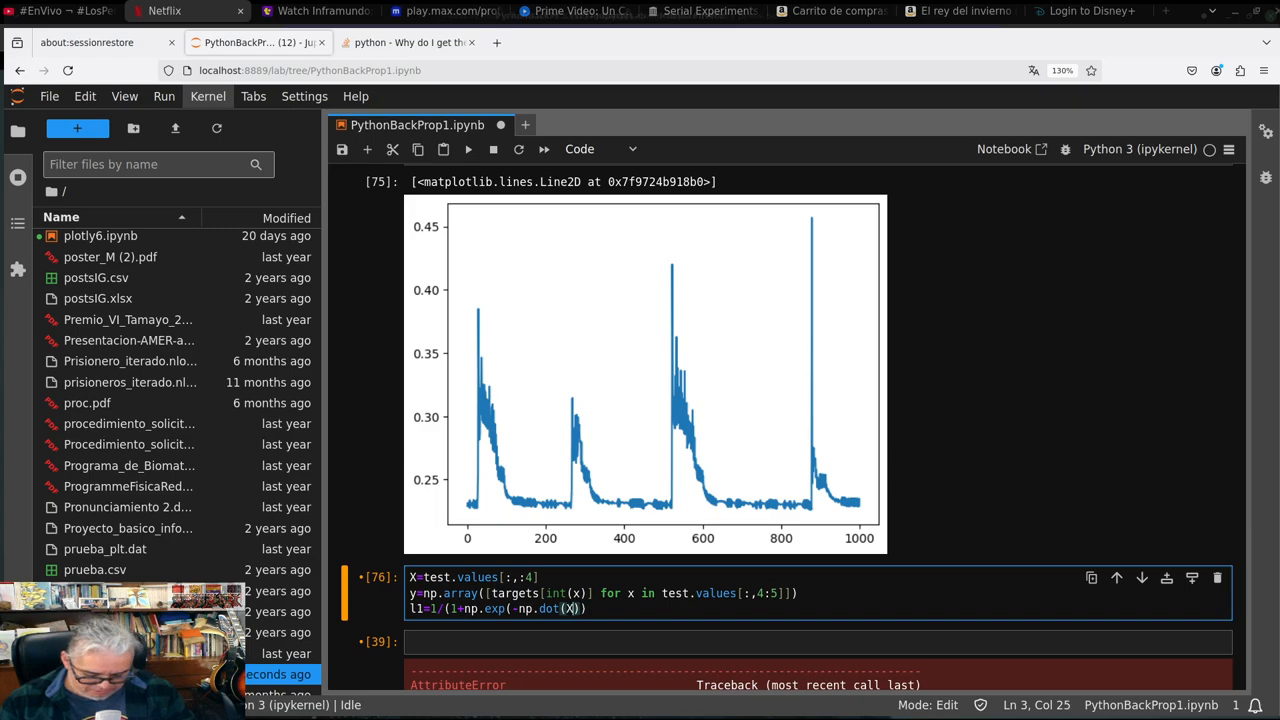
{"action": "type", "text": ",w1"}
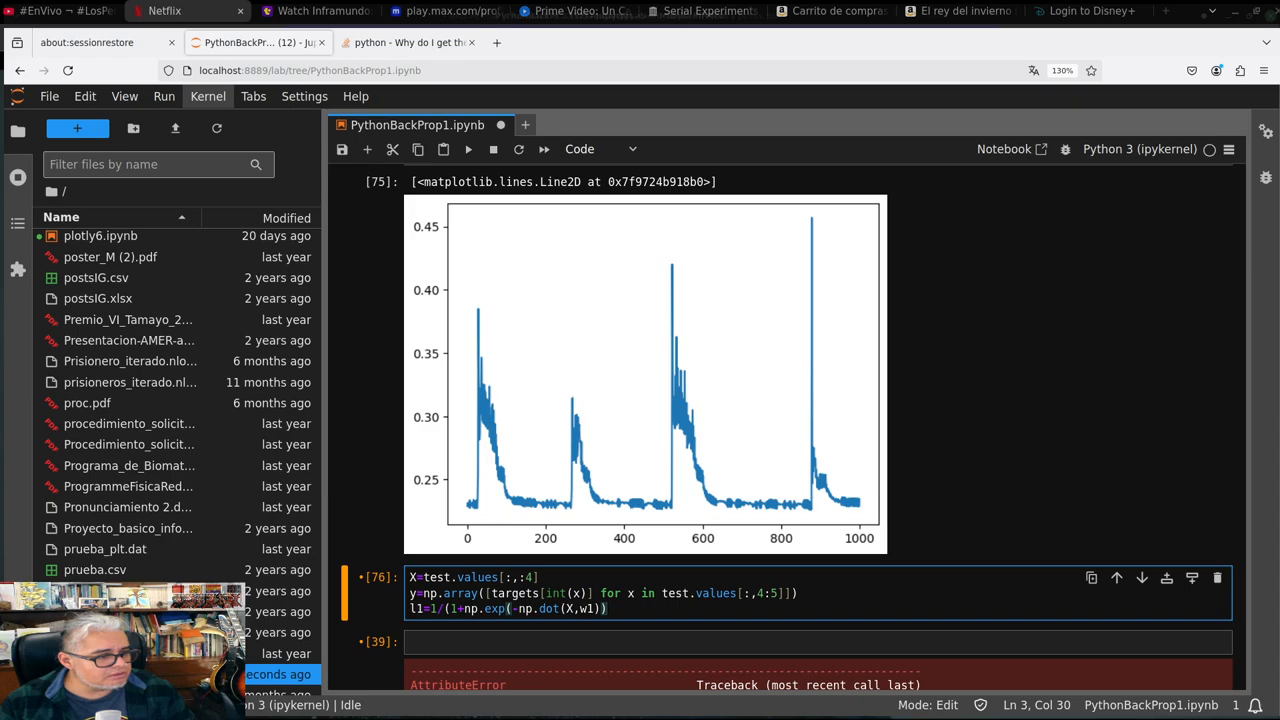
{"action": "type", "text": ")"}
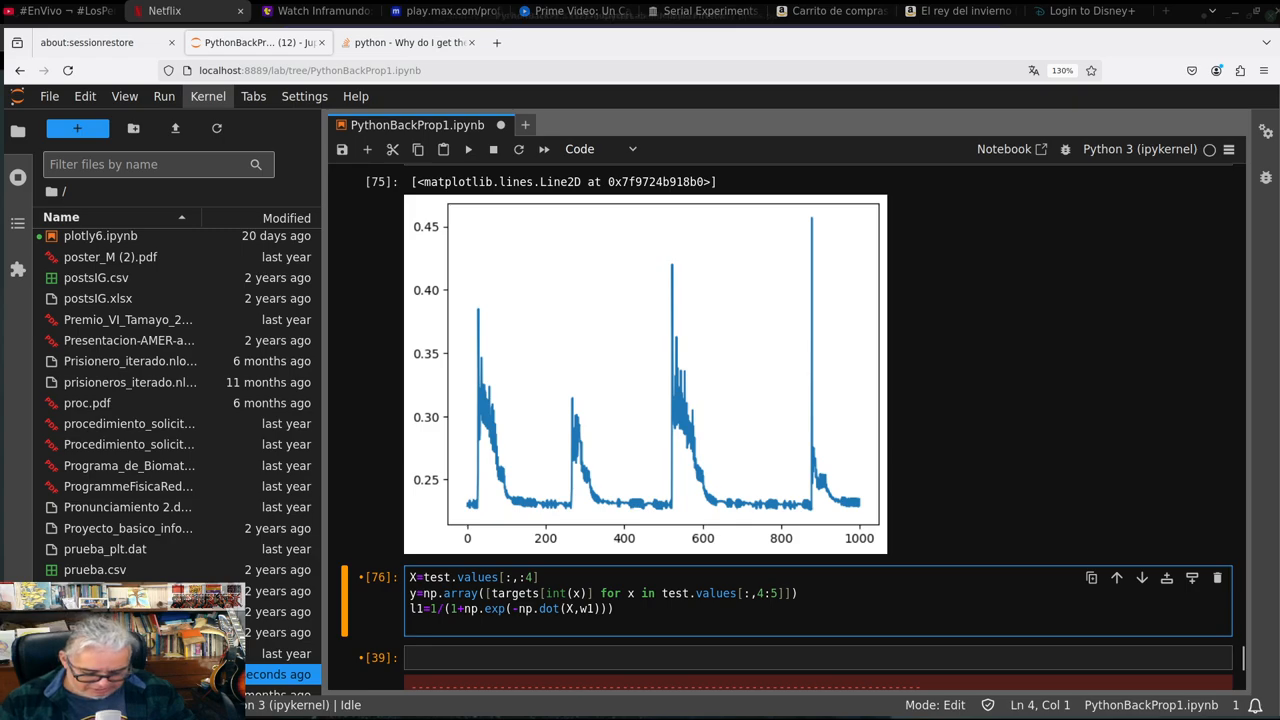
Add the second layer l2=1/(1+np.exp(-np.dot(l1,w2))) and run the cell
{"action": "type", "text": "l2=1/(1+np.exp(-np.dot(l1,w2)))"}
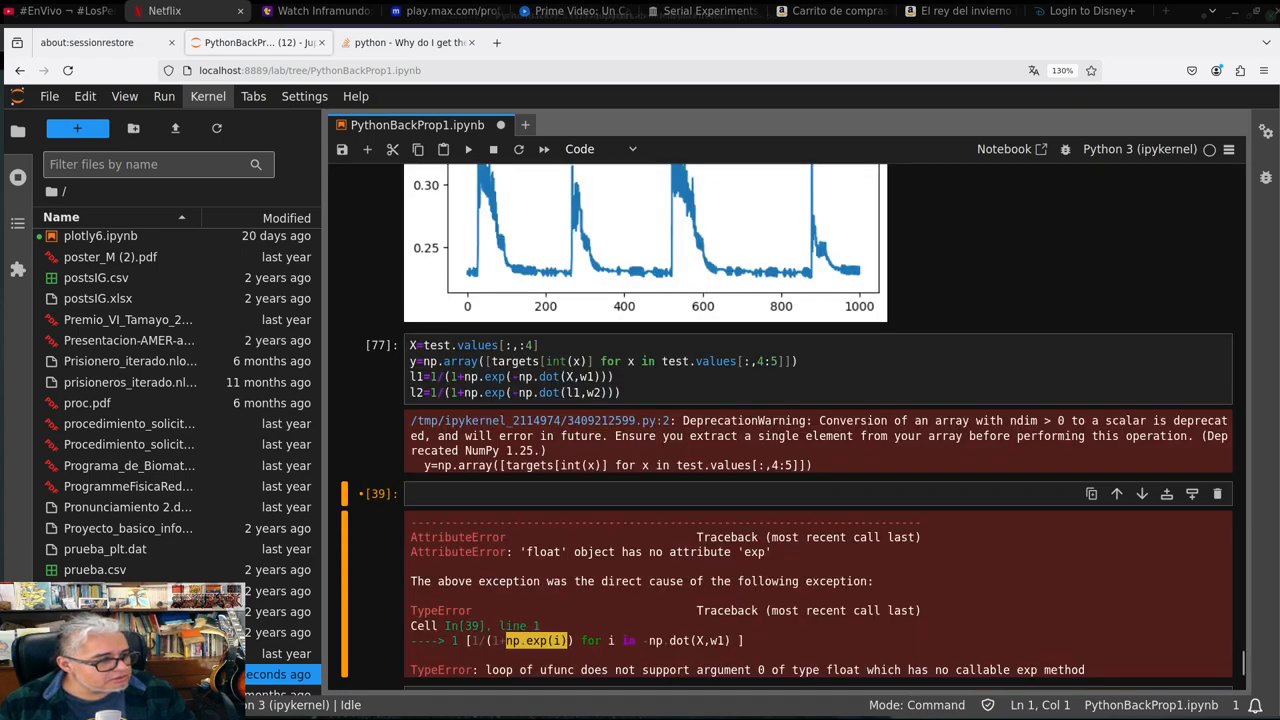
{"action": "mouse_move", "coordinate": [877, 483]}
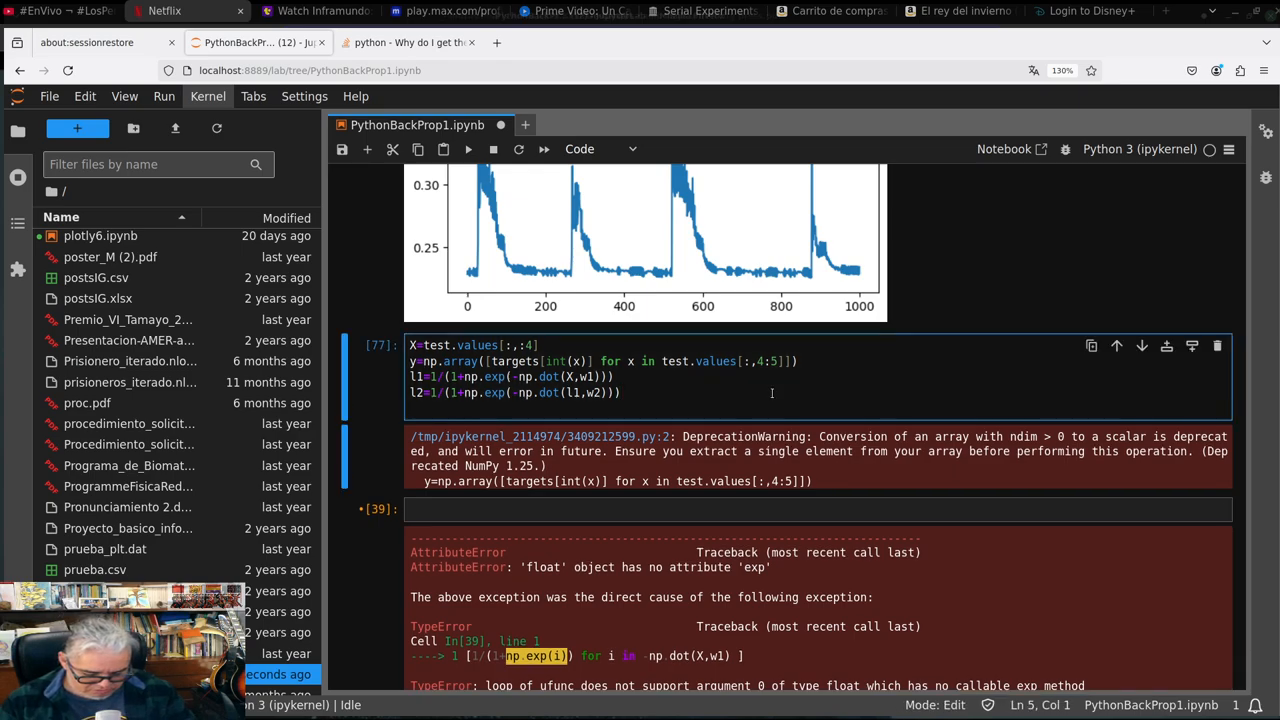
Display the test outputs l2, then as l2.round(3) with rows like [0.009, 0.831, 0.196]
{"action": "type", "text": "l2"}
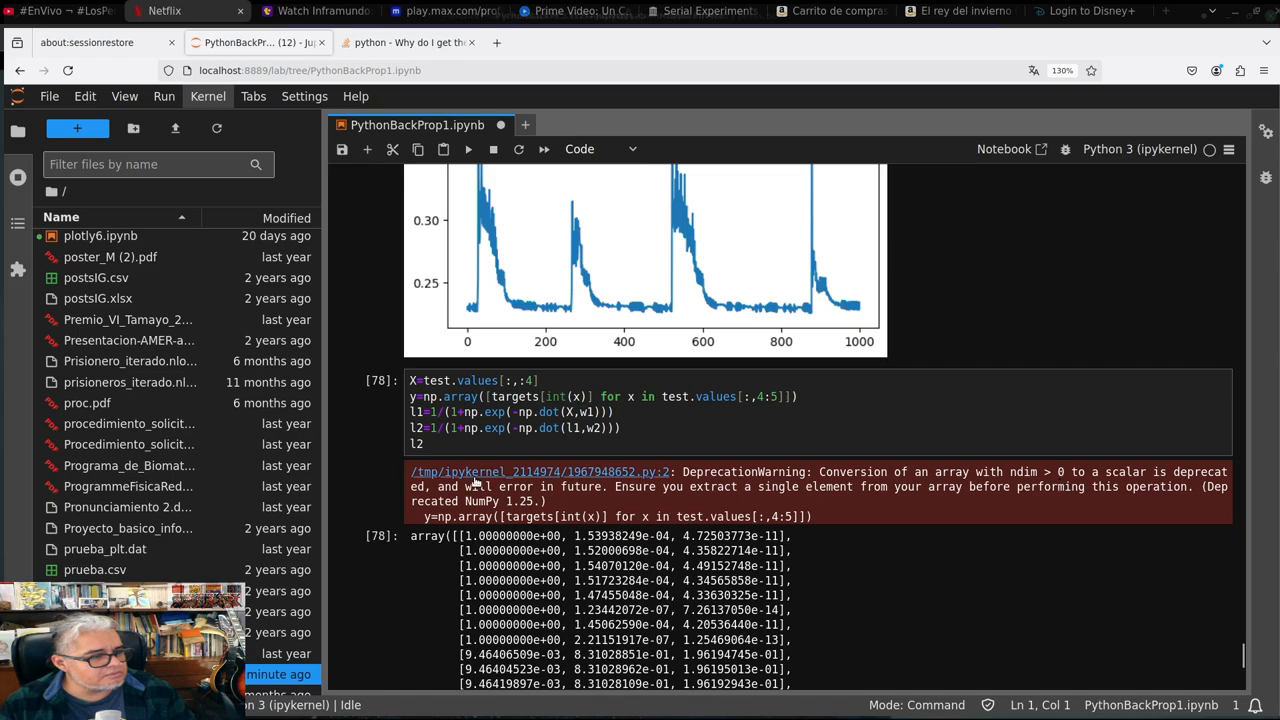
{"action": "left_click", "coordinate": [453, 446]}
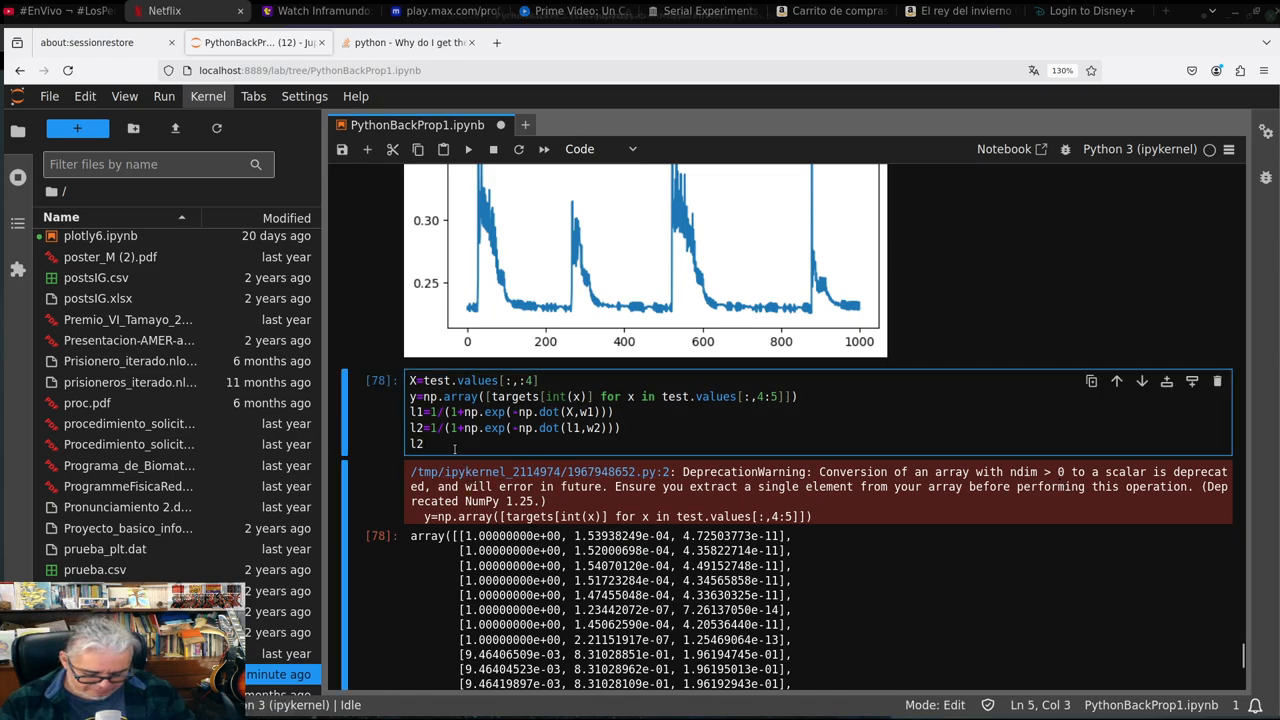
{"action": "type", "text": ",roun"}
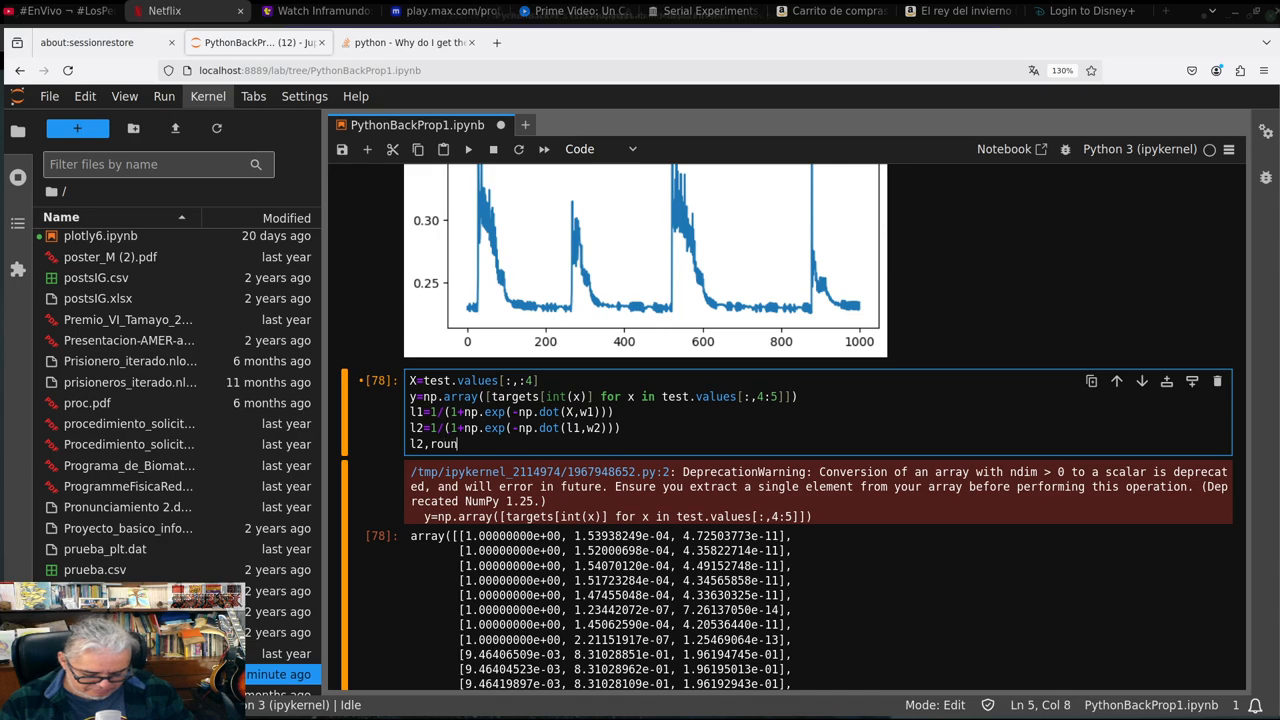
{"action": "type", "text": "d(3)"}
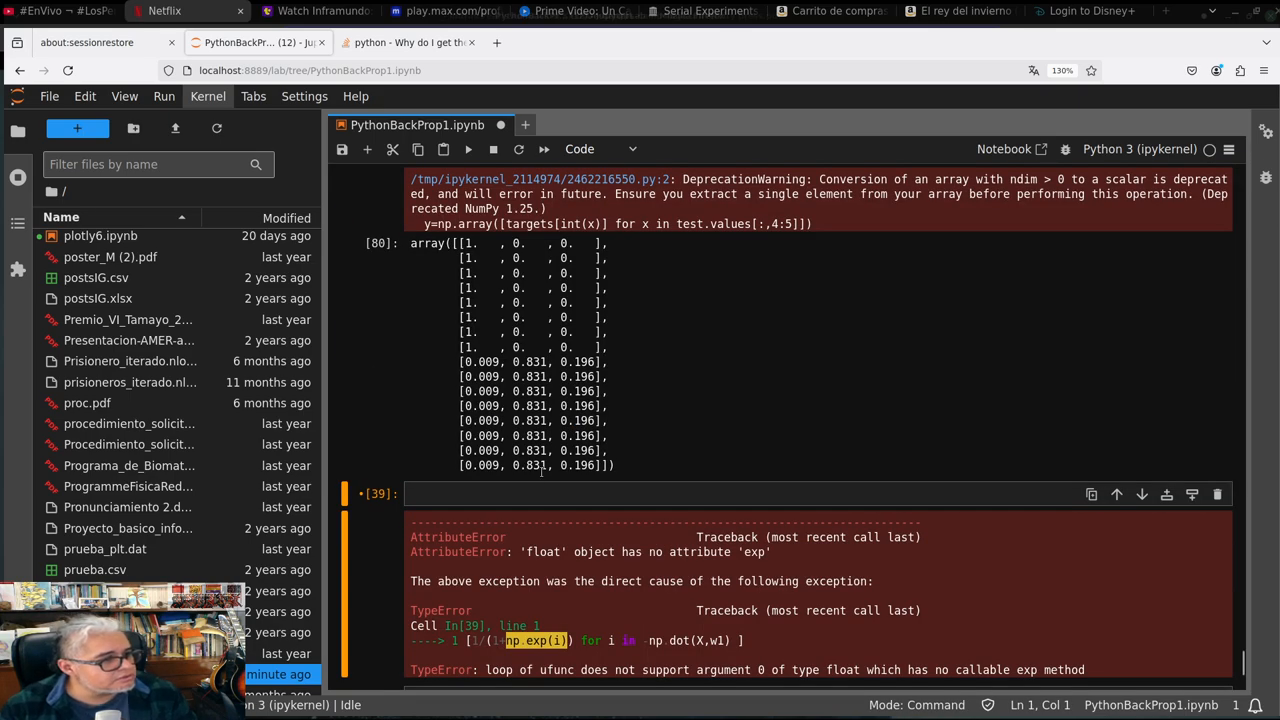
{"action": "mouse_move", "coordinate": [697, 432]}
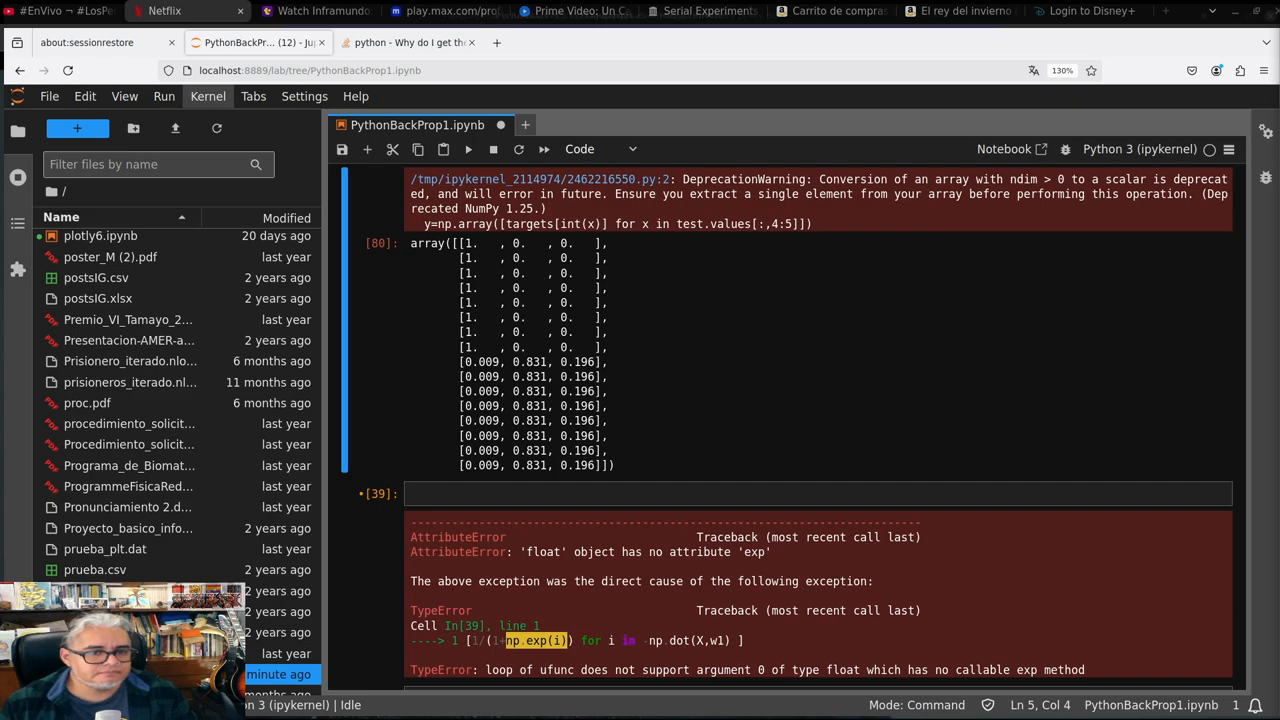
Compute predicted classes yp=np.argmax(l2,axis=1)
{"action": "left_click", "coordinate": [666, 493]}
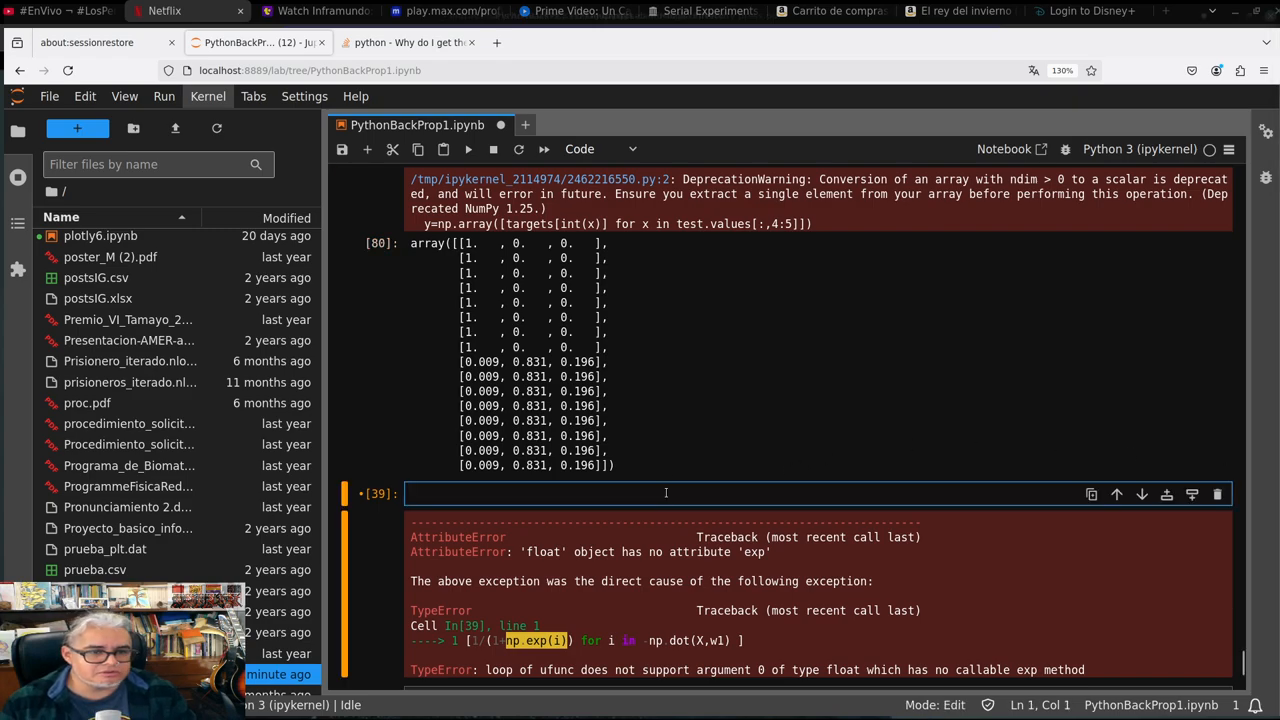
{"action": "type", "text": "y"}
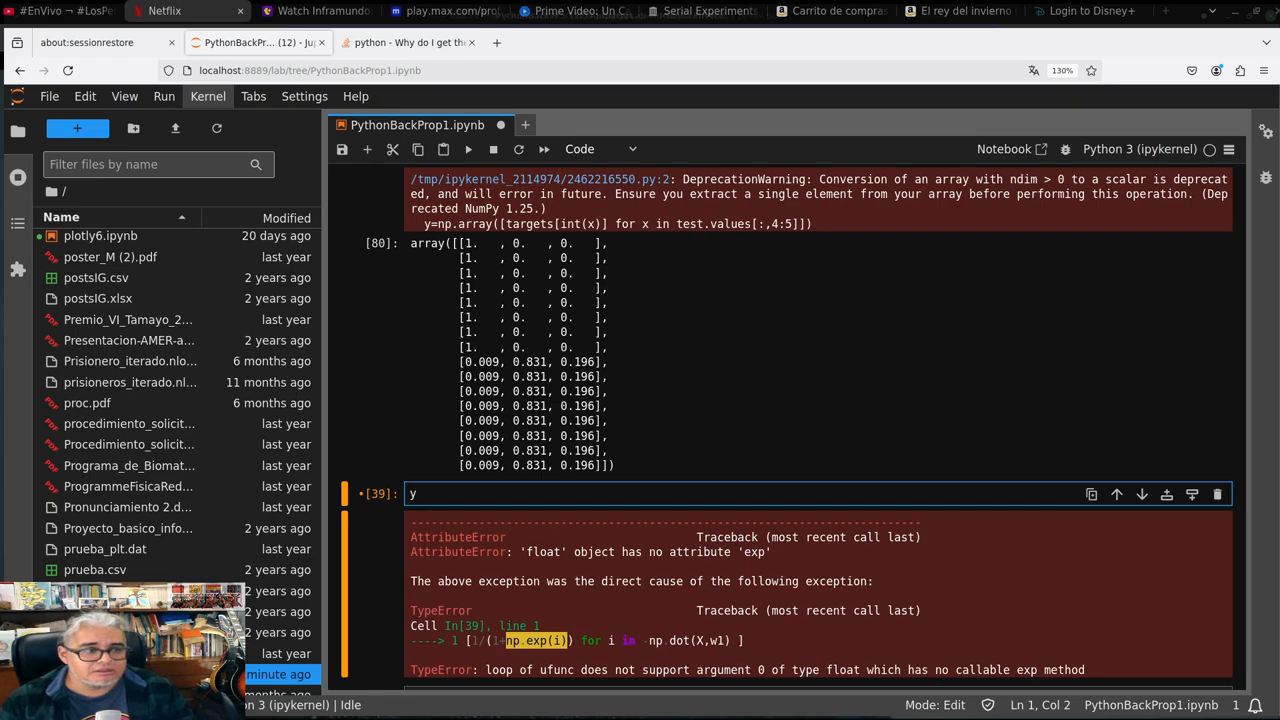
{"action": "type", "text": "p"}
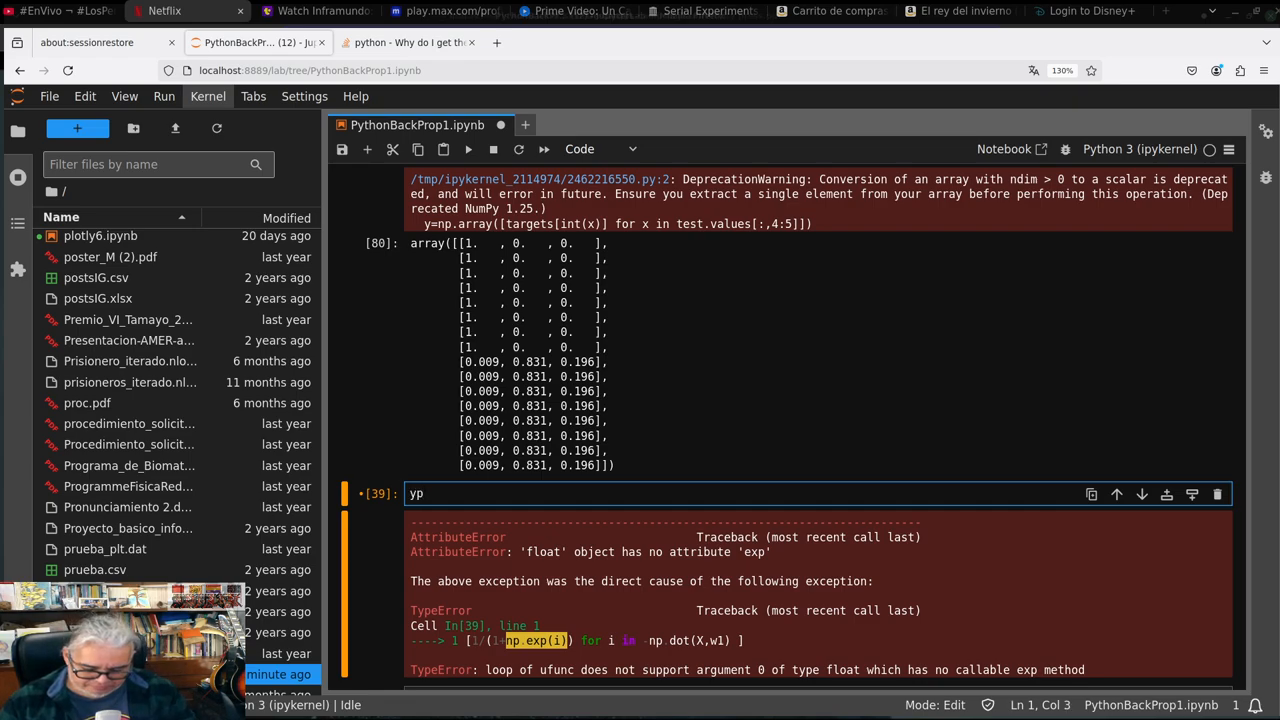
{"action": "type", "text": "=np"}
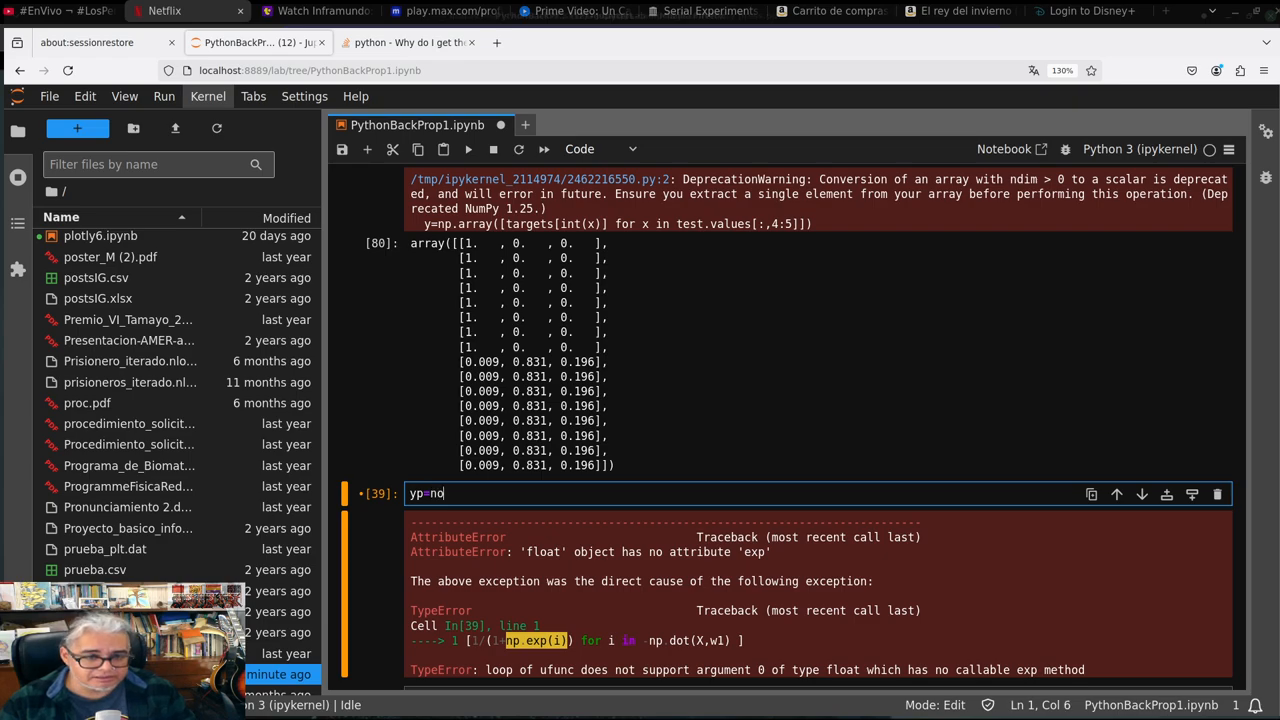
{"action": "type", "text": ".arg"}
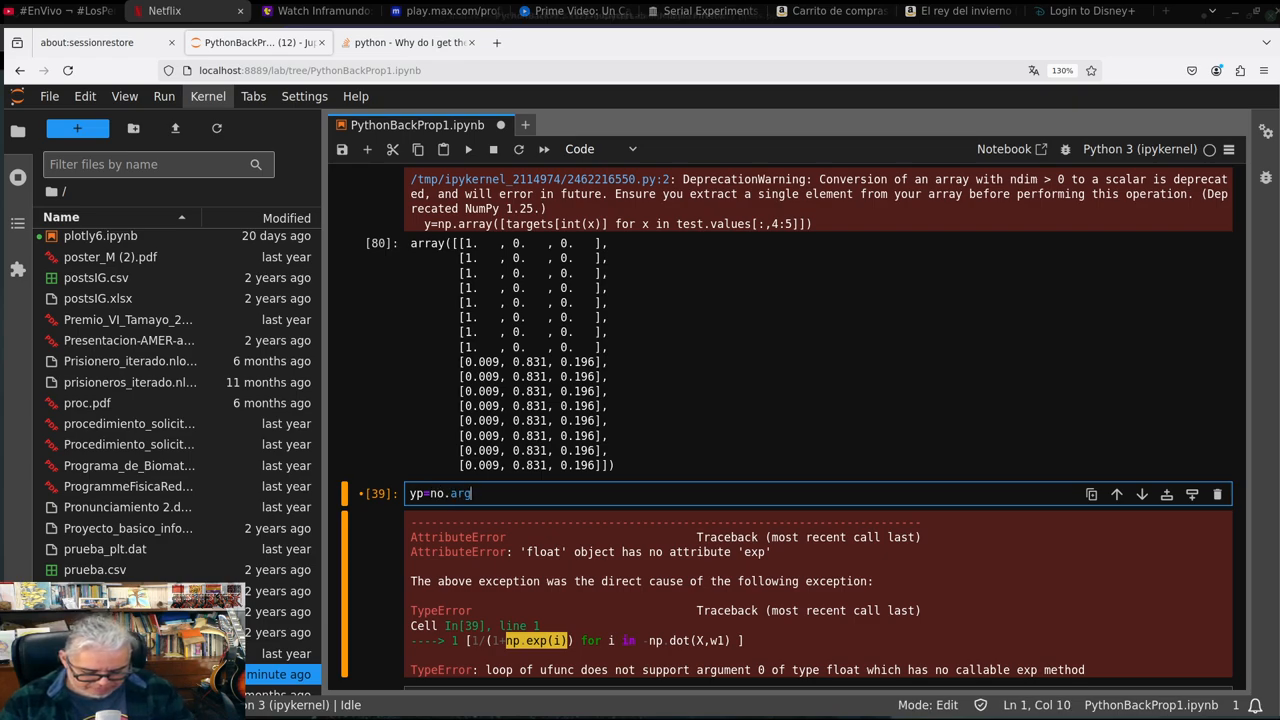
{"action": "type", "text": "max()"}
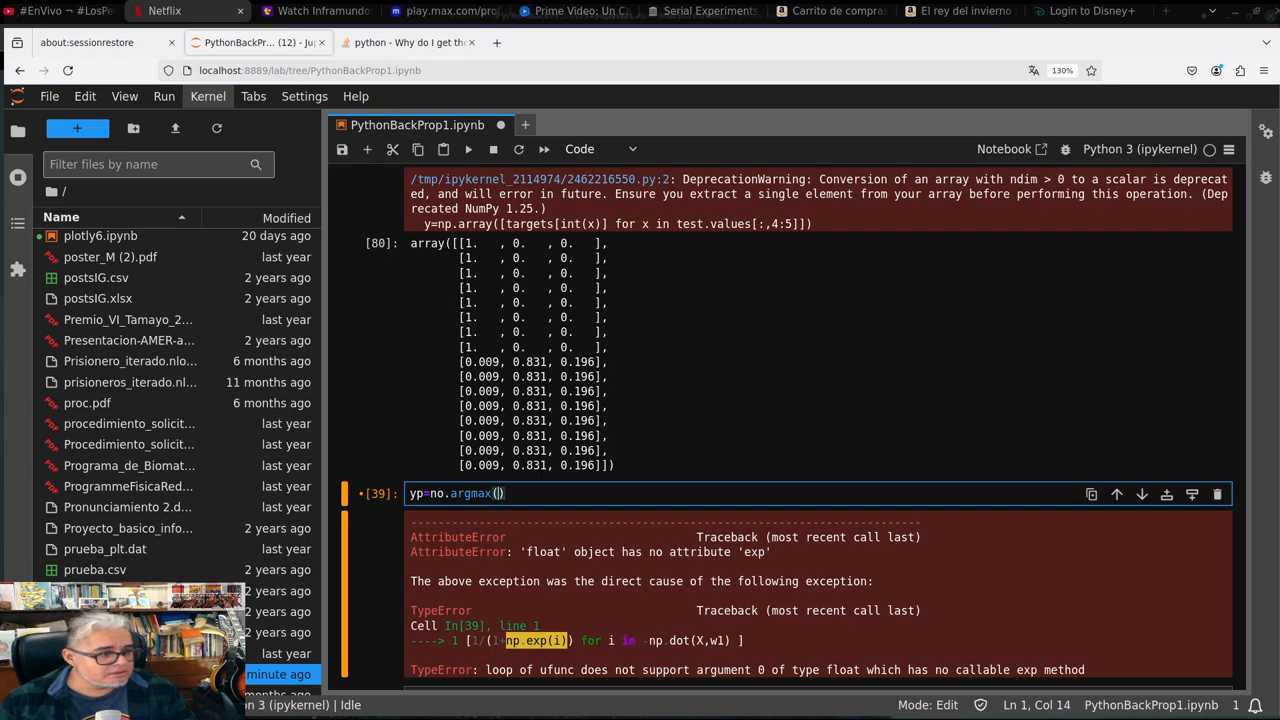
{"action": "type", "text": "l2"}
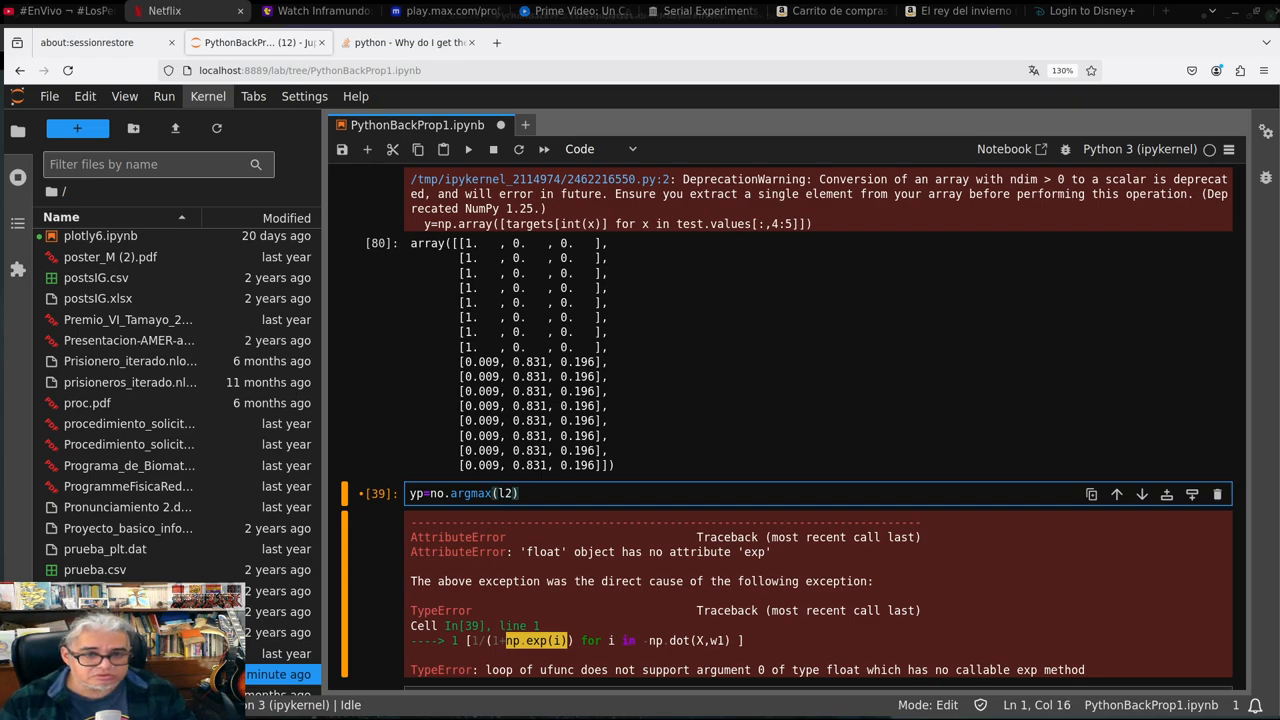
{"action": "type", "text": ",axis"}
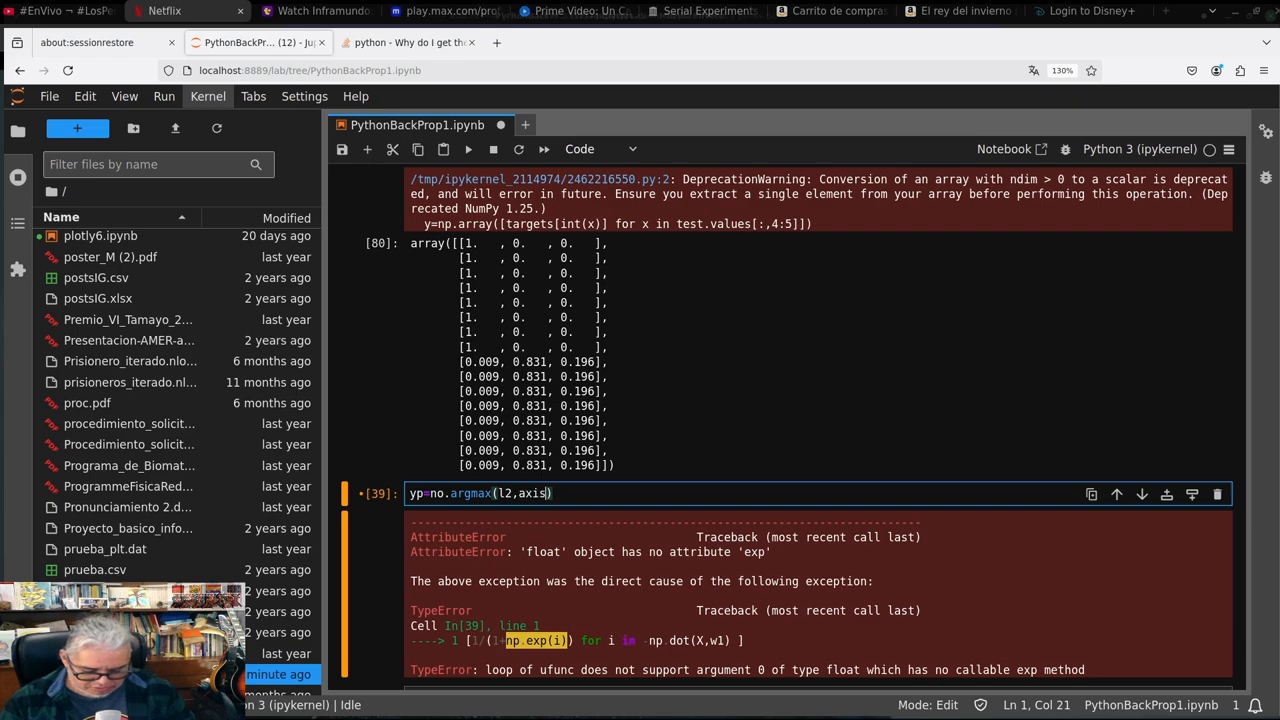
{"action": "type", "text": "=1"}
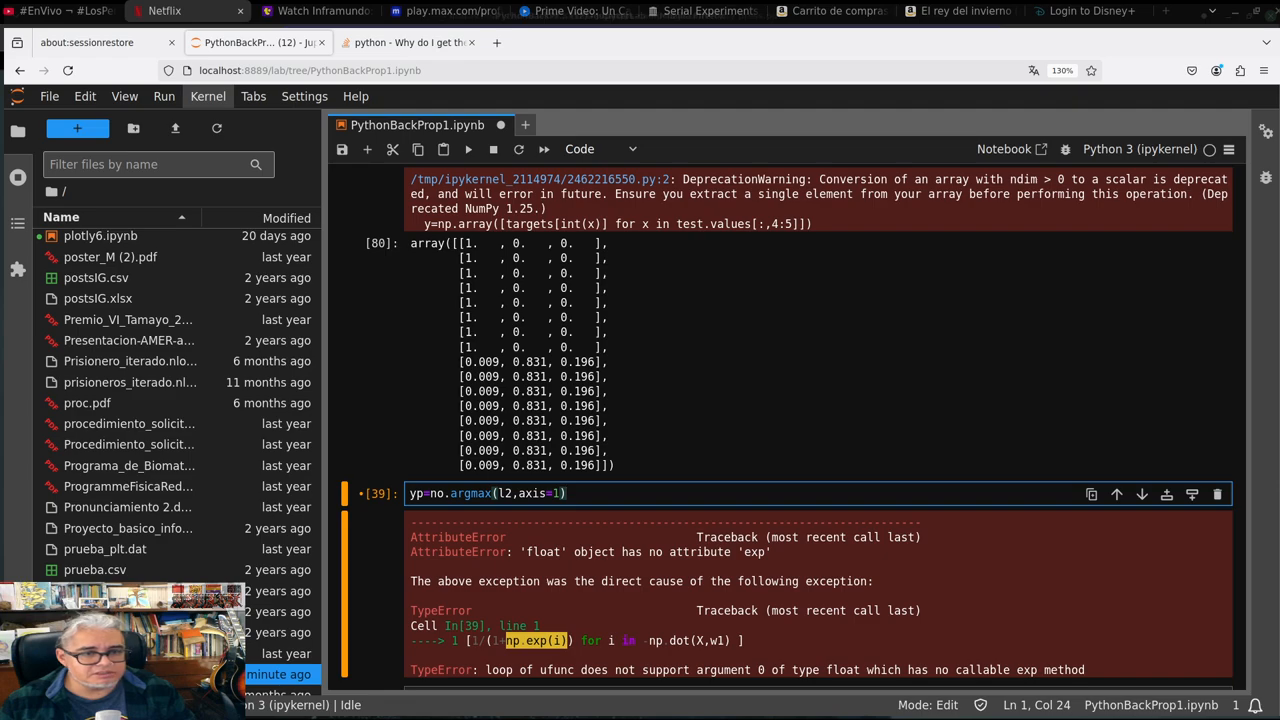
Mark correct predictions with res=yp==np.argmax(y,axis=1)
{"action": "type", "text": "res"}
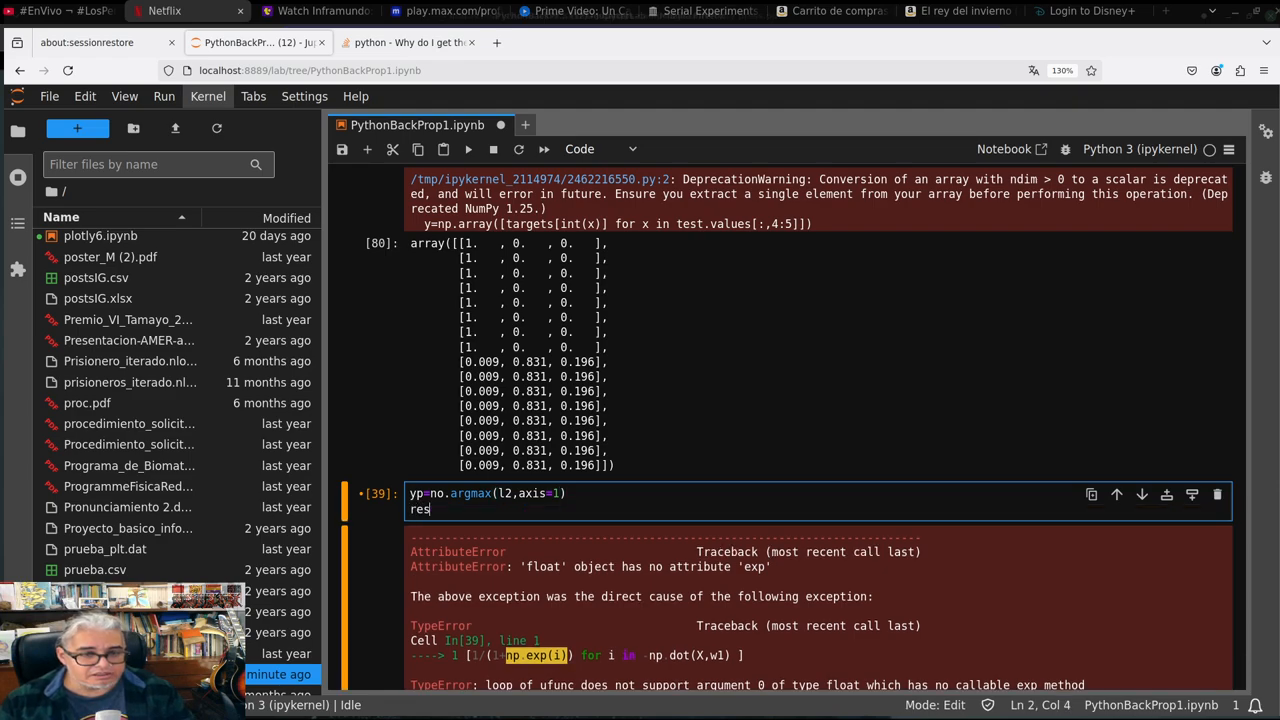
{"action": "type", "text": "="}
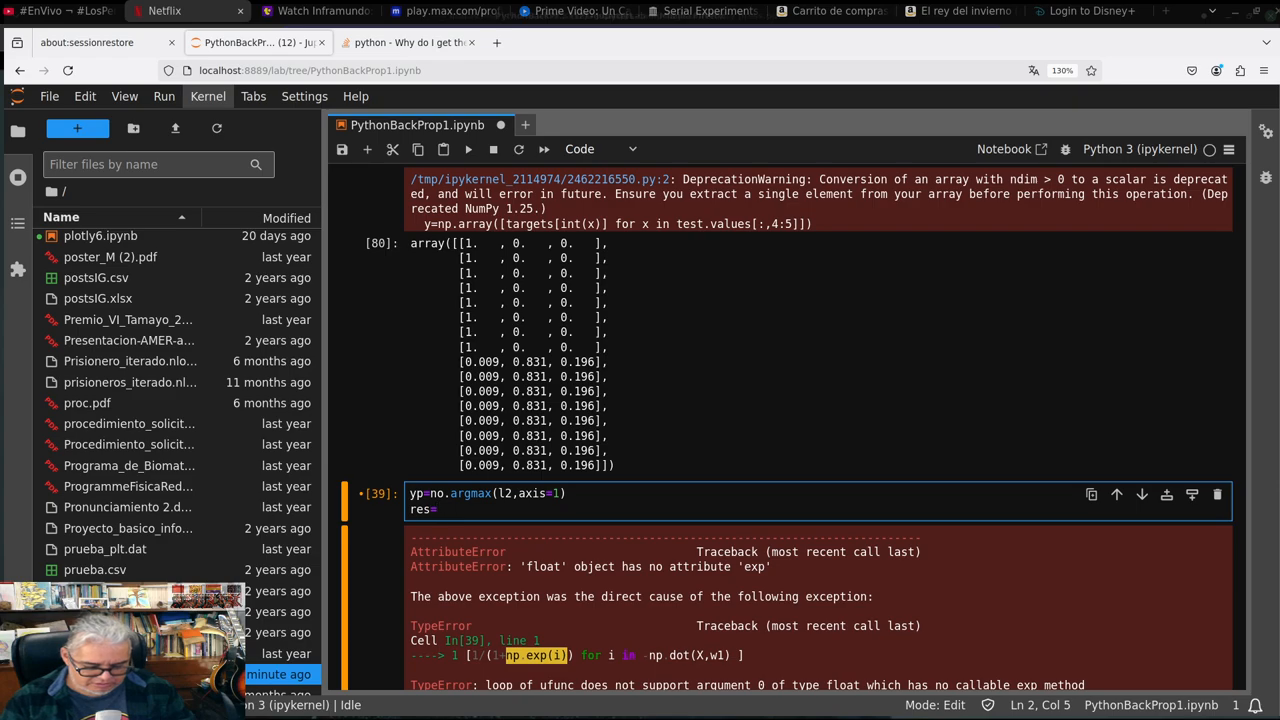
{"action": "type", "text": "y"}
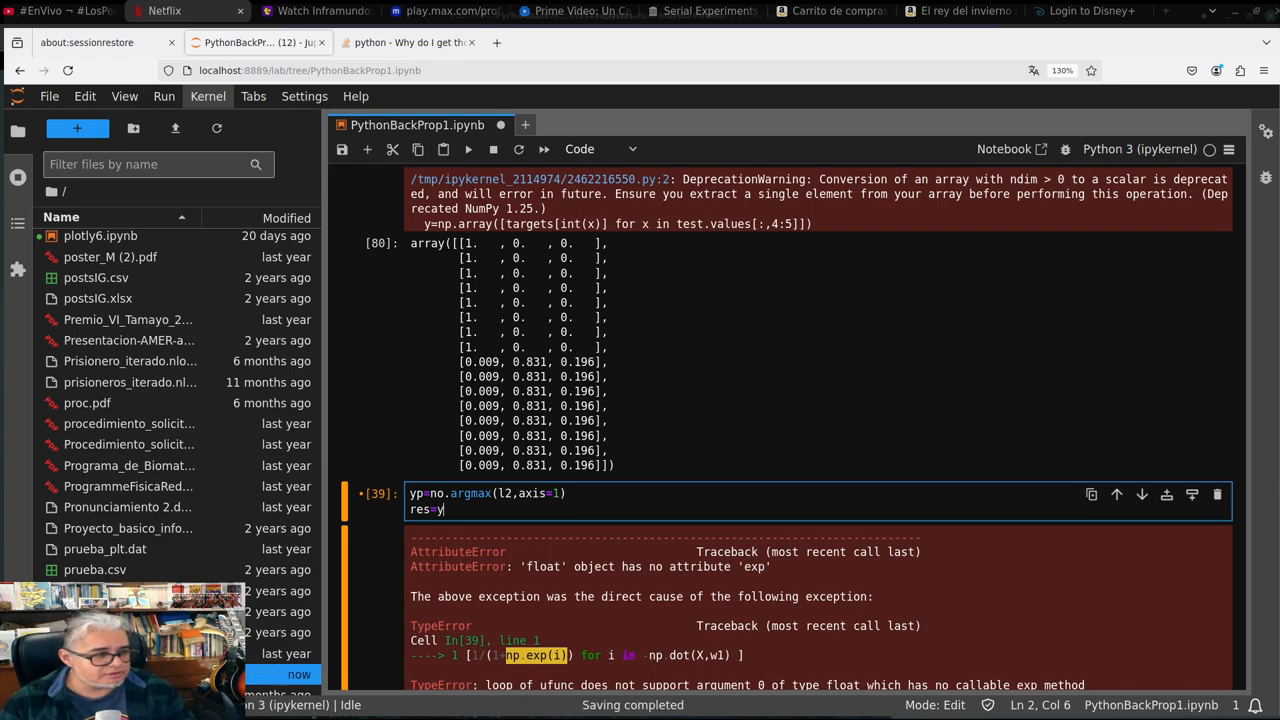
{"action": "type", "text": "p"}
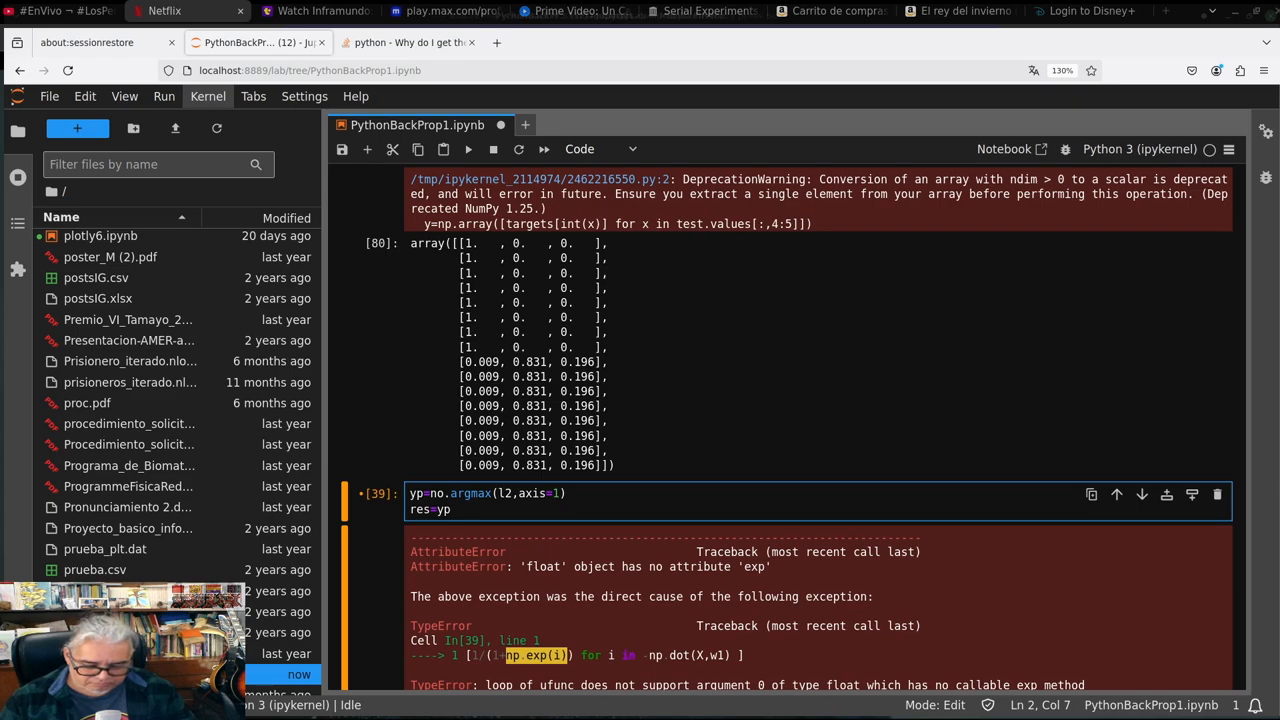
{"action": "type", "text": "=="}
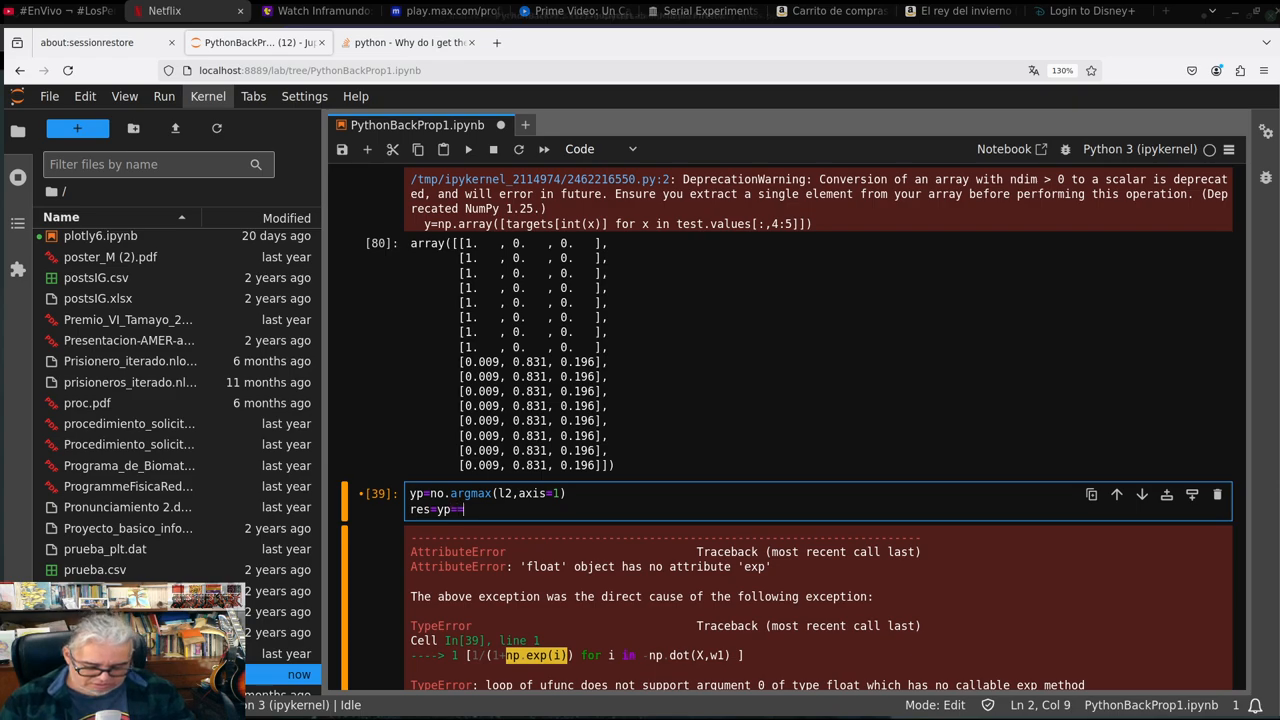
{"action": "type", "text": "np"}
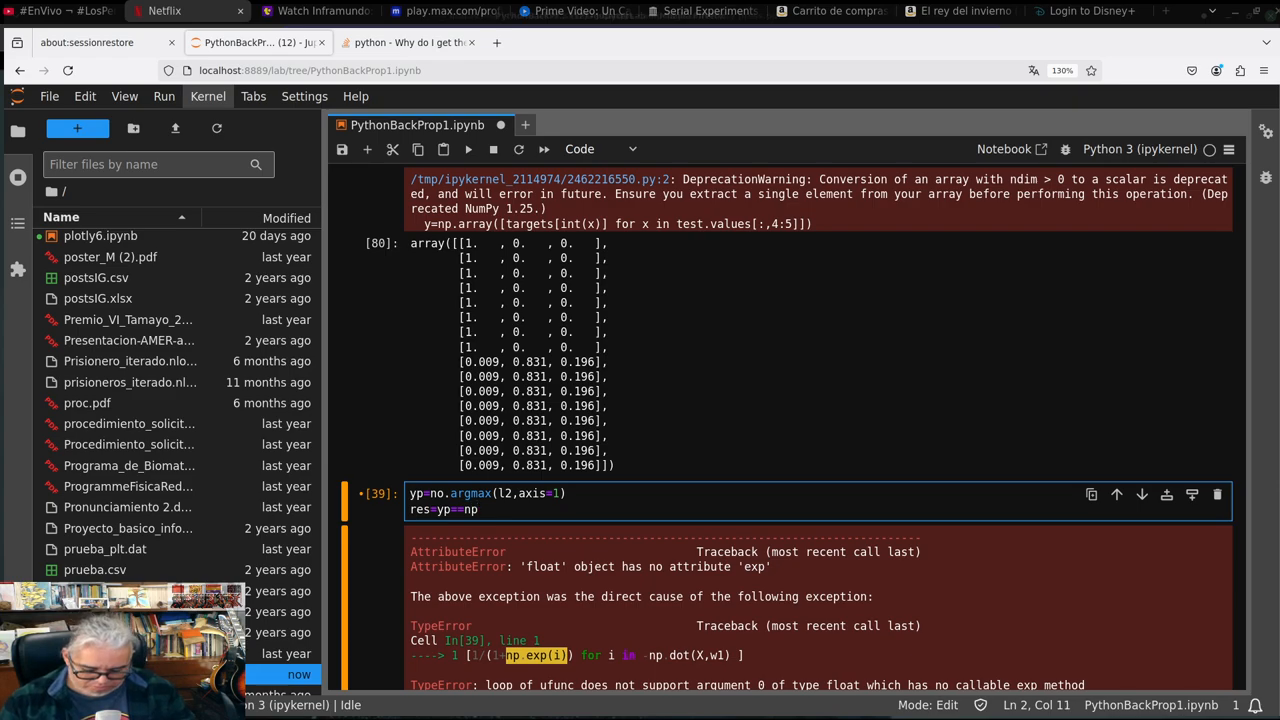
{"action": "type", "text": ".argmax"}
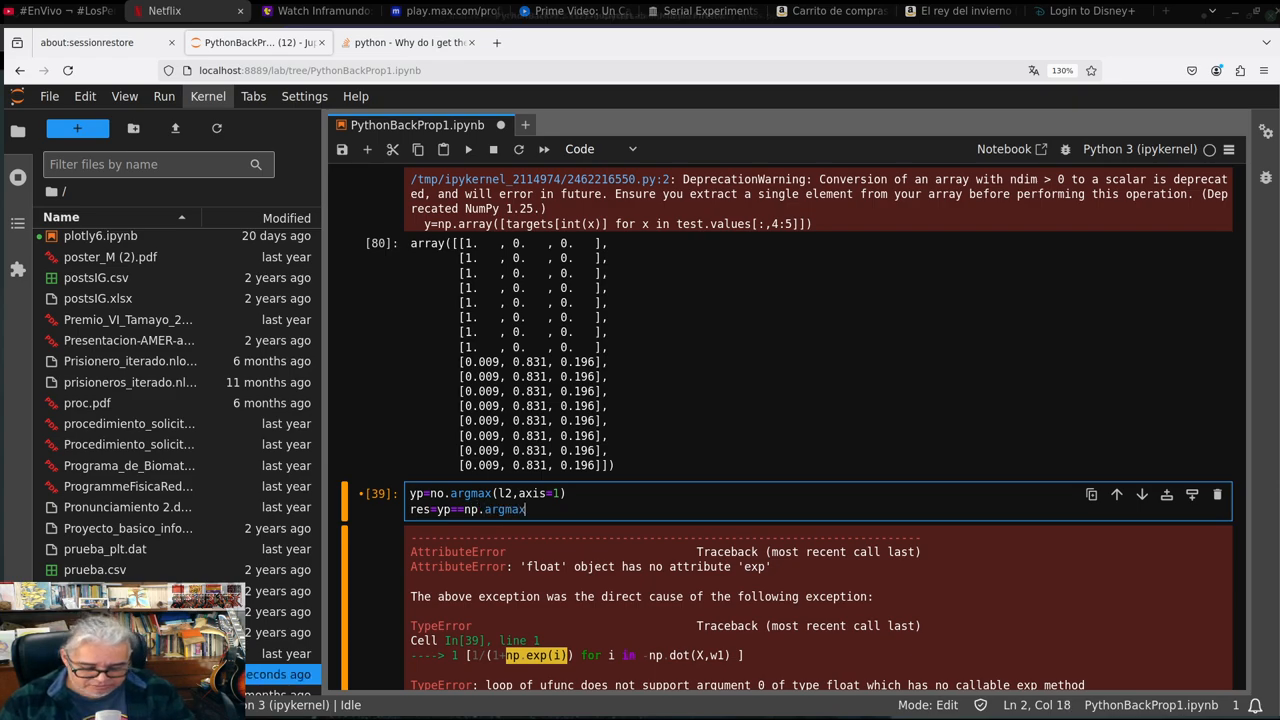
{"action": "type", "text": "()"}
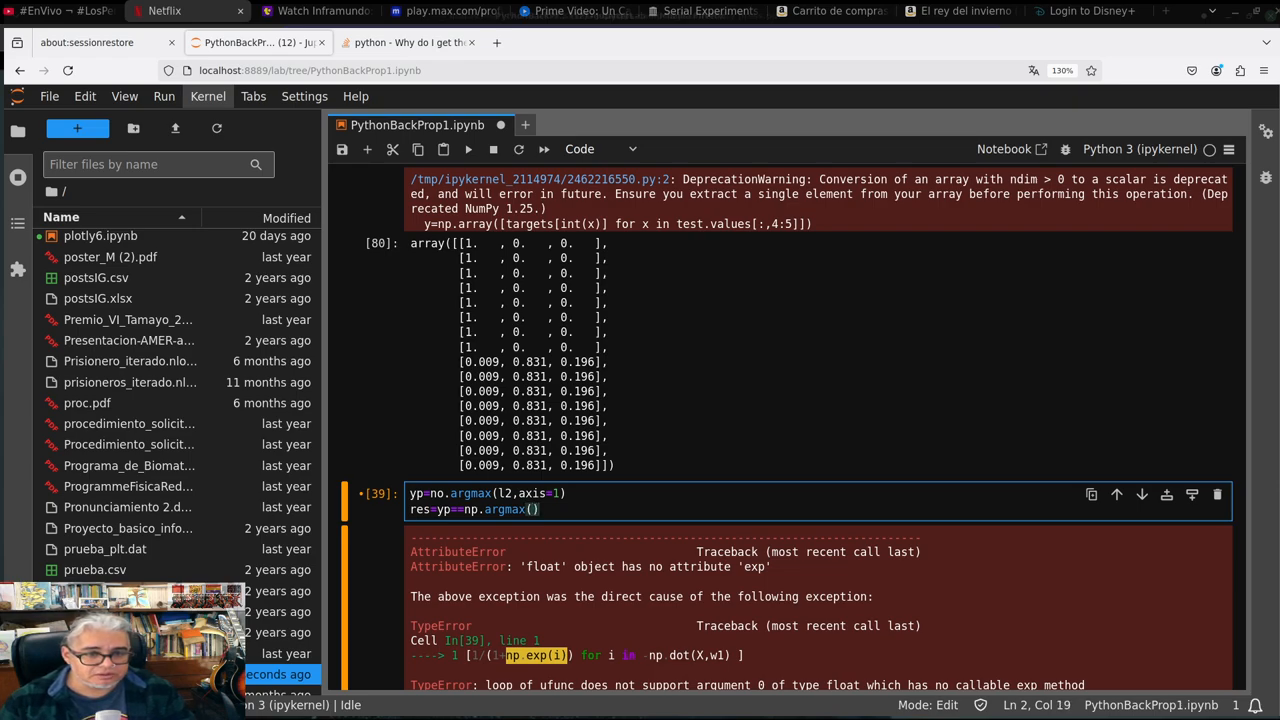
{"action": "type", "text": "y"}
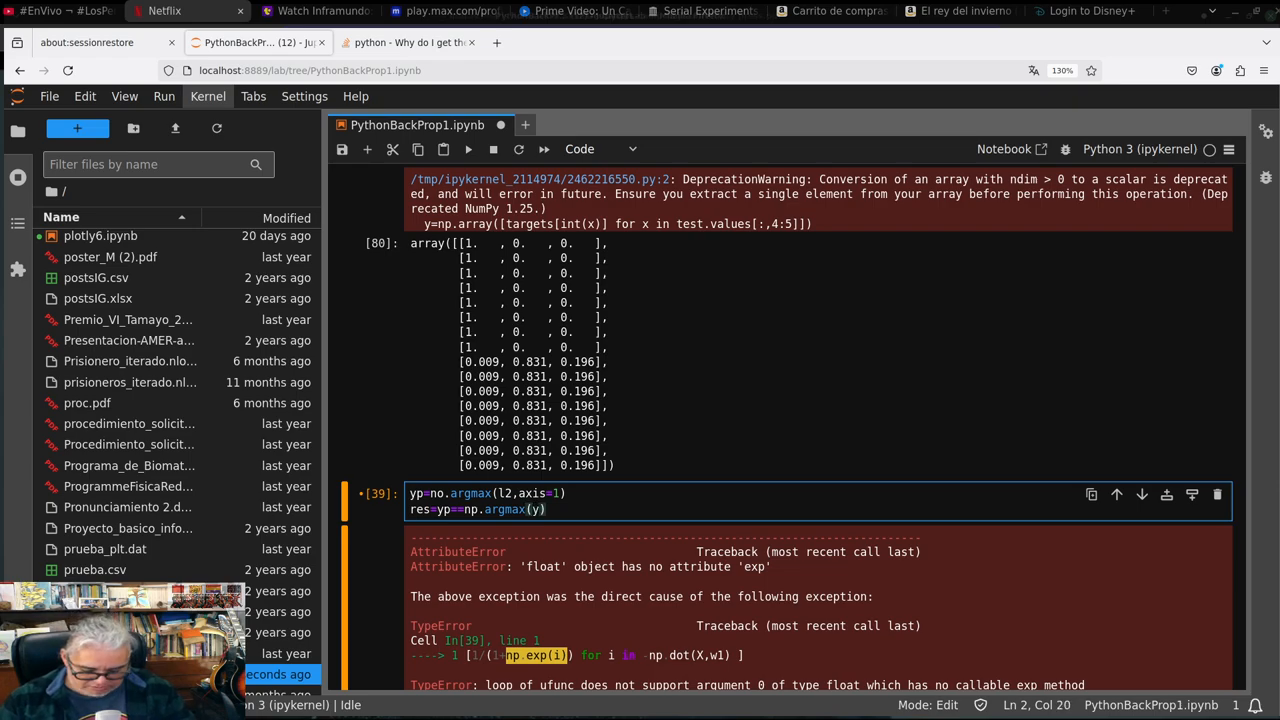
{"action": "type", "text": ",axis=1"}
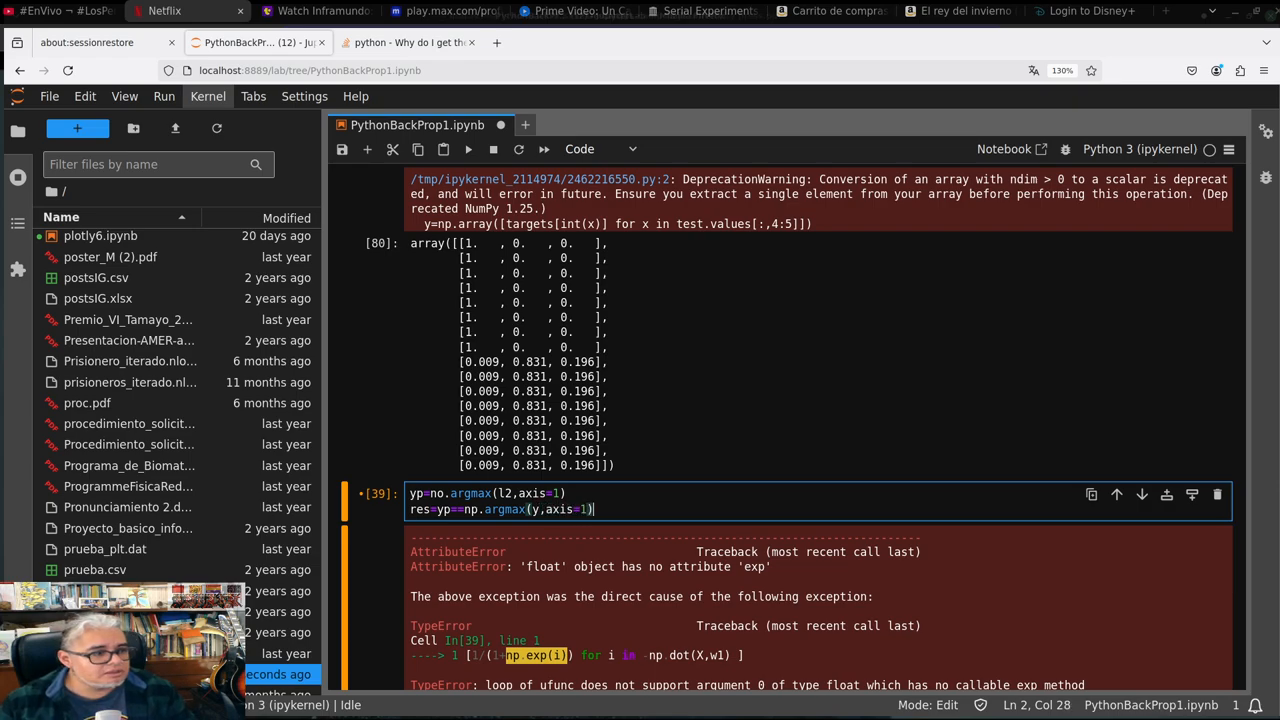
Compute the fraction correct=np.sum(res)/len(res)
{"action": "type", "text": "correct("}
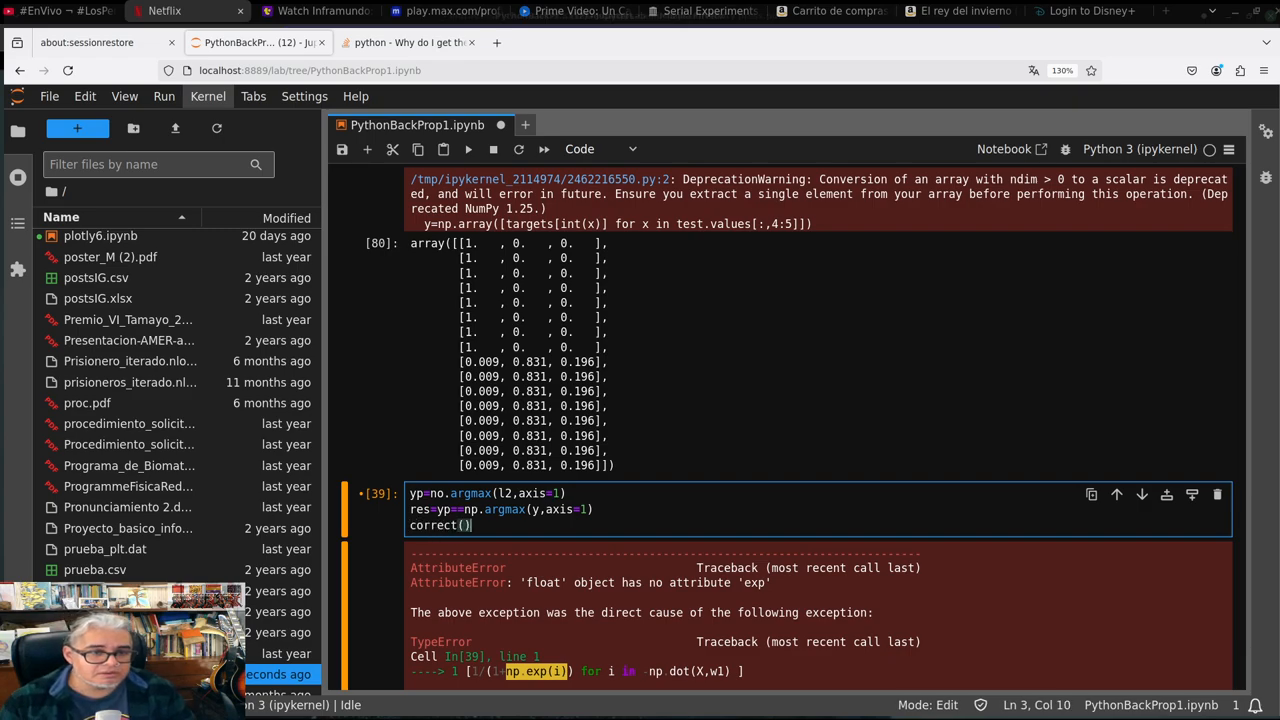
{"action": "key", "text": "BackSpace"}
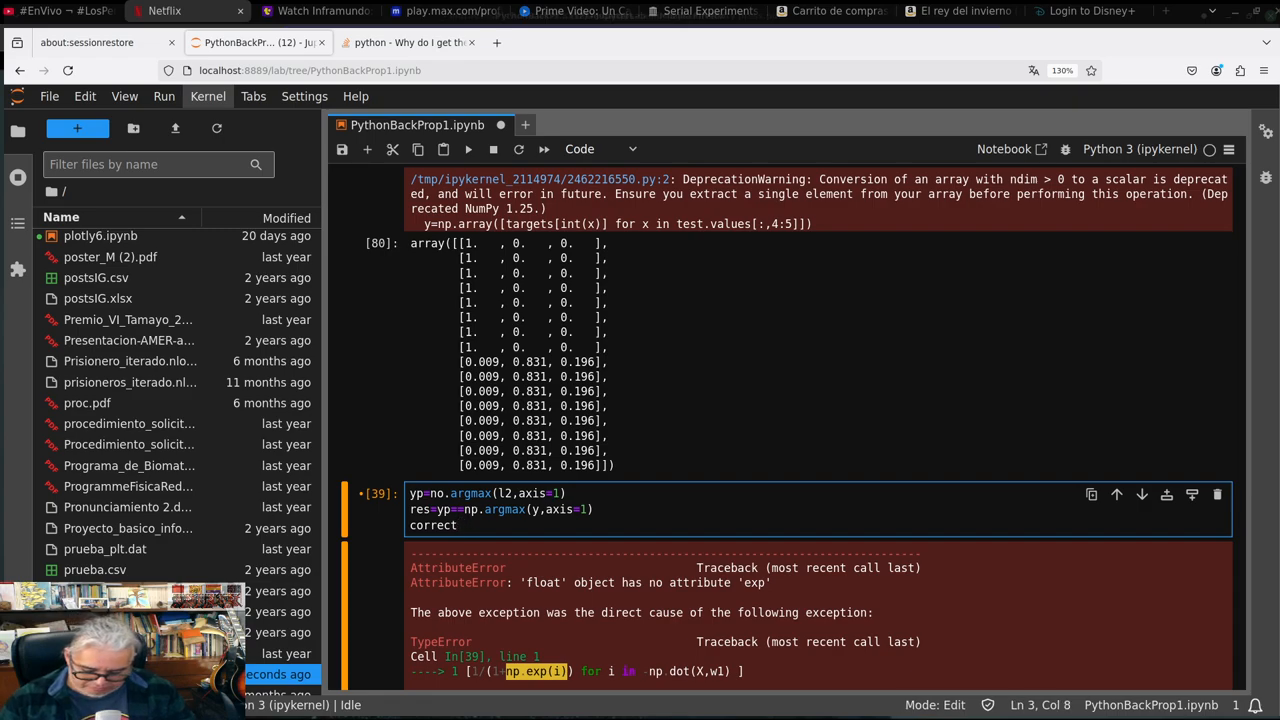
{"action": "type", "text": "=np.s"}
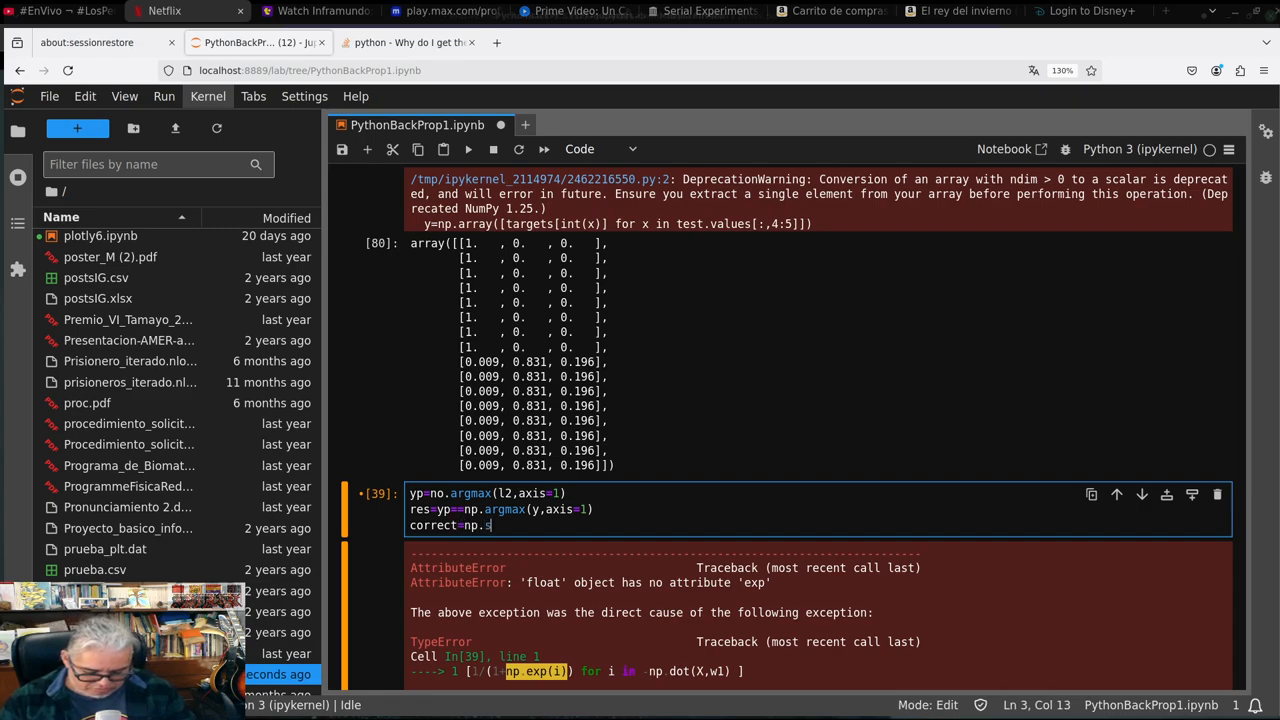
{"action": "type", "text": "um()"}
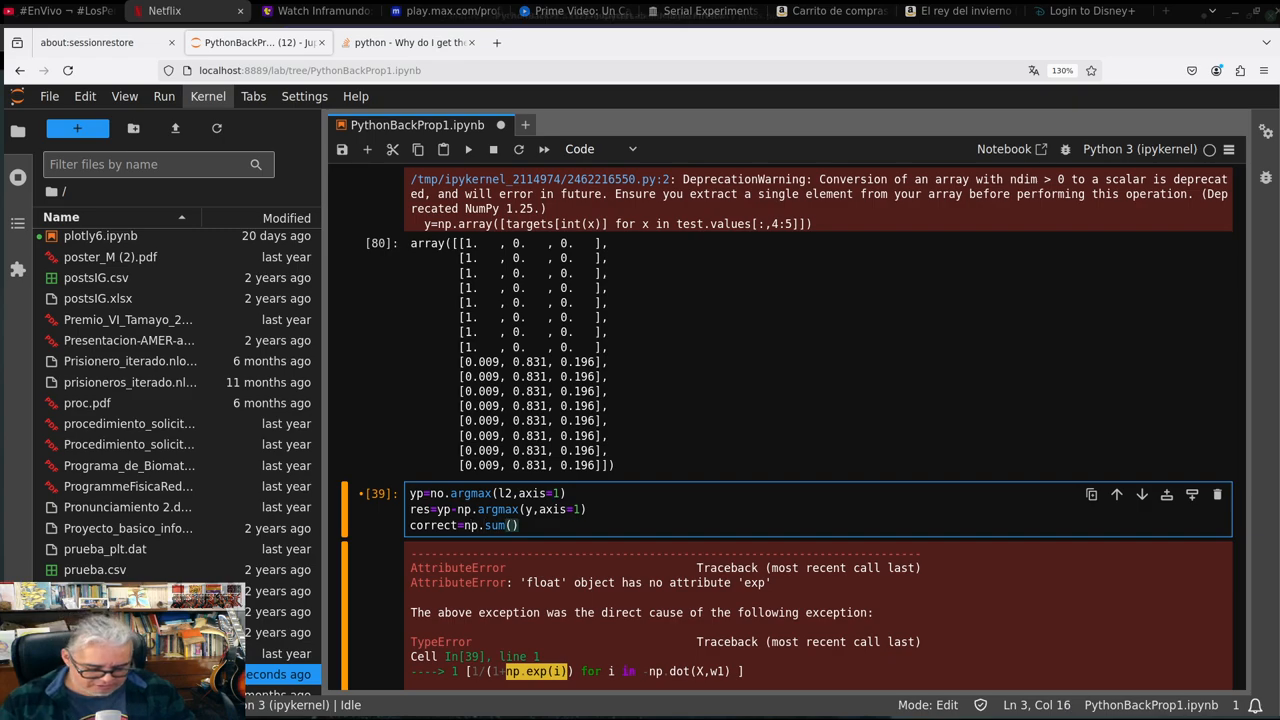
{"action": "type", "text": "res"}
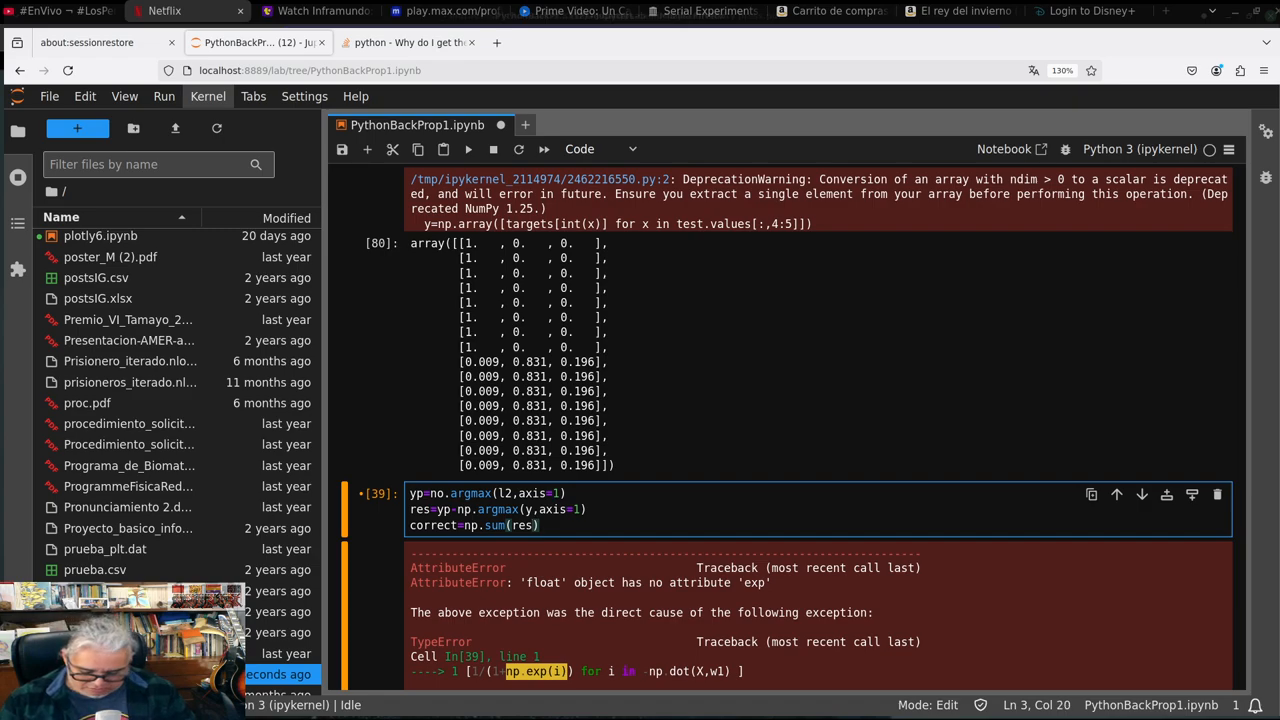
{"action": "type", "text": "/"}
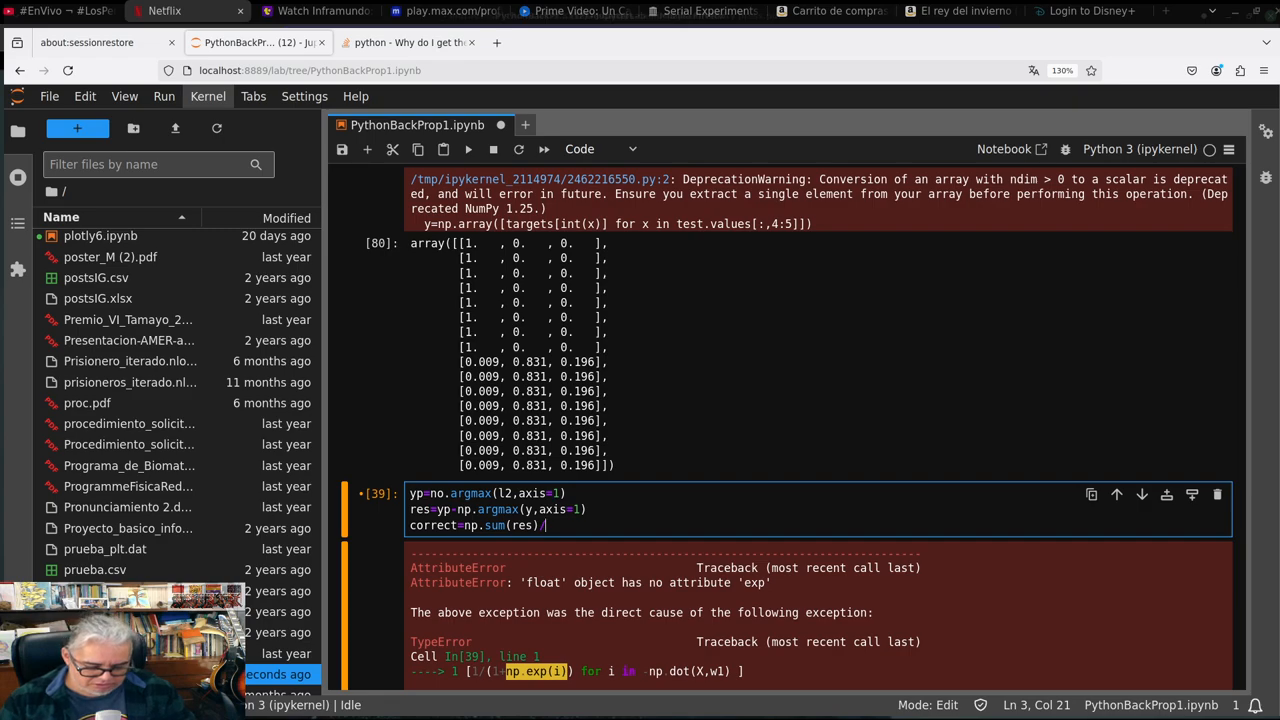
{"action": "type", "text": "len("}
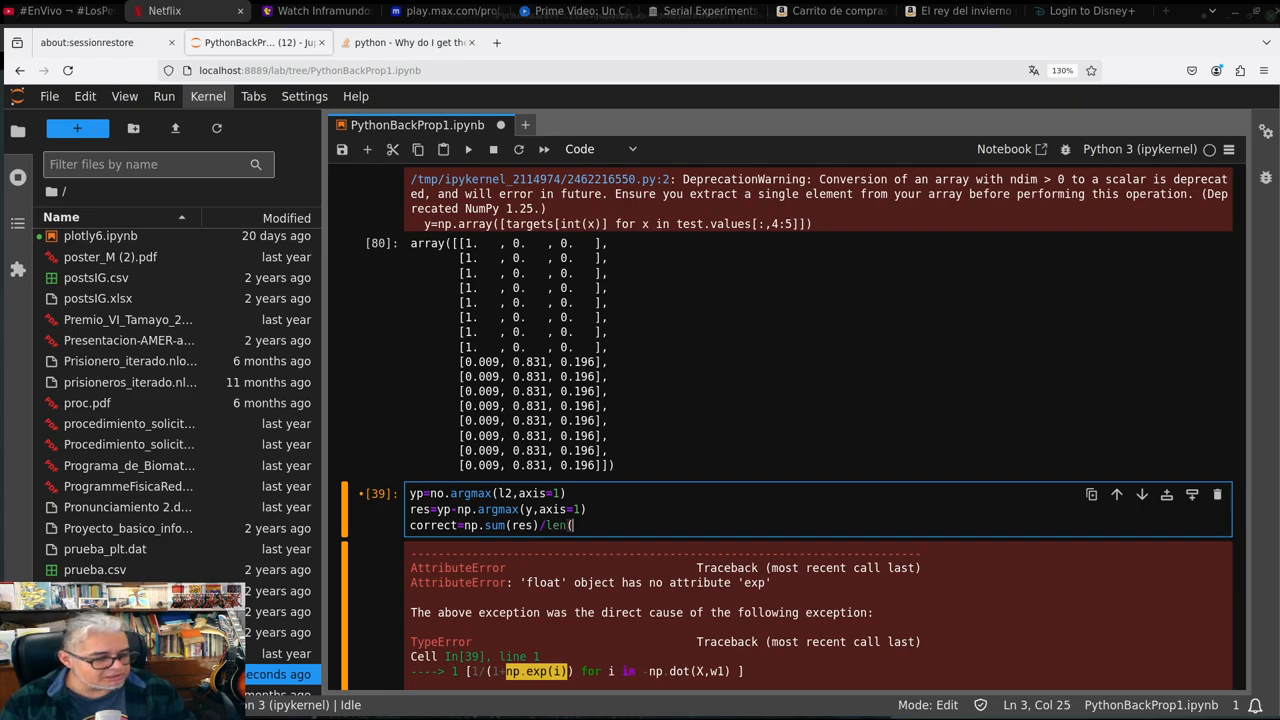
{"action": "type", "text": "res)"}
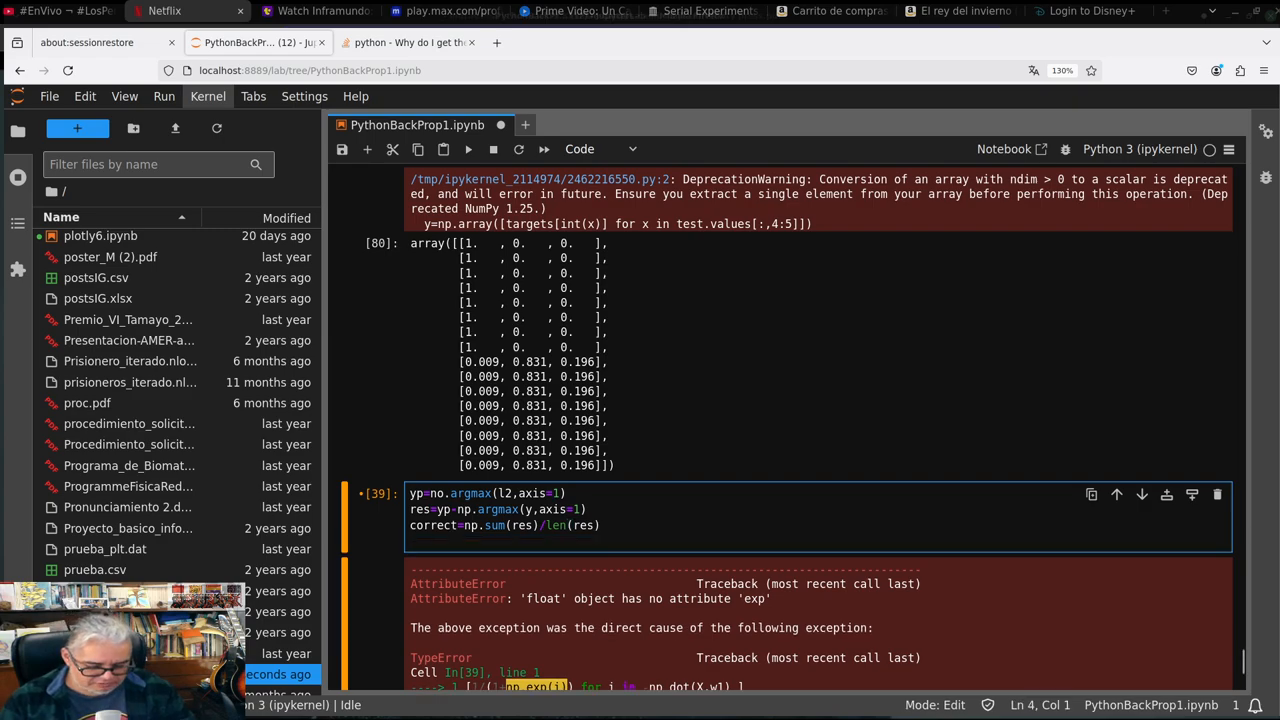
Add testres=test[['species']].replace([0,1,2],['setosa','versicolor','virginica'])
{"action": "type", "text": "testre"}
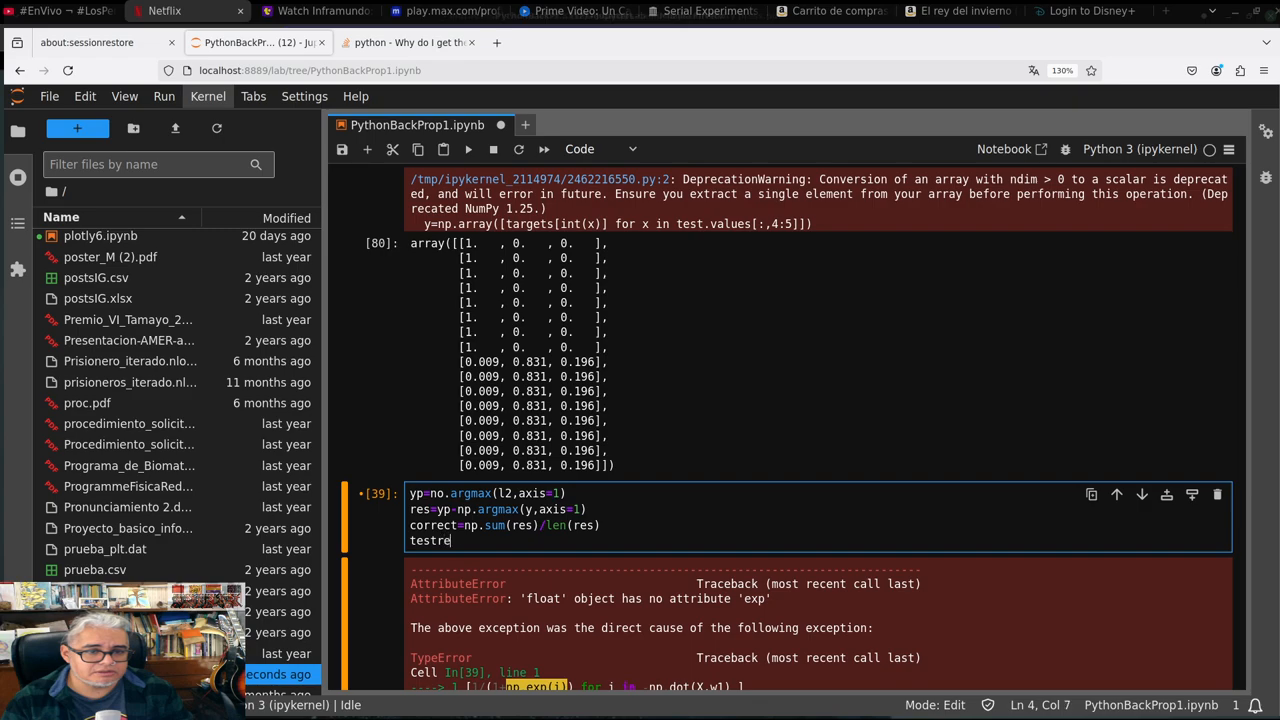
{"action": "type", "text": "s"}
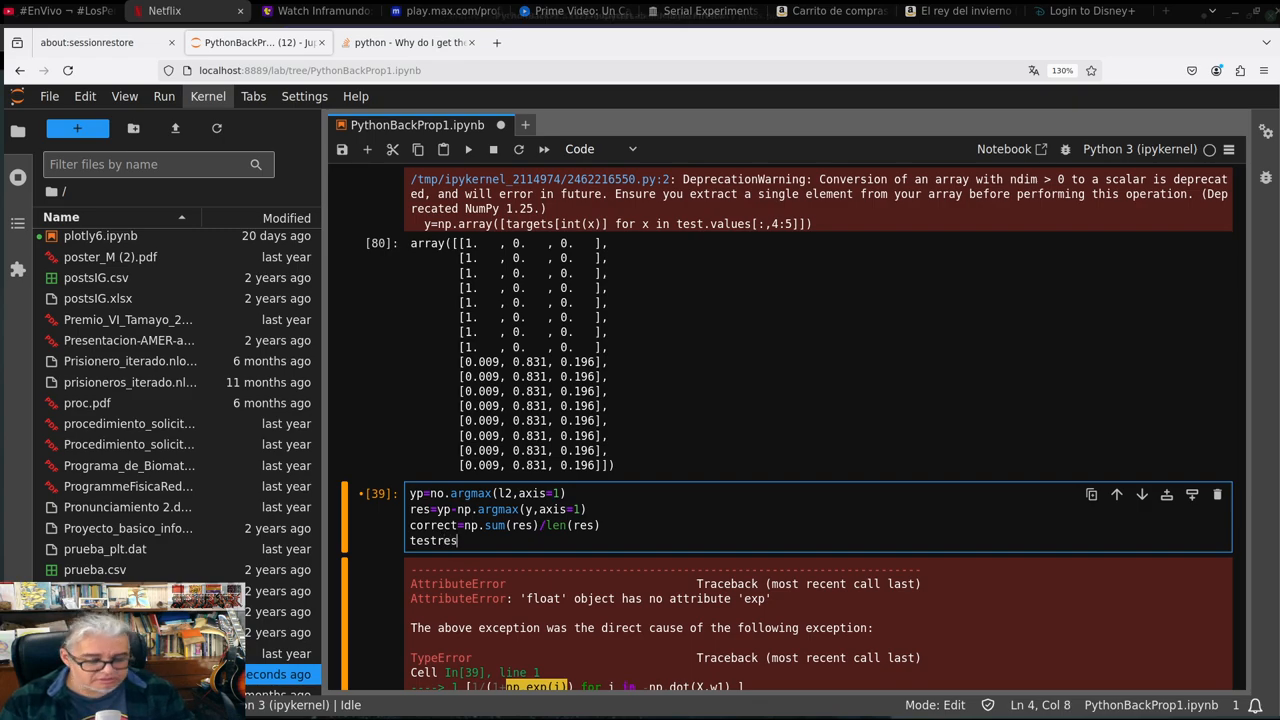
{"action": "type", "text": "=text"}
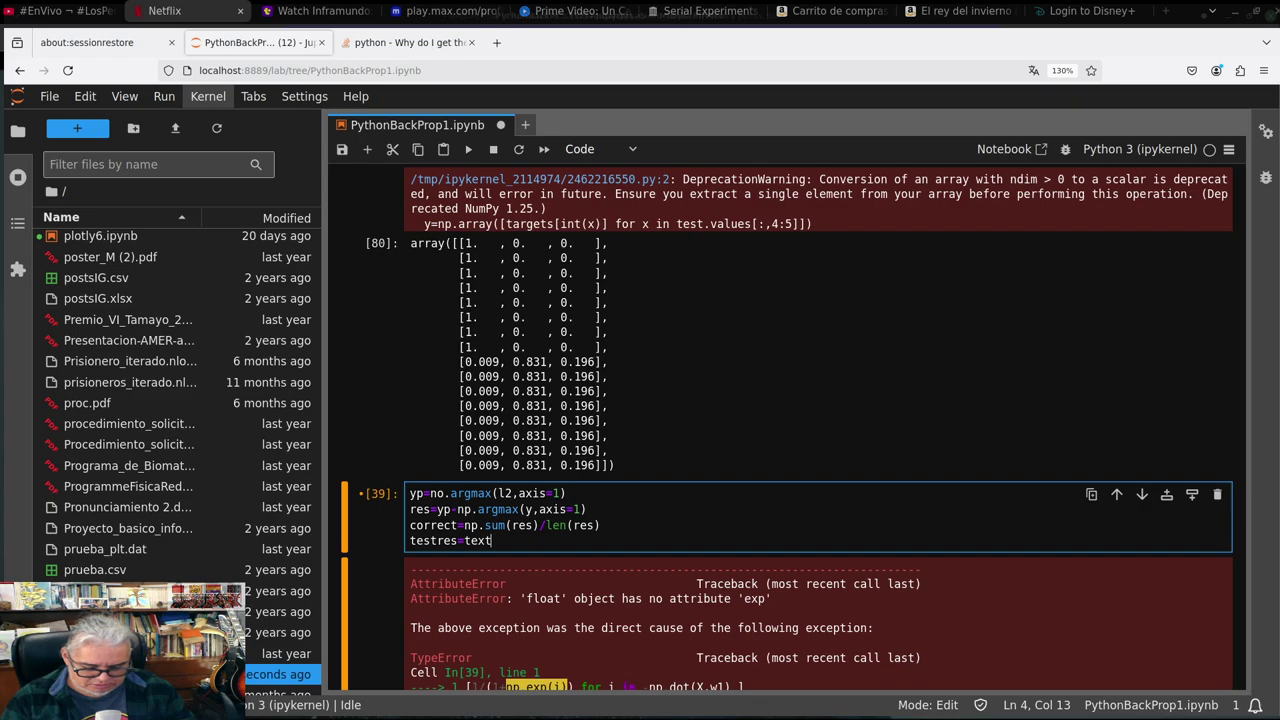
{"action": "type", "text": "[]]"}
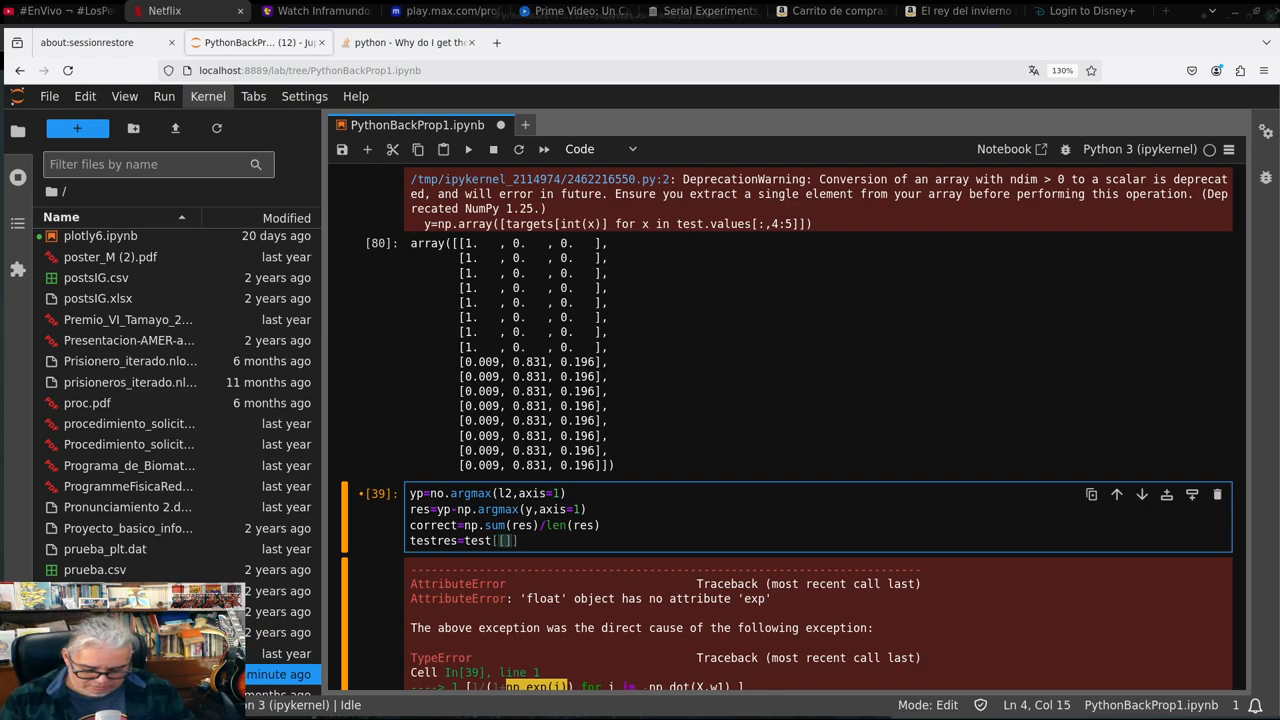
{"action": "type", "text": "'spec'"}
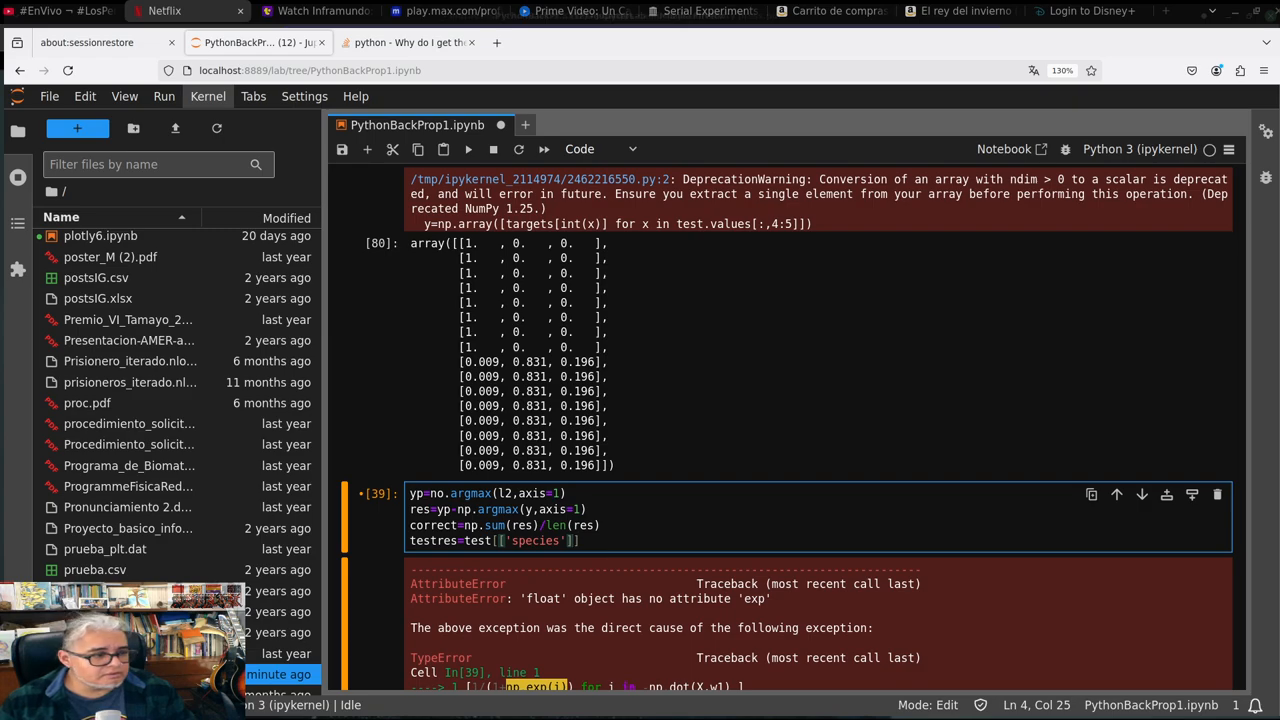
{"action": "type", "text": ".r"}
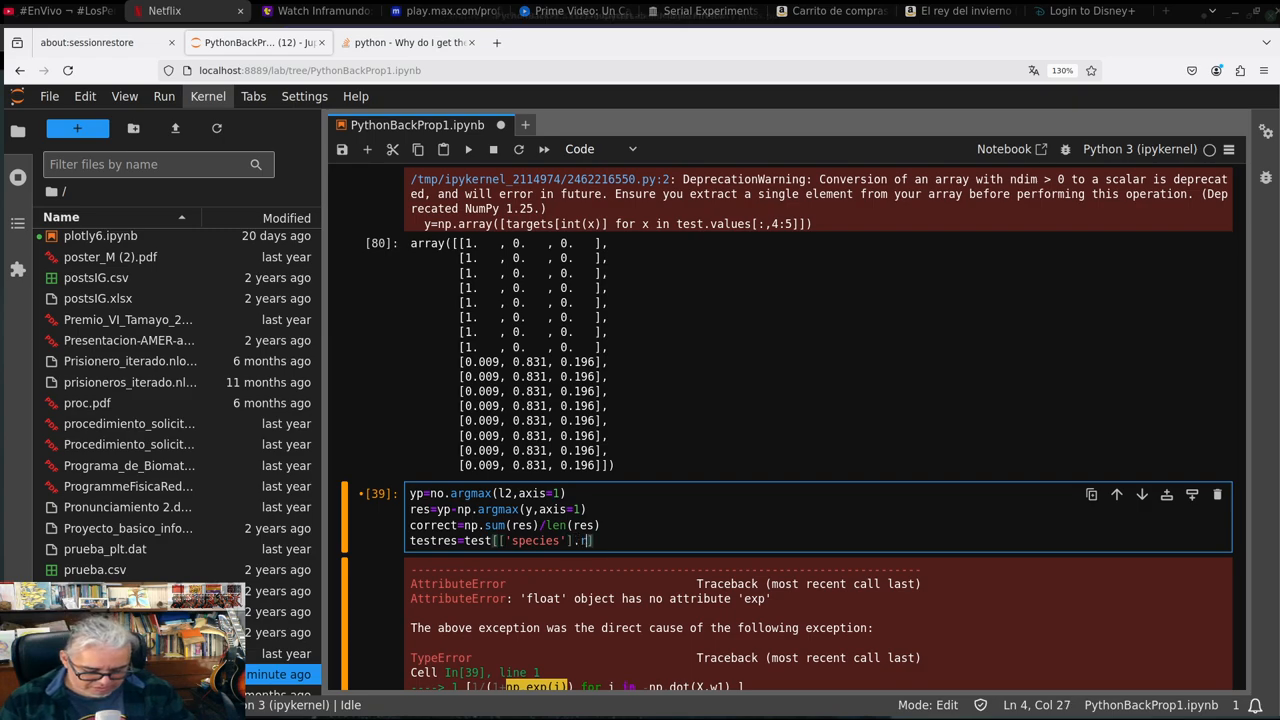
{"action": "type", "text": "eplace"}
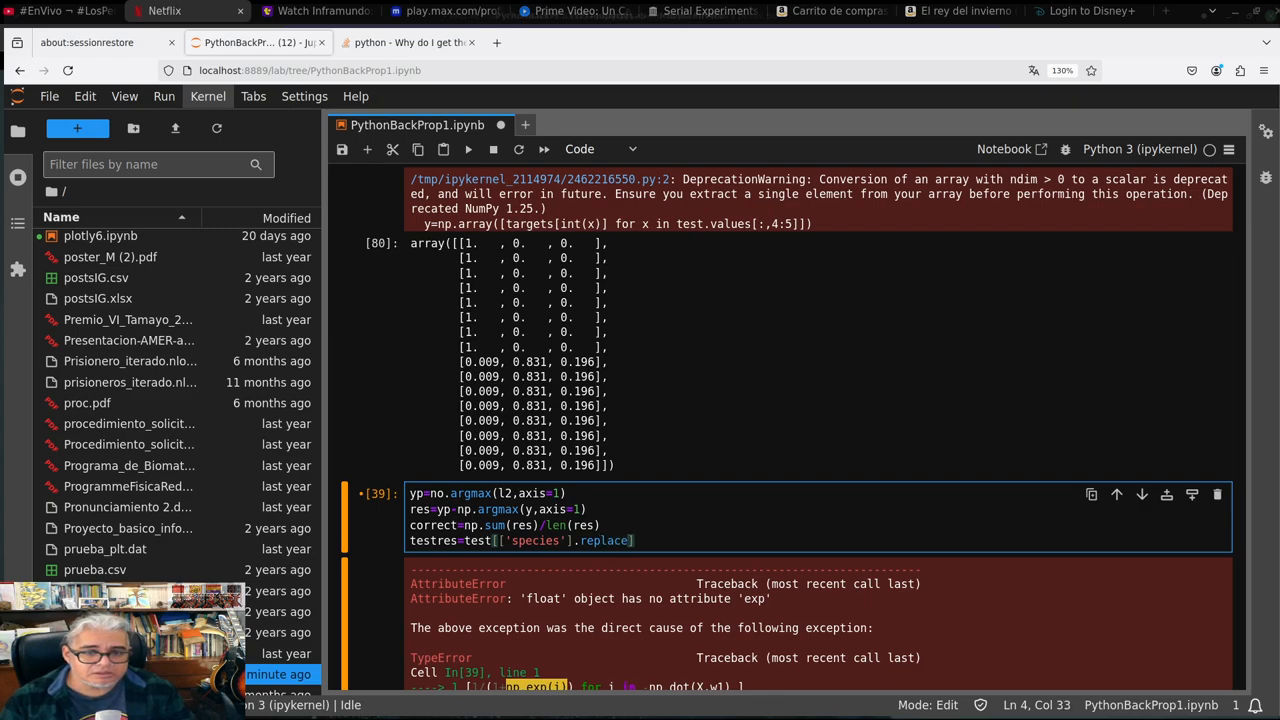
{"action": "type", "text": "()"}
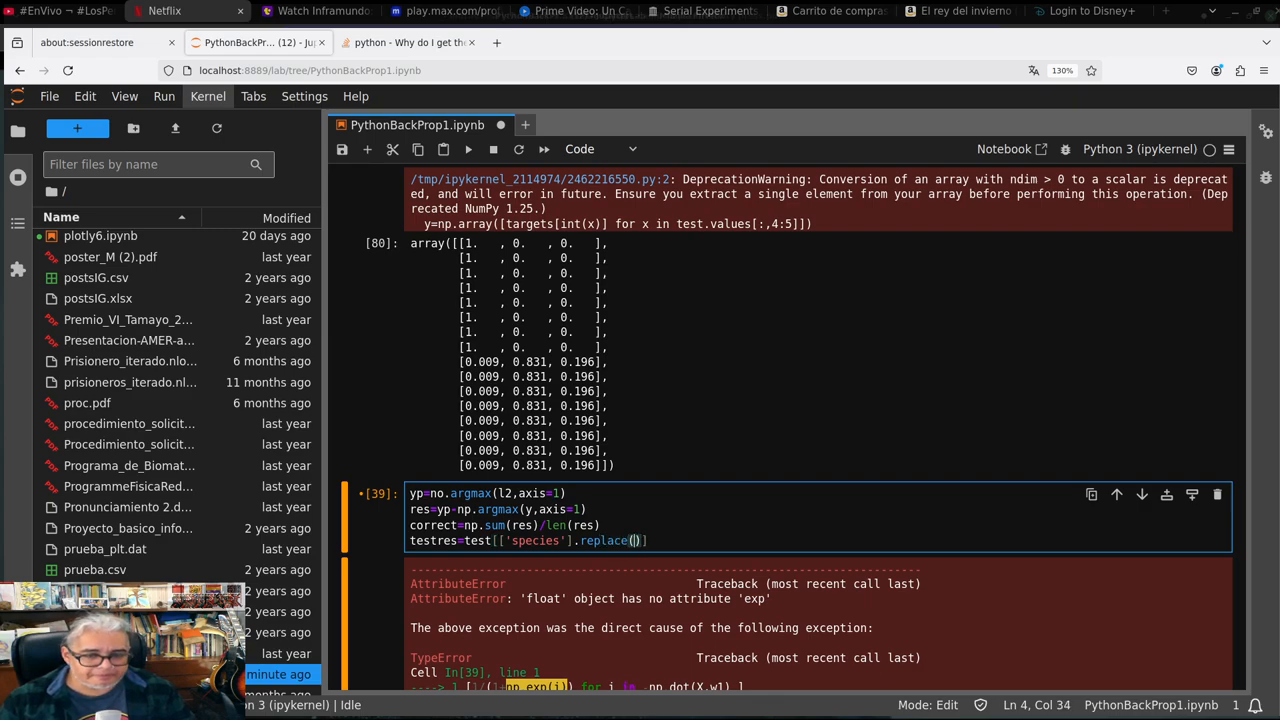
{"action": "type", "text": "[0,1"}
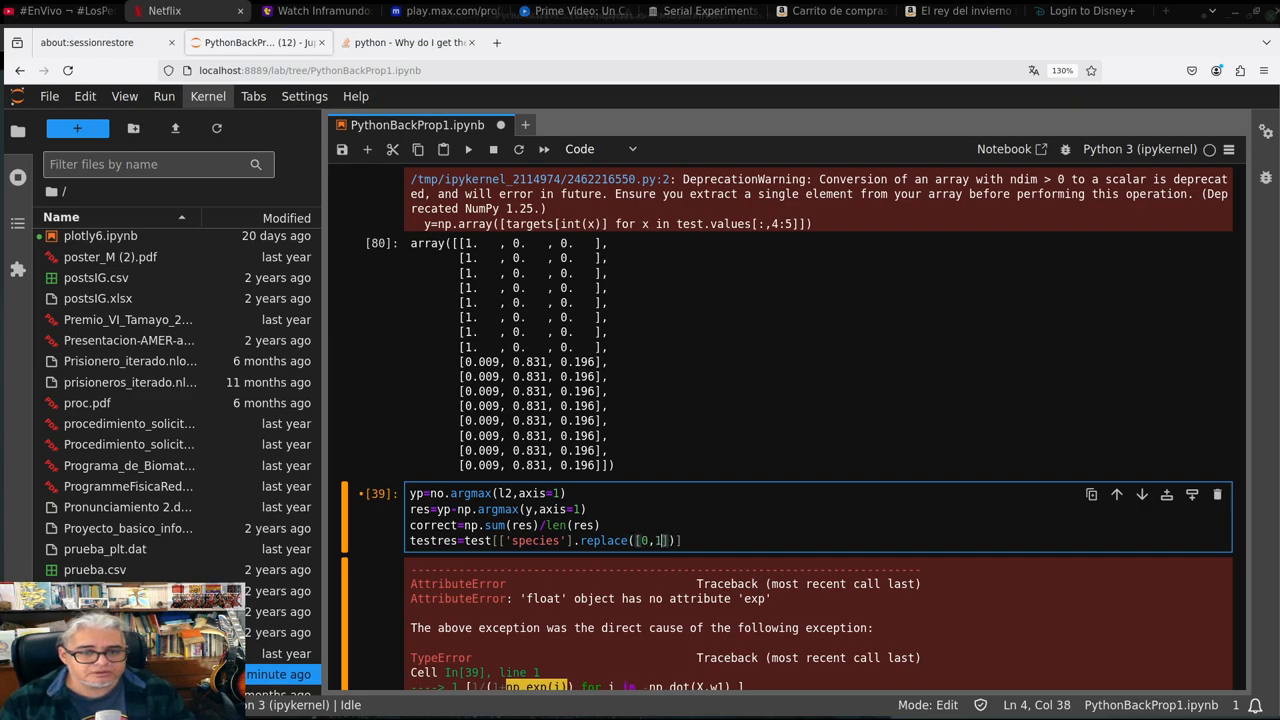
{"action": "type", "text": ",2"}
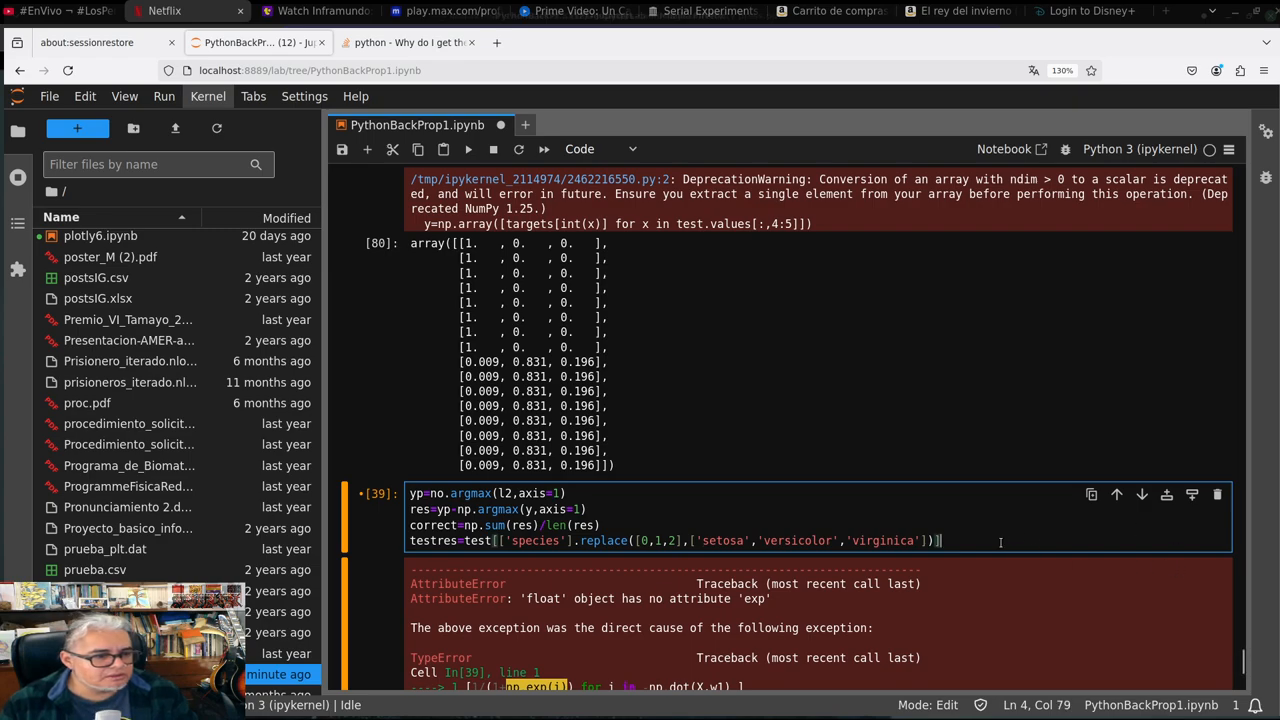
Store the predictions with testres['prediction']=yp
{"action": "type", "text": "te"}
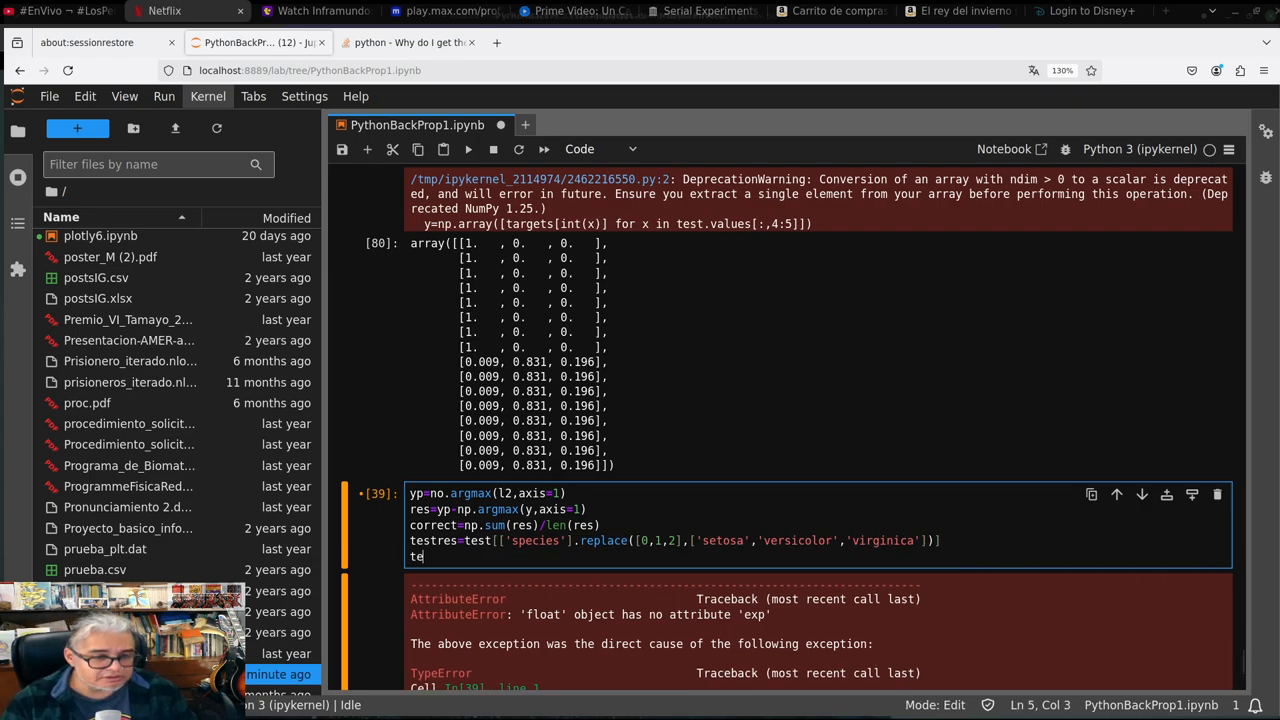
{"action": "type", "text": "stres"}
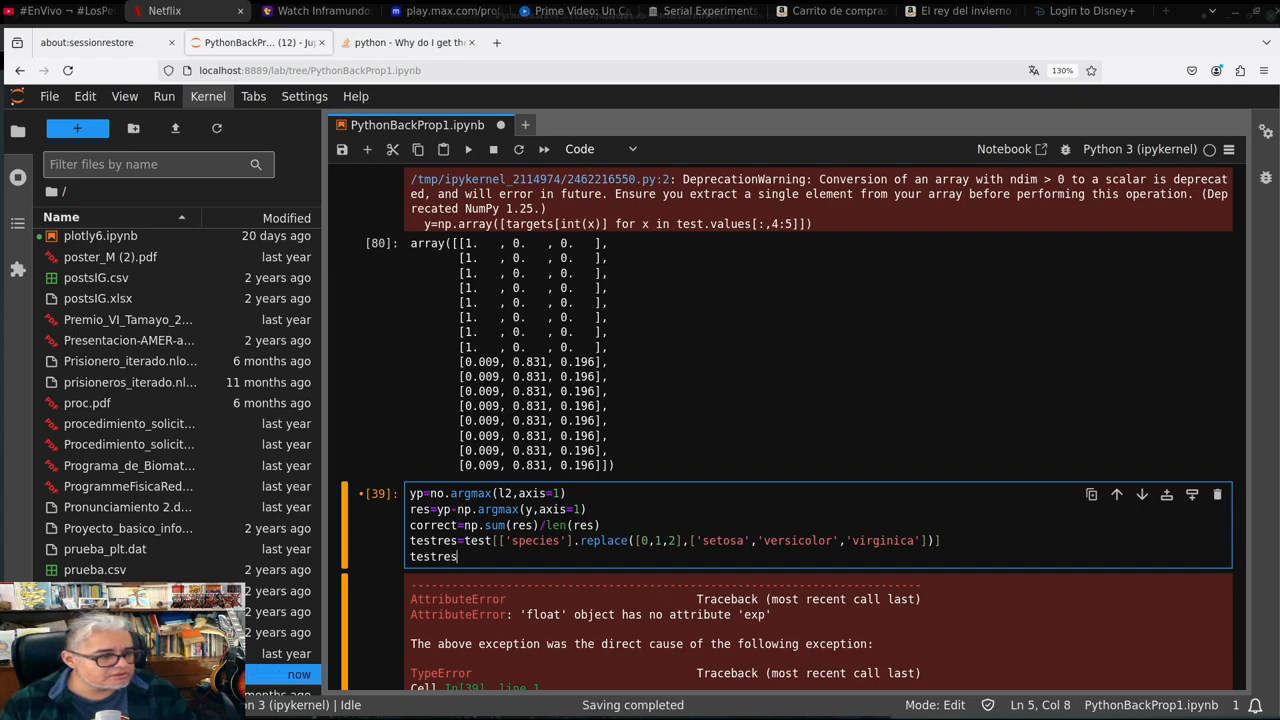
{"action": "type", "text": "[]"}
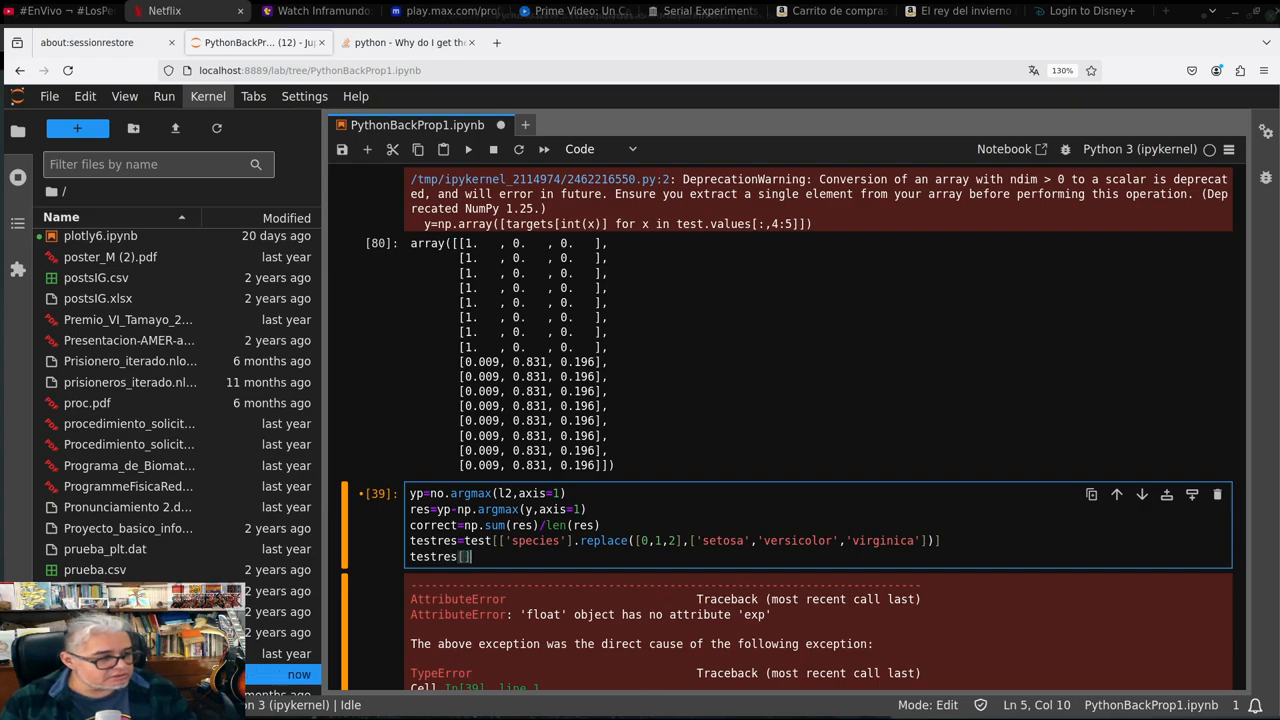
{"action": "type", "text": "''"}
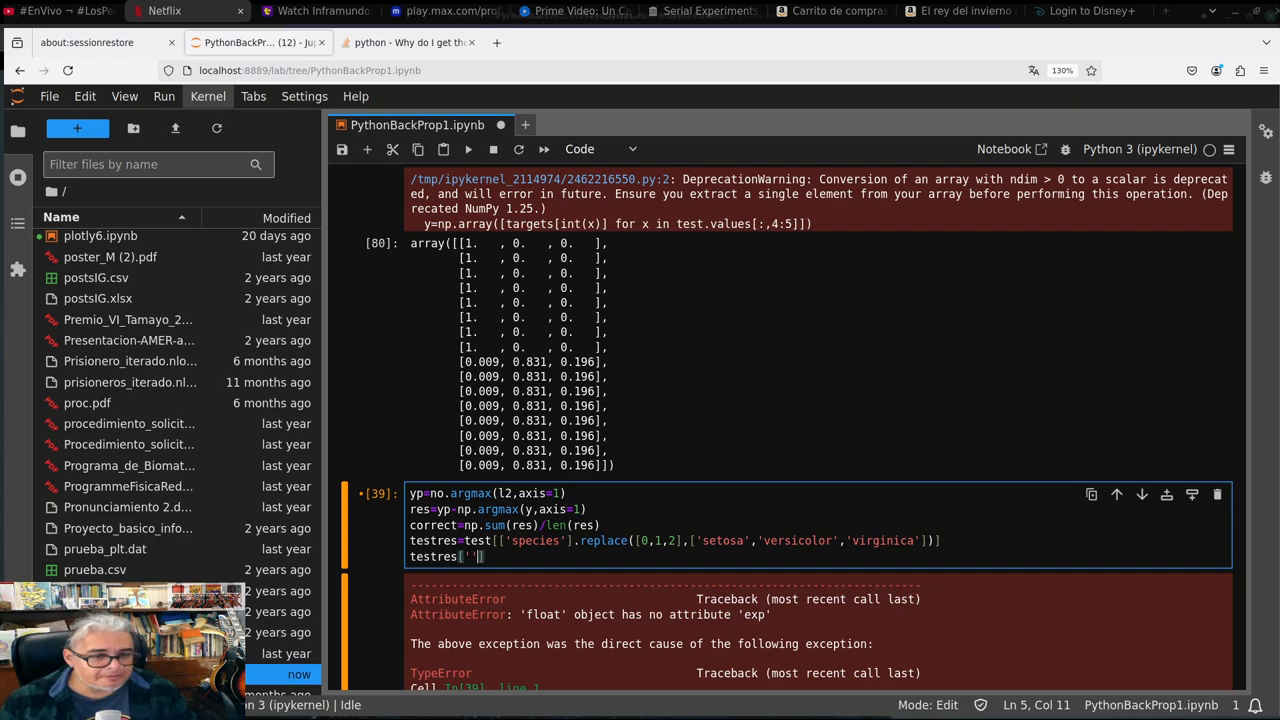
{"action": "type", "text": "pr"}
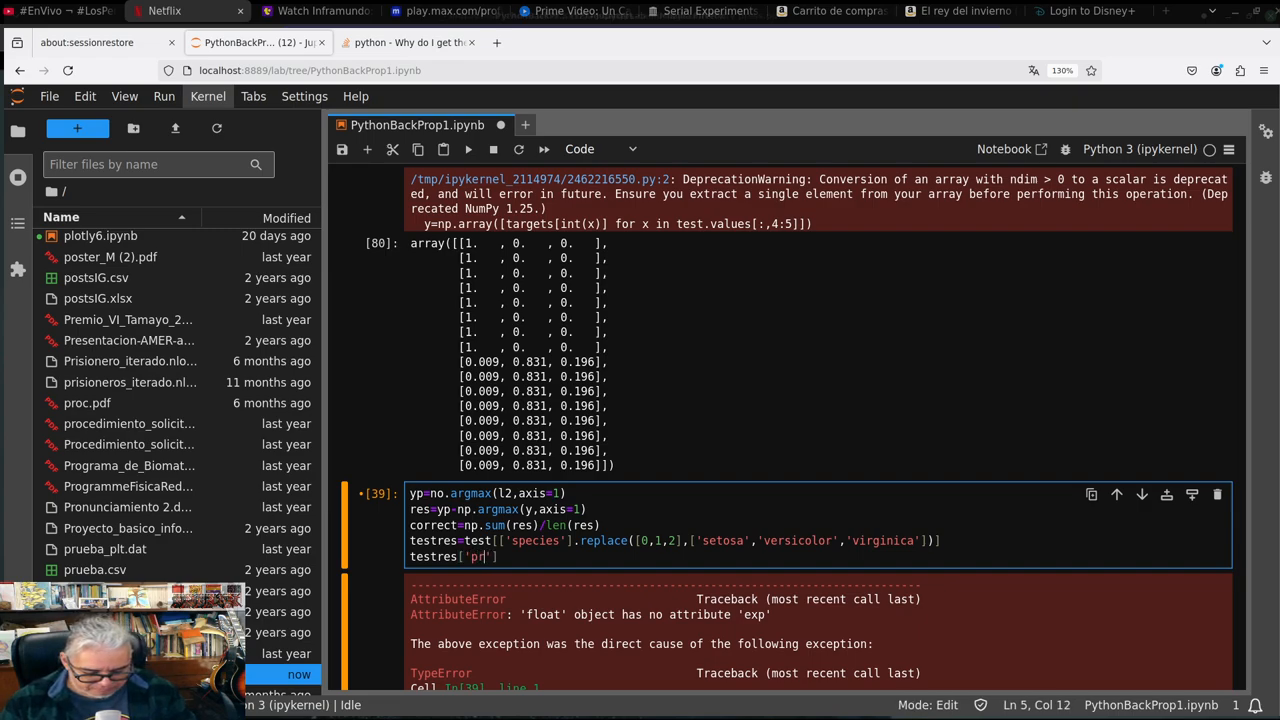
{"action": "type", "text": "ediction"}
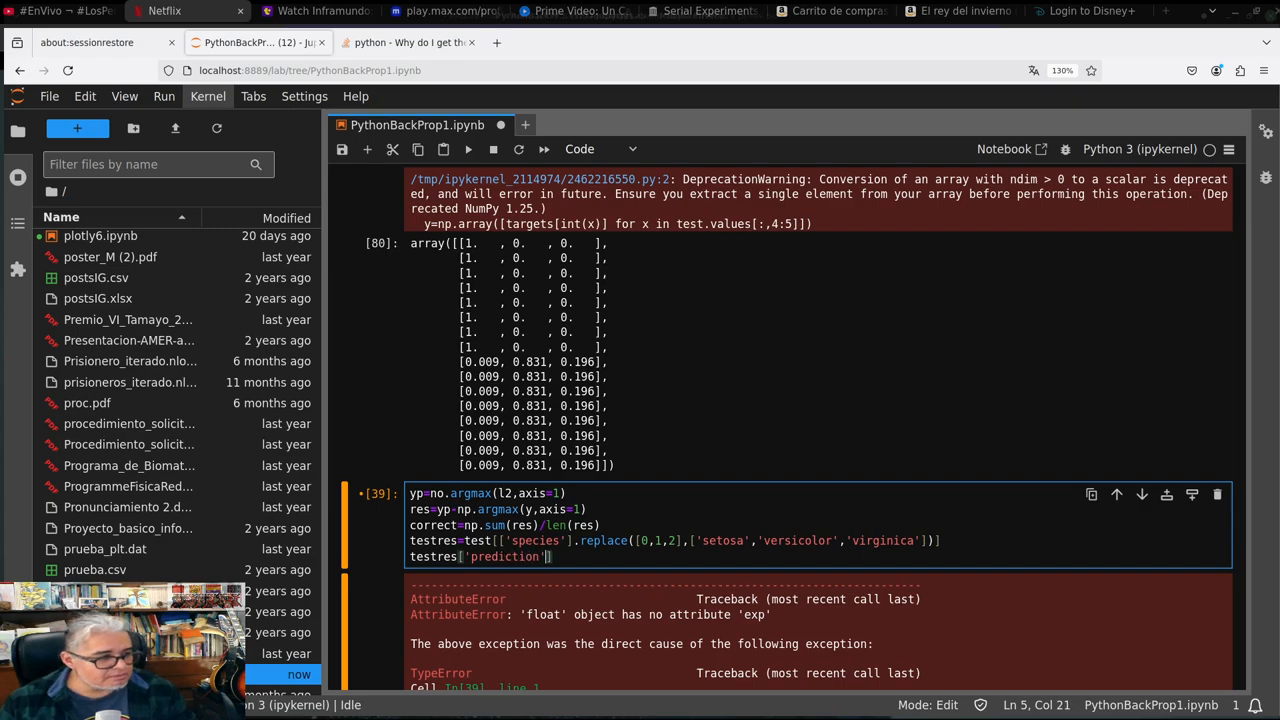
{"action": "type", "text": "="}
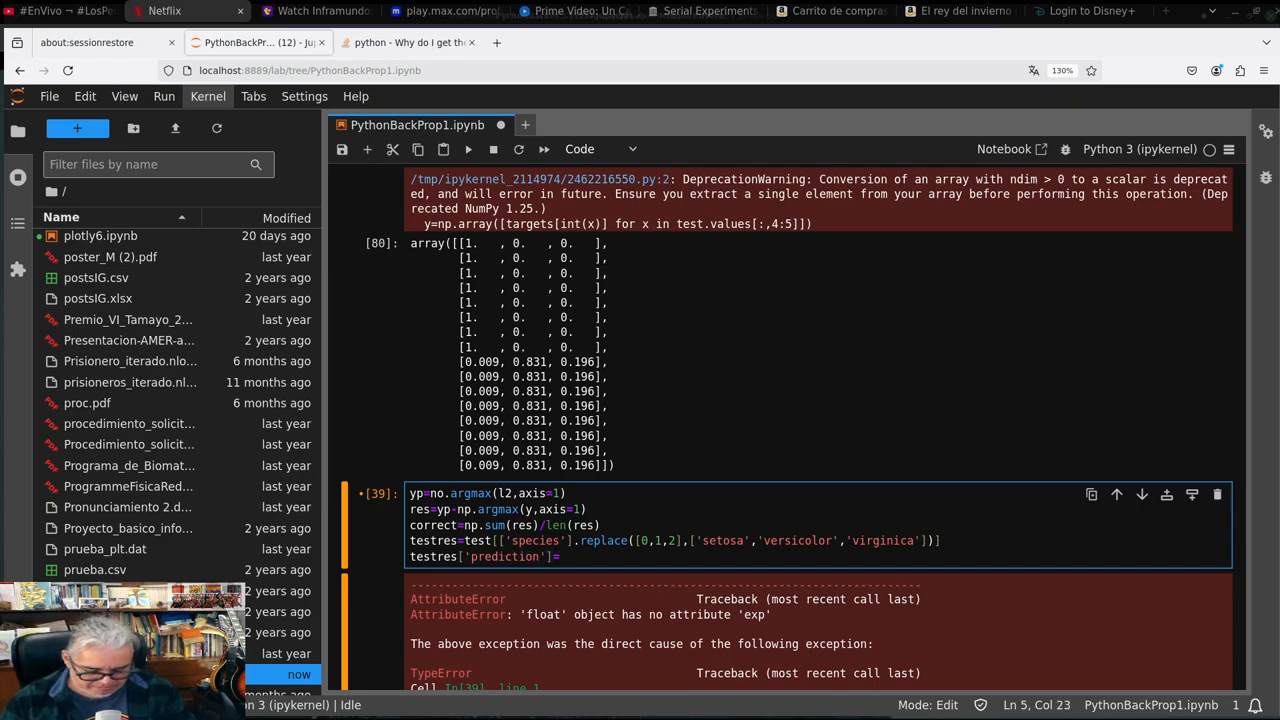
{"action": "type", "text": "yp"}
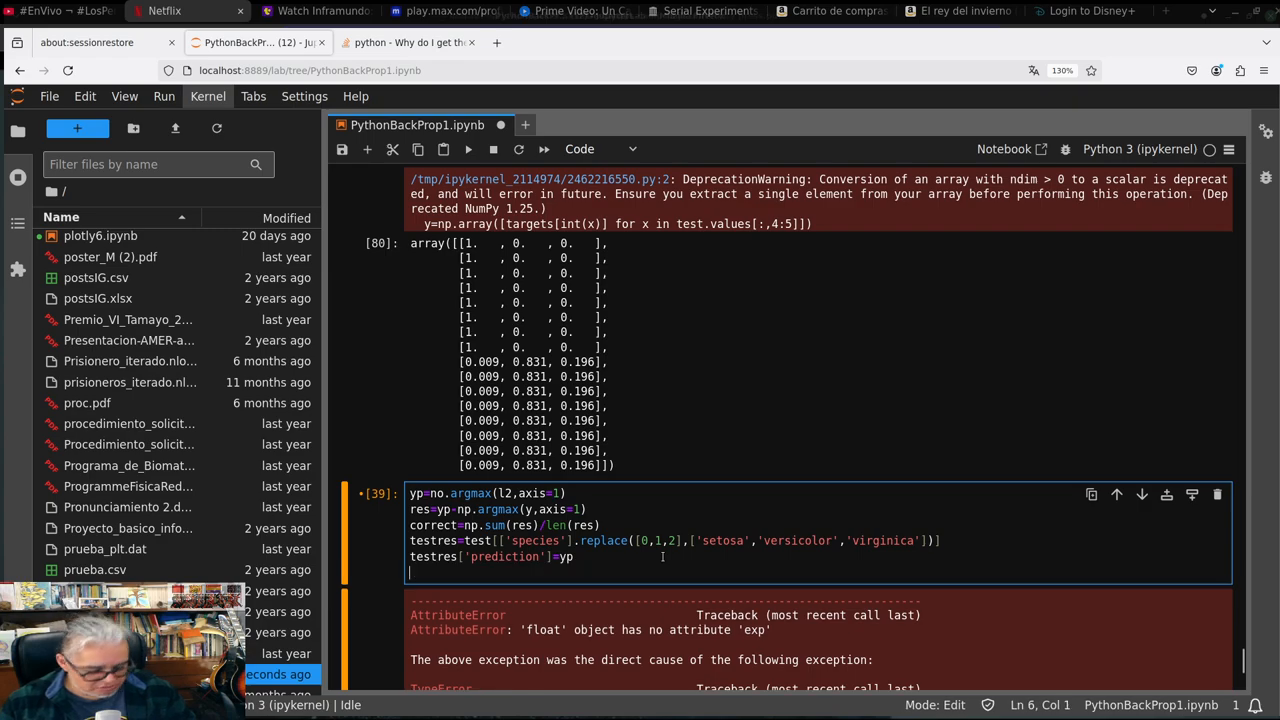
Replace 0,1,2 in the prediction column with setosa, versicolor, virginica names
{"action": "type", "text": "testres['P[edition'] = testres['Prediction'].replace([0,1,2], ['Iris-setosa','Iris-versicolor','Iris-virginica'])"}
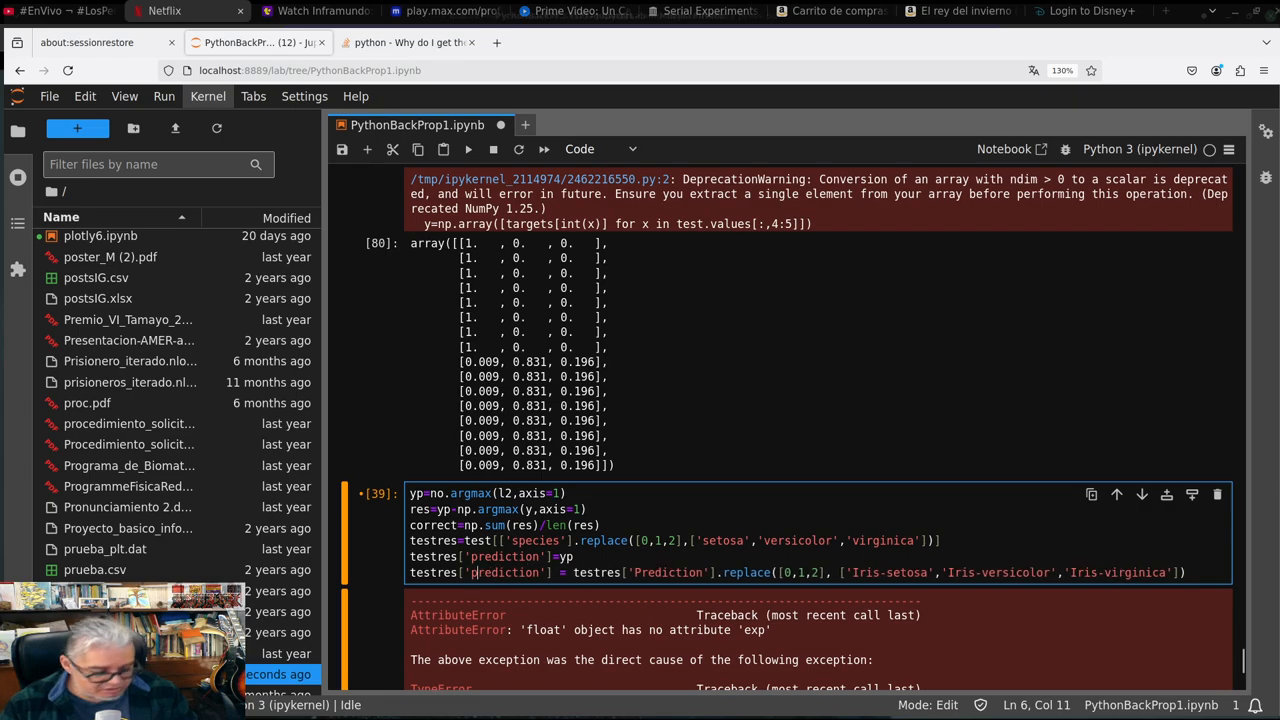
{"action": "left_click", "coordinate": [889, 572]}
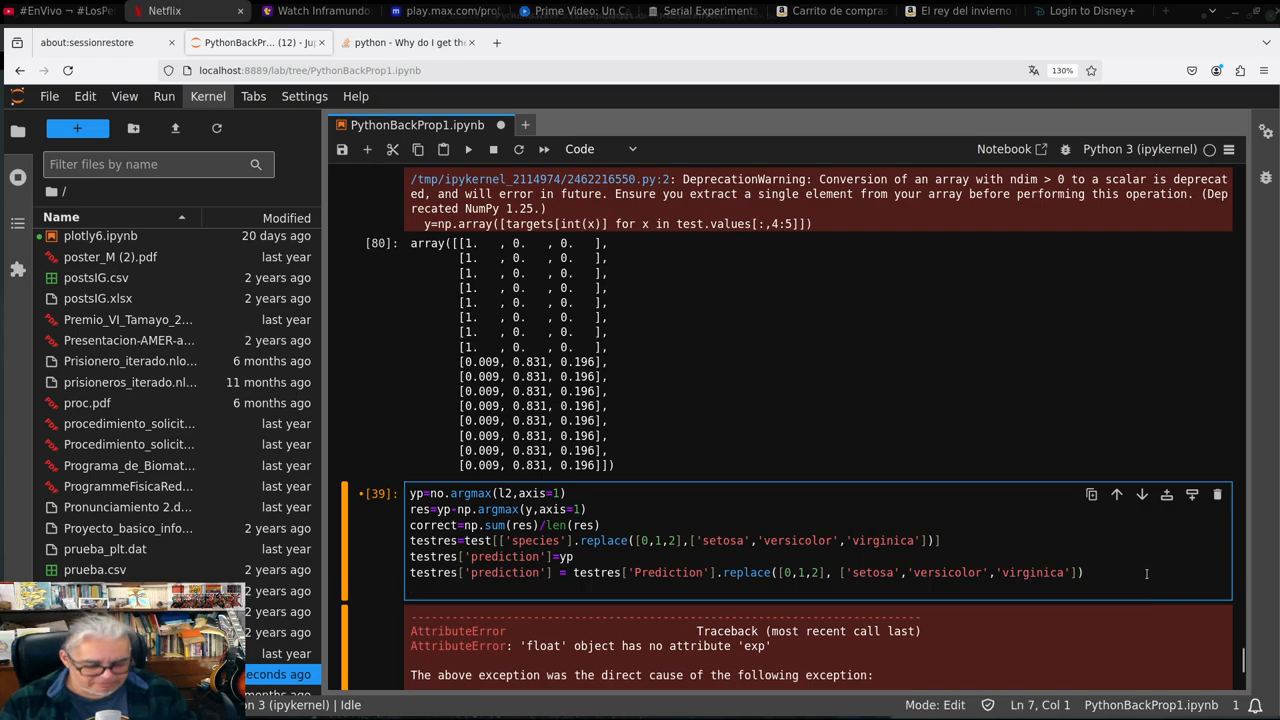
Add print(testres) and the correct-prediction accuracy line to the predictions cell
{"action": "type", "text": "prin"}
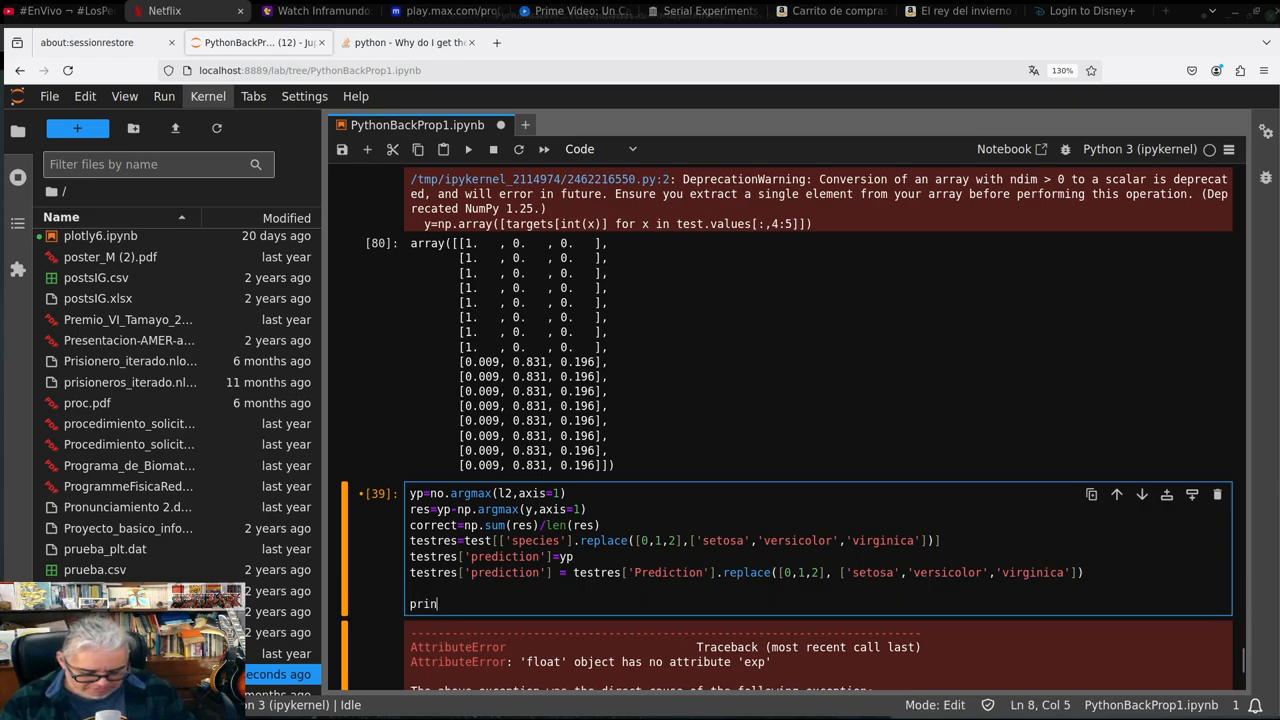
{"action": "type", "text": "t()"}
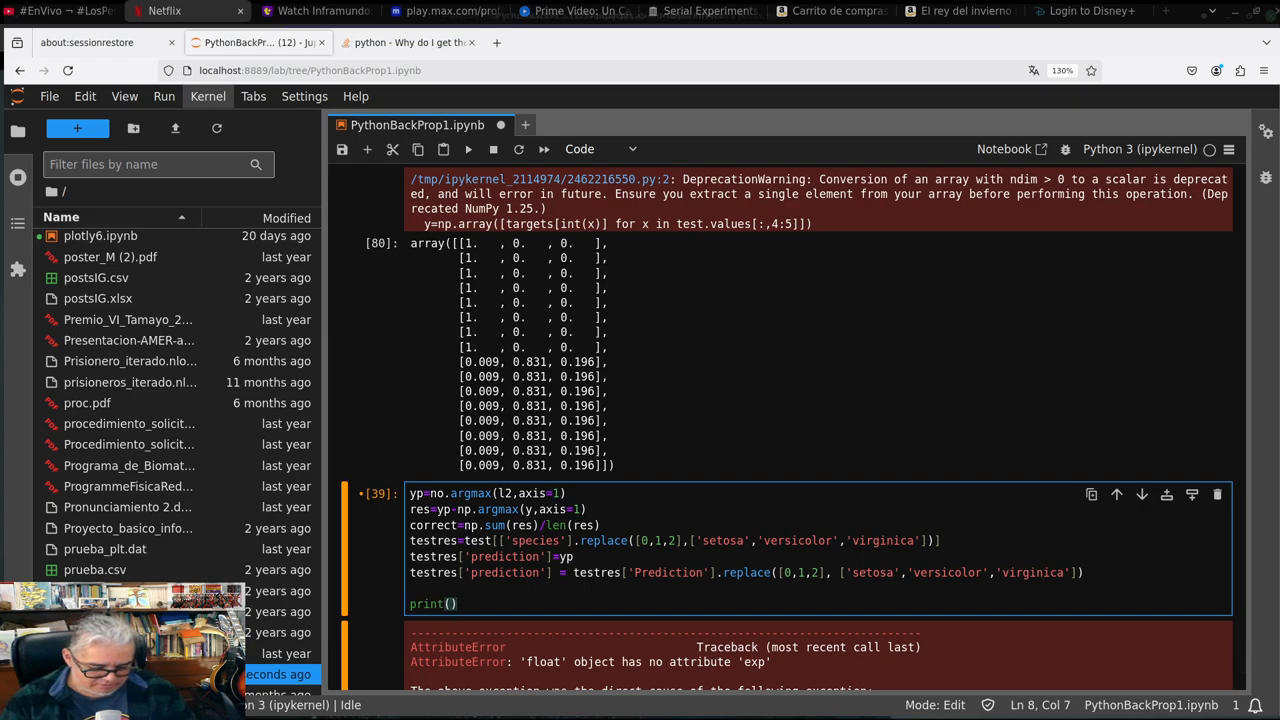
{"action": "type", "text": "testres"}
{"action": "type", "text": "print('Correct:',sum(res),'/',len(res), ':', (correct*100),'%')"}
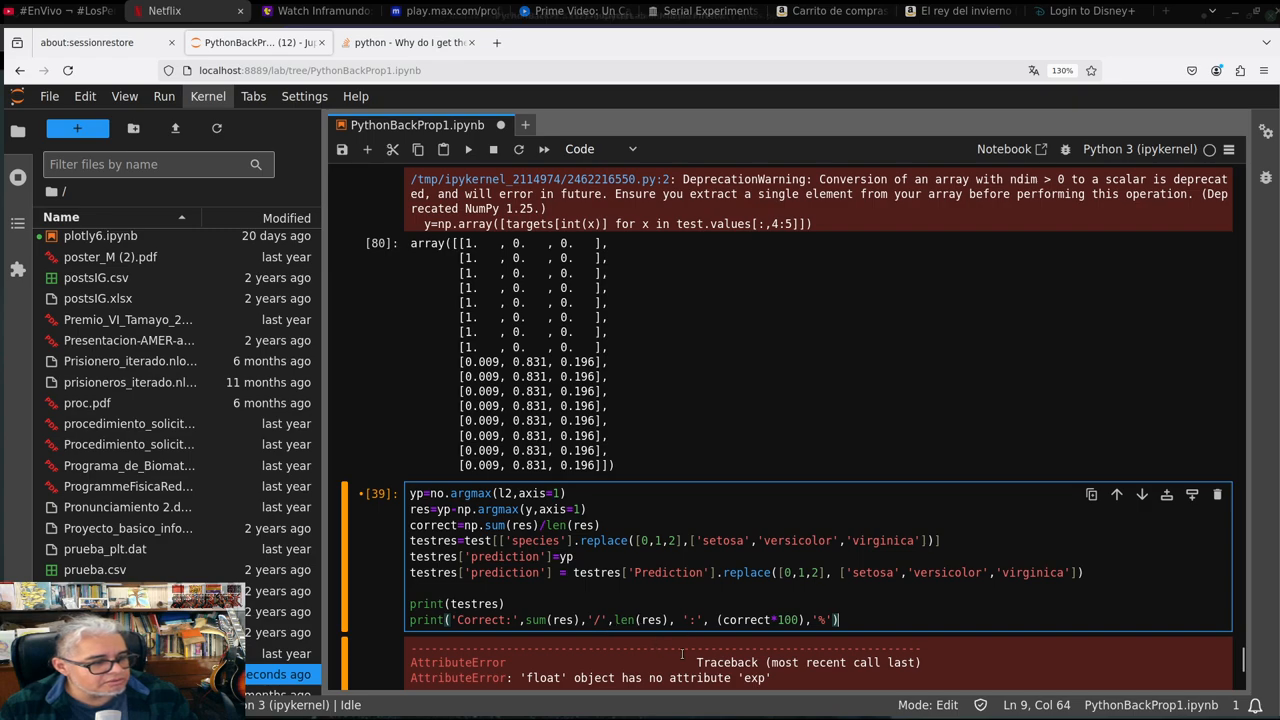
{"action": "mouse_move", "coordinate": [874, 608]}
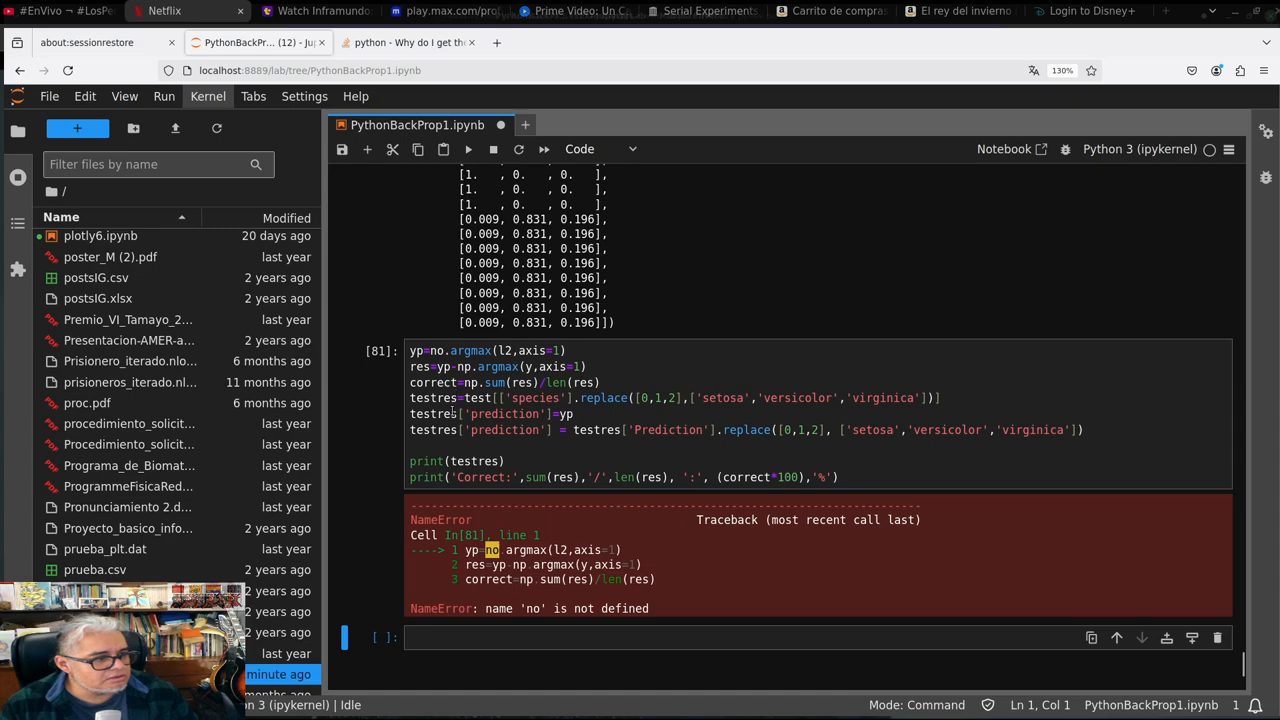
{"action": "mouse_move", "coordinate": [483, 460]}
{"action": "type", "text": "p"}
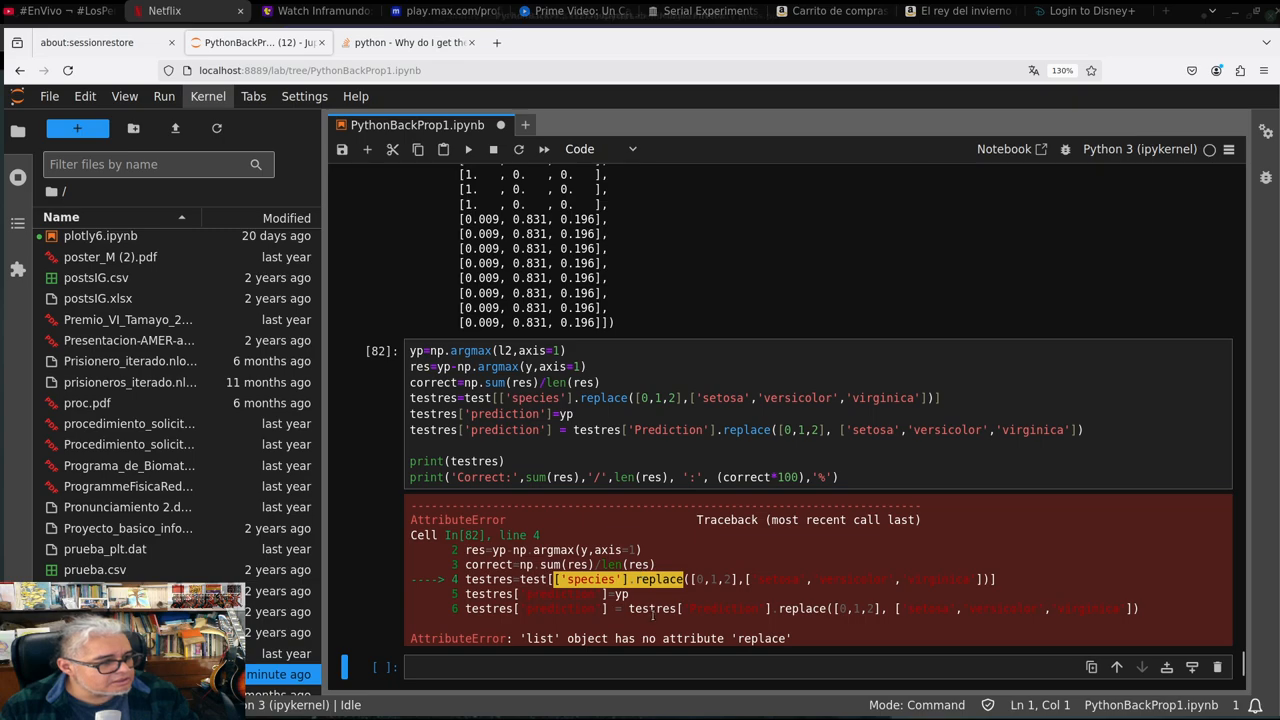
{"action": "mouse_move", "coordinate": [628, 663]}
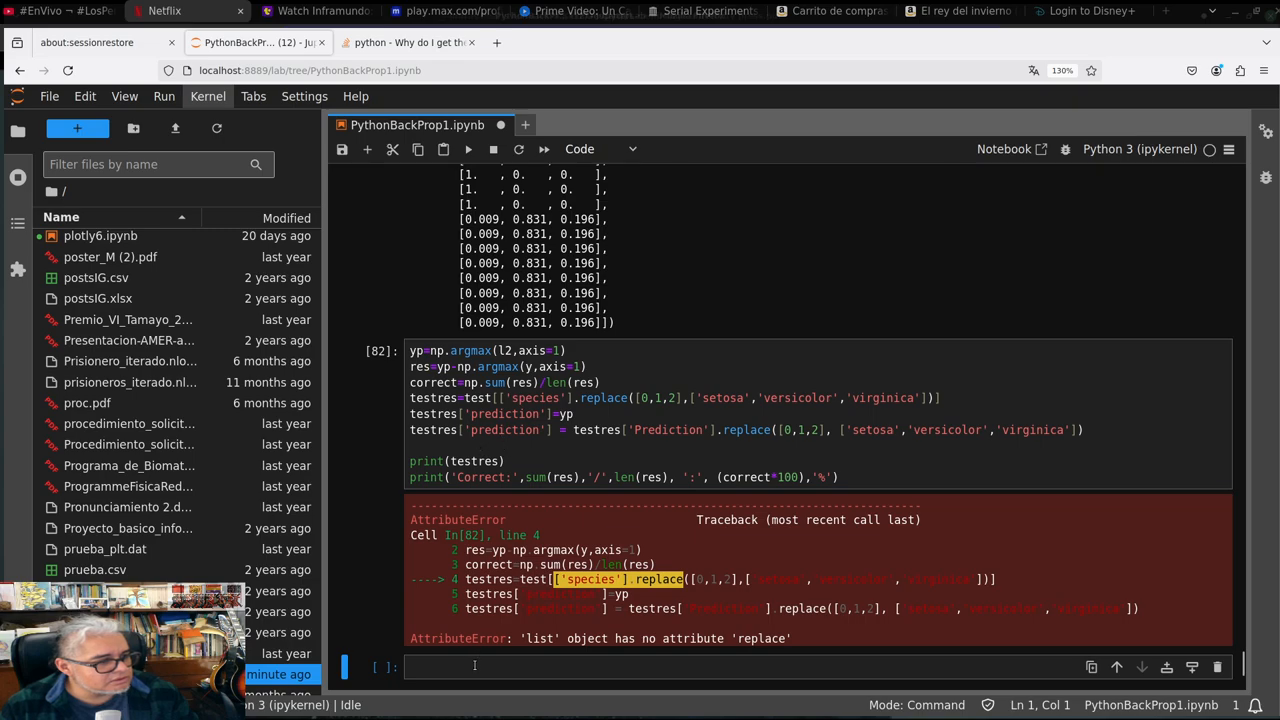
{"action": "type", "text": "test"}
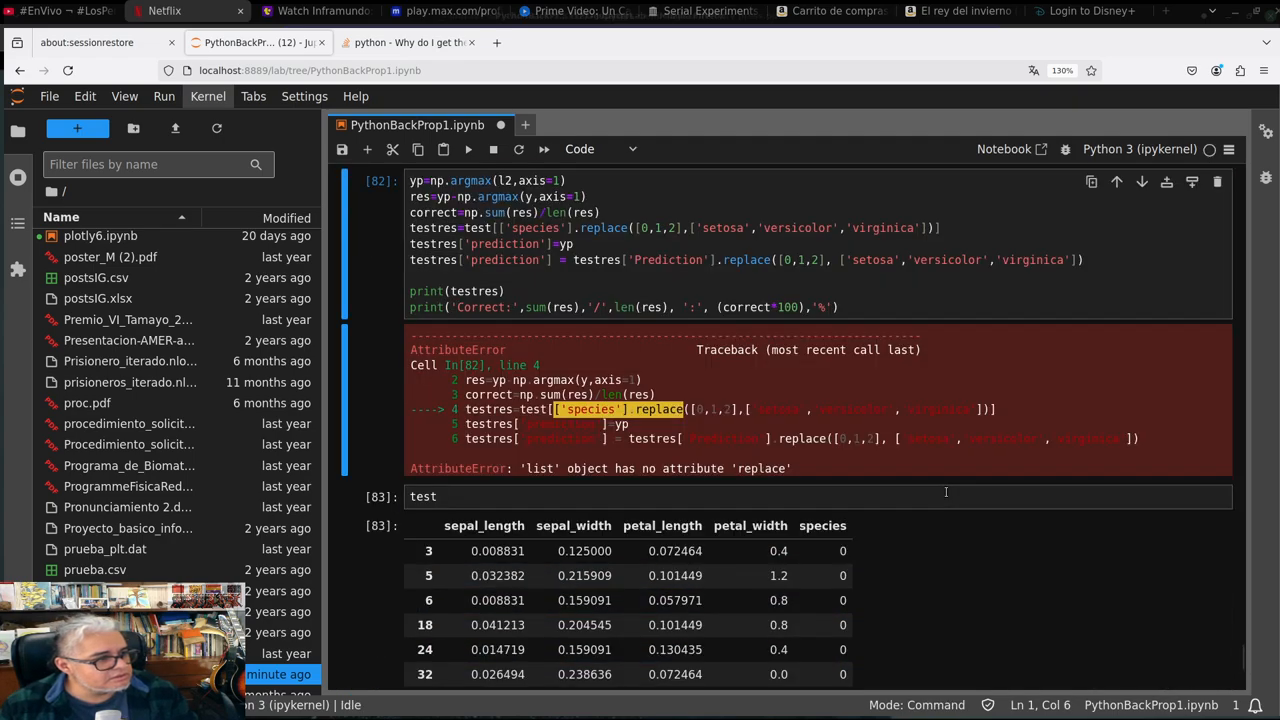
{"action": "mouse_move", "coordinate": [551, 307]}
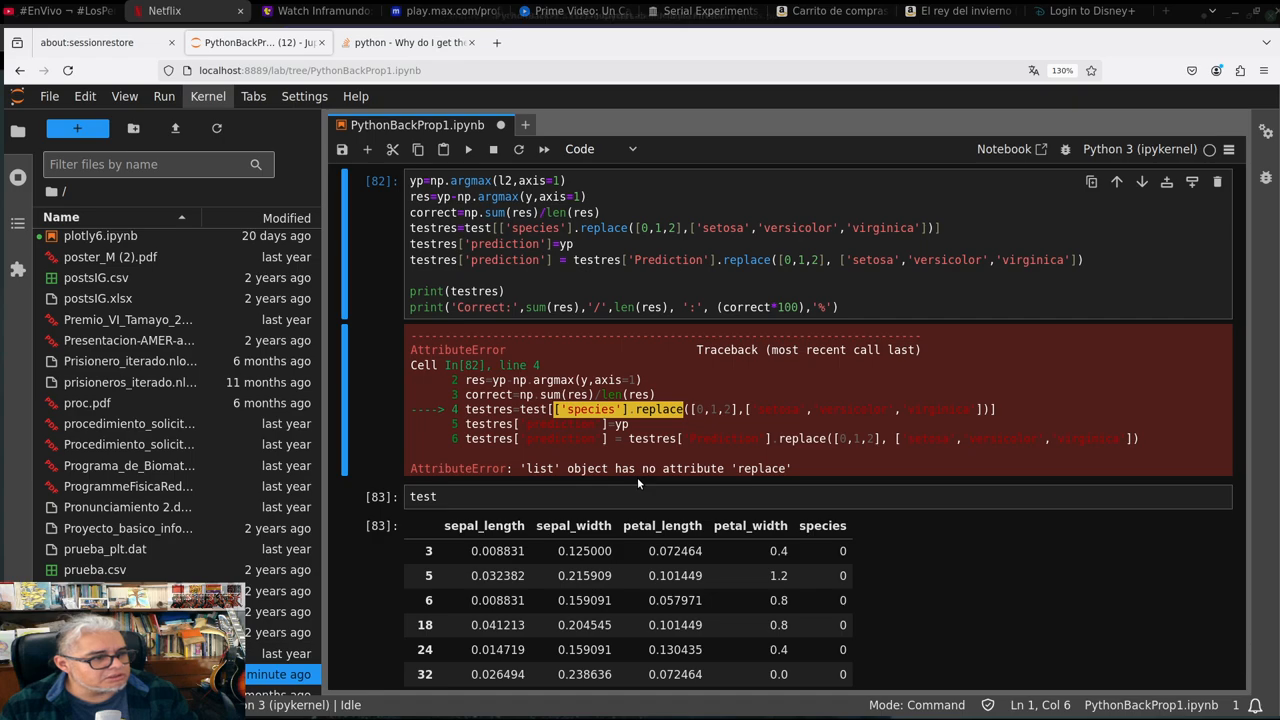
{"action": "mouse_move", "coordinate": [781, 492]}
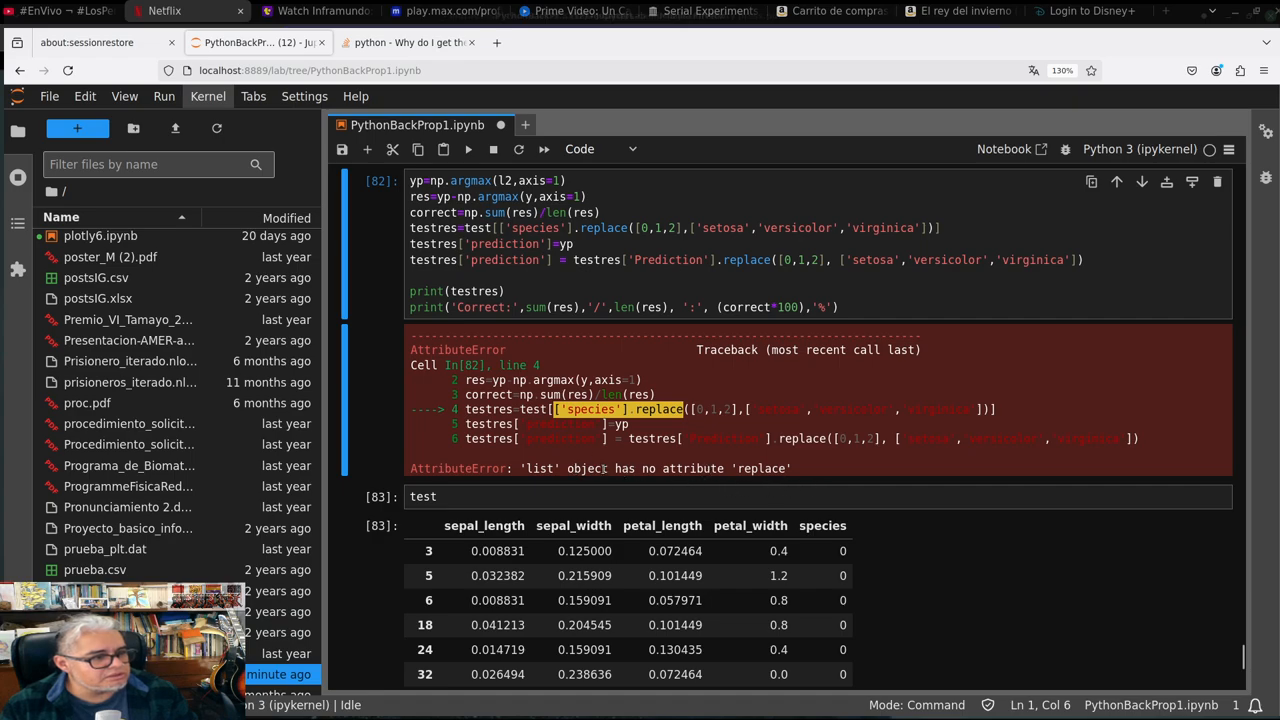
{"action": "mouse_move", "coordinate": [526, 330]}
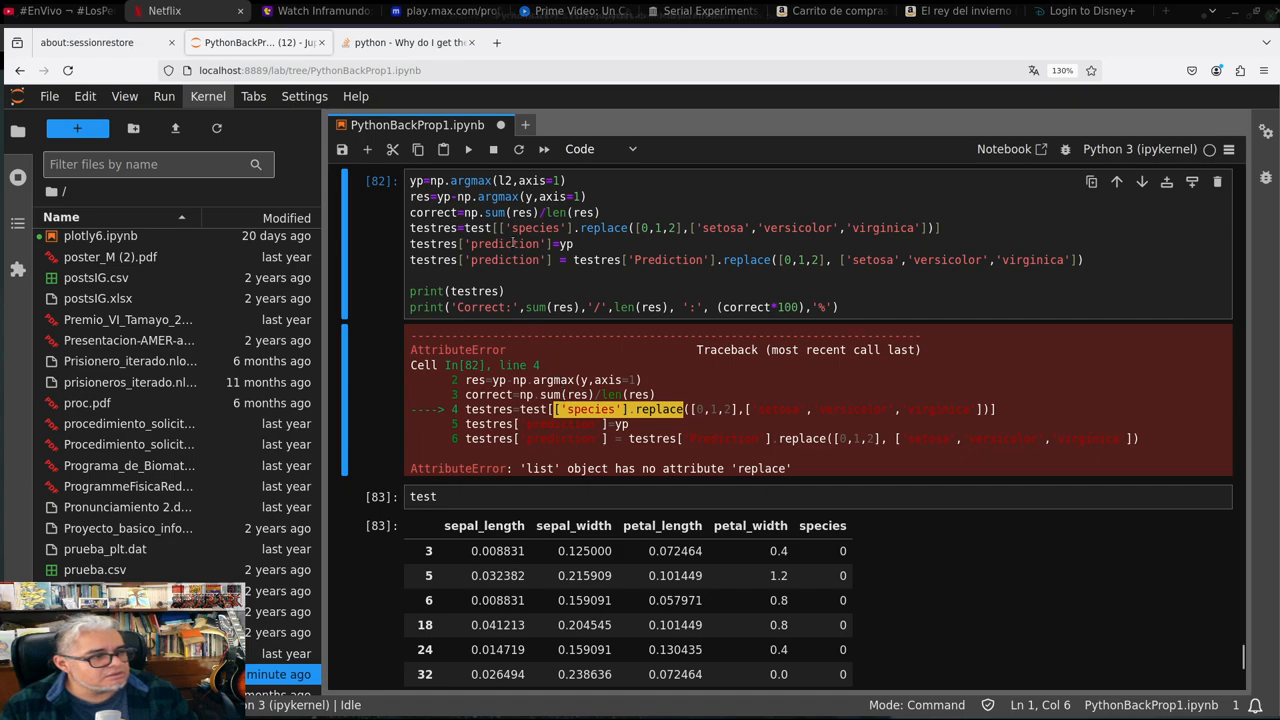
Rerun the cell, then fix the np typo and lowercase the prediction column name
{"action": "key", "text": "ctrl+s"}
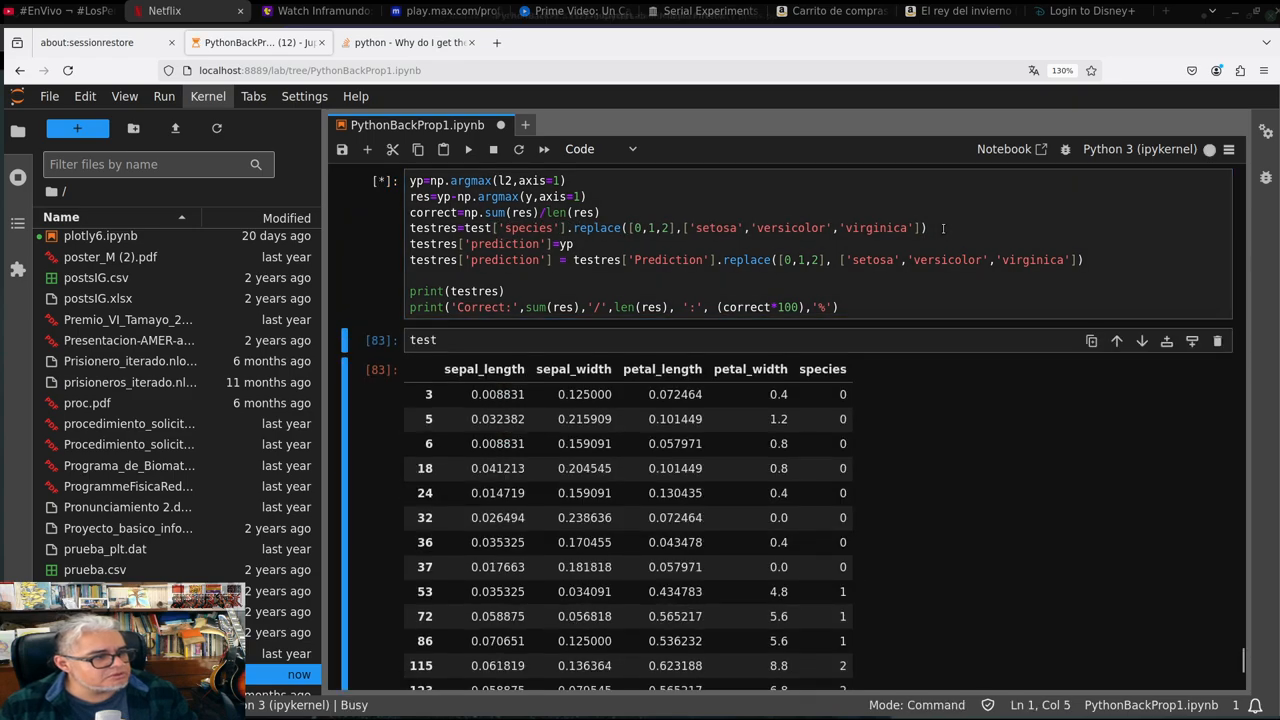
{"action": "left_click", "coordinate": [469, 149]}
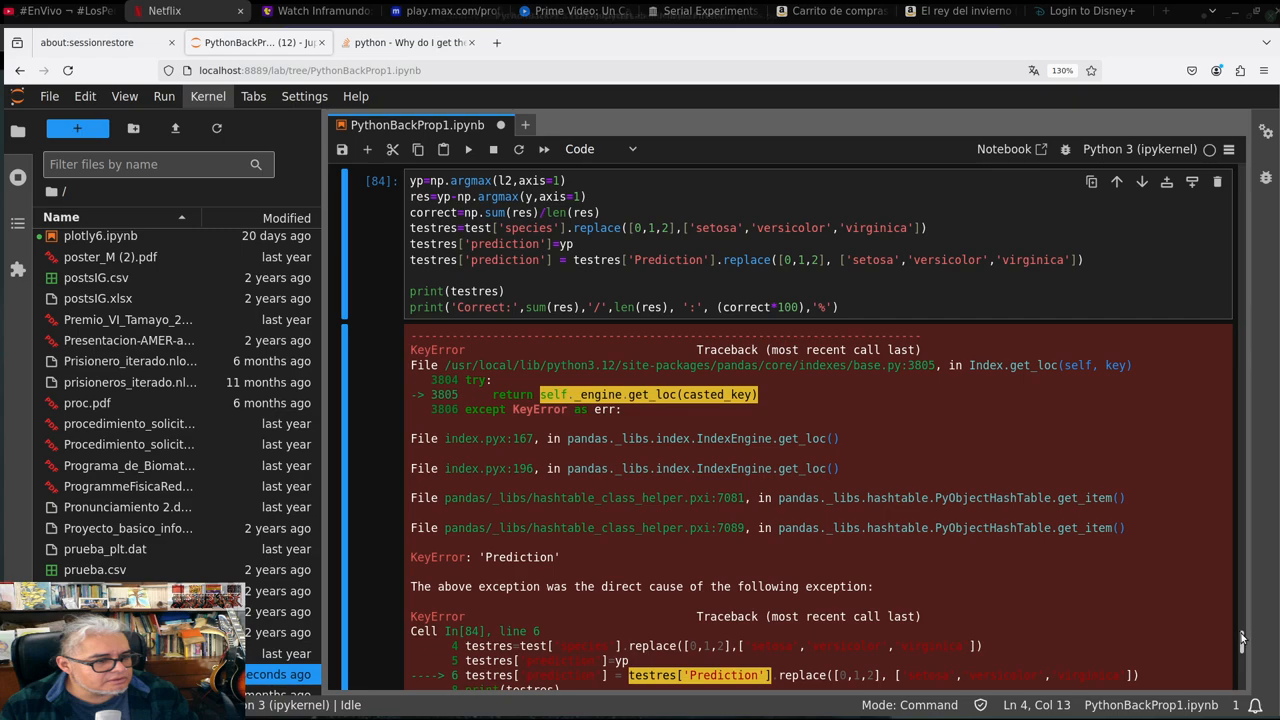
{"action": "scroll", "scroll_direction": "down", "scroll_amount": 3}
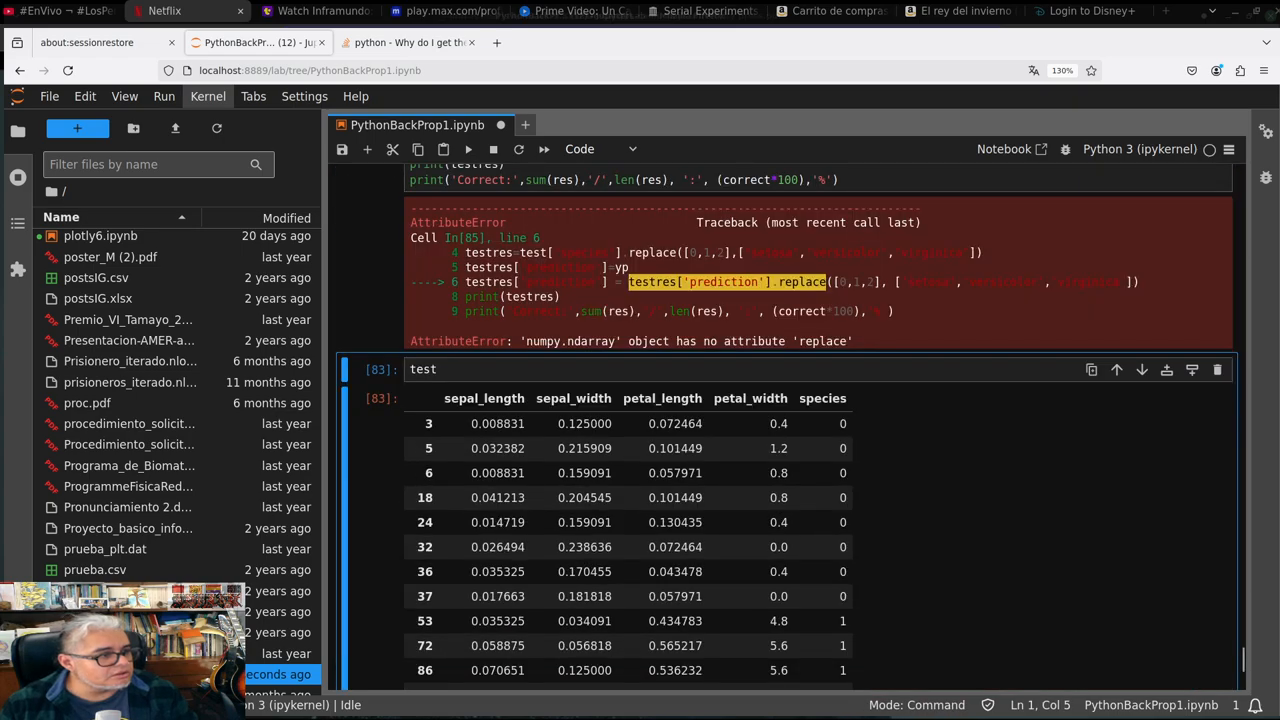
{"action": "mouse_move", "coordinate": [793, 323]}
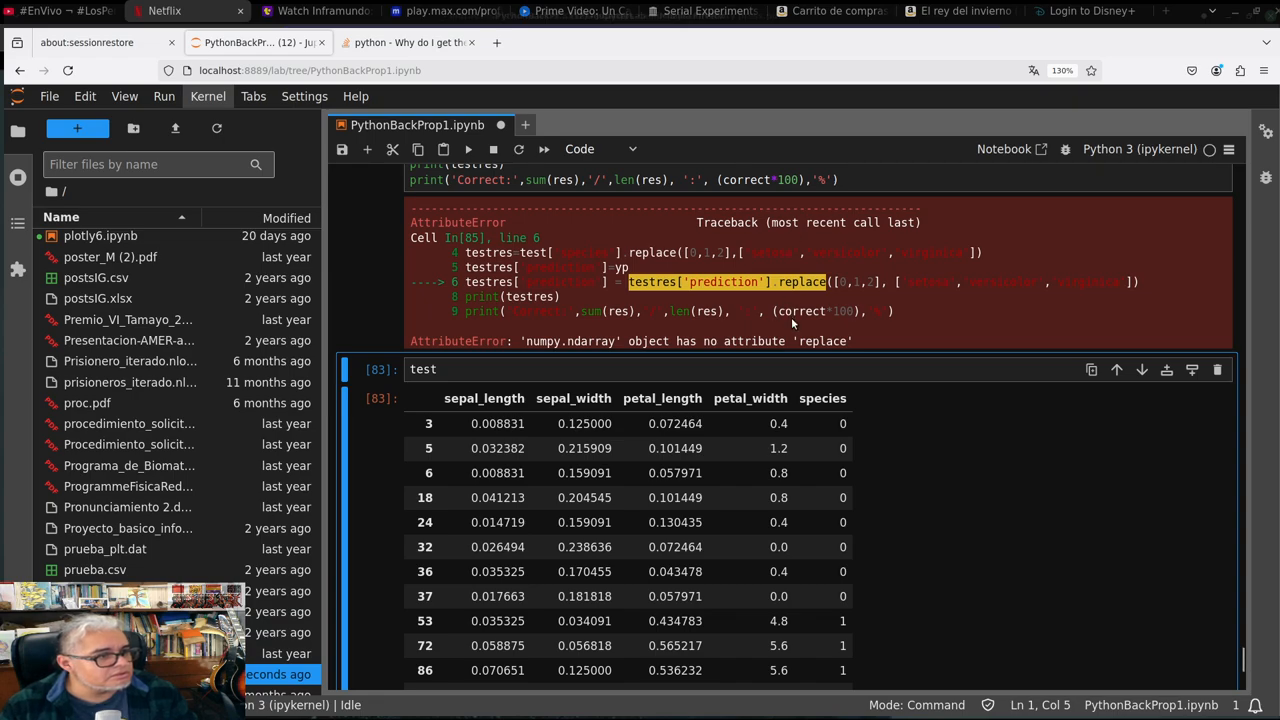
{"action": "left_click", "coordinate": [646, 271]}
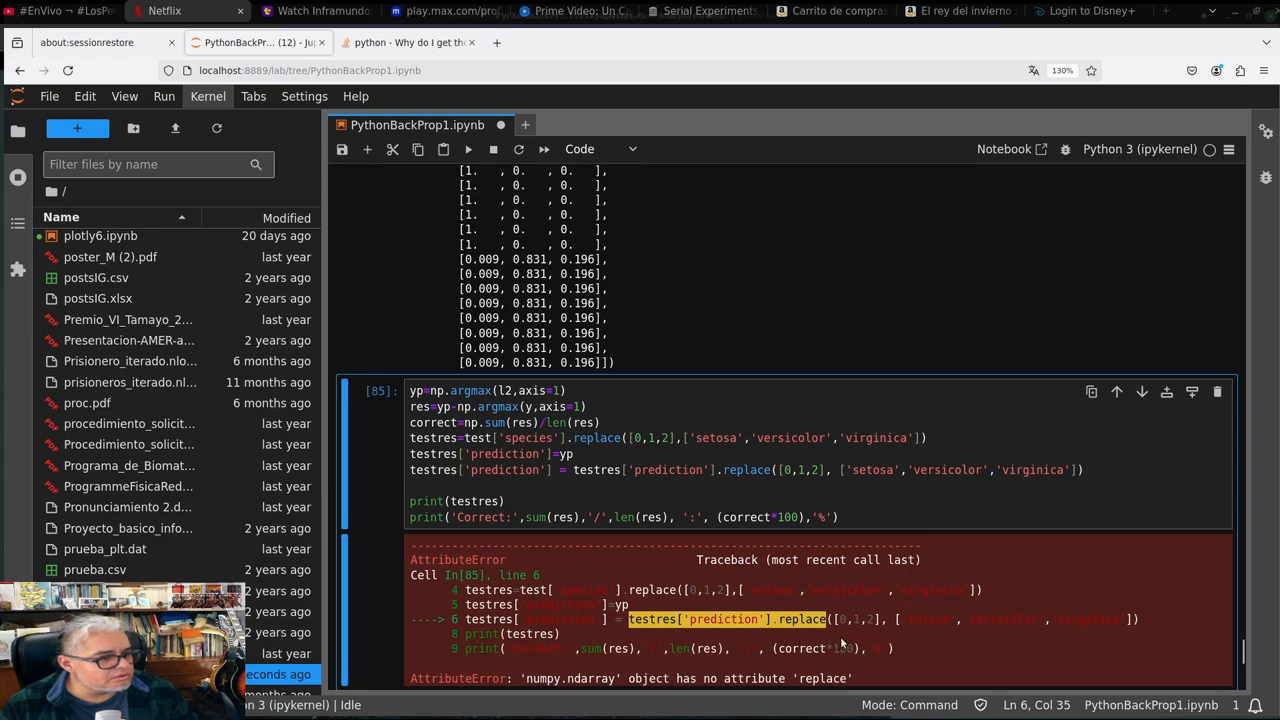
{"action": "mouse_move", "coordinate": [732, 600]}
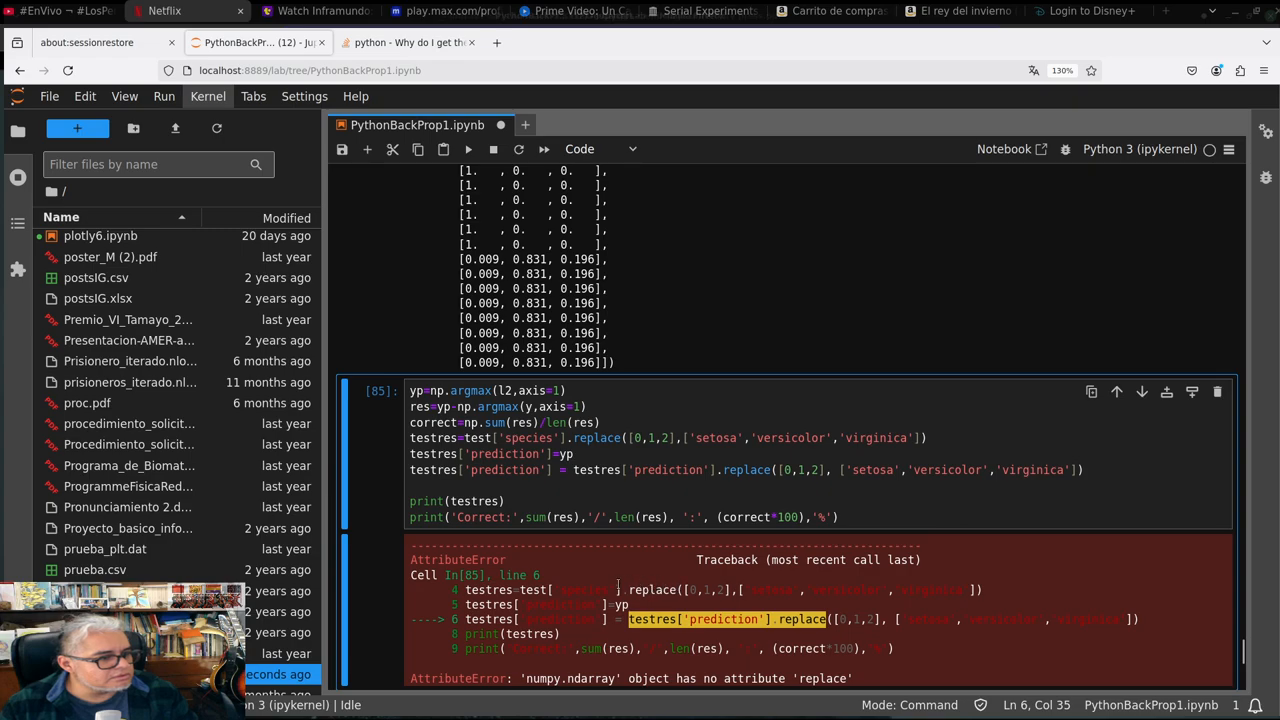
{"action": "mouse_move", "coordinate": [512, 560]}
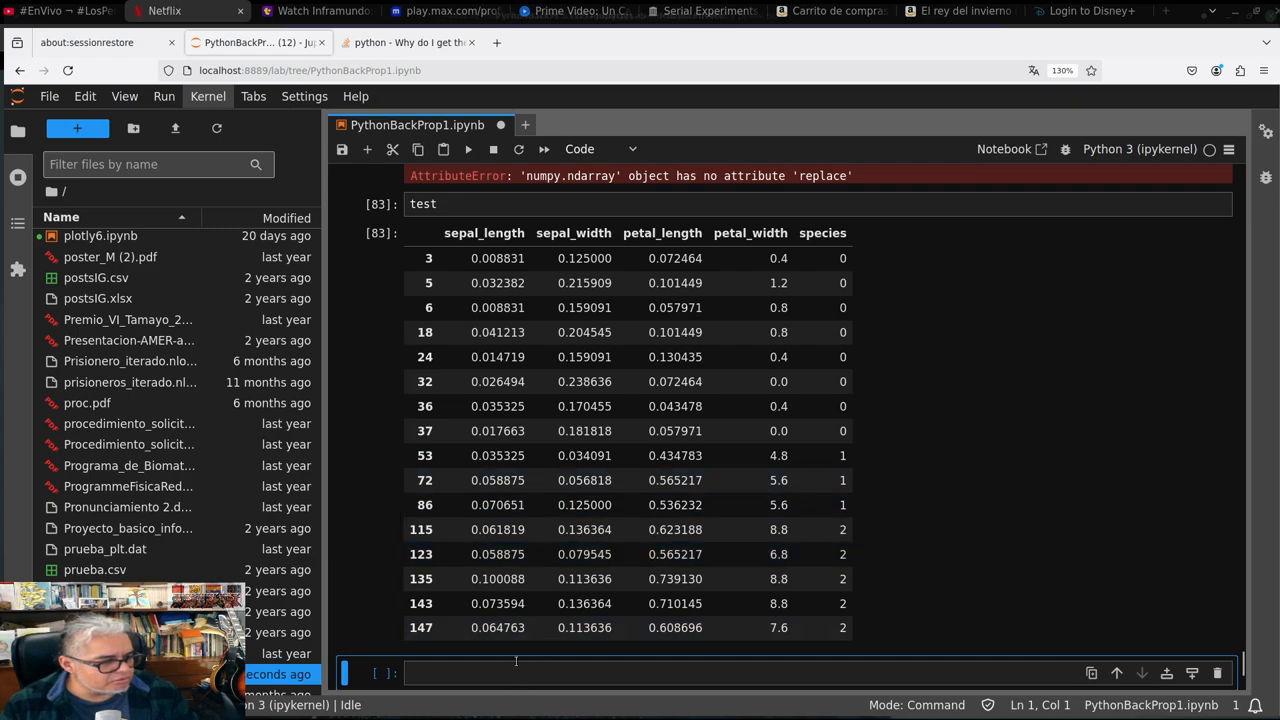
Inspect test in a cell and remove the stray testres line from the predictions code
{"action": "type", "text": "testres"}
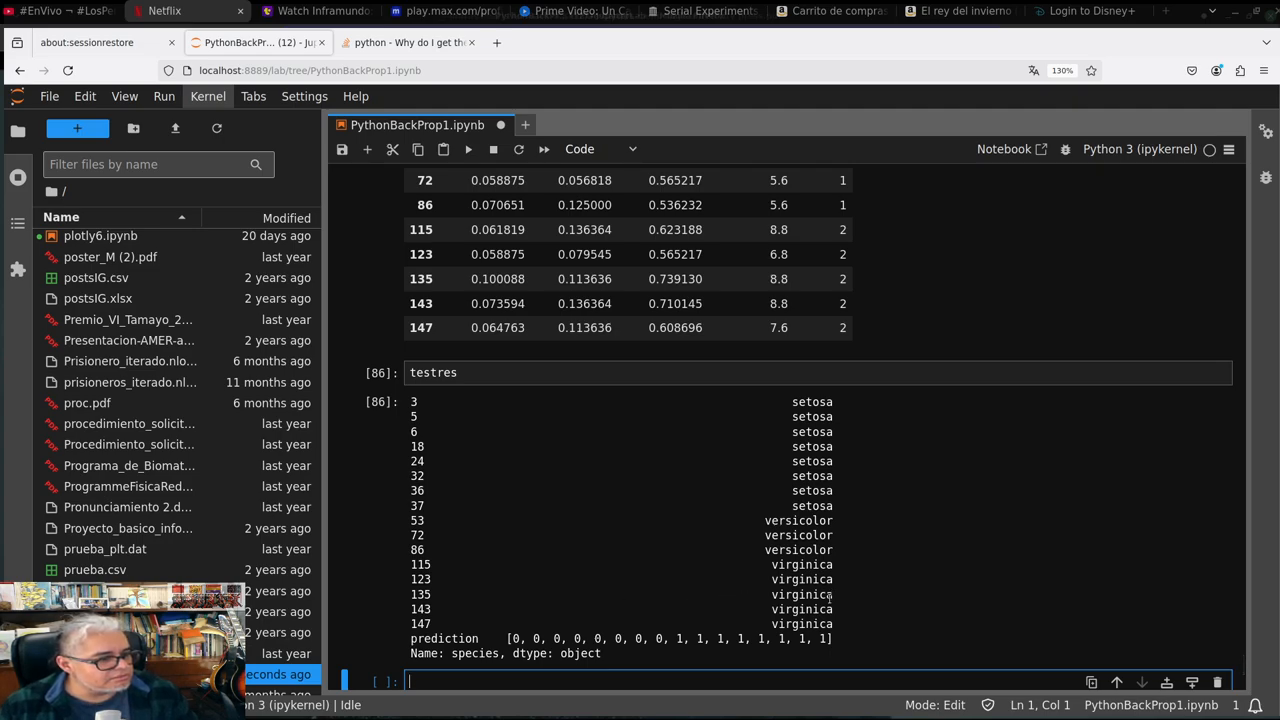
{"action": "left_click", "coordinate": [433, 372]}
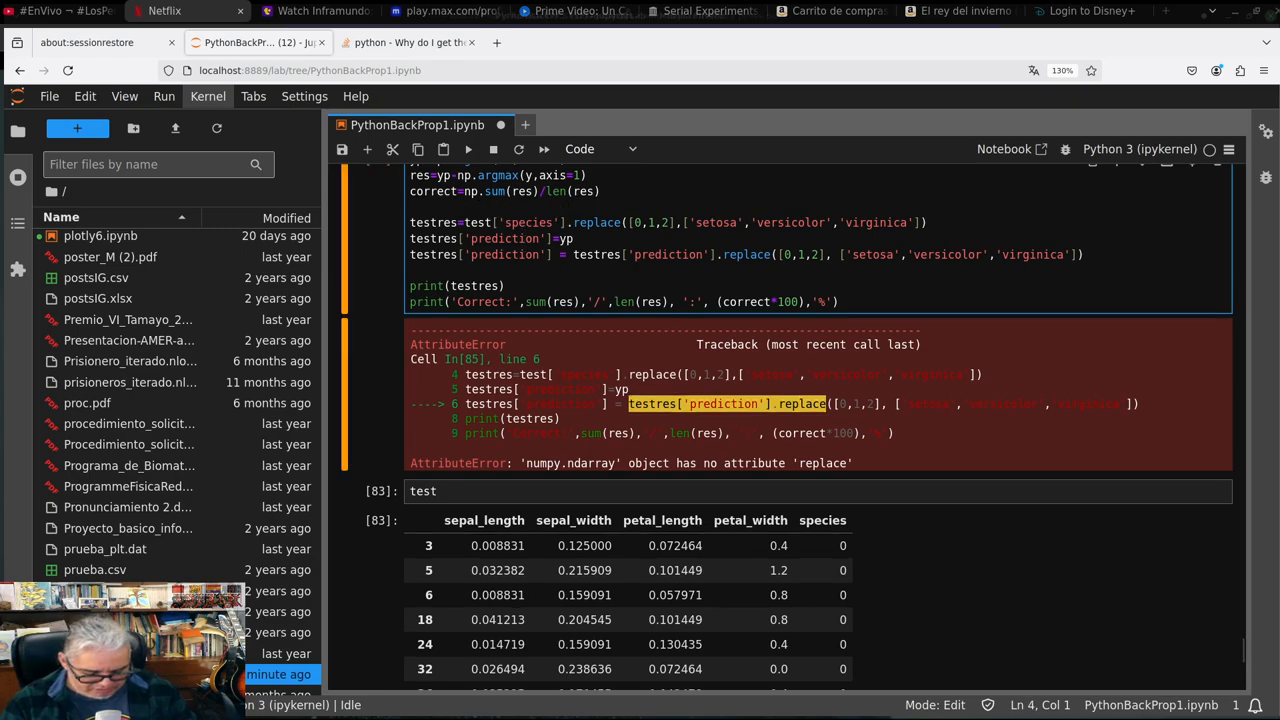
{"action": "type", "text": "testres"}
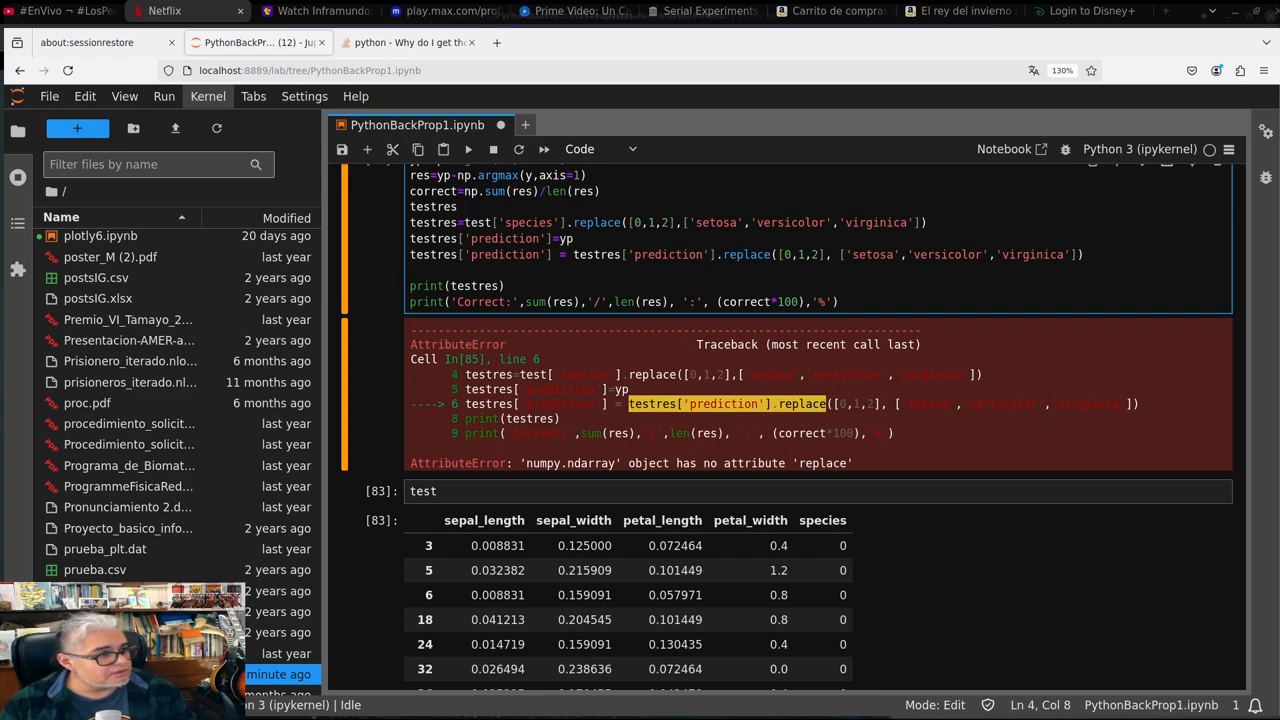
{"action": "key", "text": "BackSpace"}
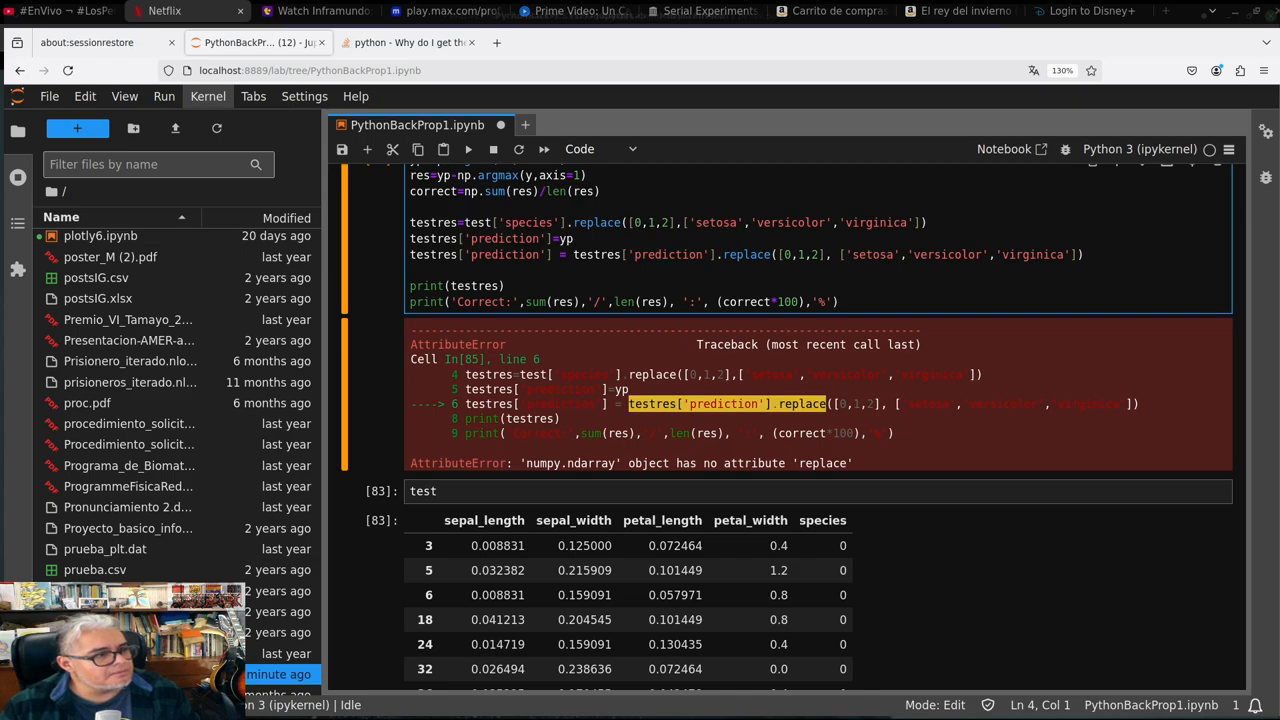
Initialise testres as pd.DataFrame() in the predictions cell and rerun it
{"action": "type", "text": "testres="}
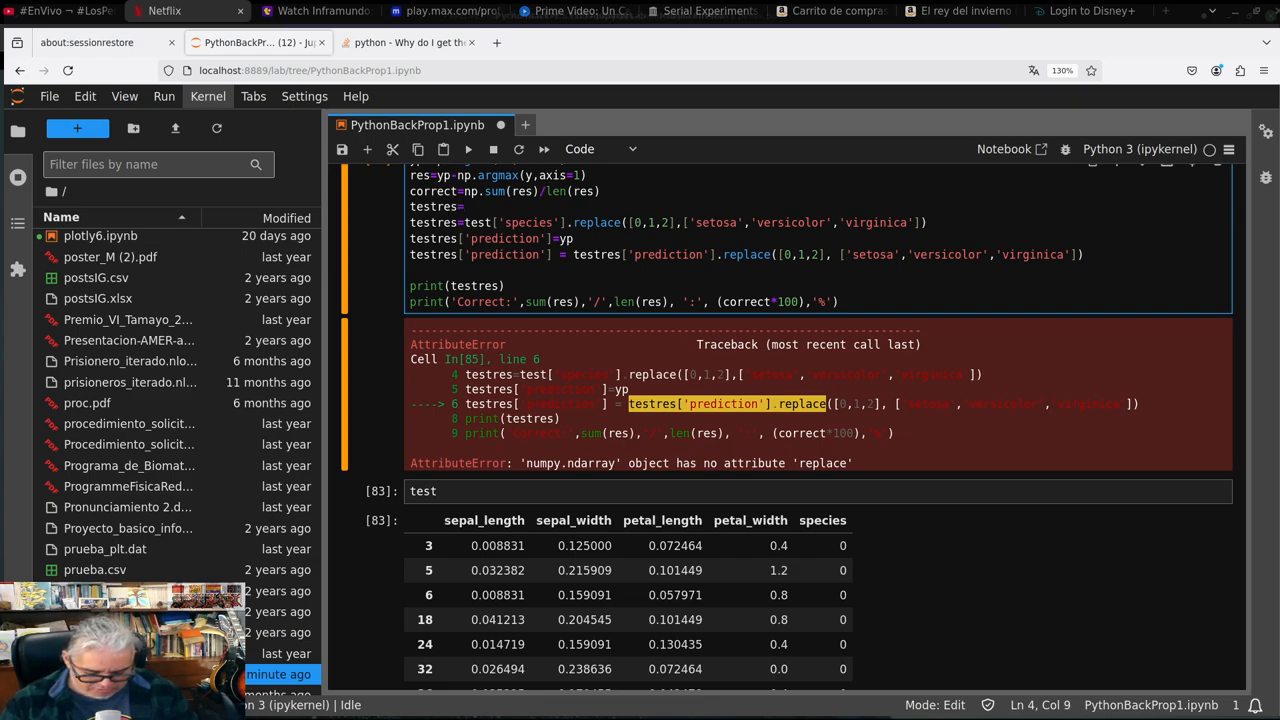
{"action": "type", "text": "pd."}
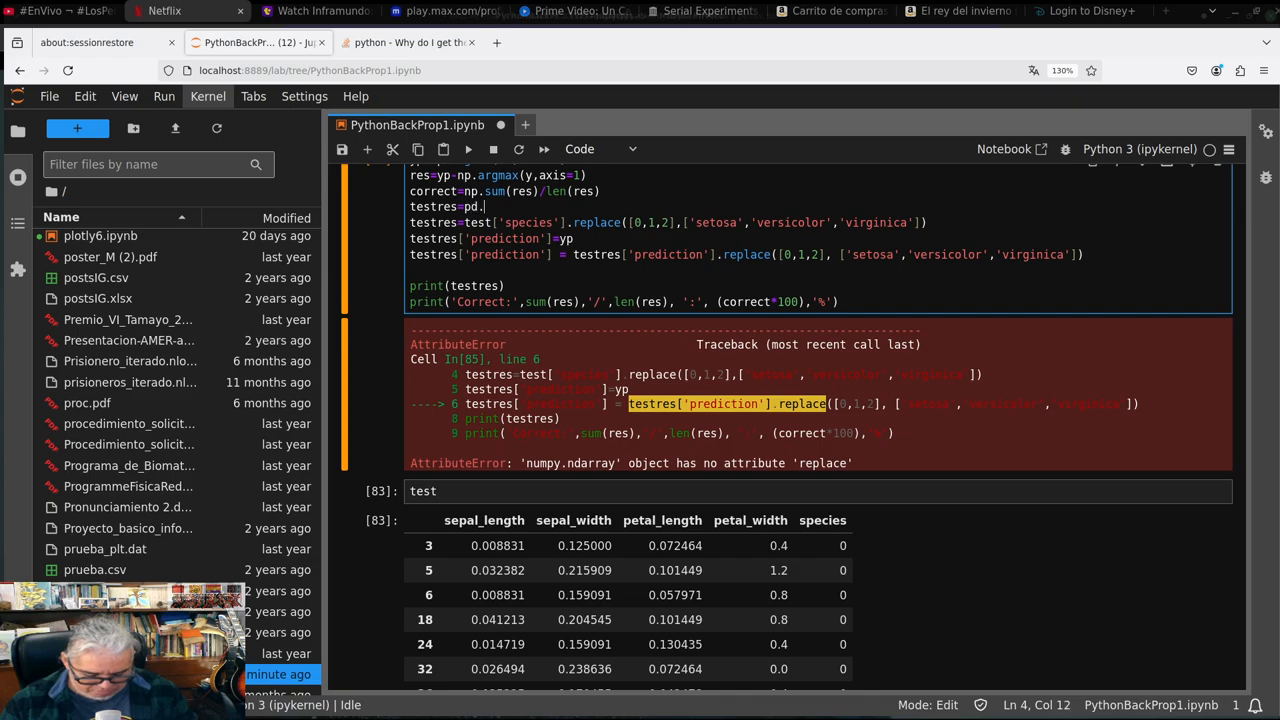
{"action": "type", "text": "DataFrame("}
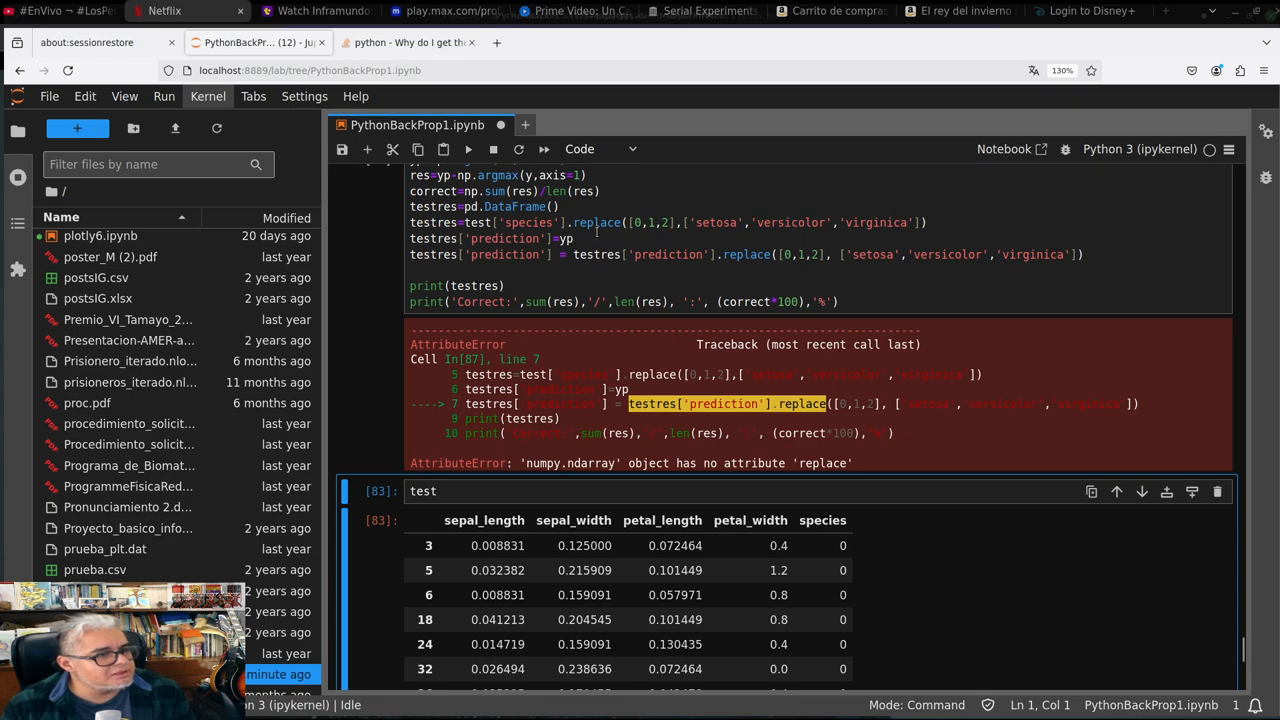
Inspect test.species, then assign testres['species']=test['species'].replace(...) and rerun, getting -31.25 %
{"action": "left_click", "coordinate": [437, 491]}
{"action": "type", "text": "["}
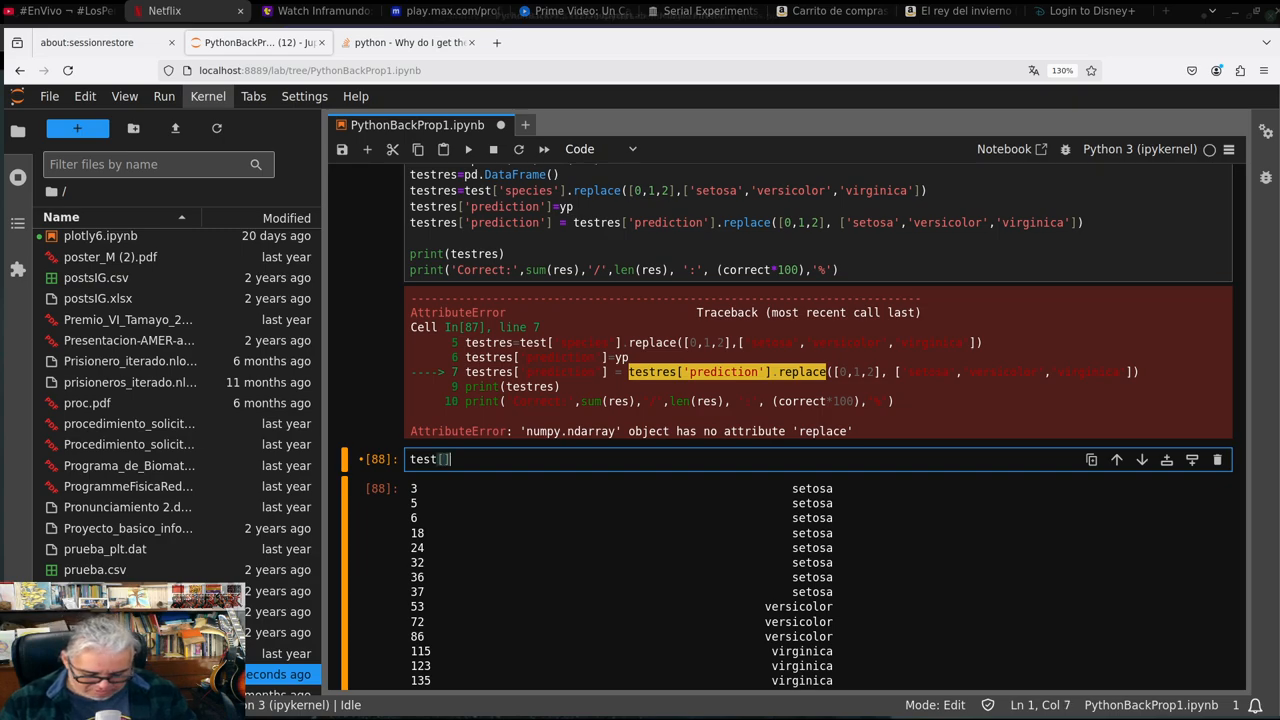
{"action": "type", "text": "'speci"}
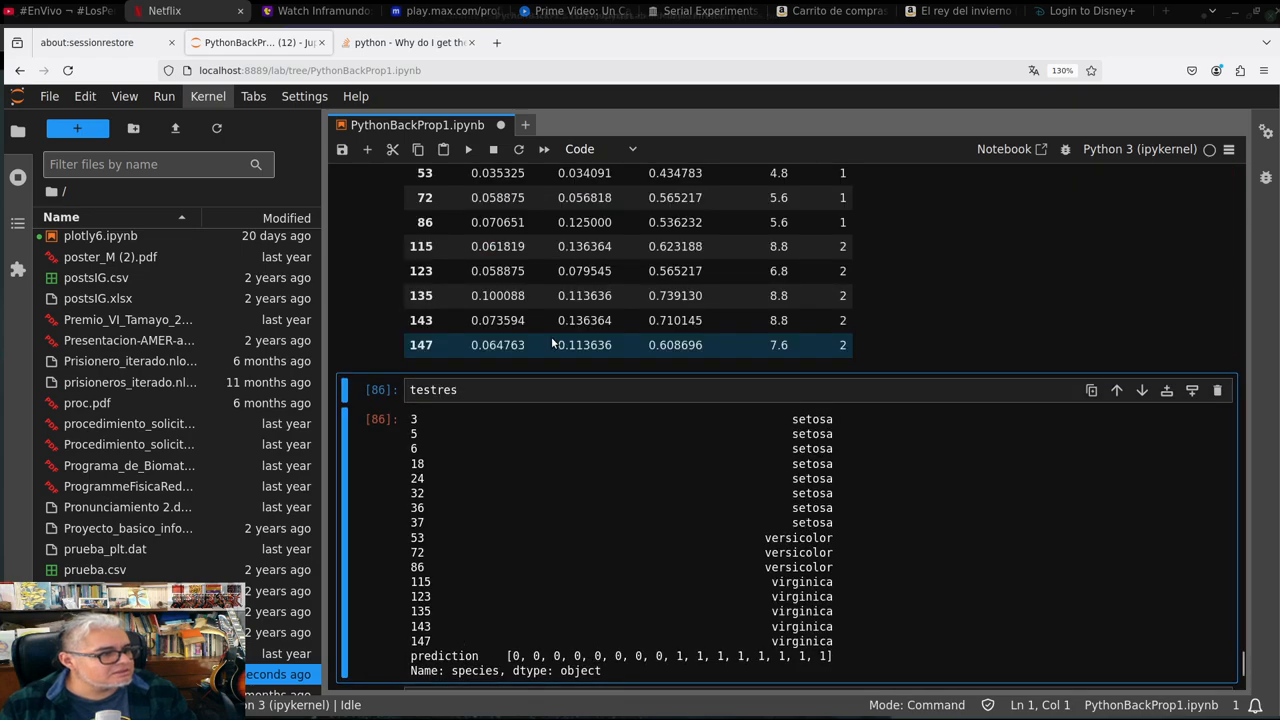
{"action": "left_click", "coordinate": [570, 389]}
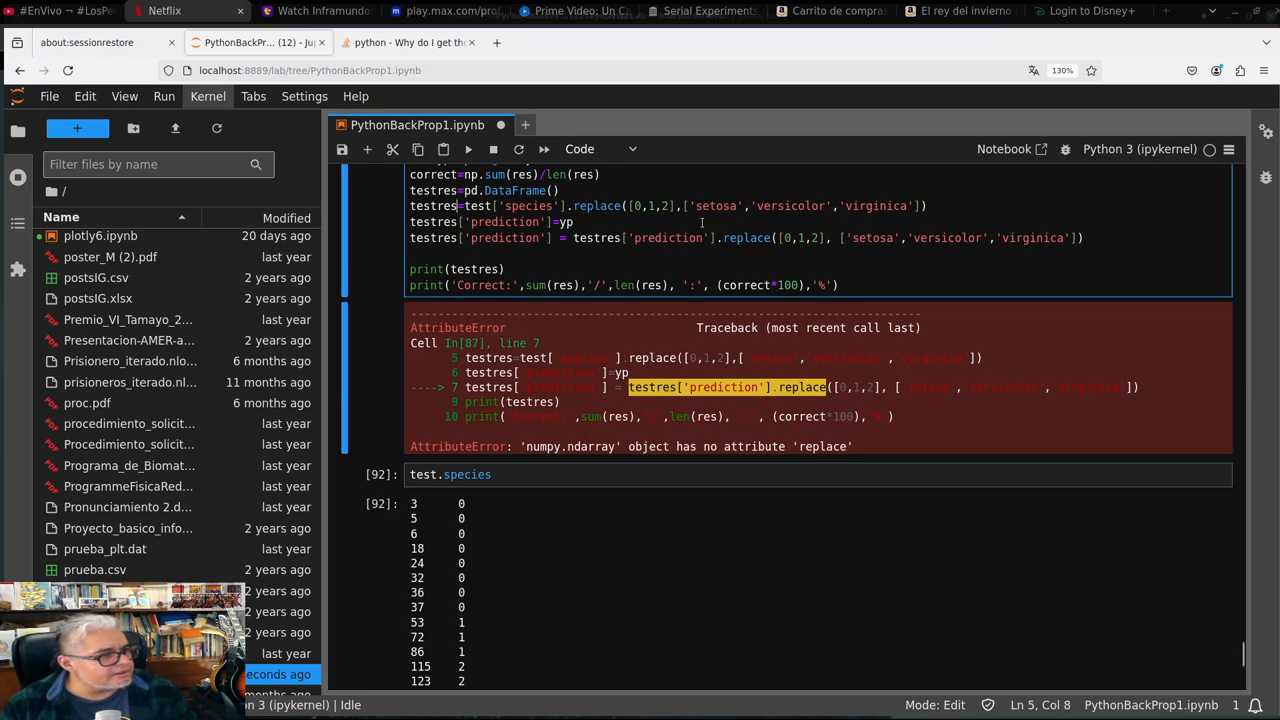
{"action": "type", "text": "[]"}
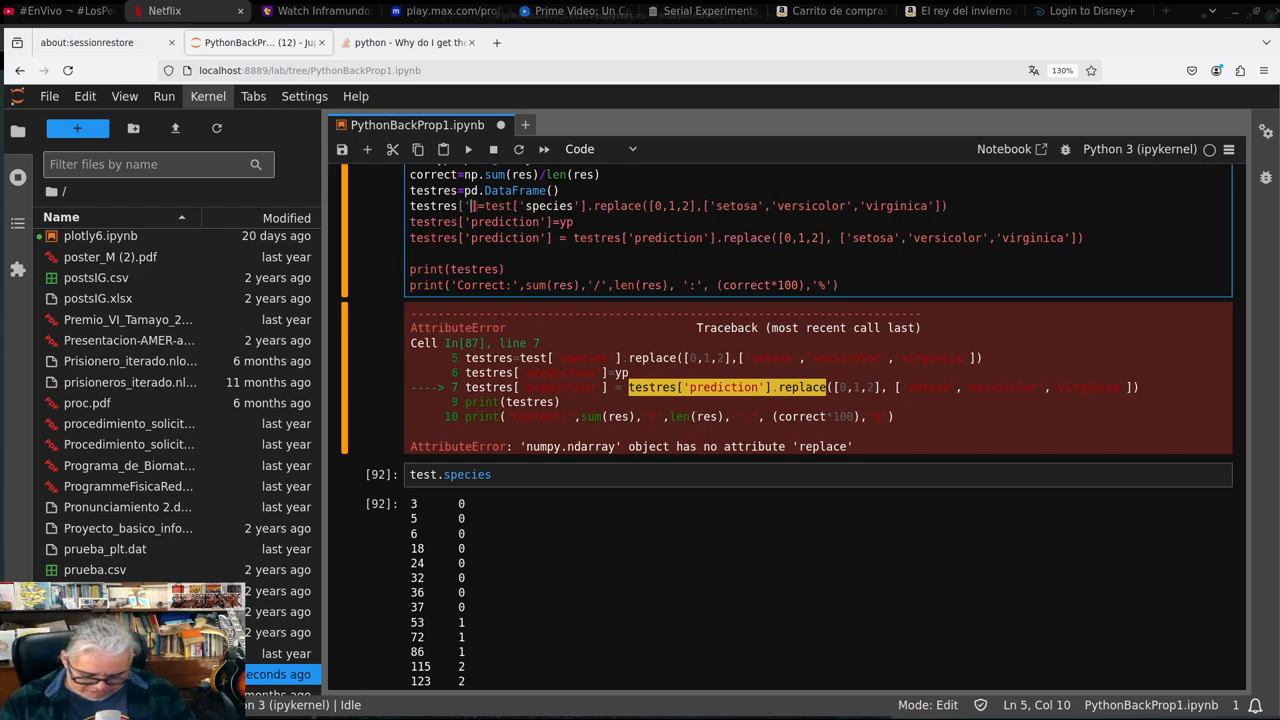
{"action": "type", "text": "species"}
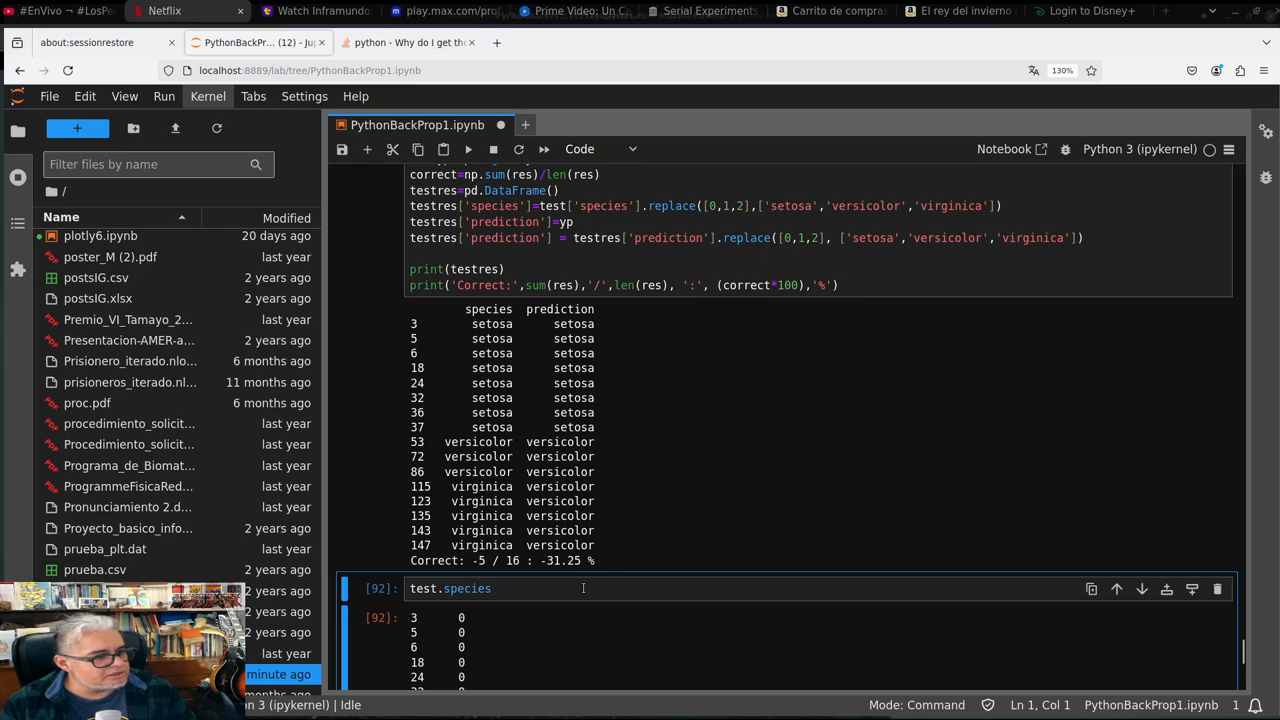
Compare res=yp==np.argmax(y,axis=1) and rerun, reporting Correct: 11 / 16 : 68.75 %
{"action": "left_click", "coordinate": [878, 285]}
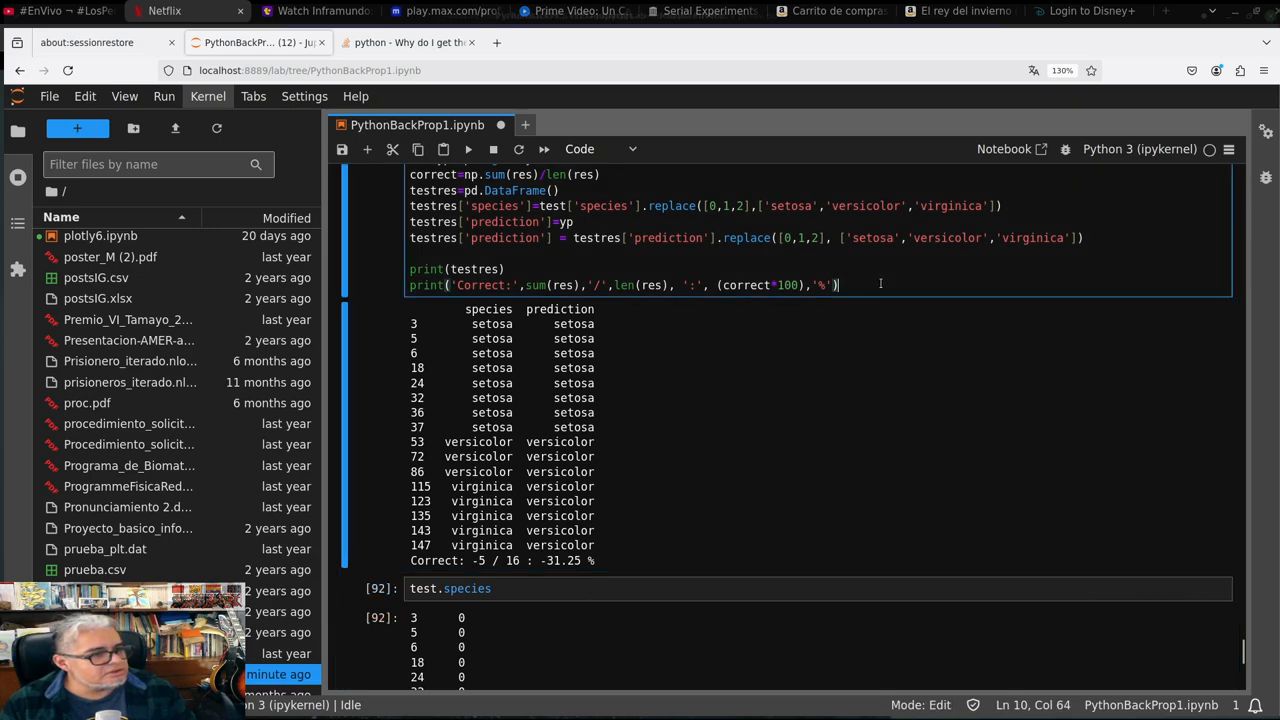
{"action": "mouse_move", "coordinate": [1180, 350]}
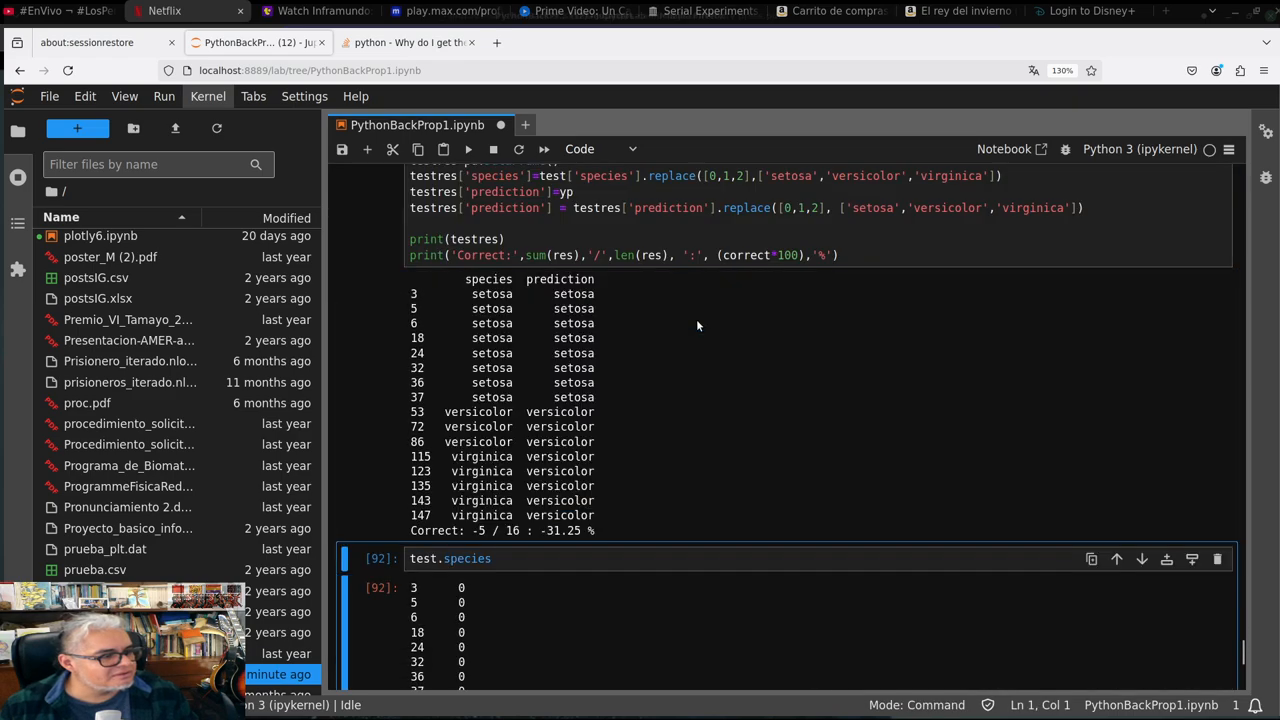
{"action": "mouse_move", "coordinate": [737, 310]}
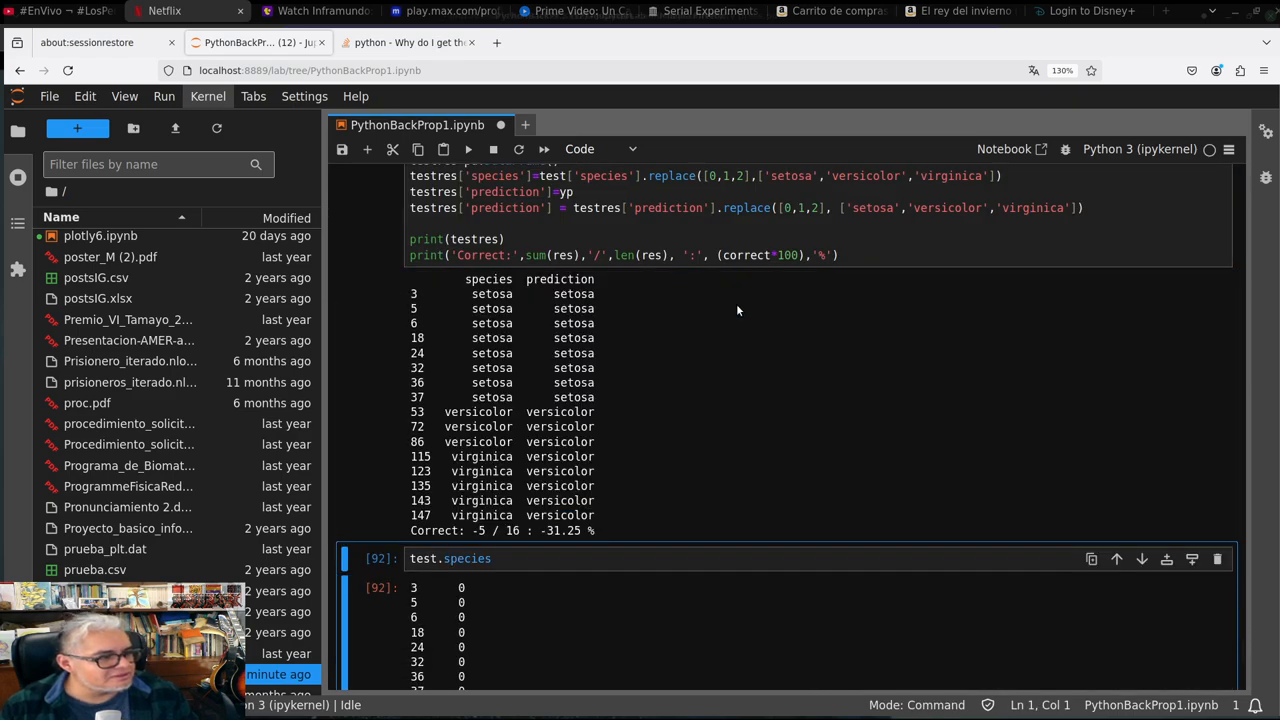
{"action": "left_click", "coordinate": [752, 238]}
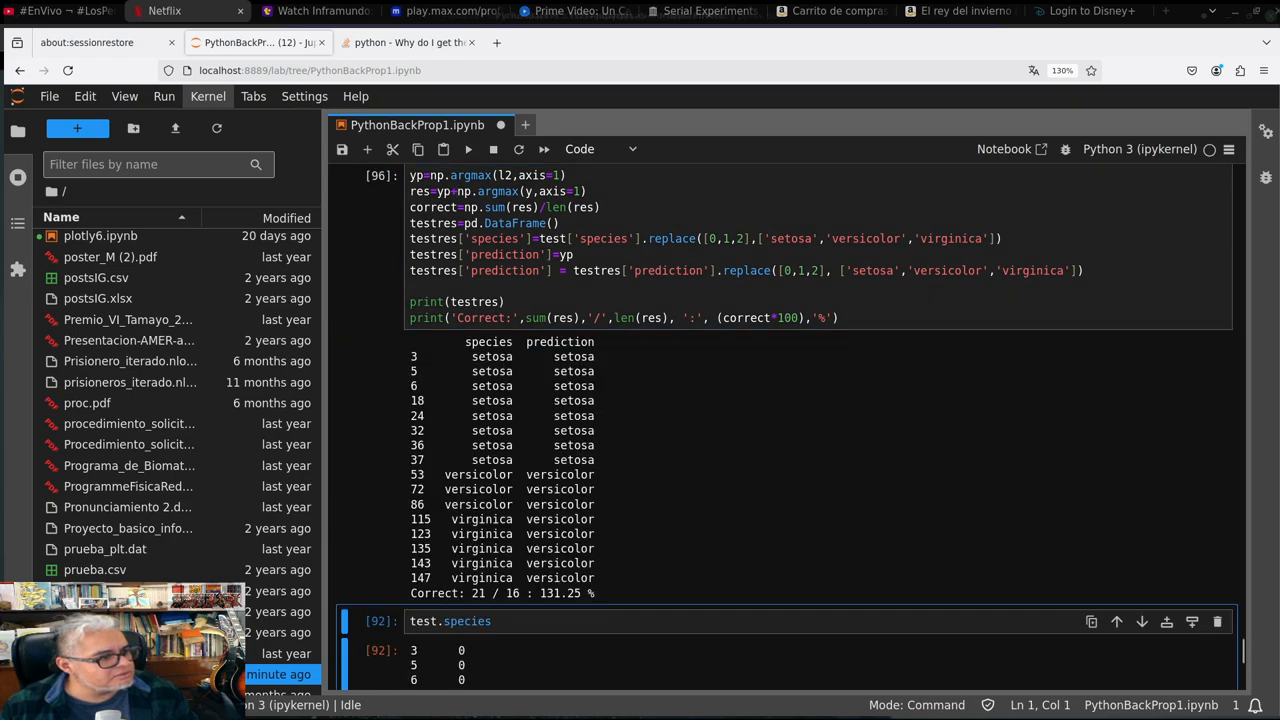
{"action": "key", "text": "ctrl+s"}
{"action": "type", "text": "=="}
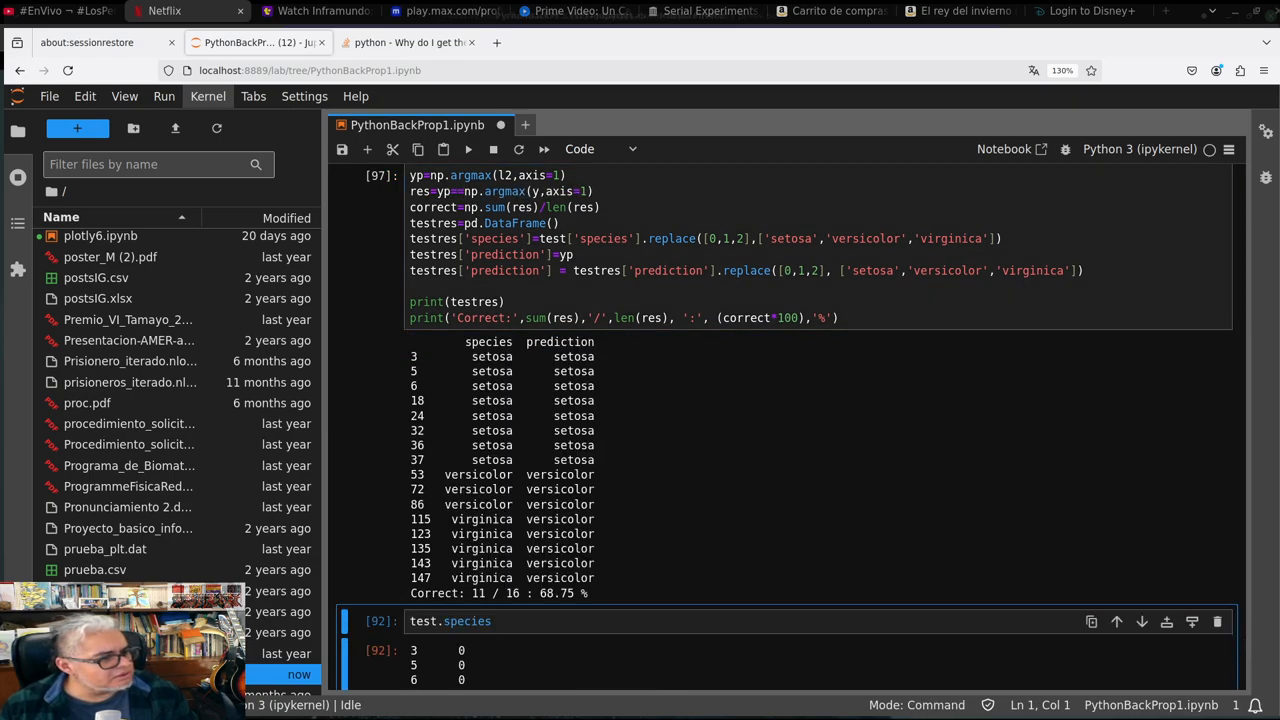
{"action": "left_click", "coordinate": [660, 223]}
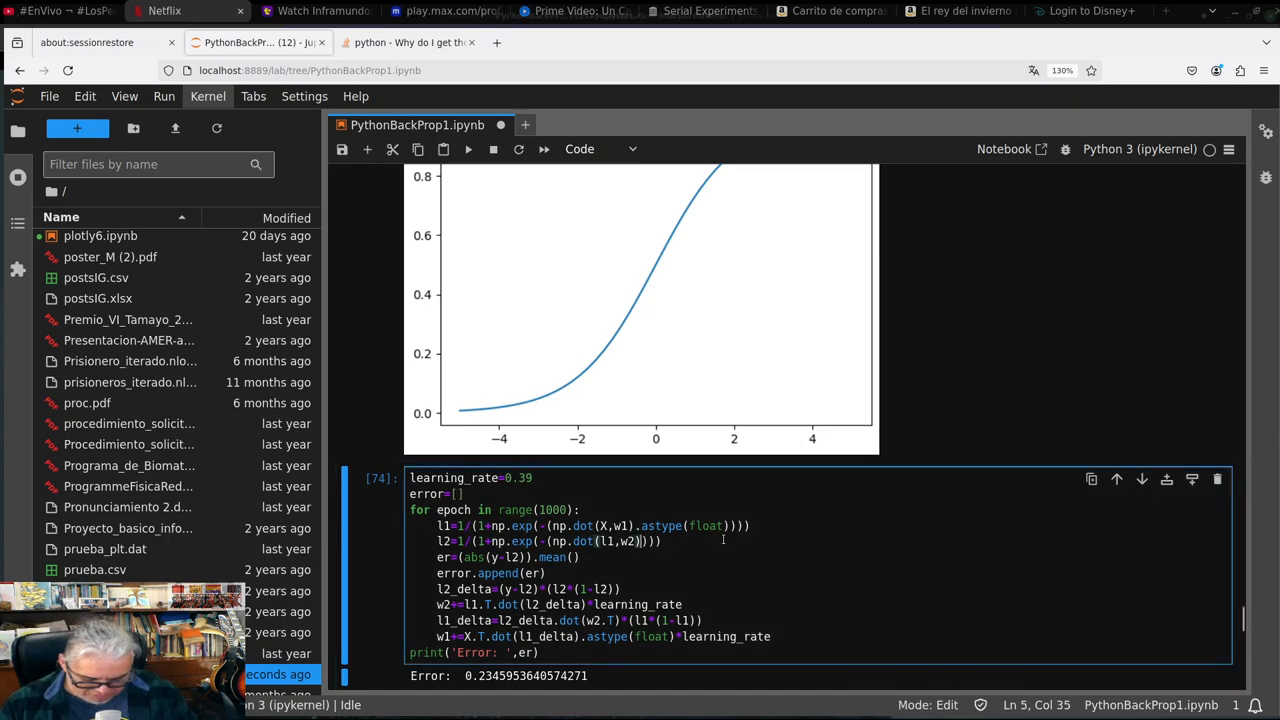
Add .astype(float) to the l2 and l1_delta lines in the training loop
{"action": "type", "text": ".saty"}
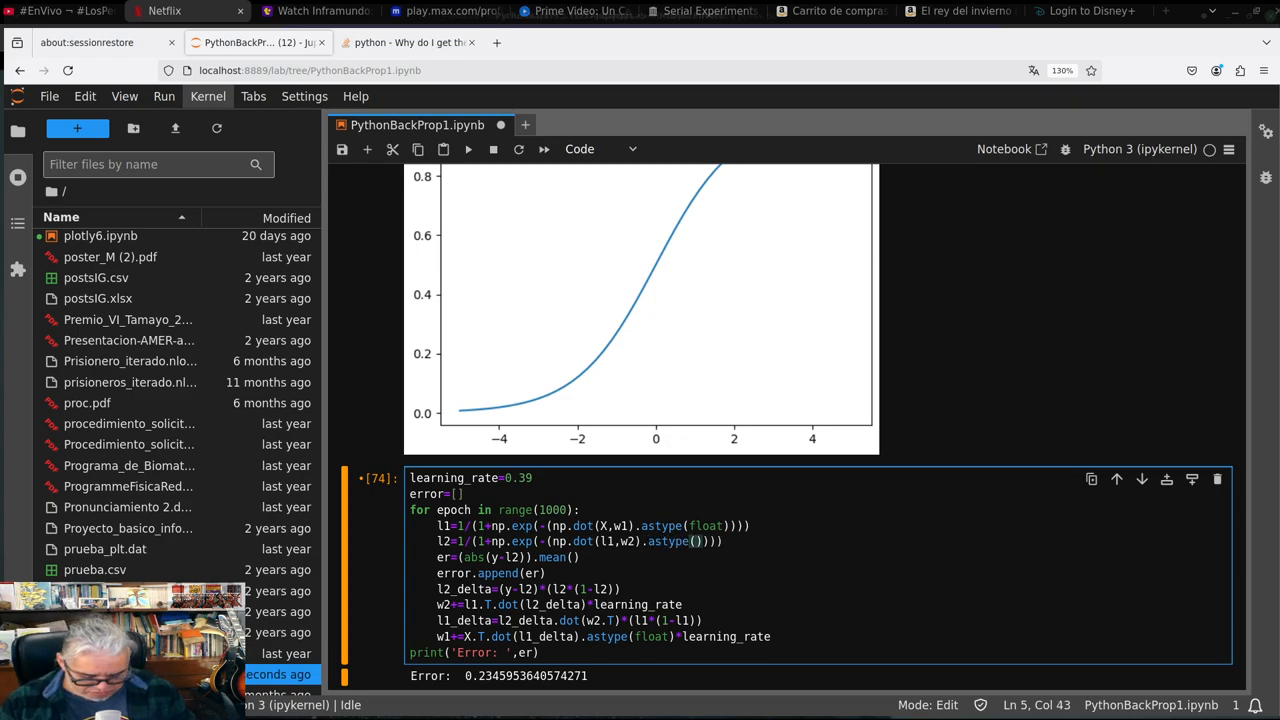
{"action": "type", "text": "float"}
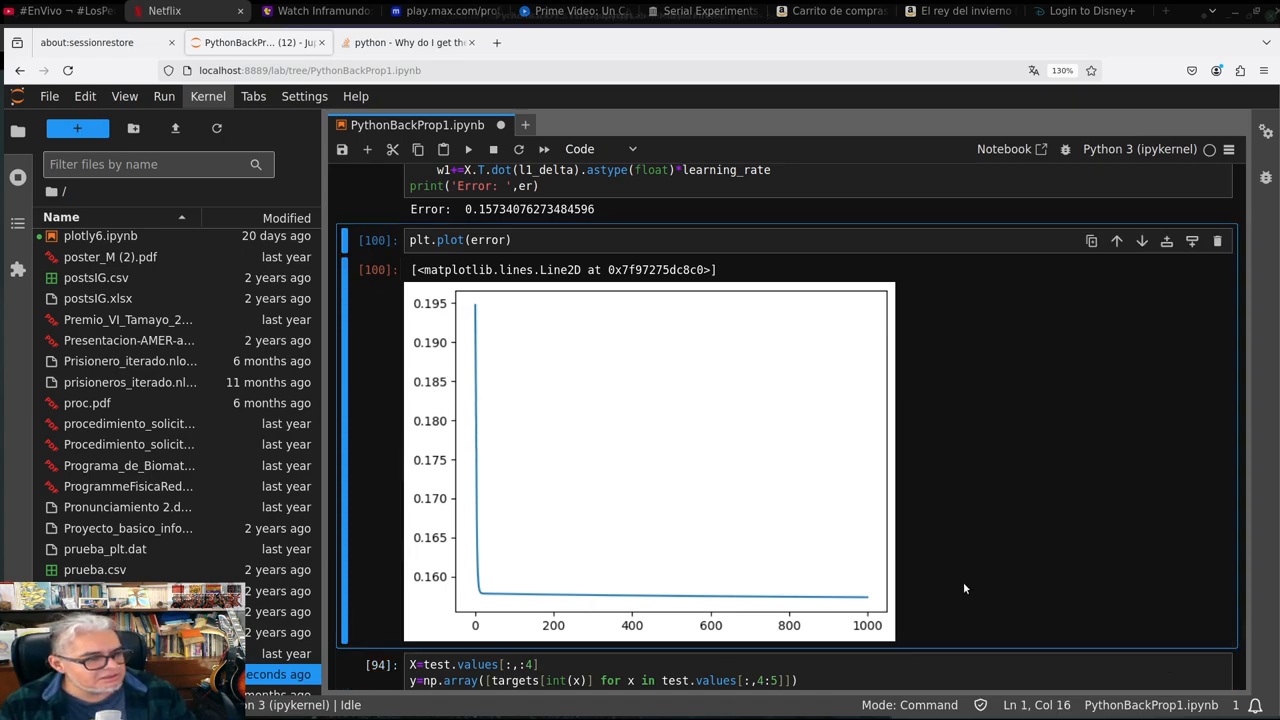
{"action": "left_click", "coordinate": [800, 682]}
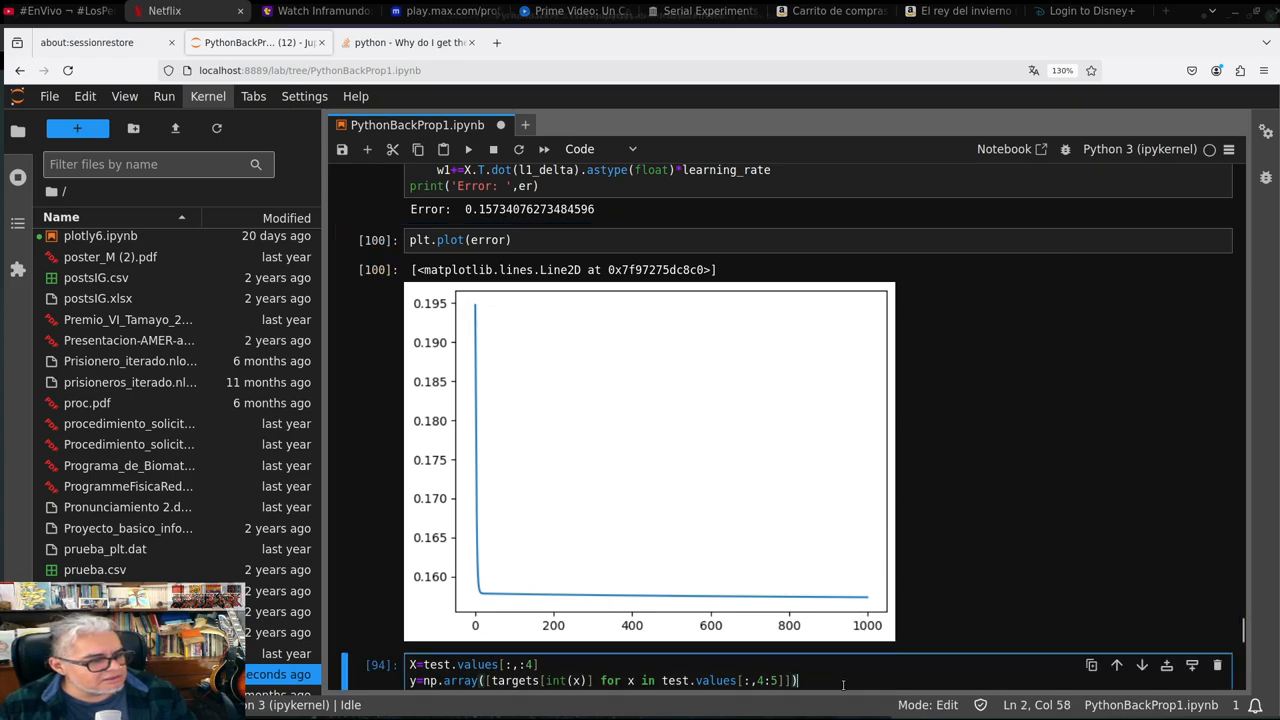
{"action": "scroll", "scroll_direction": "down", "scroll_amount": 3}
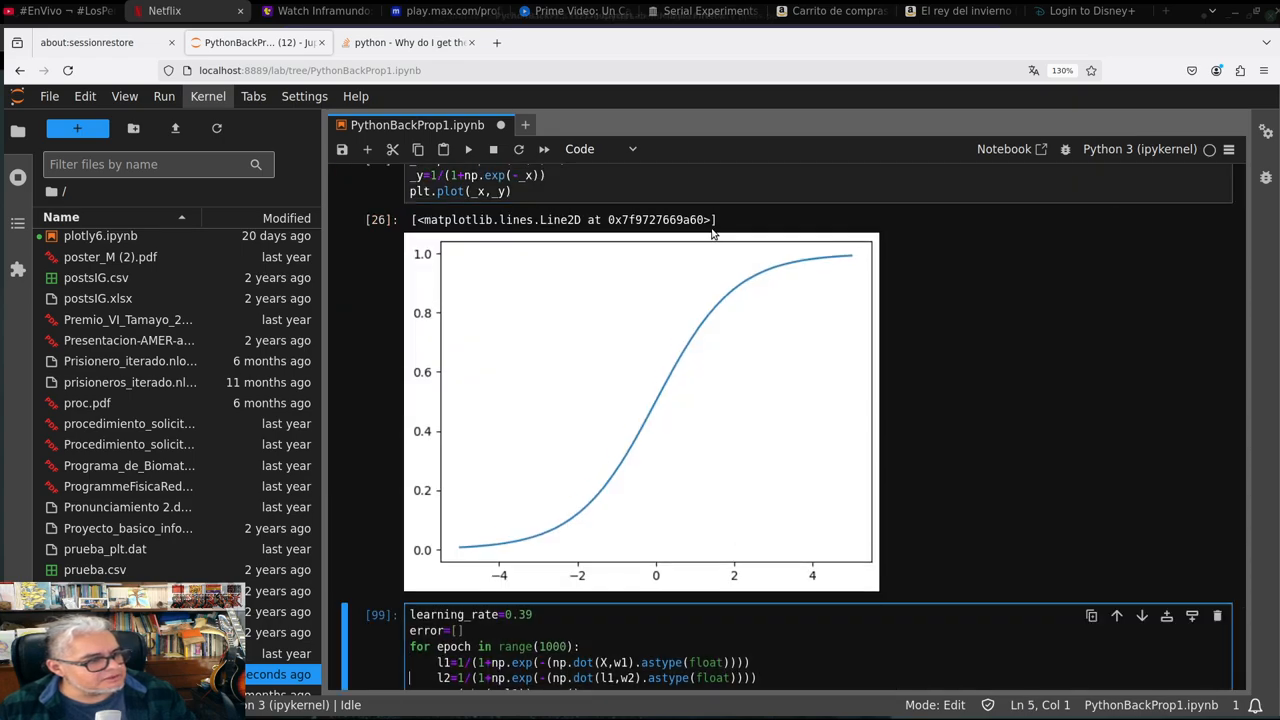
{"action": "scroll", "scroll_direction": "down", "scroll_amount": 3}
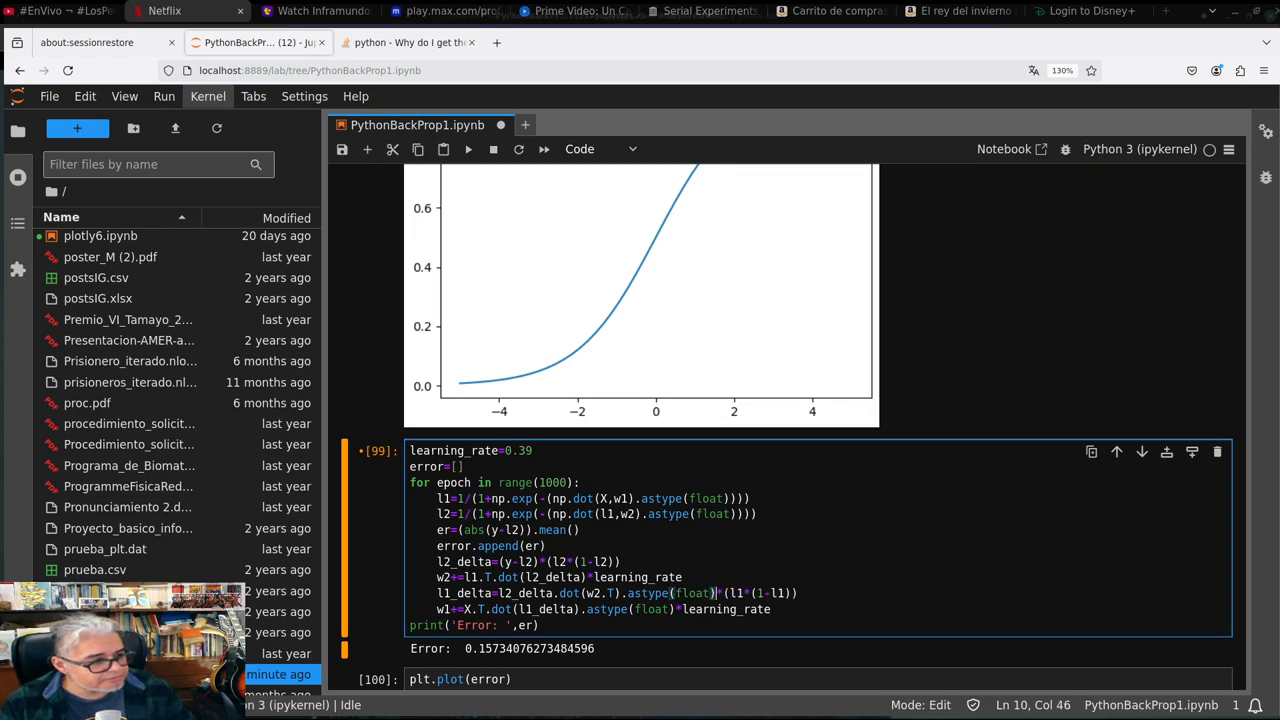
Retrain the network to error about 0.157 and return to the predictions cell
{"action": "key", "text": "Shift+Enter"}
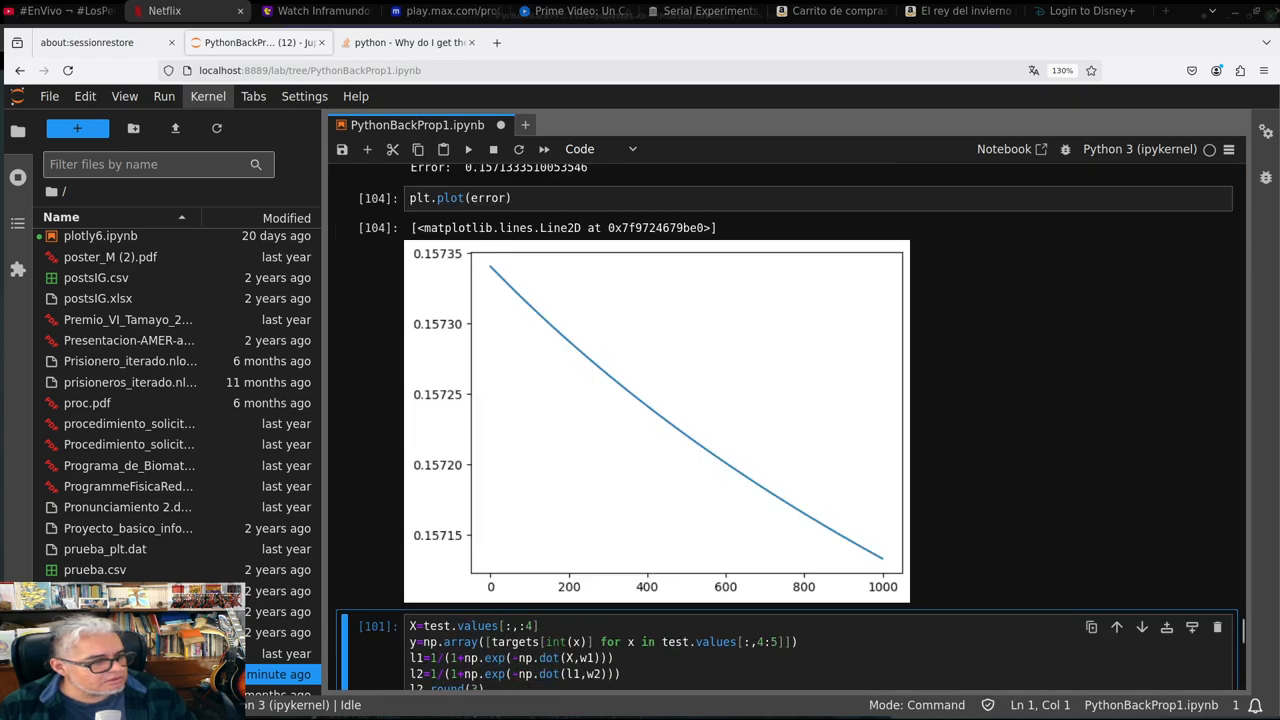
{"action": "scroll", "scroll_direction": "down", "scroll_amount": 3}
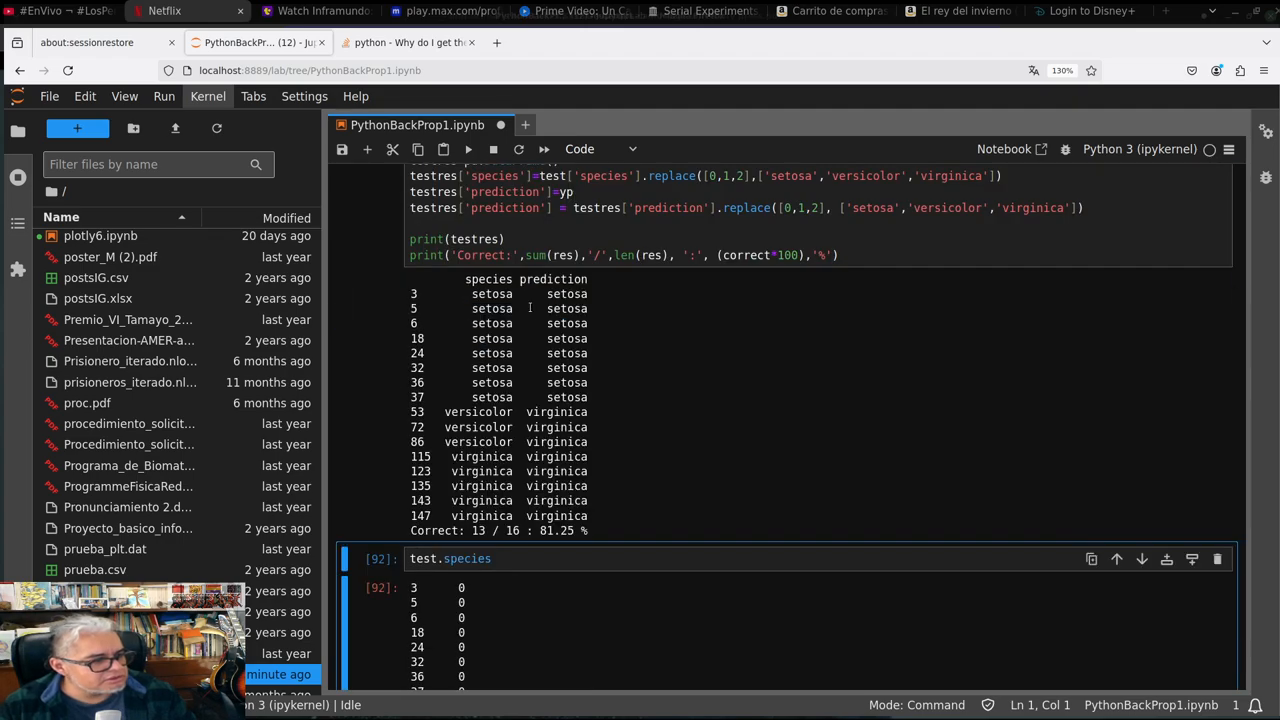
{"action": "left_click", "coordinate": [700, 239]}
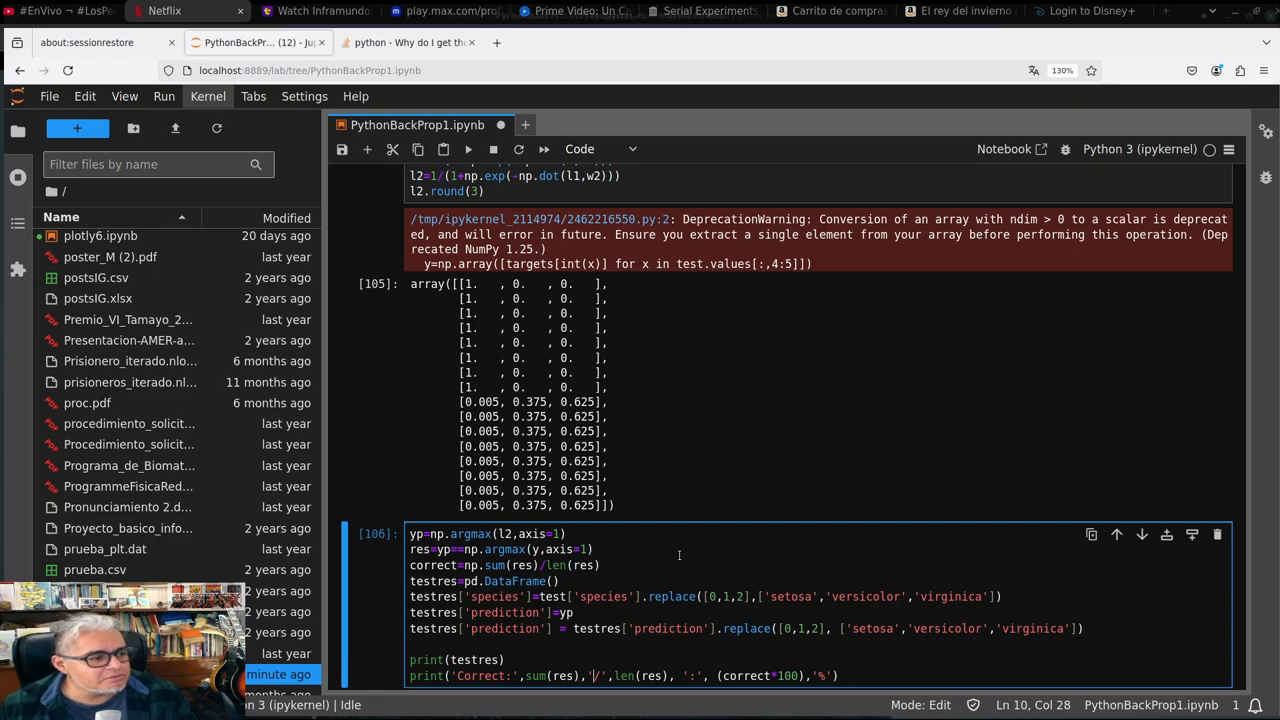
{"action": "key", "text": "Shift+Enter"}
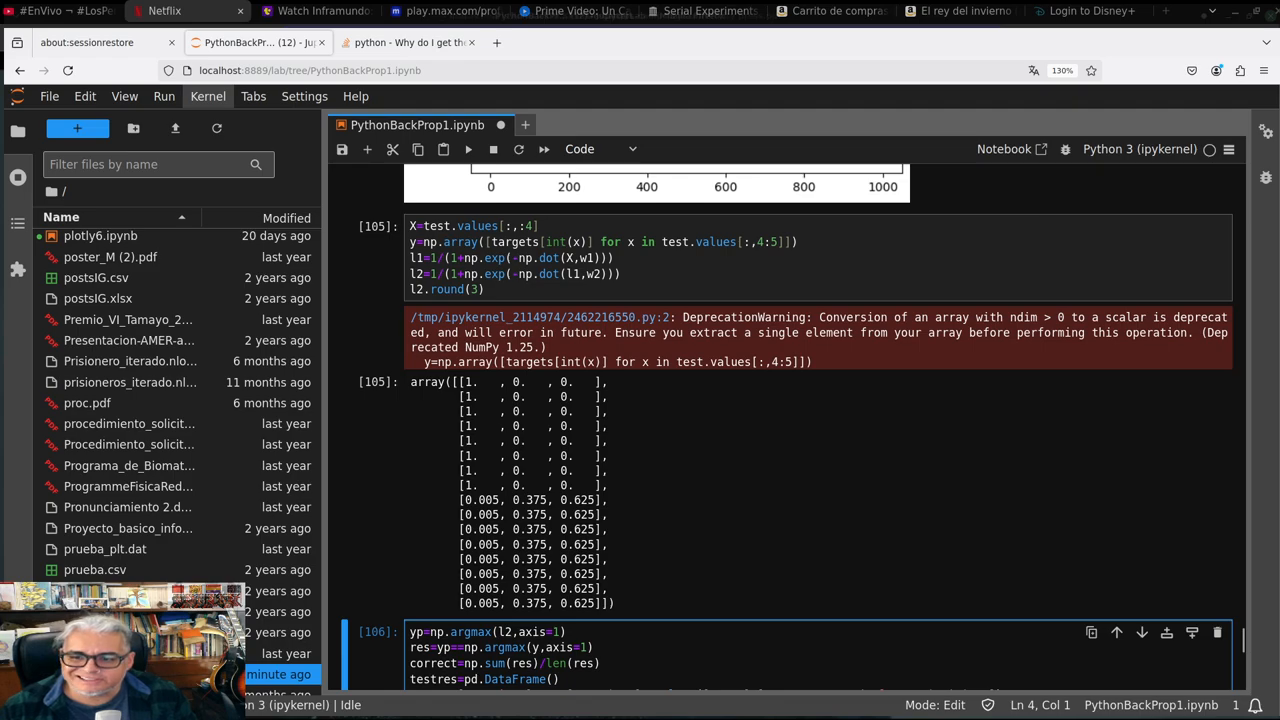
{"action": "key", "text": "Ctrl+s"}
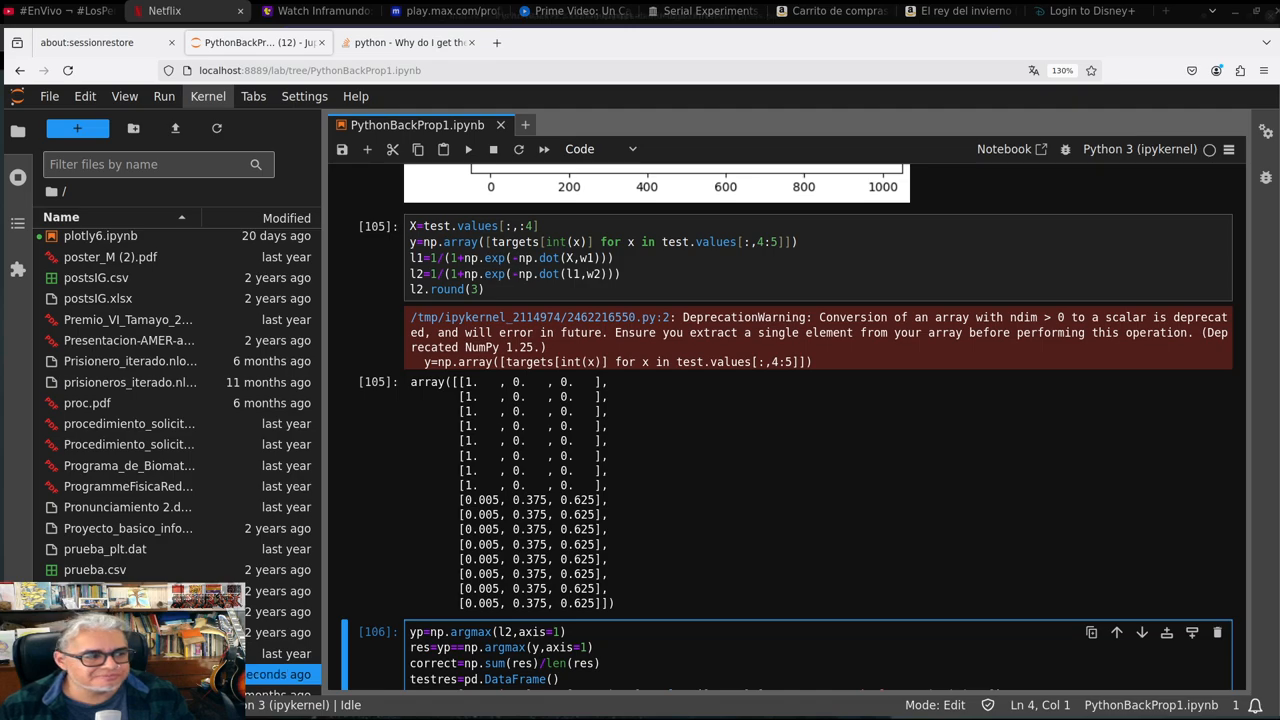
{"action": "mouse_move", "coordinate": [1249, 554]}
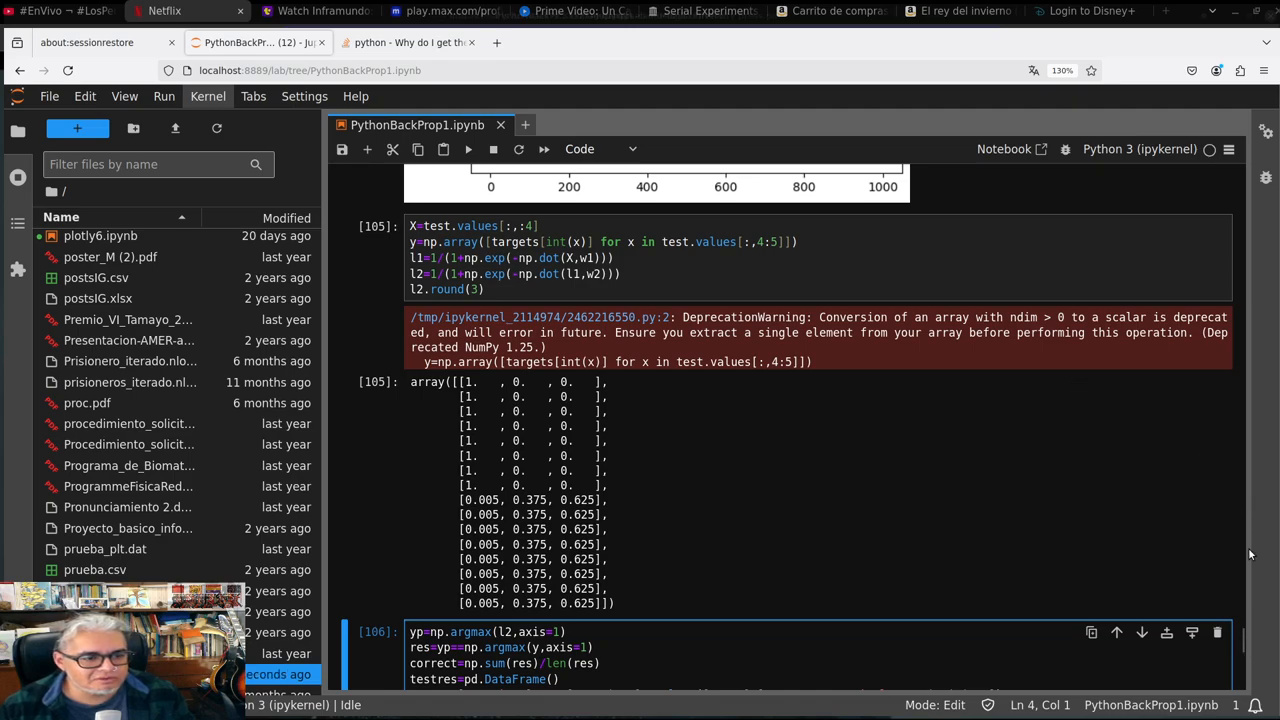